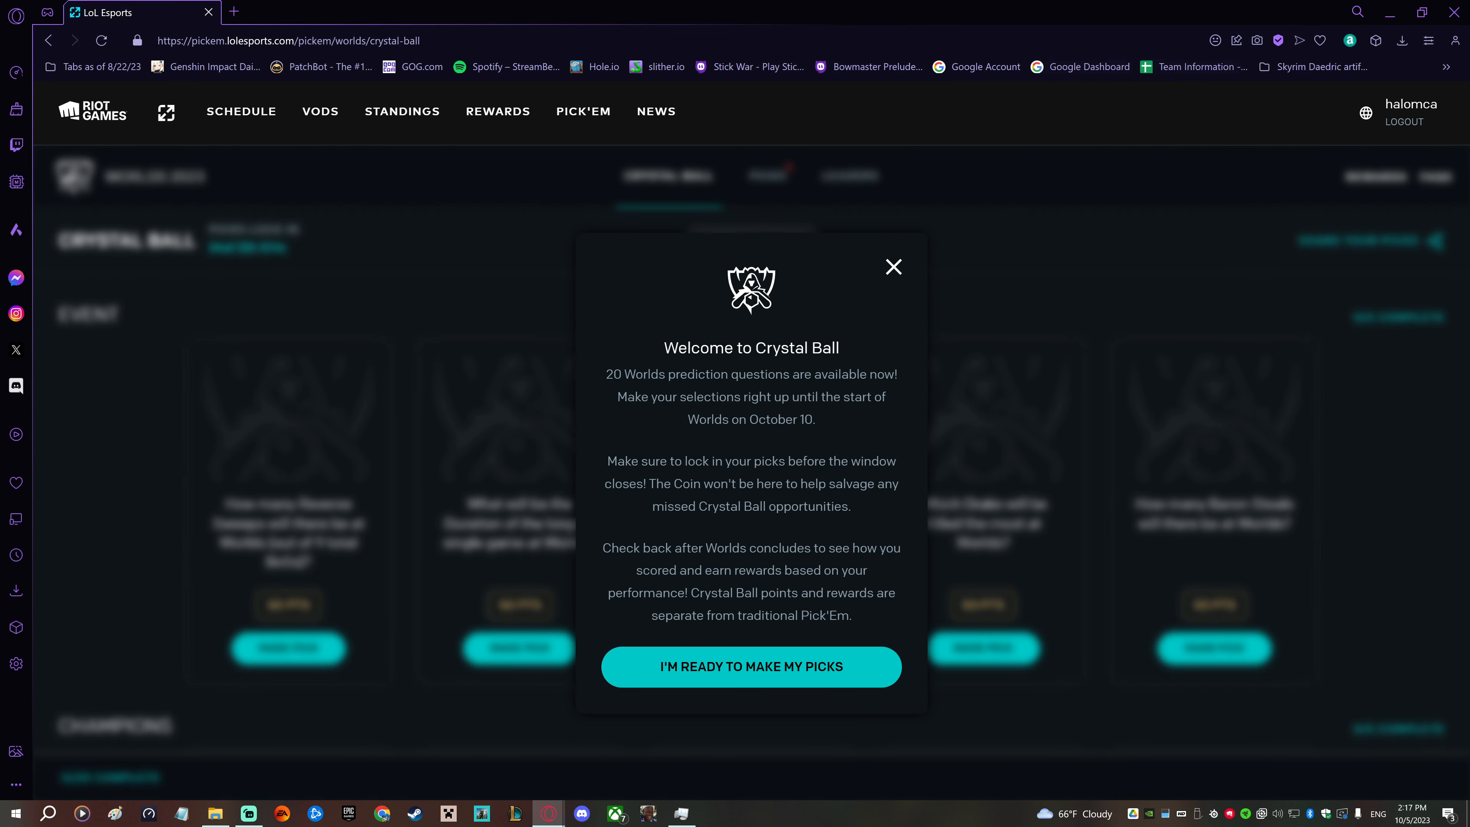
mouse_move(834, 283)
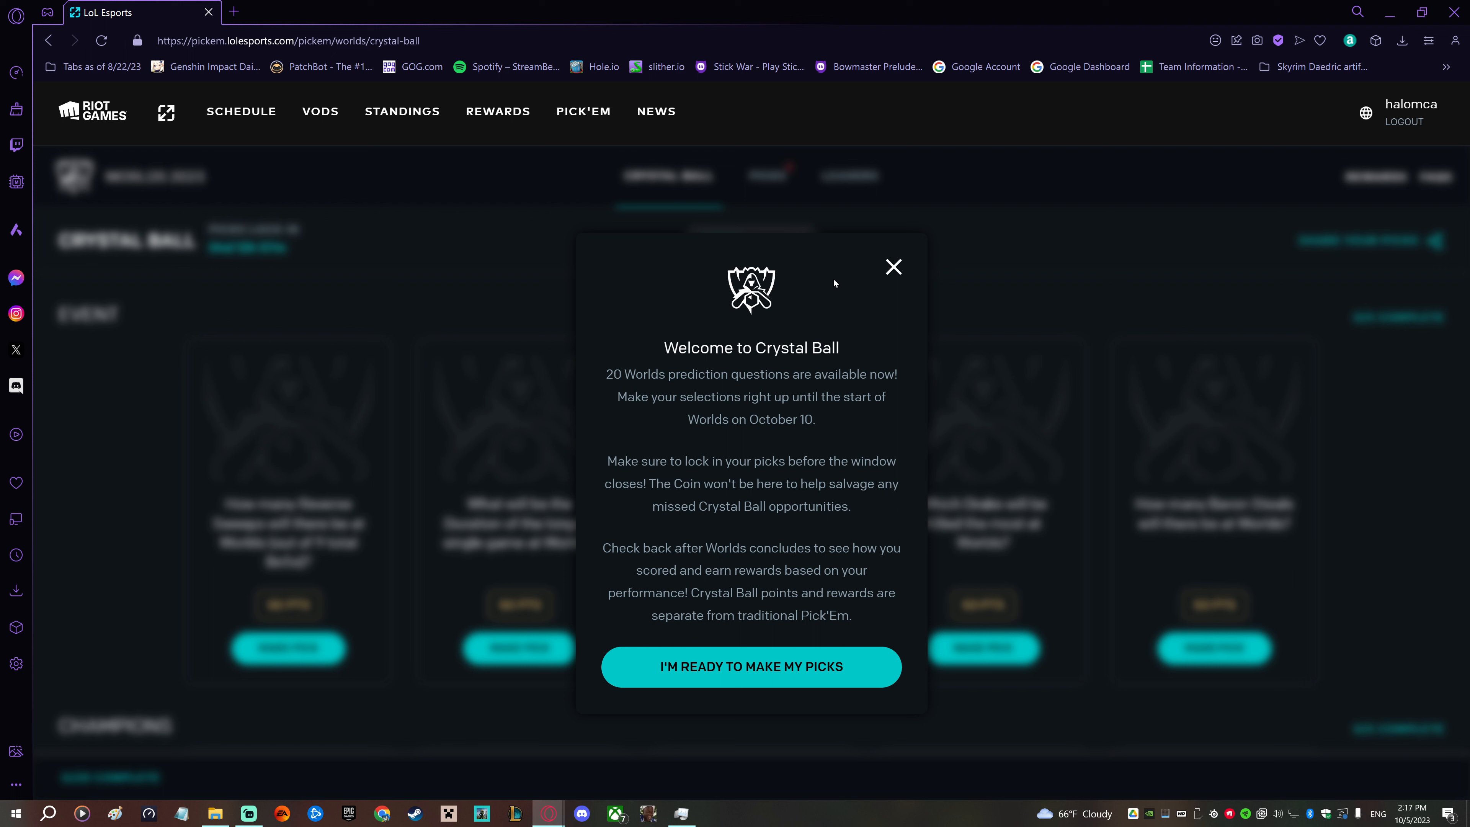
mouse_move(855, 299)
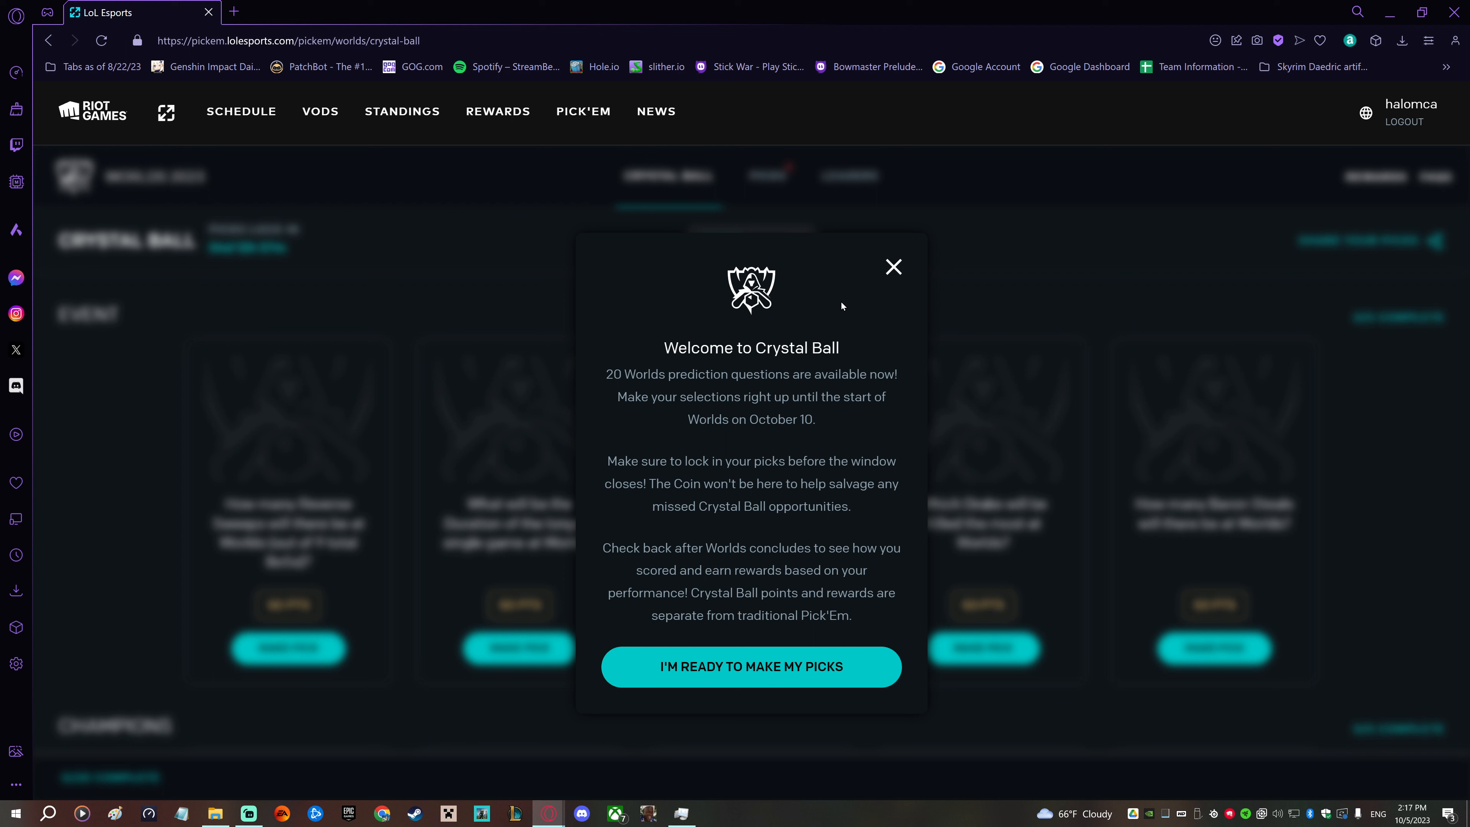
mouse_move(855, 300)
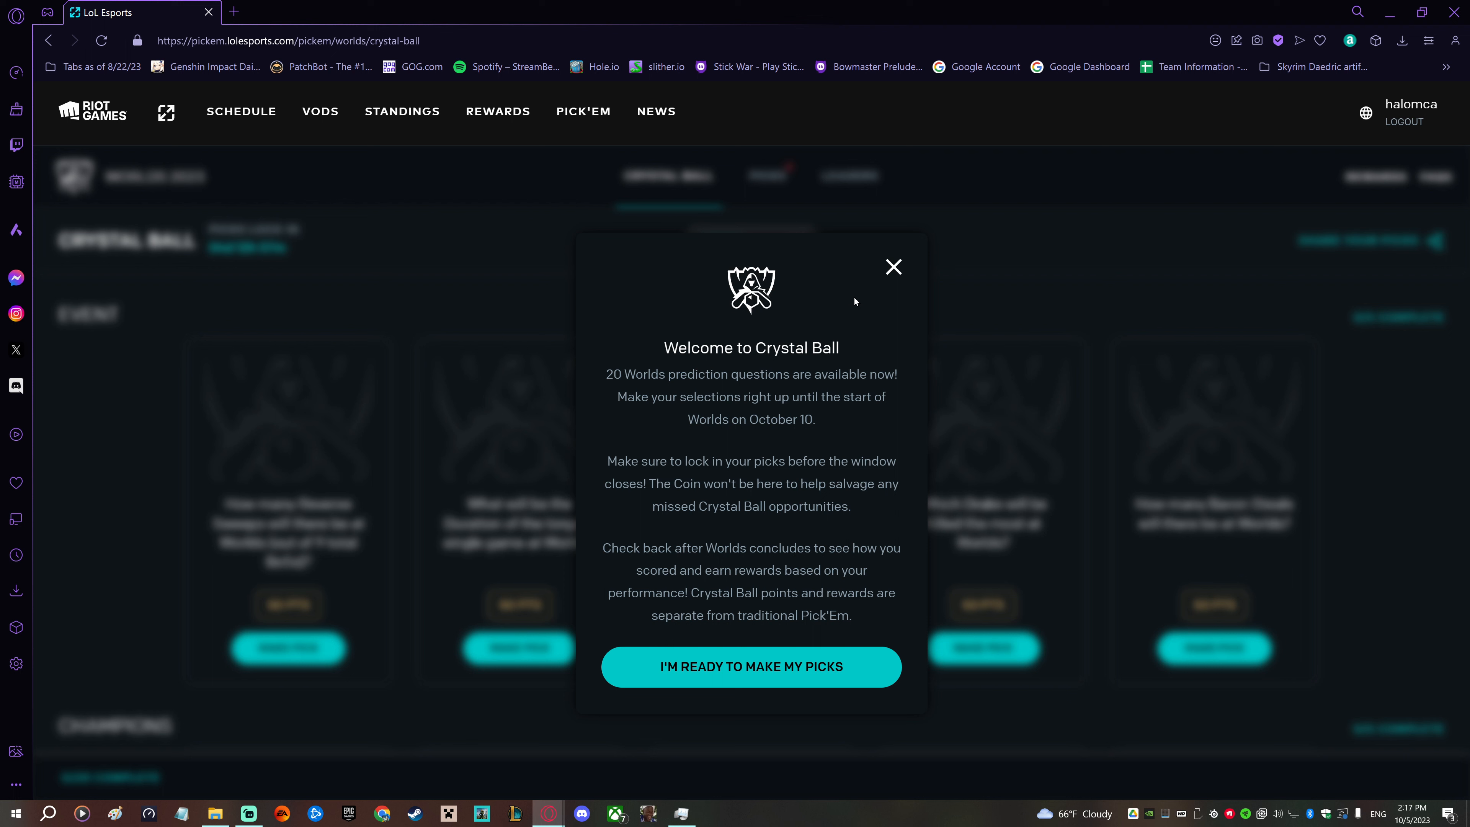
mouse_move(788, 415)
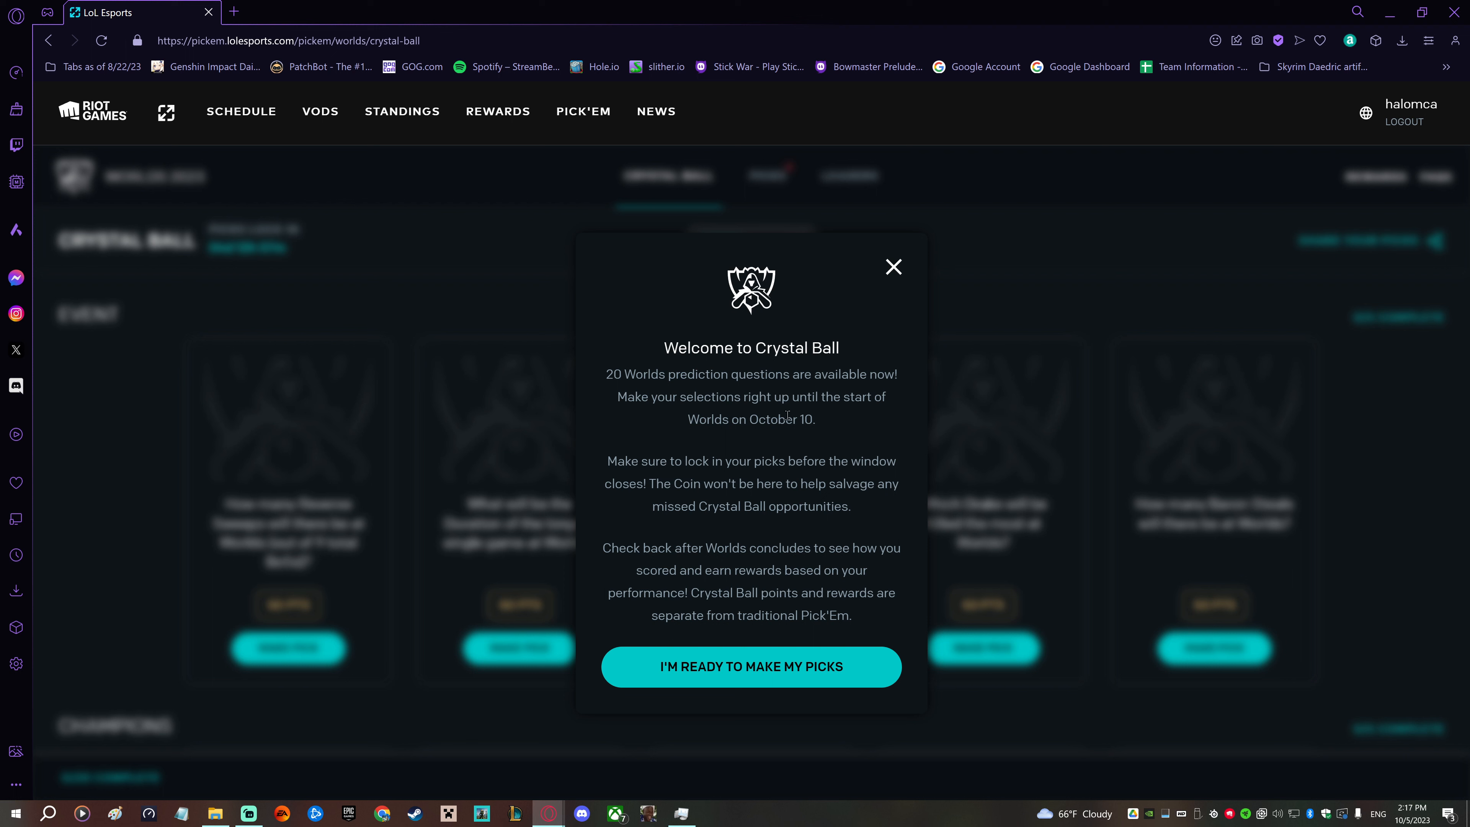
mouse_move(740, 392)
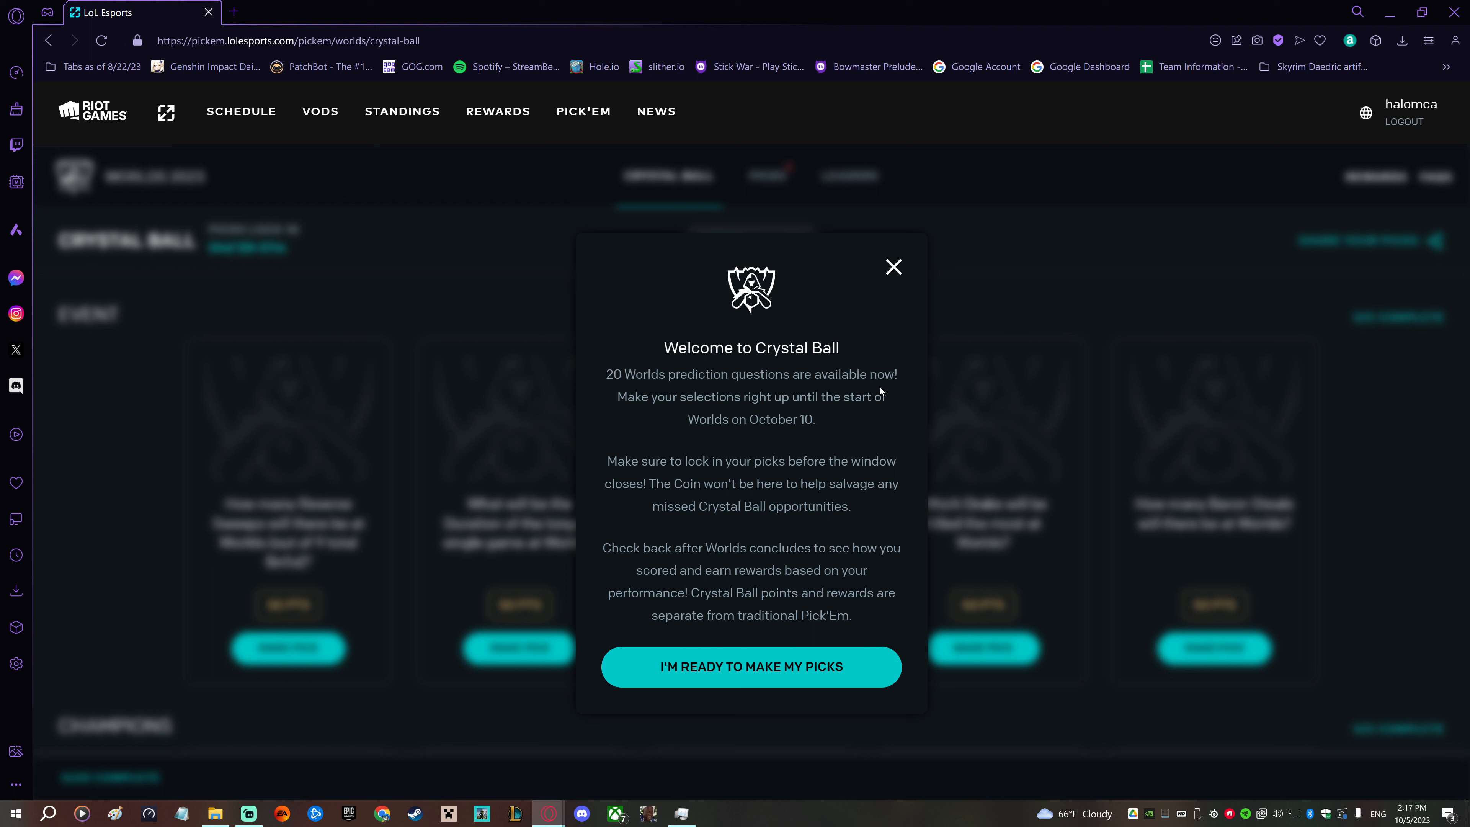
mouse_move(848, 412)
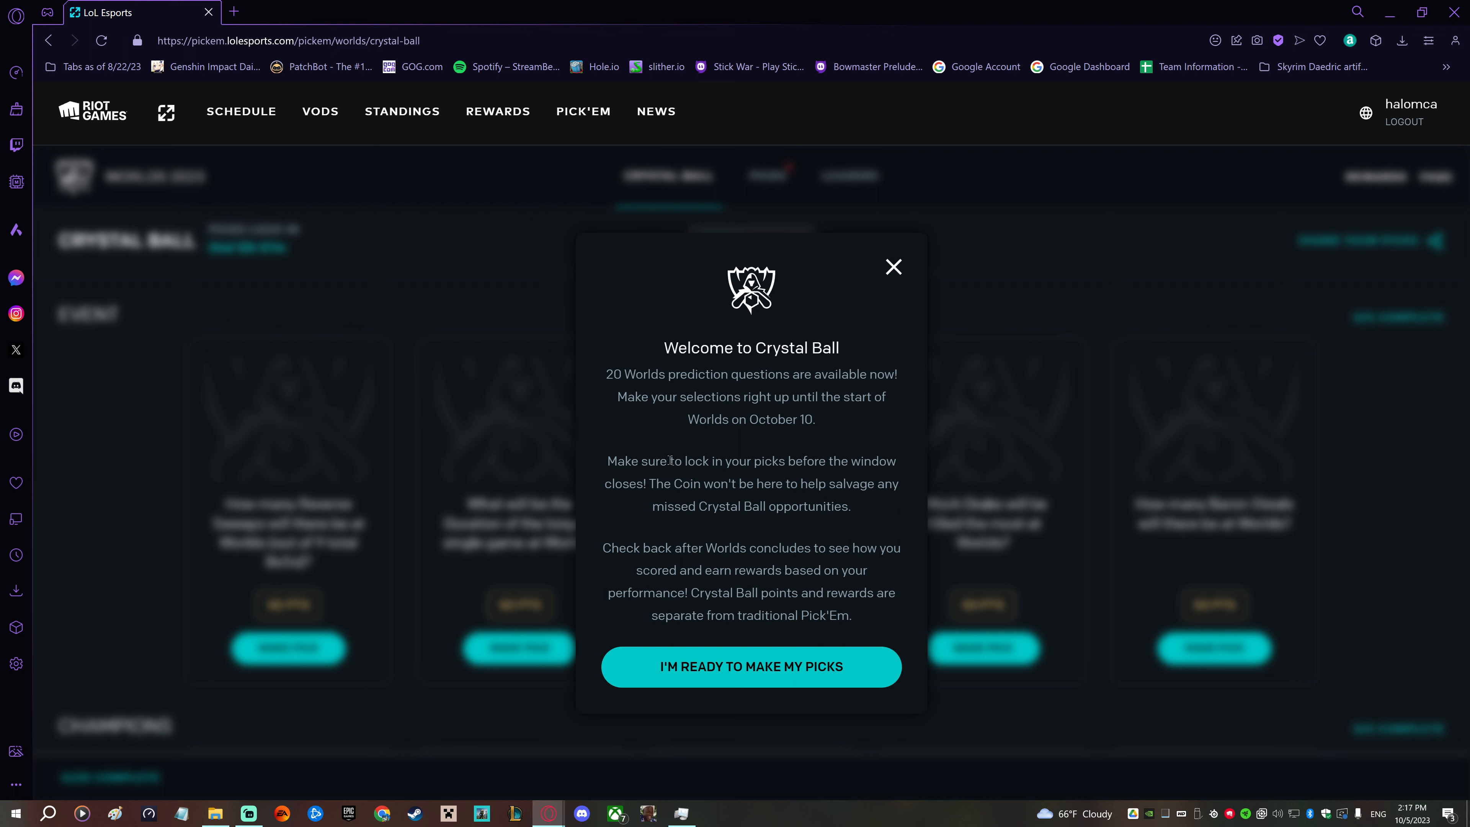
mouse_move(650, 504)
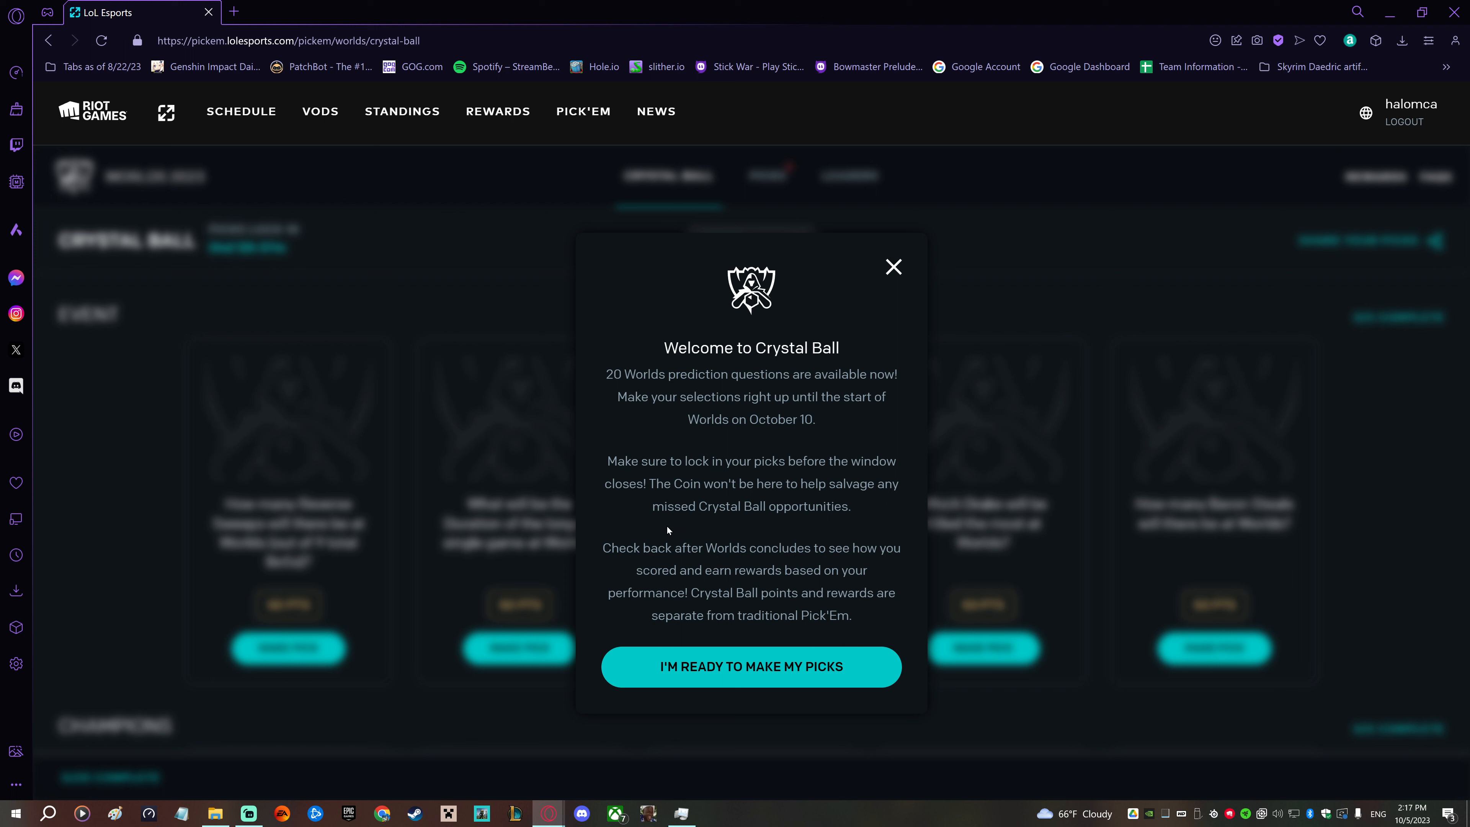
mouse_move(809, 522)
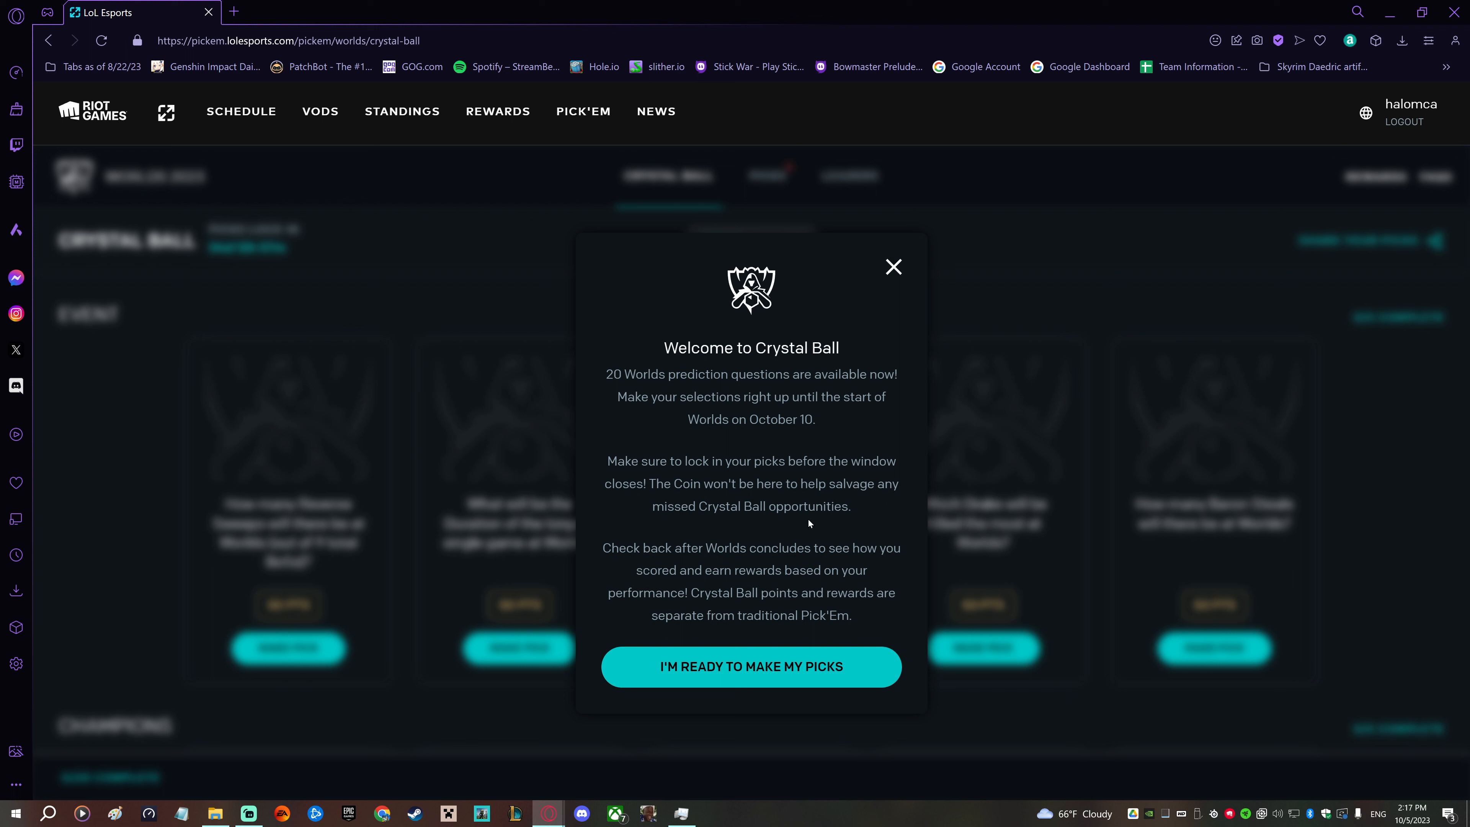
mouse_move(840, 541)
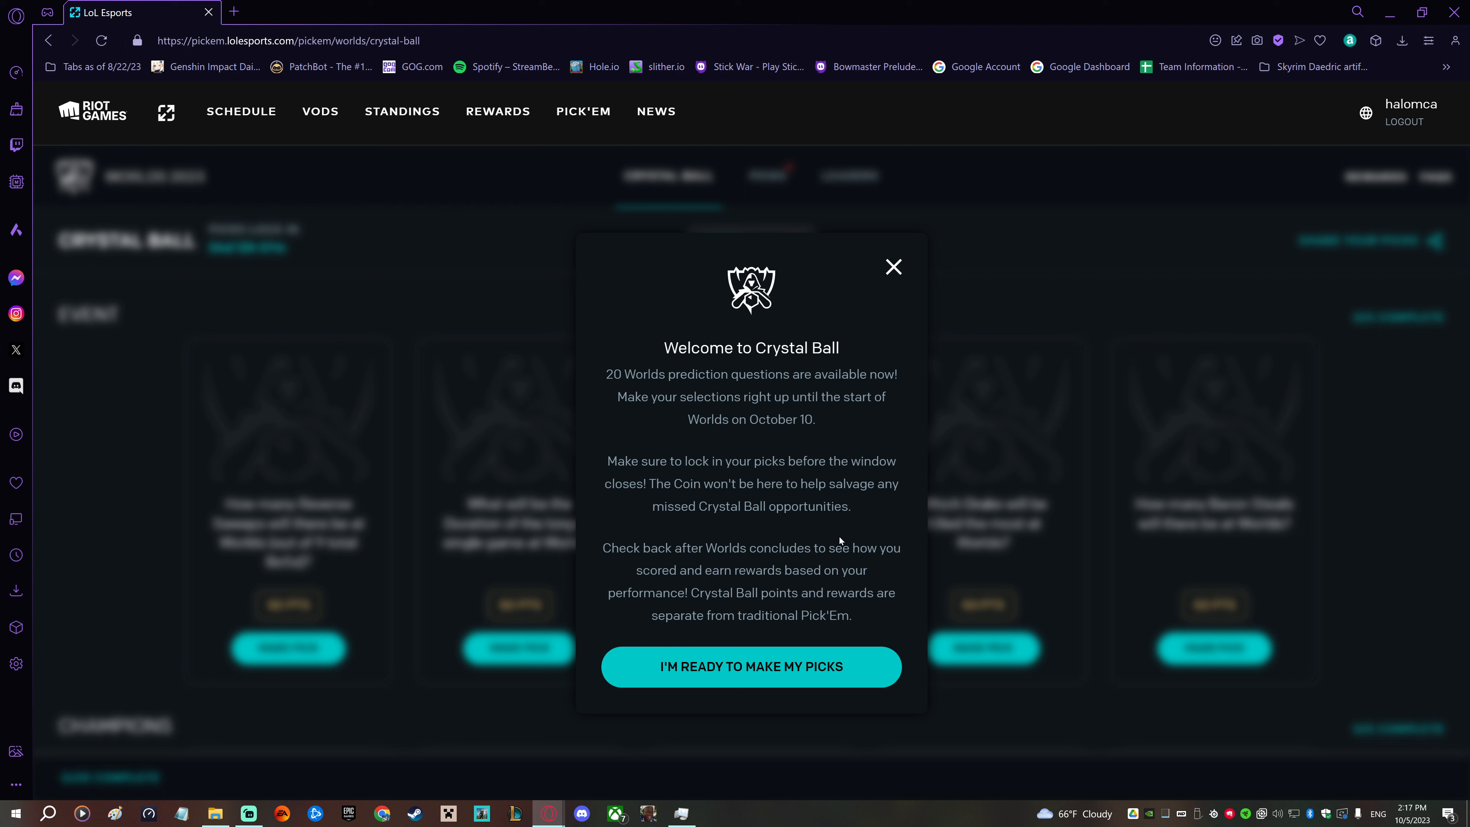
mouse_move(881, 555)
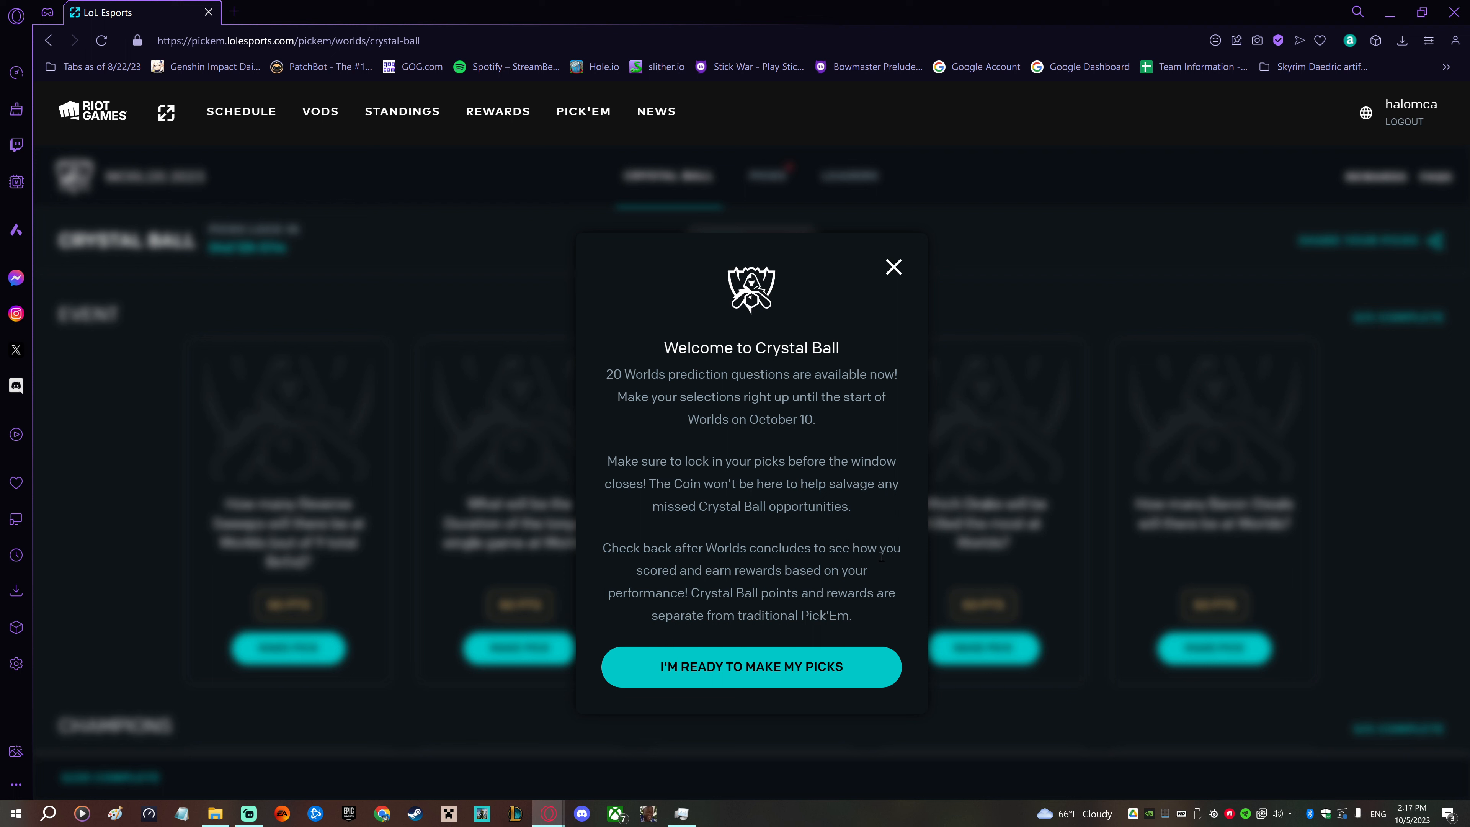
mouse_move(628, 593)
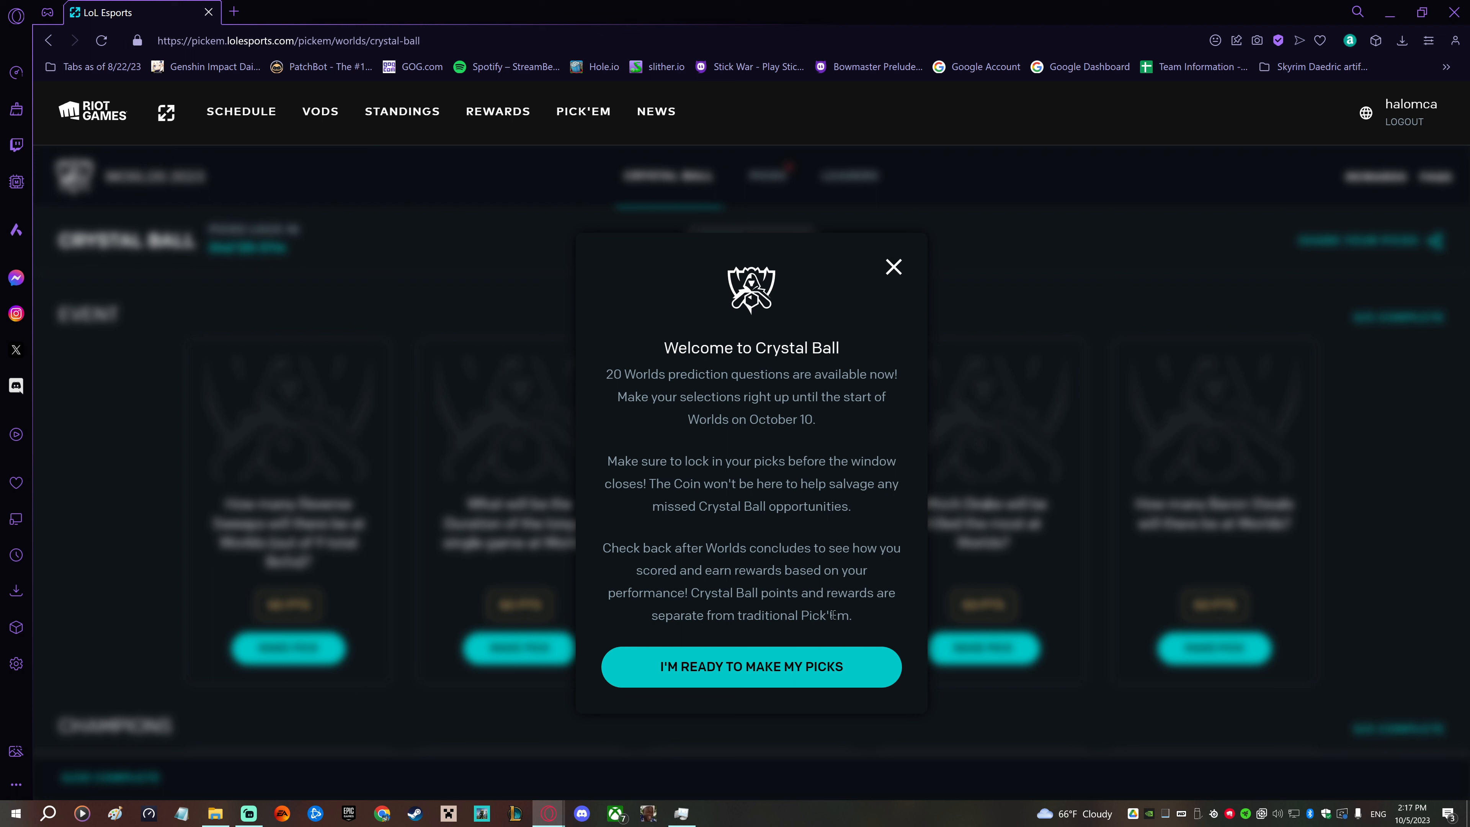
mouse_move(877, 618)
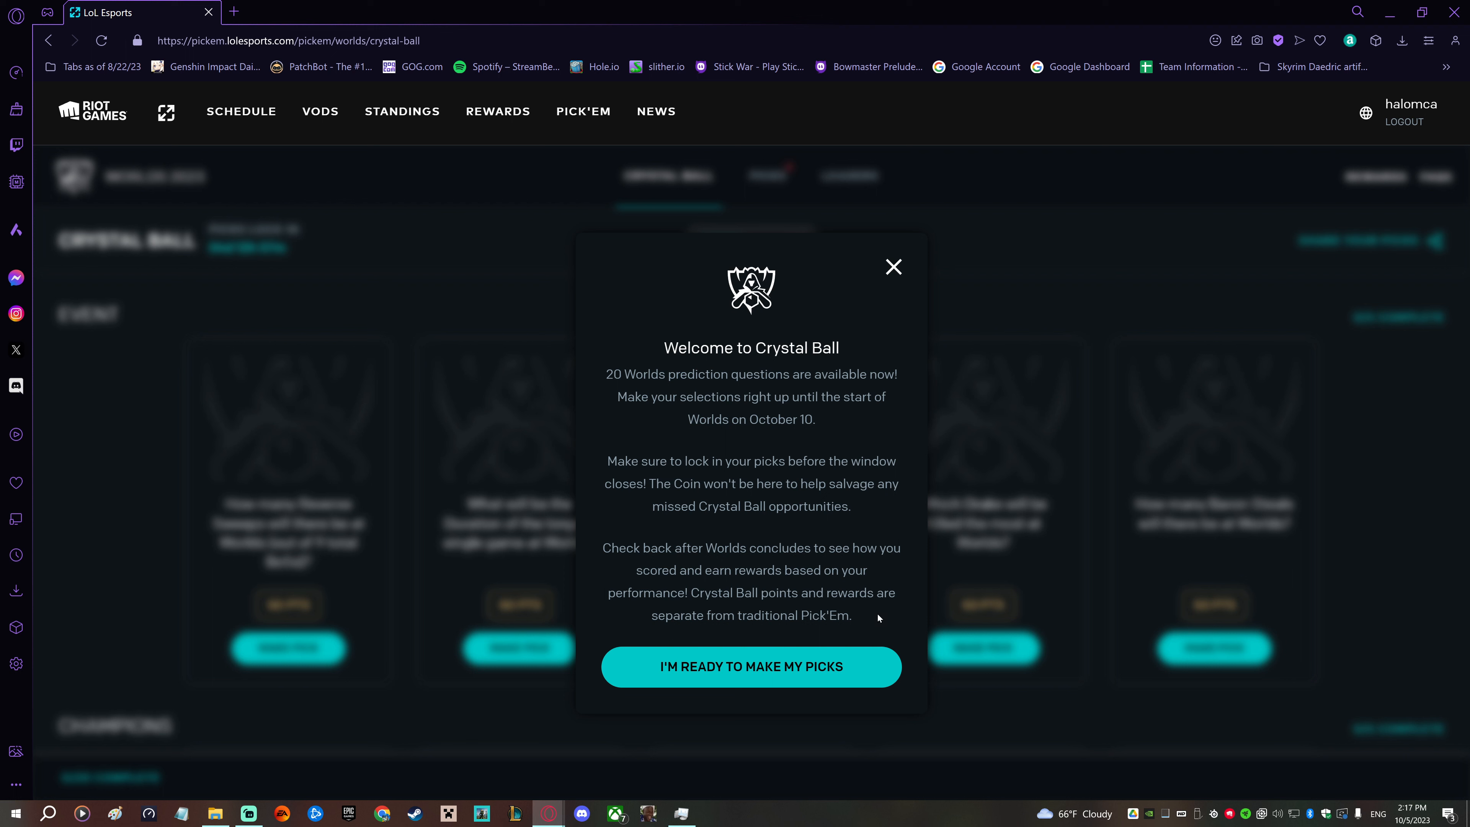
mouse_move(873, 613)
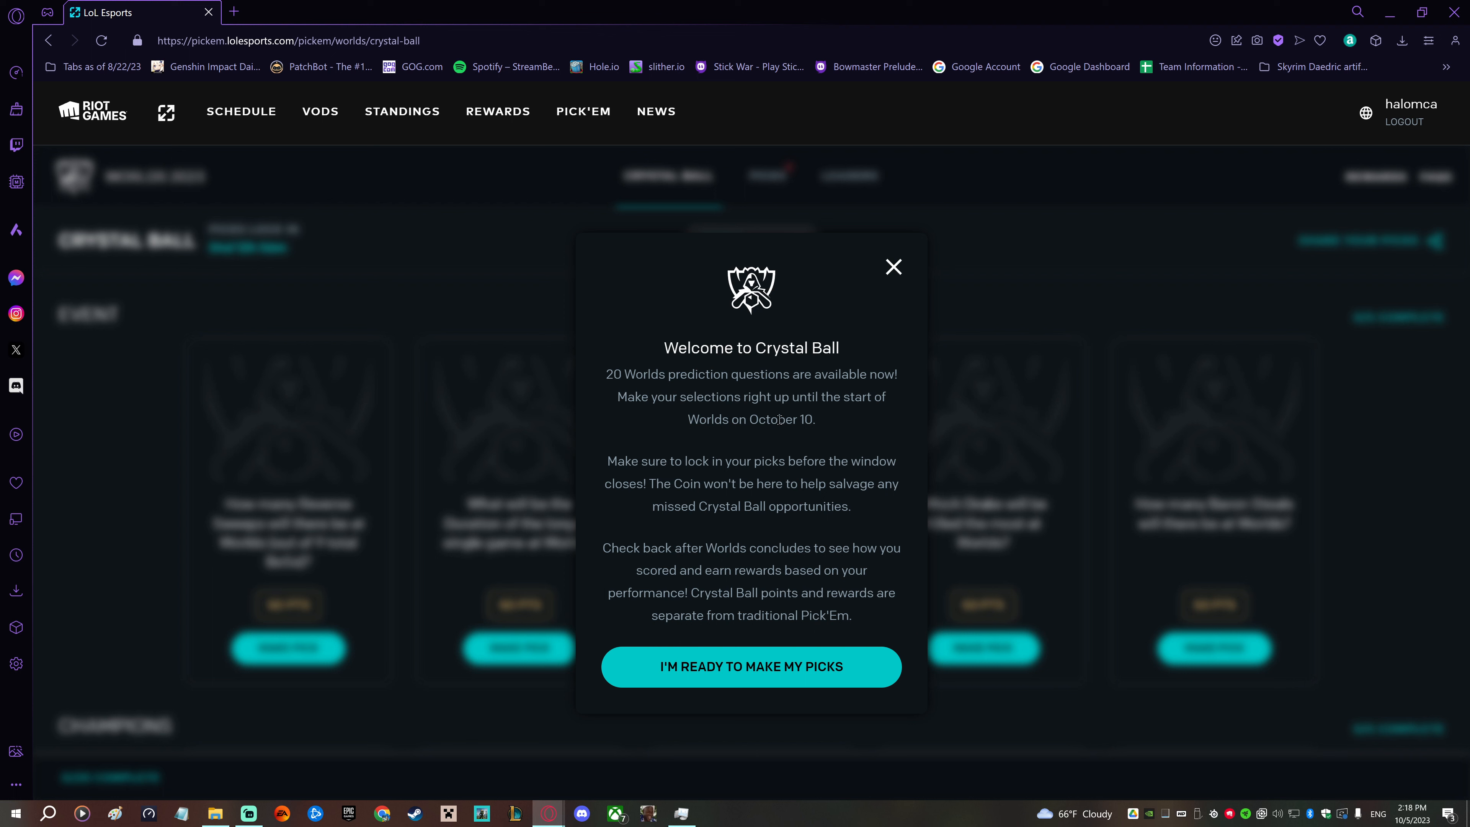
mouse_move(817, 443)
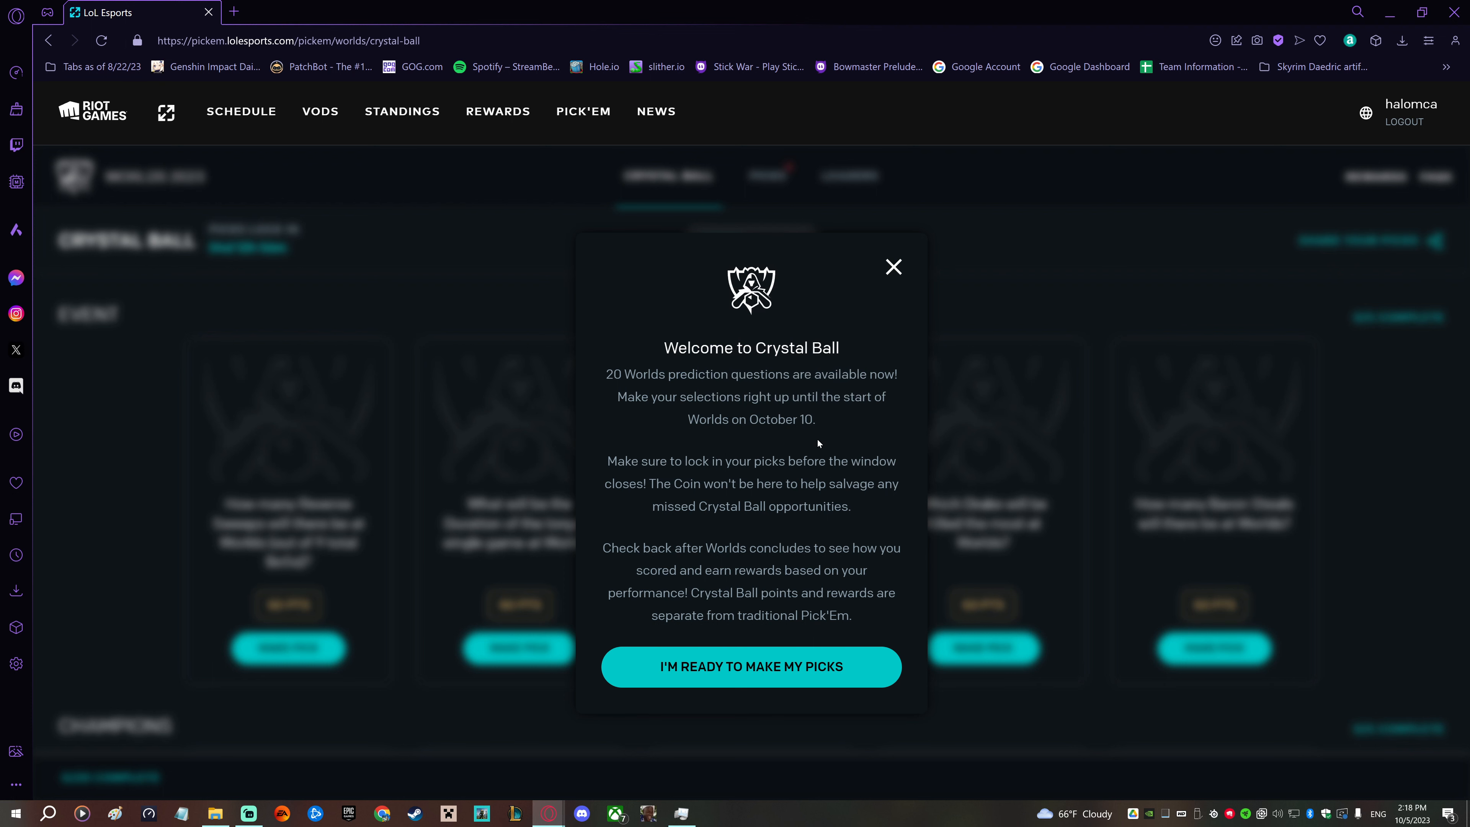
mouse_move(910, 418)
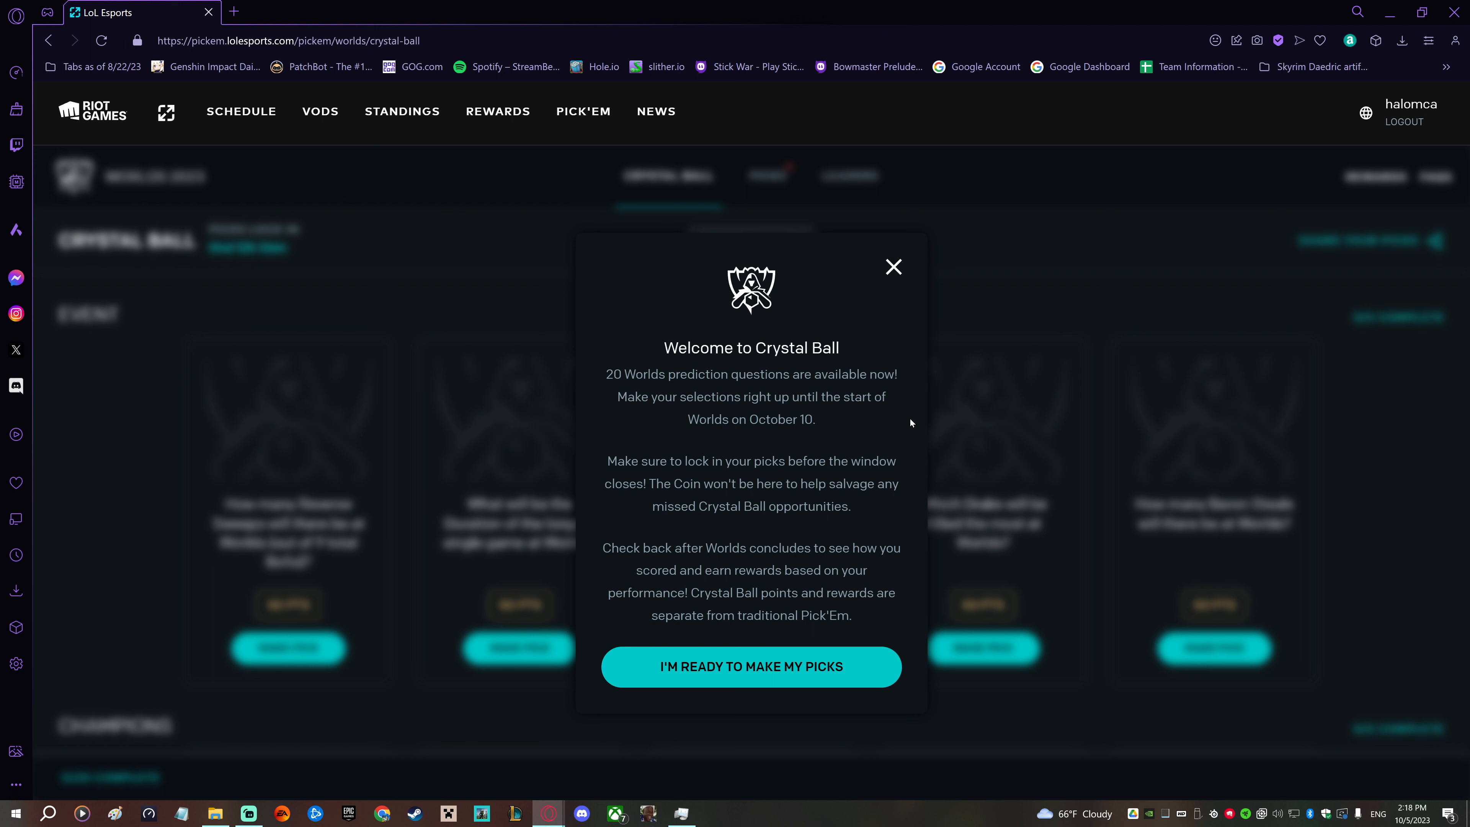
mouse_move(886, 434)
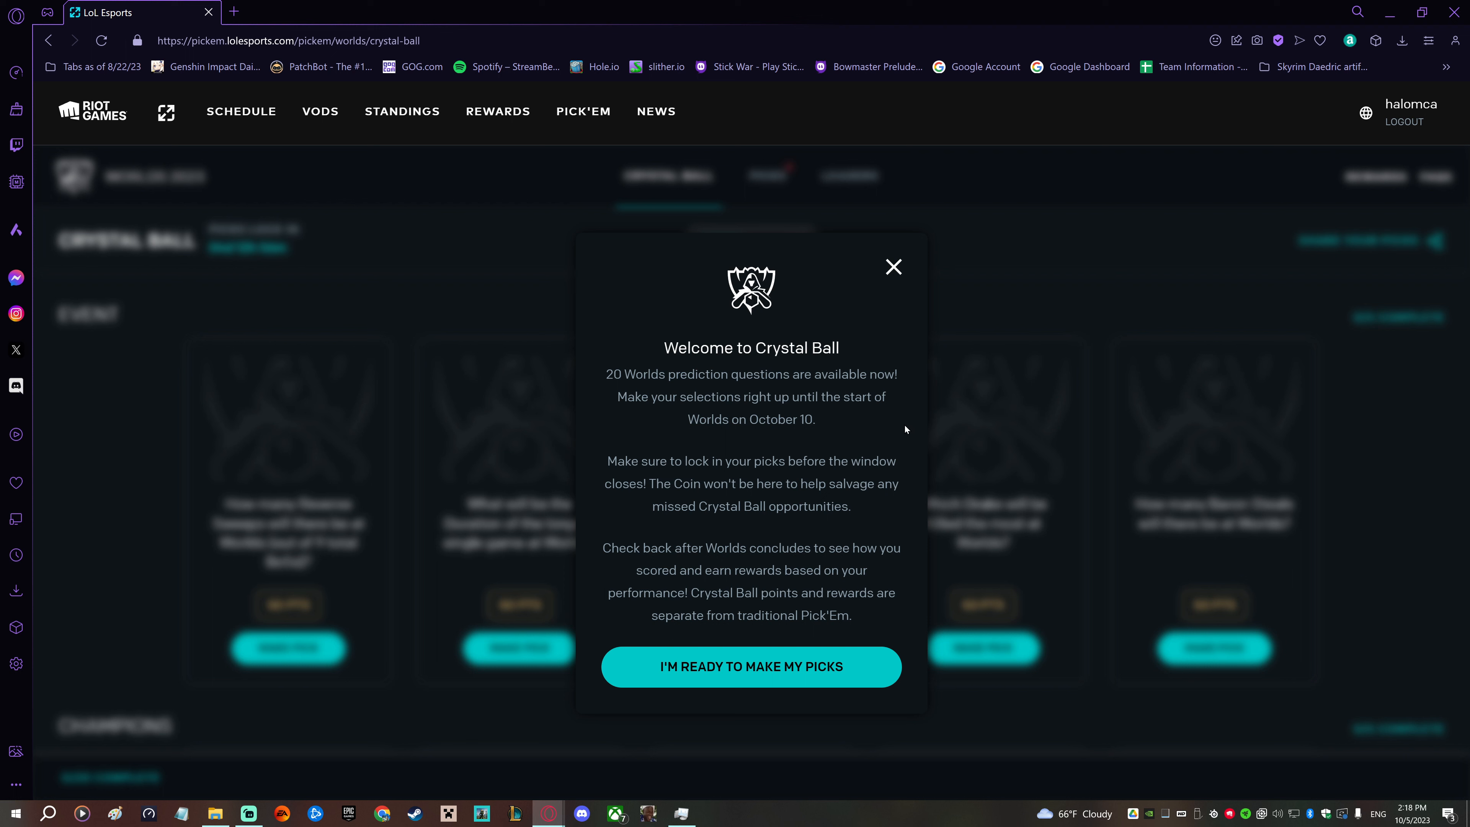
mouse_move(909, 429)
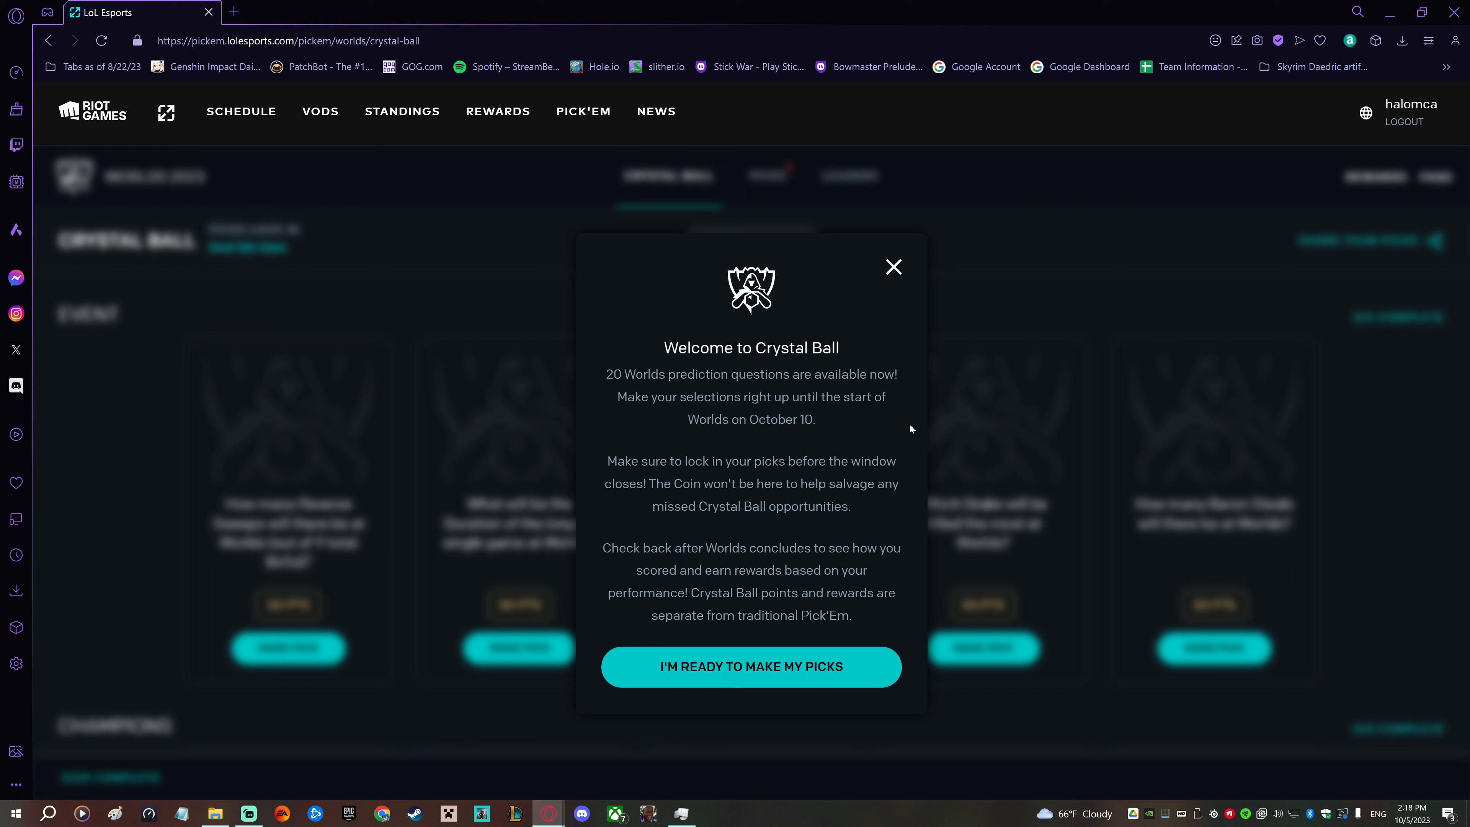
mouse_move(903, 434)
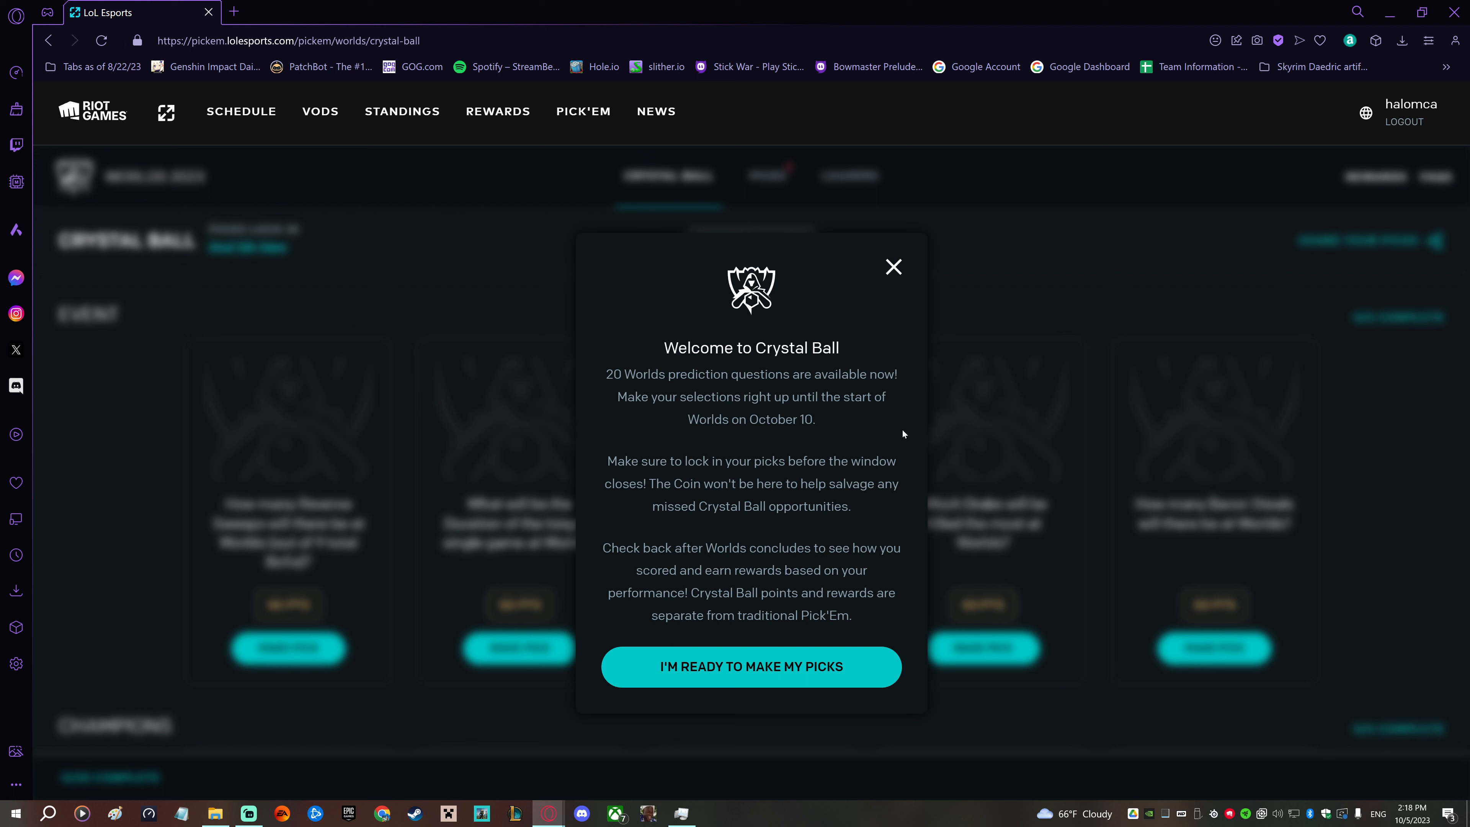
mouse_move(897, 428)
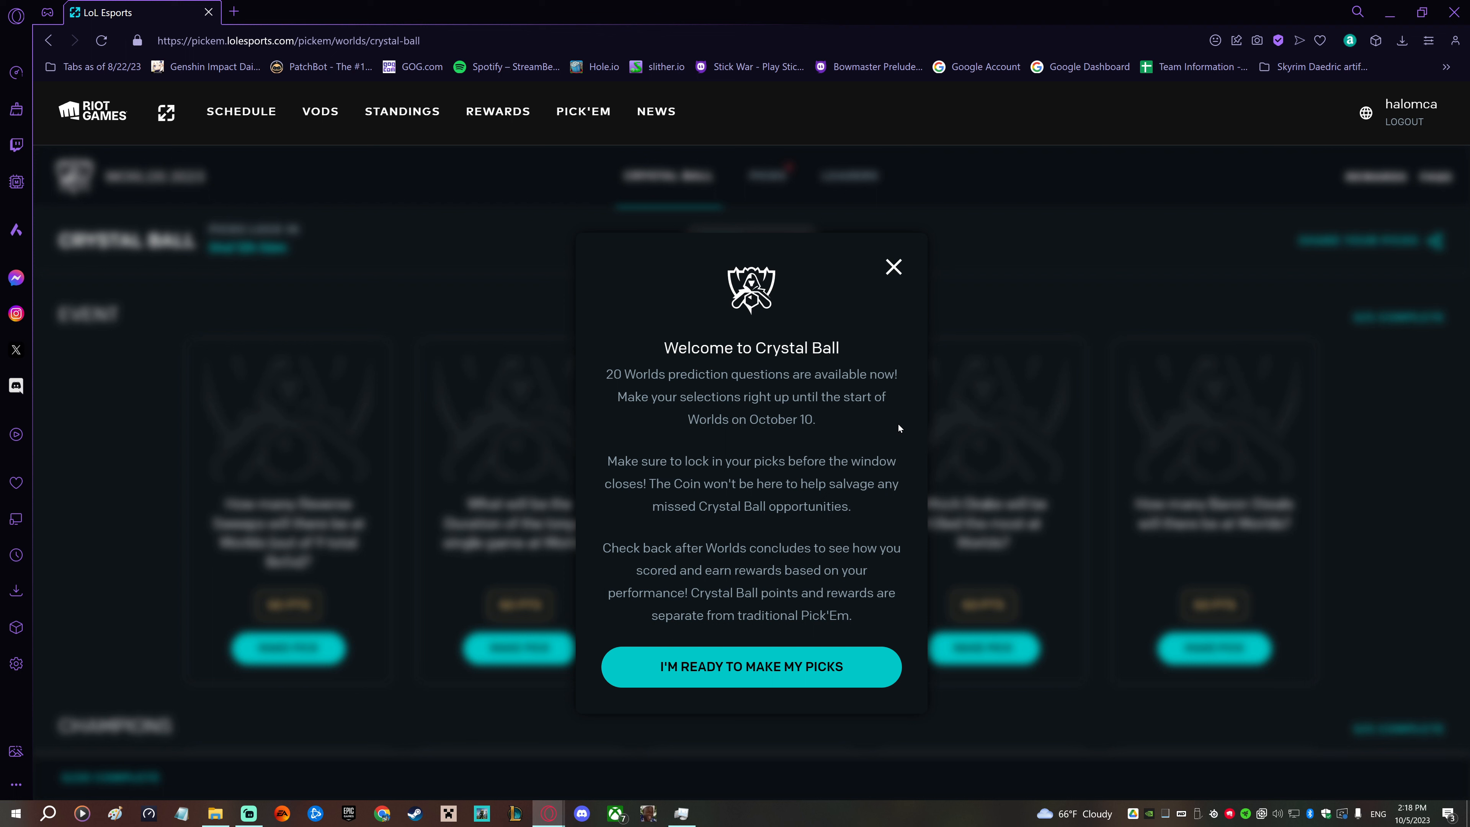
mouse_move(900, 426)
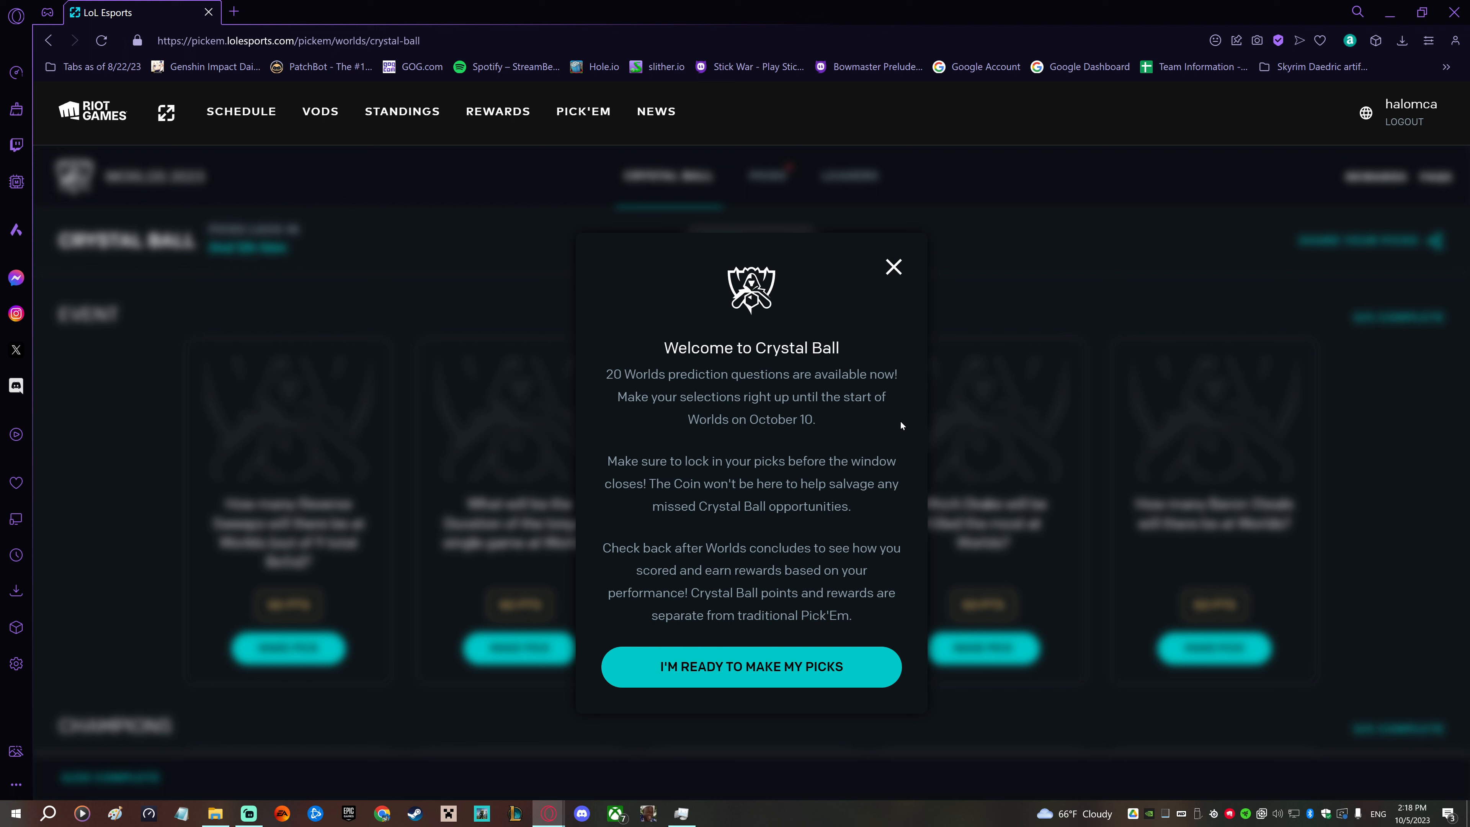
mouse_move(866, 676)
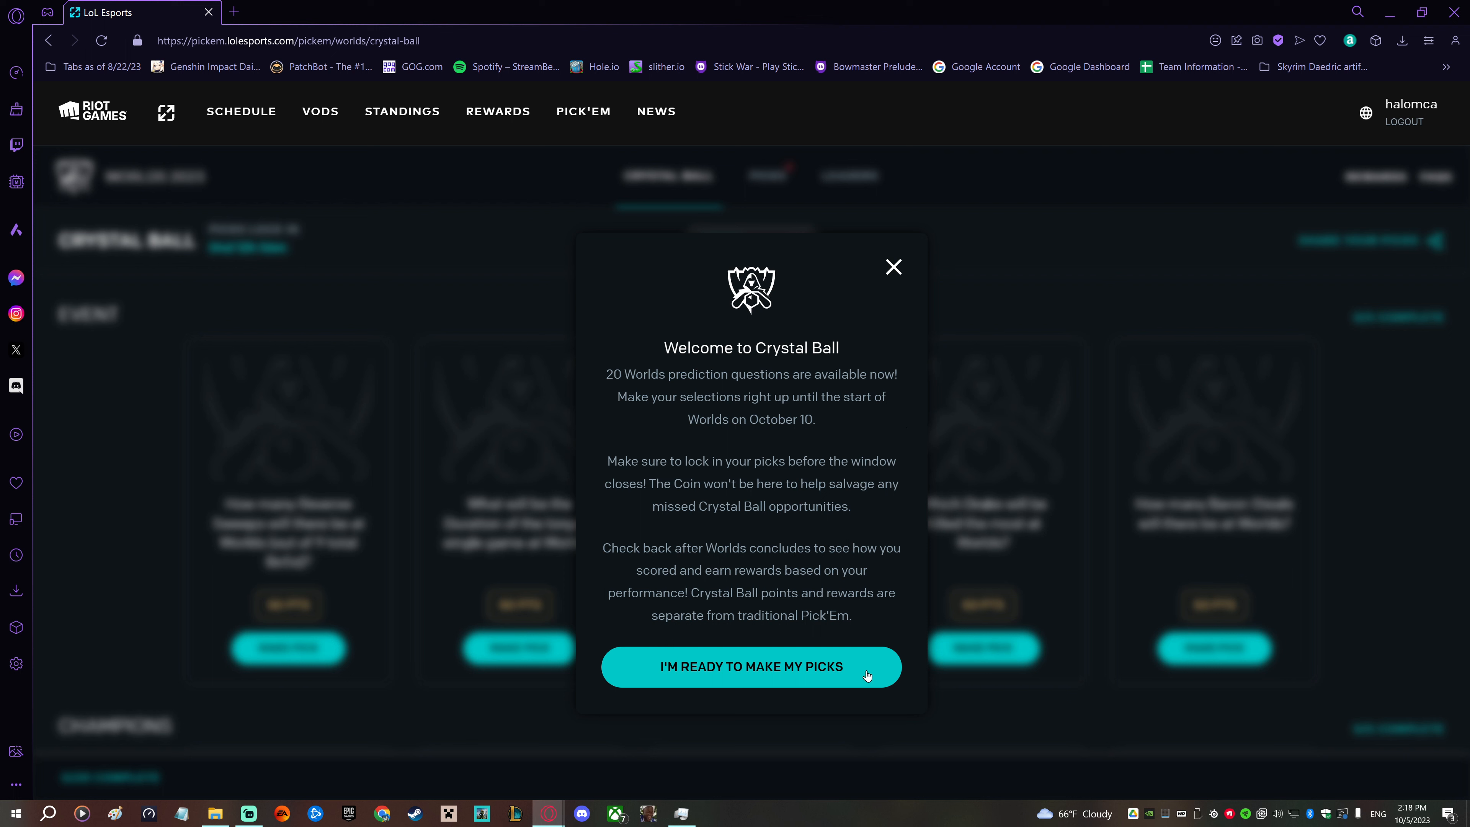
- Dismiss the Crystal Ball welcome with 'I'm ready to make my picks' to reach the questions
click(750, 666)
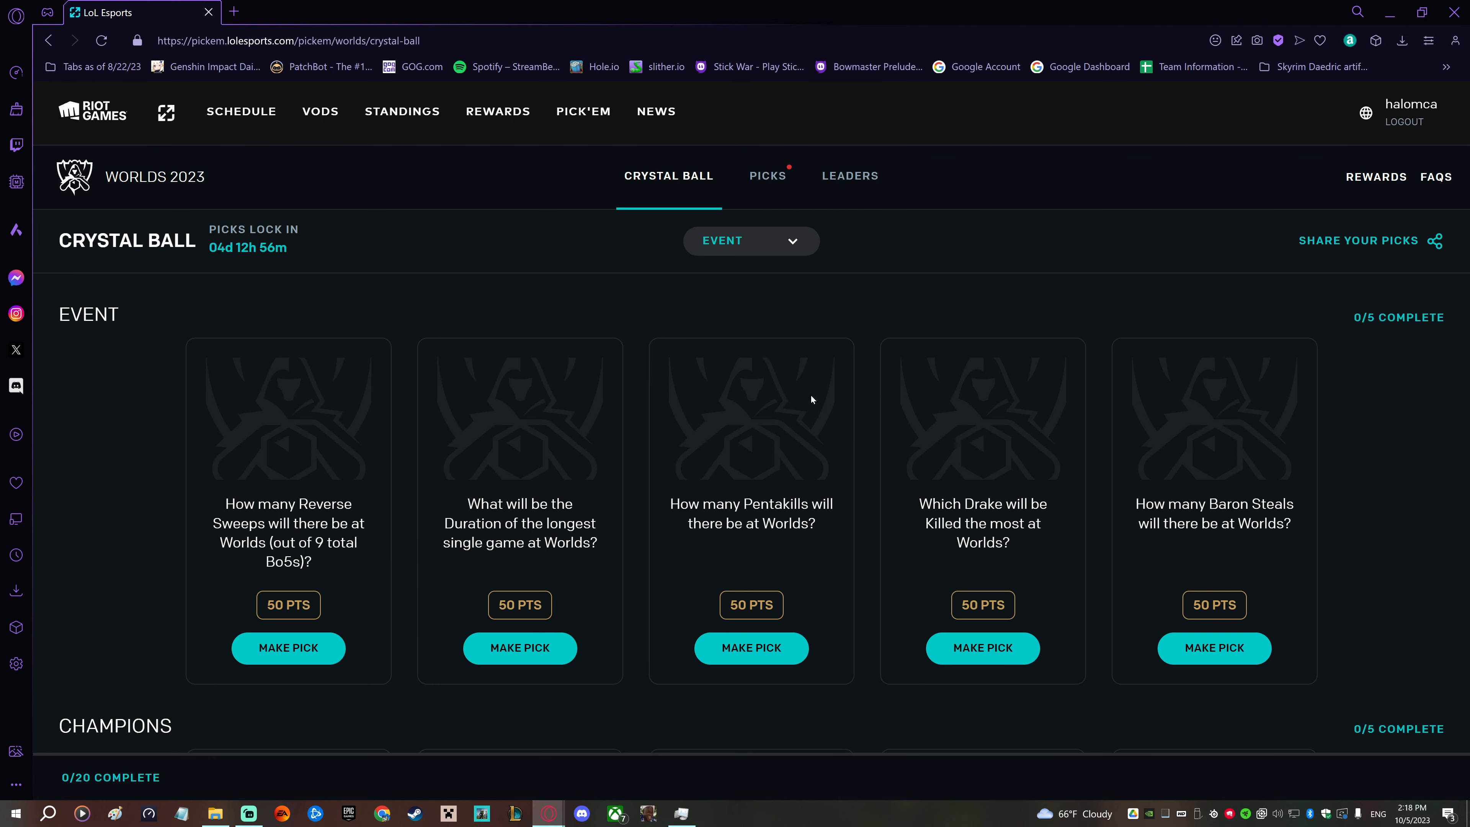
mouse_move(1272, 249)
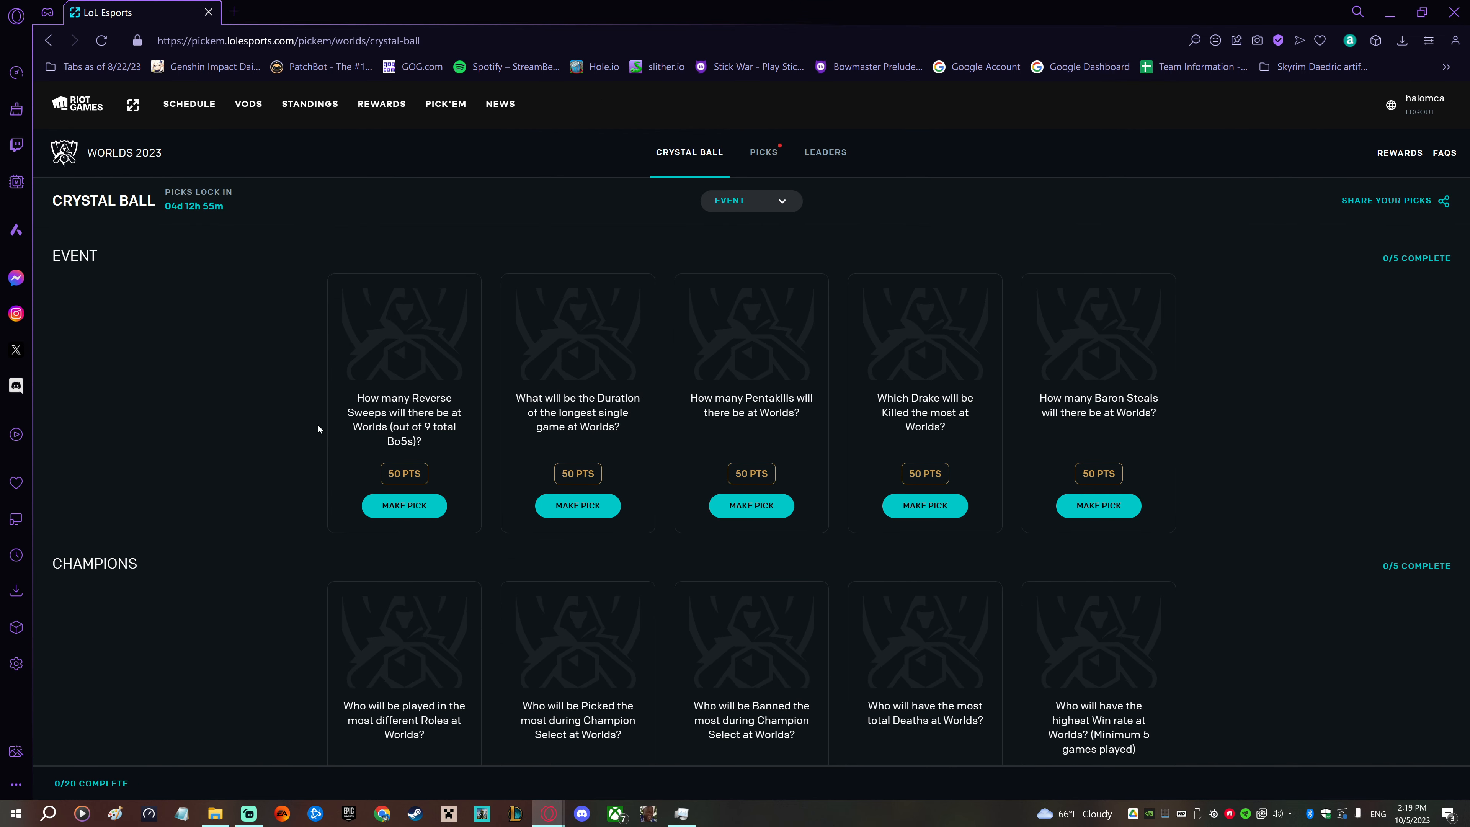
mouse_move(159, 222)
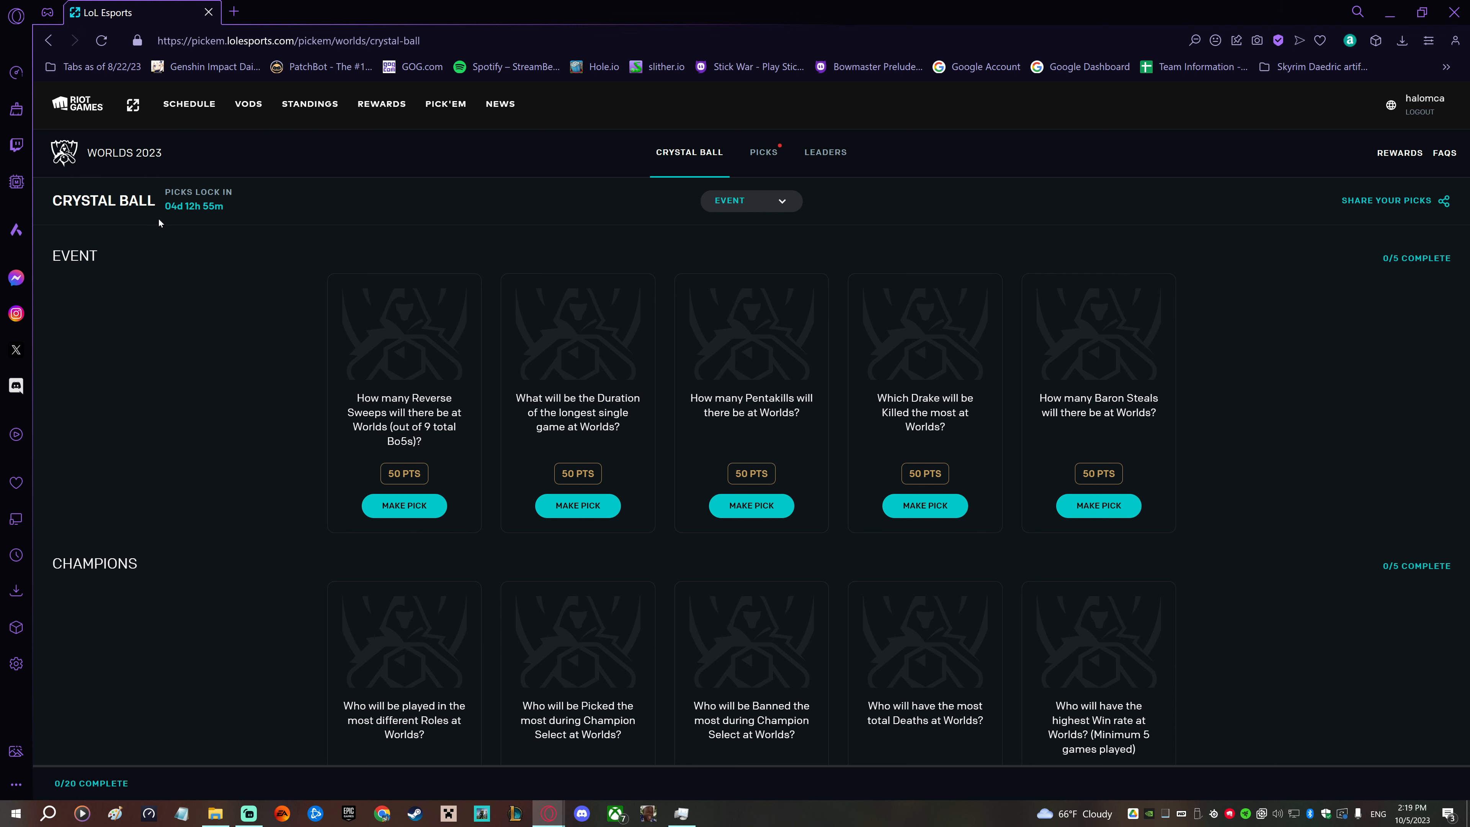
mouse_move(197, 208)
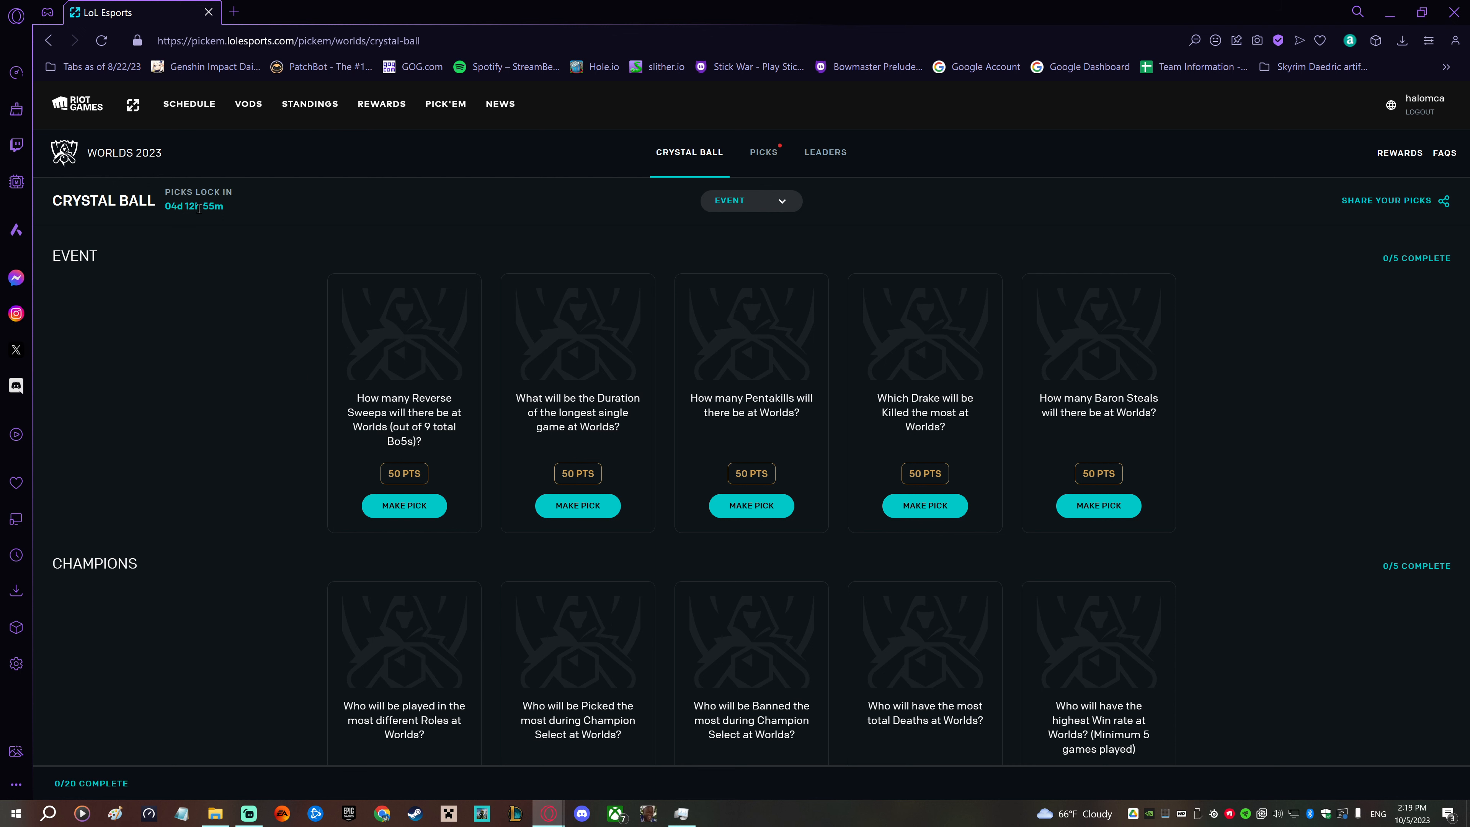
mouse_move(1185, 654)
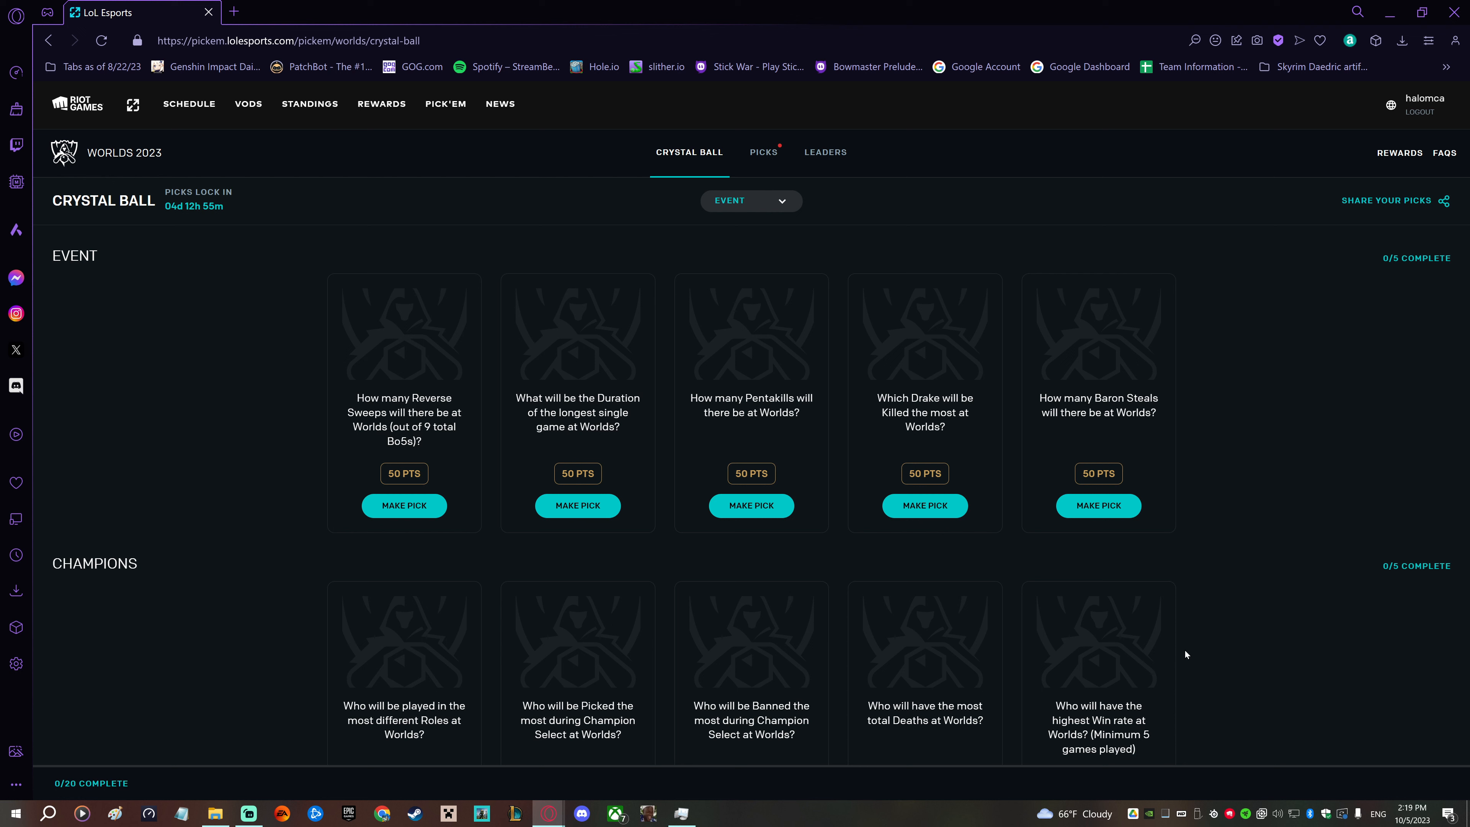
mouse_move(225, 591)
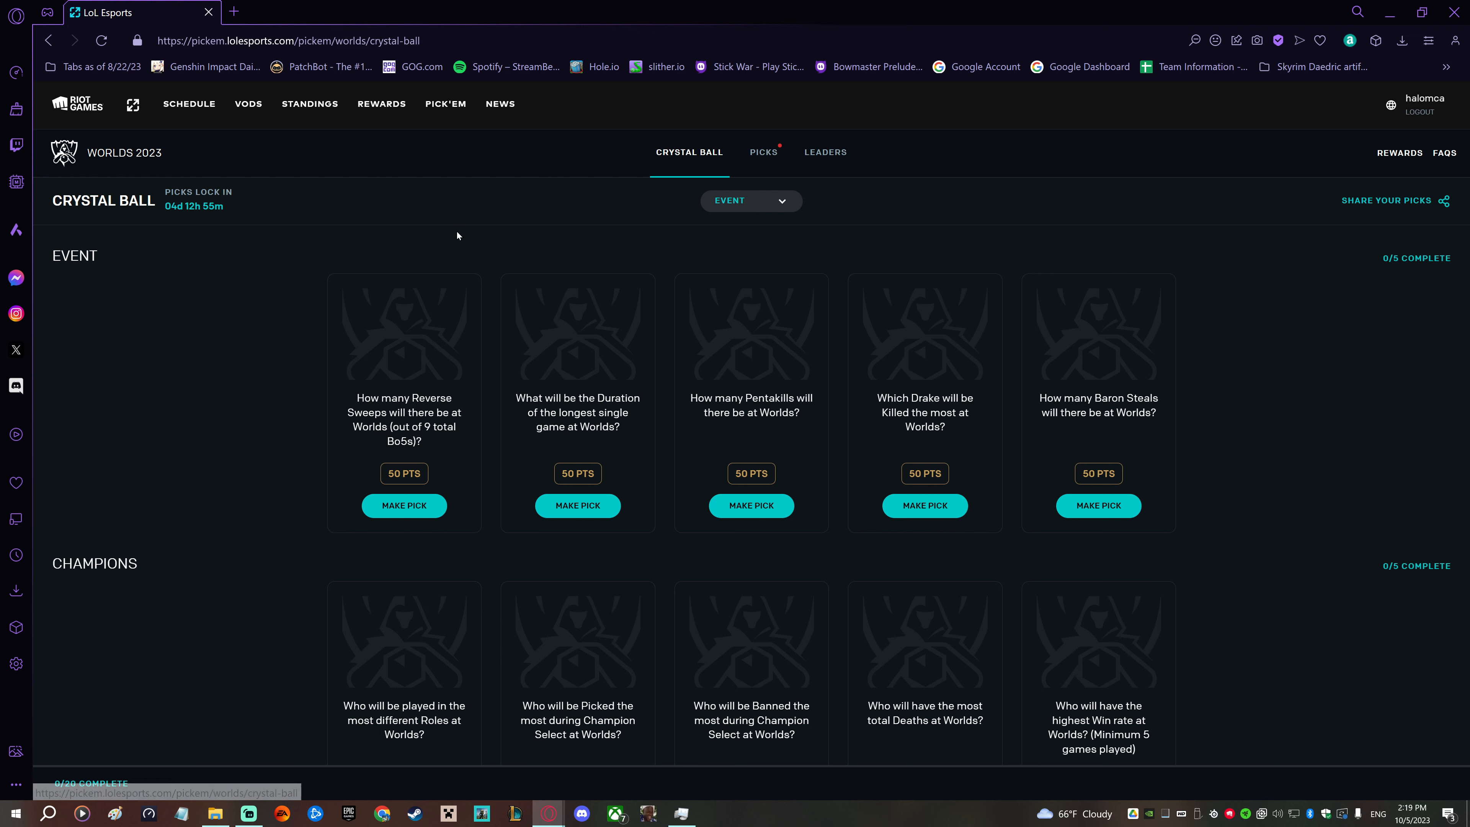
mouse_move(267, 433)
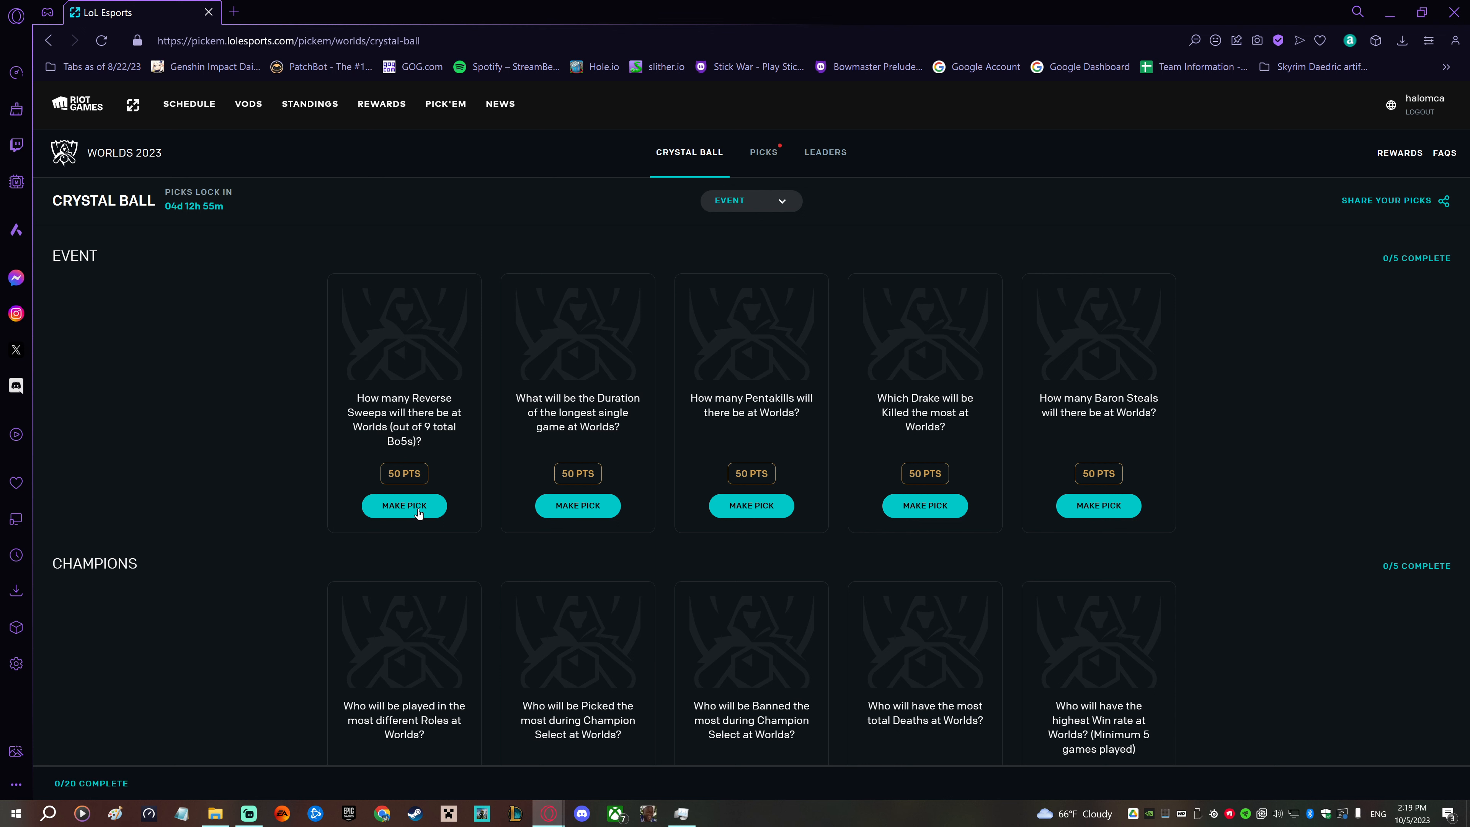
- Answer the Reverse Sweeps question with 1 and confirm the pick
click(405, 506)
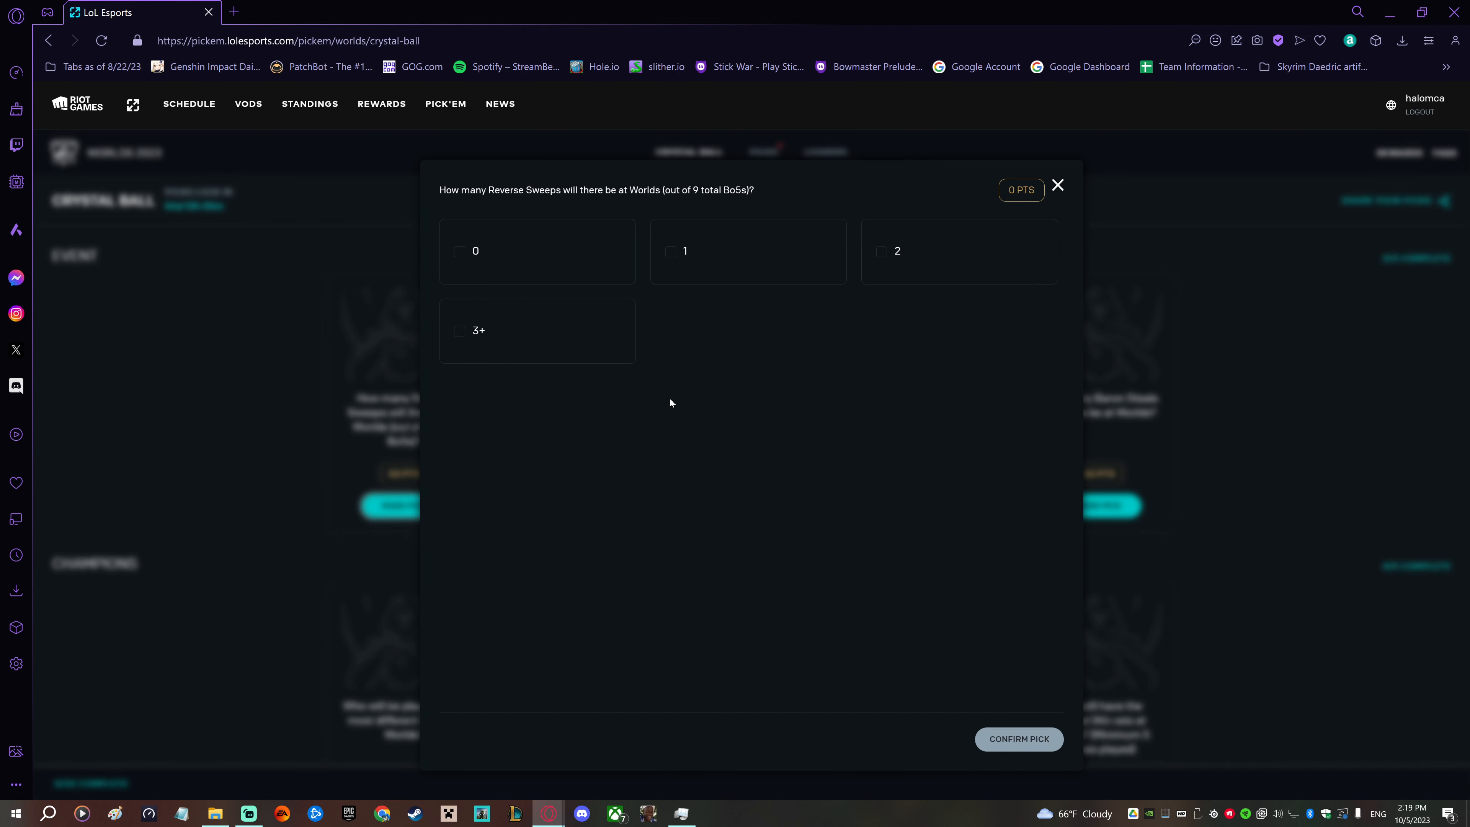
mouse_move(580, 342)
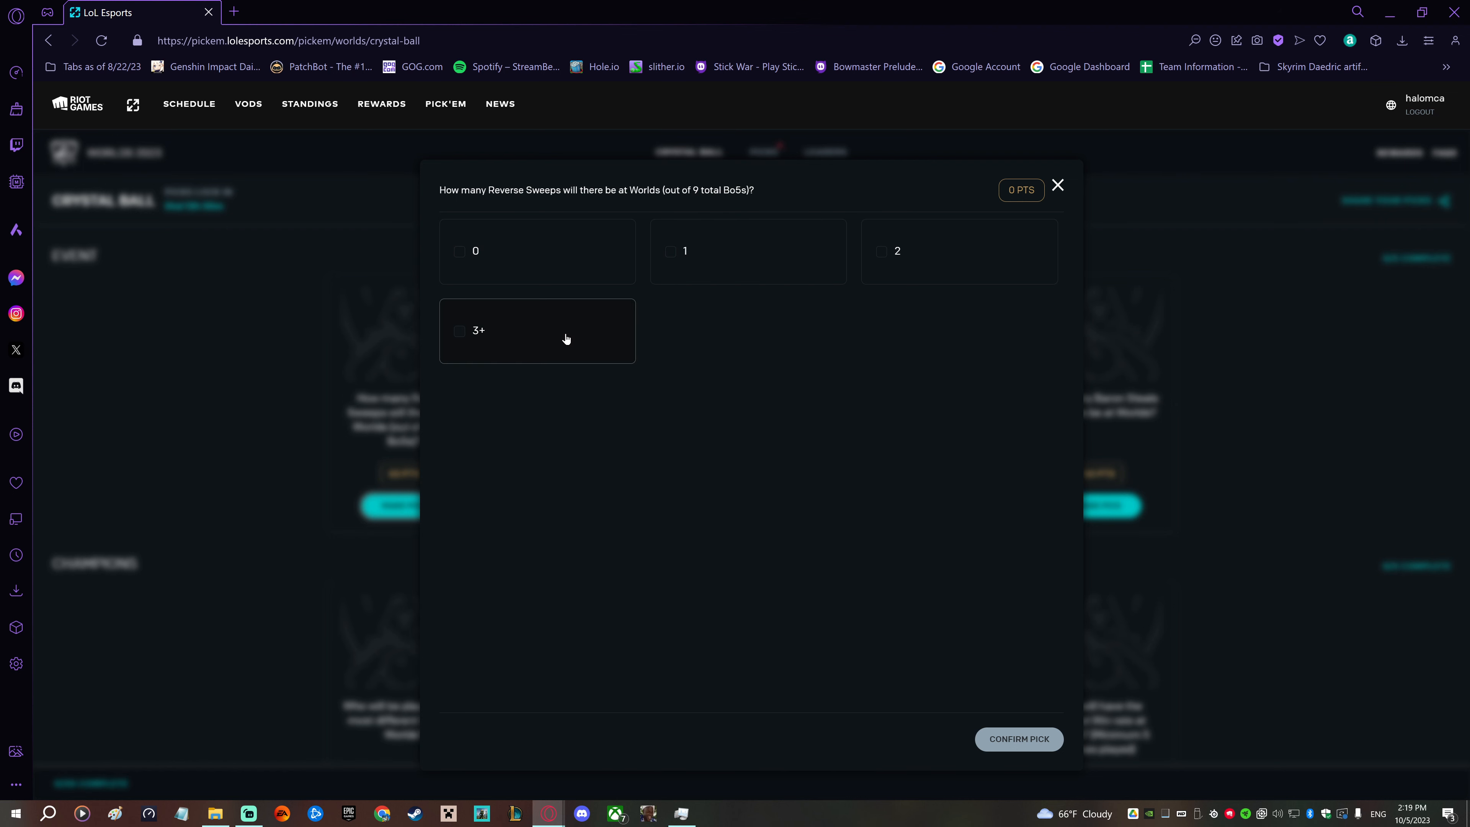
mouse_move(580, 340)
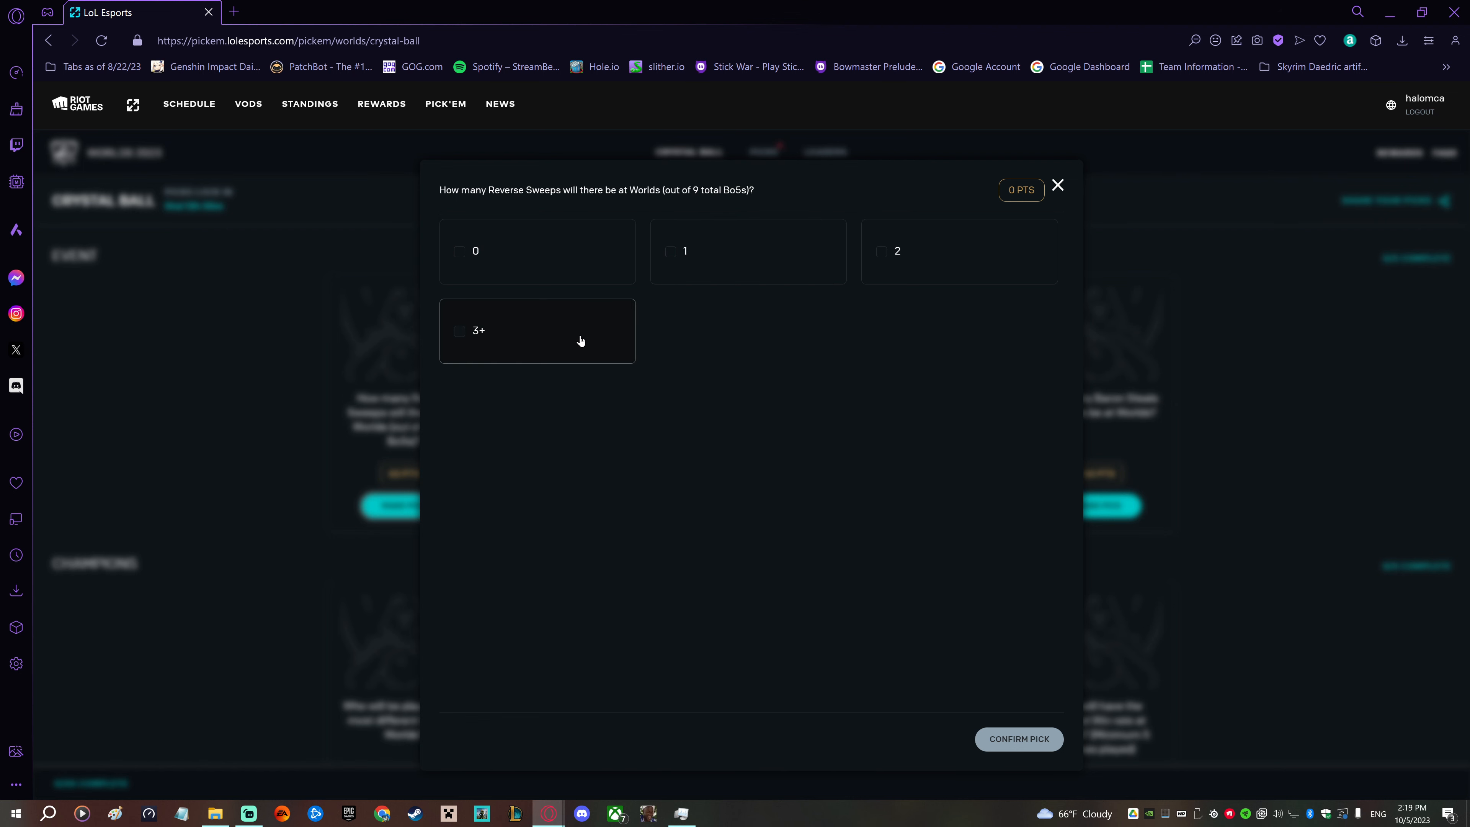
mouse_move(802, 349)
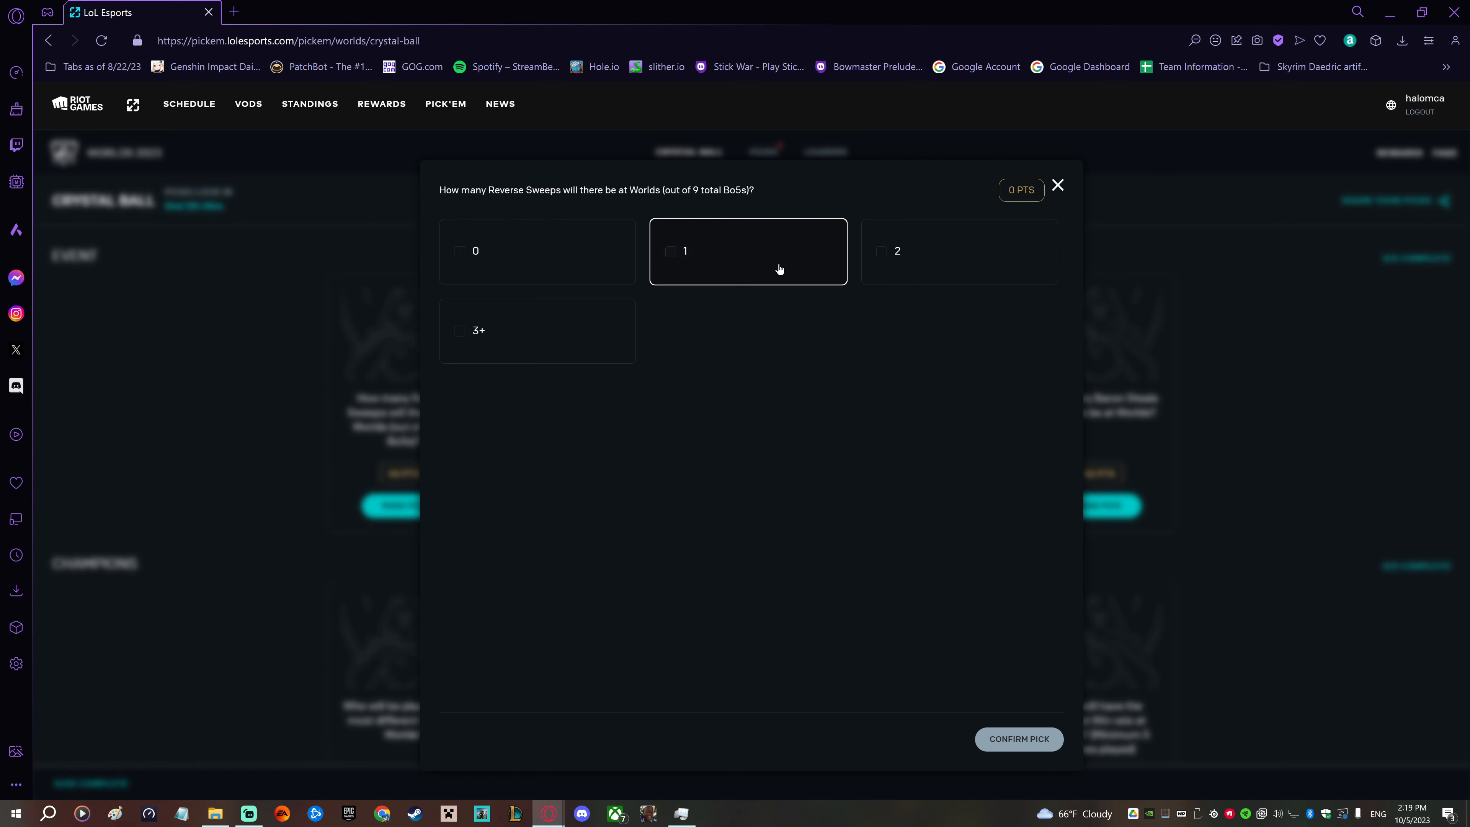
click(1056, 184)
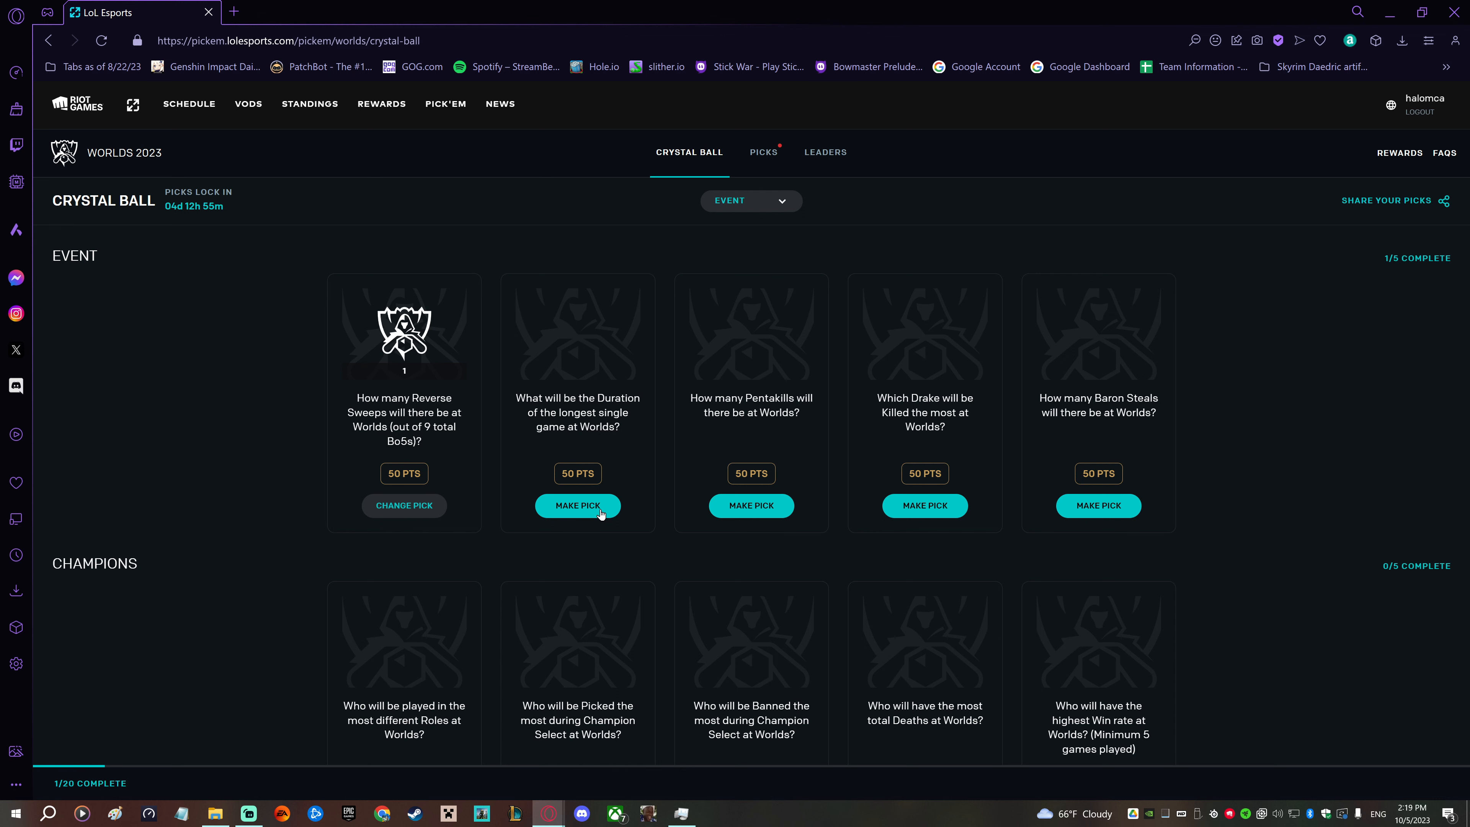
- Predict 45:00-49:59 as the longest game duration and 2 Pentakills, confirming both
click(576, 505)
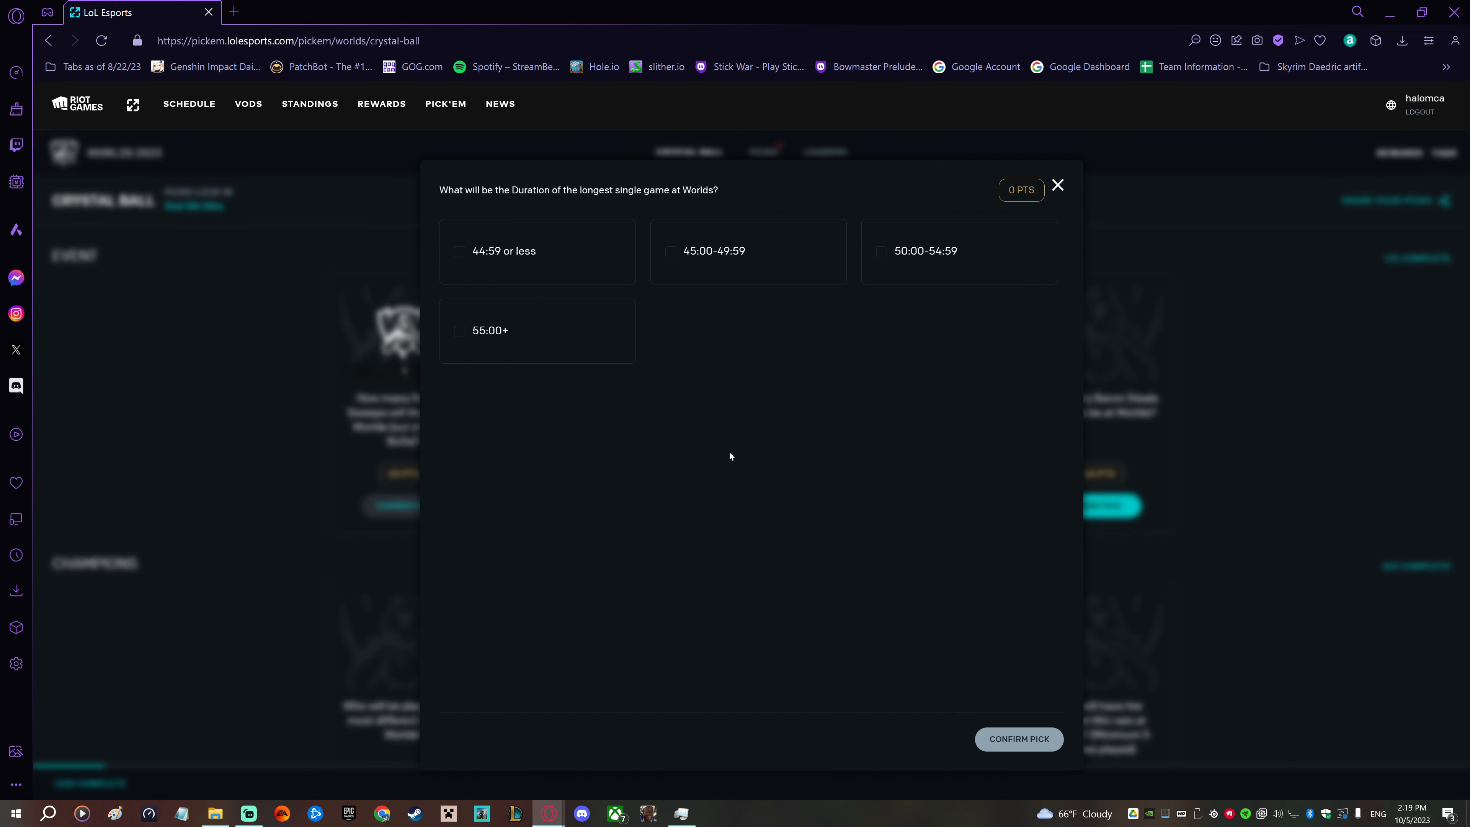
mouse_move(698, 335)
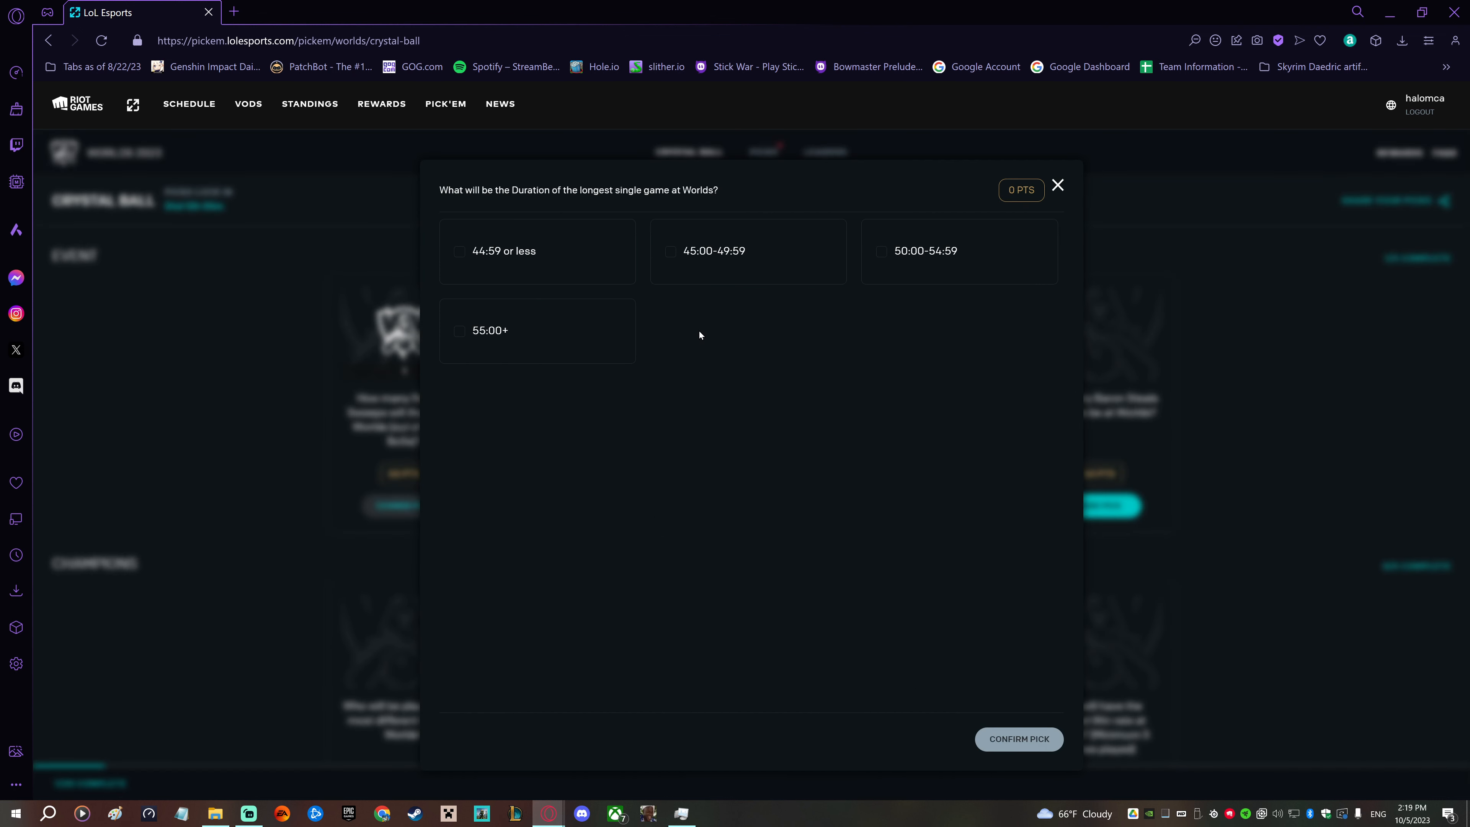
mouse_move(551, 272)
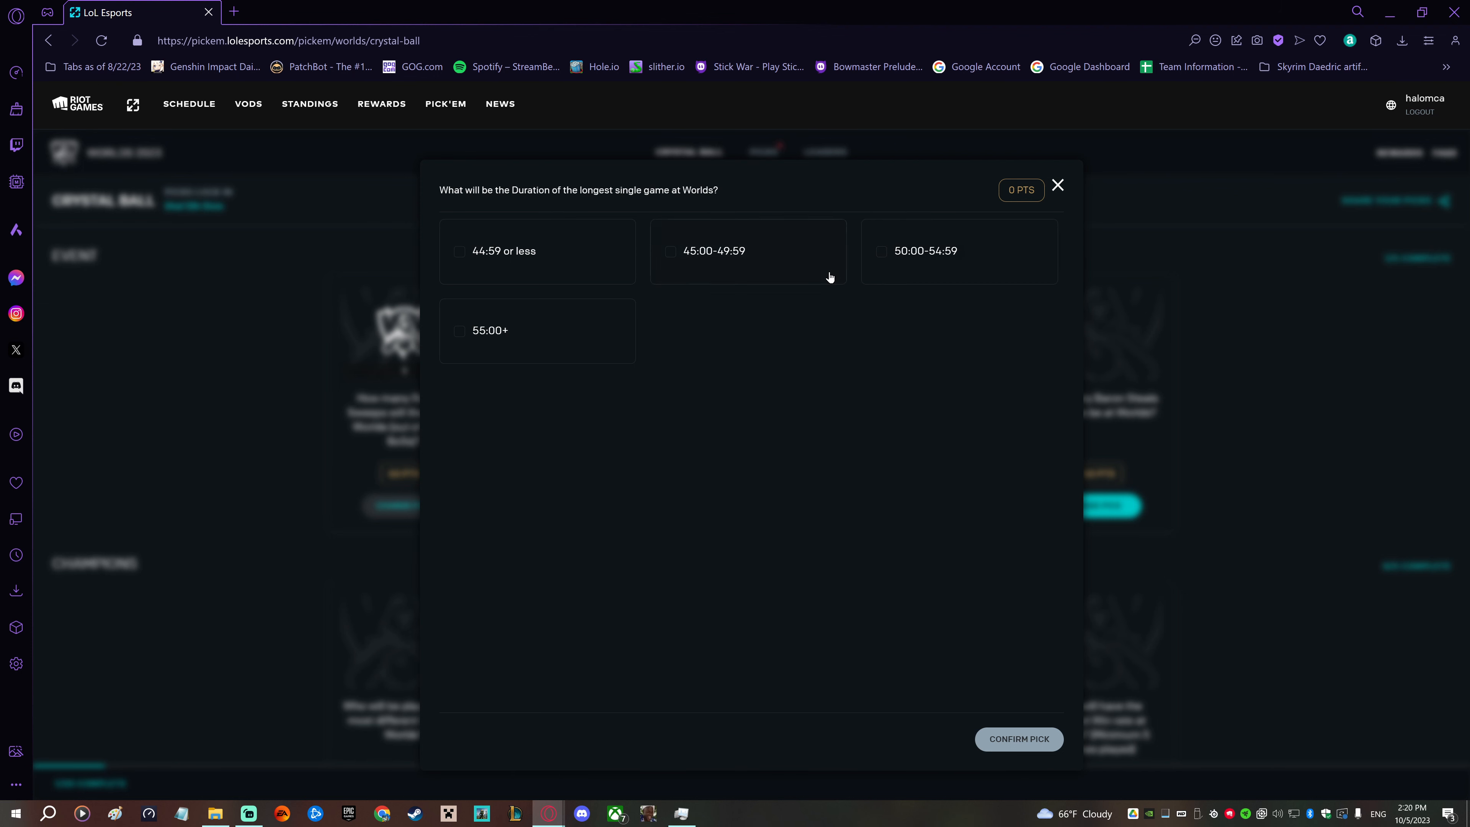
mouse_move(809, 275)
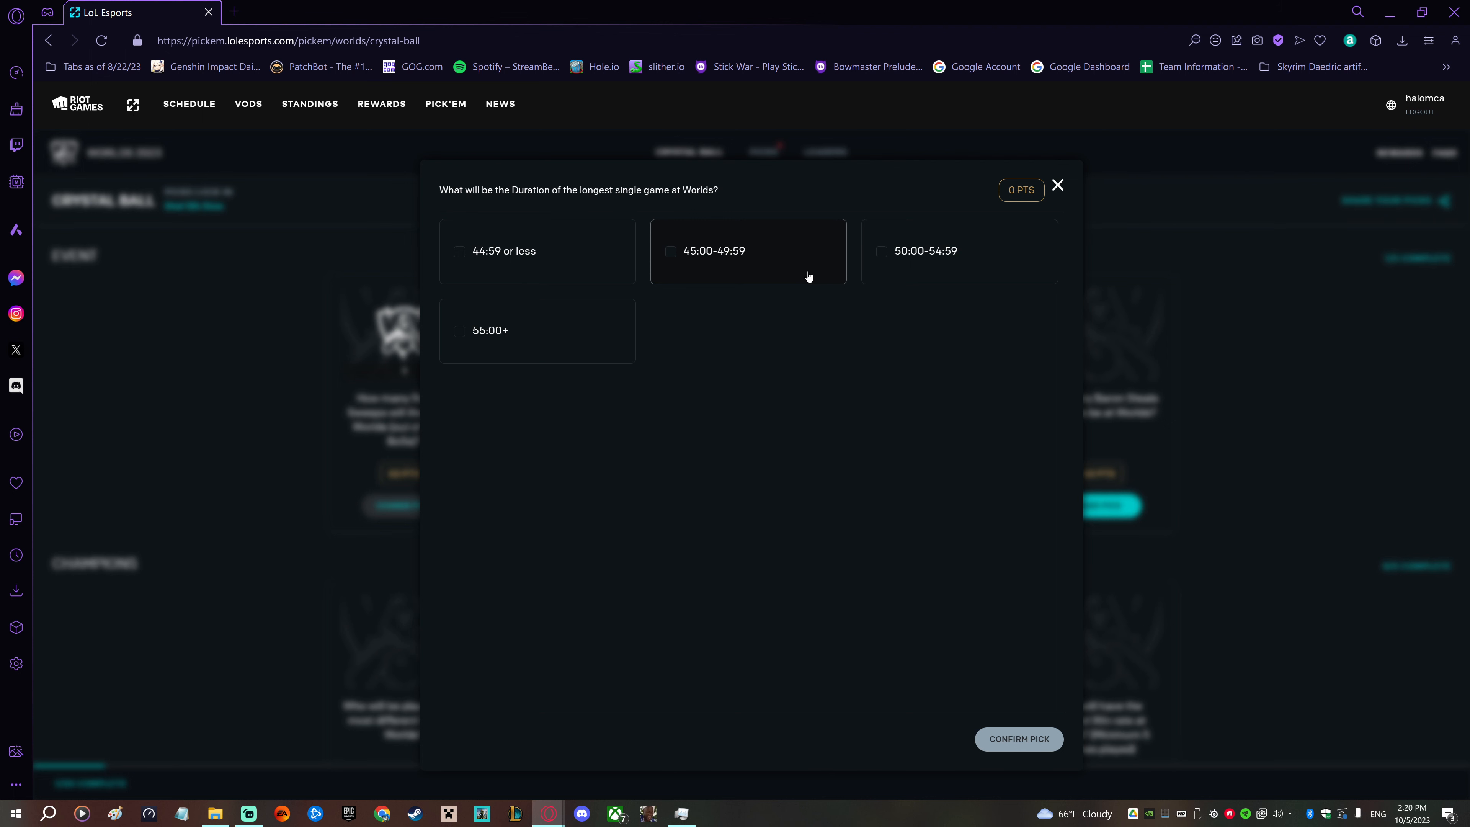
mouse_move(564, 340)
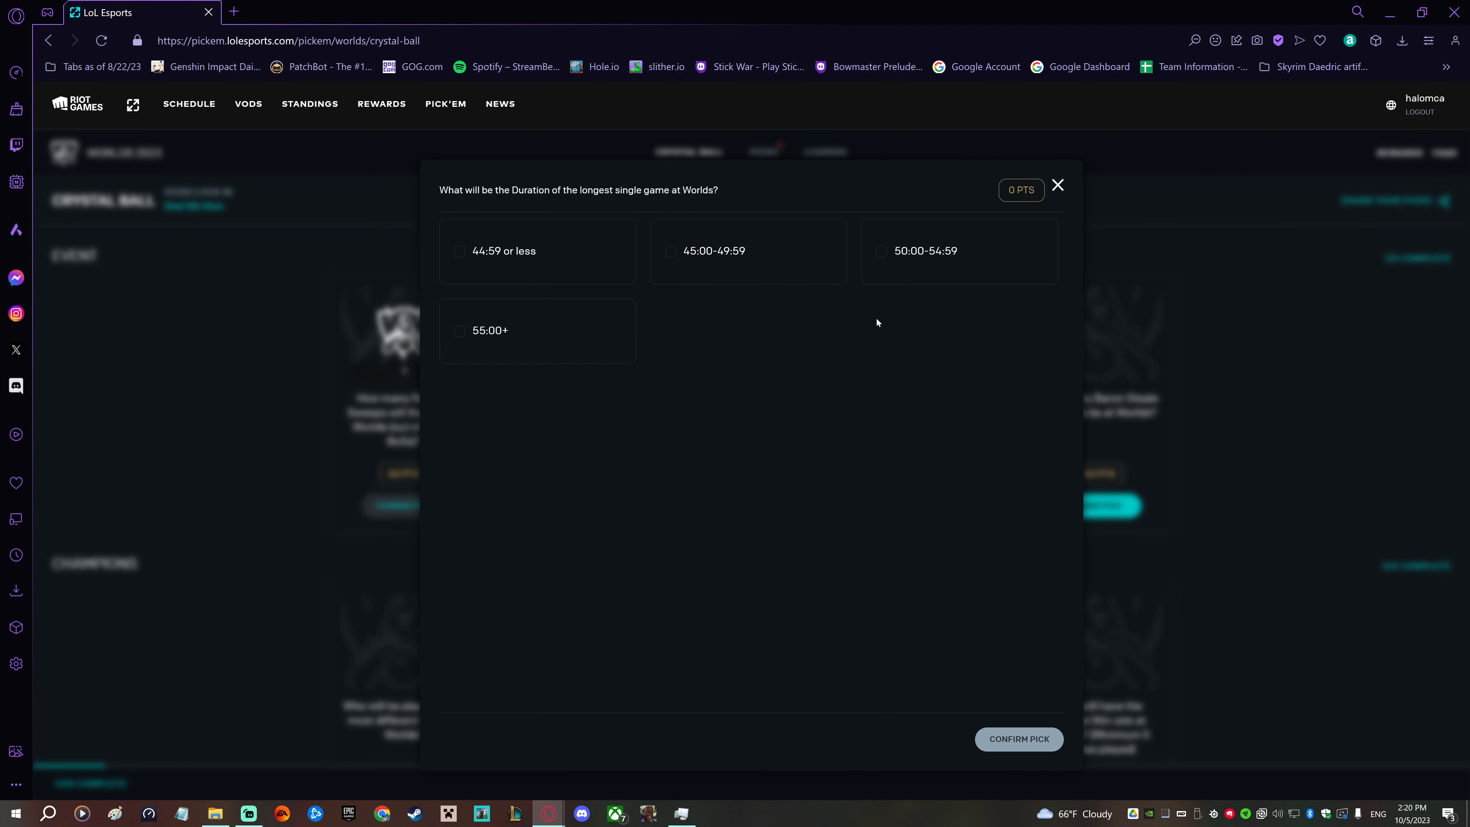
mouse_move(801, 326)
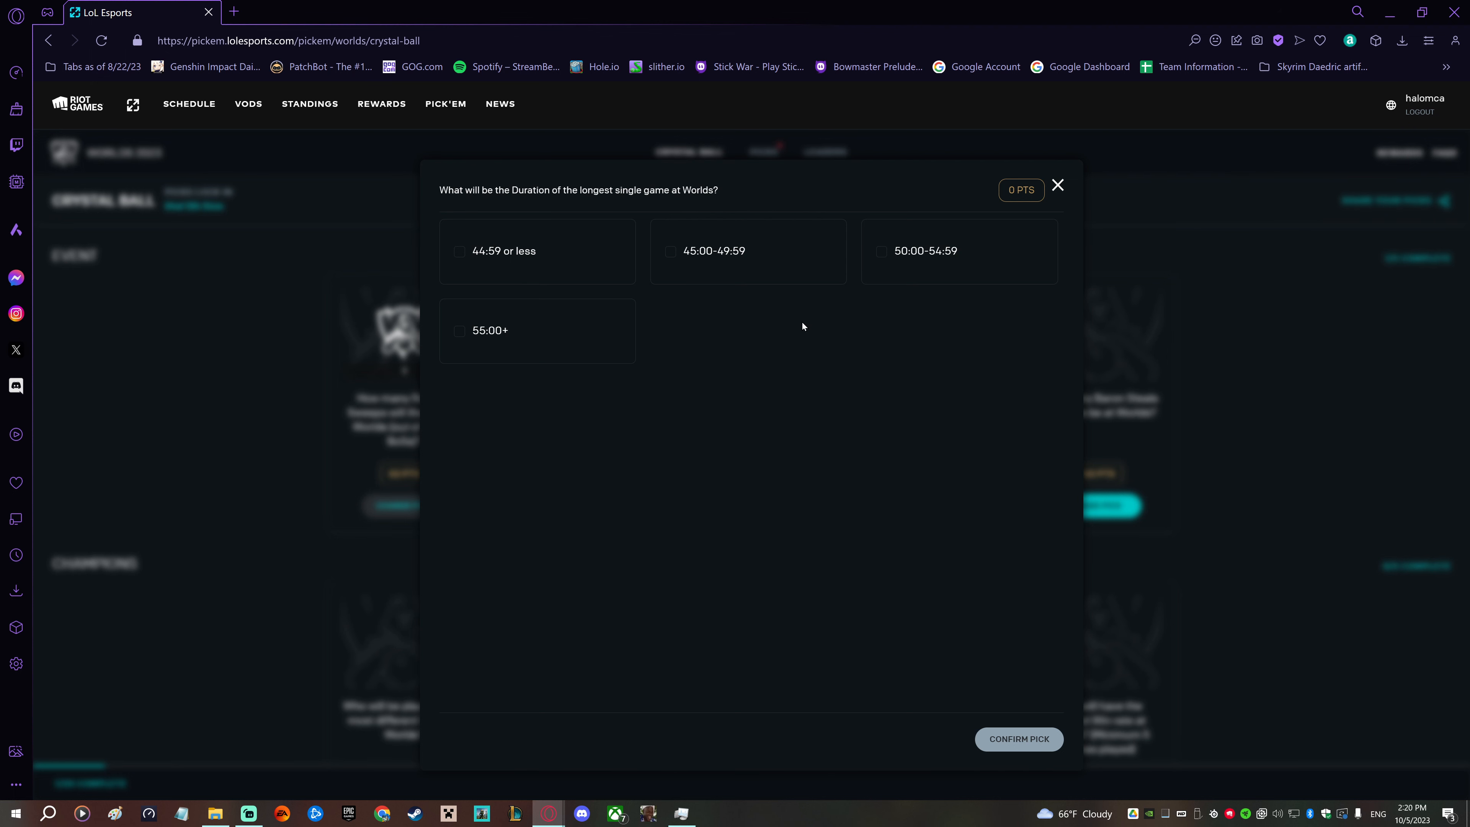
mouse_move(788, 325)
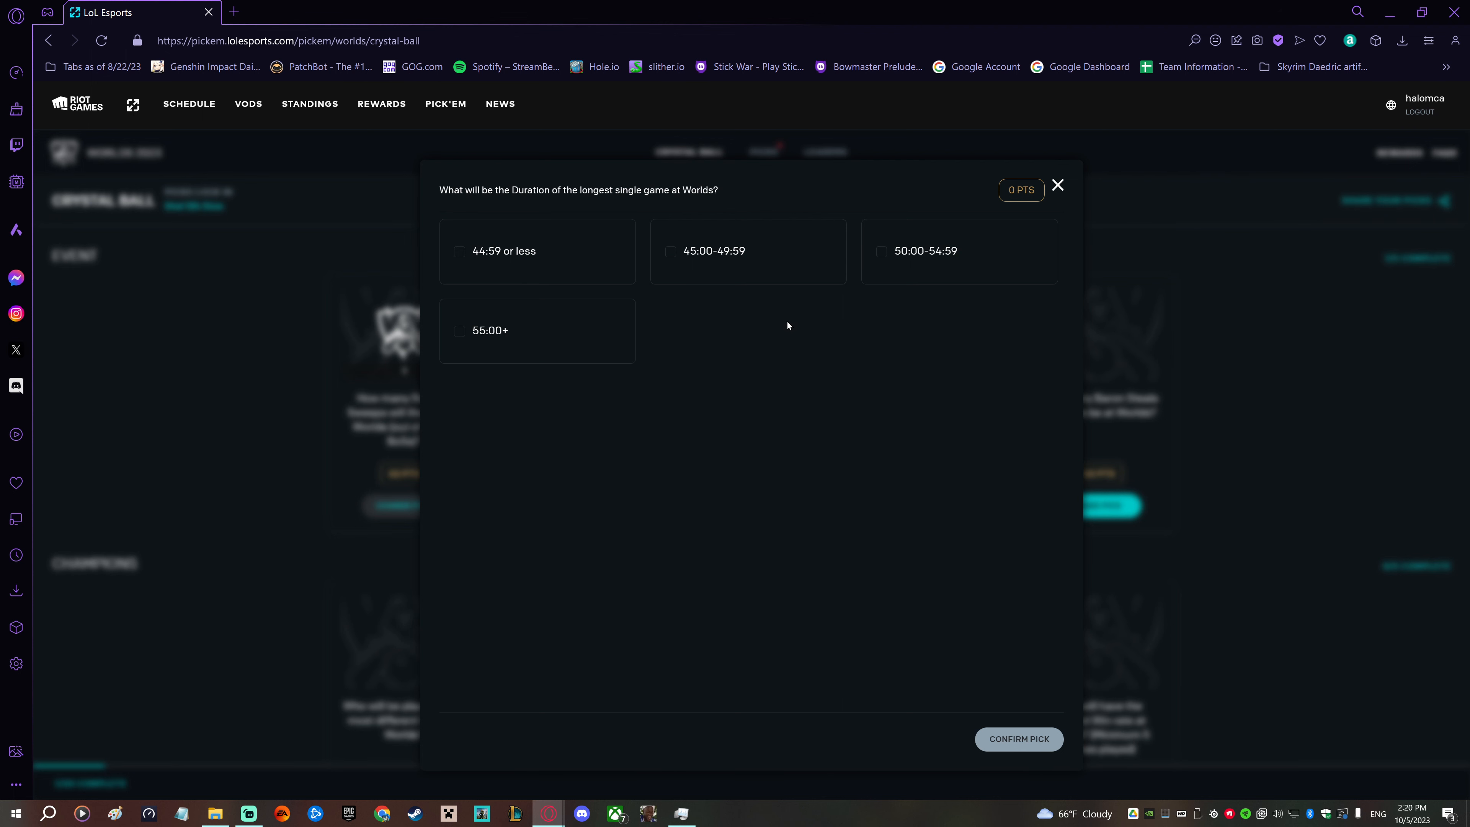
mouse_move(747, 250)
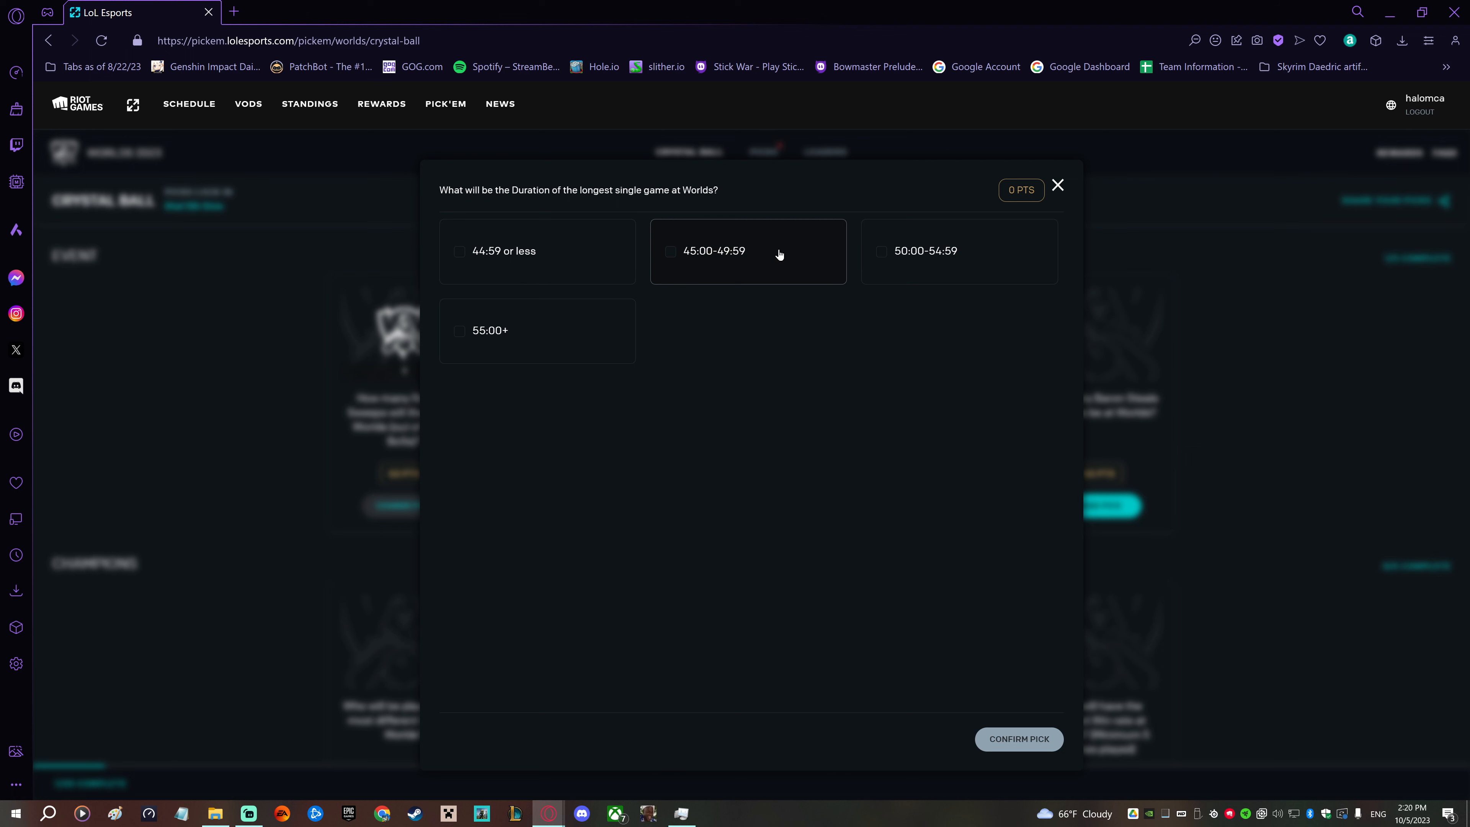
mouse_move(780, 255)
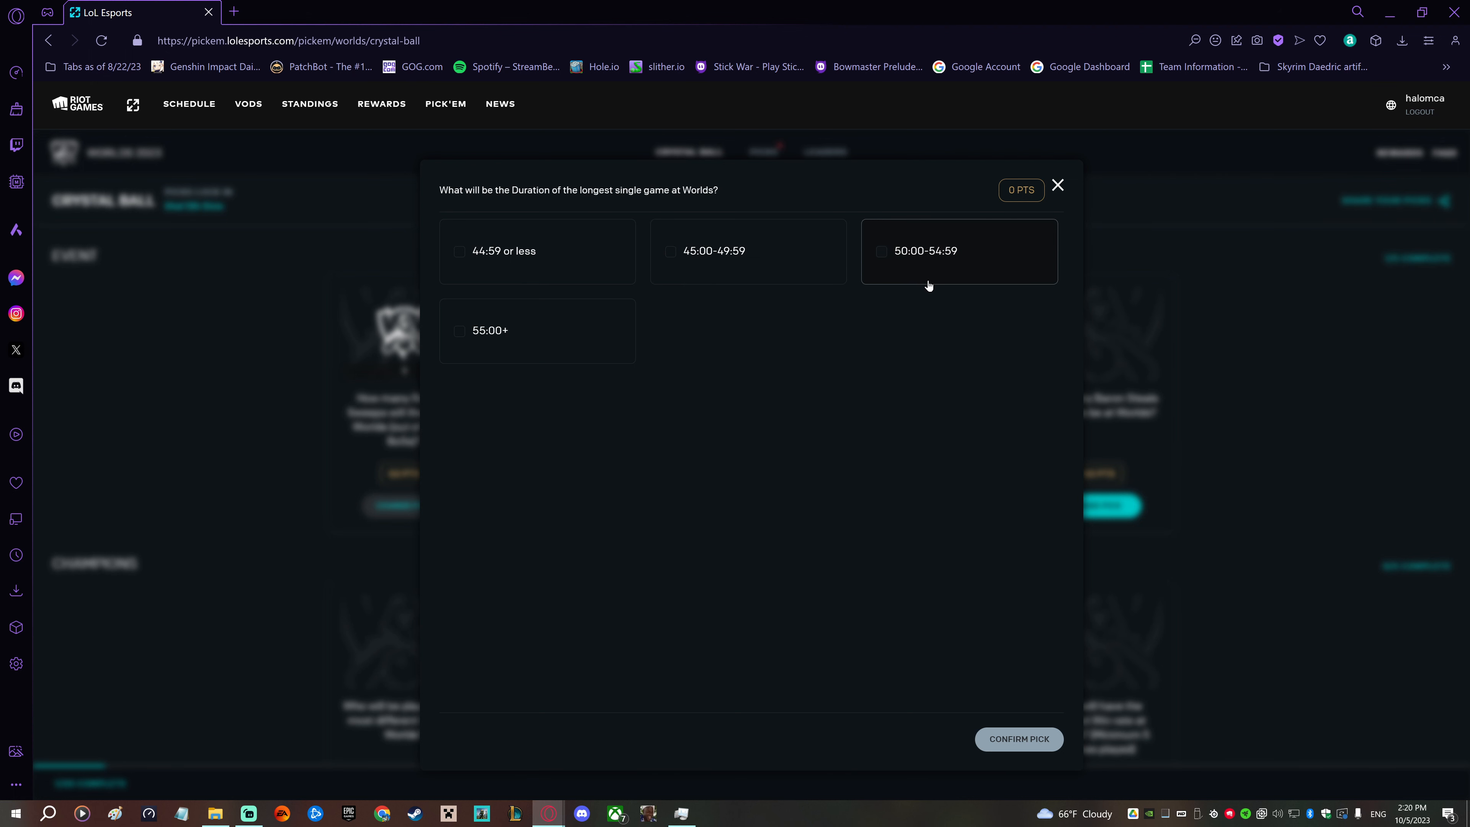
click(747, 250)
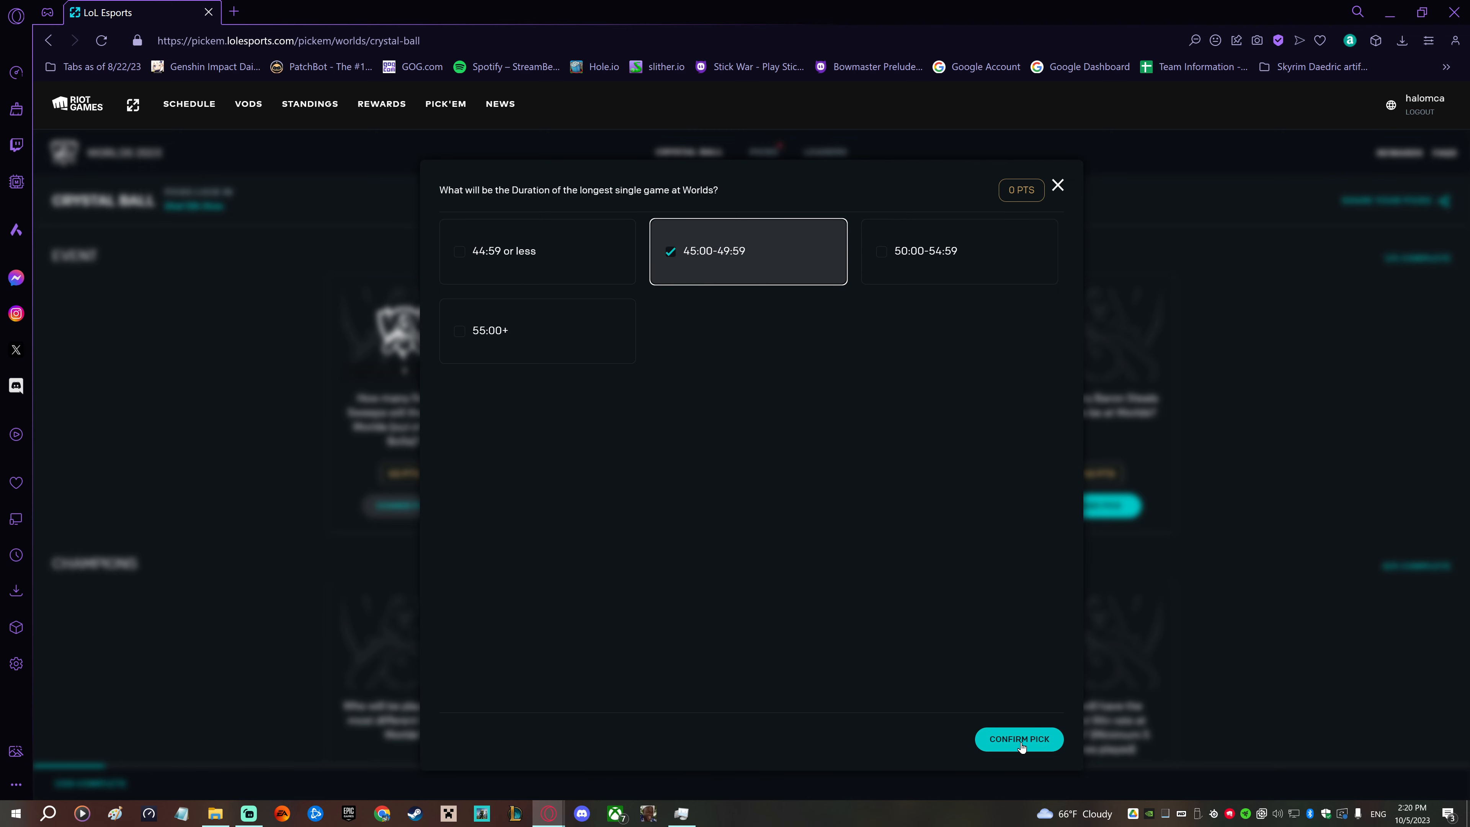
click(1018, 739)
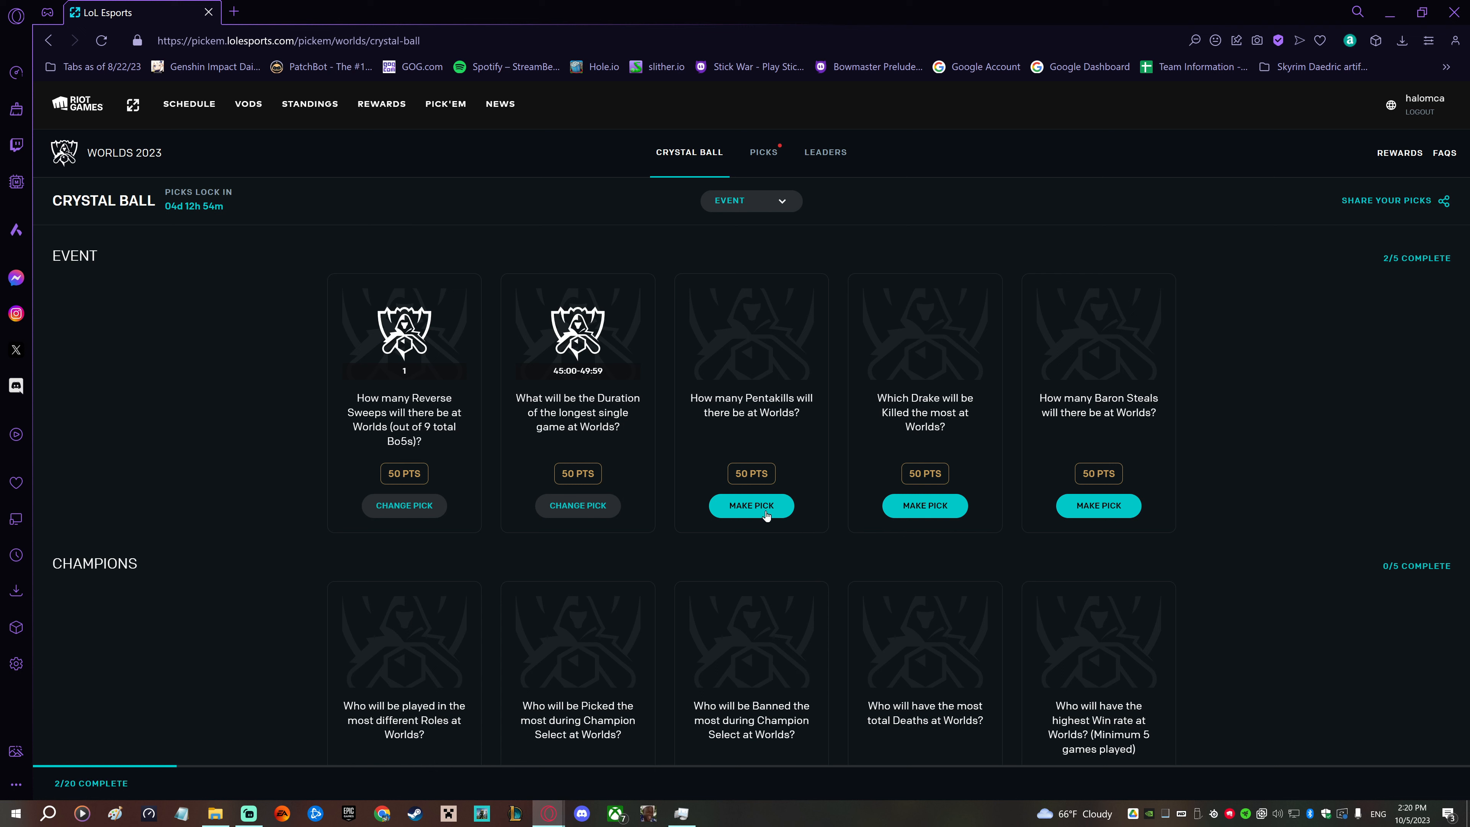
mouse_move(417, 513)
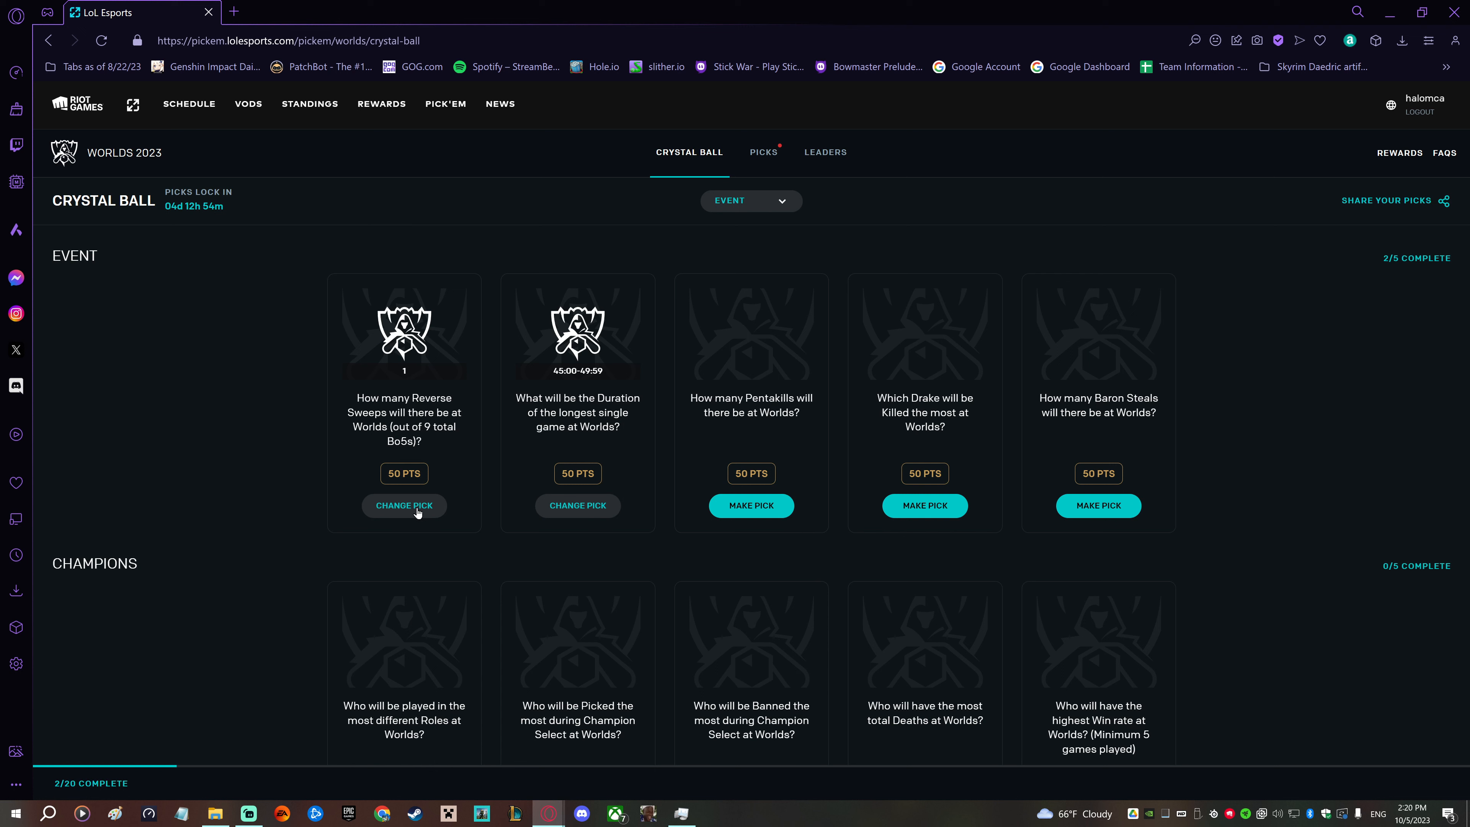
mouse_move(317, 281)
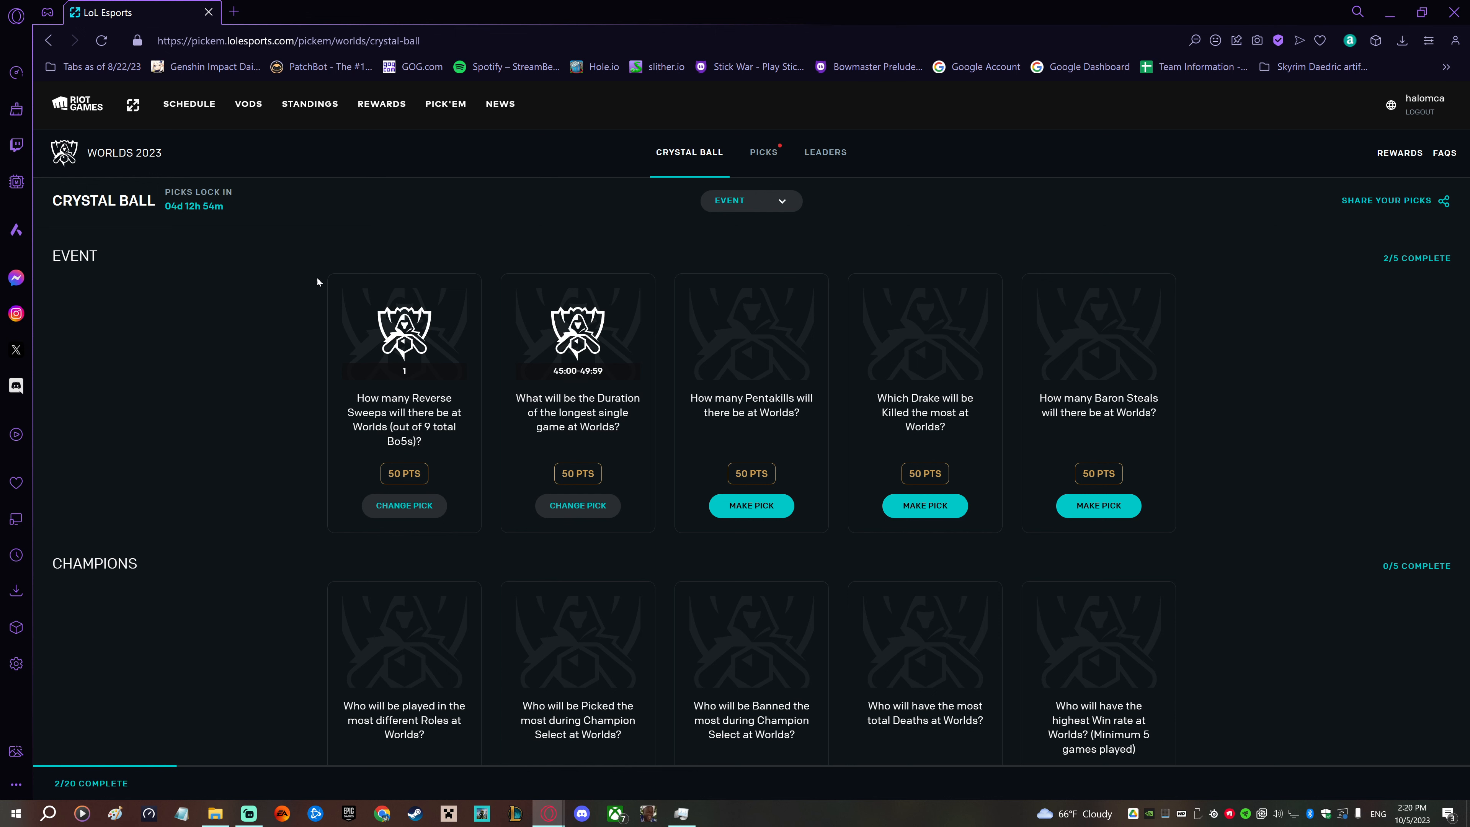
mouse_move(765, 516)
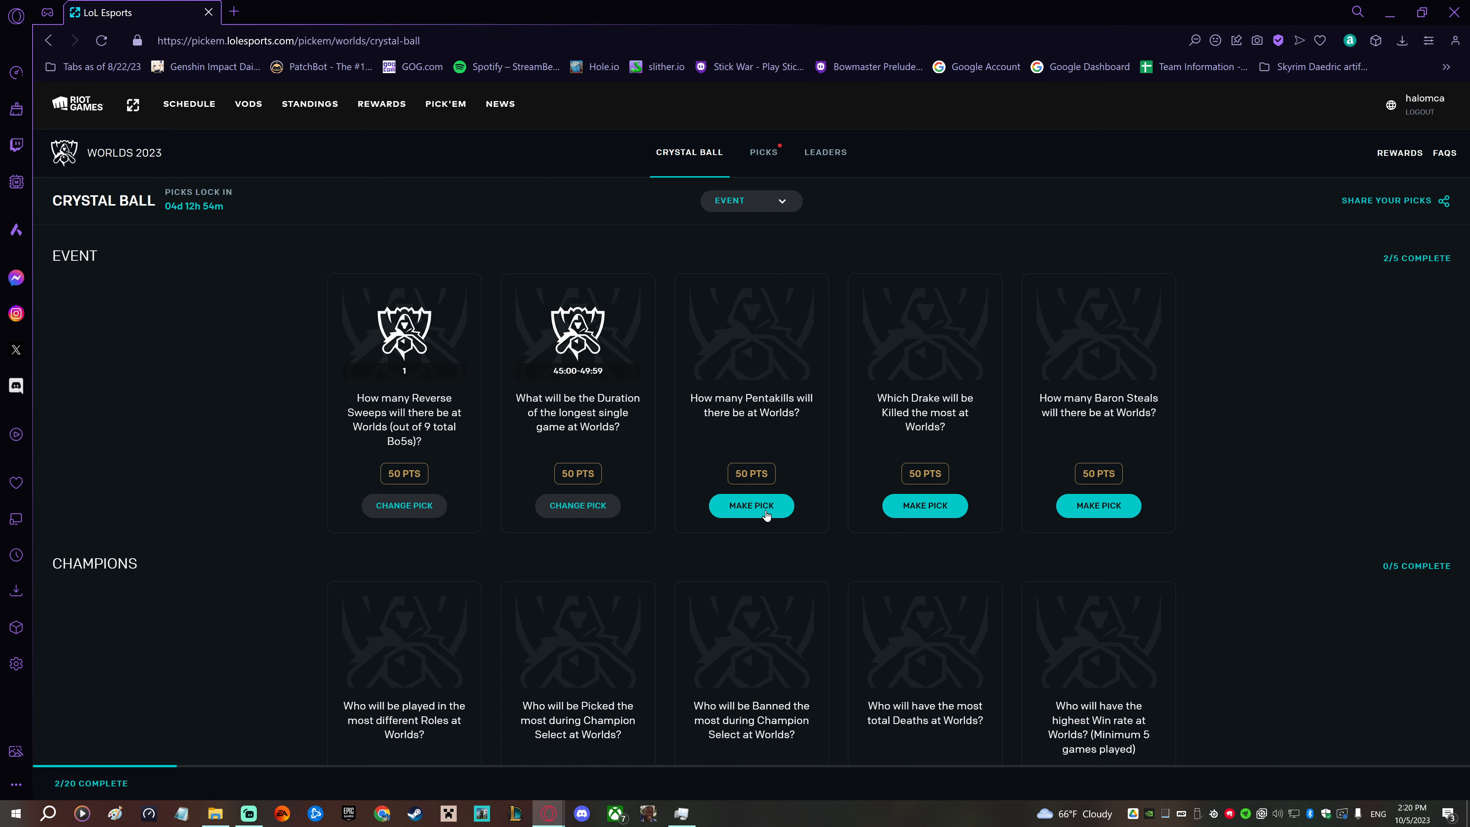
click(751, 505)
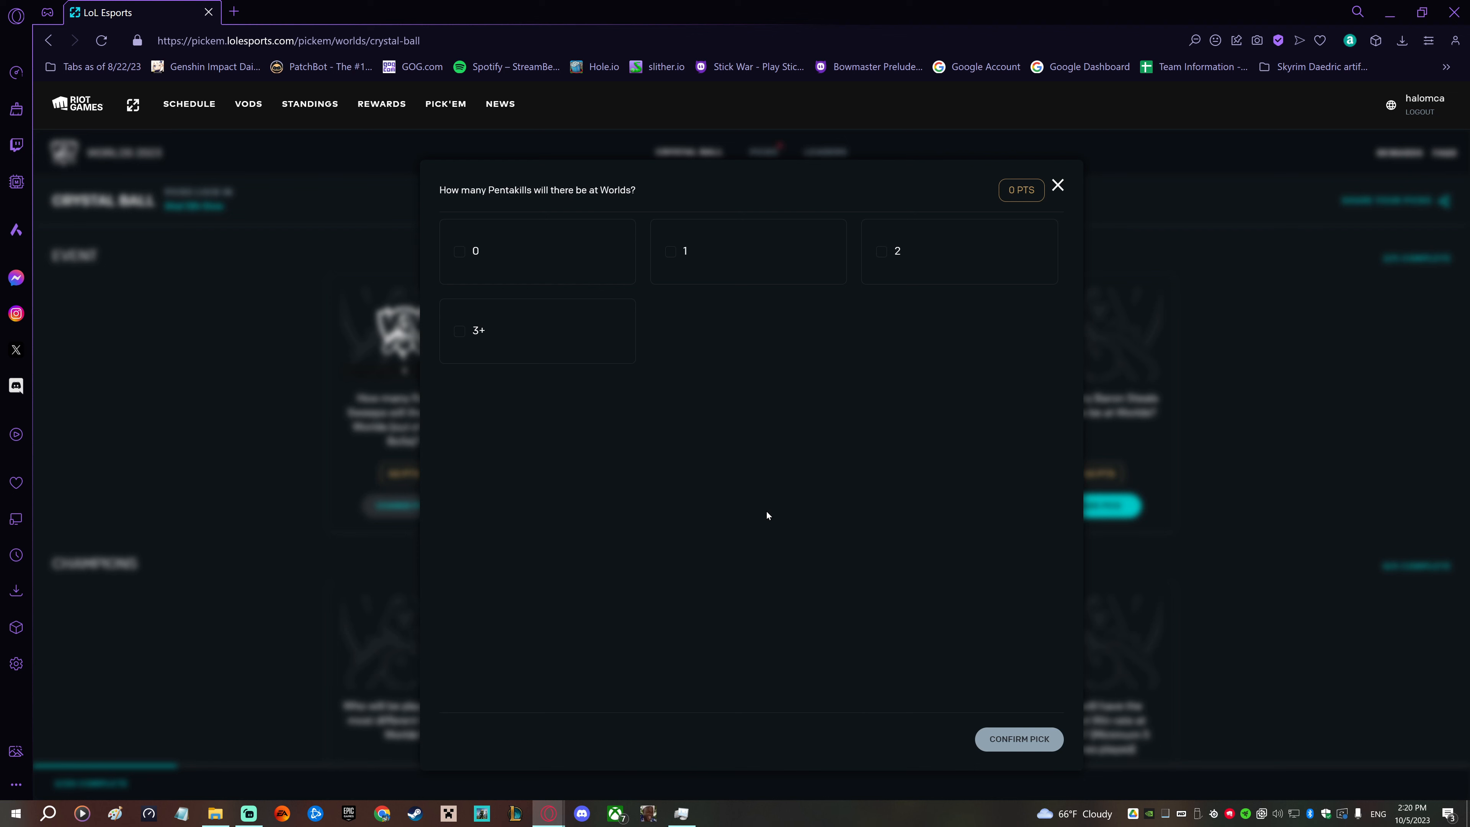
mouse_move(674, 405)
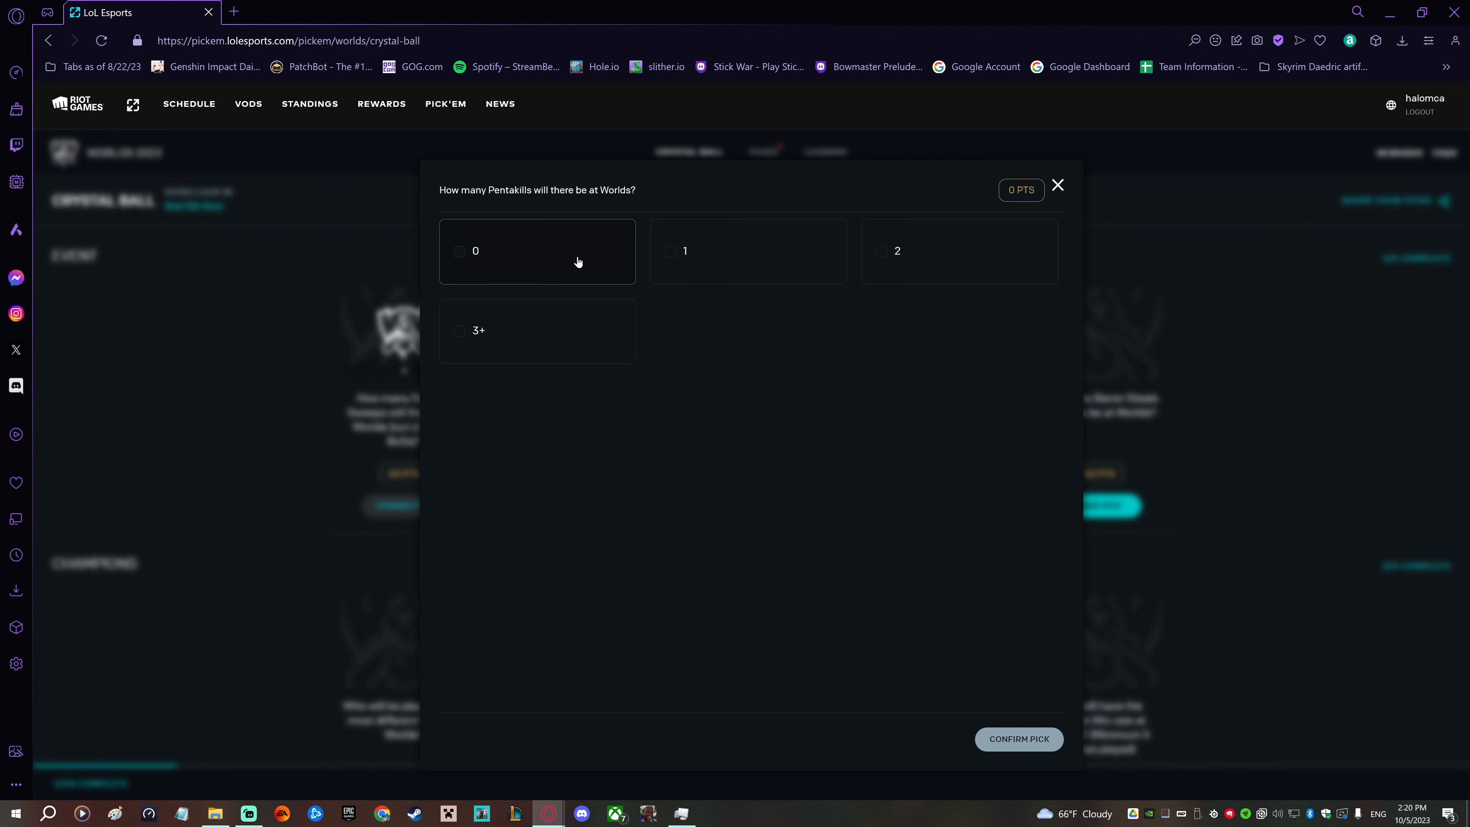
mouse_move(612, 358)
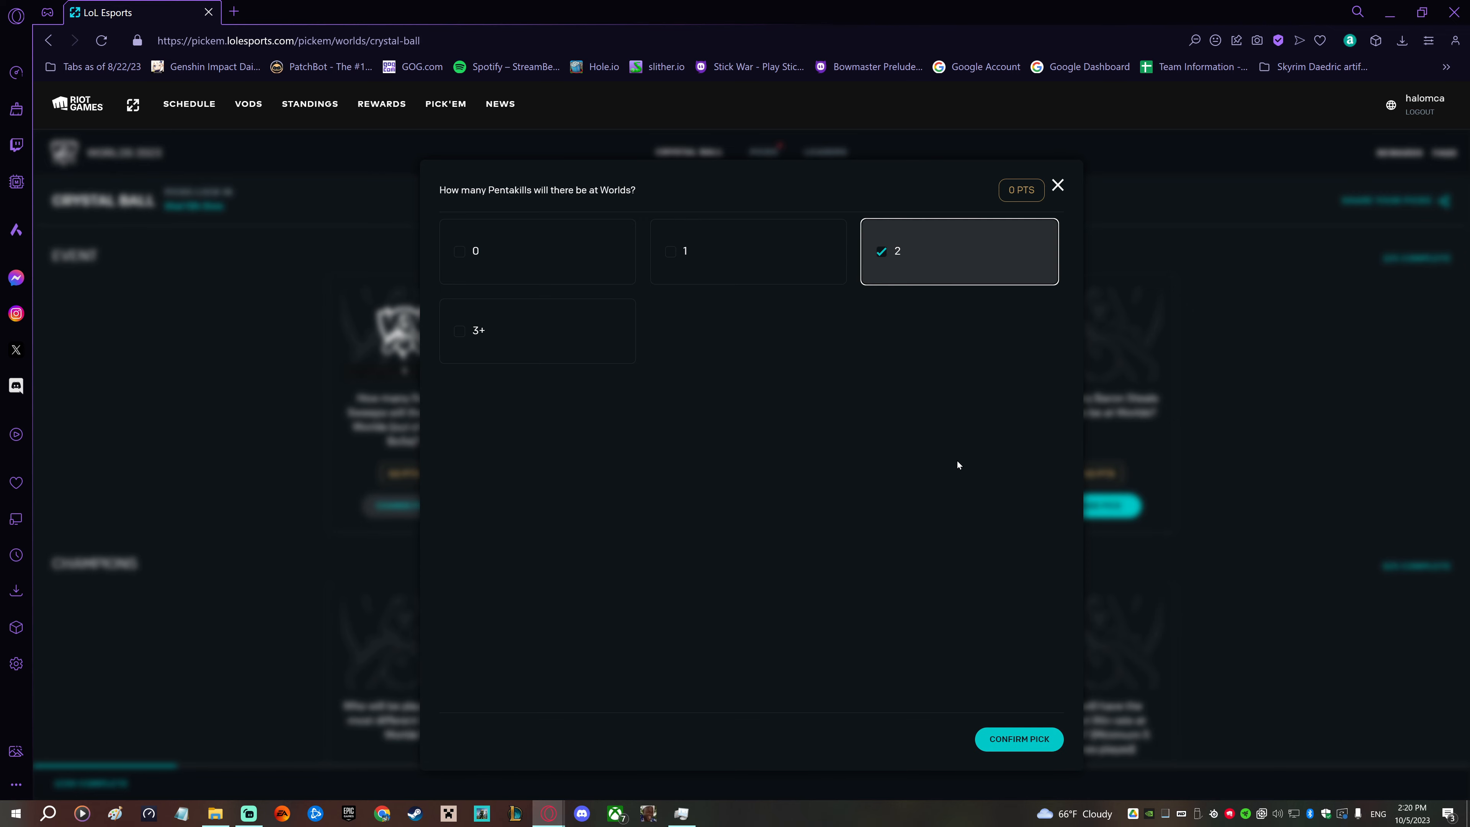
click(1018, 739)
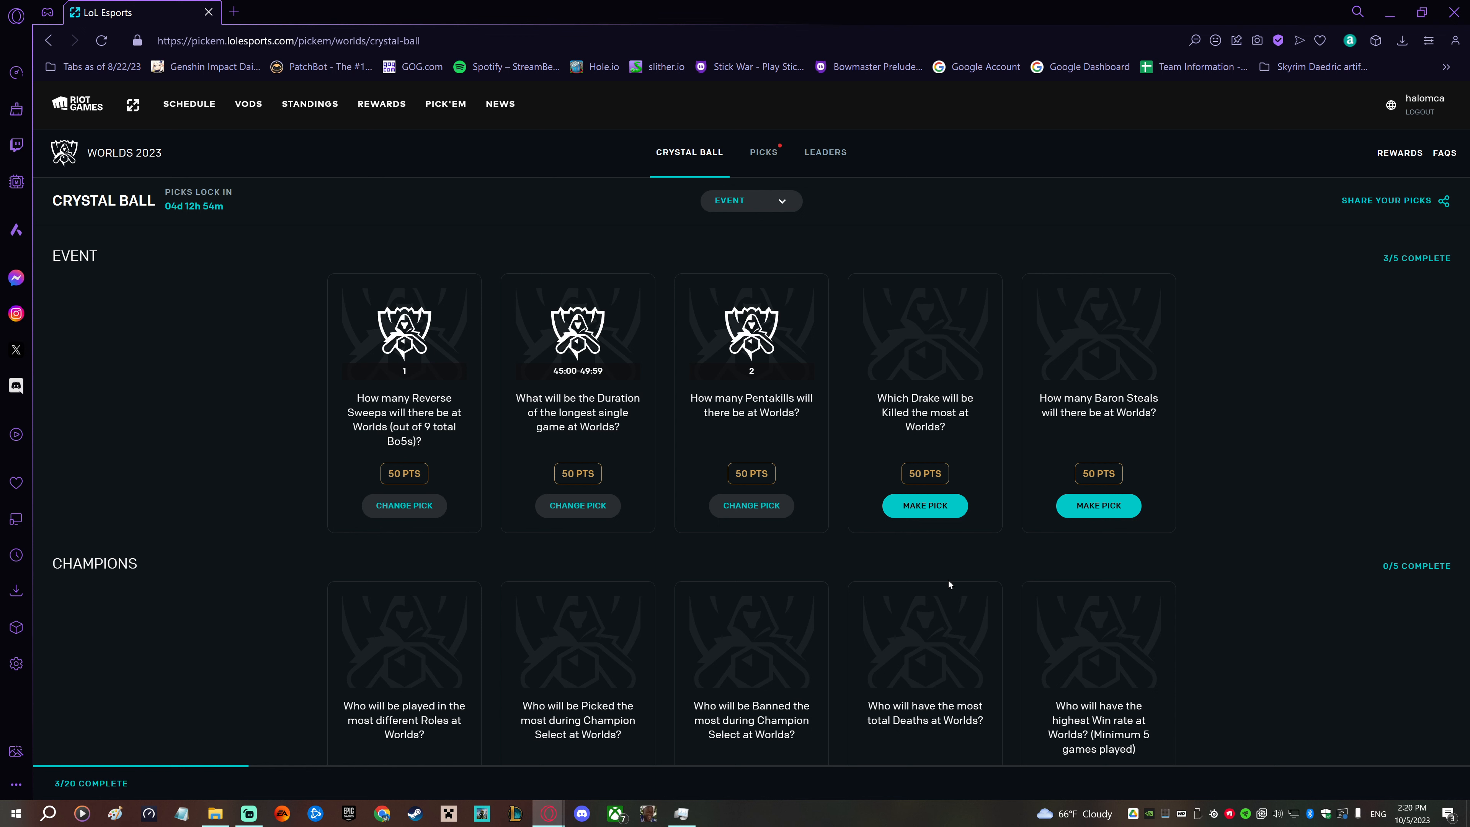
mouse_move(965, 565)
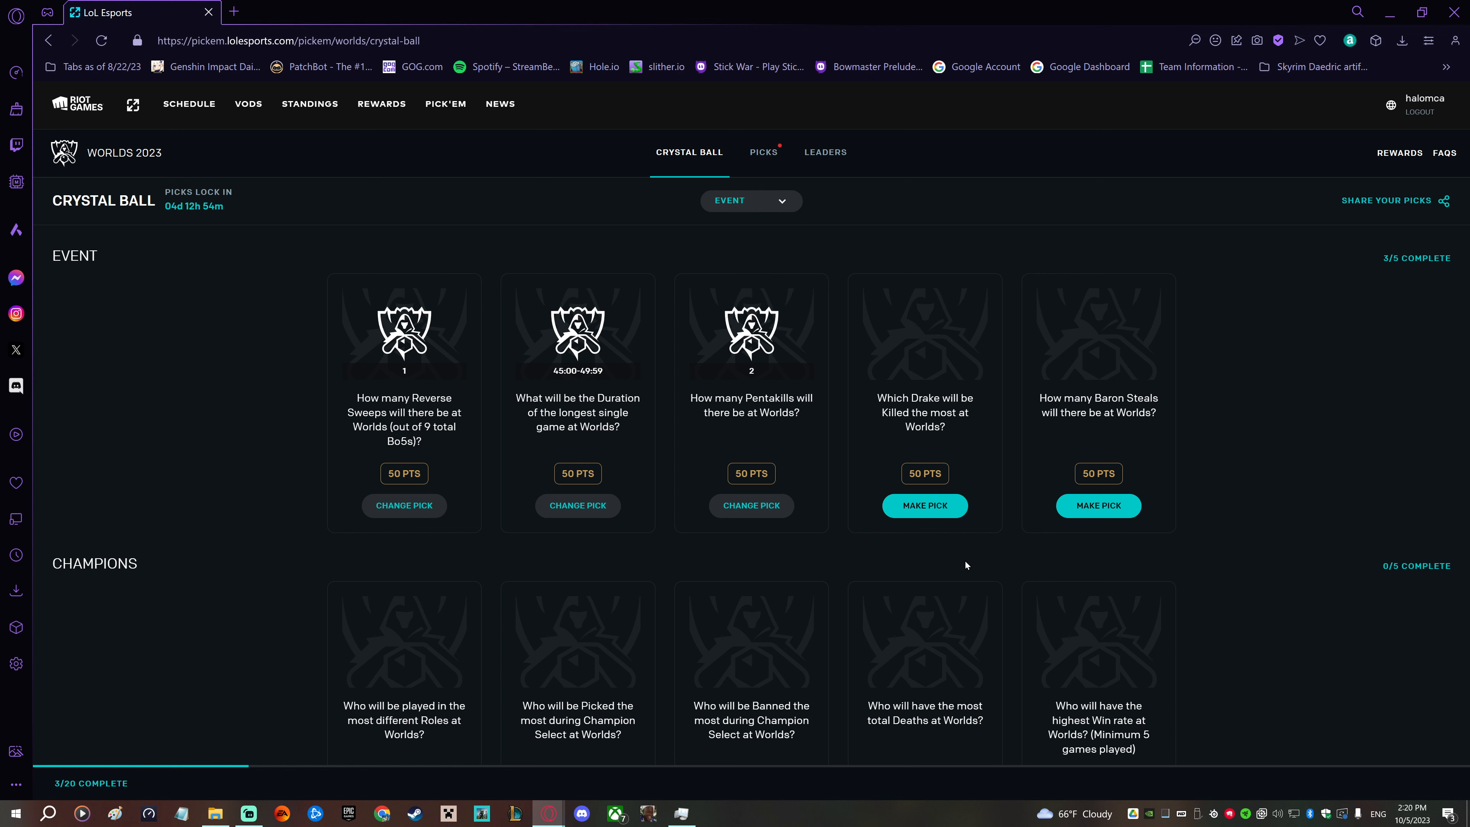
- Answer the most-killed Drake question with Mountain and confirm
click(923, 506)
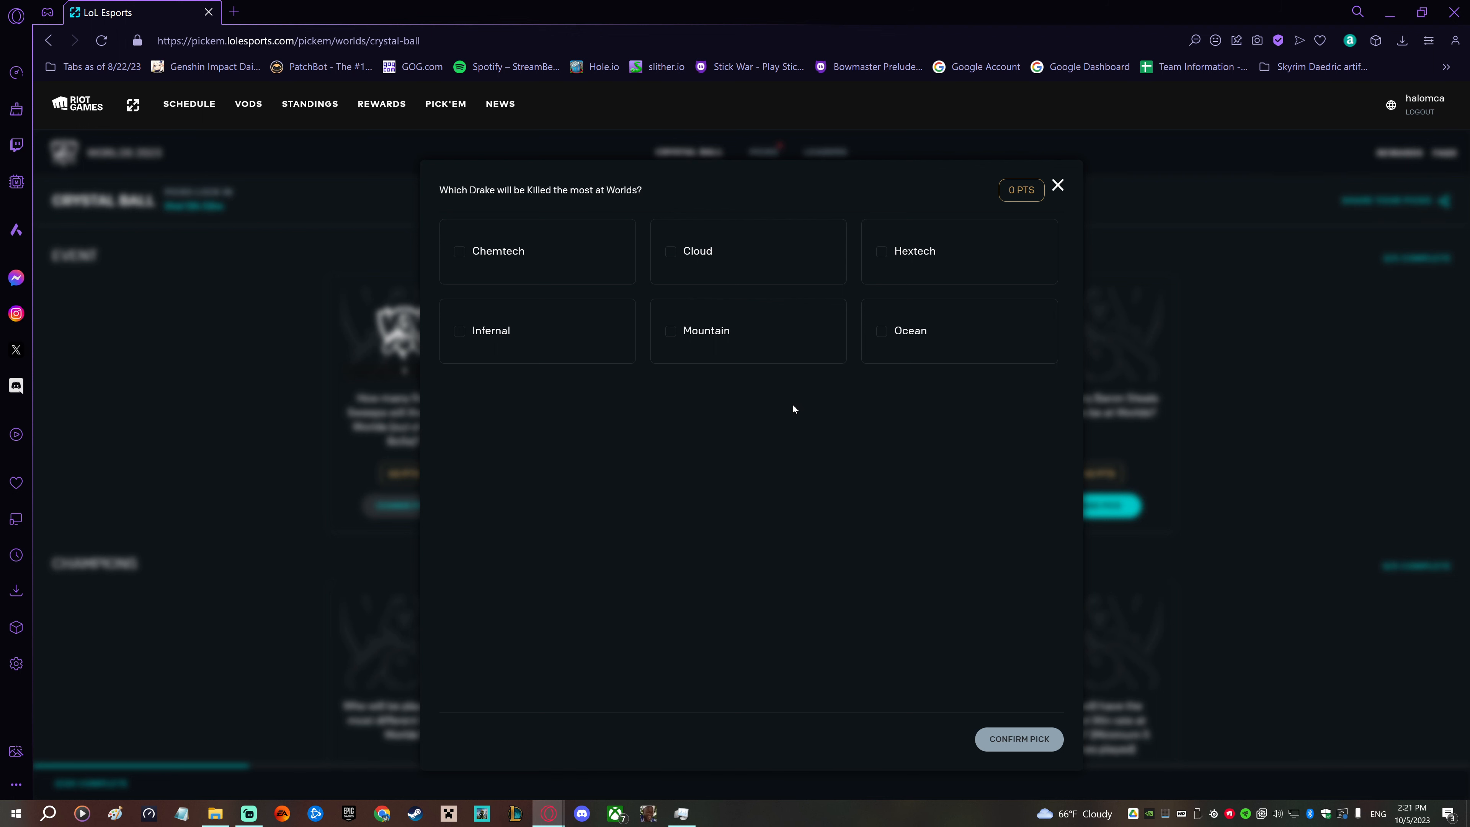
mouse_move(795, 414)
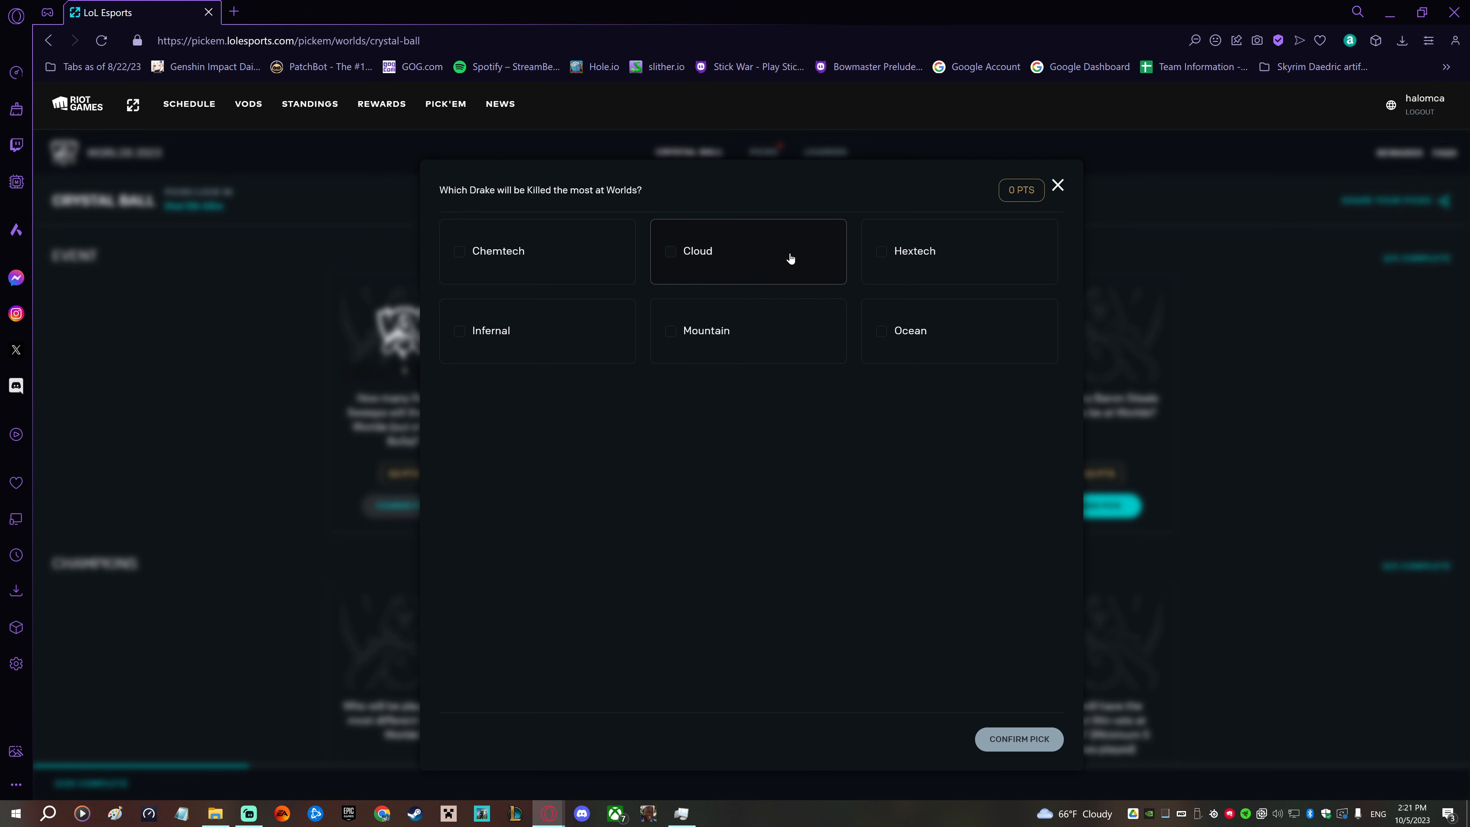
mouse_move(806, 338)
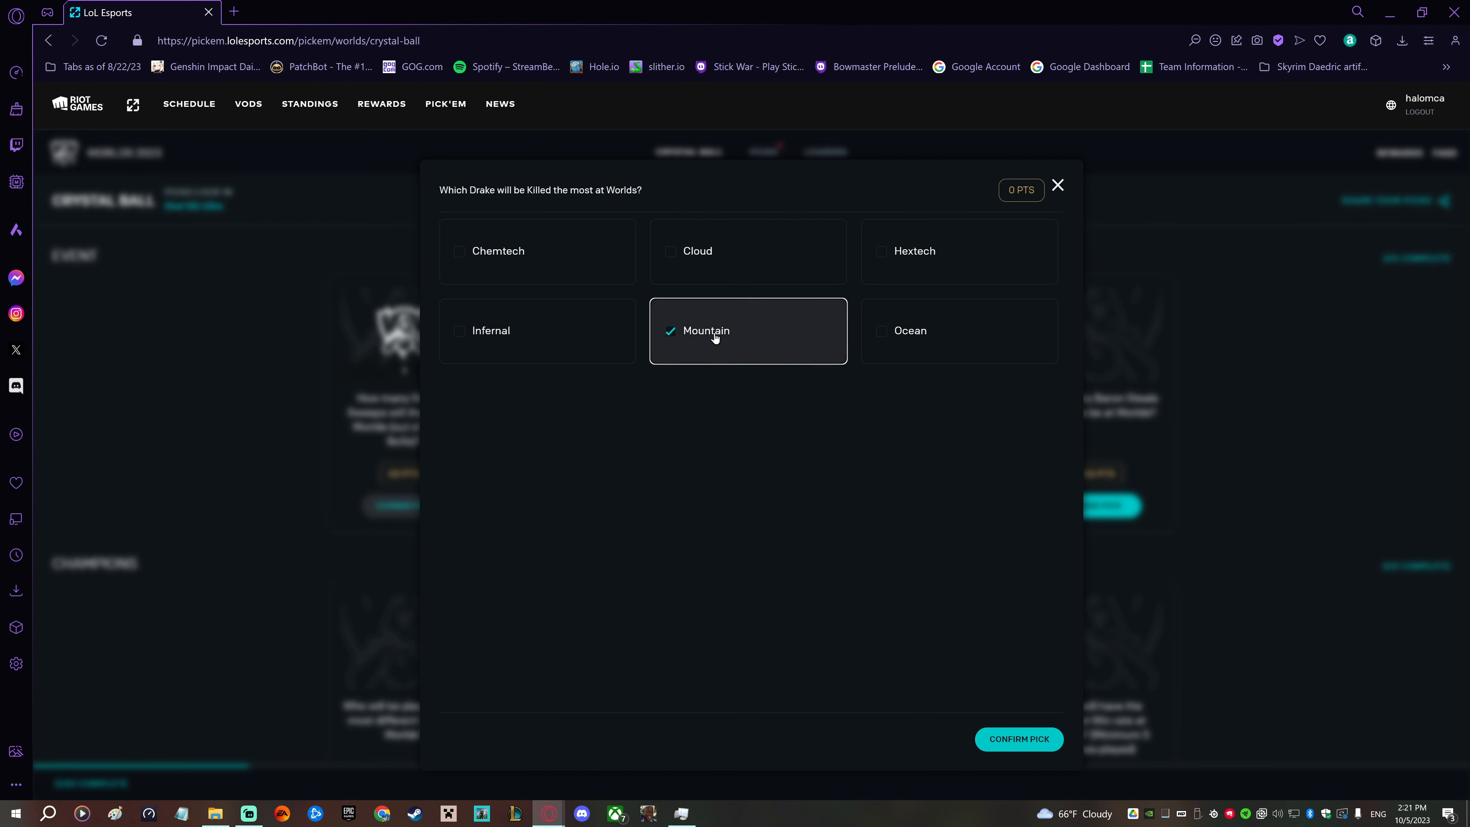
mouse_move(1017, 739)
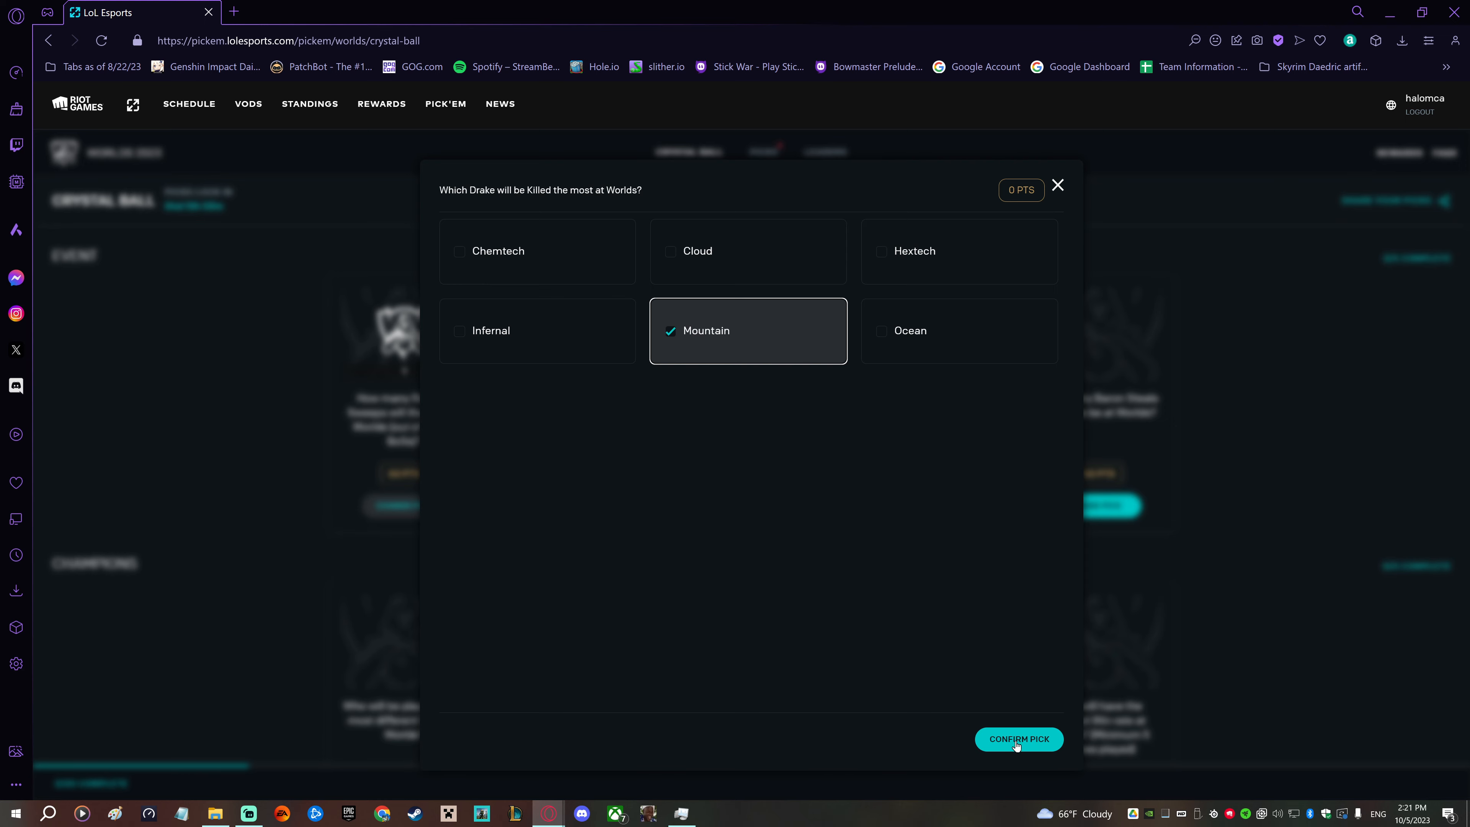
click(1018, 738)
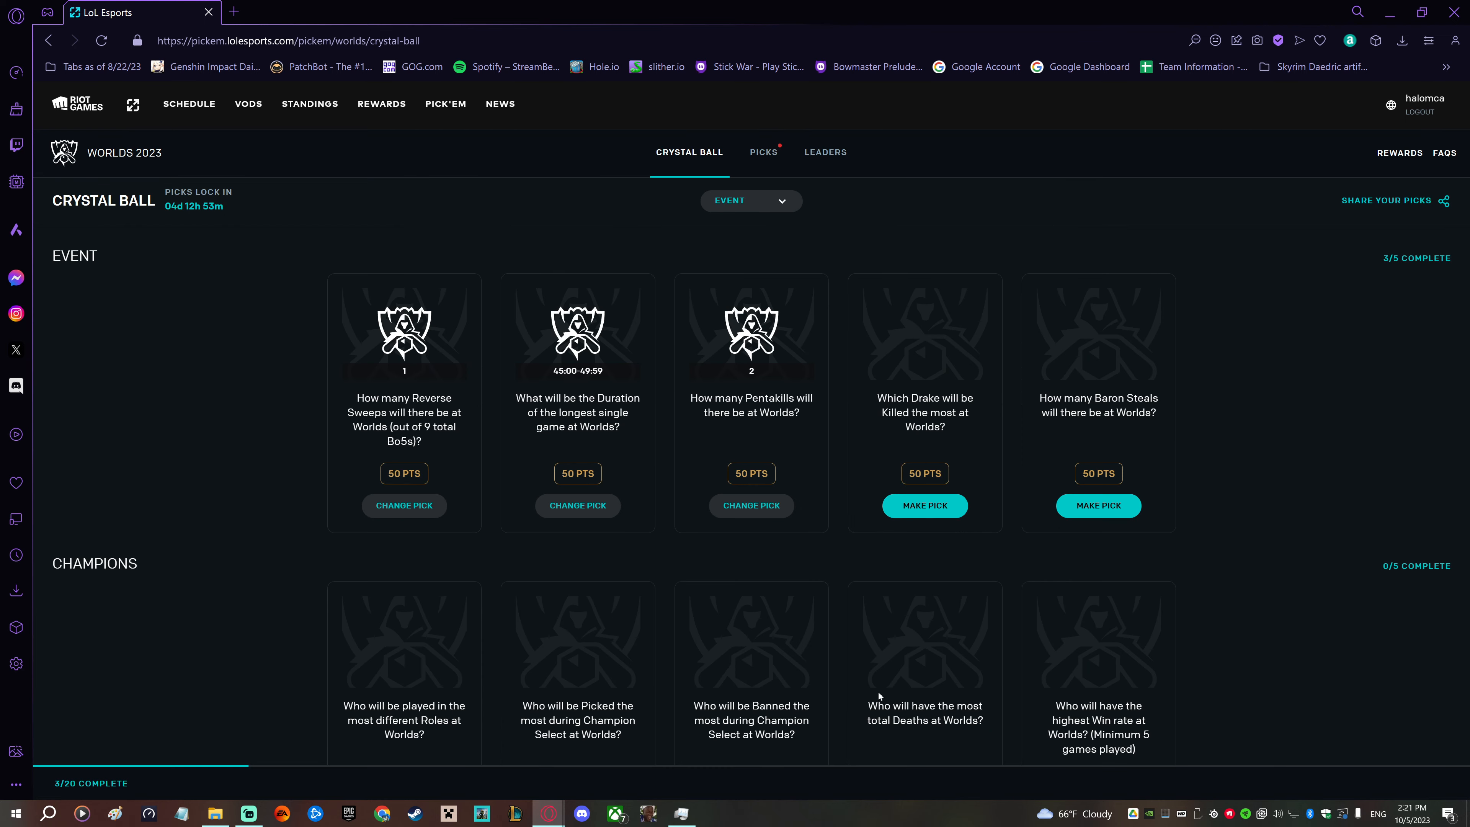
- Predict 3-5 Baron Steals and confirm, completing Event 5/5, then move to the Champions section
click(923, 505)
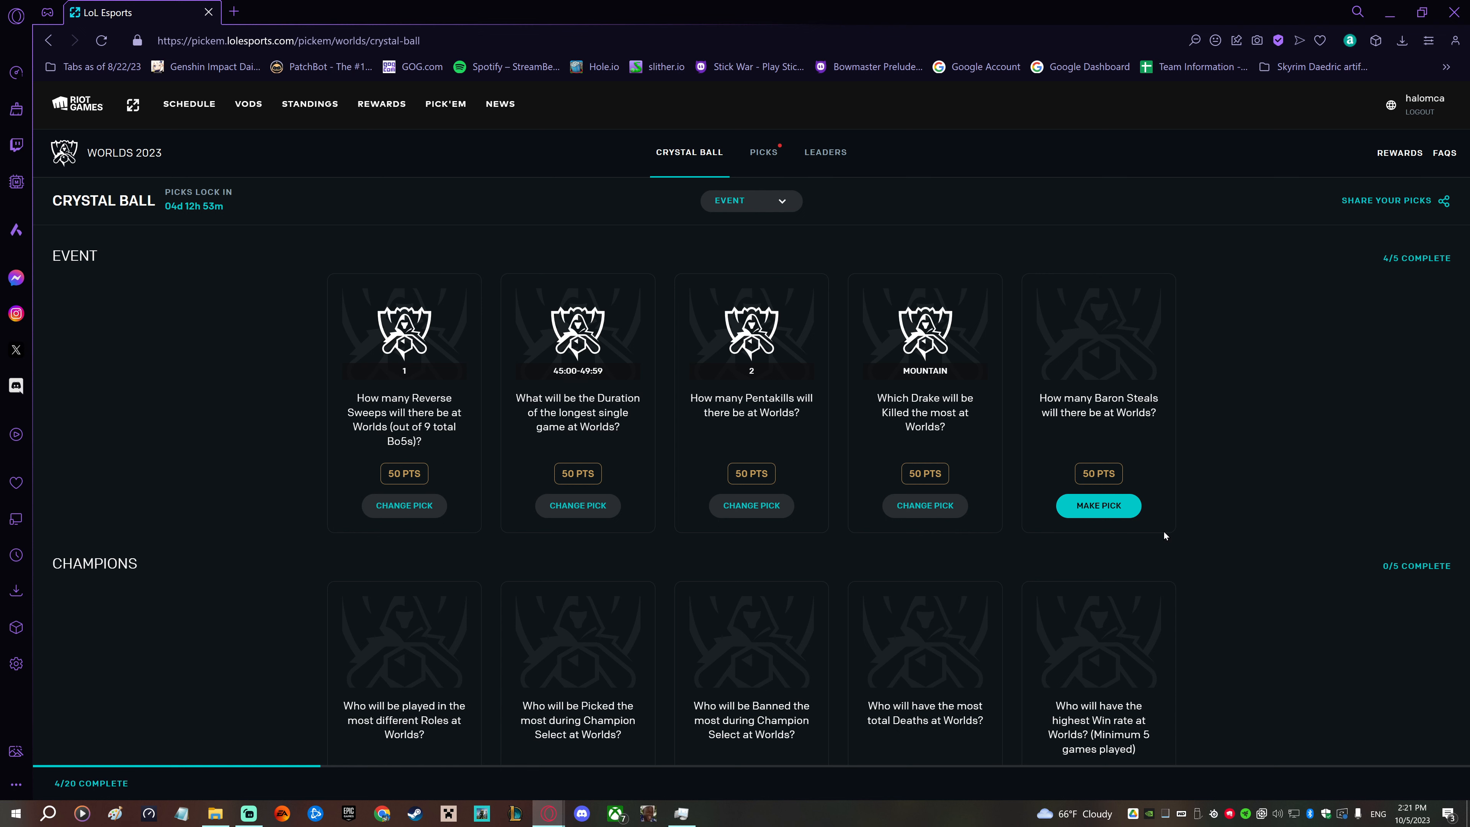
mouse_move(1122, 514)
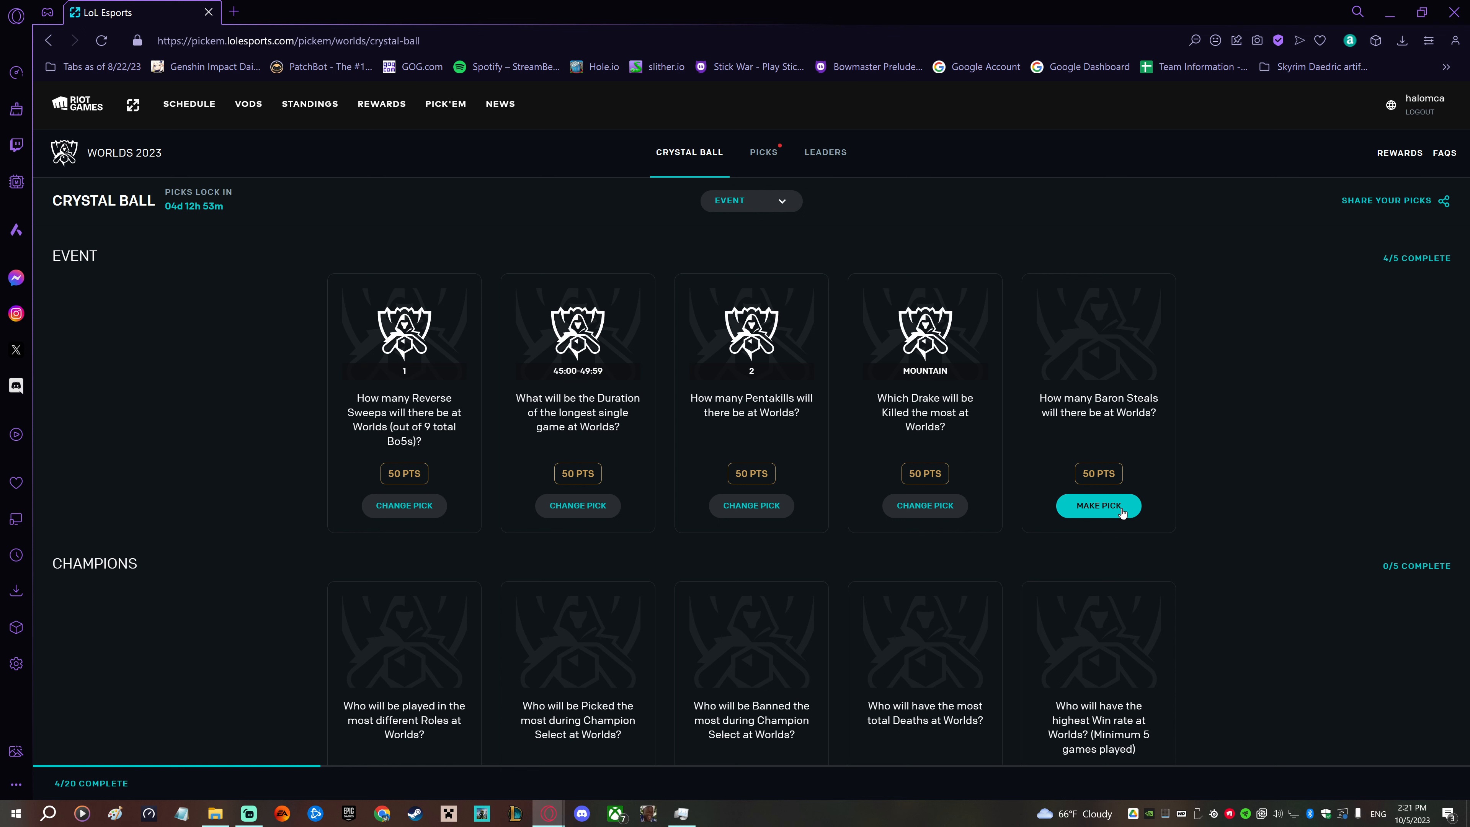
click(1098, 505)
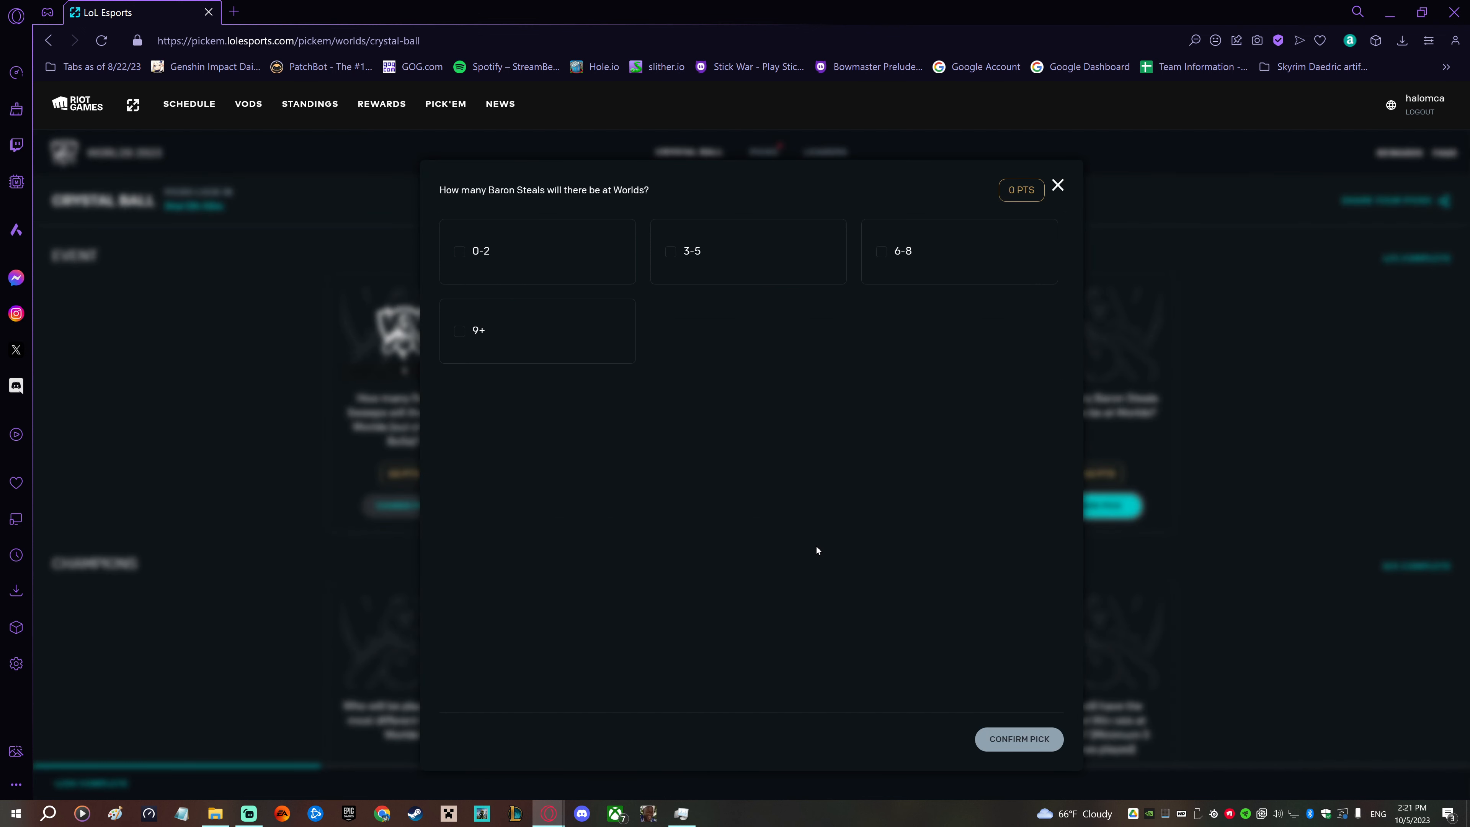
mouse_move(824, 356)
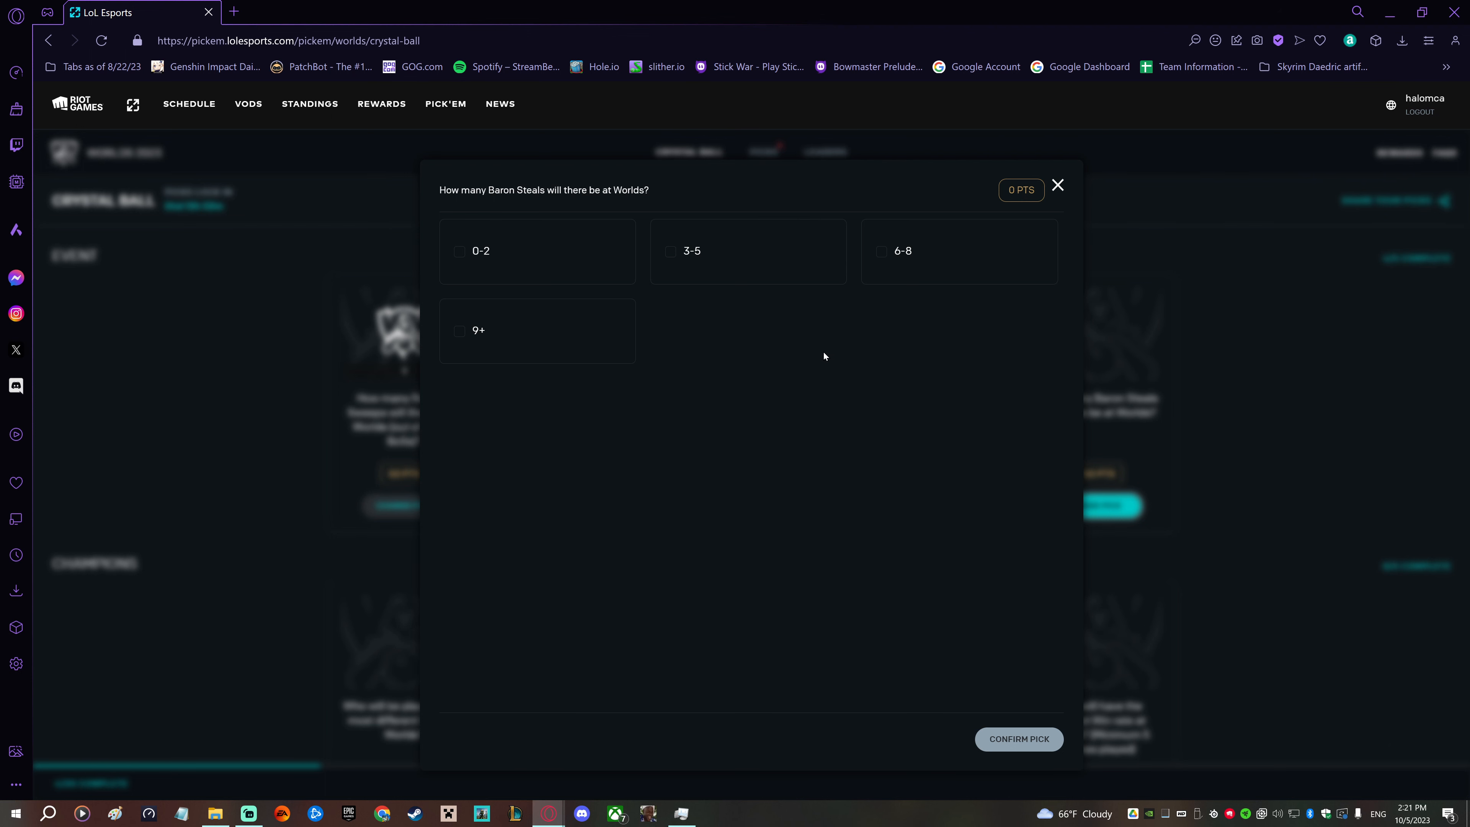
mouse_move(810, 346)
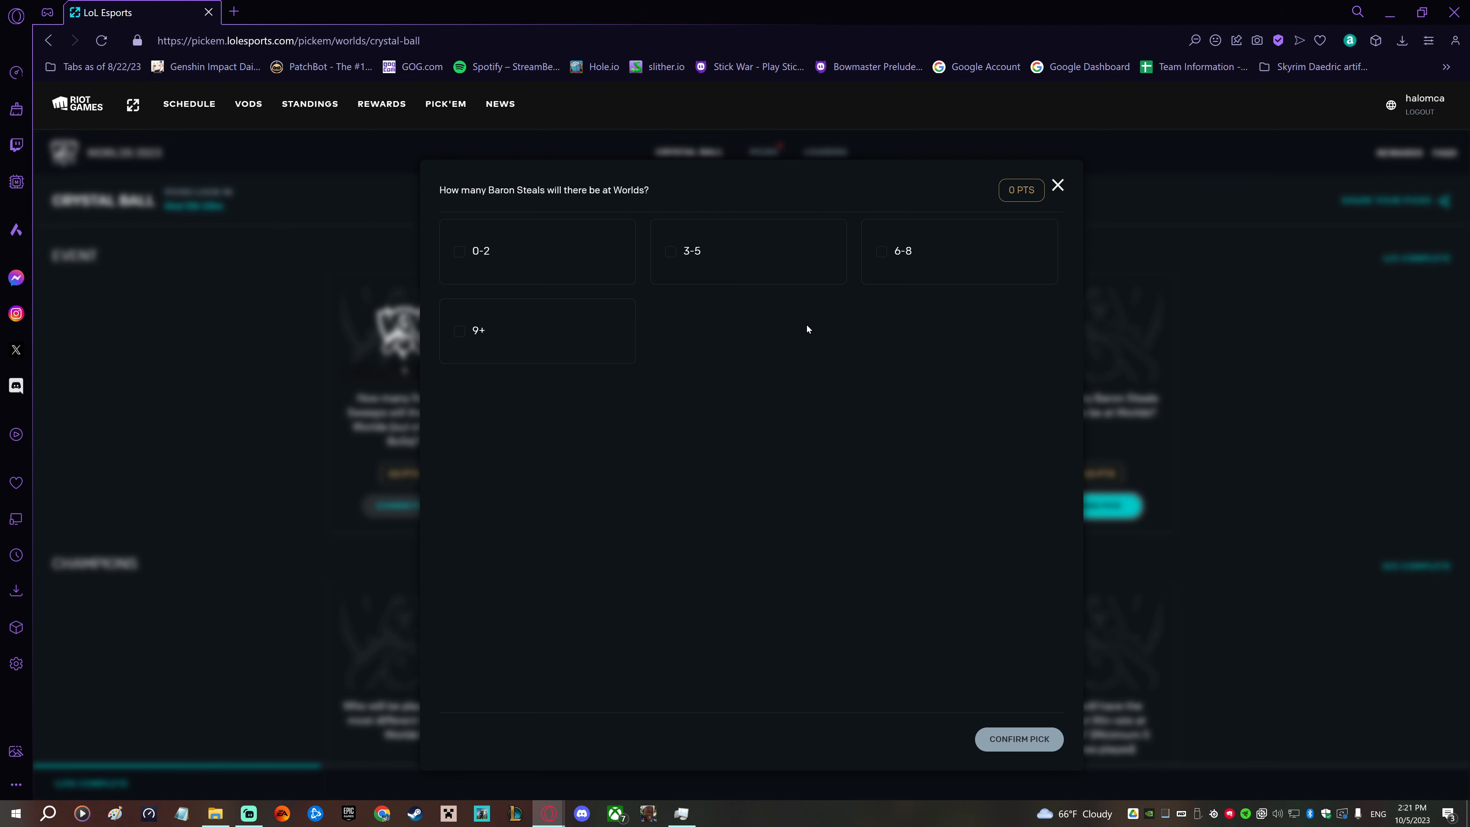
mouse_move(764, 334)
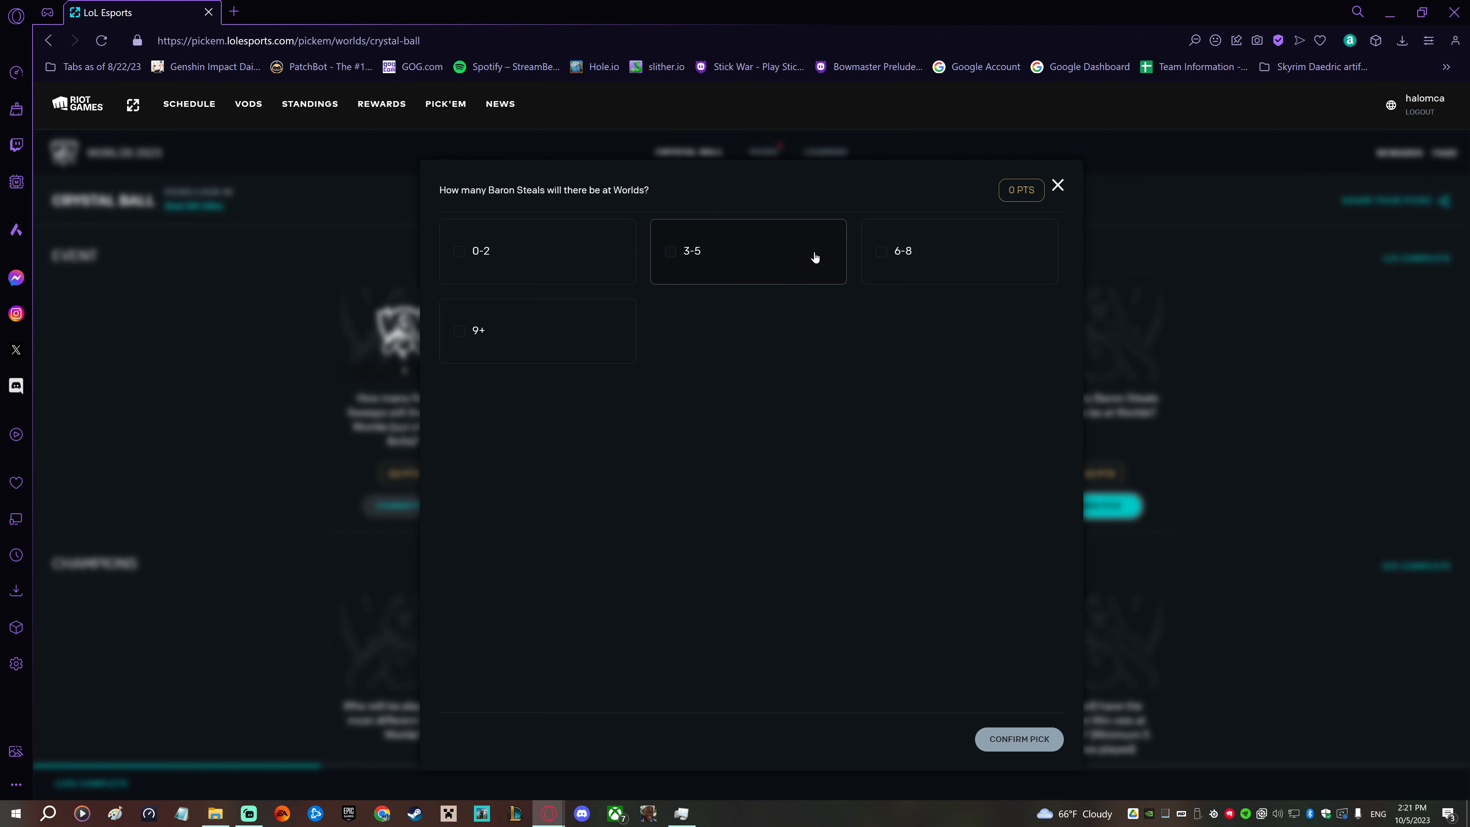
click(691, 250)
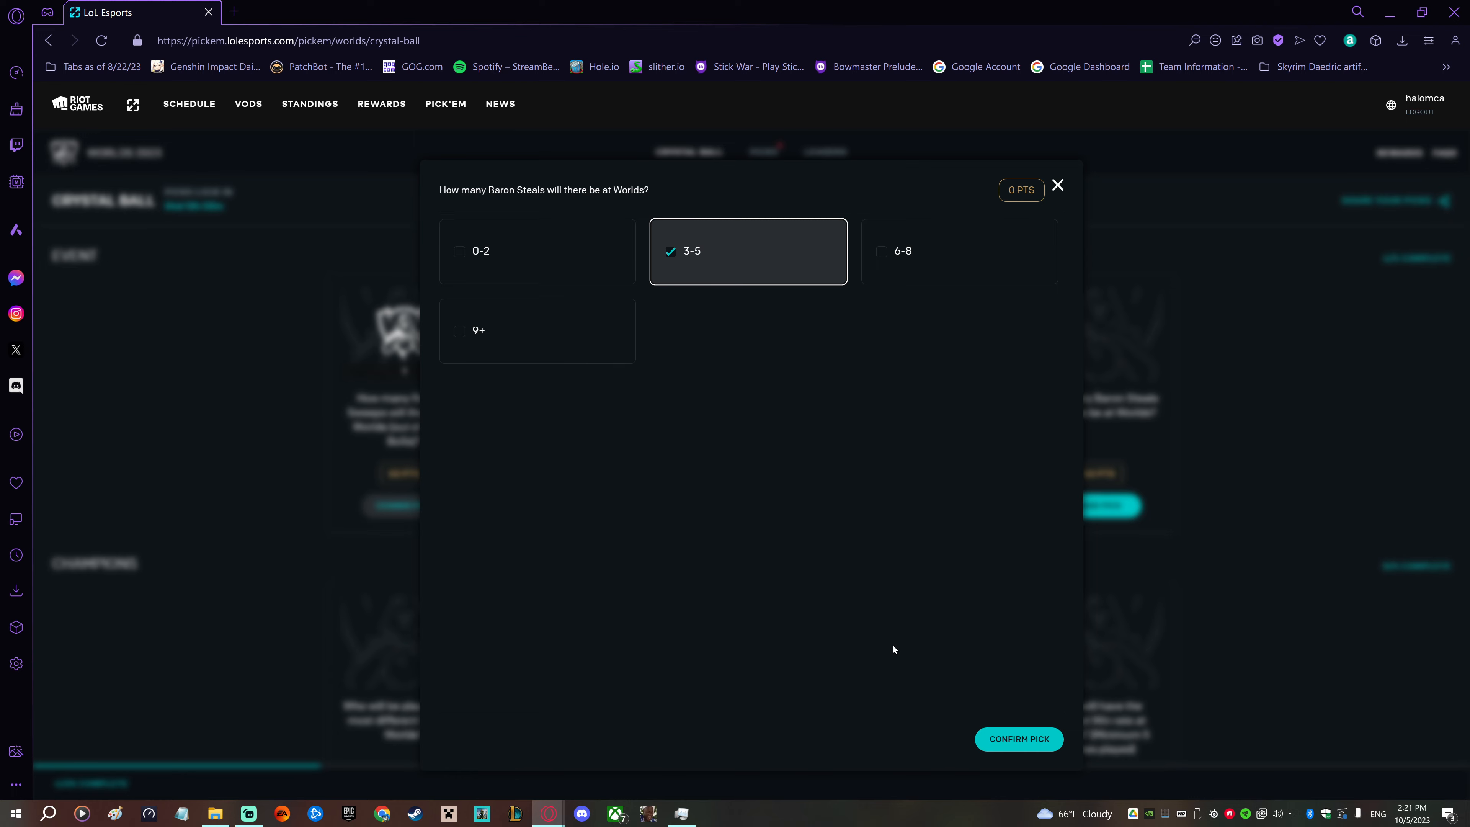
click(1018, 738)
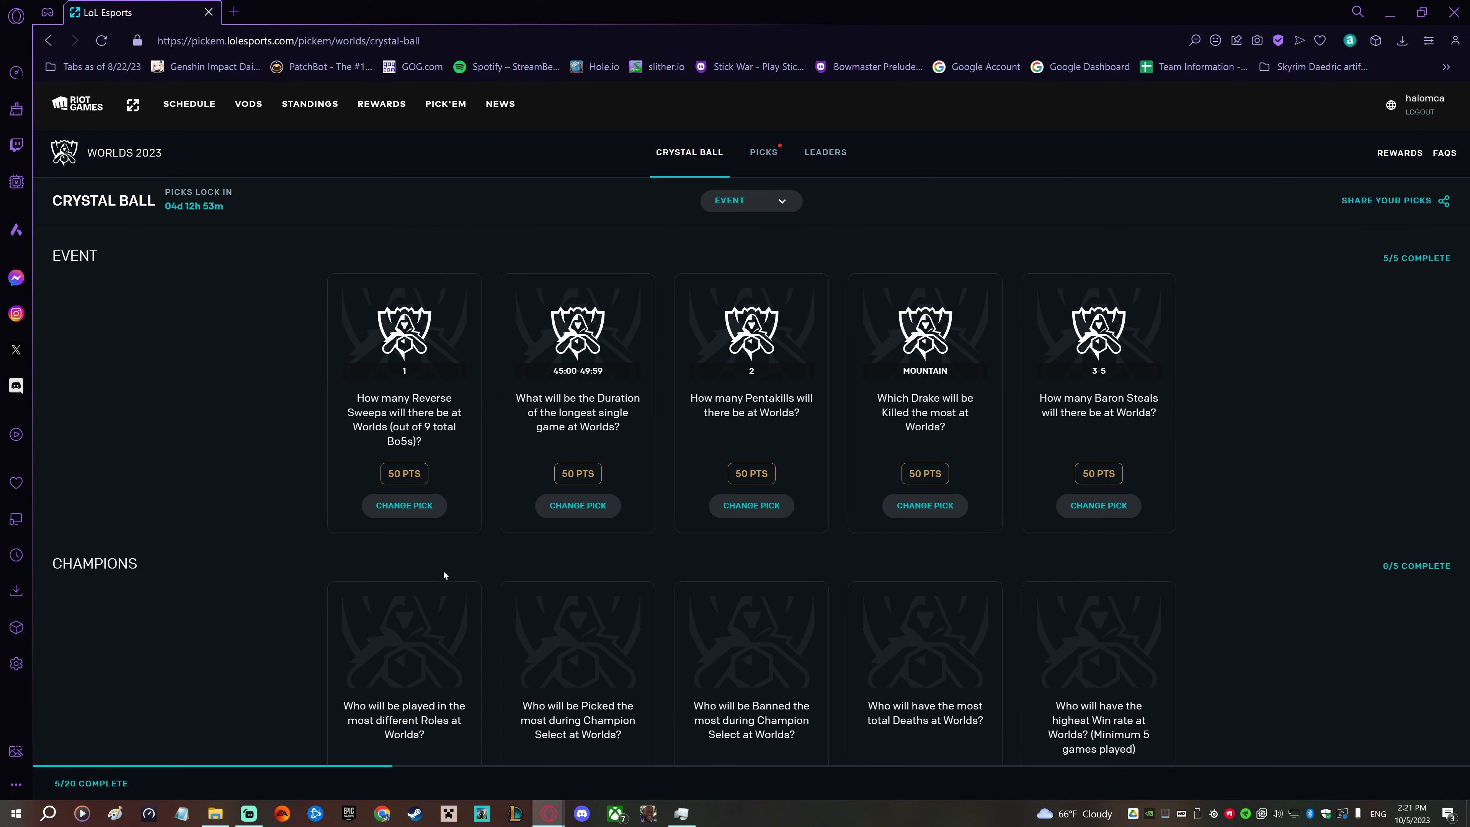
scroll(down, 3)
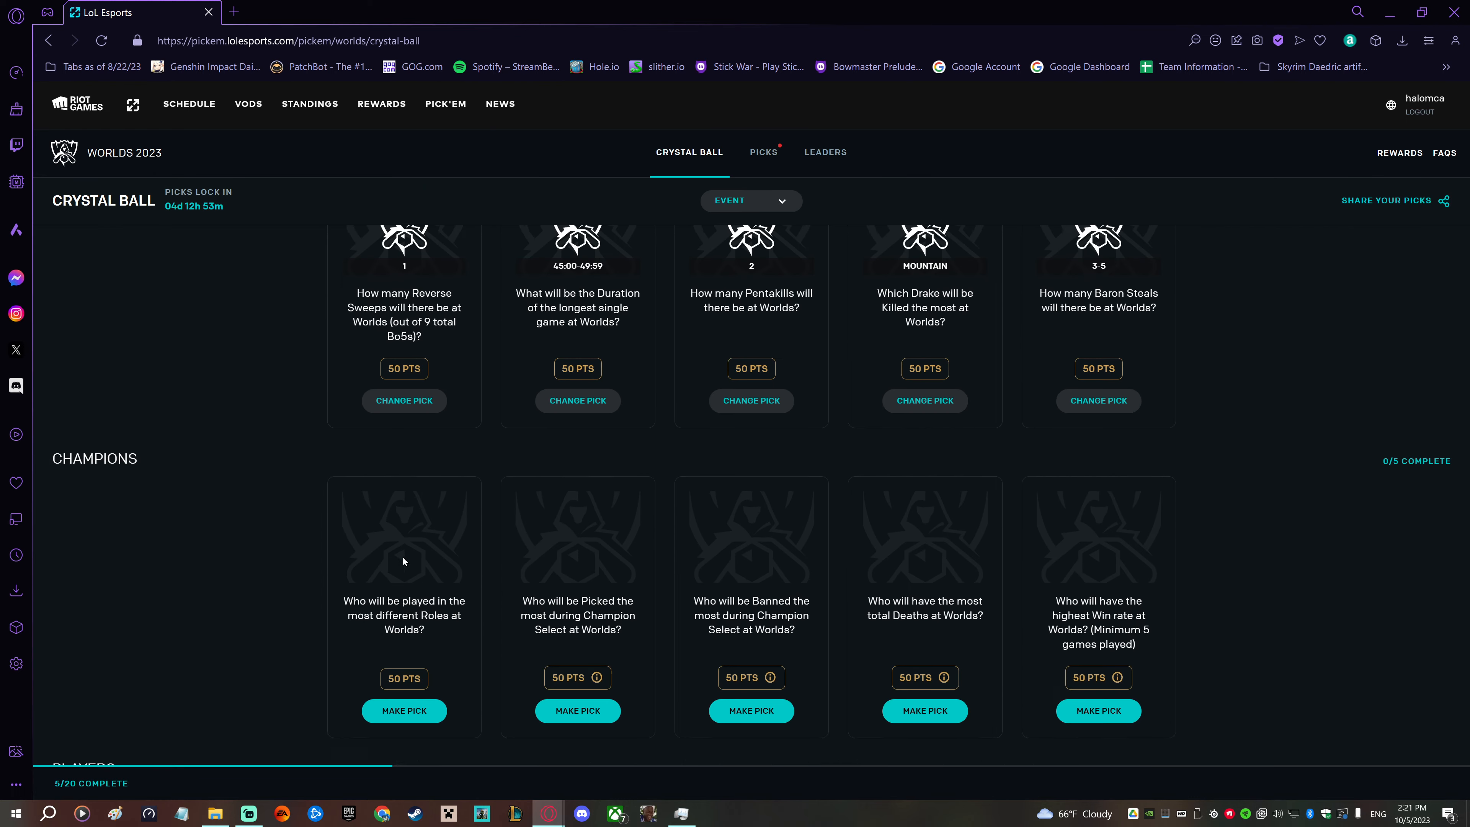
scroll(up, 3)
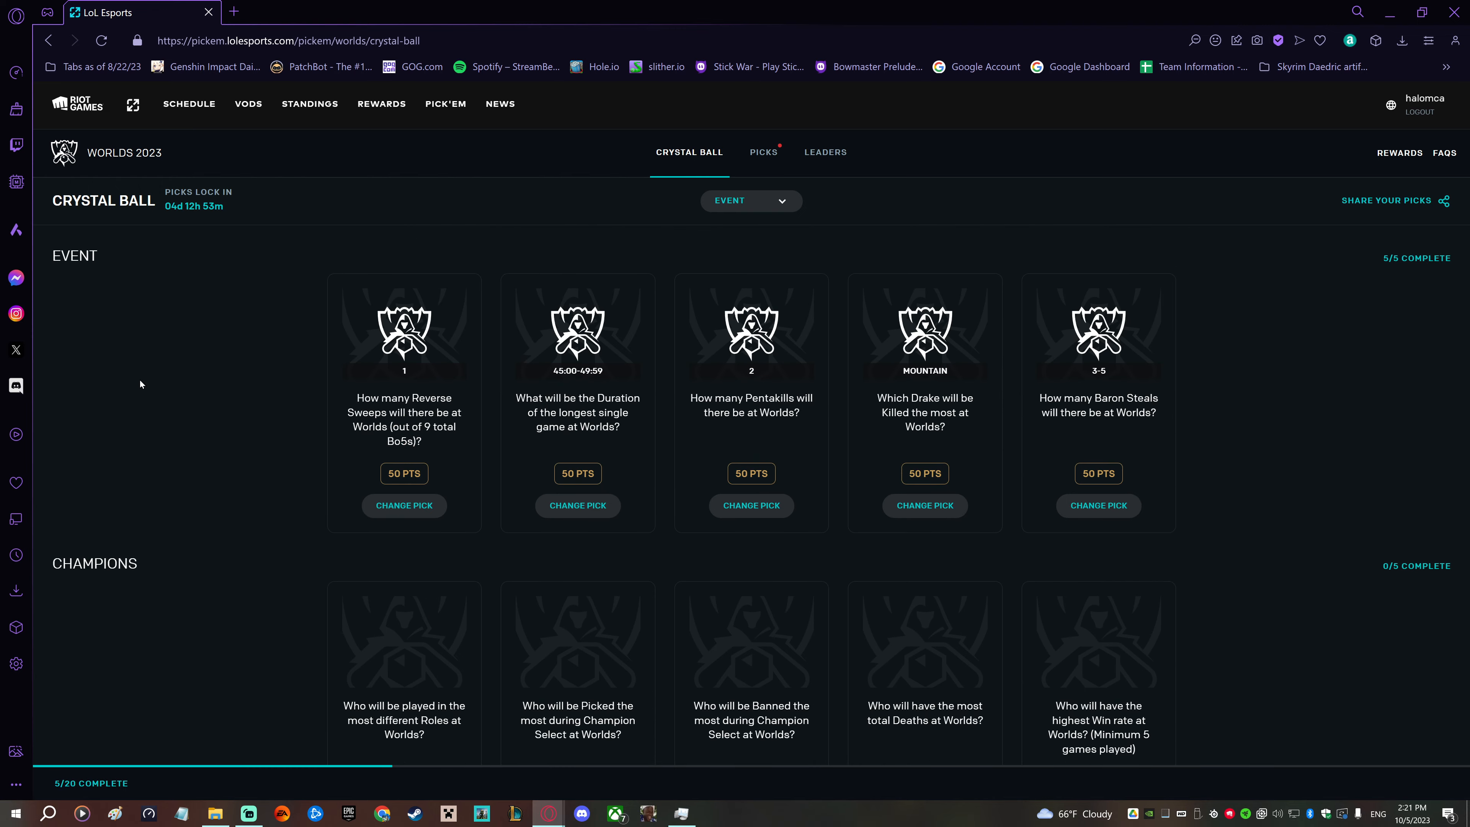
scroll(down, 3)
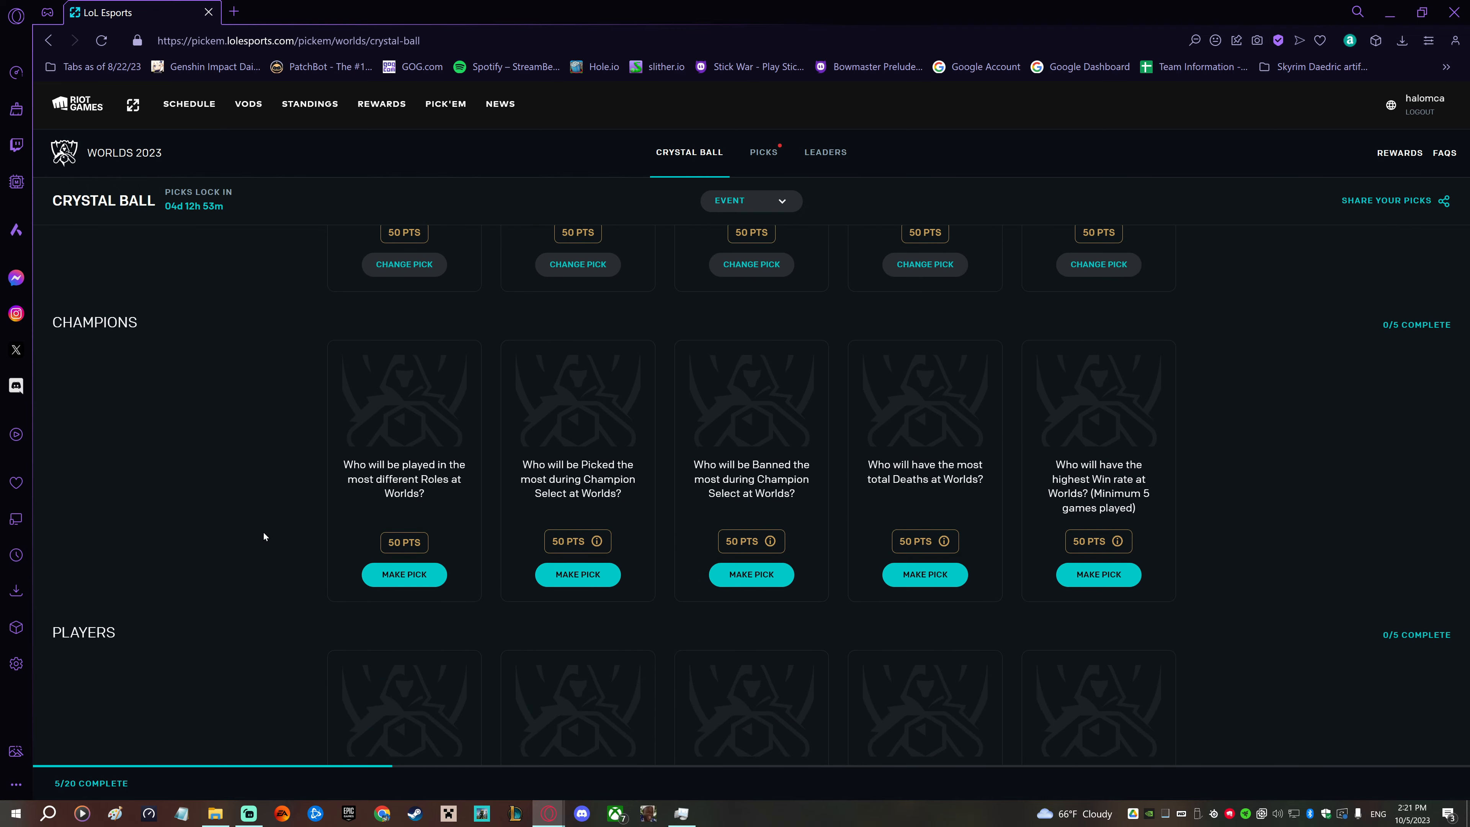
mouse_move(460, 589)
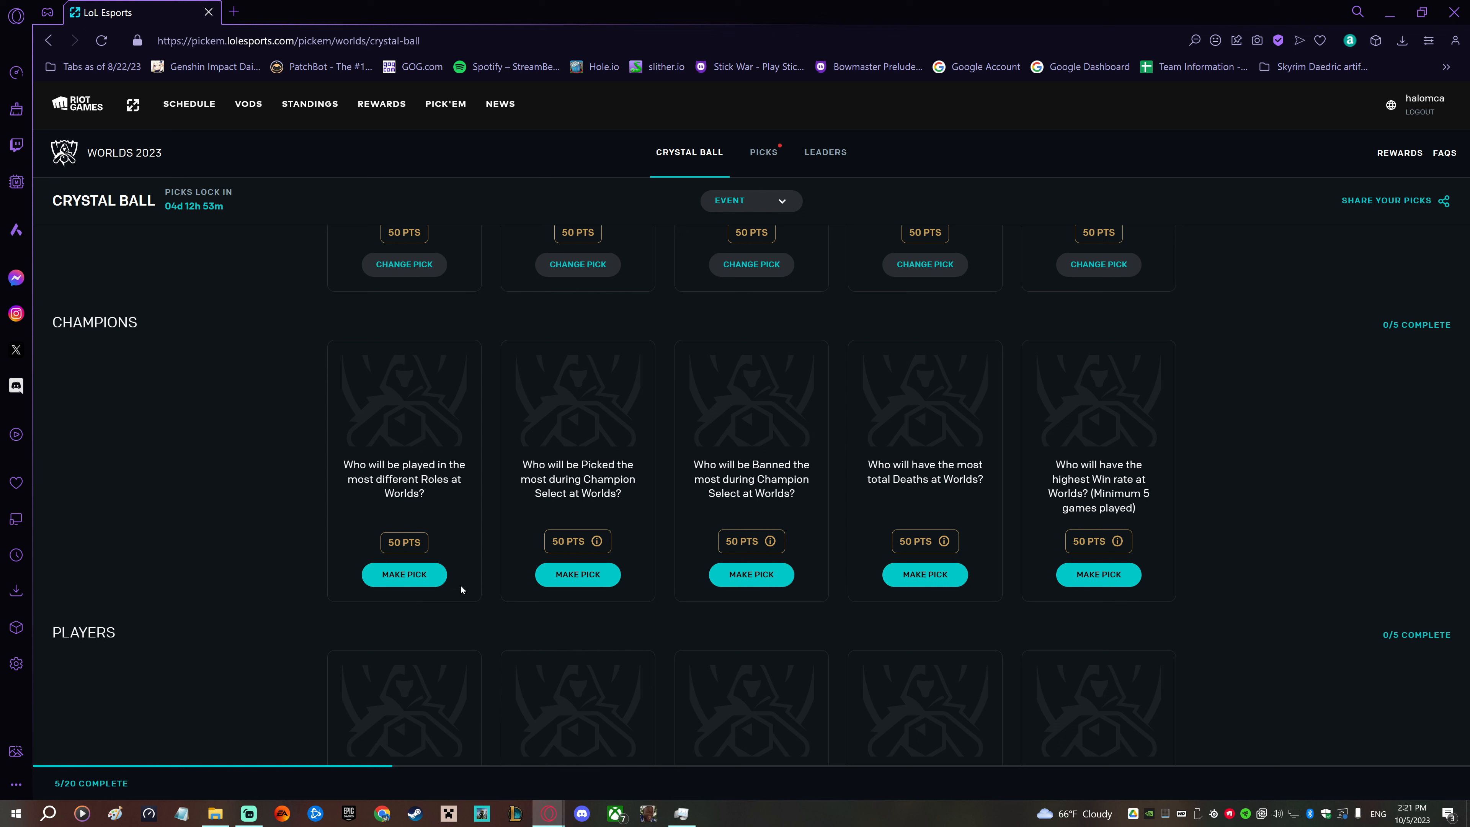
- Browse the champion list past Gragas and Neeko and confirm Sylas for most different roles
click(405, 573)
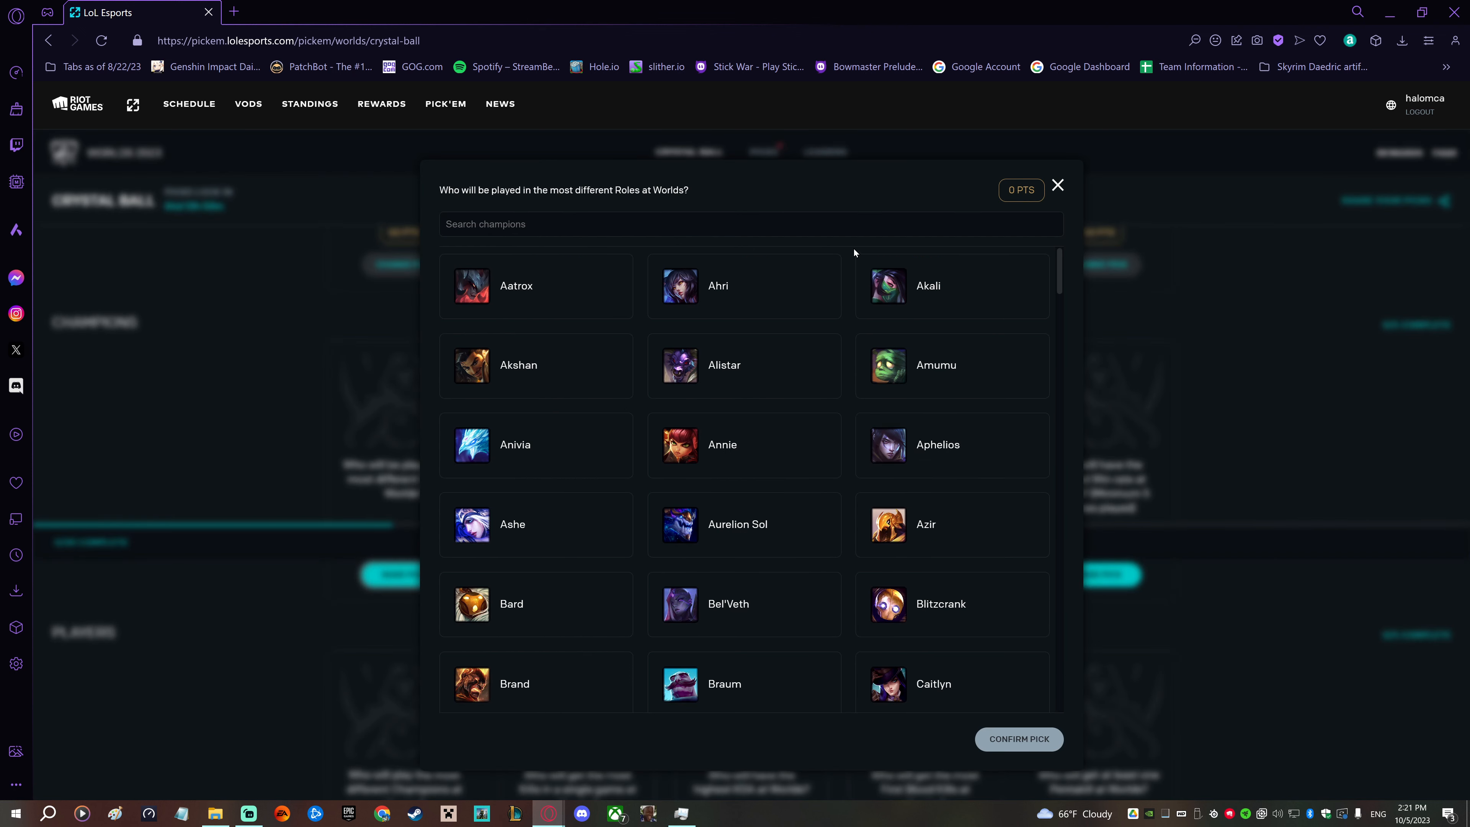
mouse_move(845, 271)
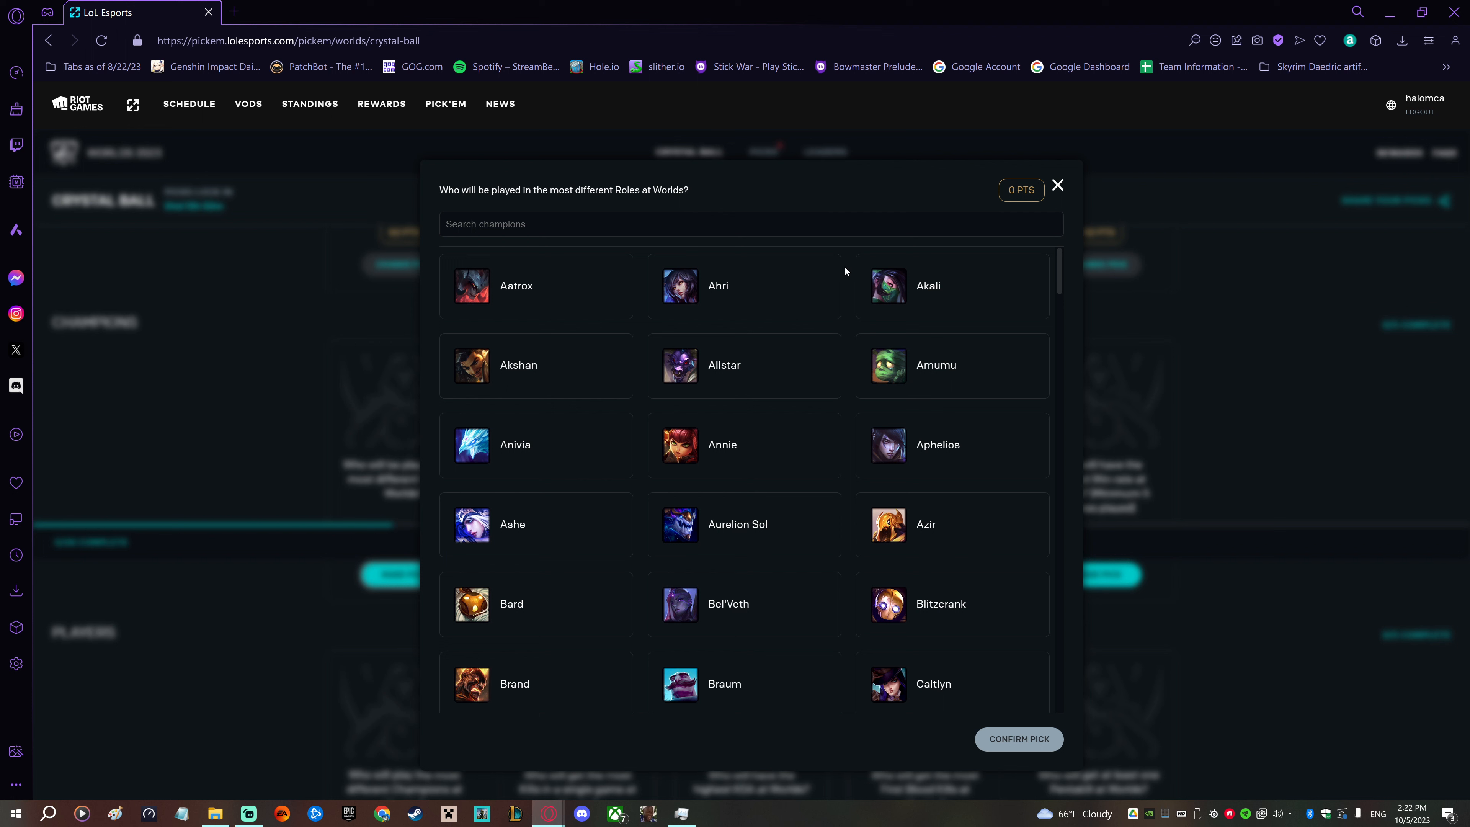
mouse_move(855, 284)
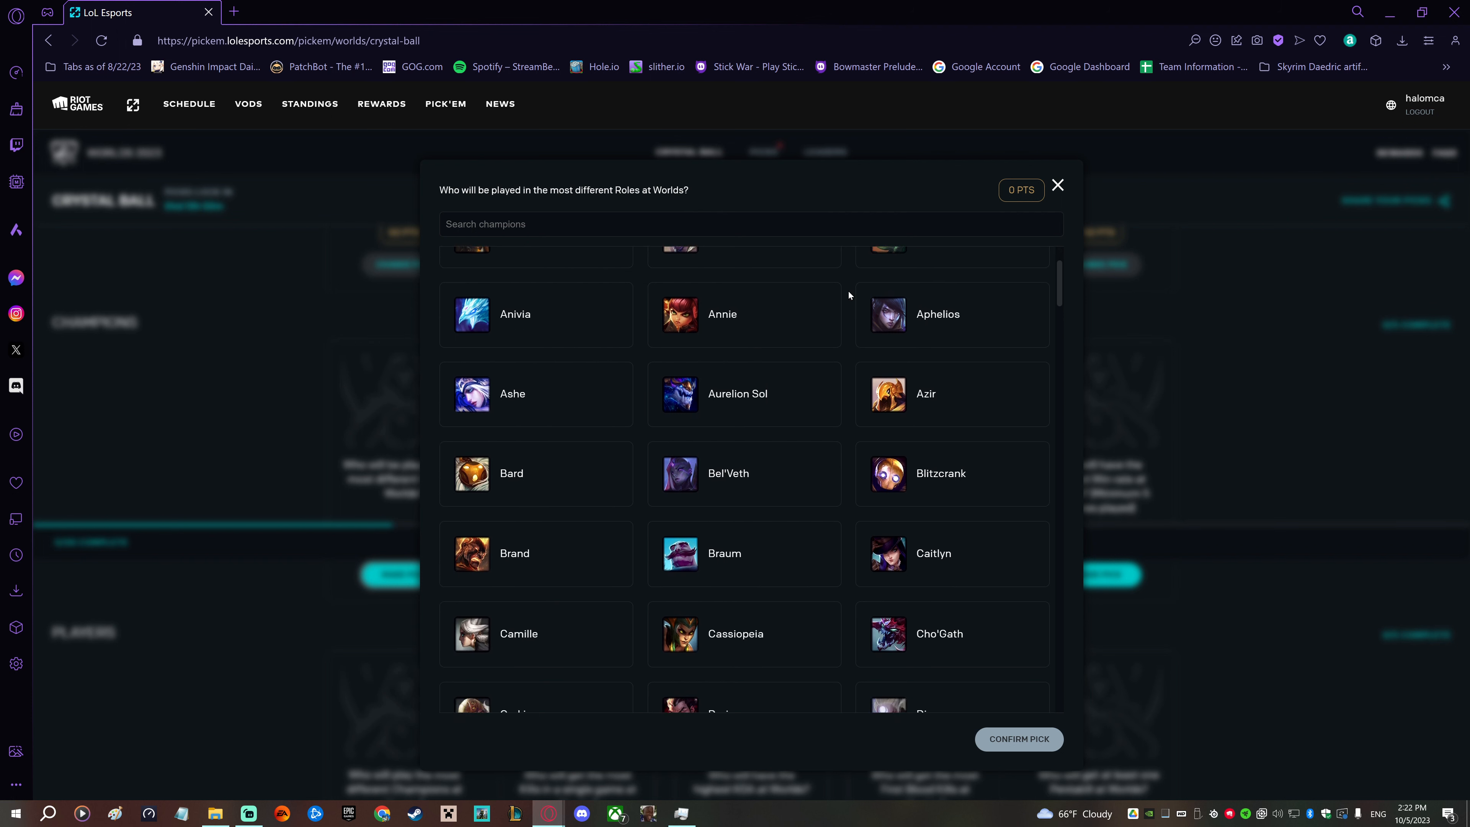
scroll(down, 3)
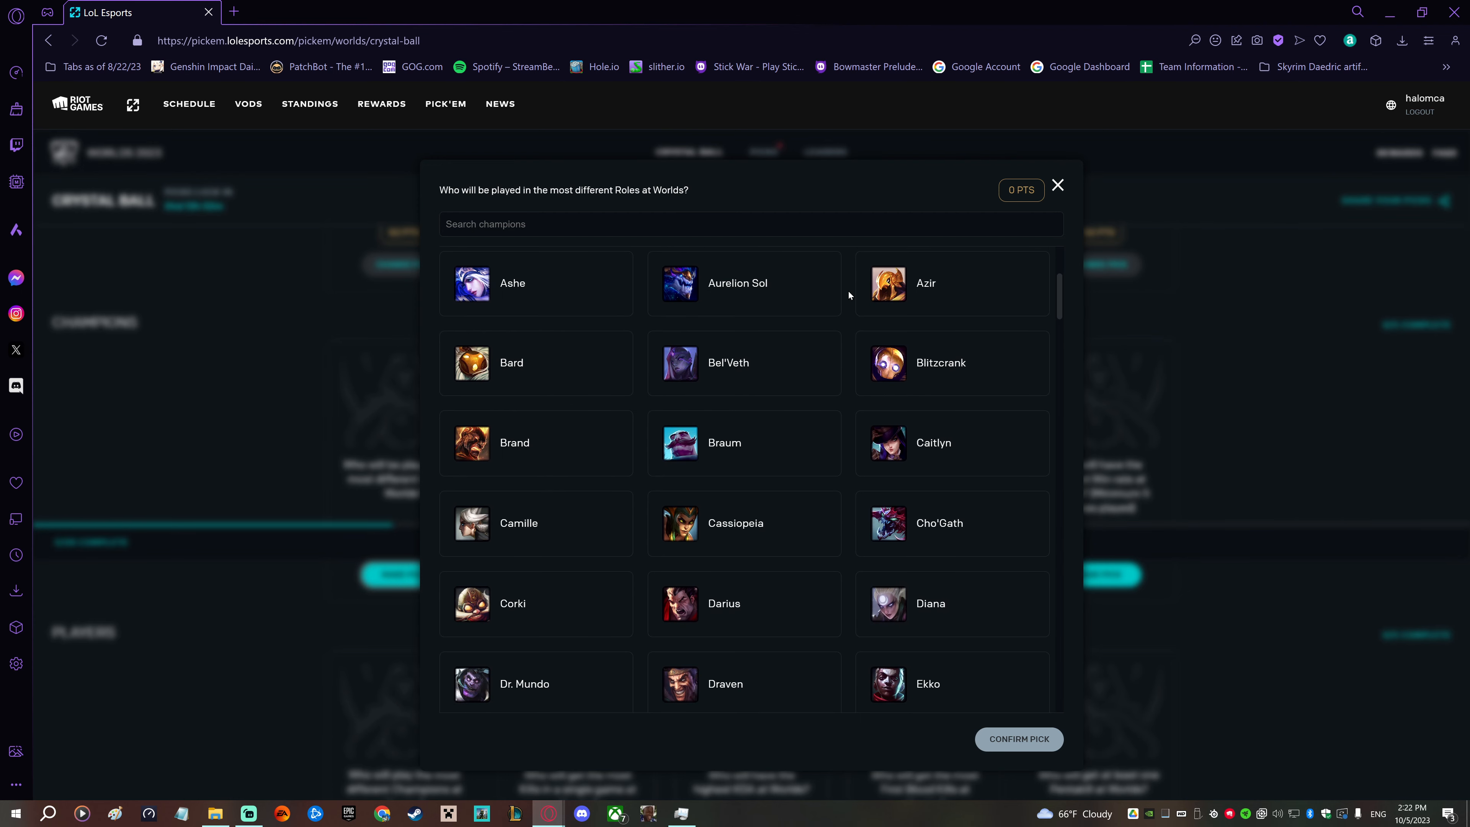
scroll(down, 3)
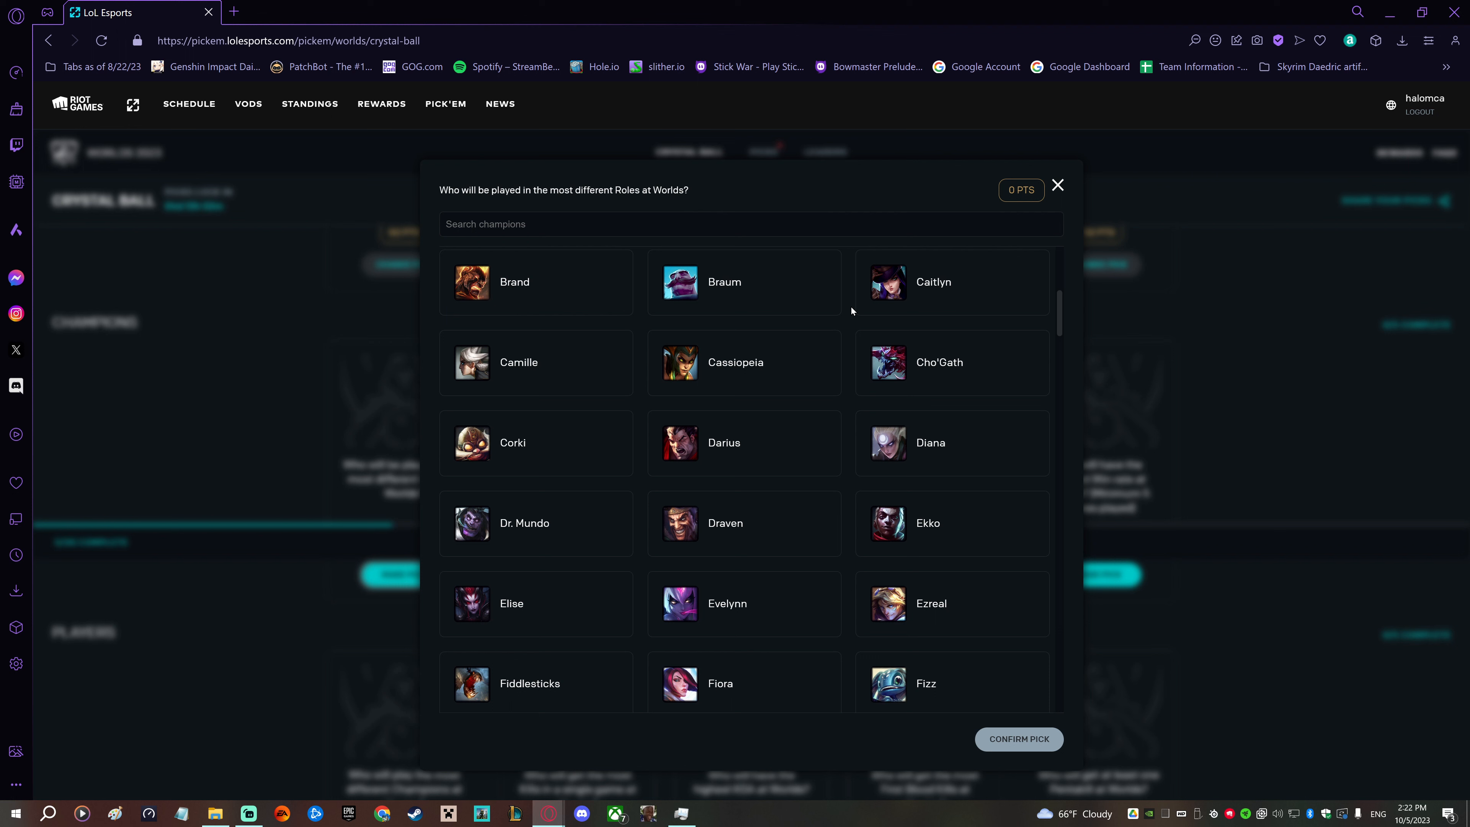
scroll(down, 3)
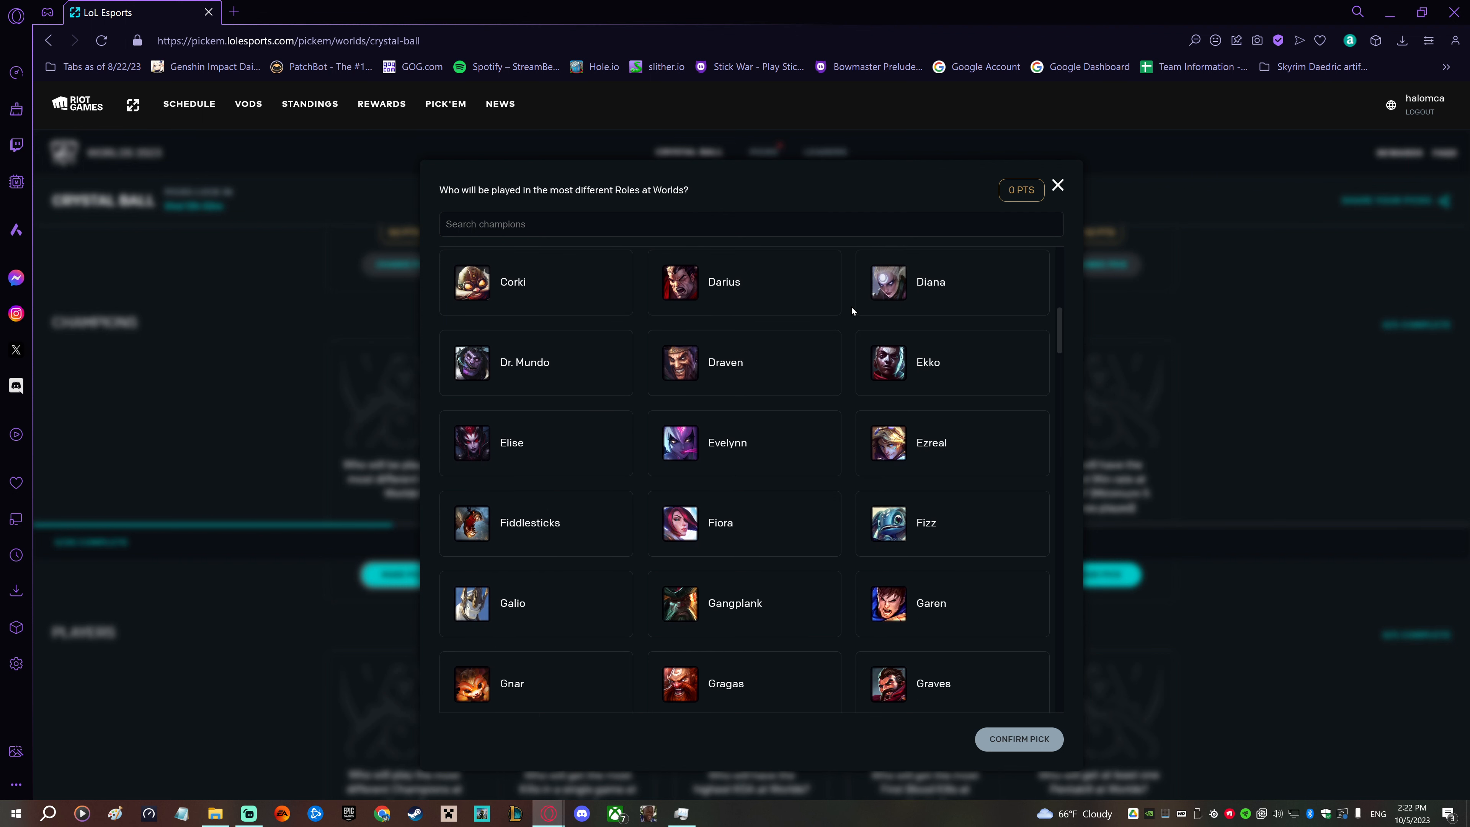
scroll(down, 3)
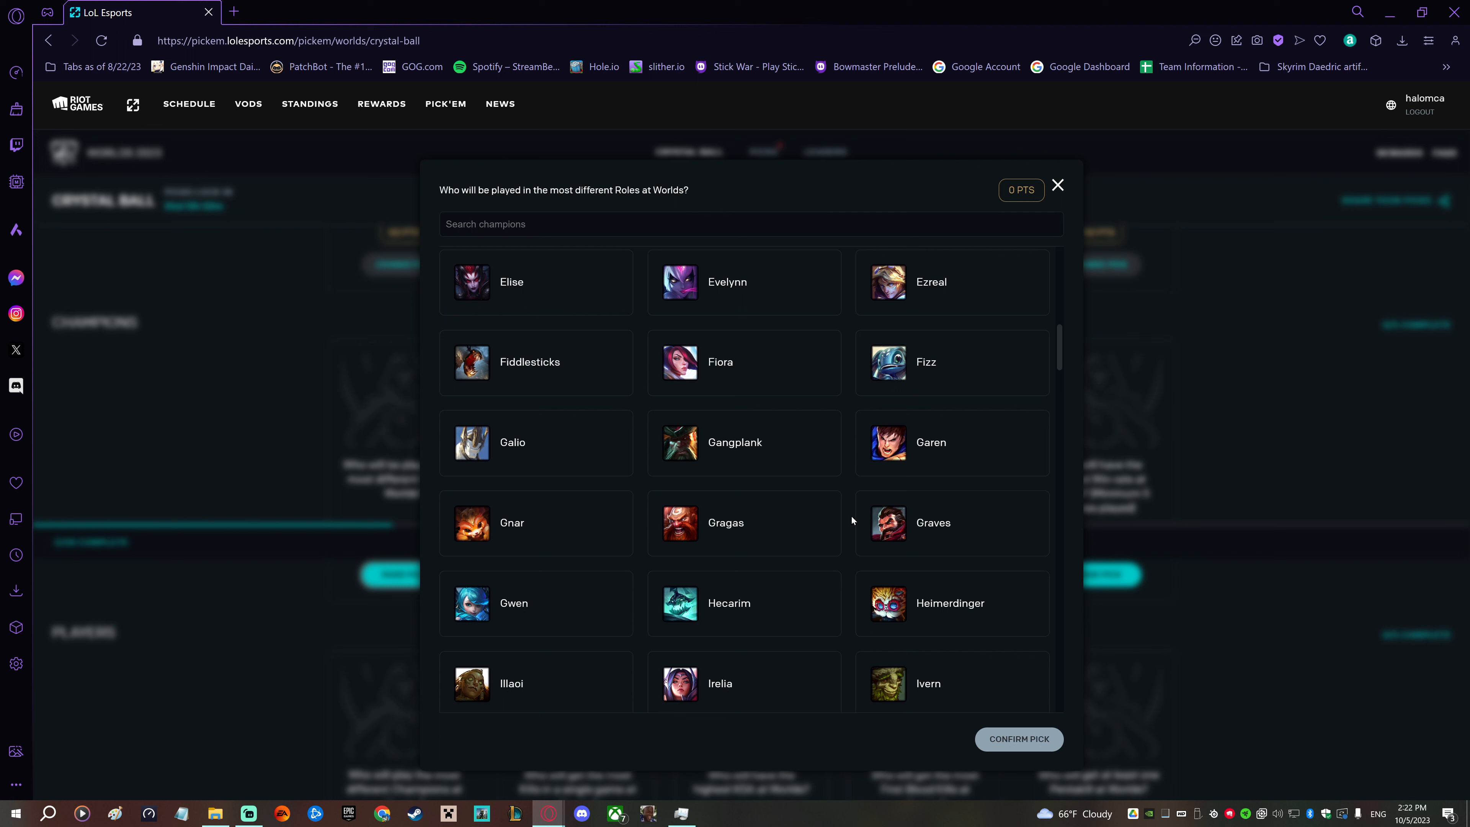
scroll(down, 3)
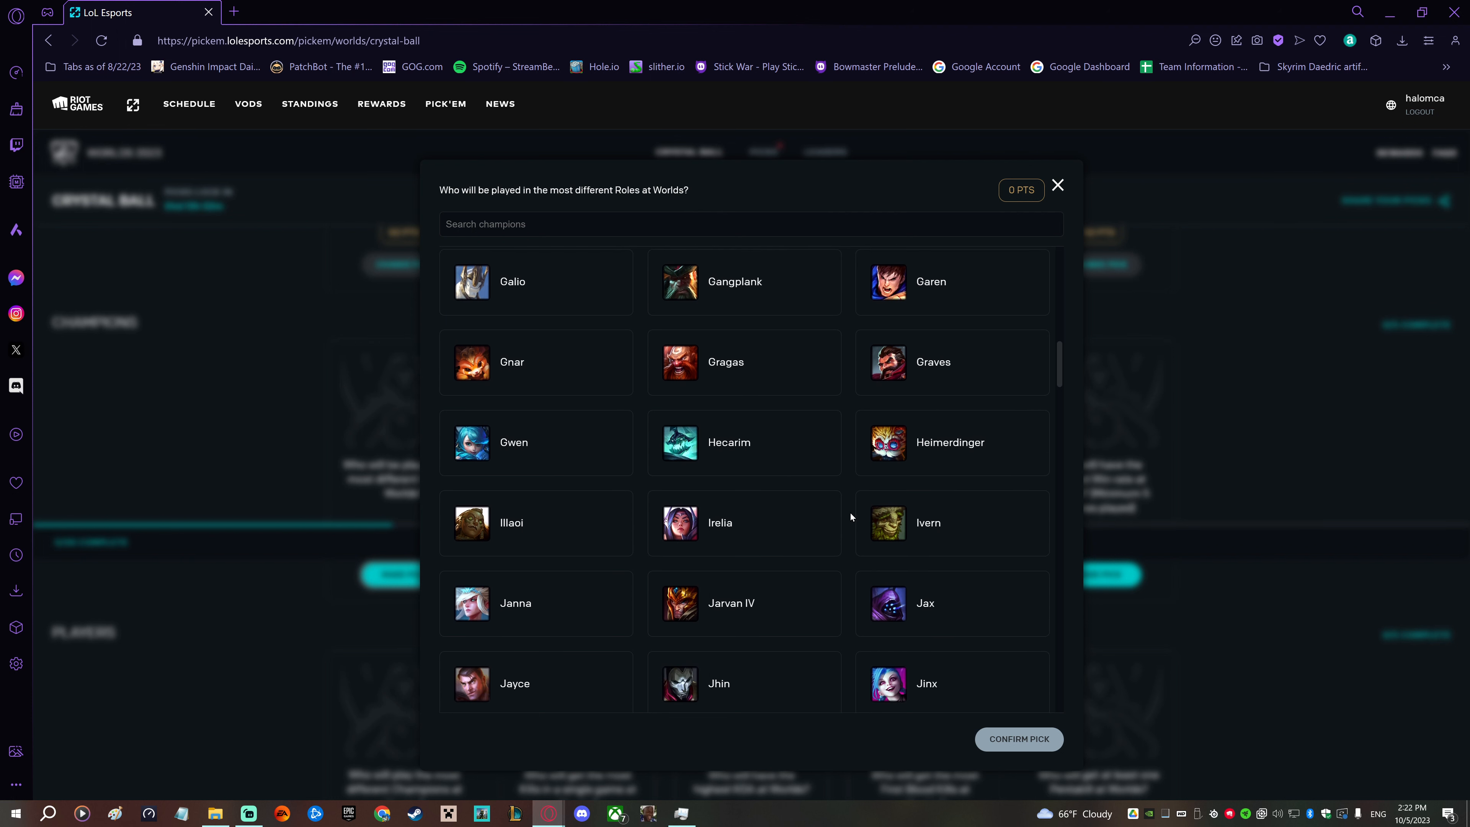
click(743, 362)
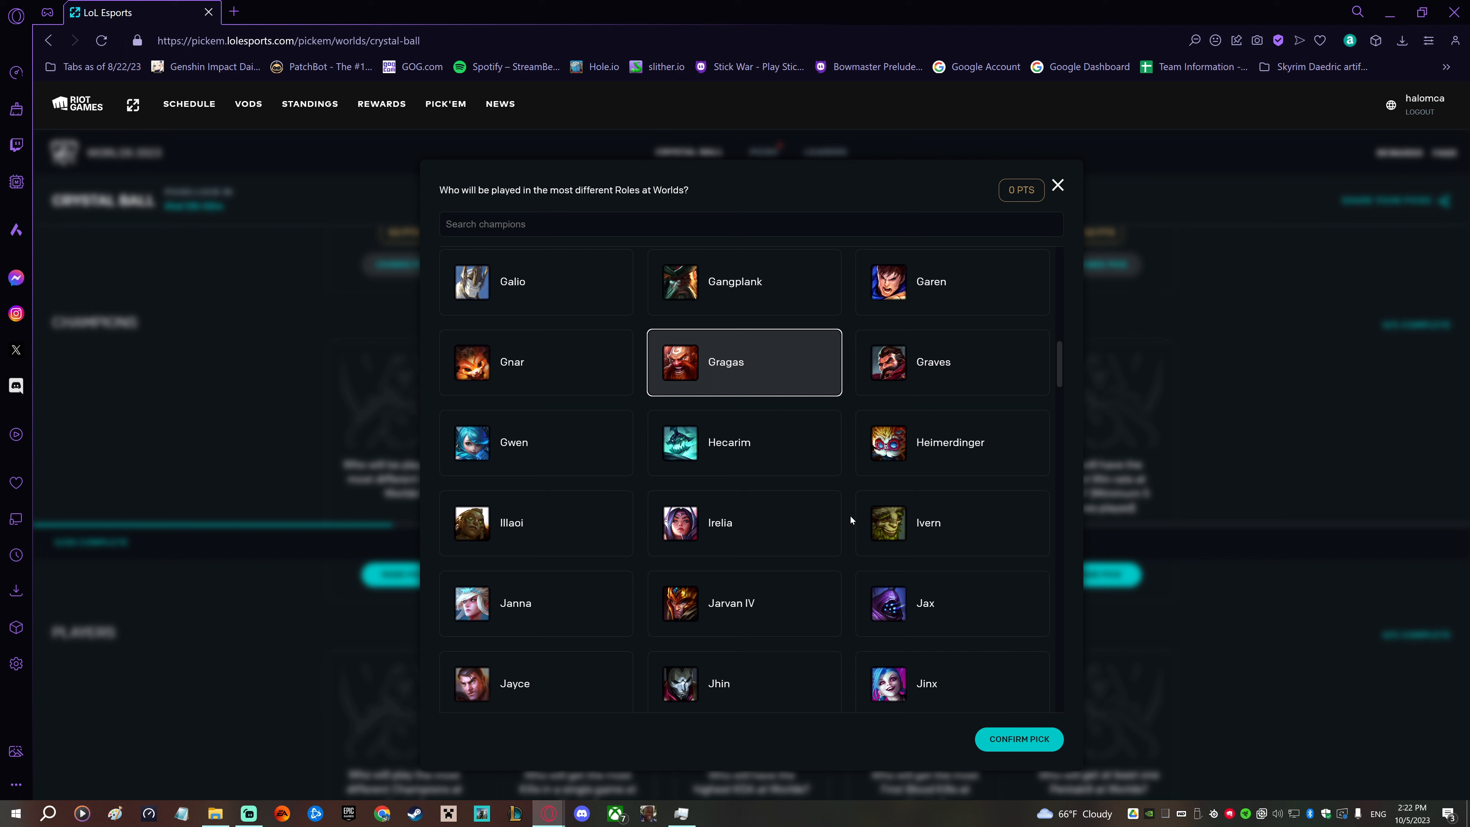
scroll(down, 3)
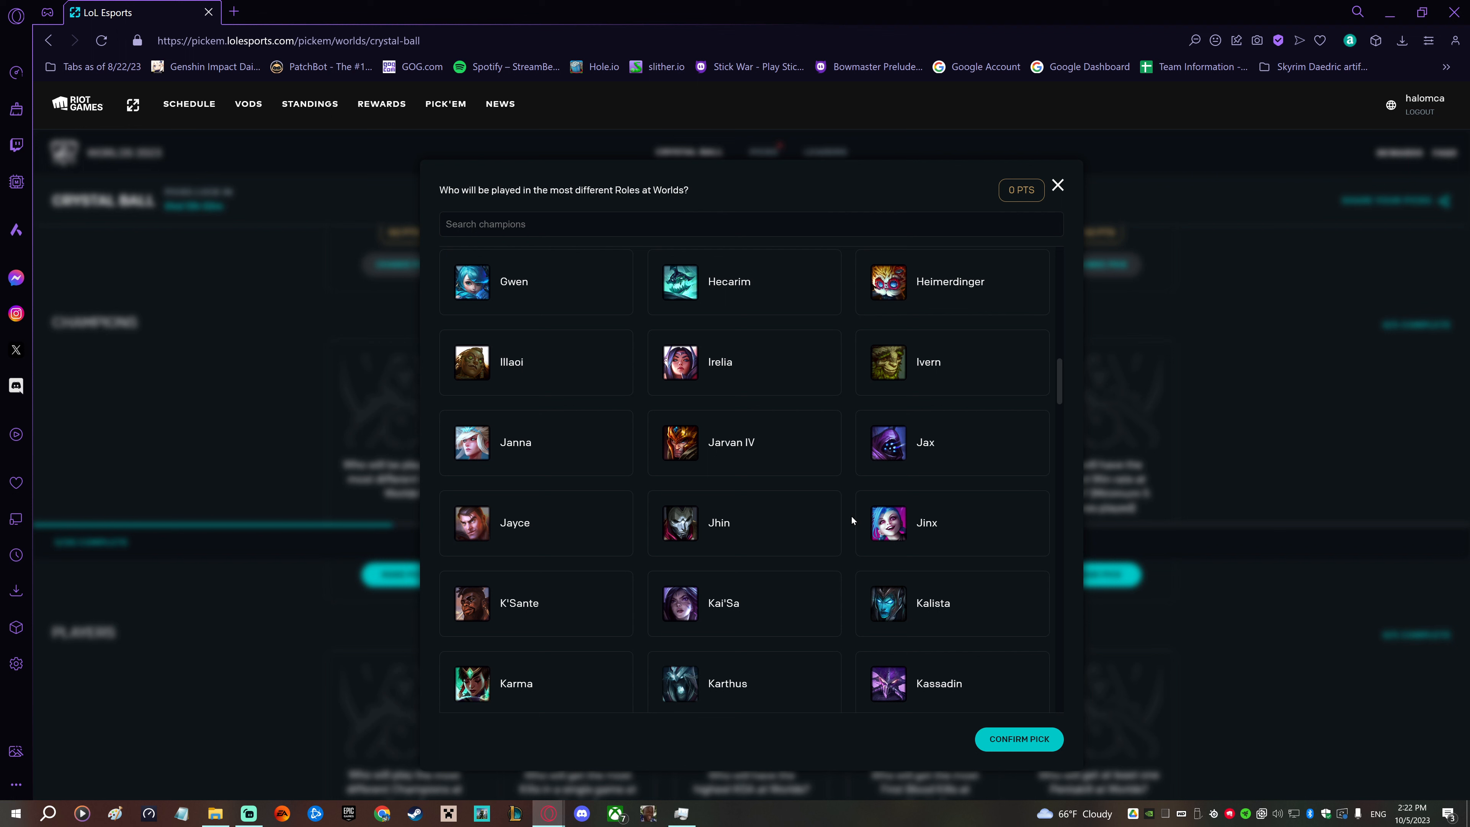
mouse_move(849, 525)
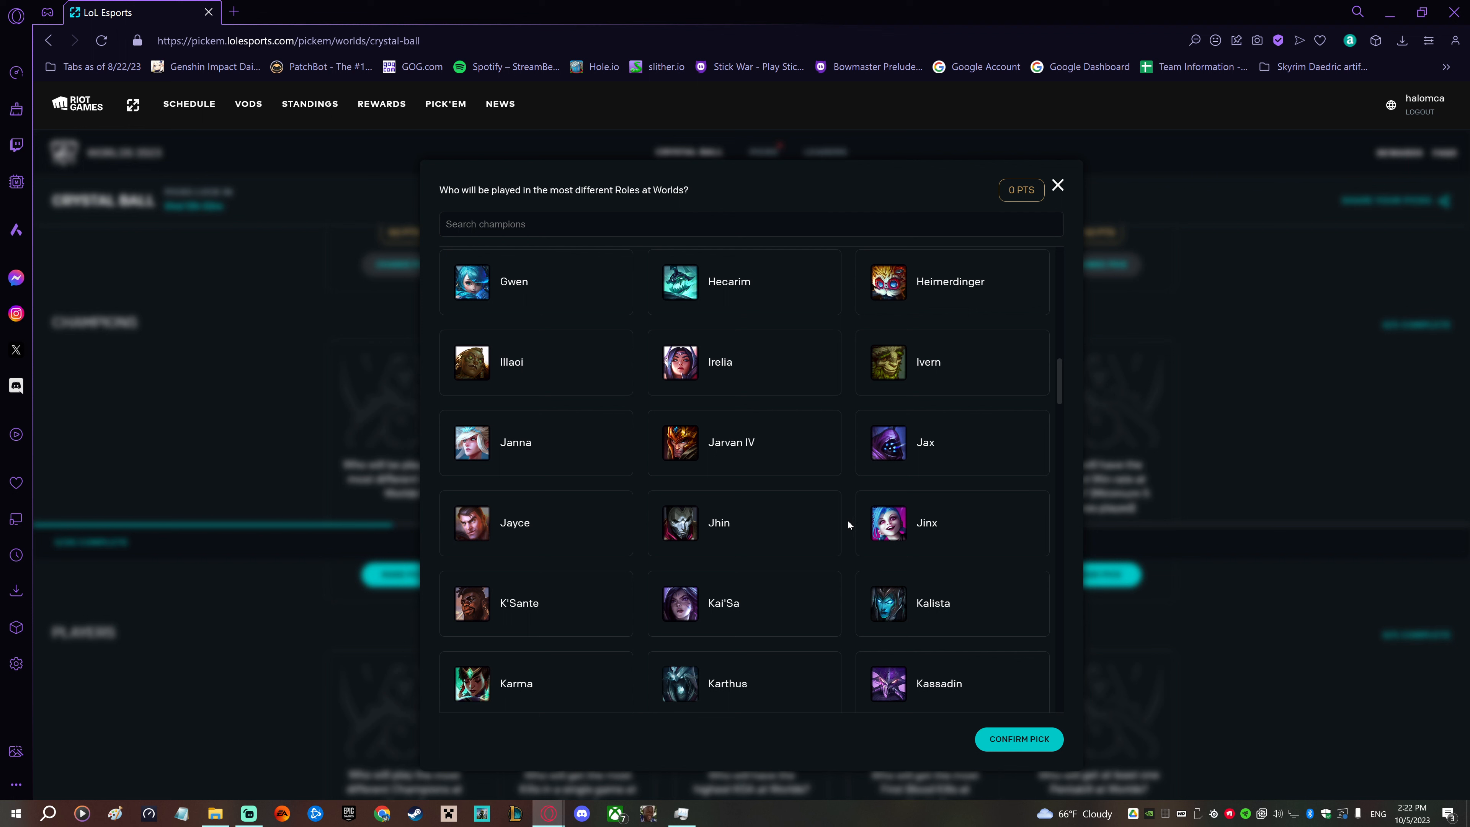
scroll(down, 3)
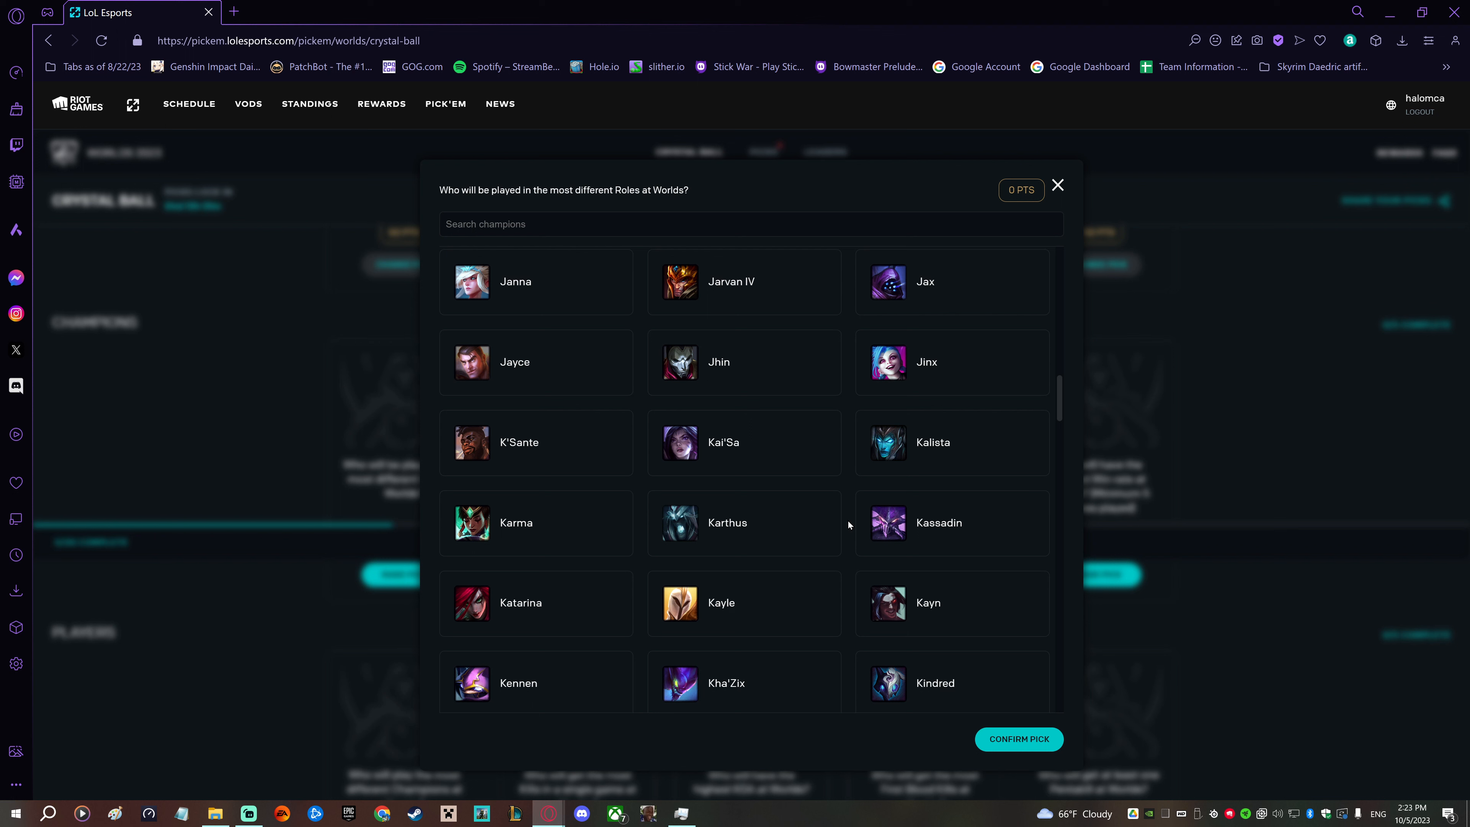
scroll(down, 3)
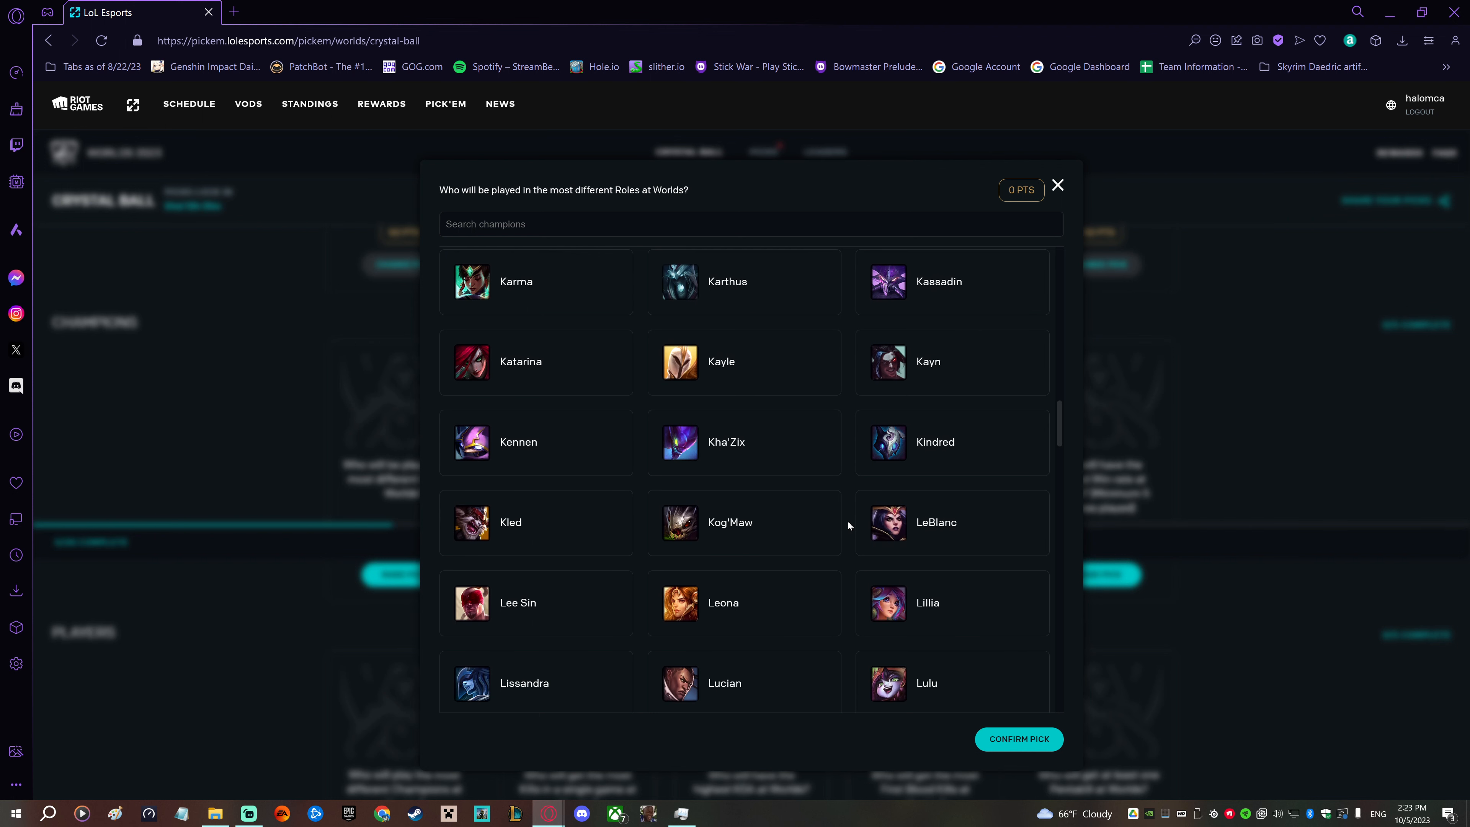
scroll(down, 3)
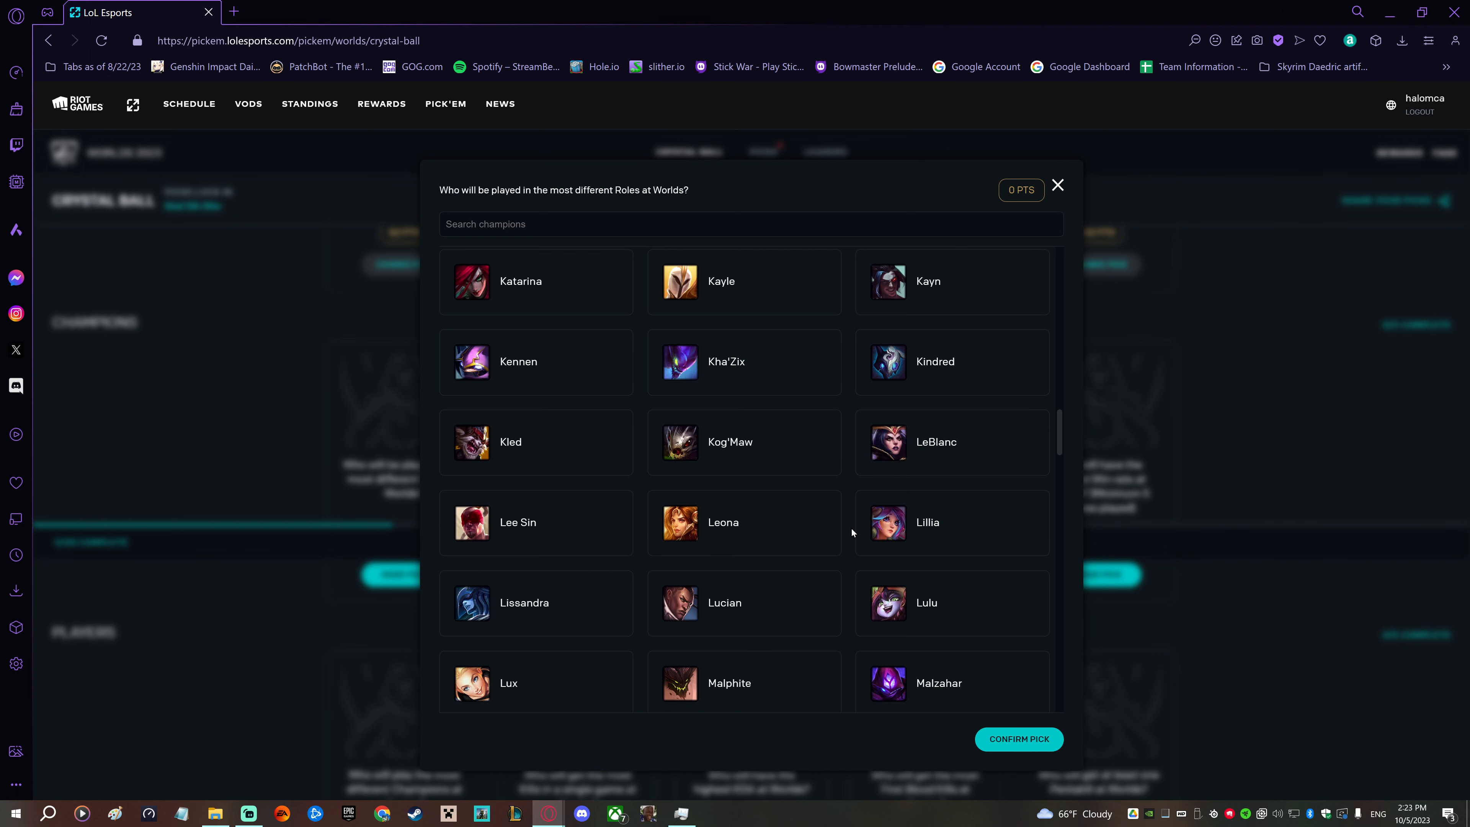
scroll(down, 3)
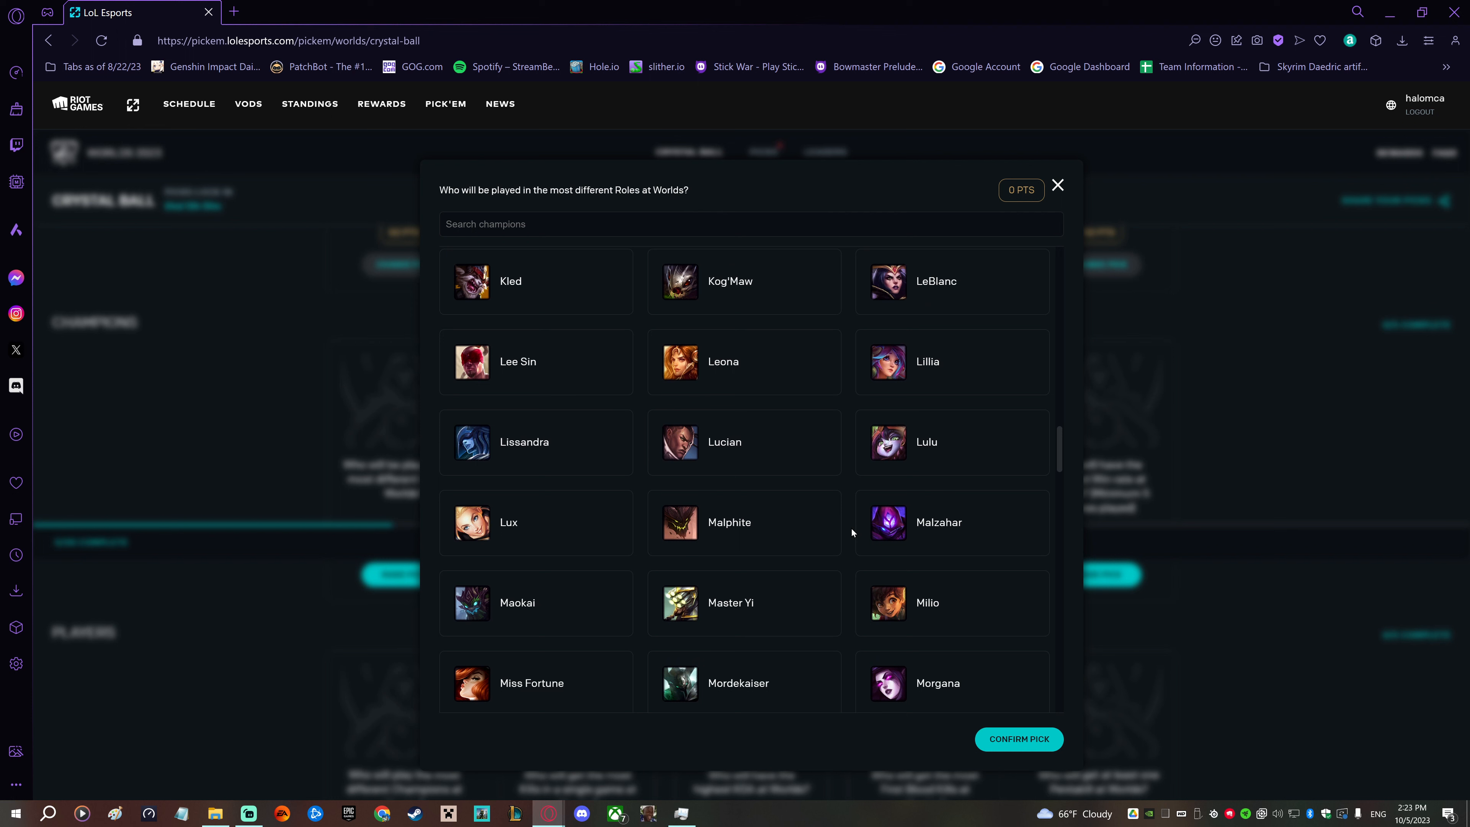
scroll(down, 3)
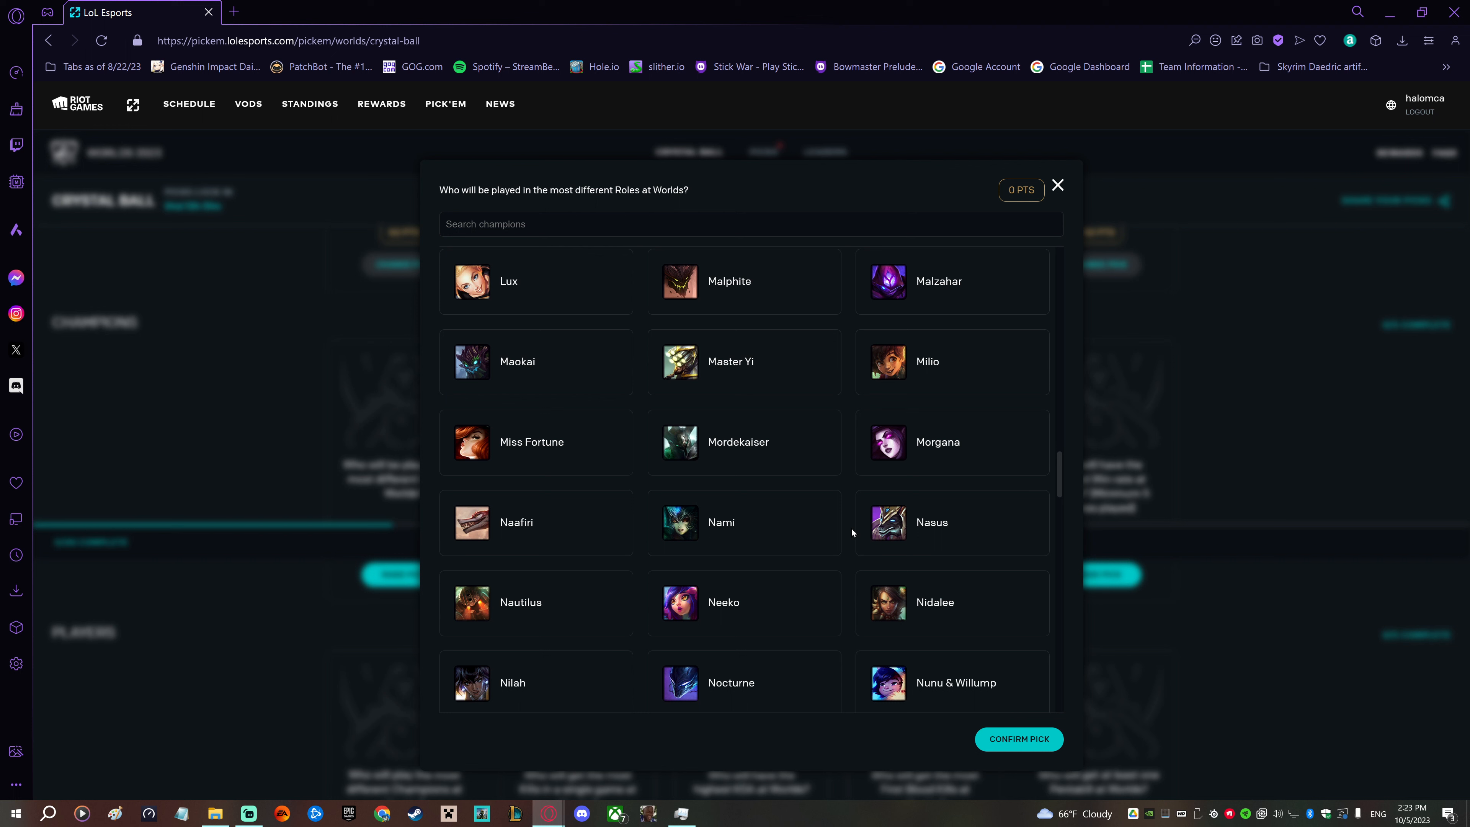
mouse_move(855, 528)
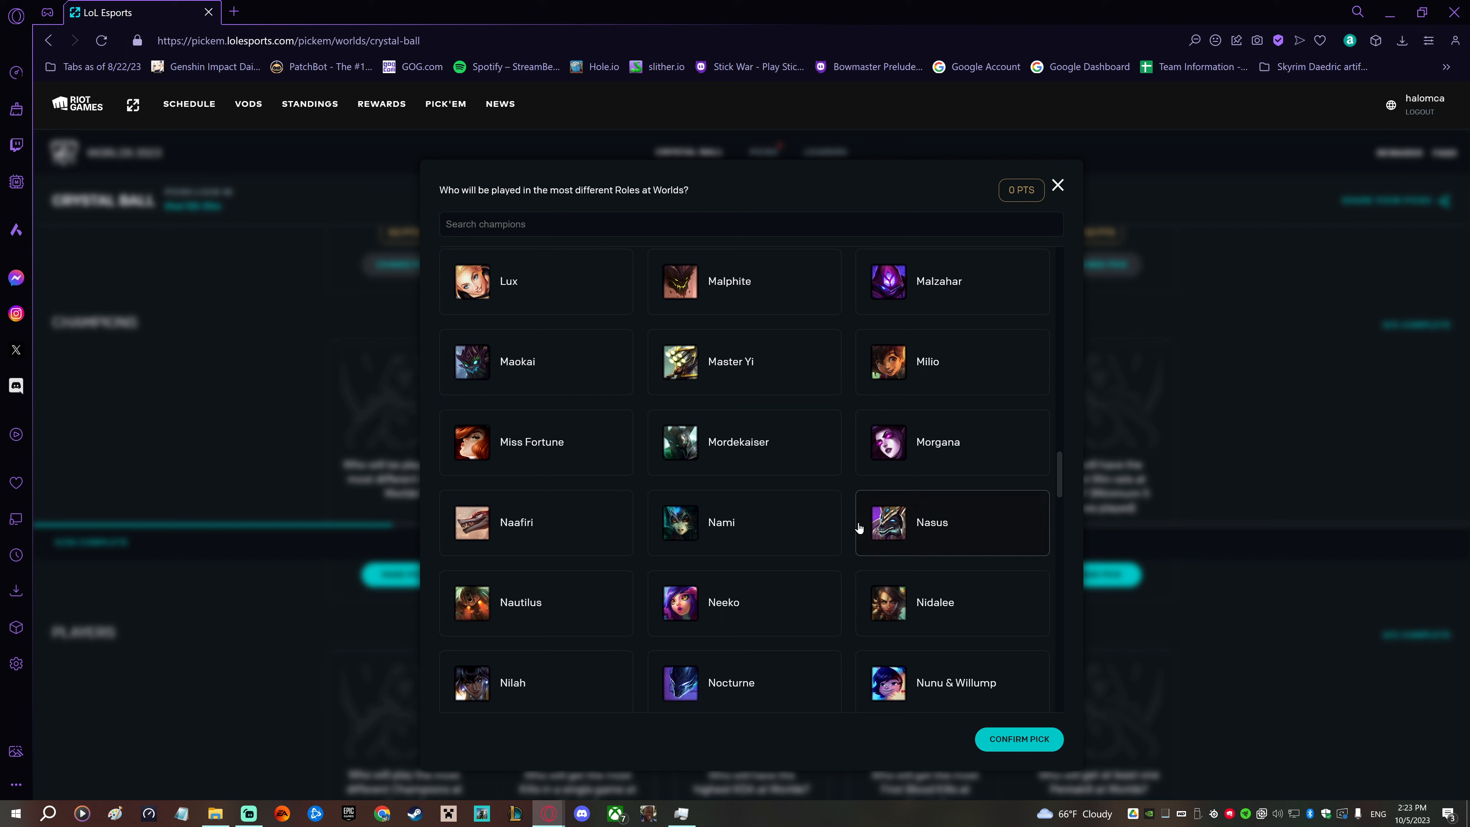
mouse_move(848, 523)
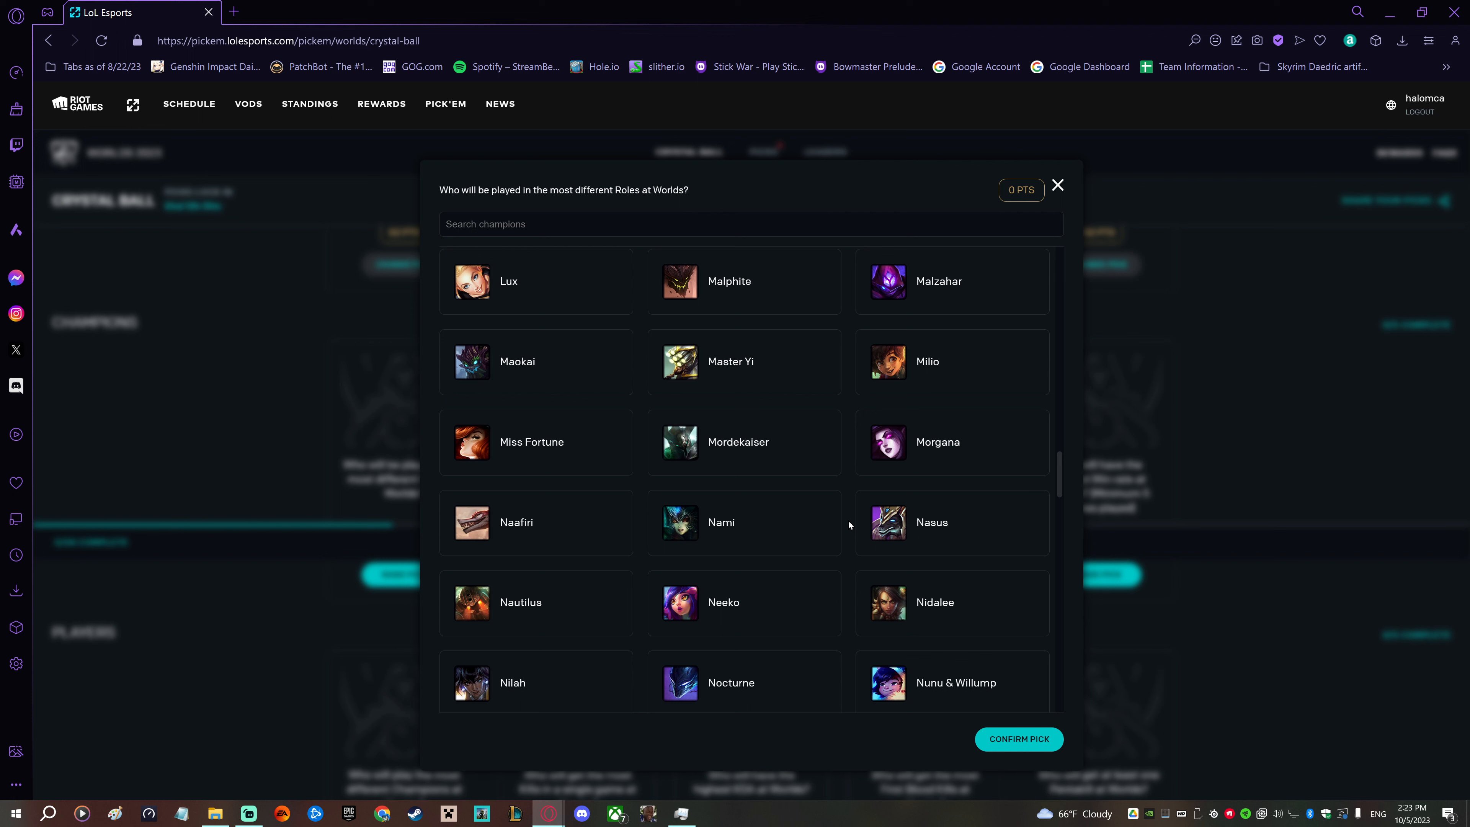
scroll(down, 3)
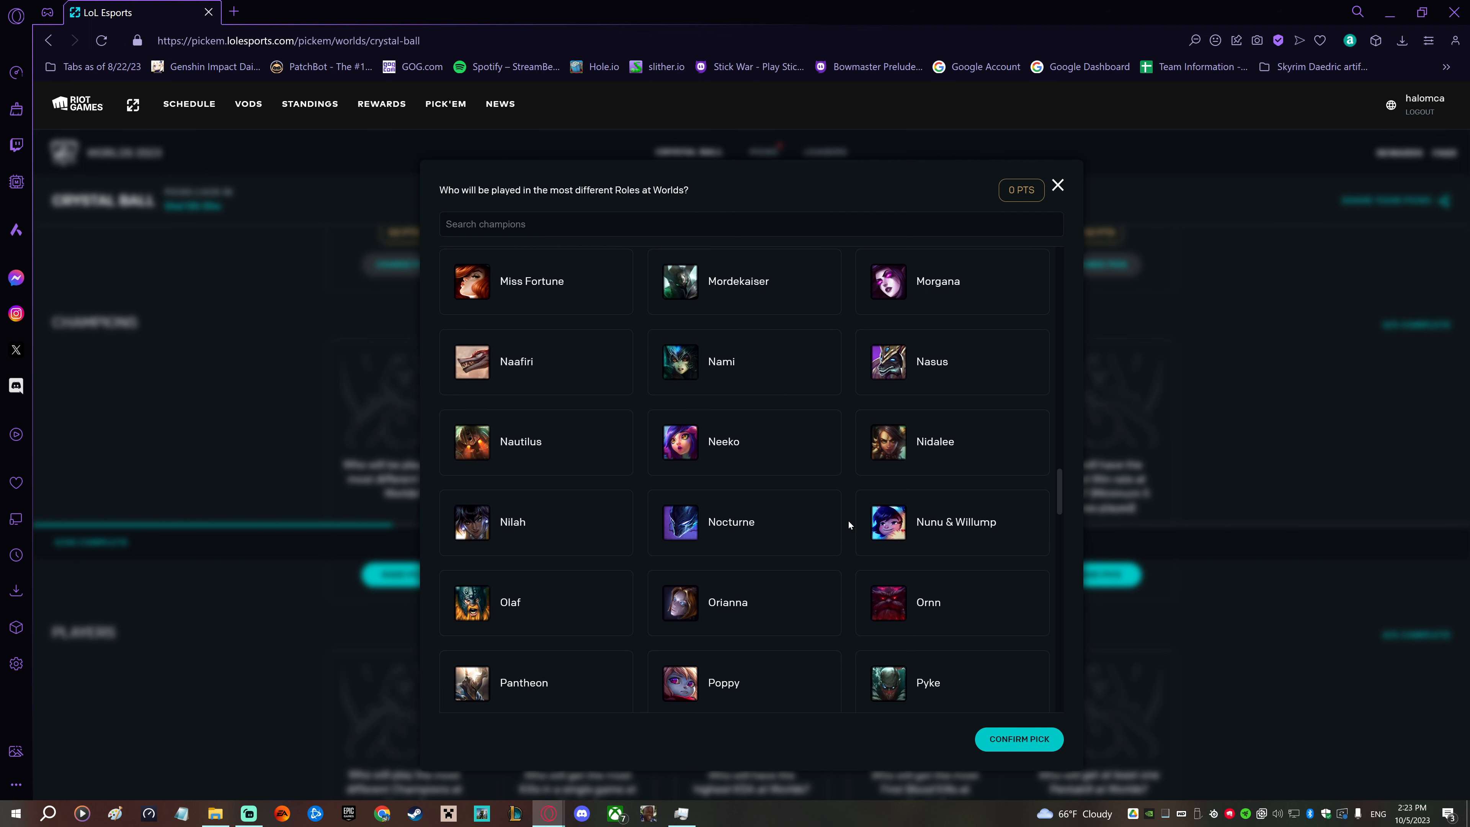
scroll(down, 3)
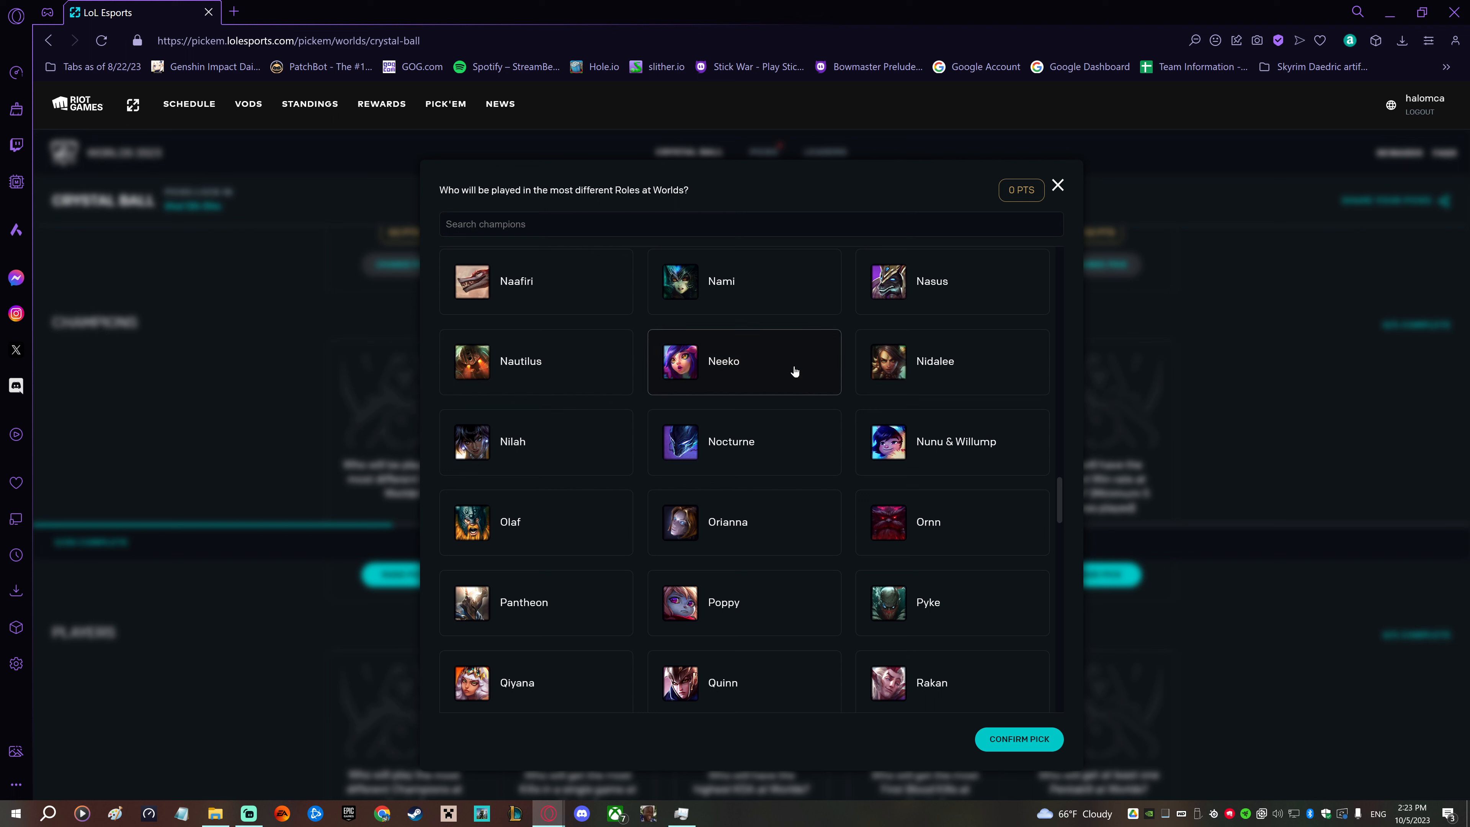
click(743, 360)
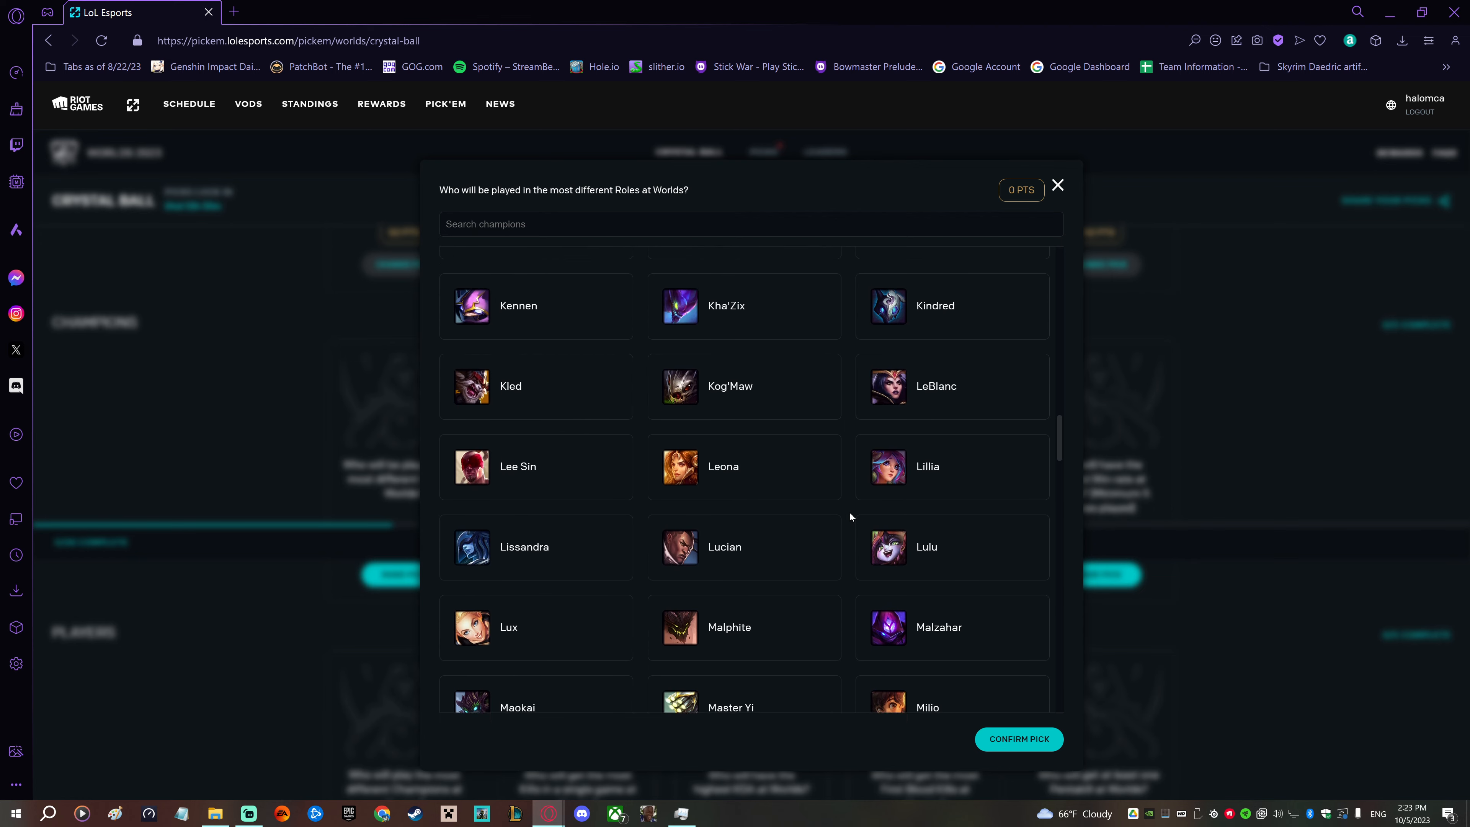
scroll(up, 3)
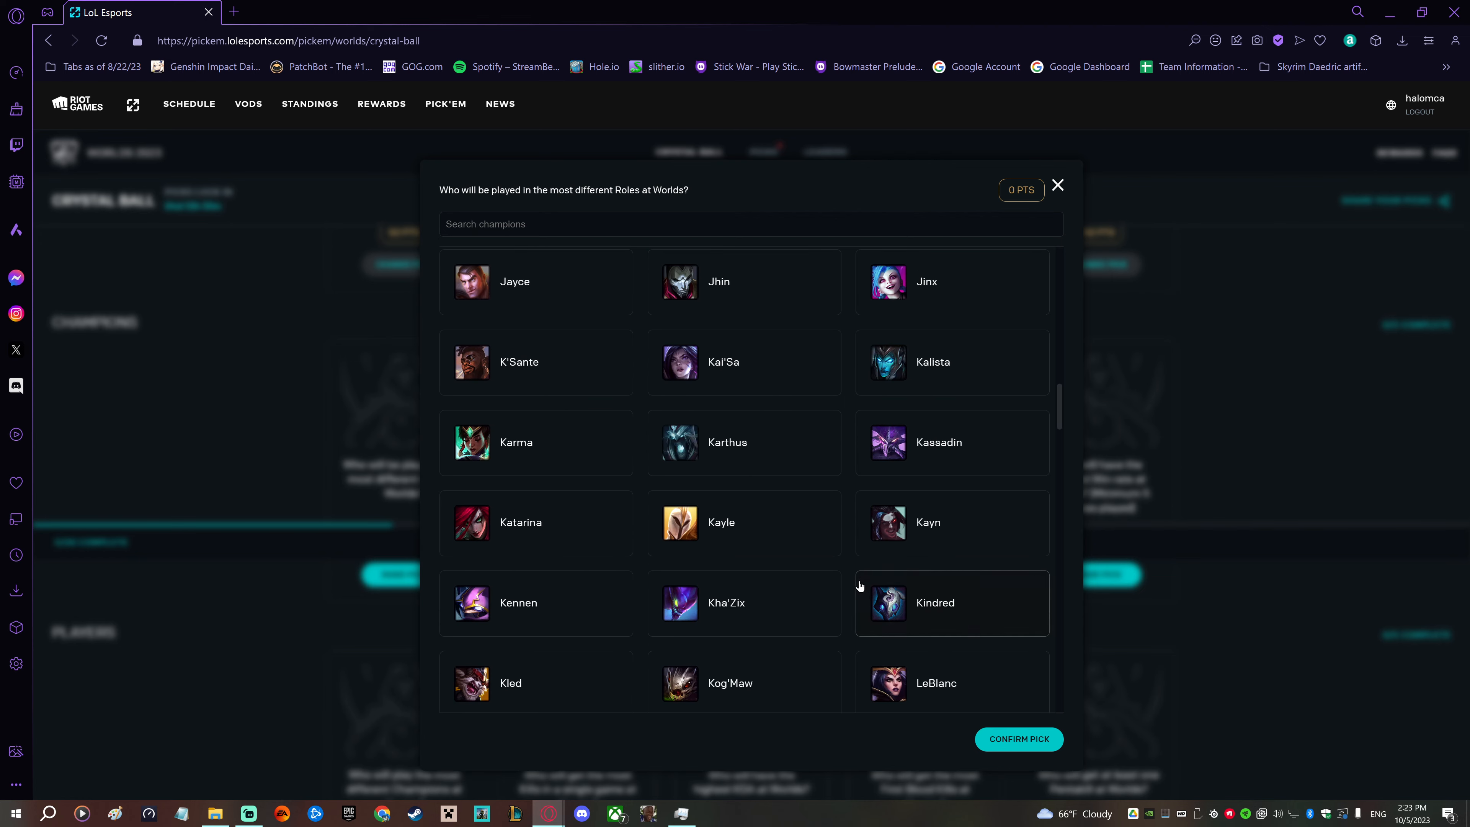
scroll(down, 3)
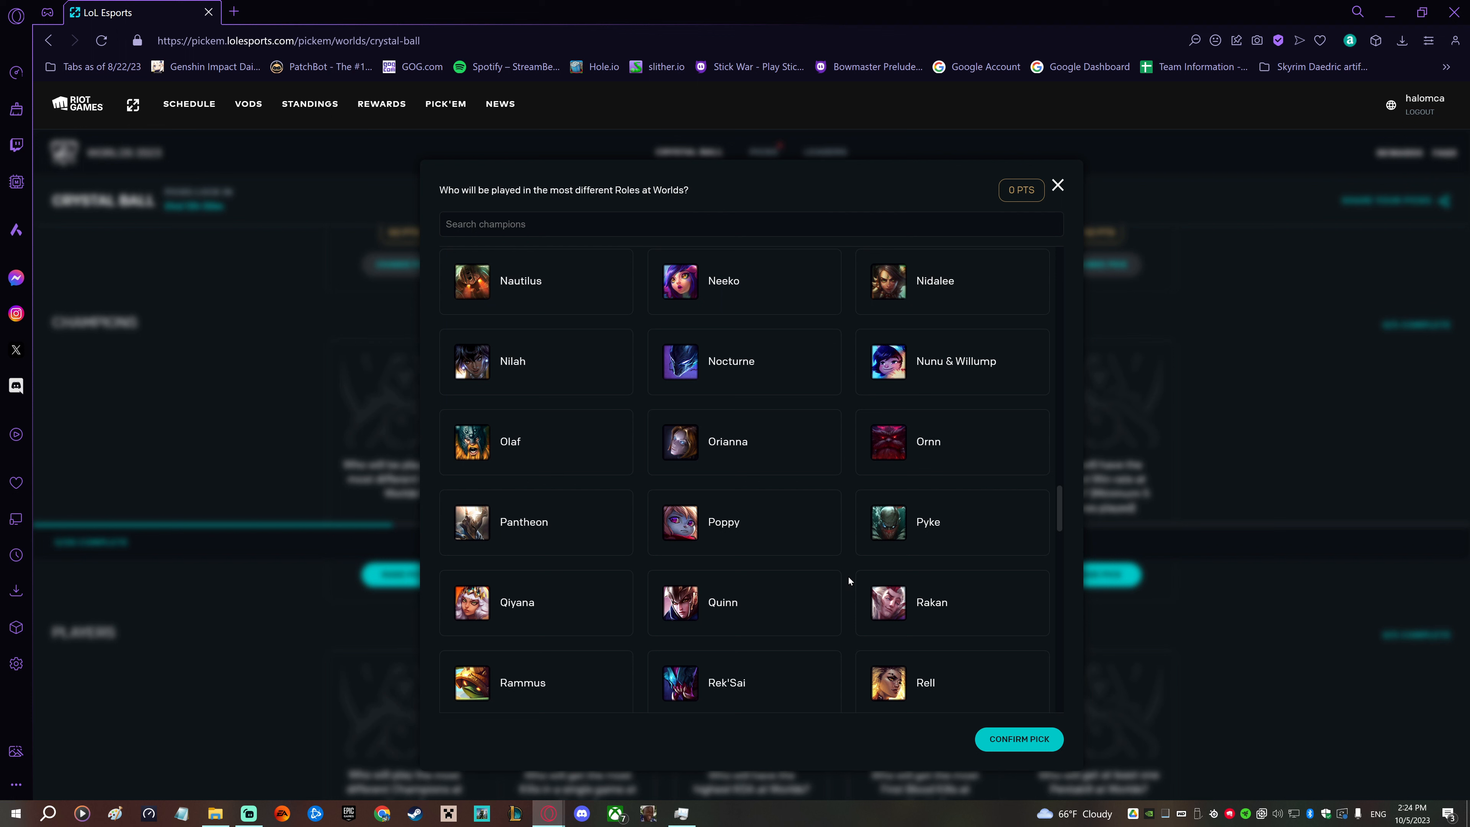
scroll(down, 3)
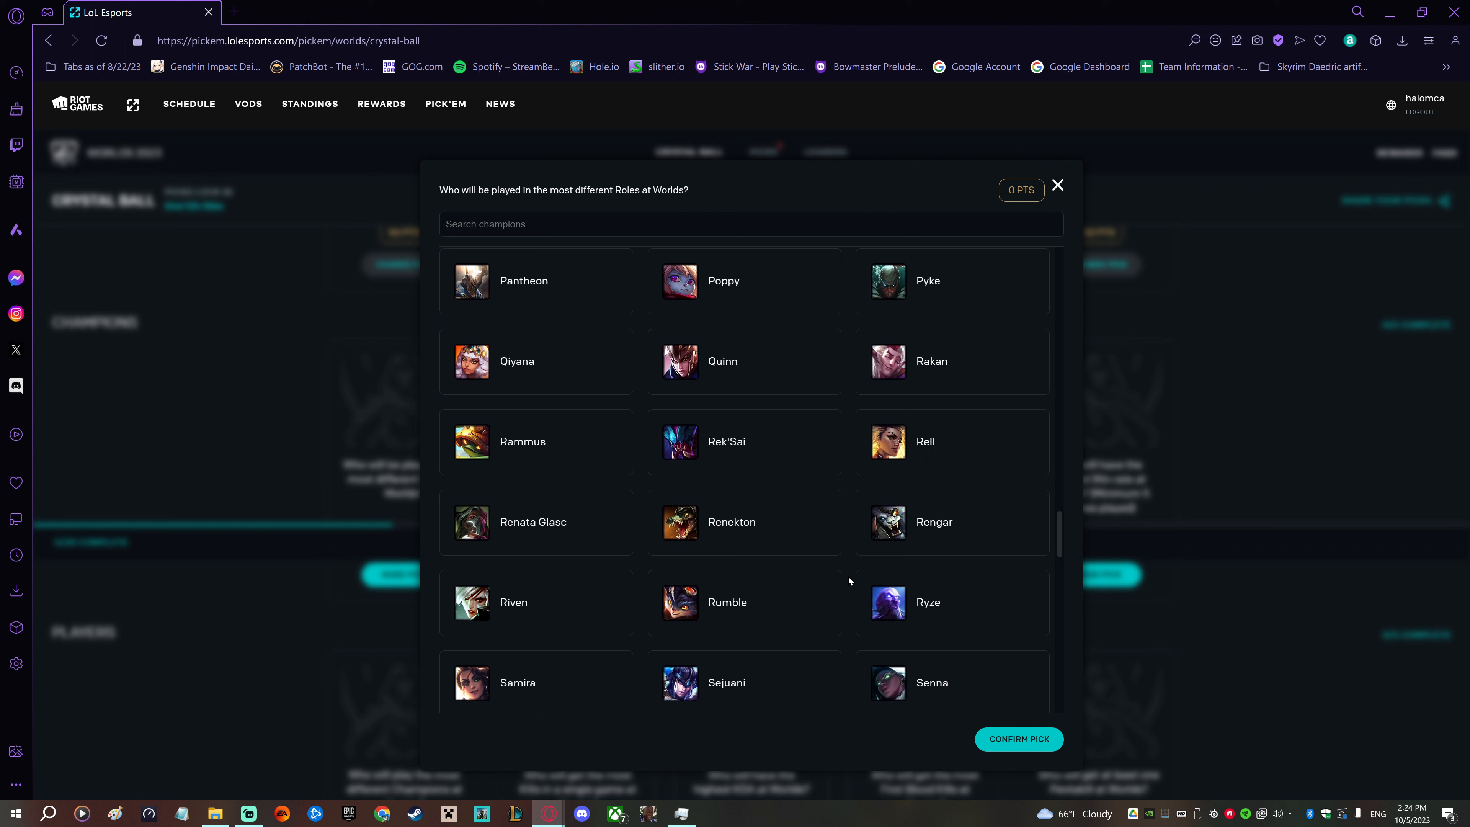
scroll(down, 3)
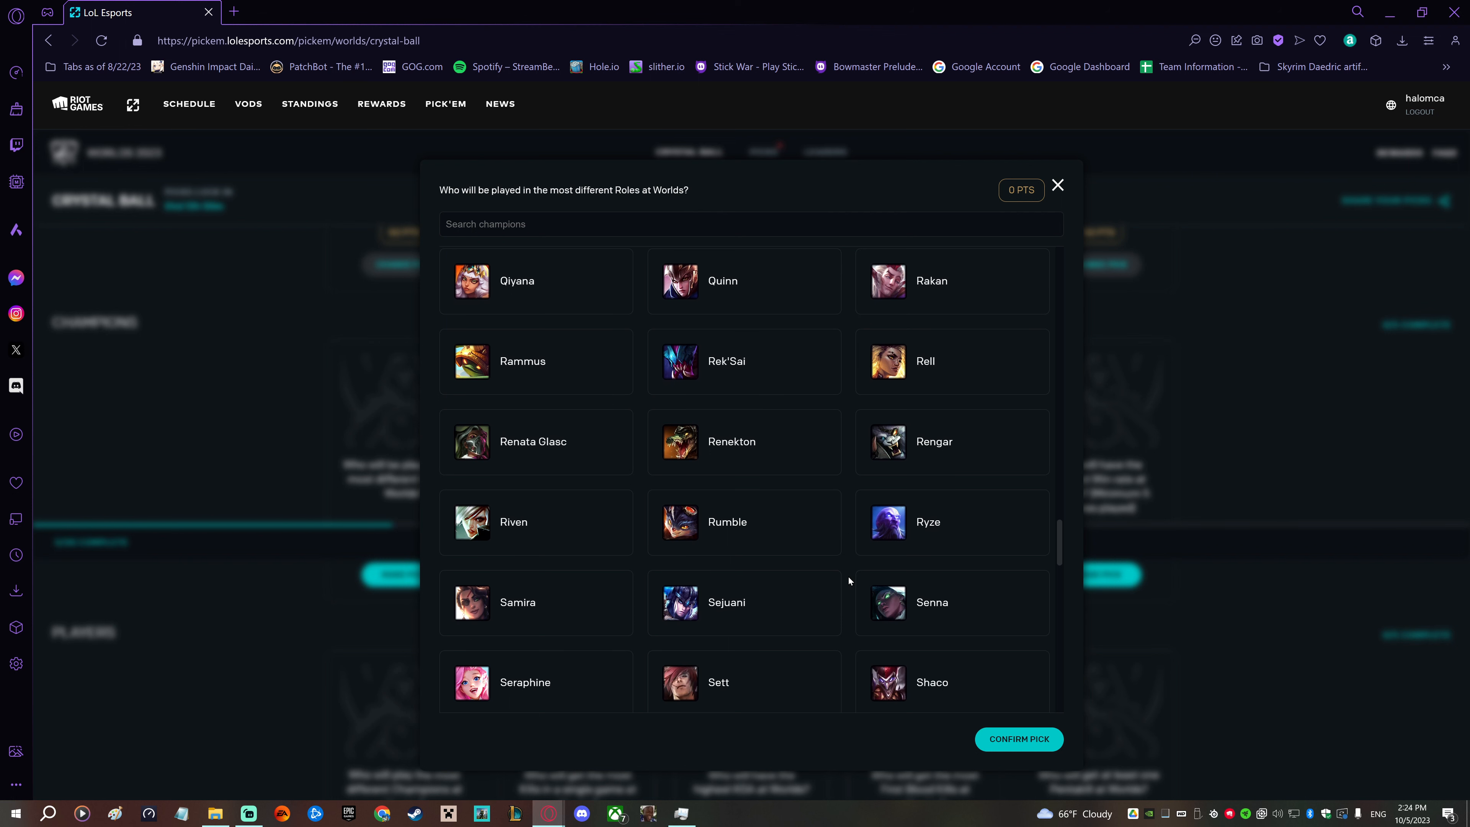
scroll(down, 3)
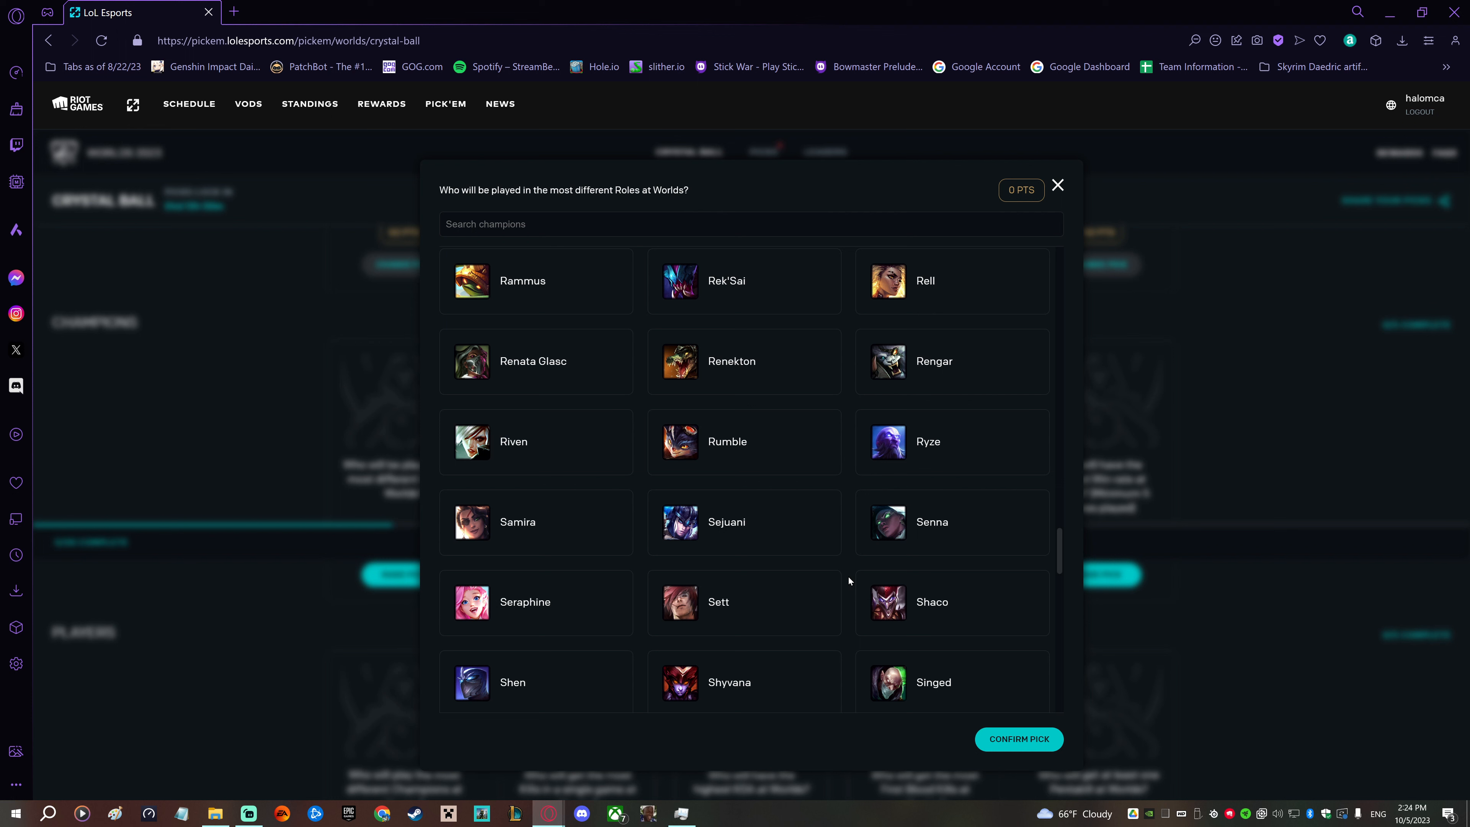
scroll(down, 3)
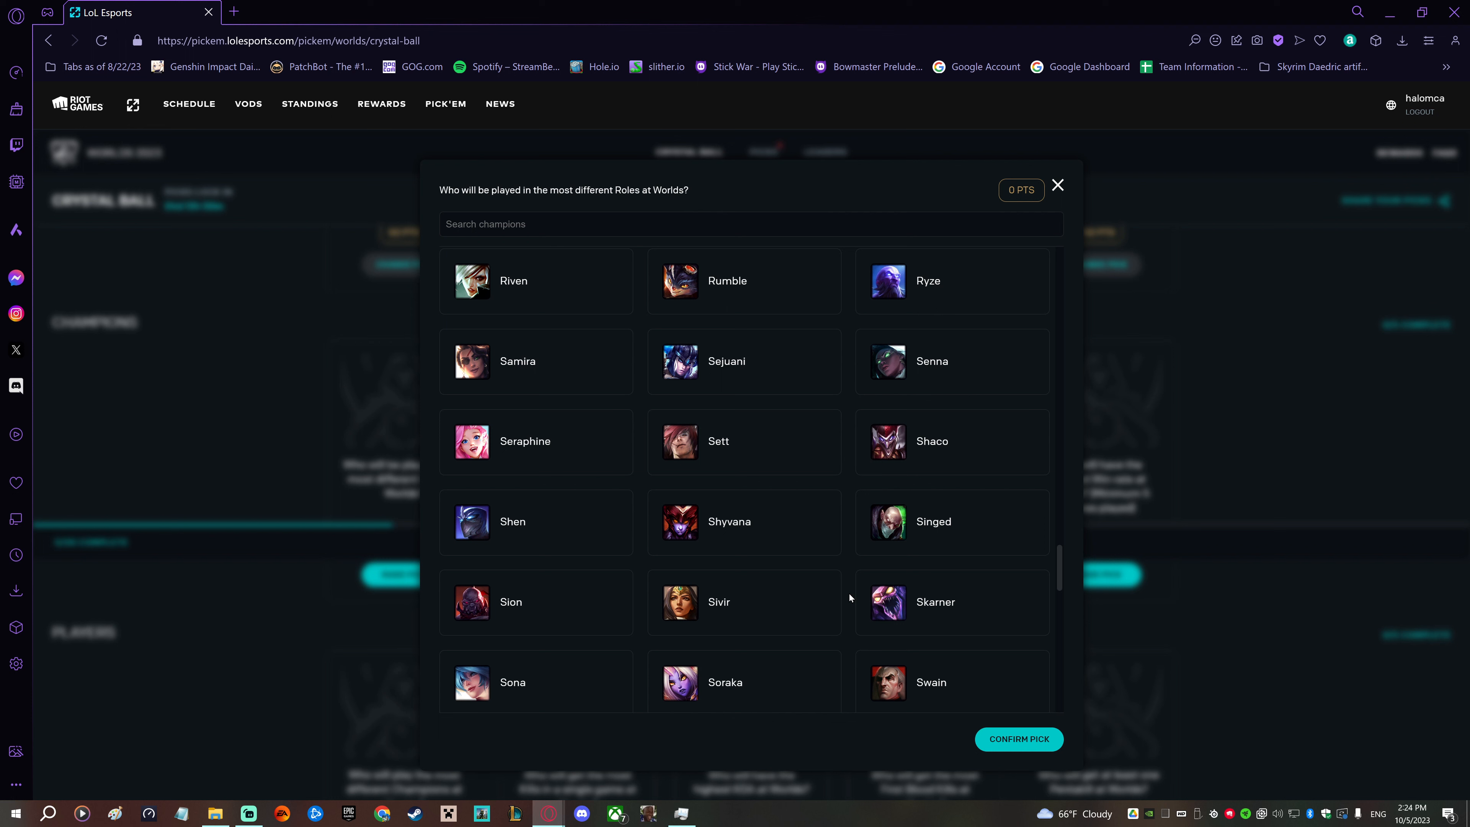
scroll(down, 3)
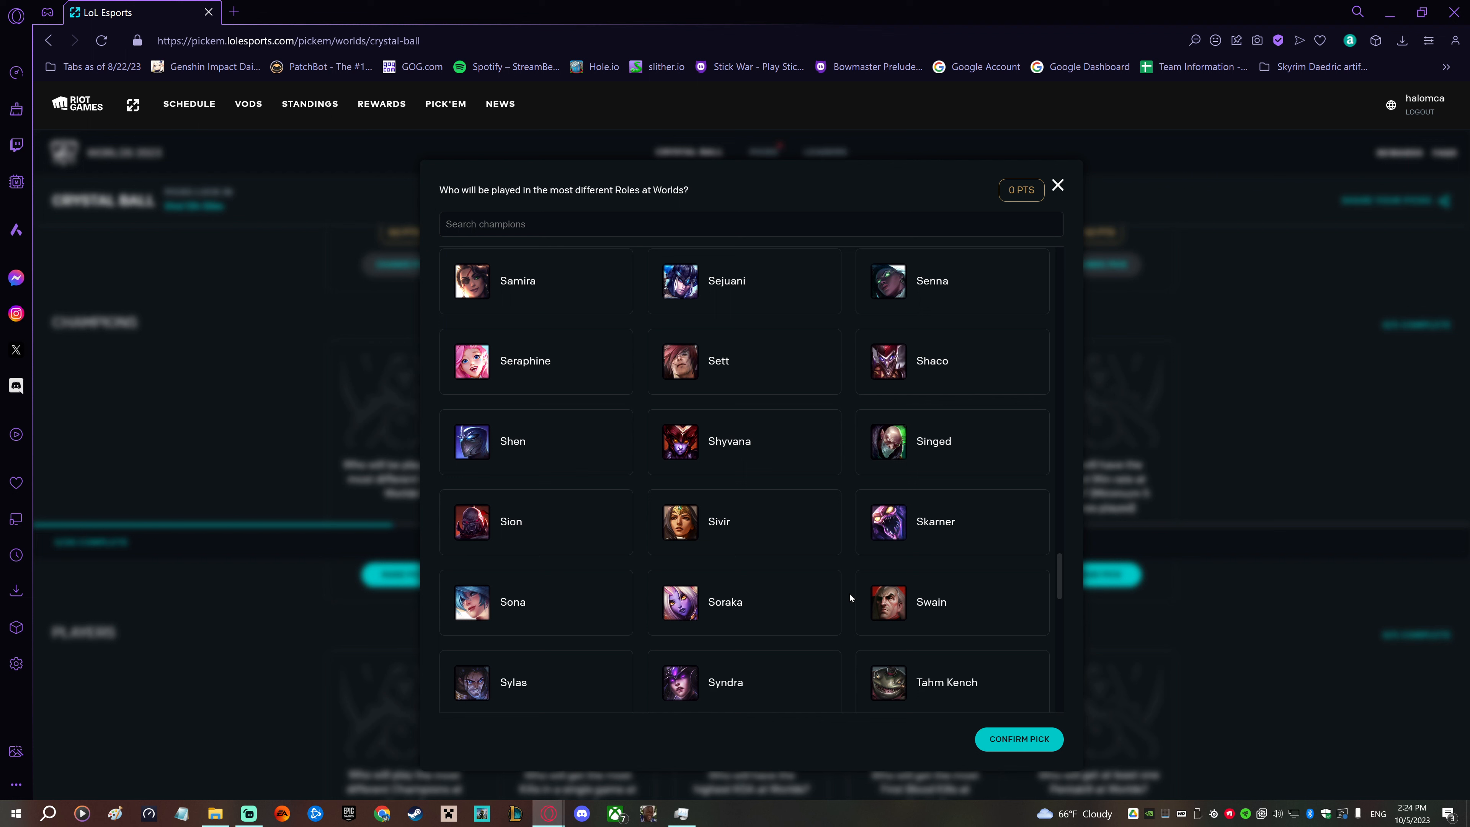
scroll(down, 3)
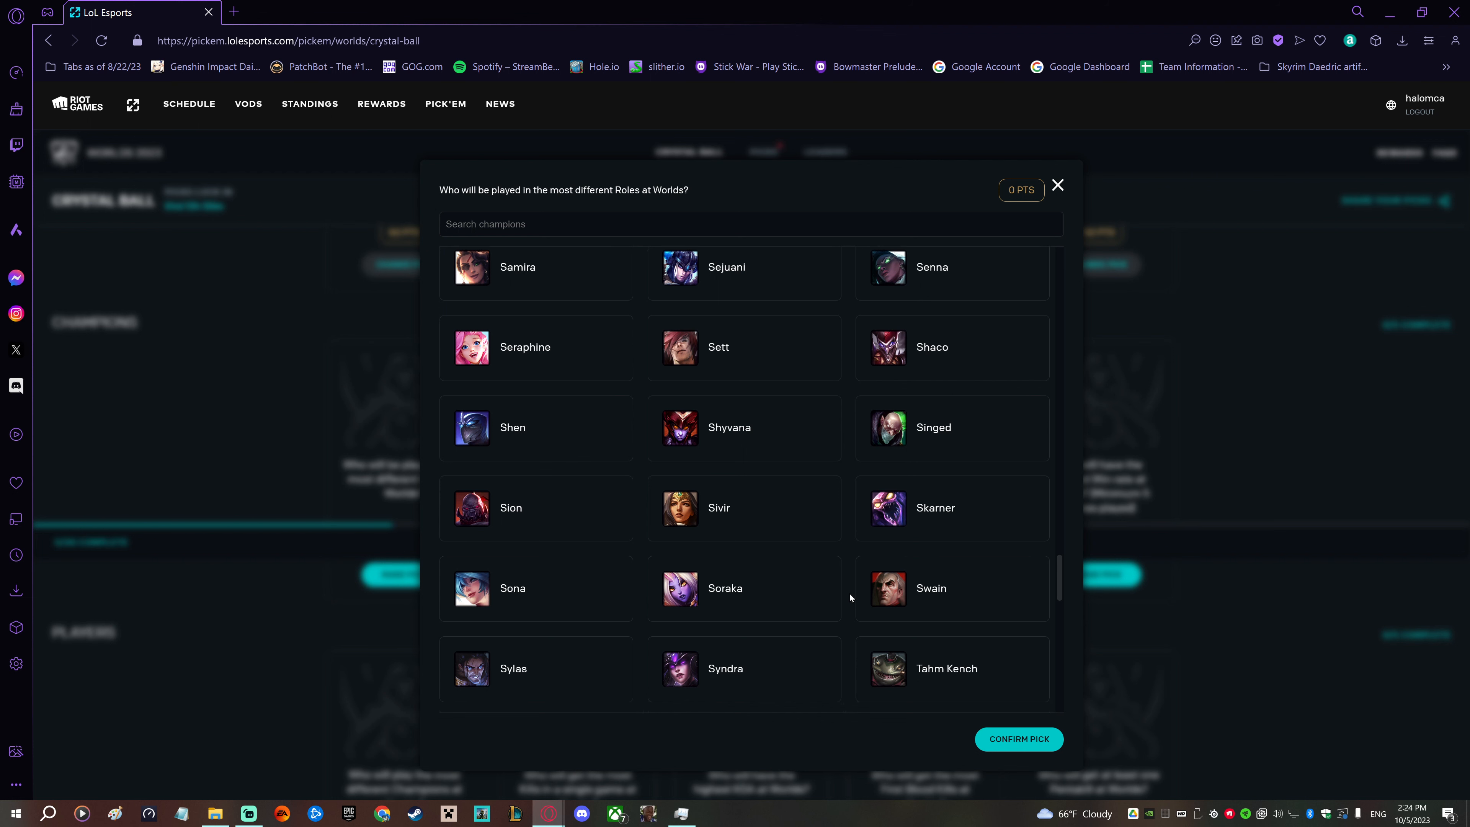
scroll(down, 3)
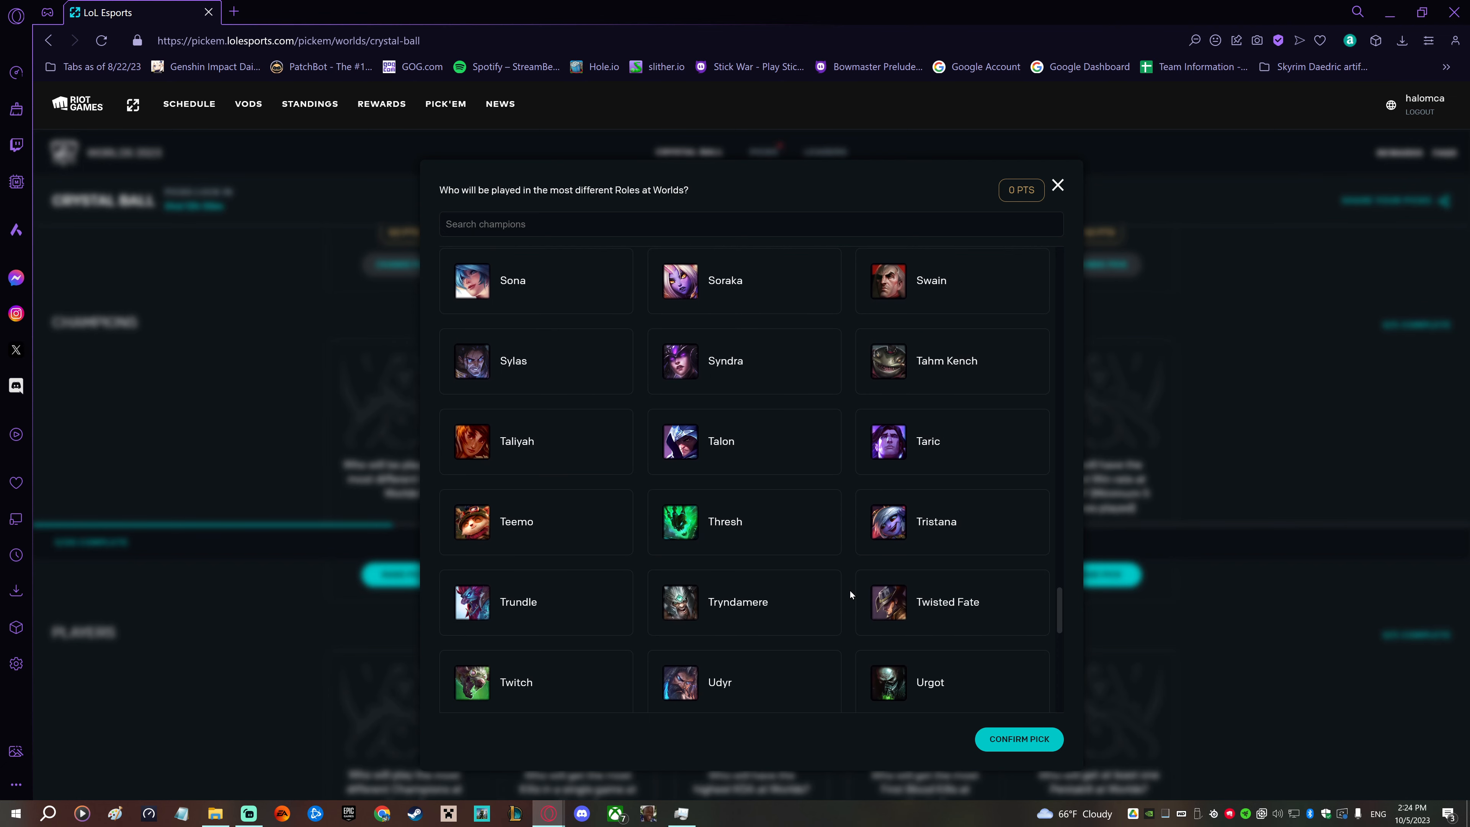
scroll(down, 3)
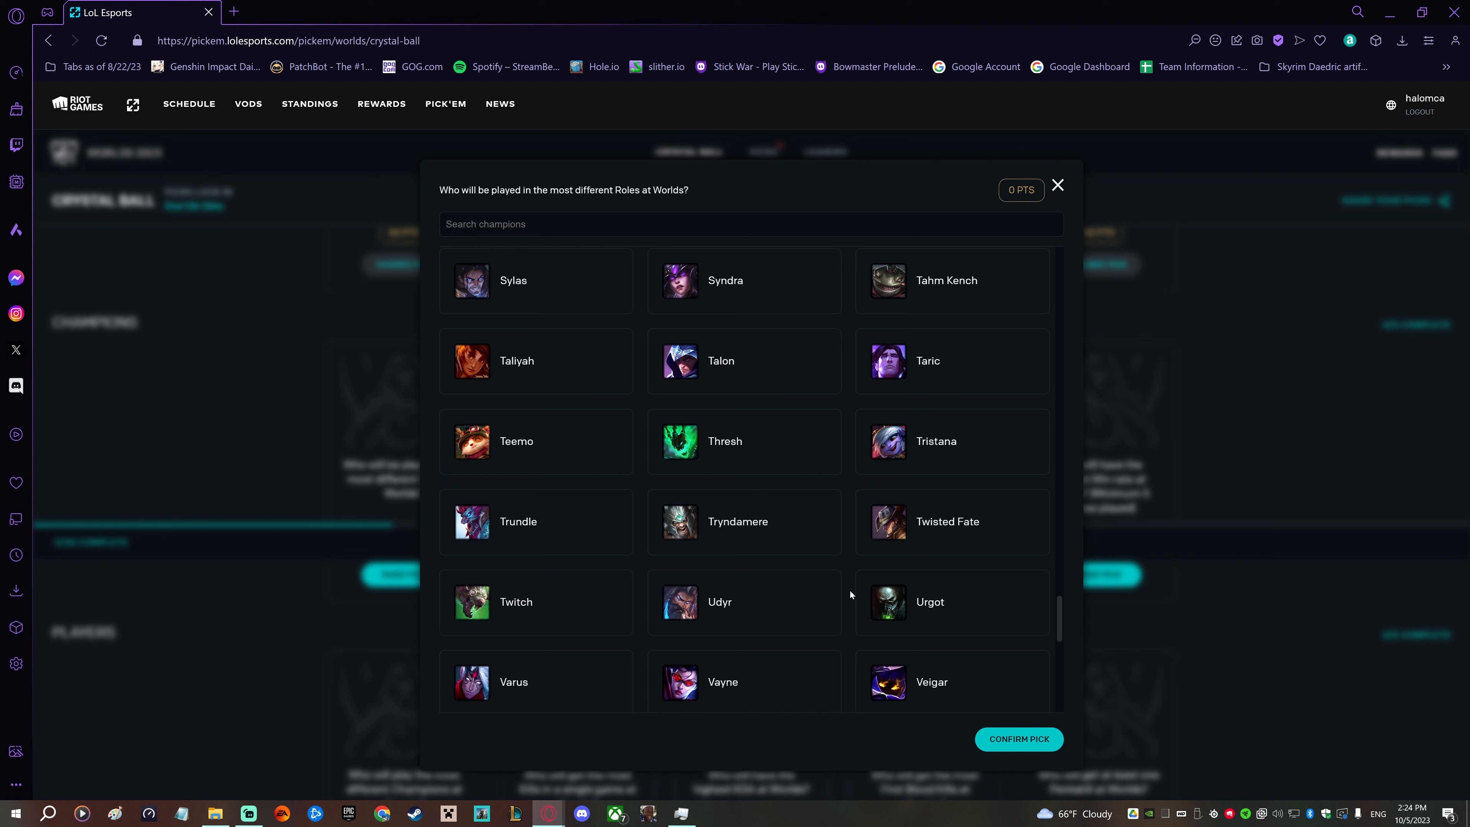
scroll(down, 3)
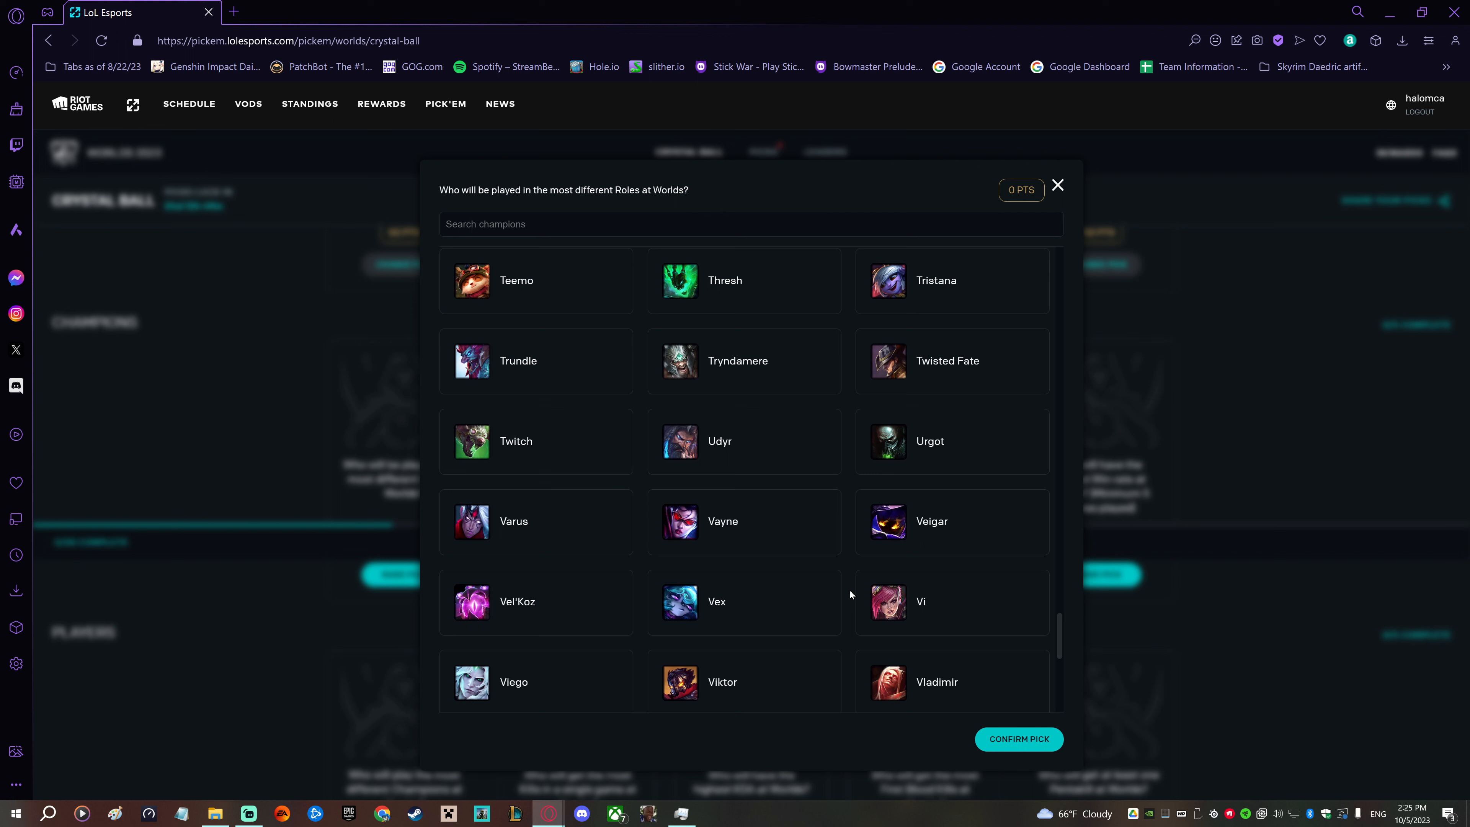
scroll(down, 3)
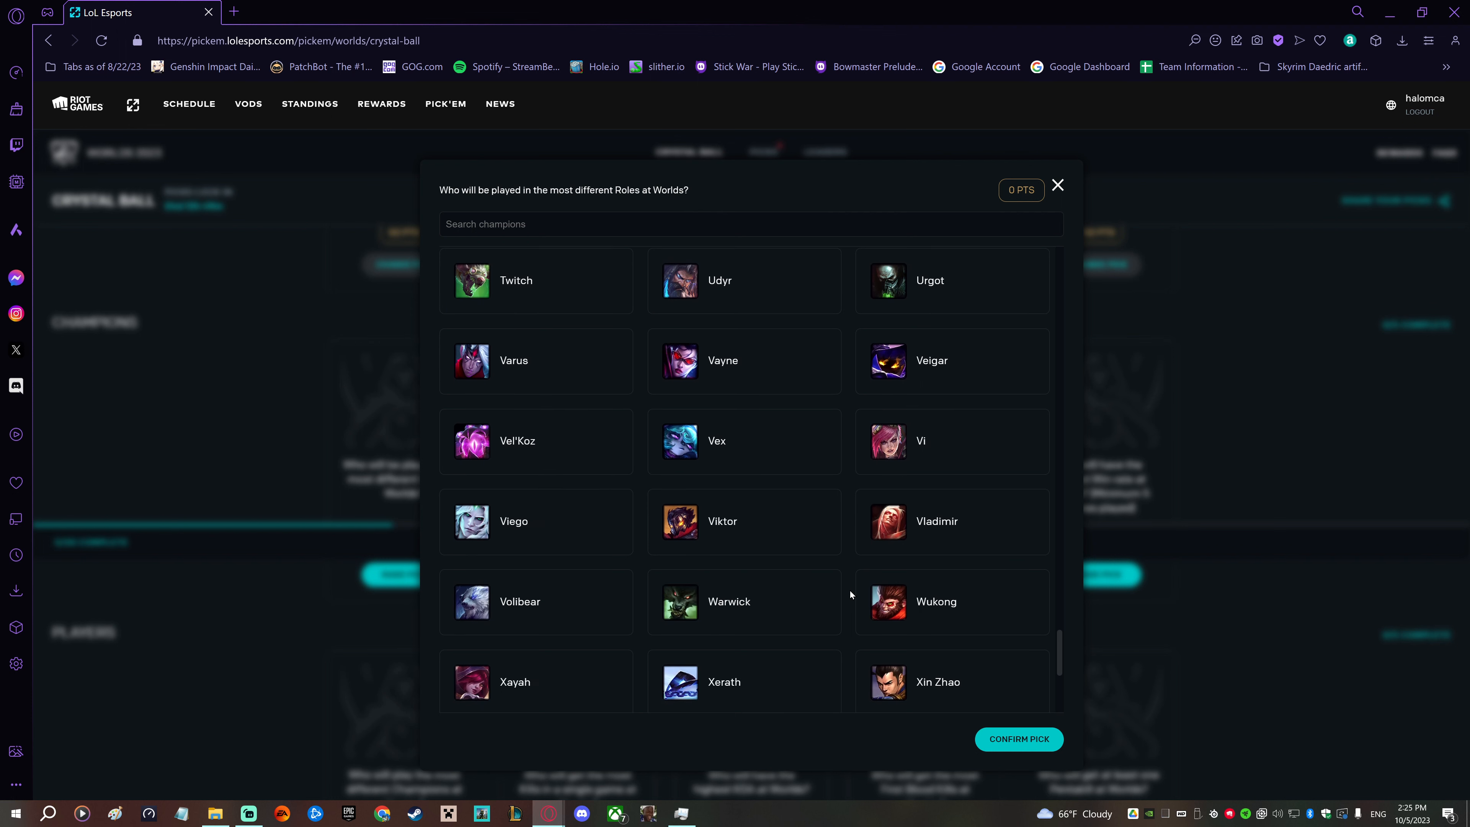
scroll(down, 3)
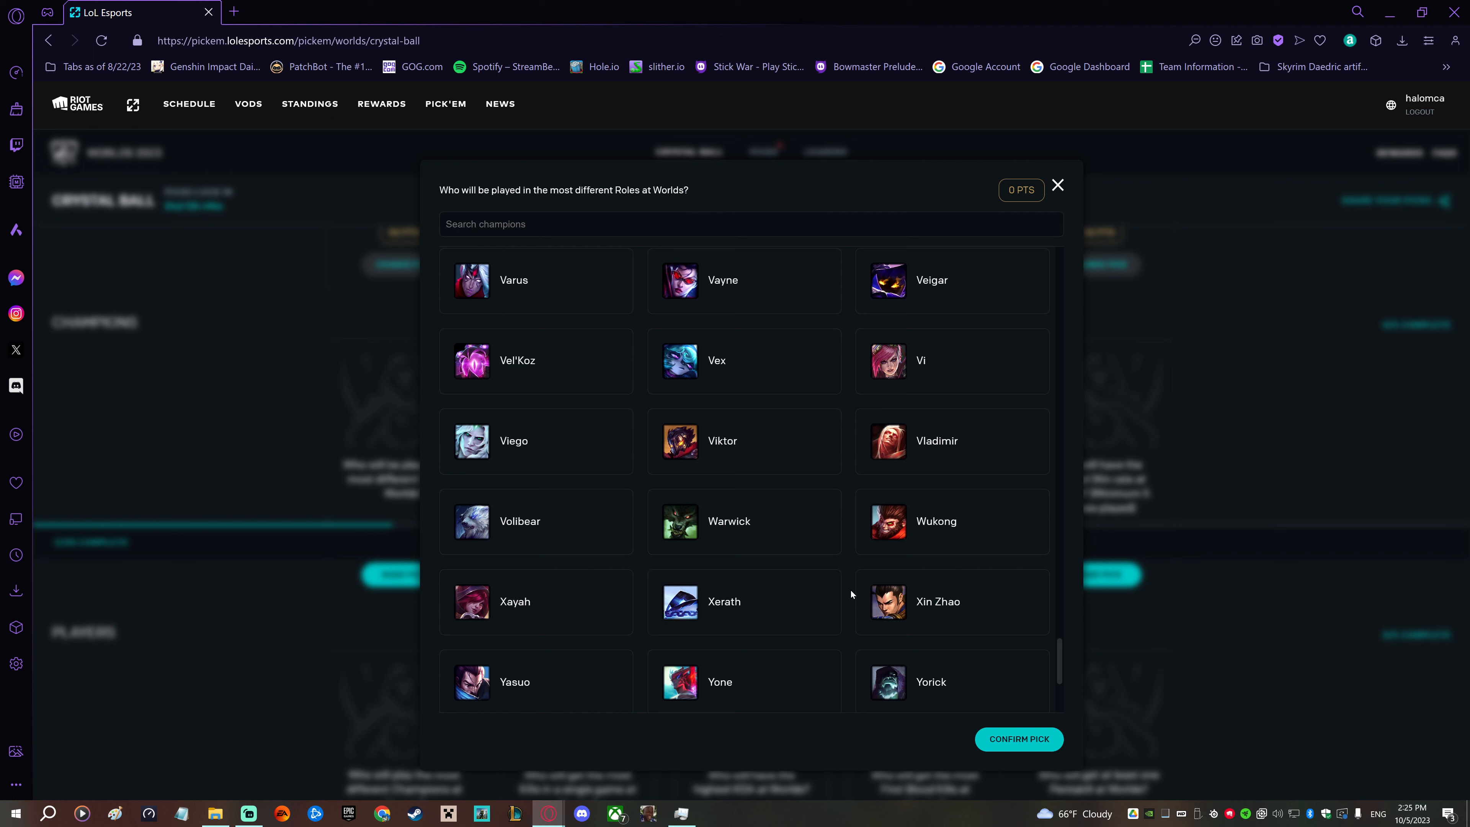
scroll(down, 3)
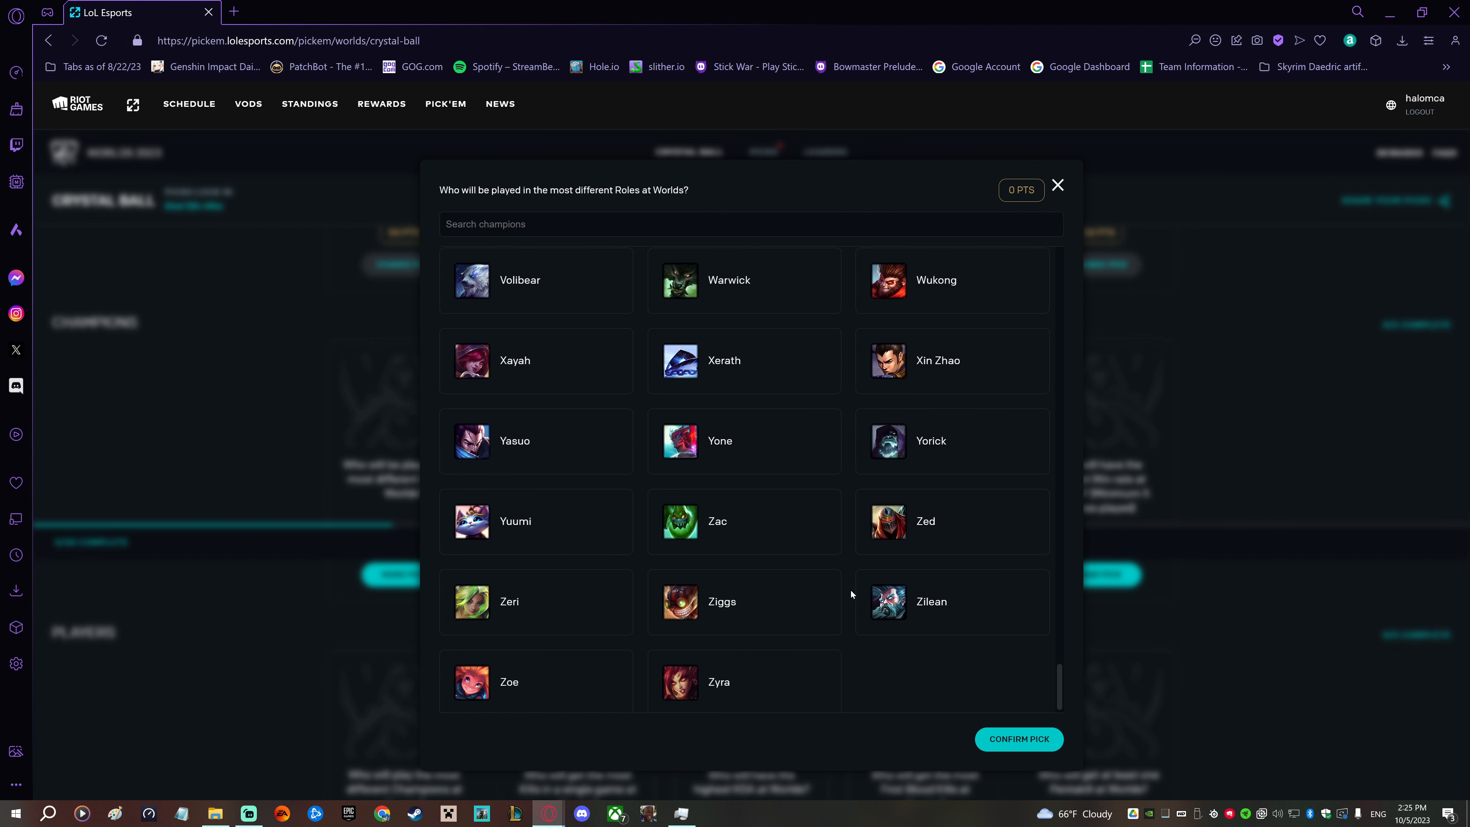
scroll(down, 3)
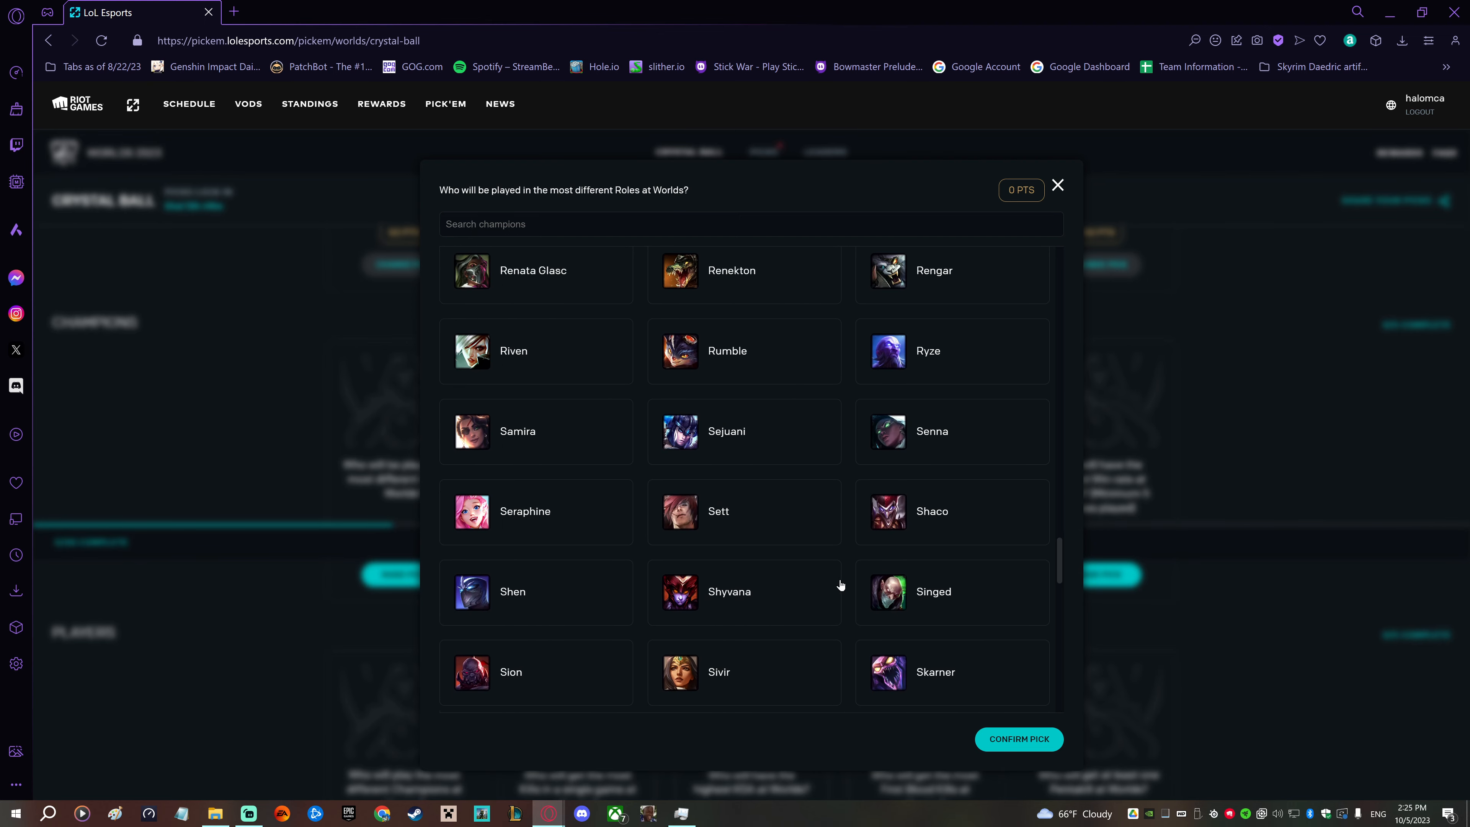
scroll(down, 3)
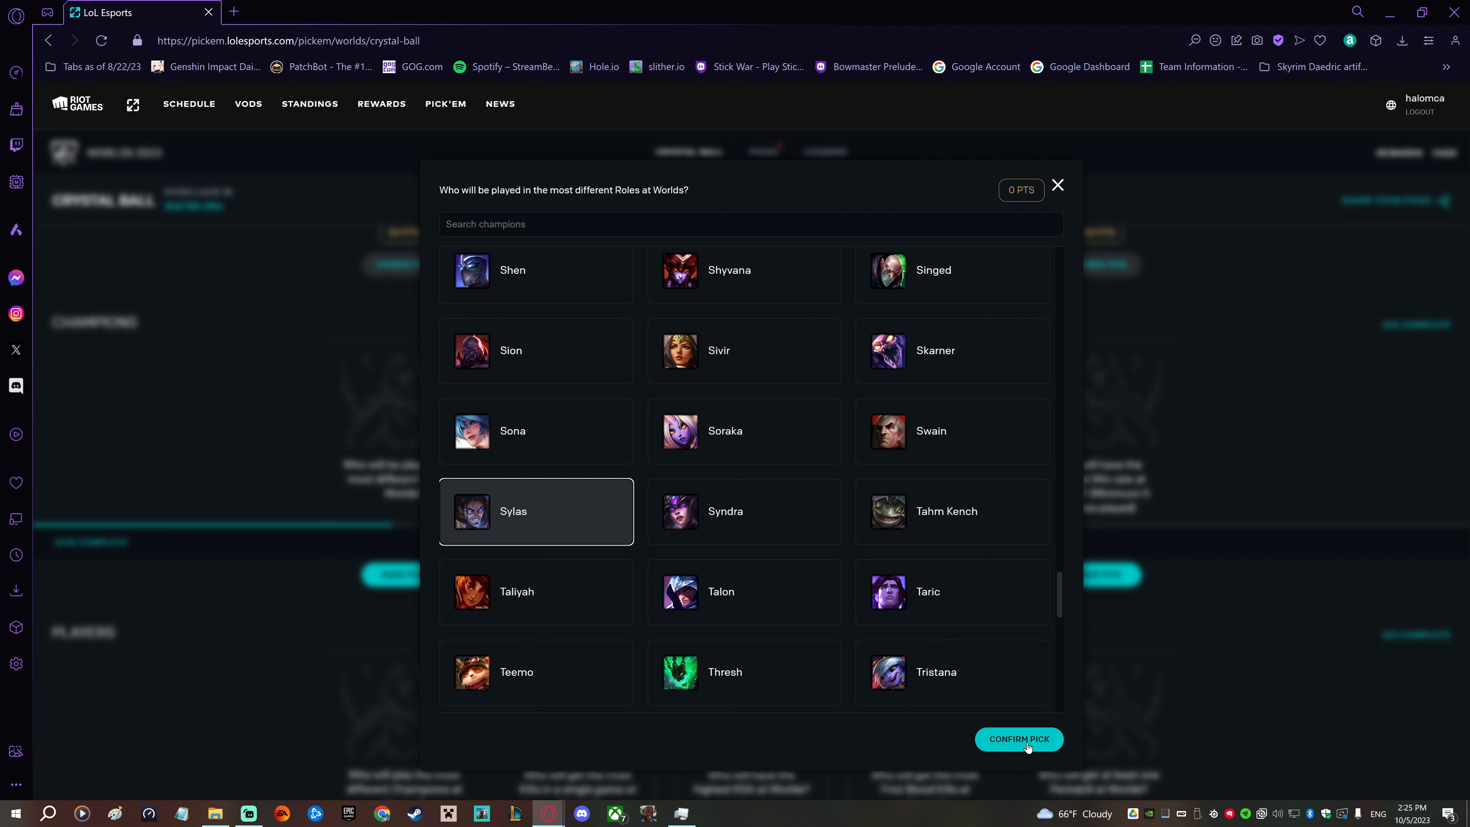
click(1018, 738)
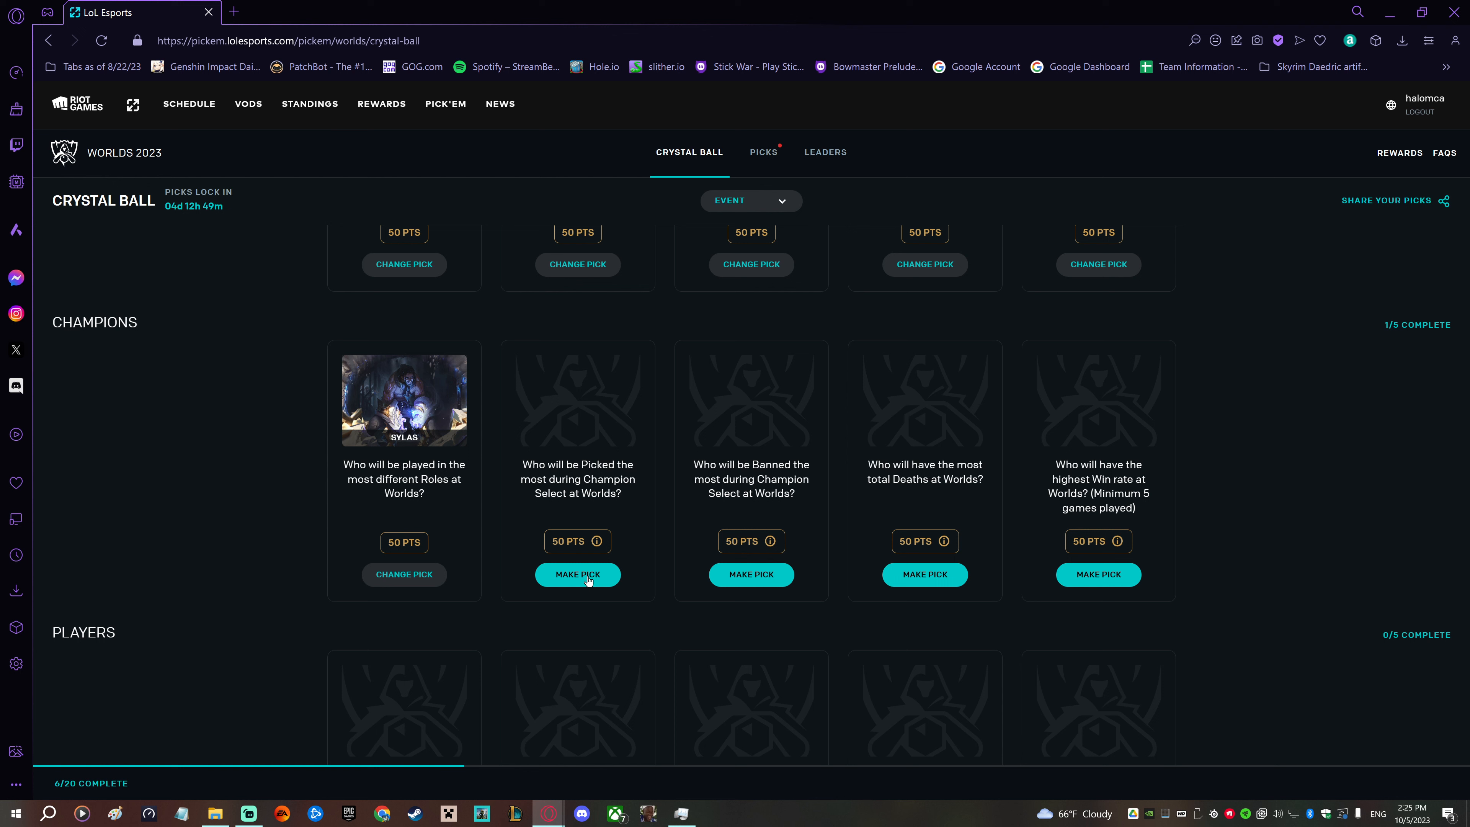
- Search 'xay' and confirm Xayah as the most-picked champion in Champion Select
click(577, 574)
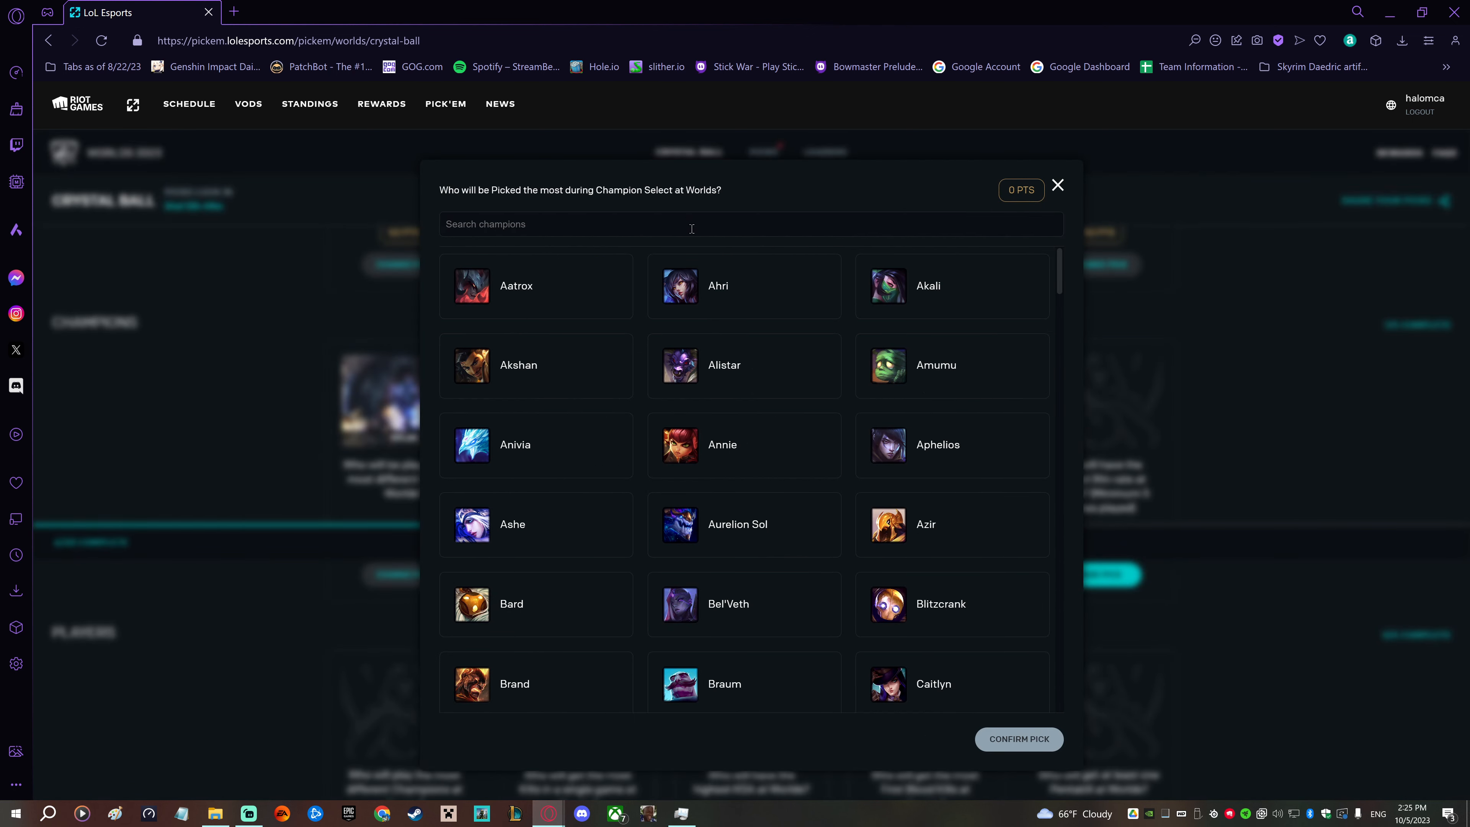
mouse_move(701, 250)
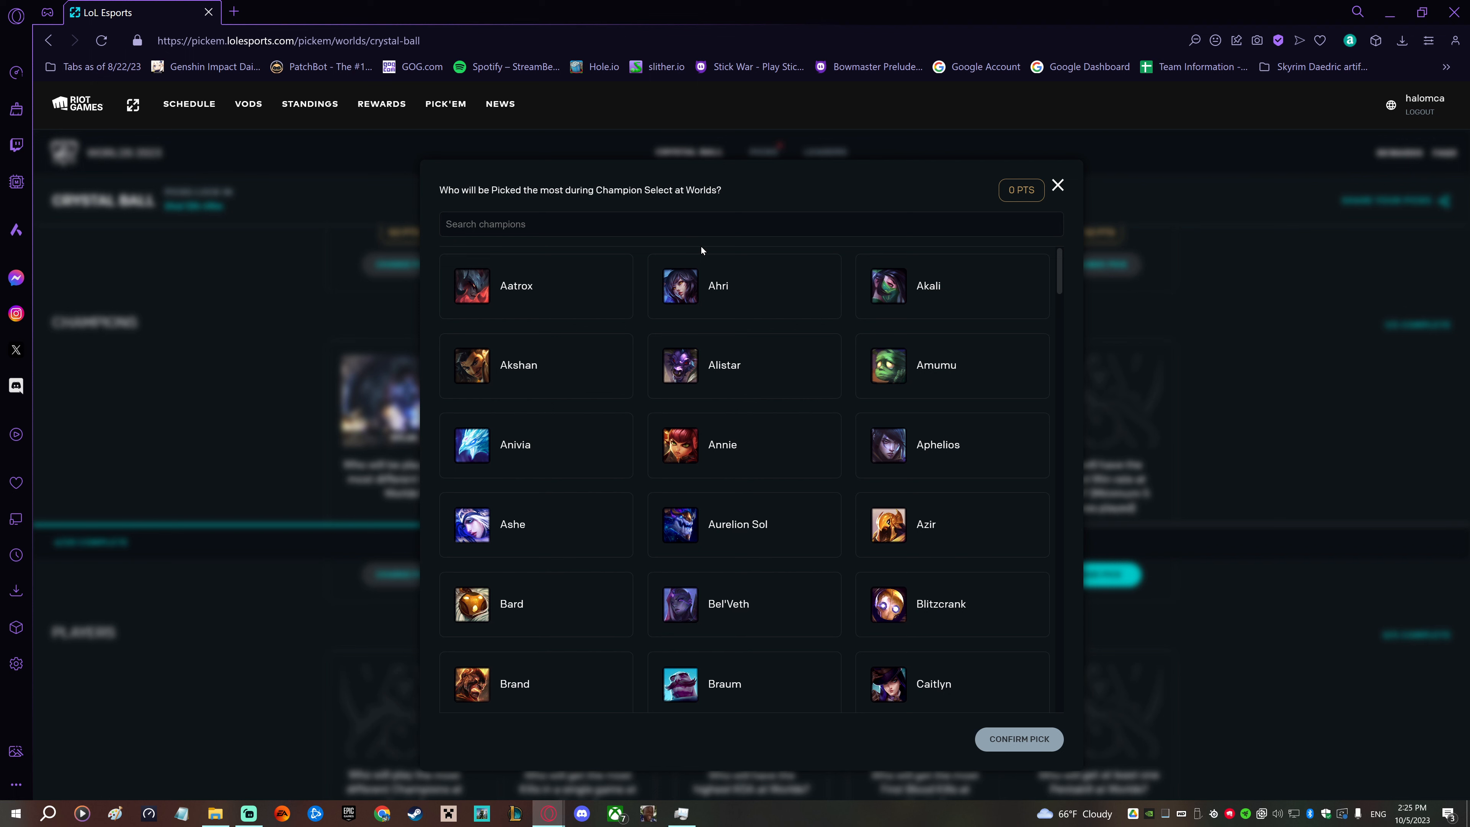
text(xay)
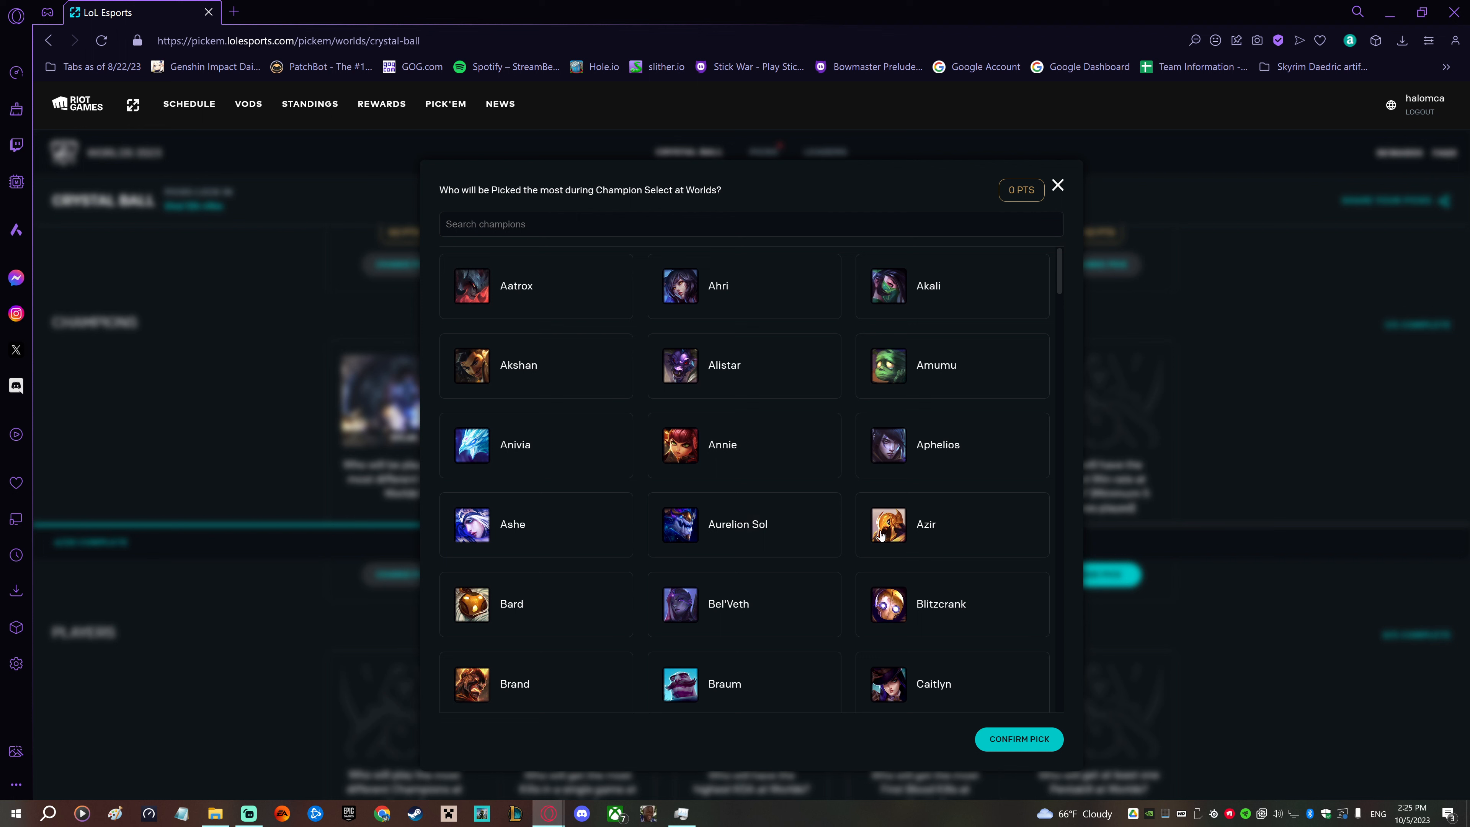
mouse_move(848, 520)
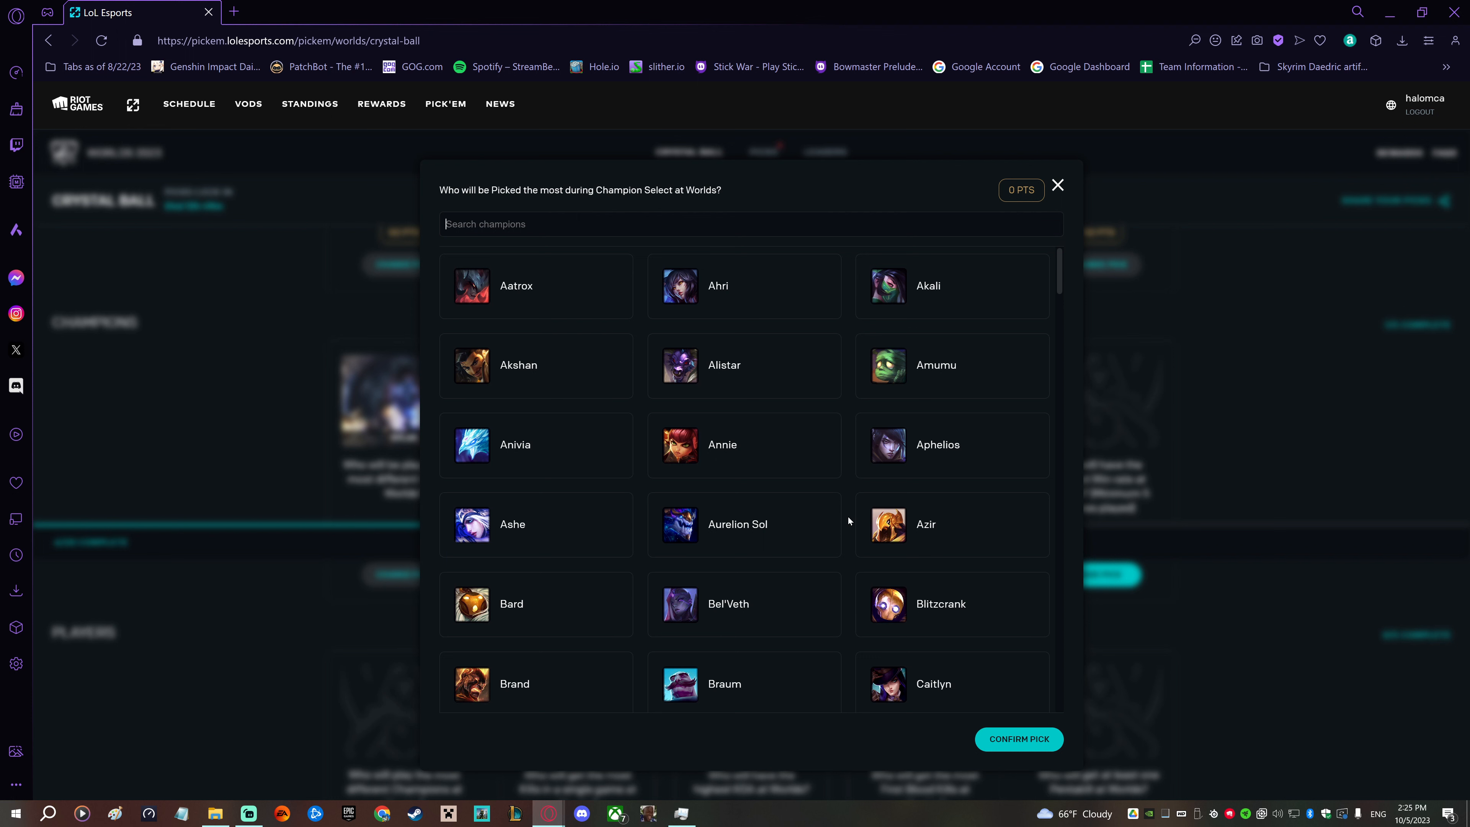
scroll(down, 3)
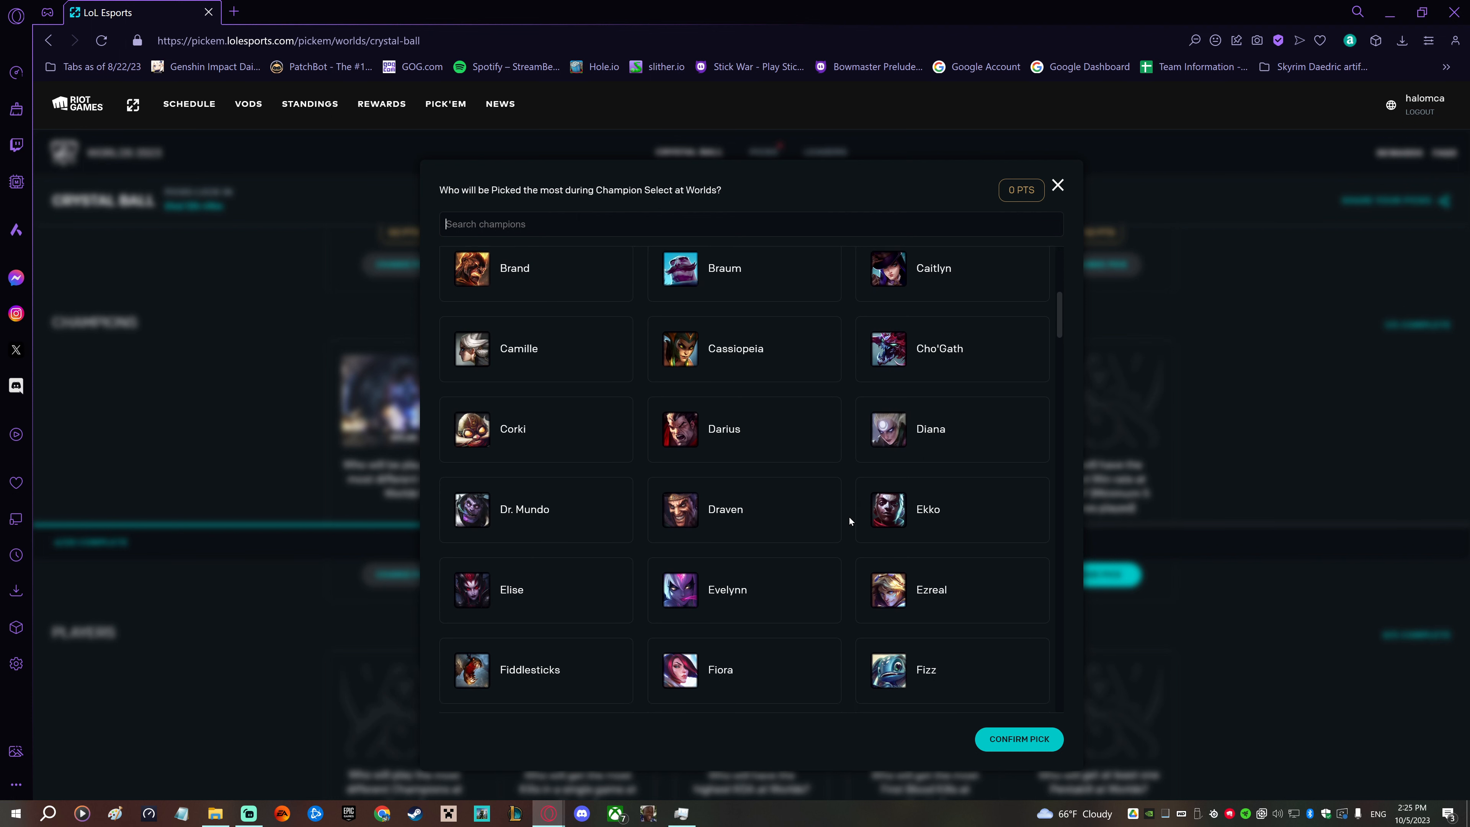
scroll(down, 3)
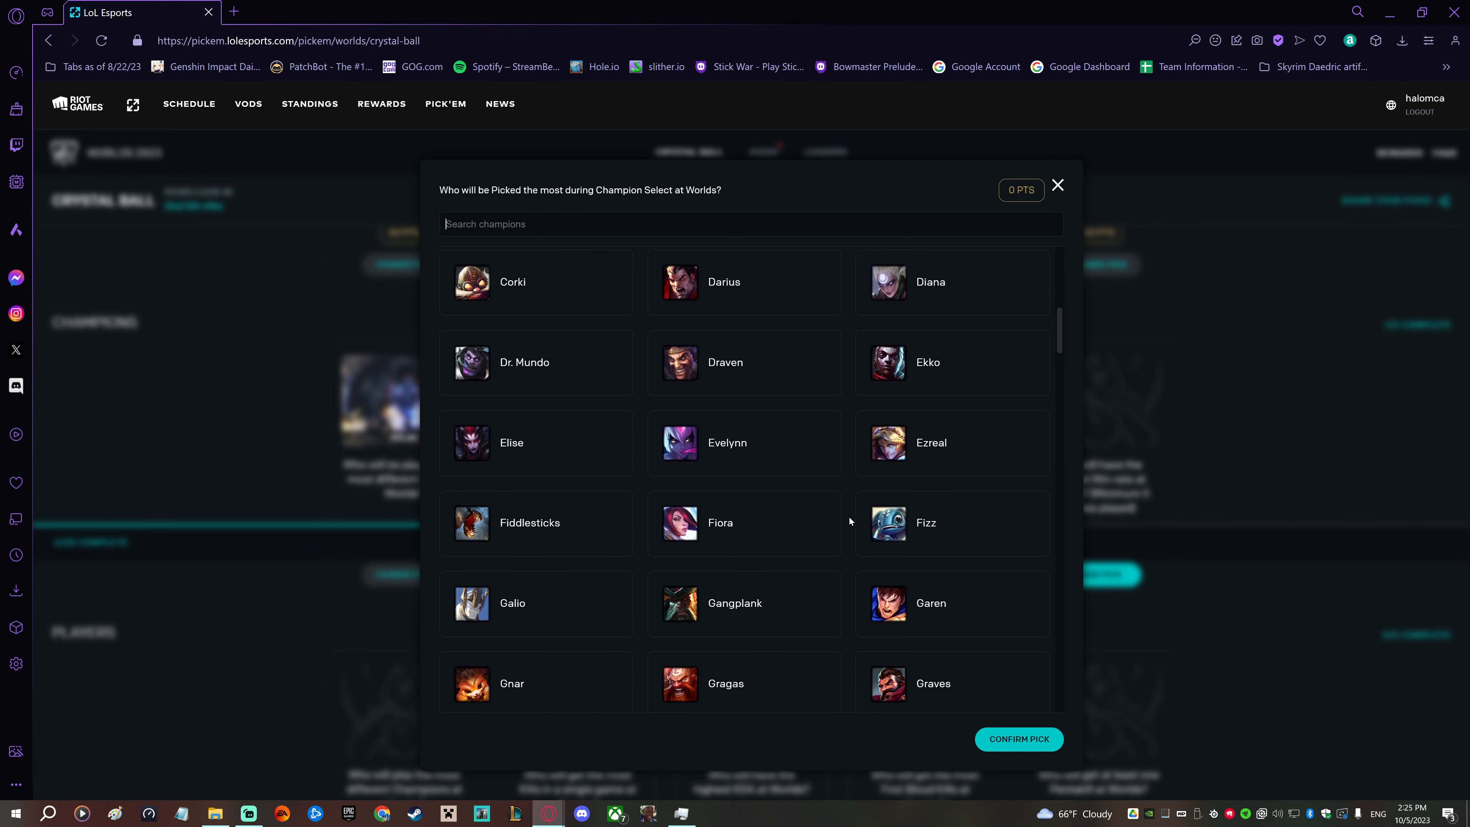
scroll(down, 3)
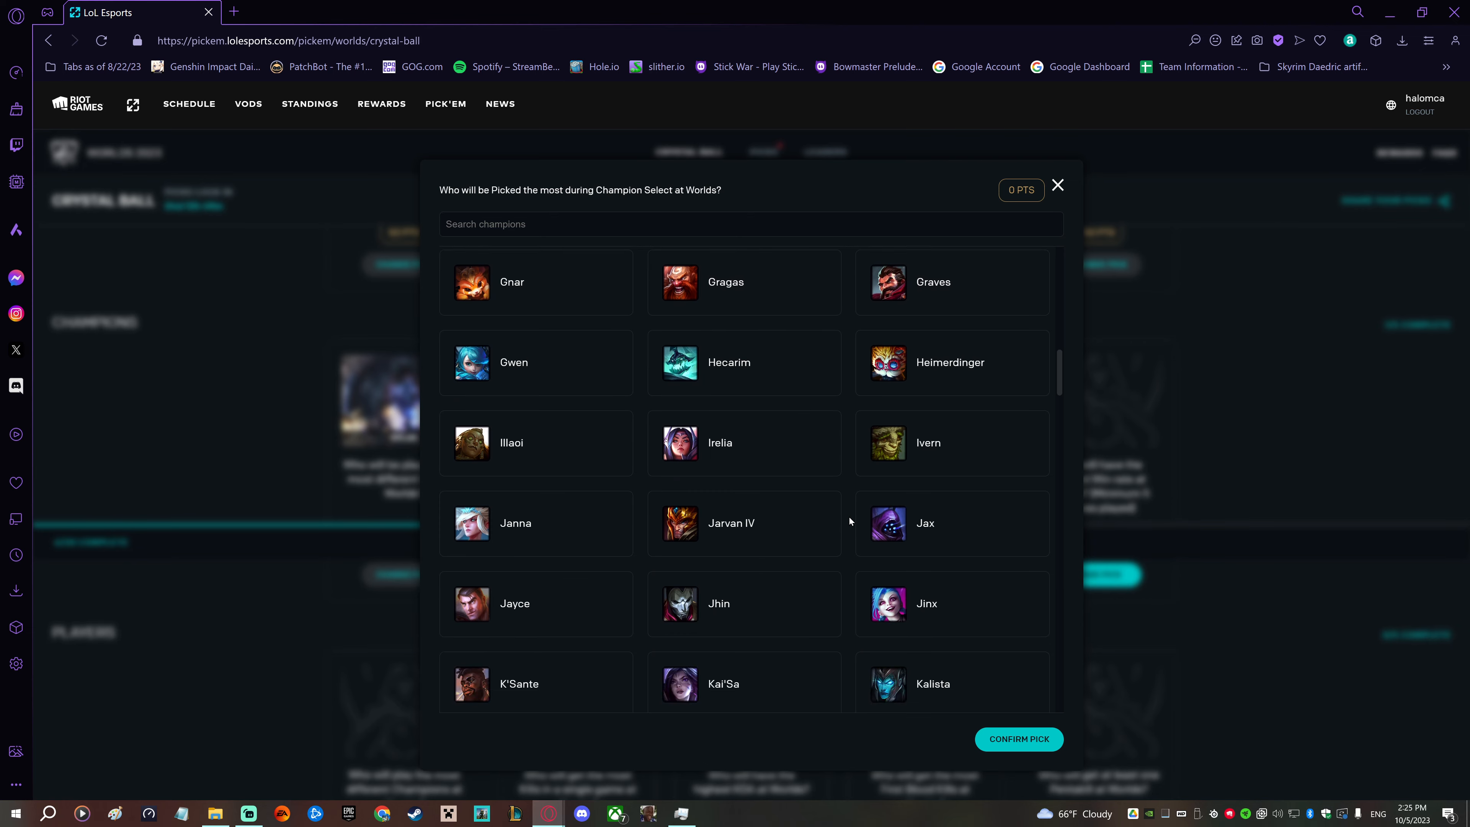
scroll(down, 3)
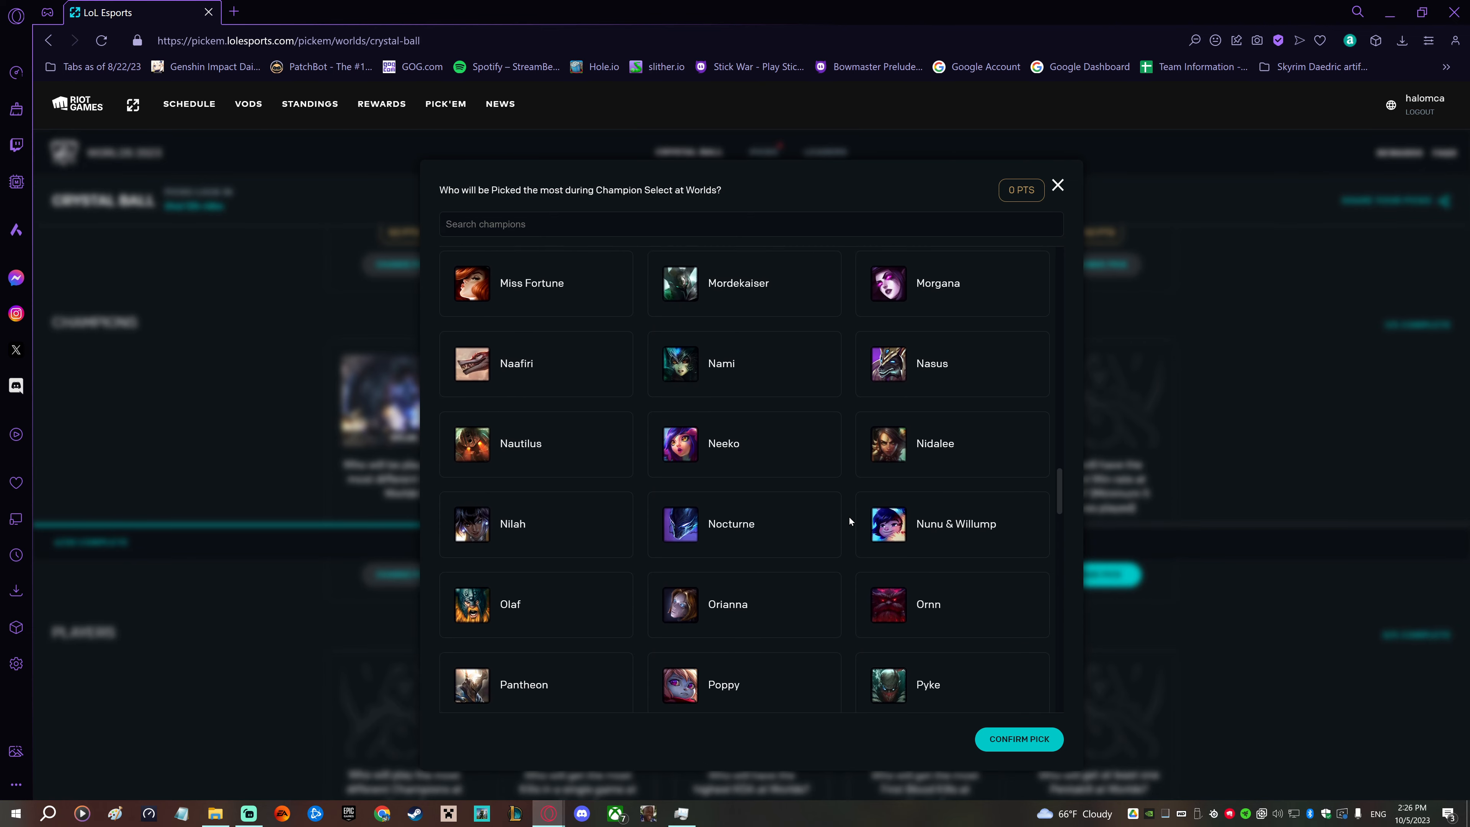
scroll(down, 3)
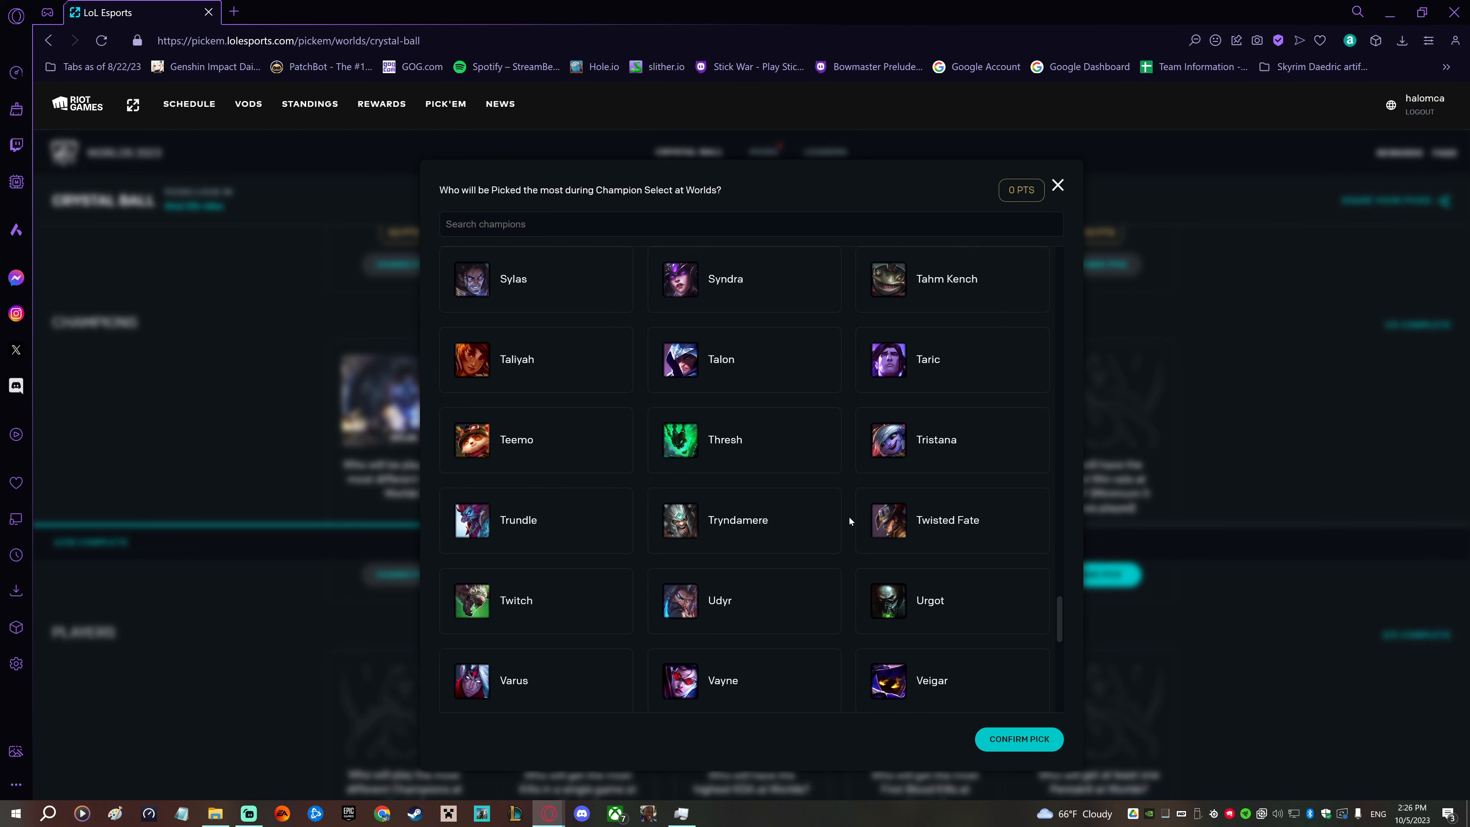
scroll(down, 3)
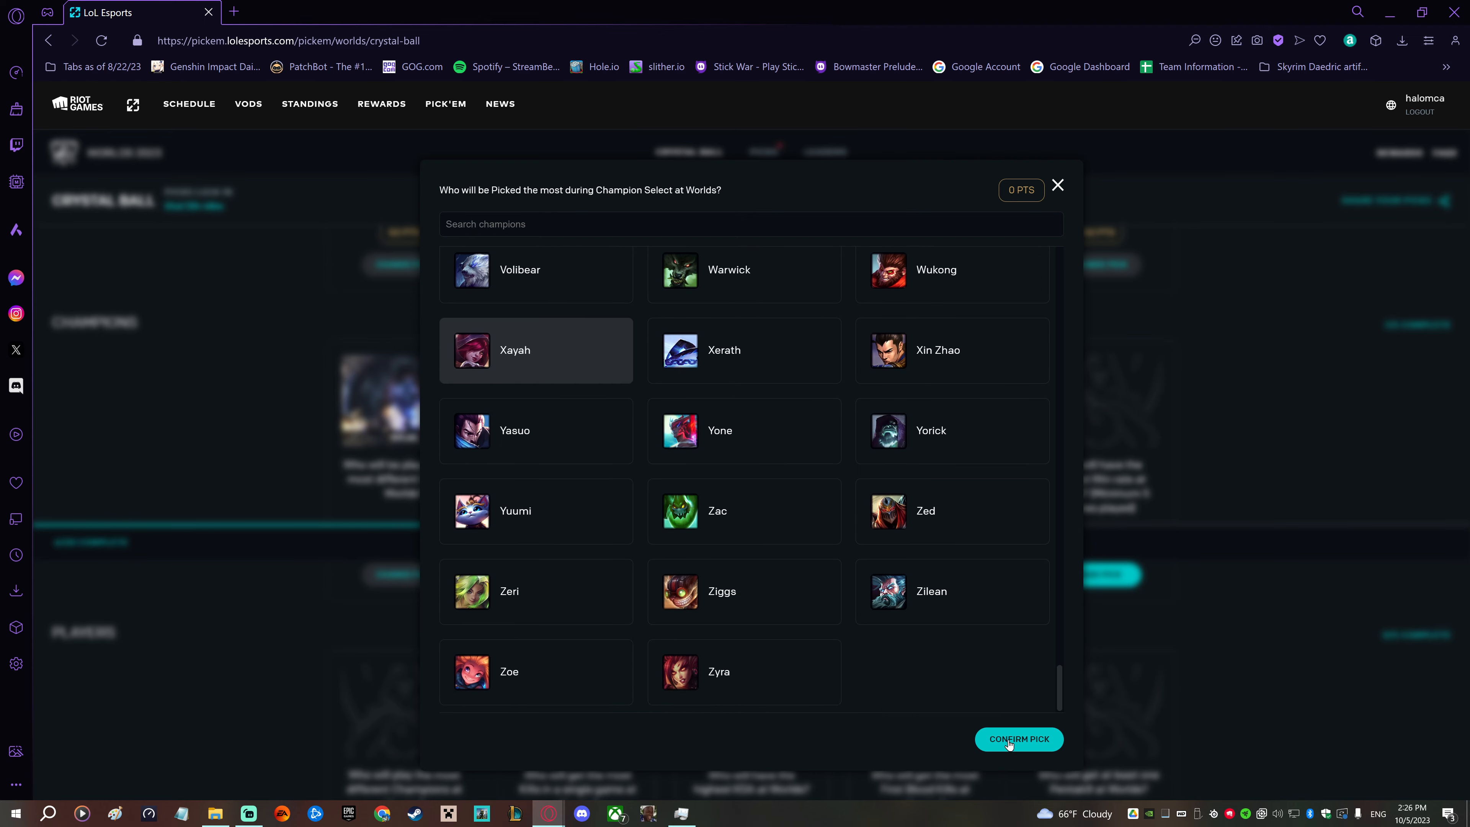
click(1018, 738)
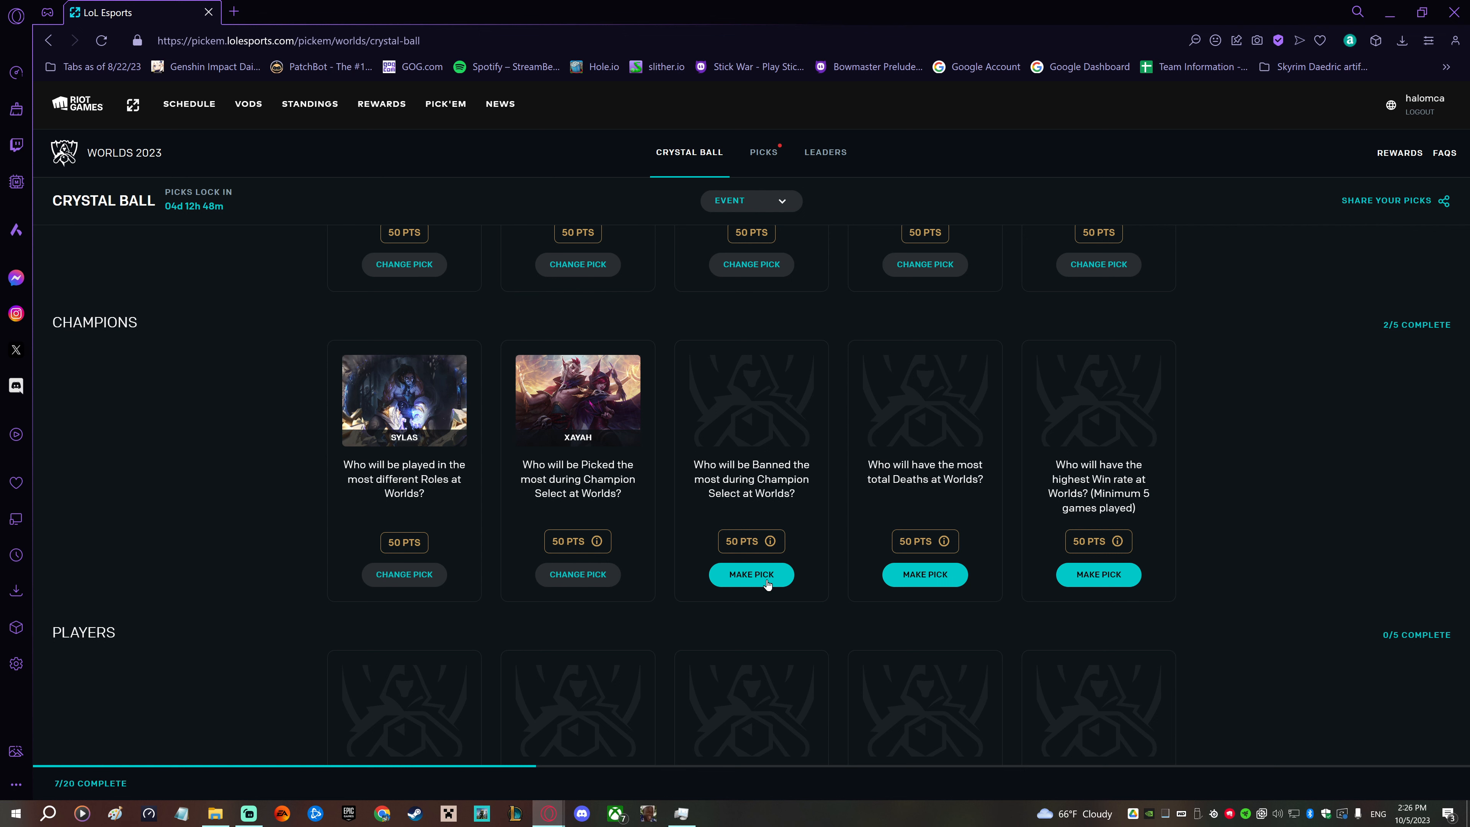
- Clear the 'neek' search, scroll to Neeko and confirm it as the most-banned champion
click(750, 573)
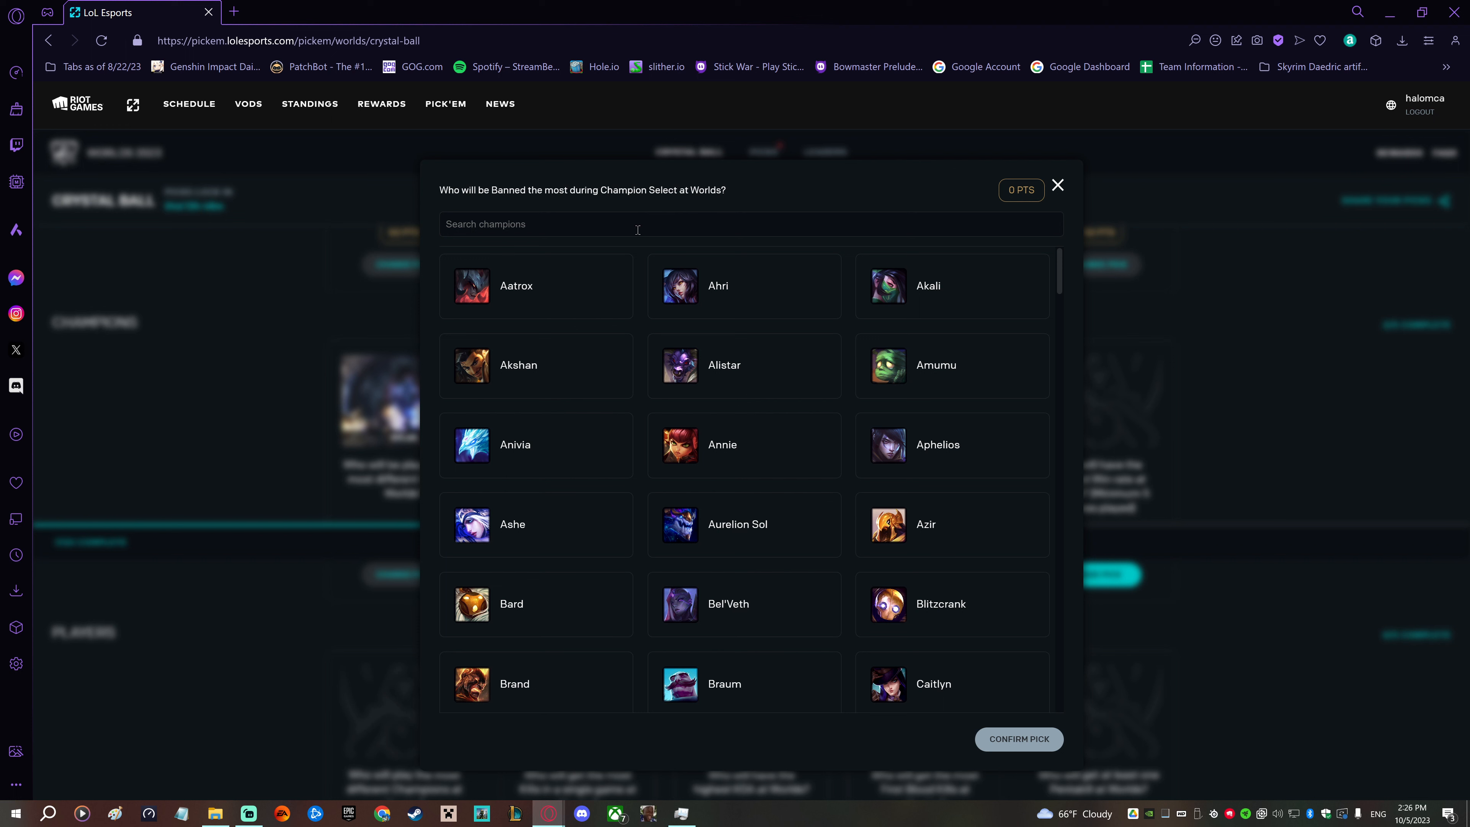
text(neek)
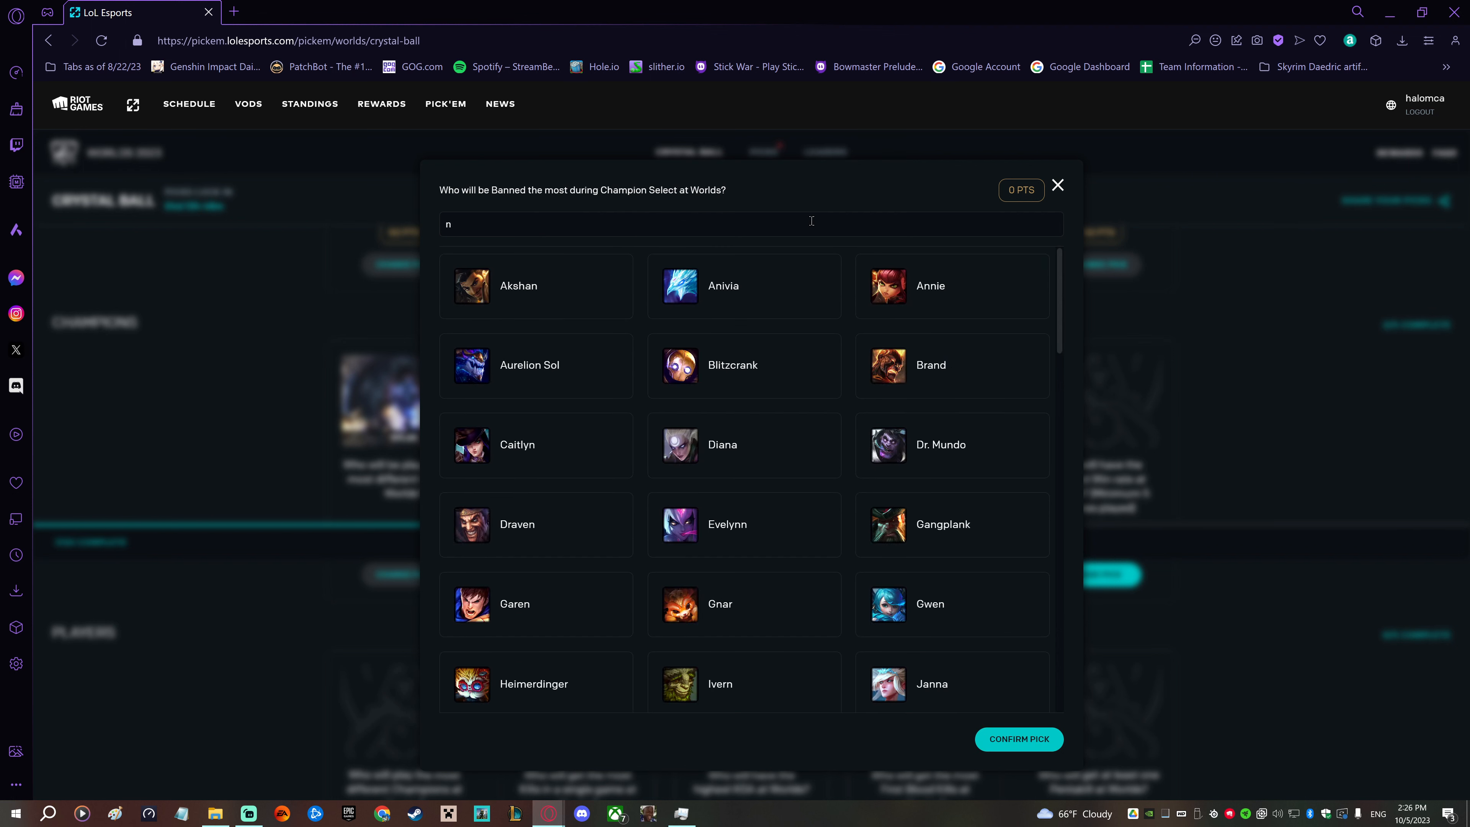
key(Backspace)
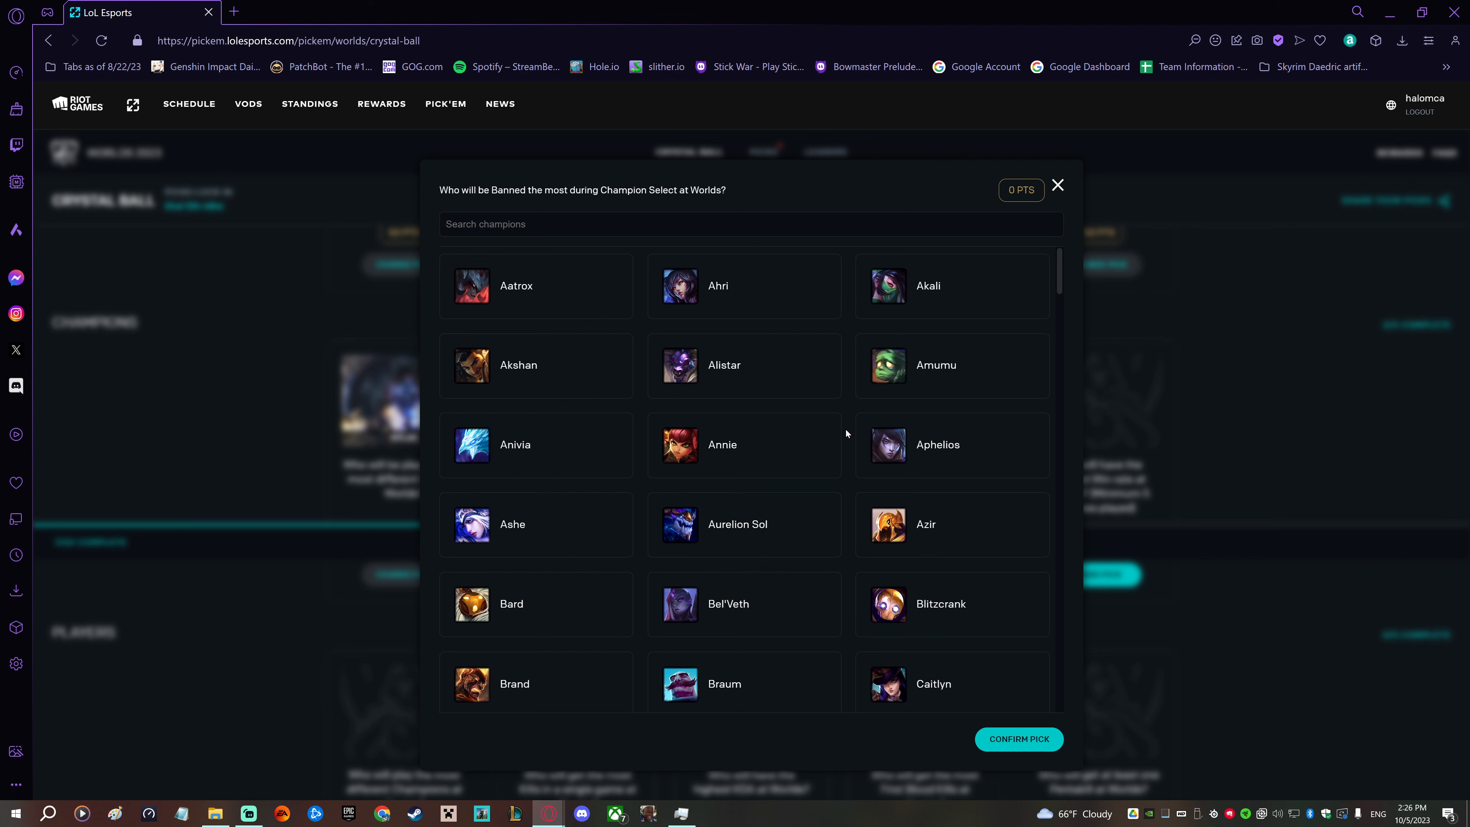
scroll(down, 3)
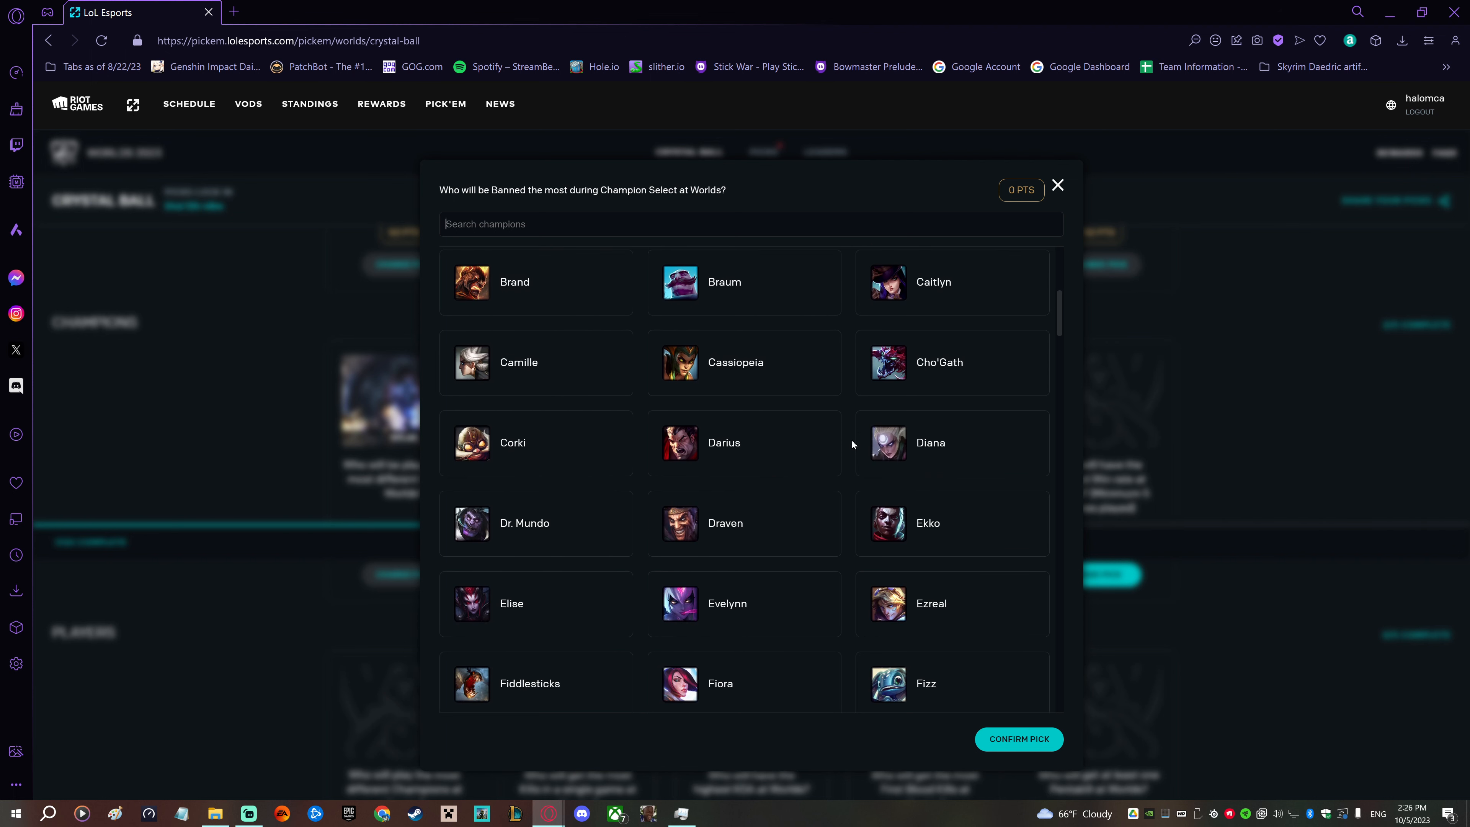
scroll(down, 3)
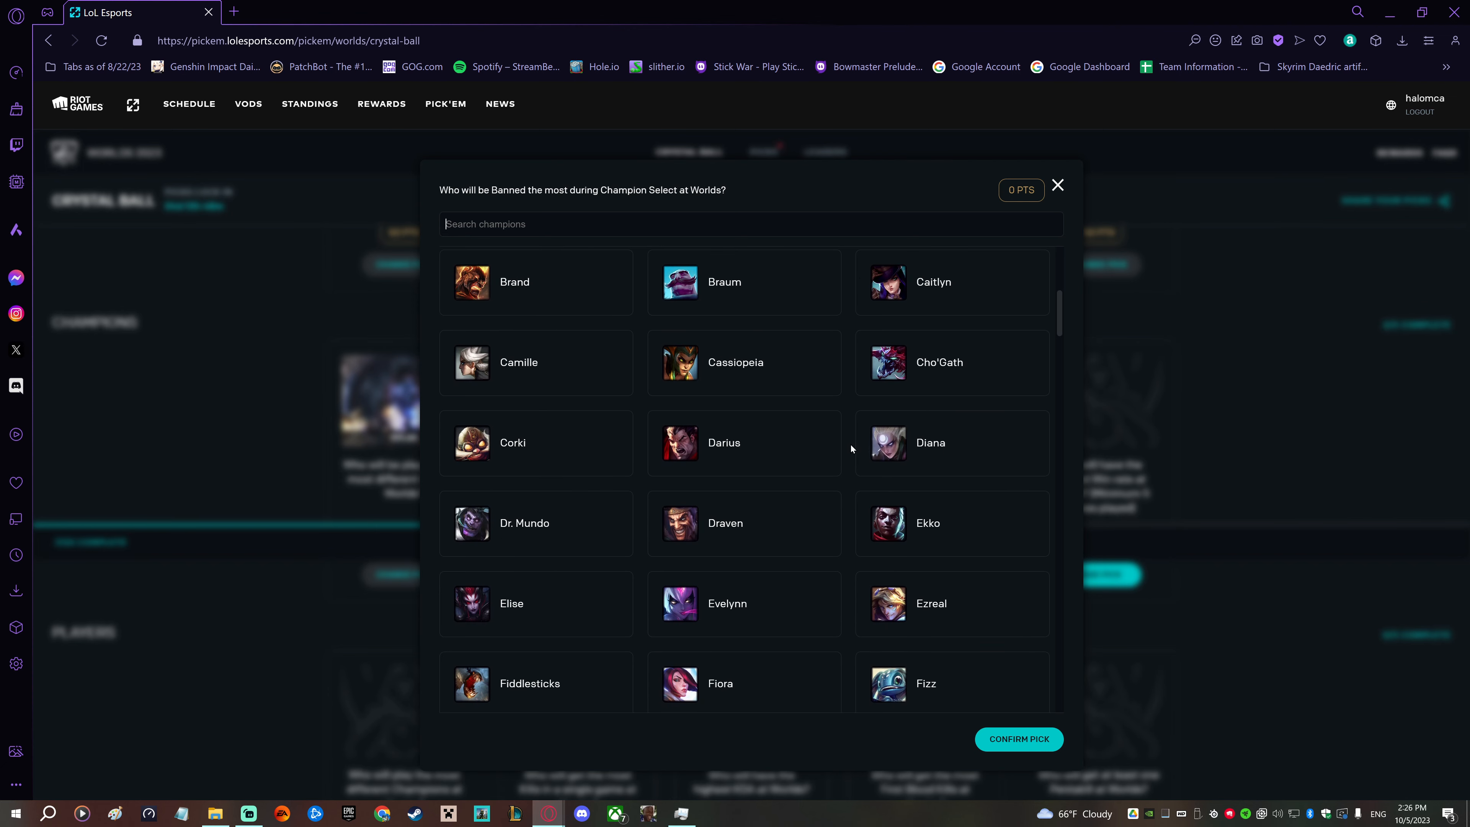
scroll(down, 3)
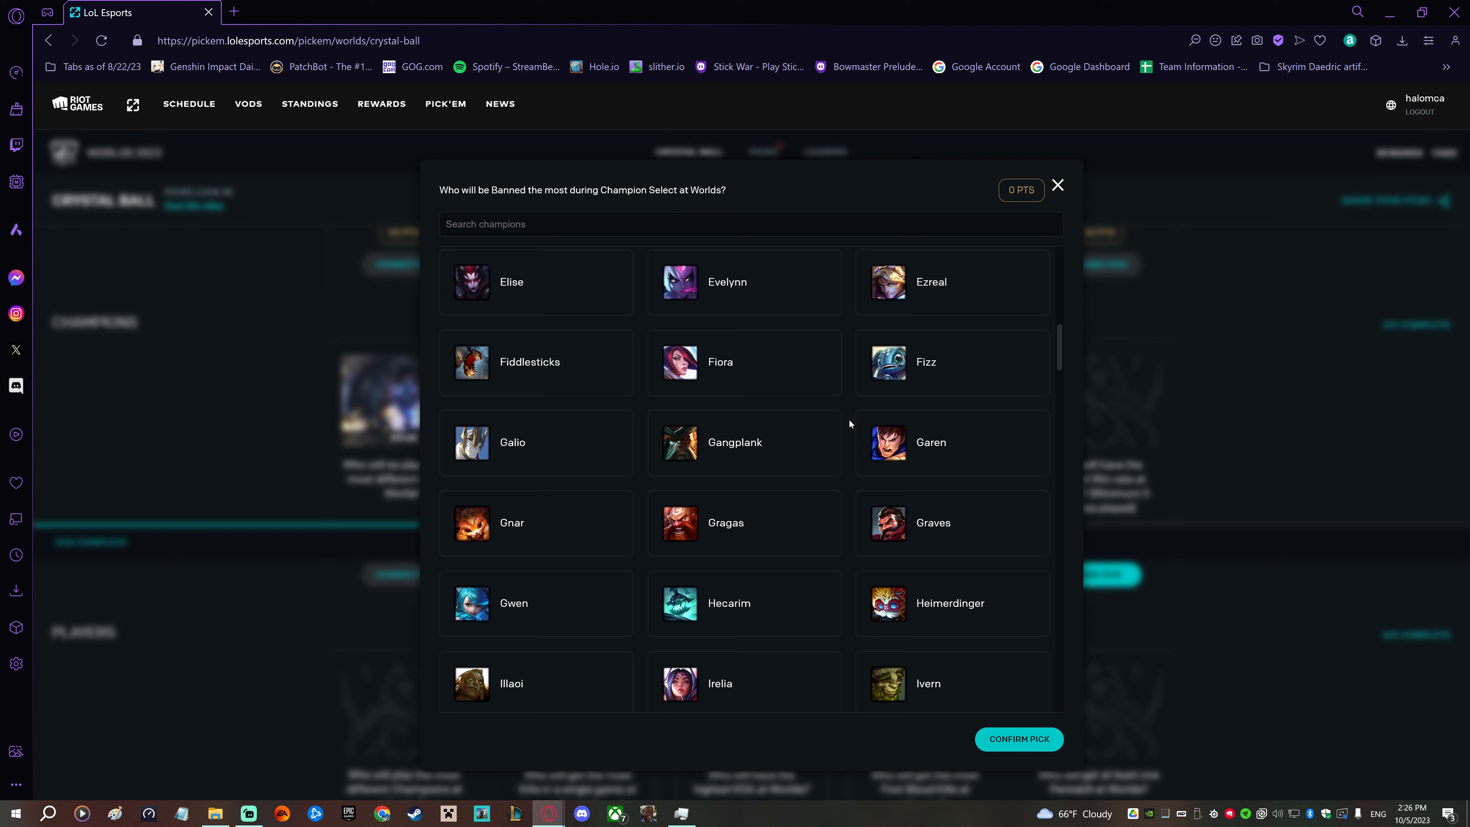
mouse_move(853, 455)
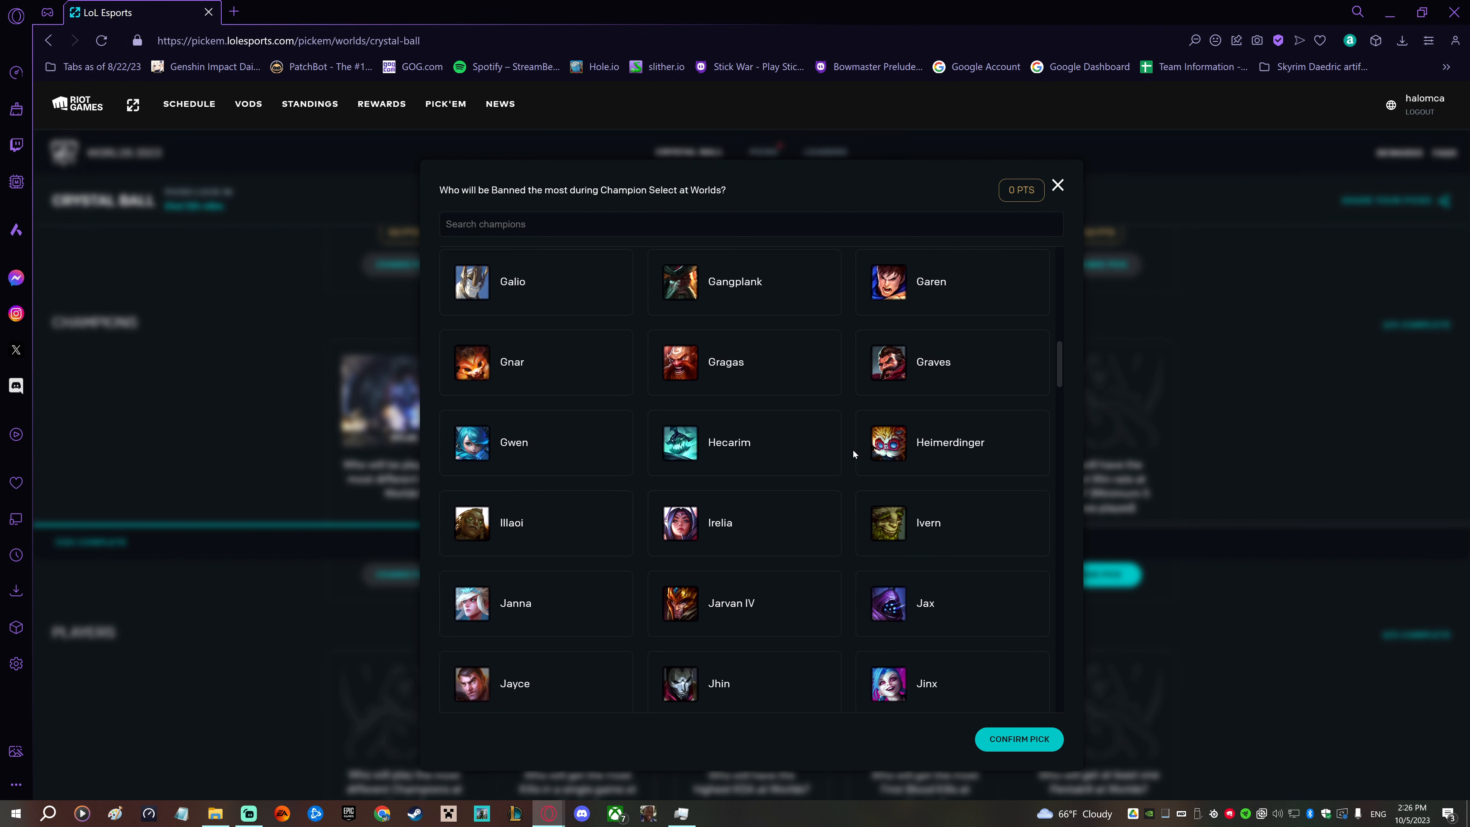
scroll(down, 3)
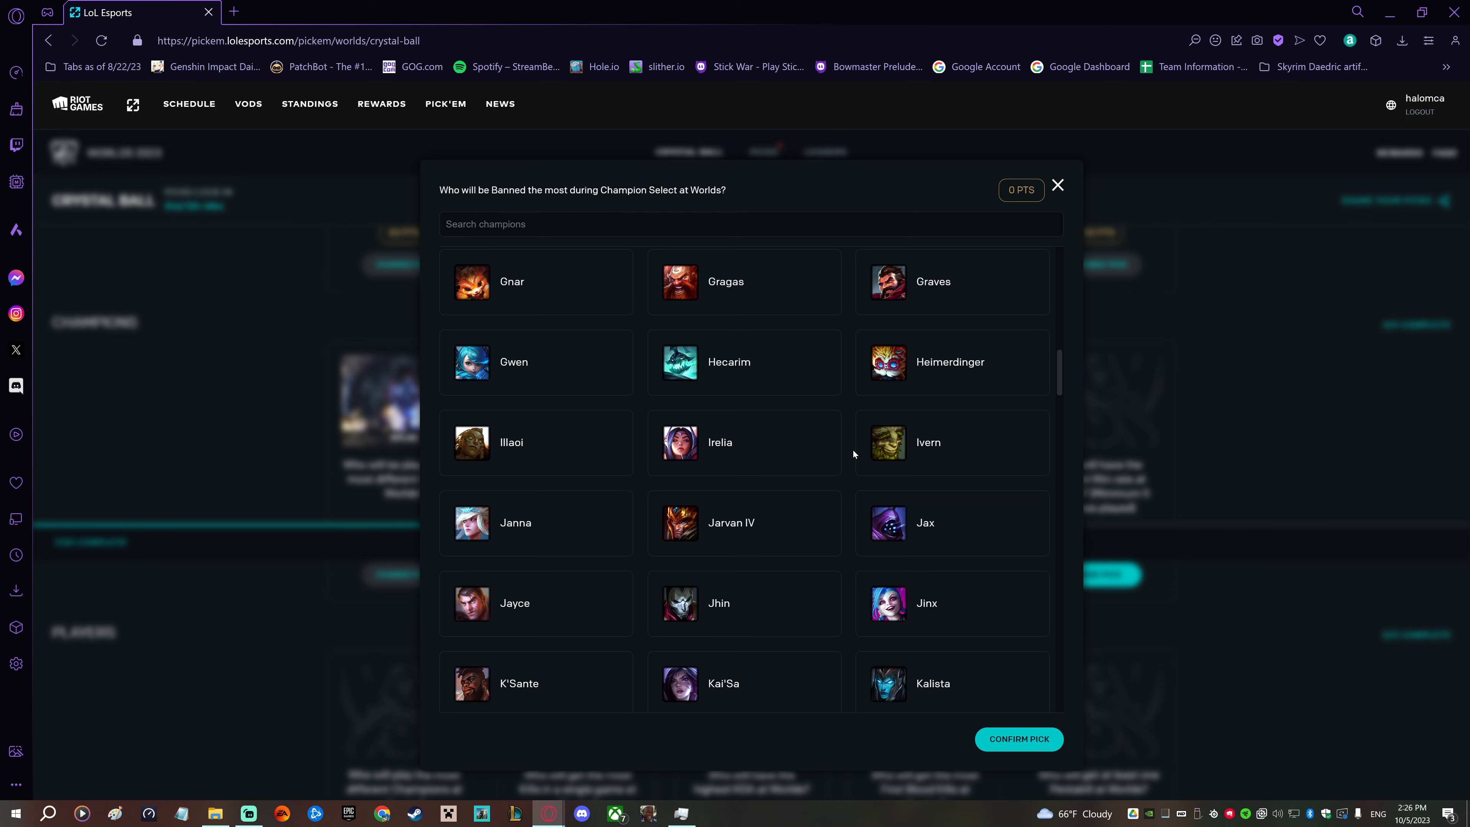
scroll(down, 3)
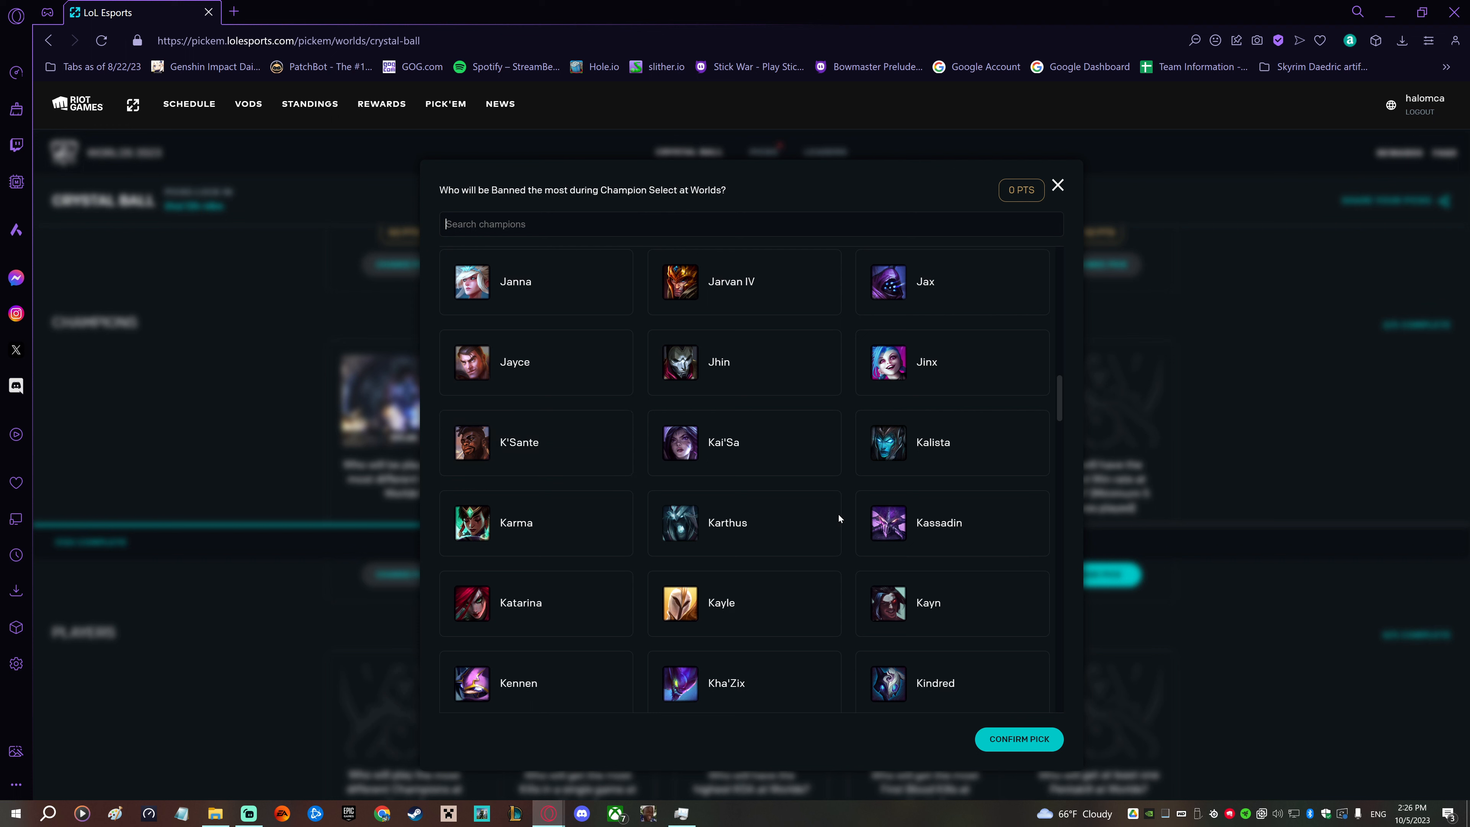
mouse_move(850, 518)
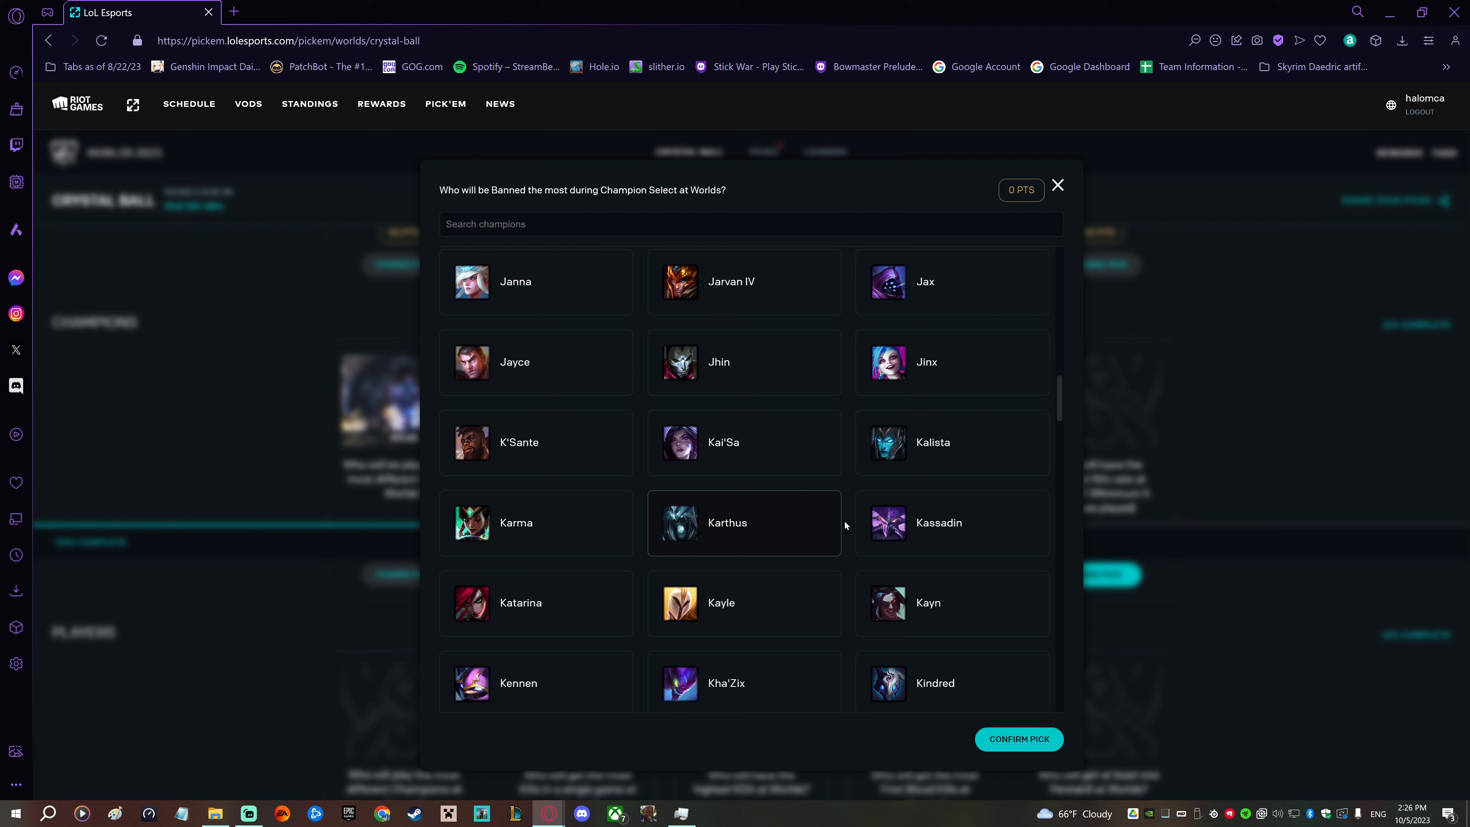
scroll(down, 3)
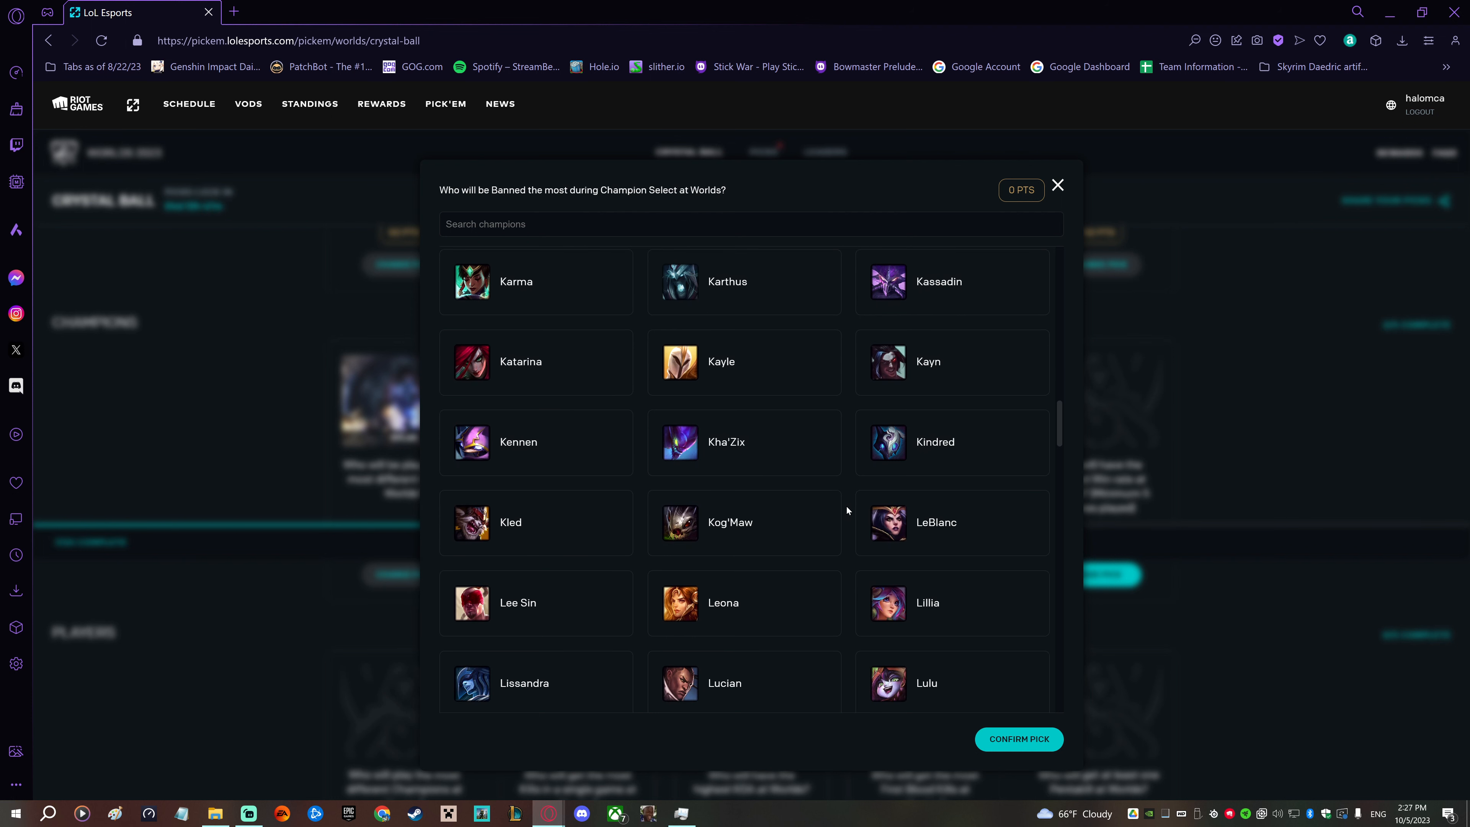
scroll(down, 3)
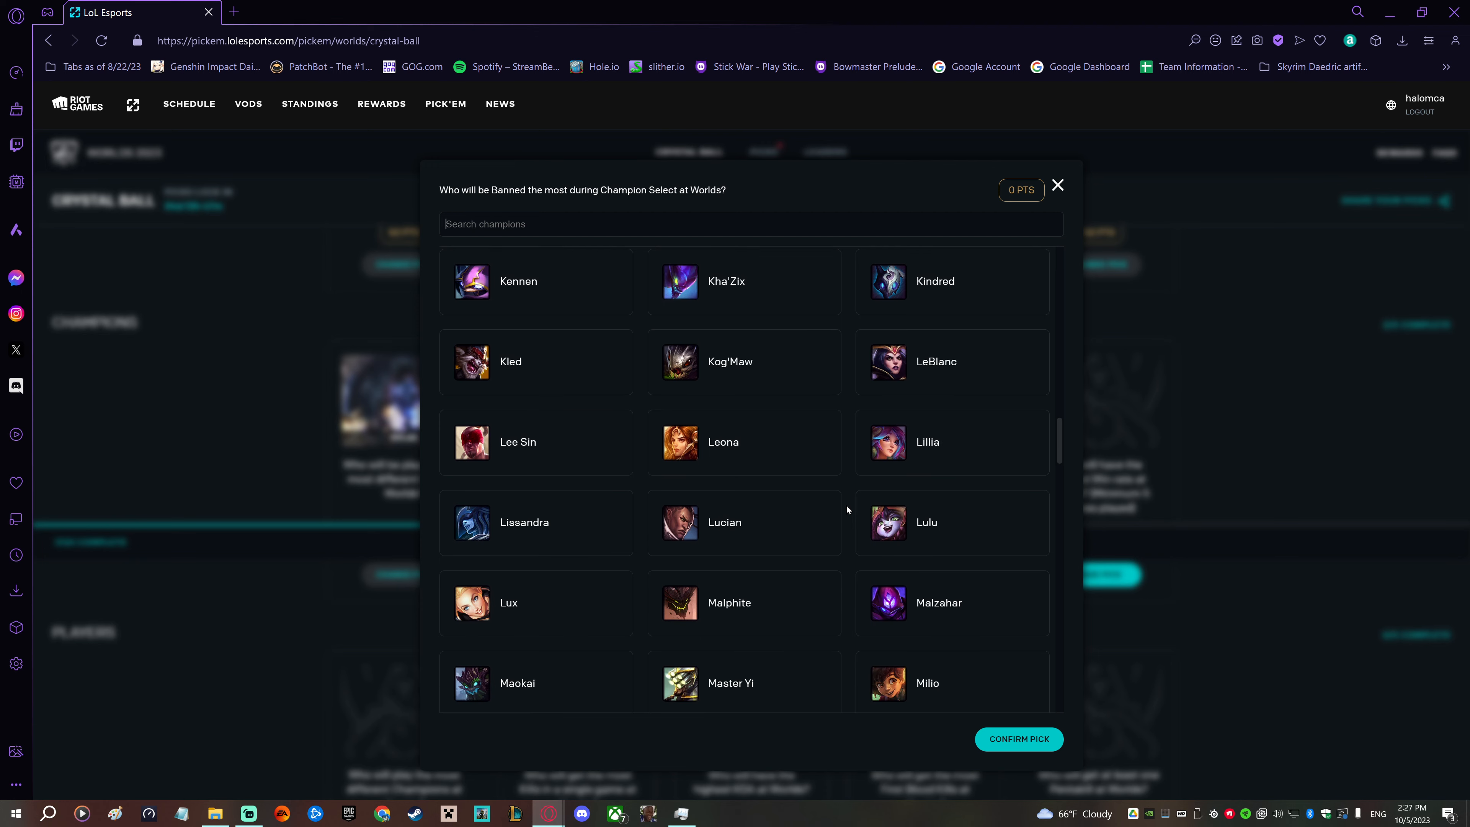
scroll(down, 3)
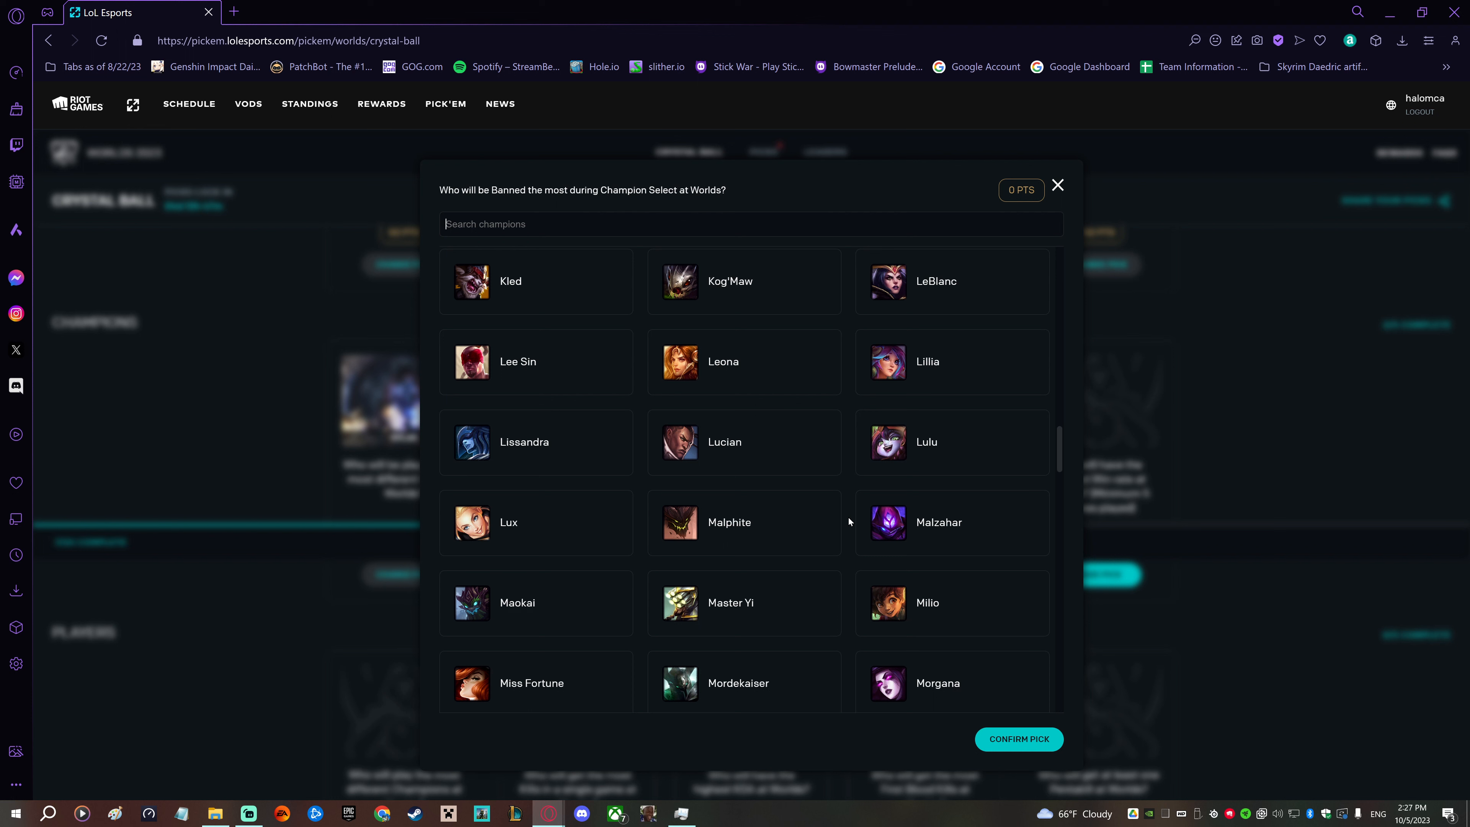
mouse_move(848, 530)
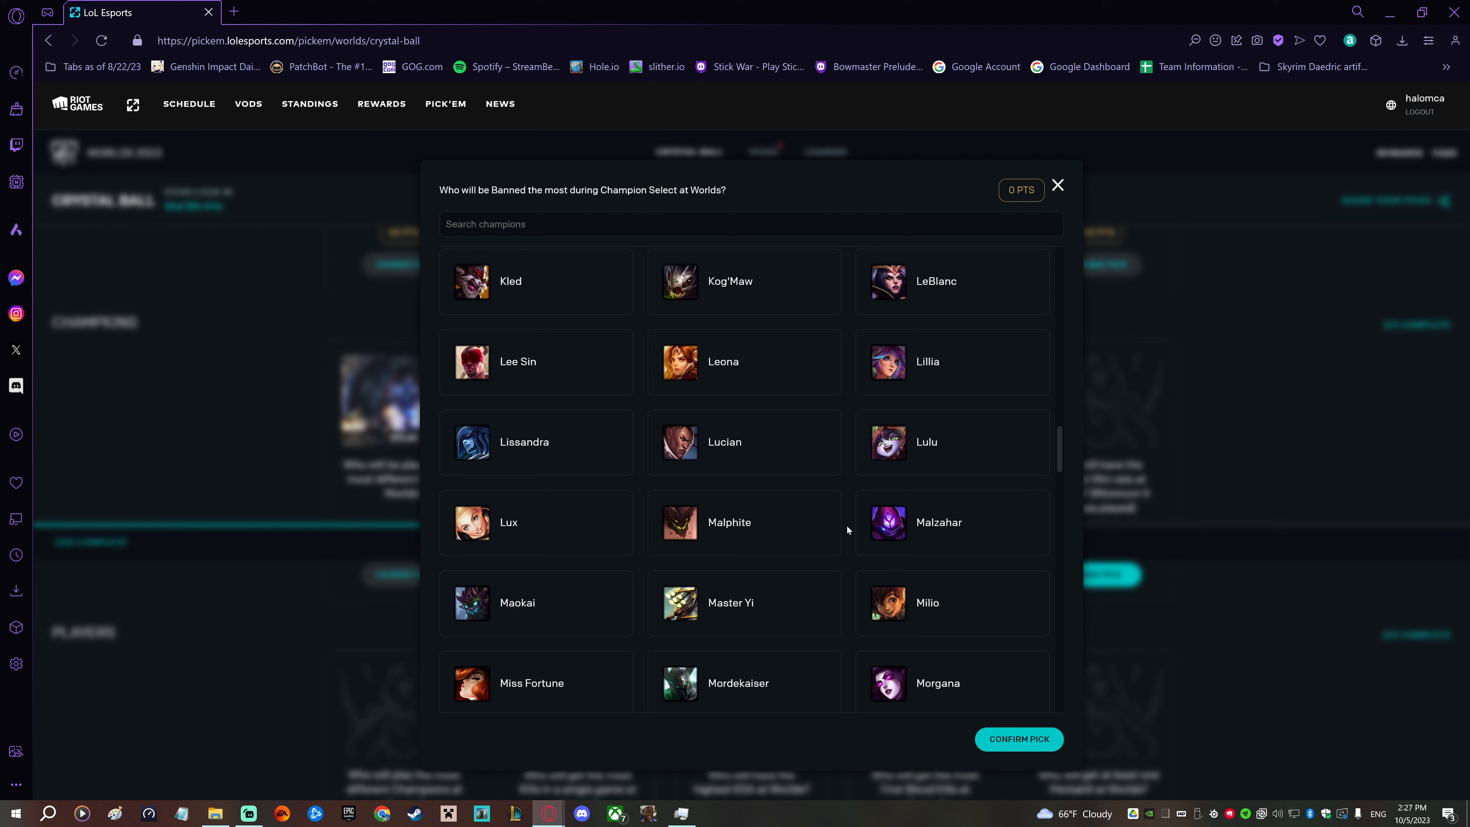
scroll(down, 3)
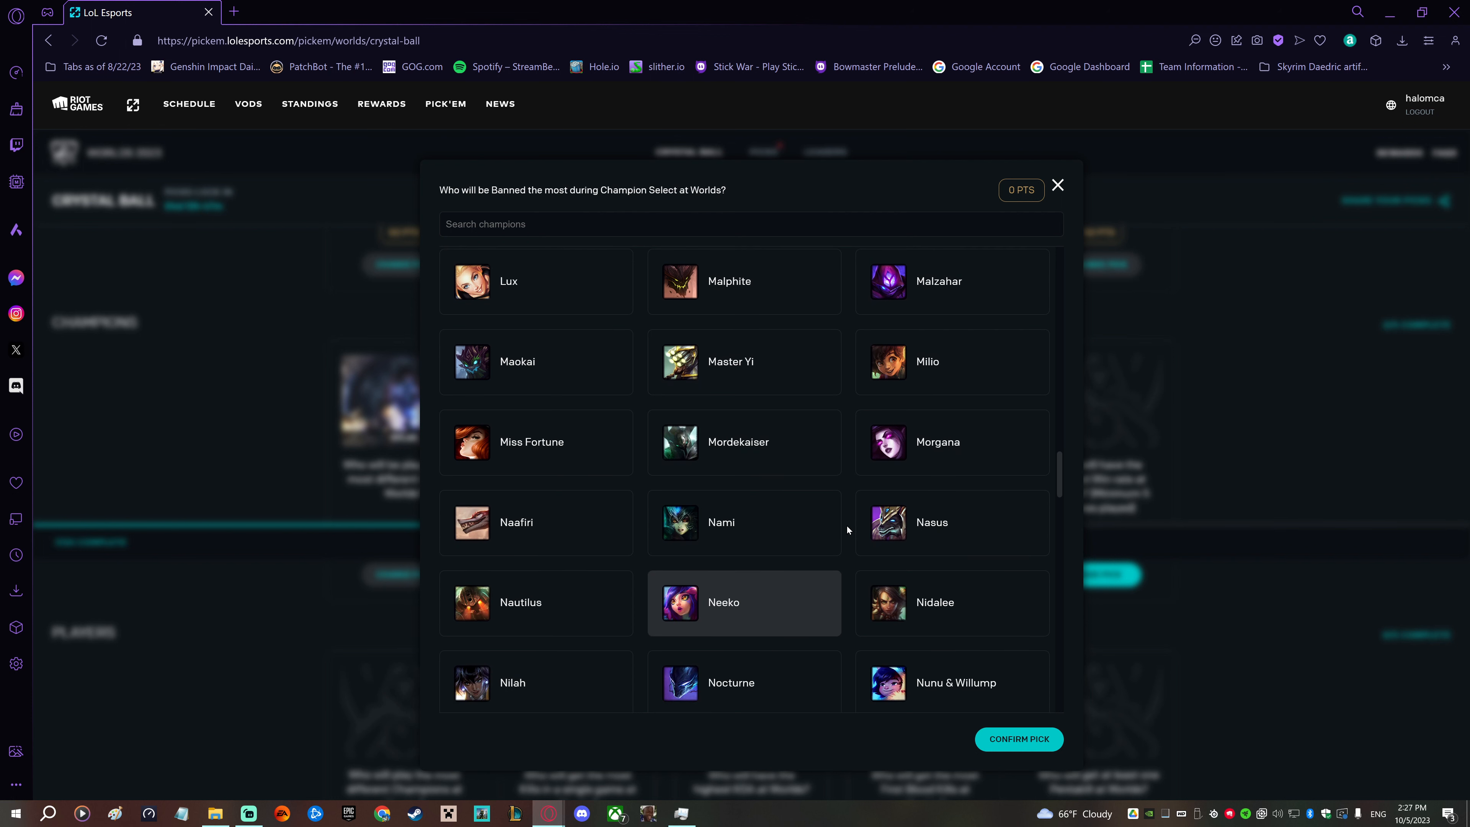
scroll(down, 3)
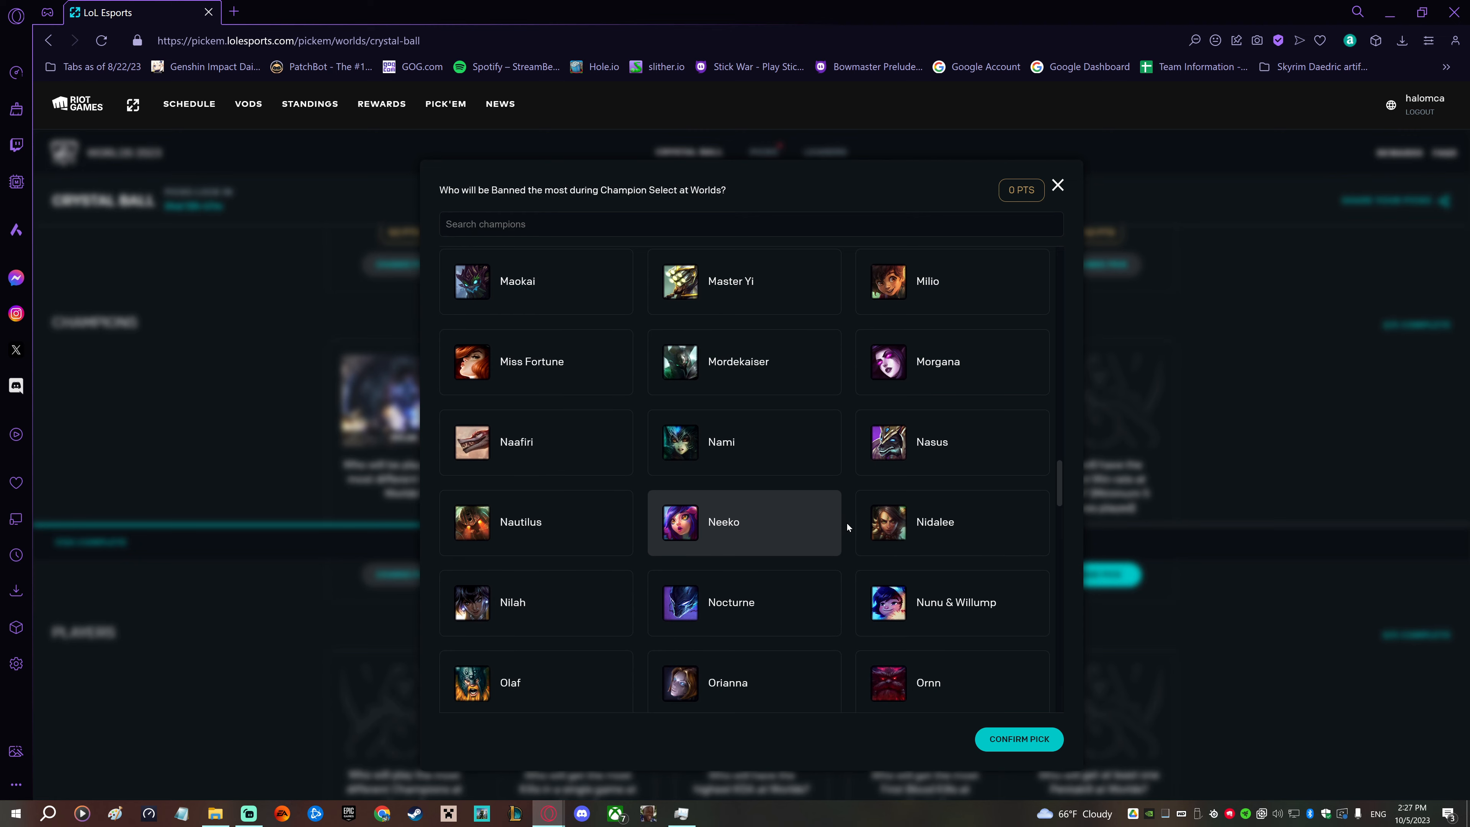
scroll(down, 3)
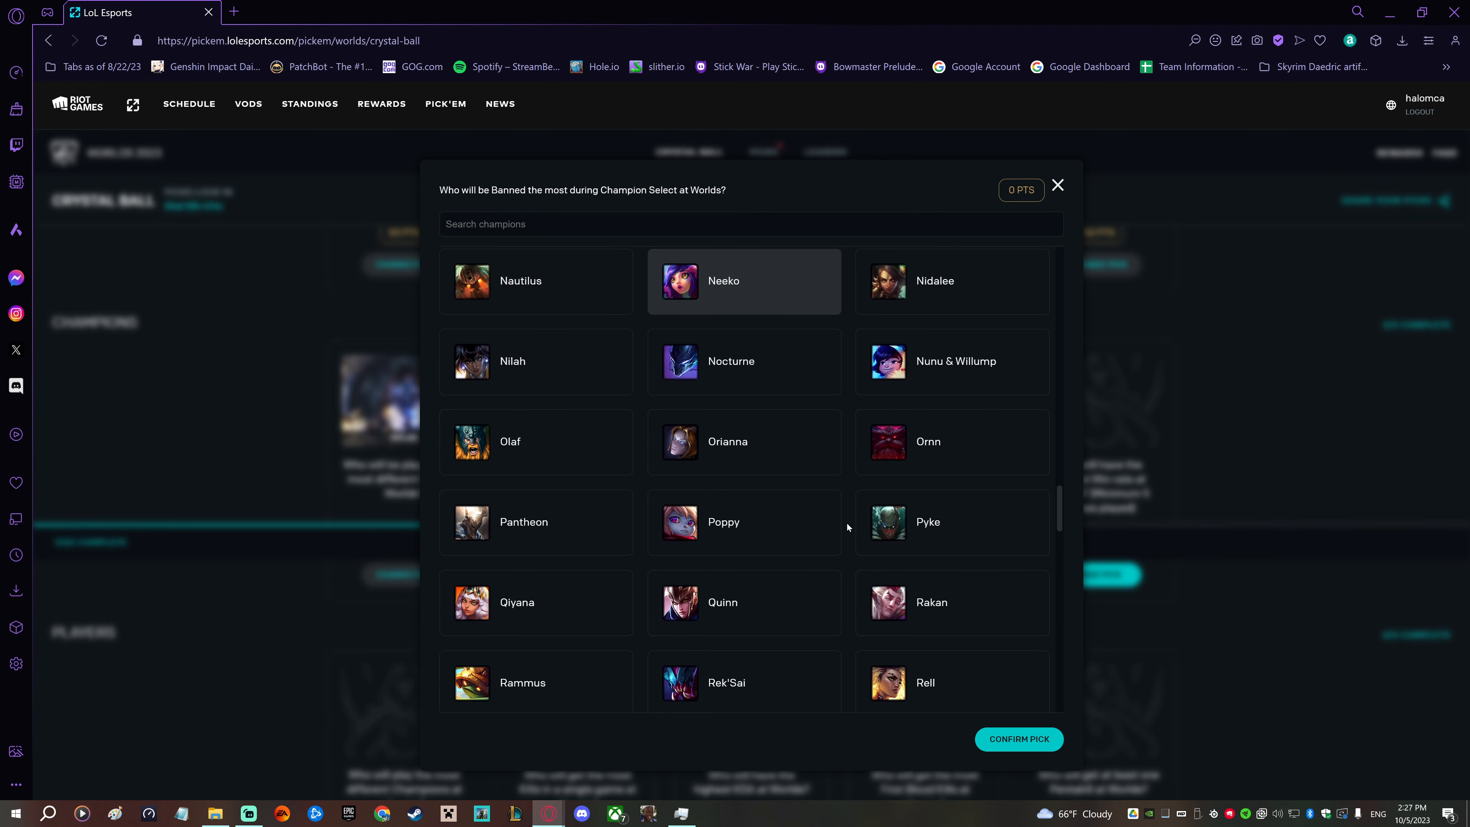
scroll(down, 3)
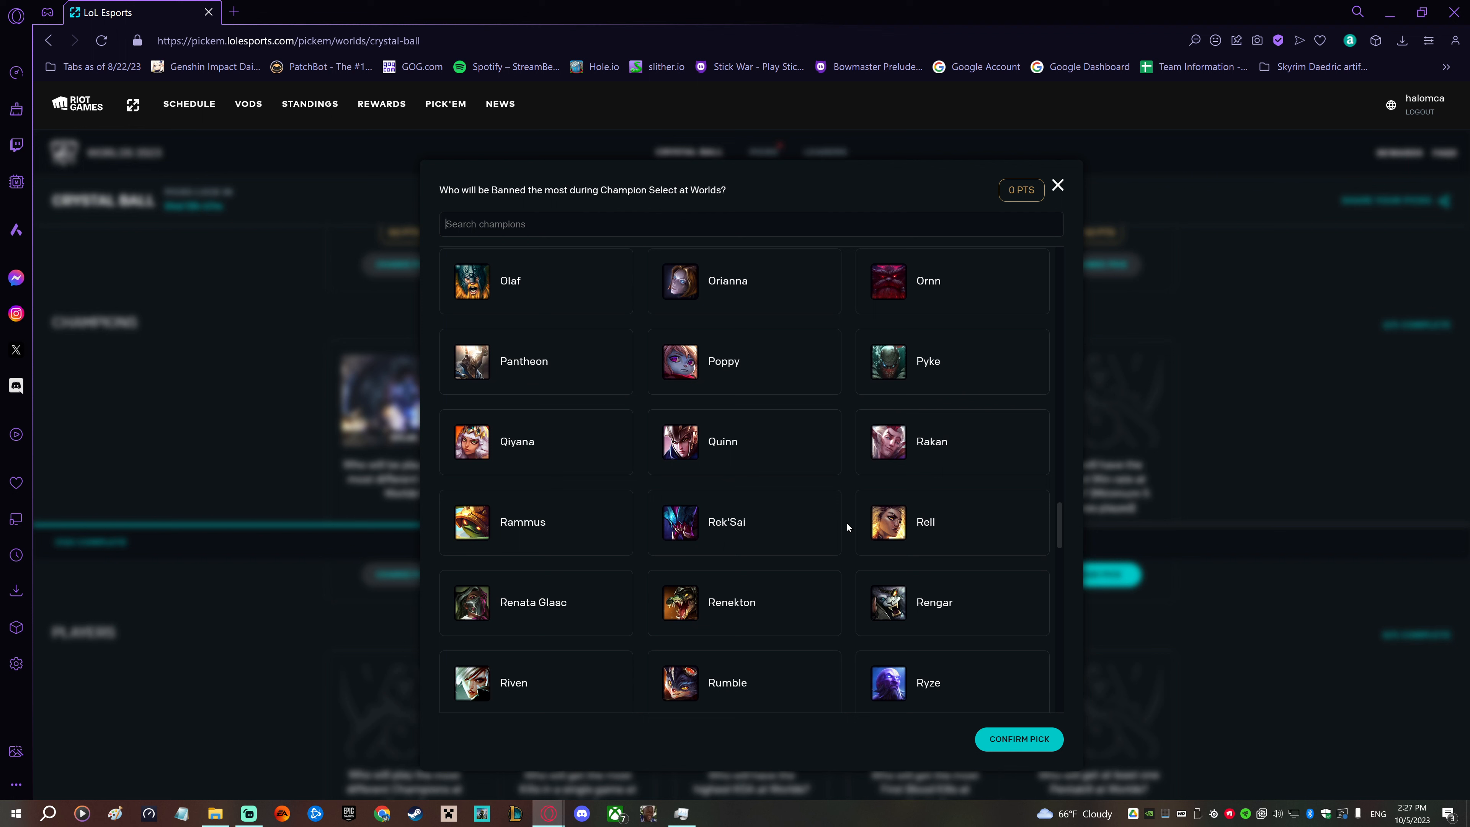
scroll(down, 3)
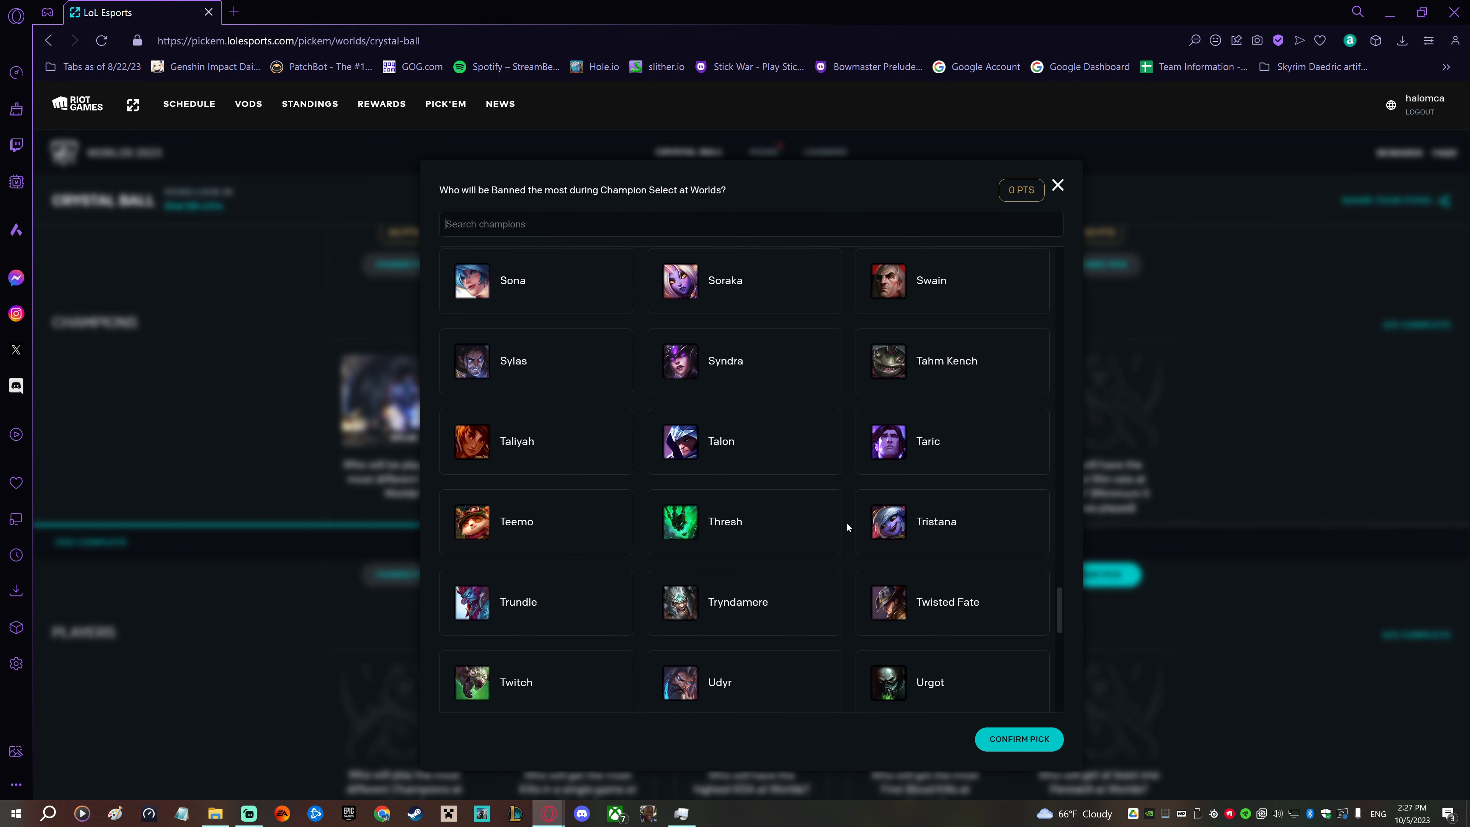
scroll(down, 3)
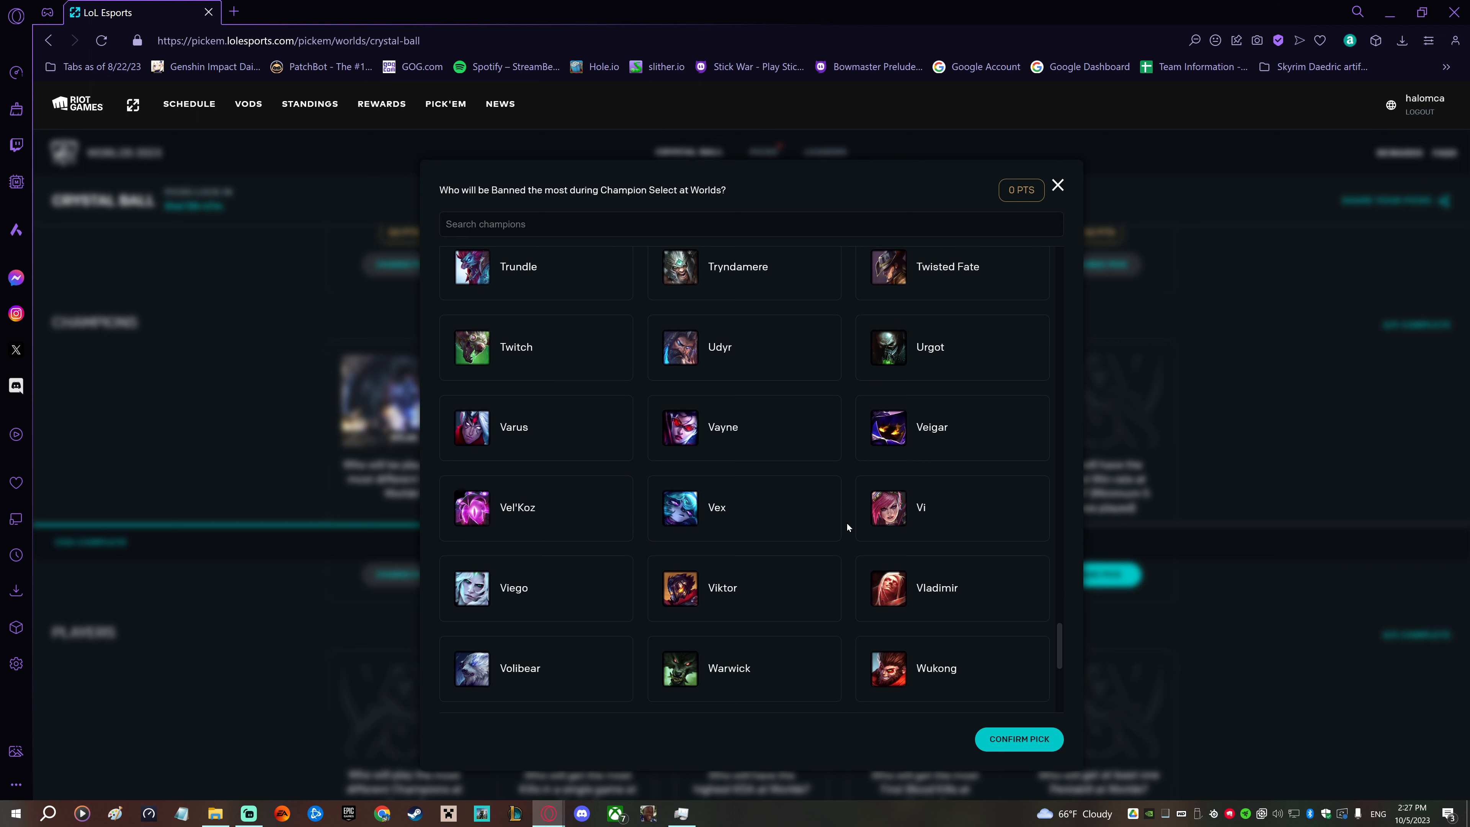
scroll(down, 3)
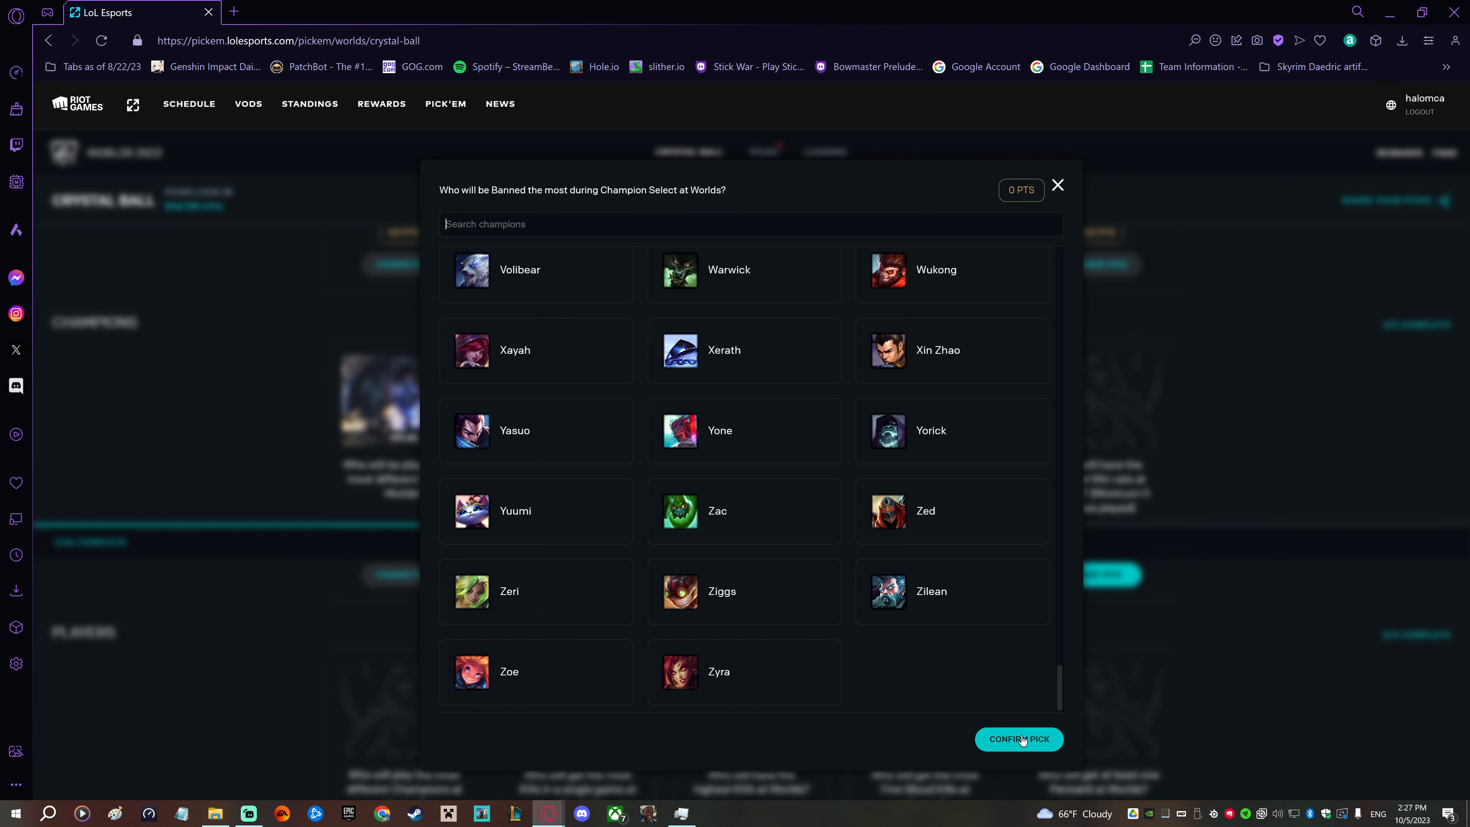
click(1018, 739)
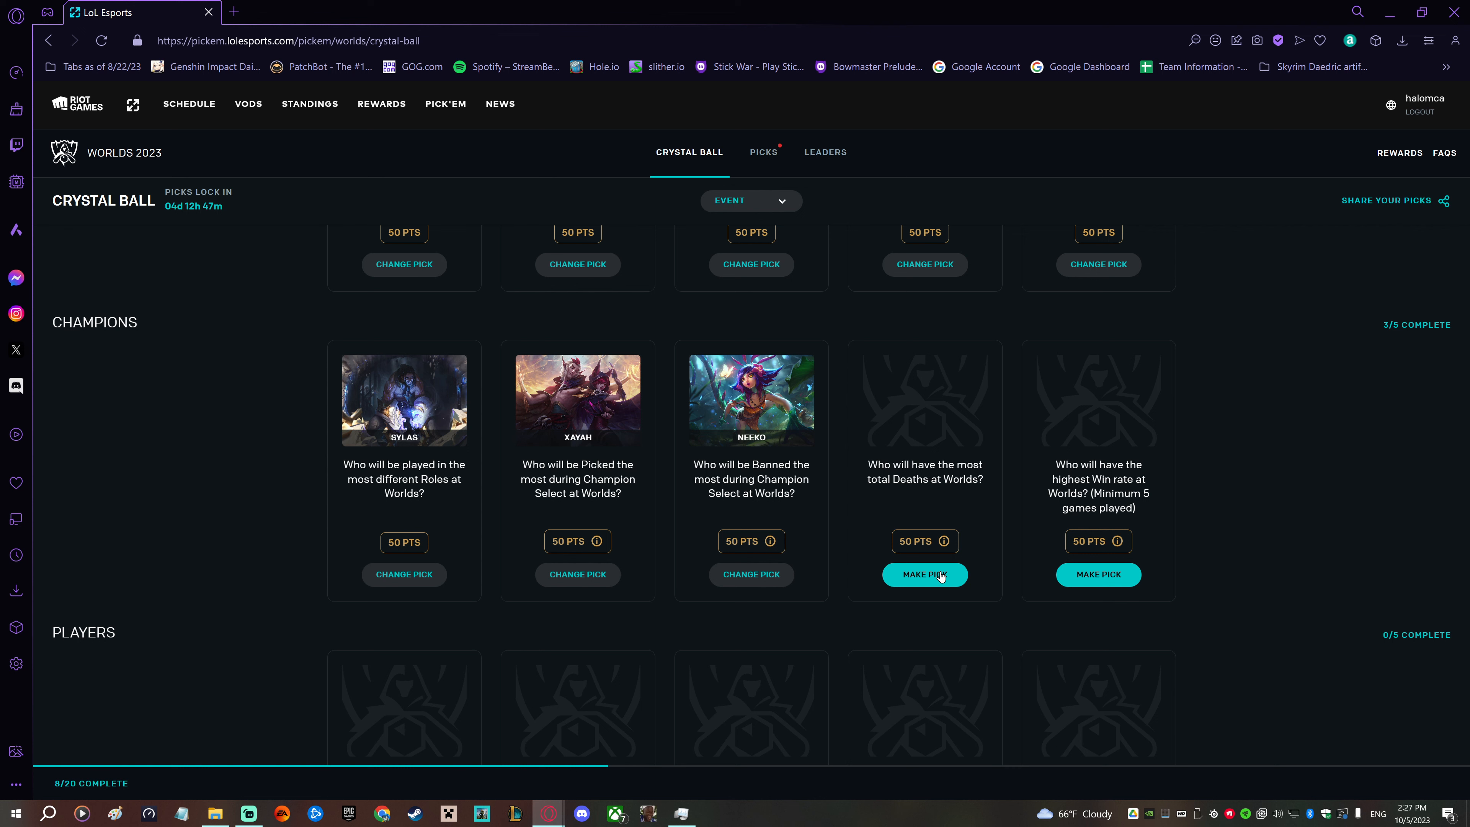
- Browse the champion list for the most total deaths question, heading toward Renekton
click(923, 573)
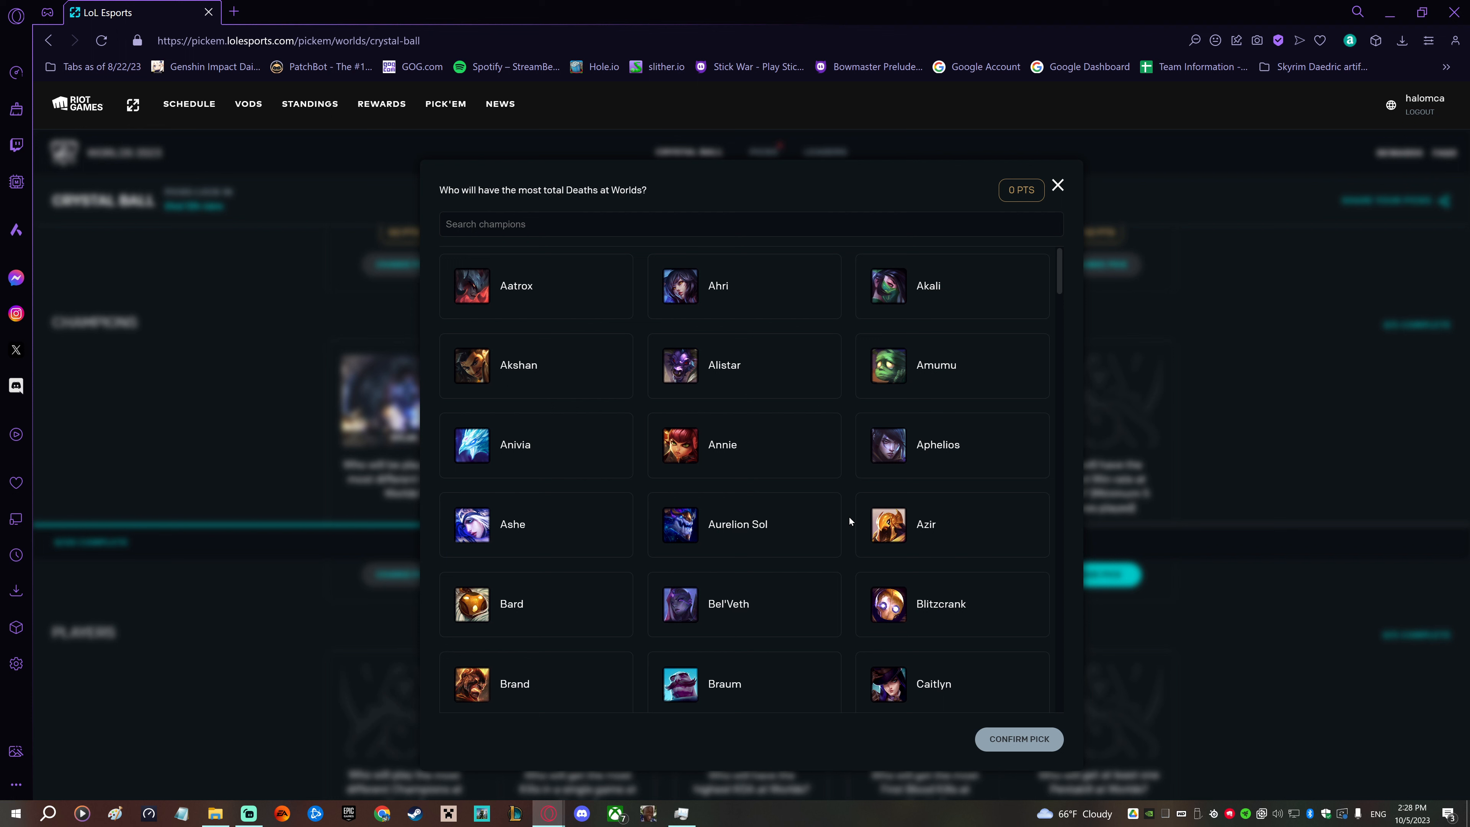
scroll(down, 3)
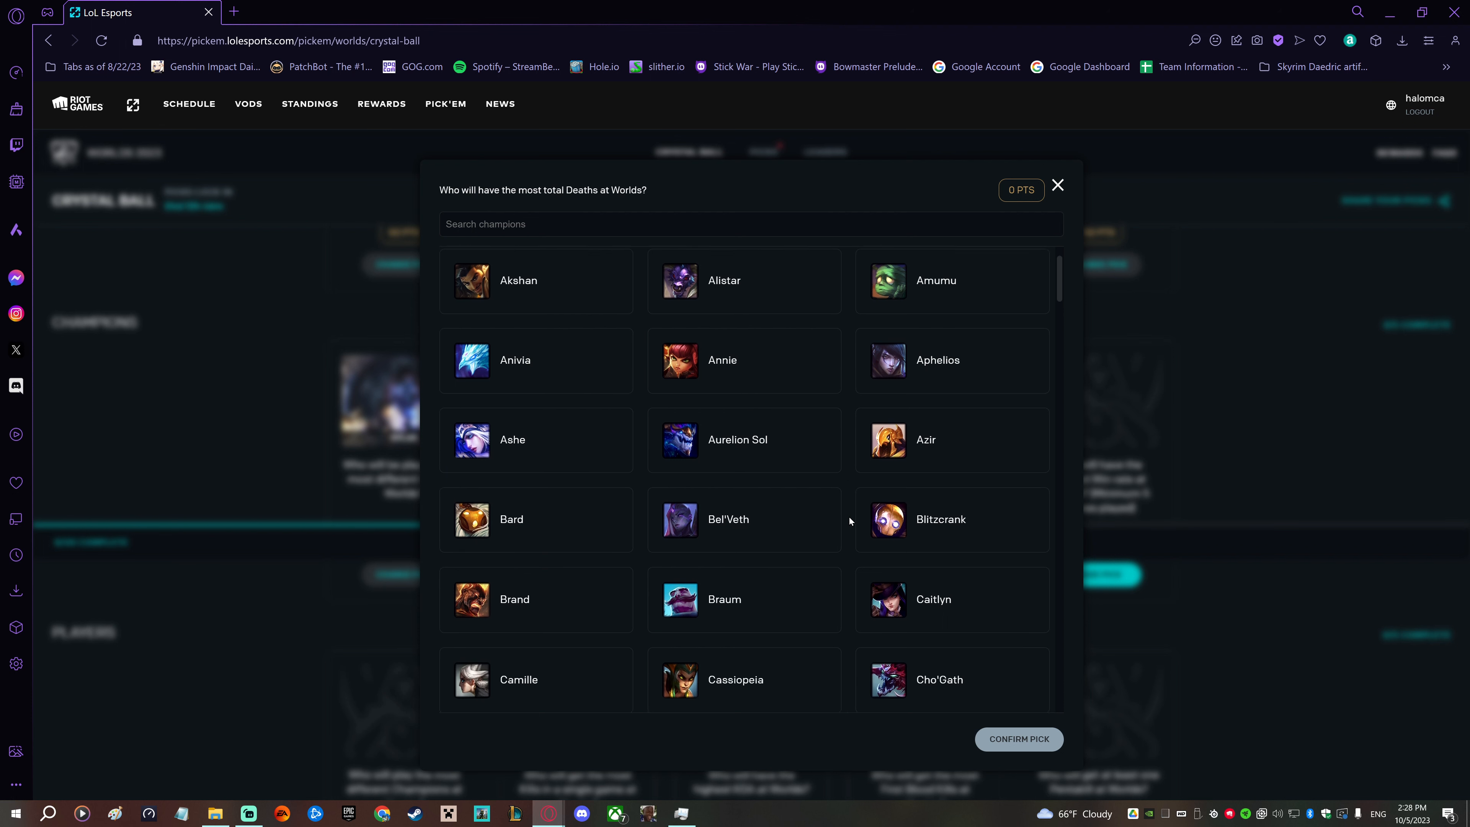
scroll(down, 3)
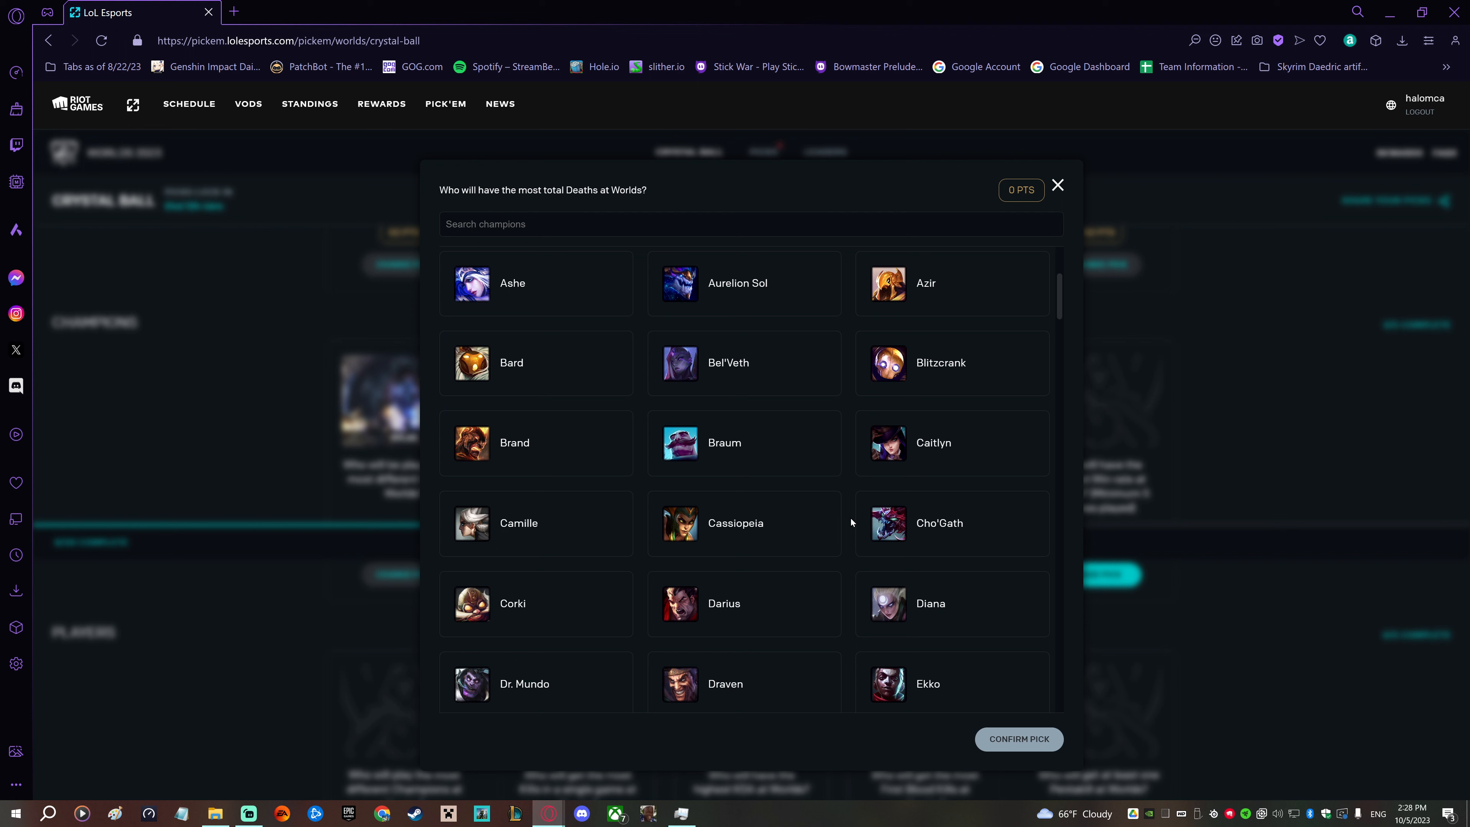
scroll(down, 3)
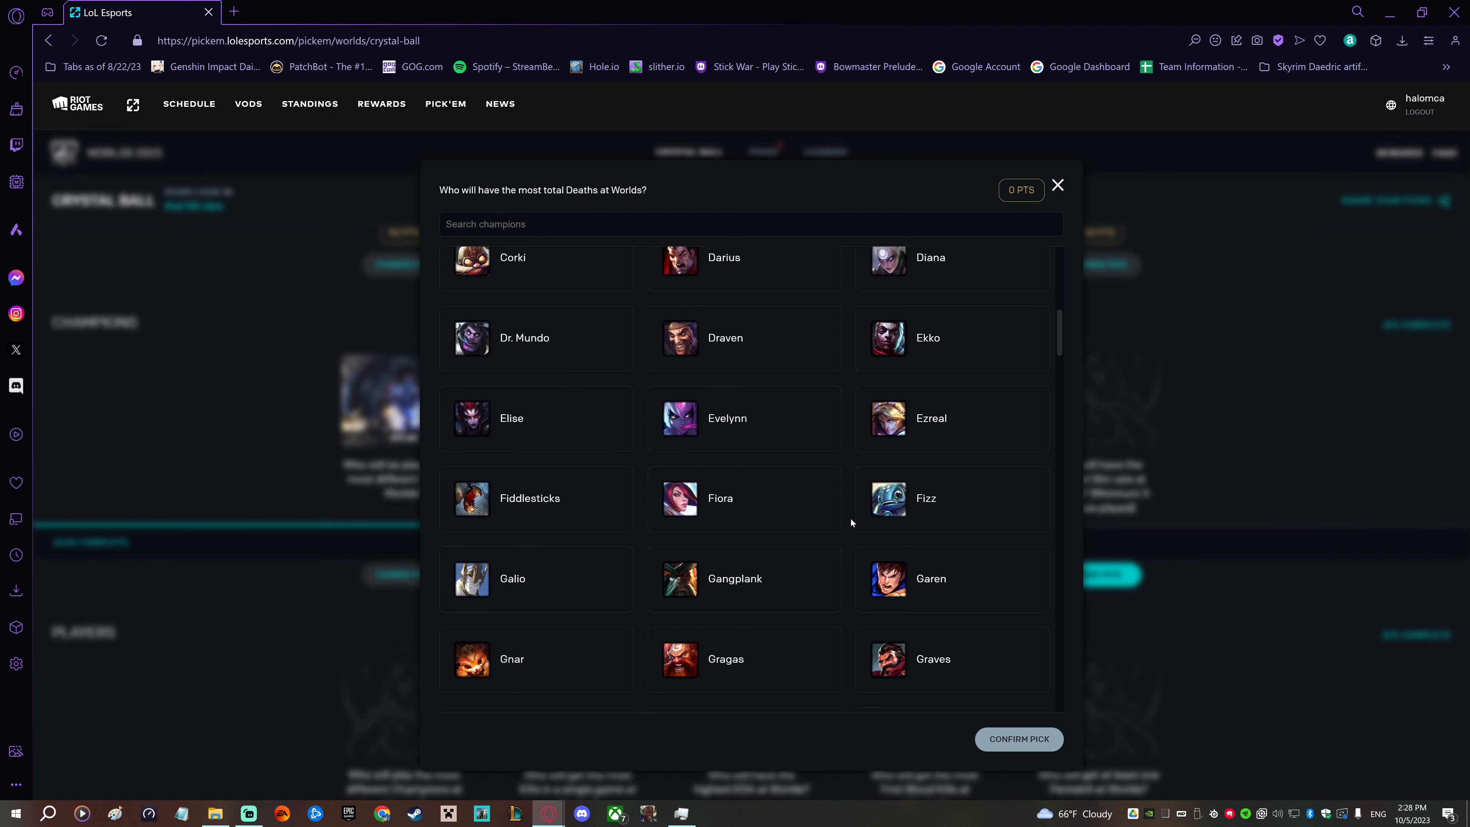
scroll(down, 3)
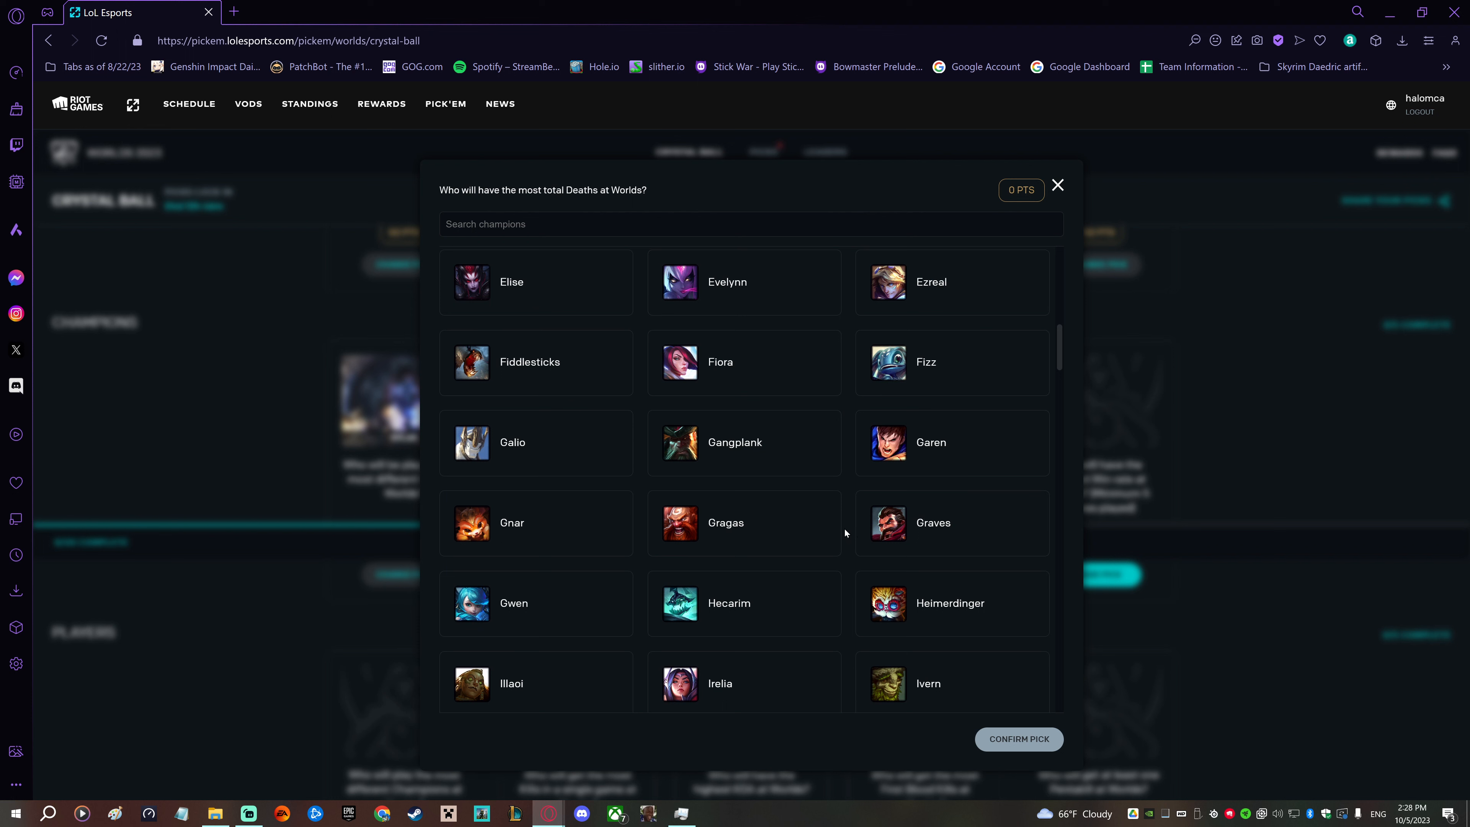
scroll(down, 3)
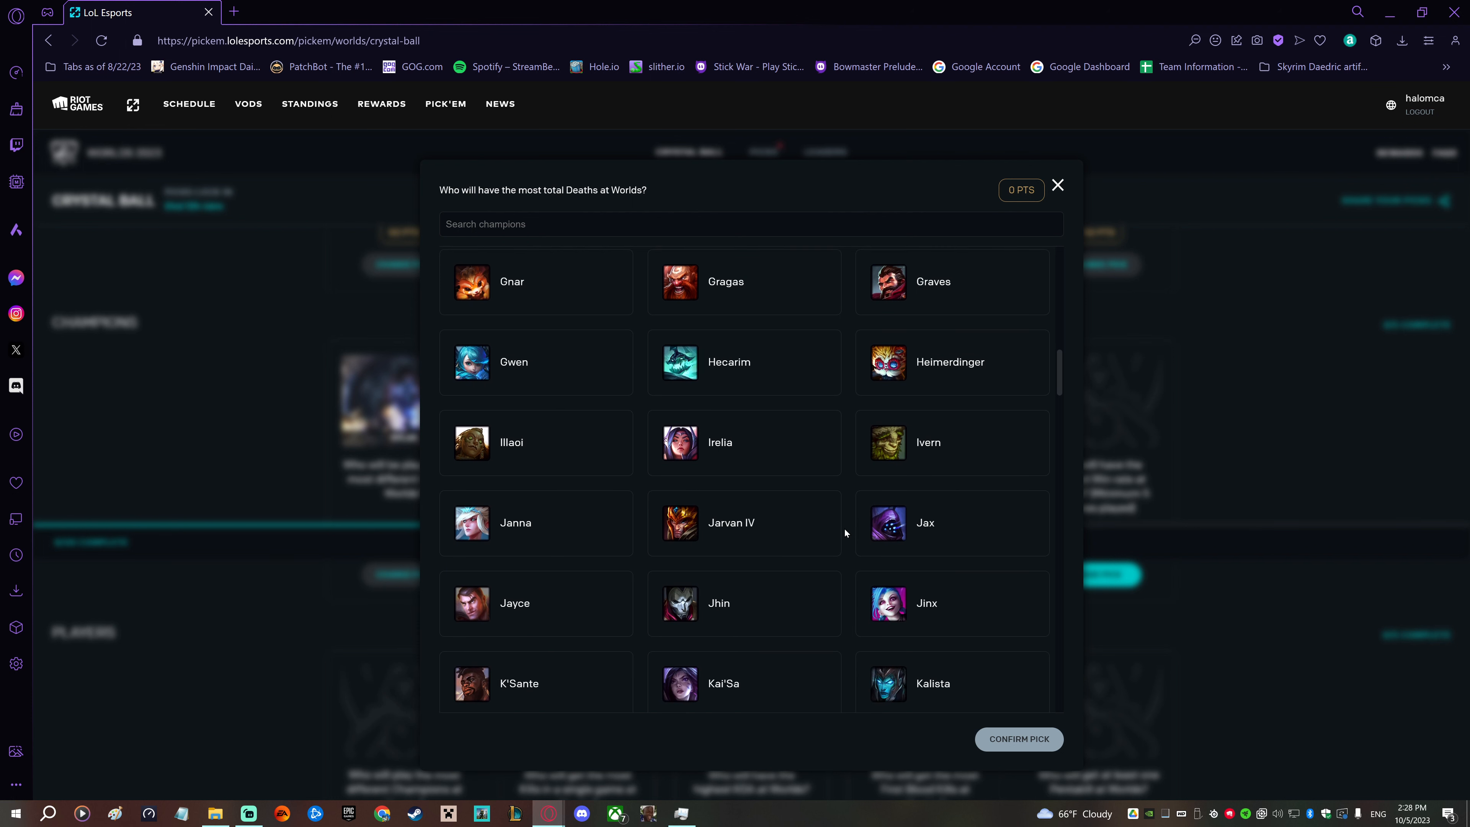
scroll(down, 3)
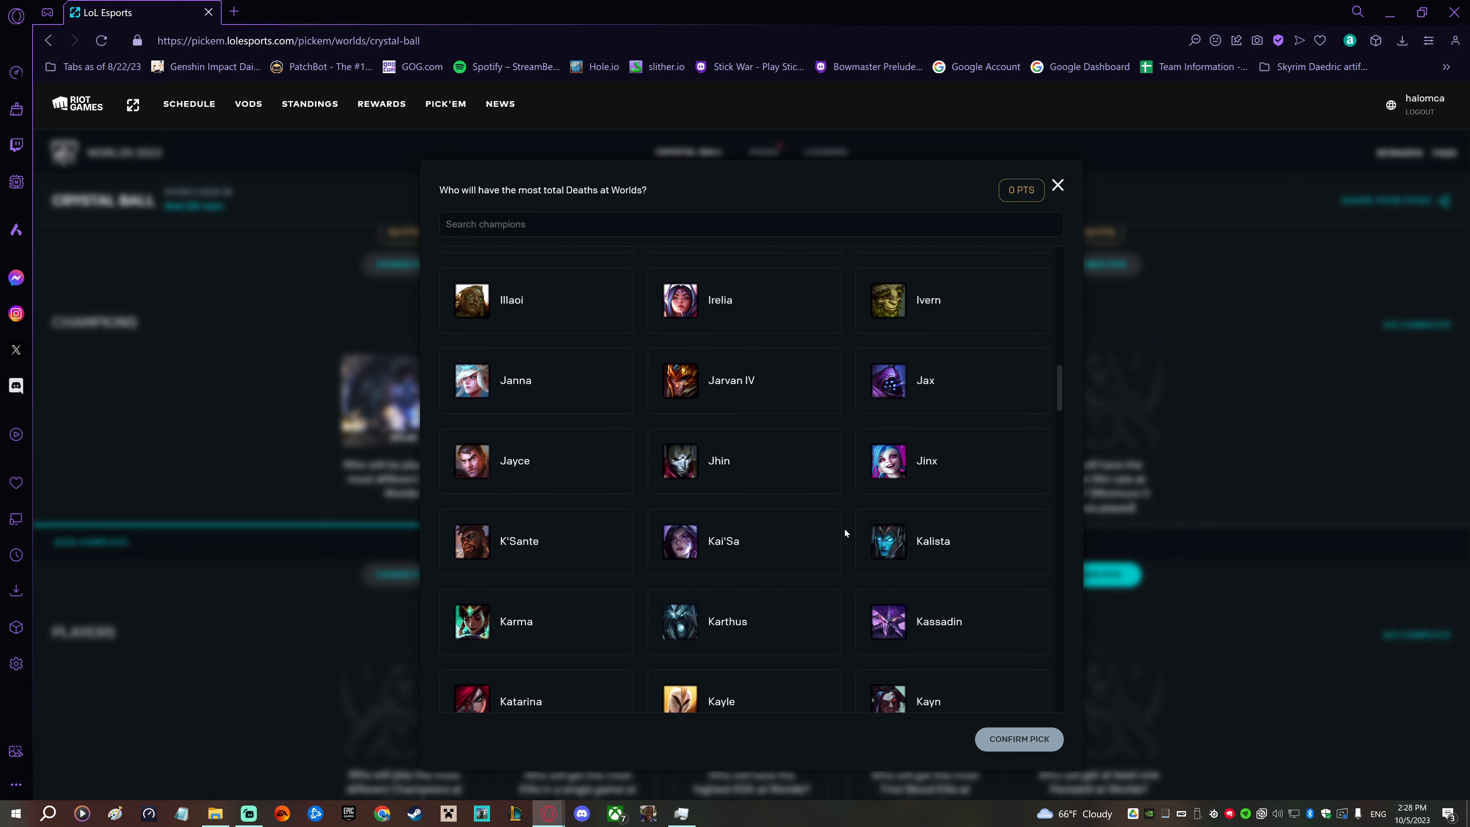
scroll(down, 3)
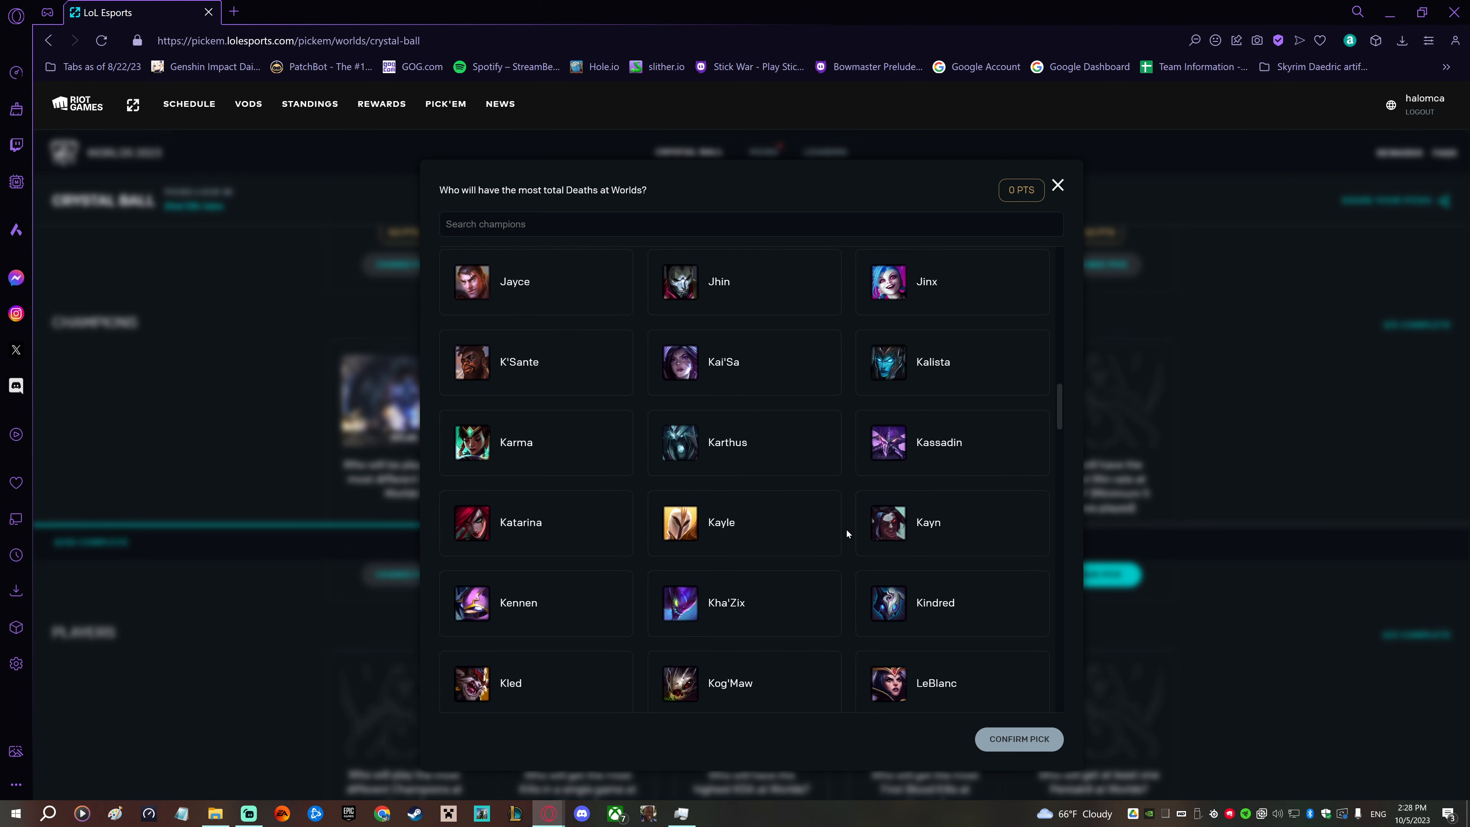
mouse_move(849, 536)
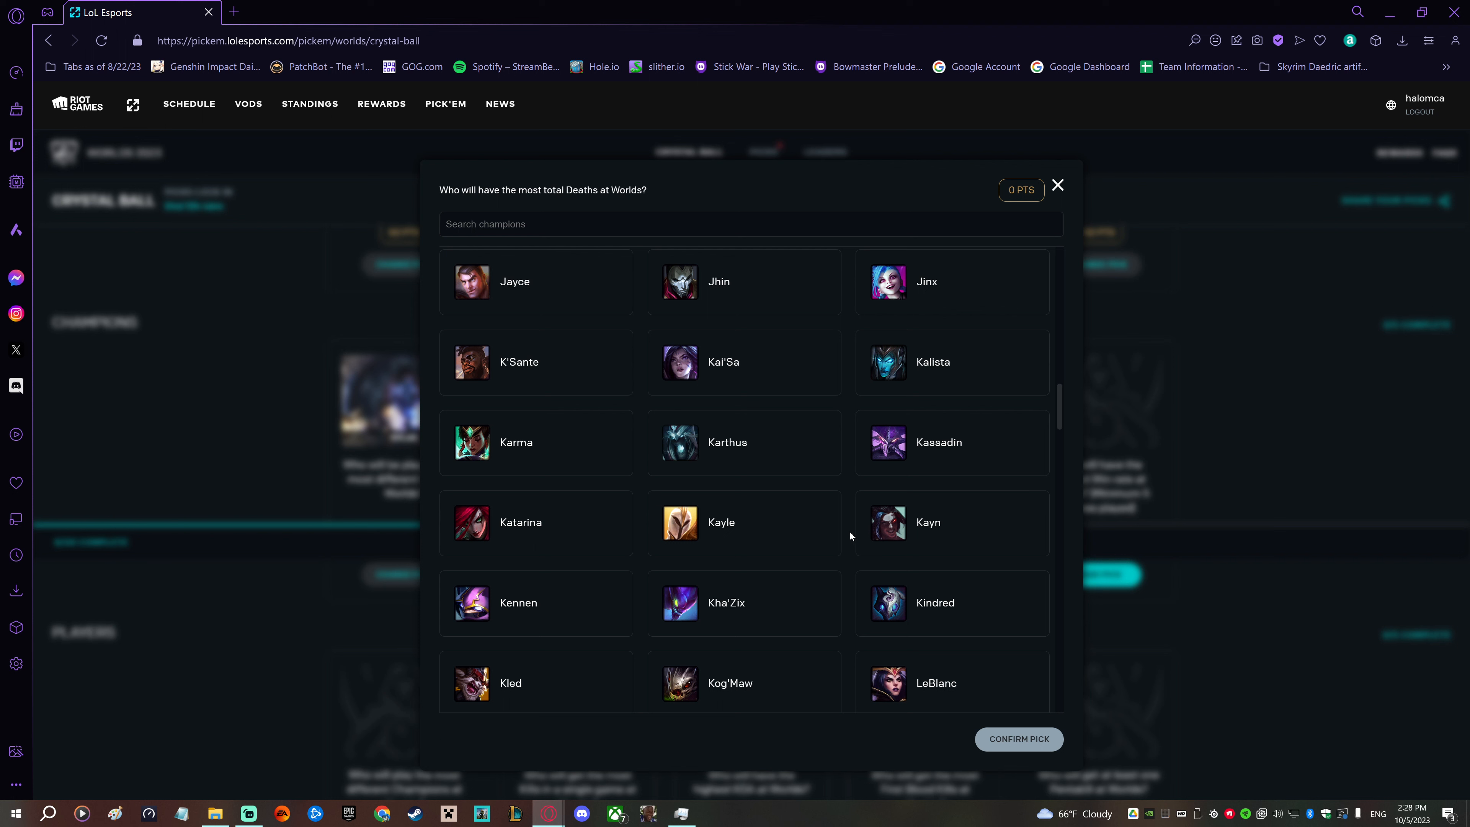
scroll(down, 3)
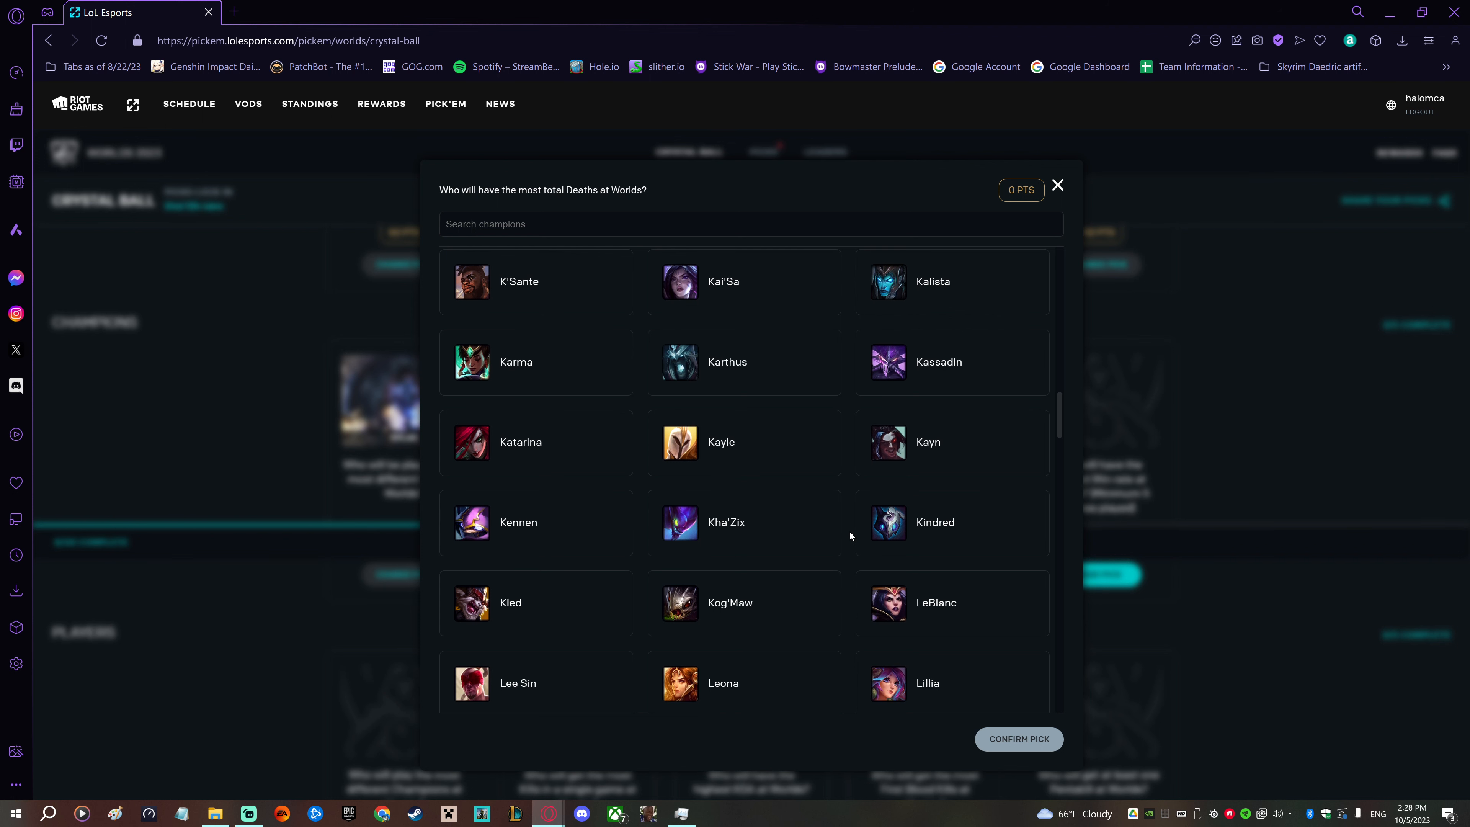
scroll(down, 3)
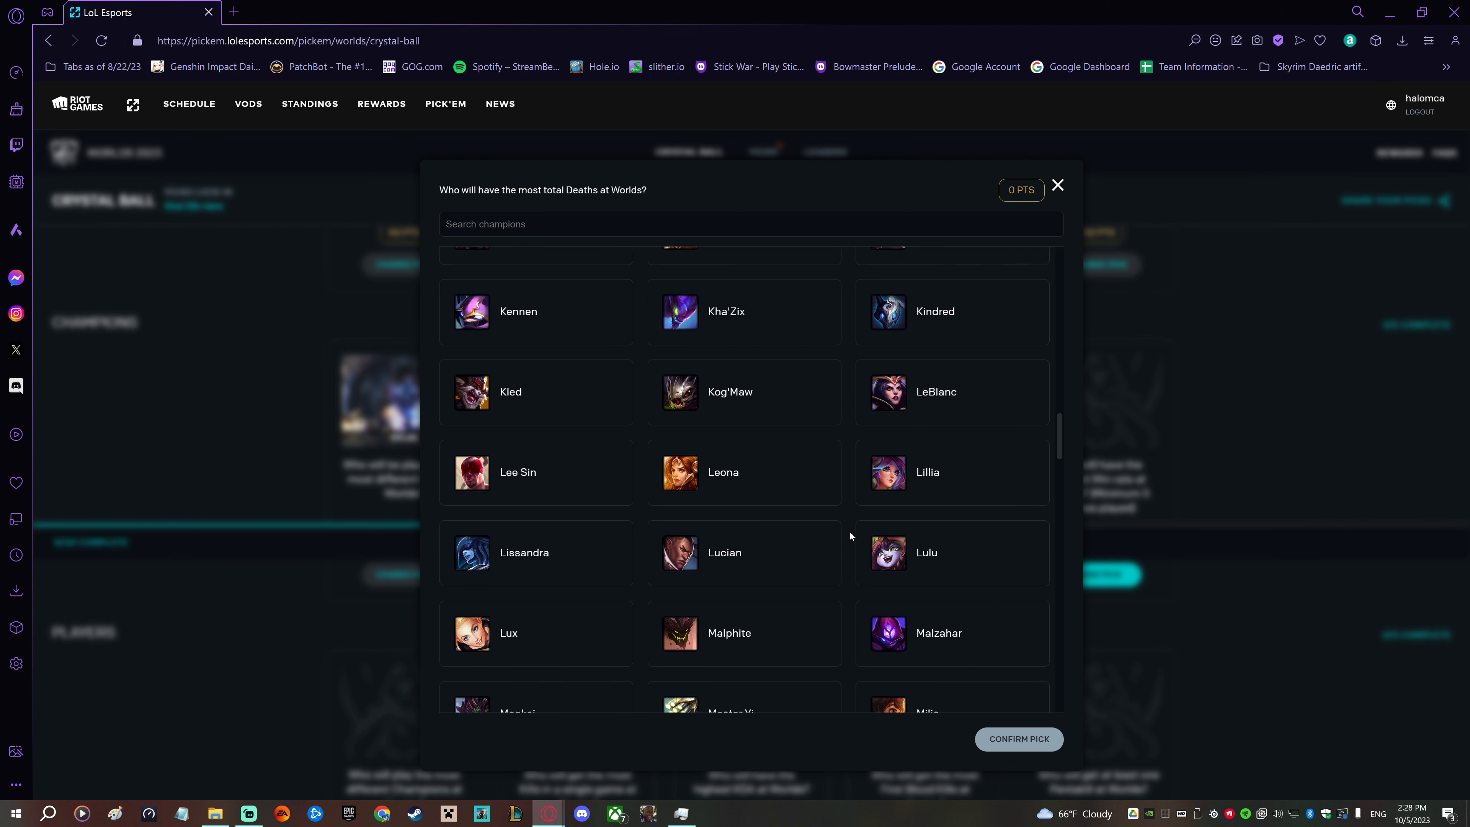
scroll(down, 3)
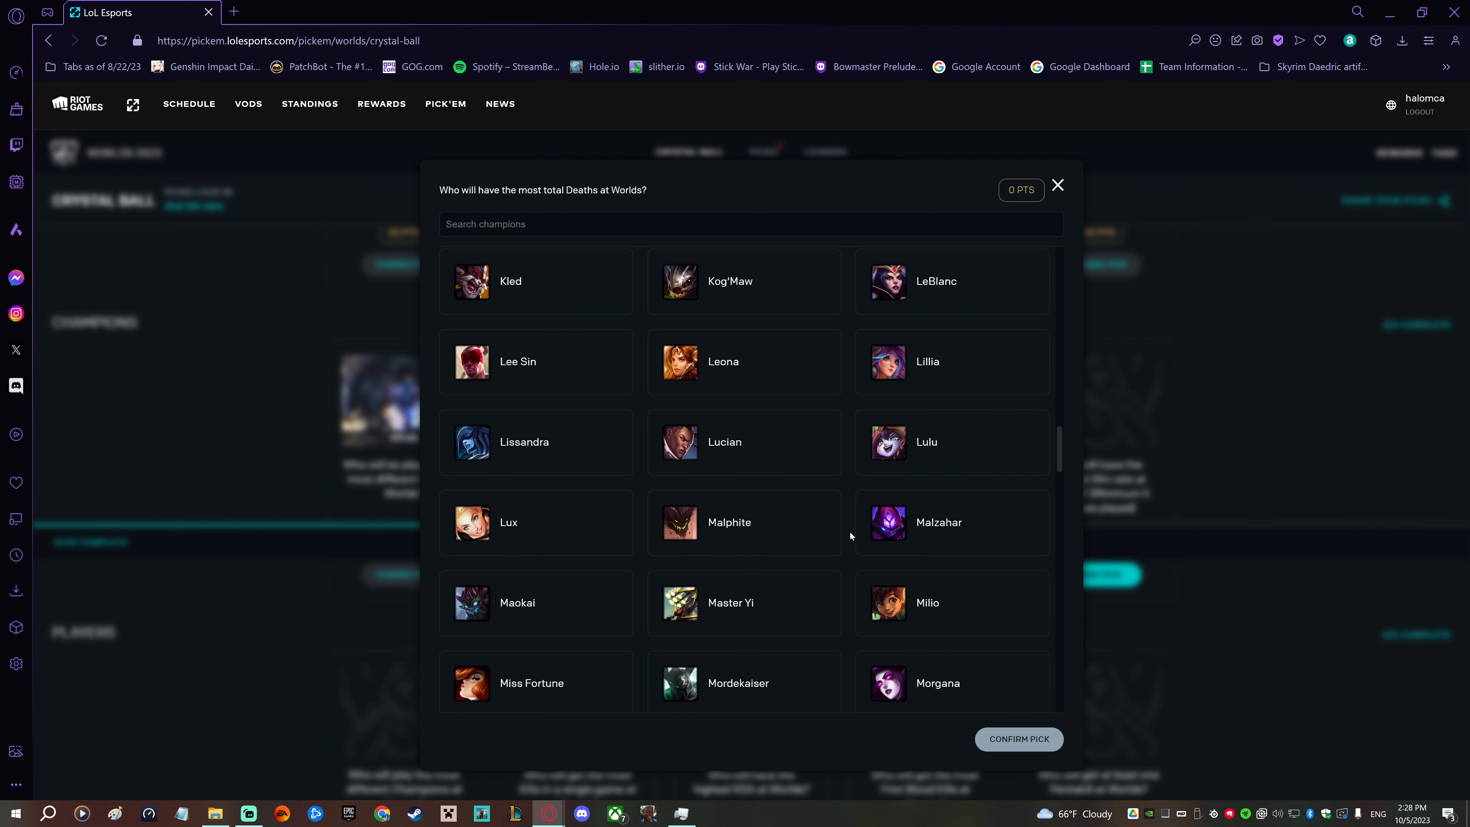
mouse_move(851, 532)
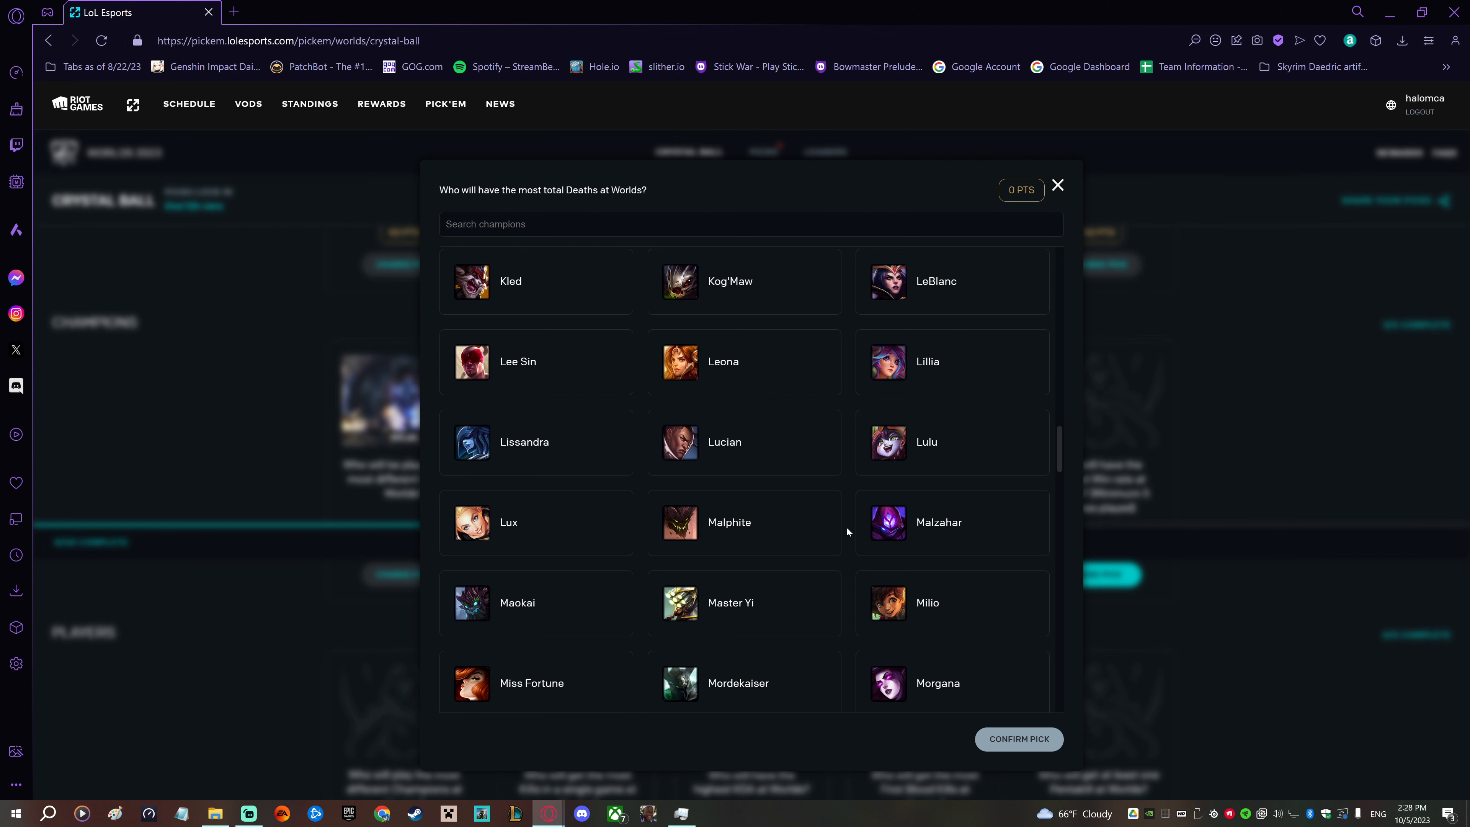
scroll(down, 3)
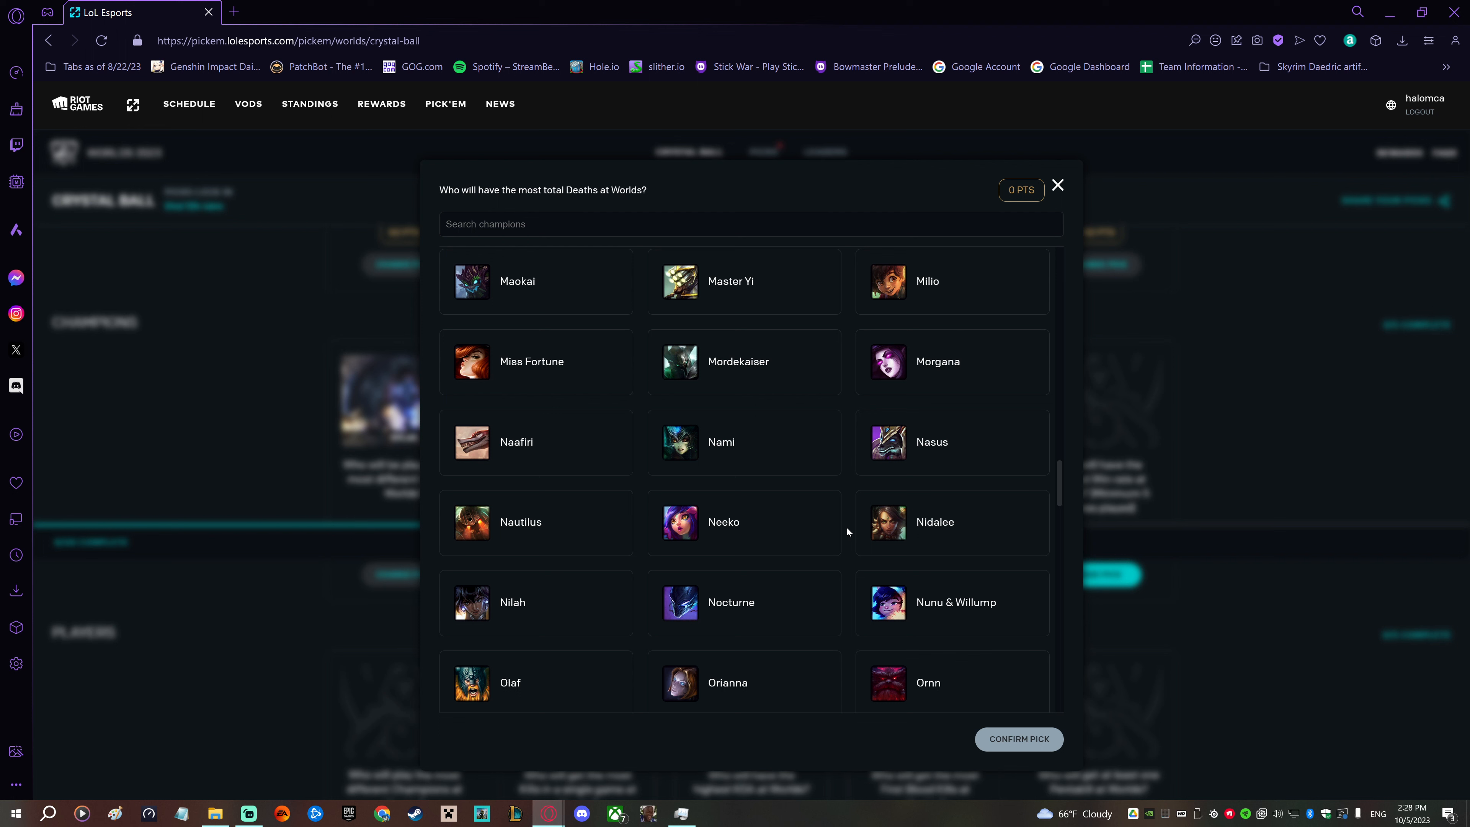
scroll(down, 3)
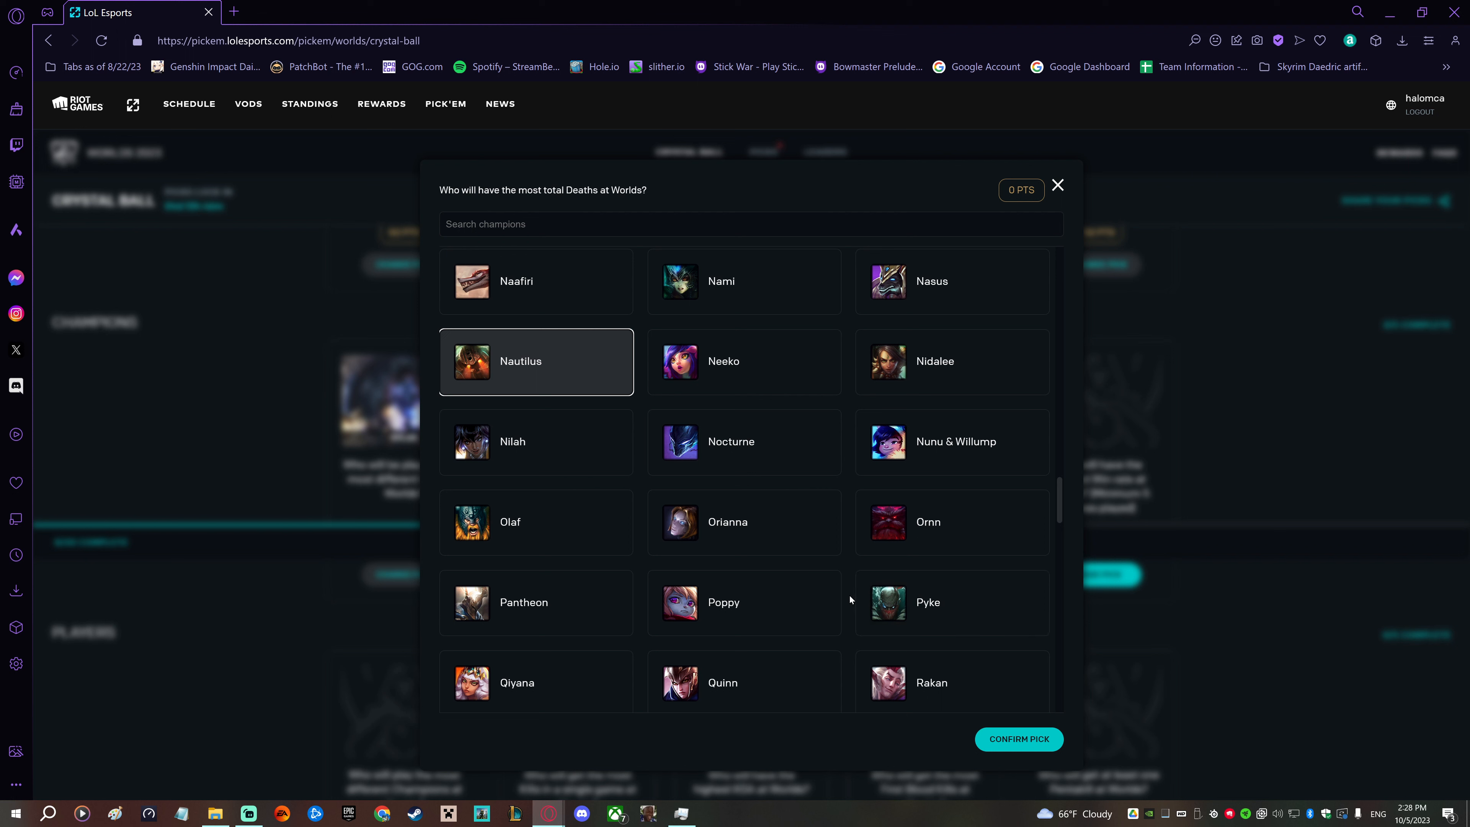
scroll(down, 3)
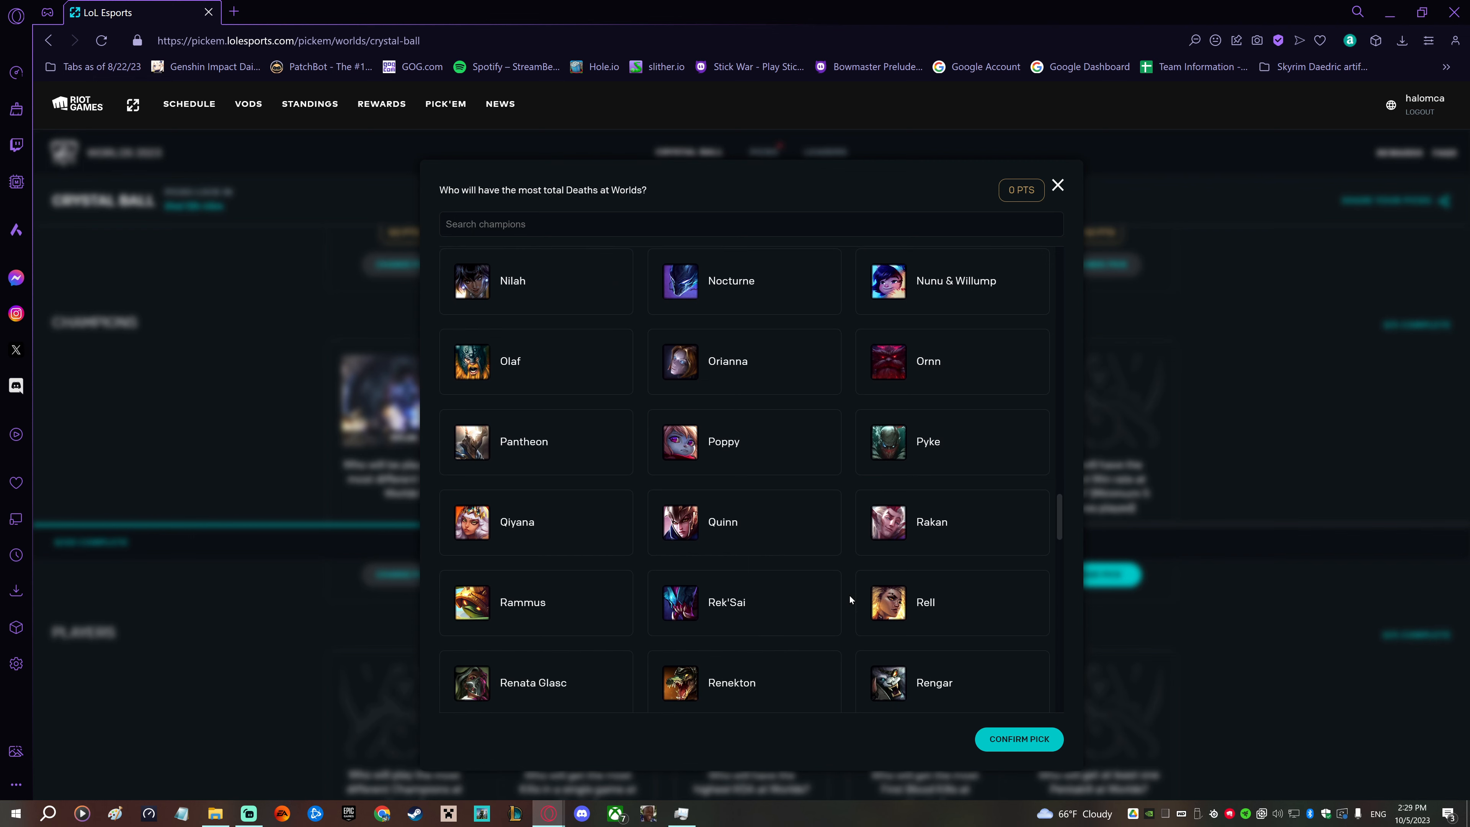
right_click(844, 581)
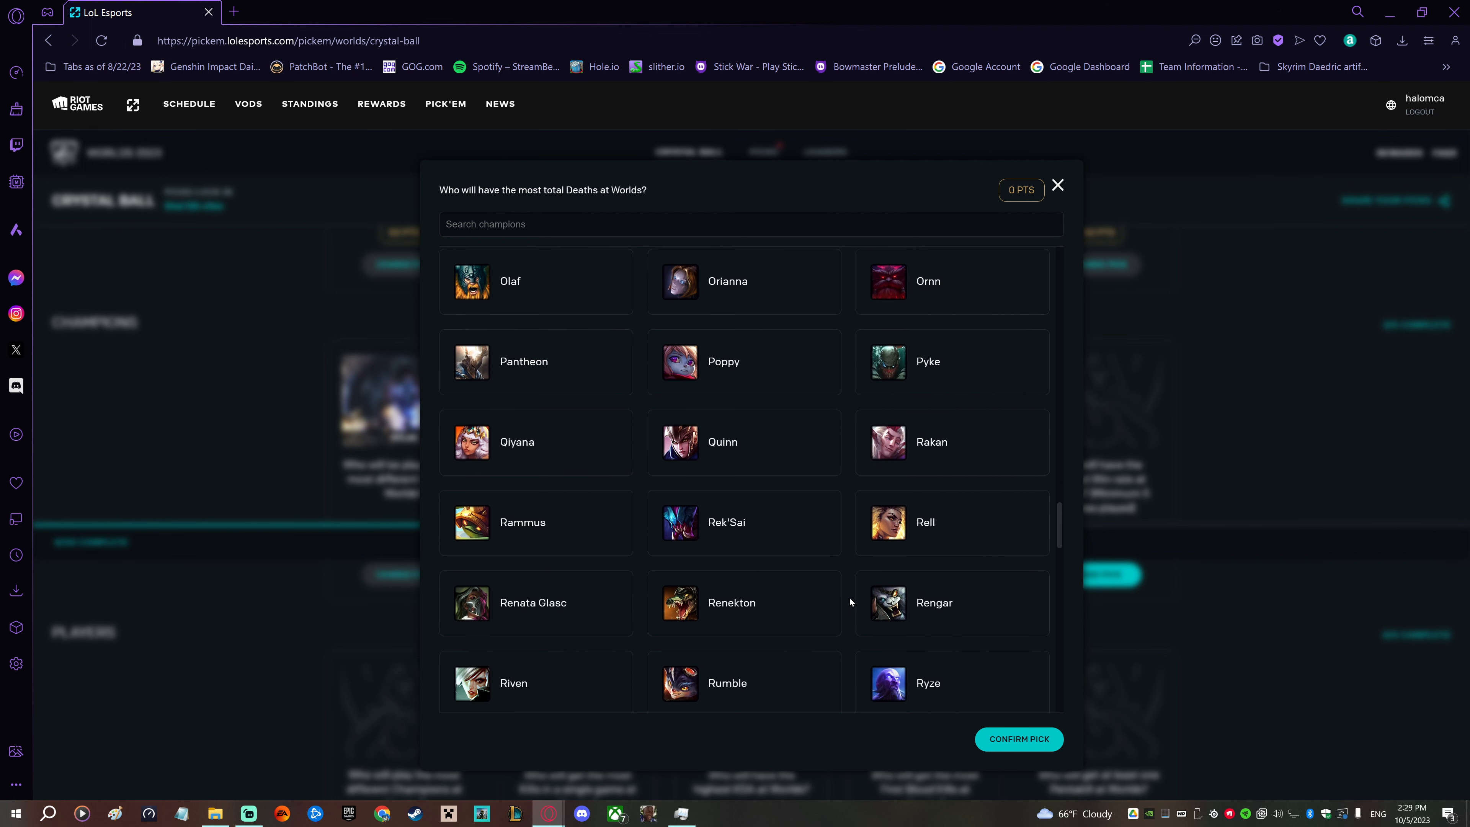
scroll(down, 3)
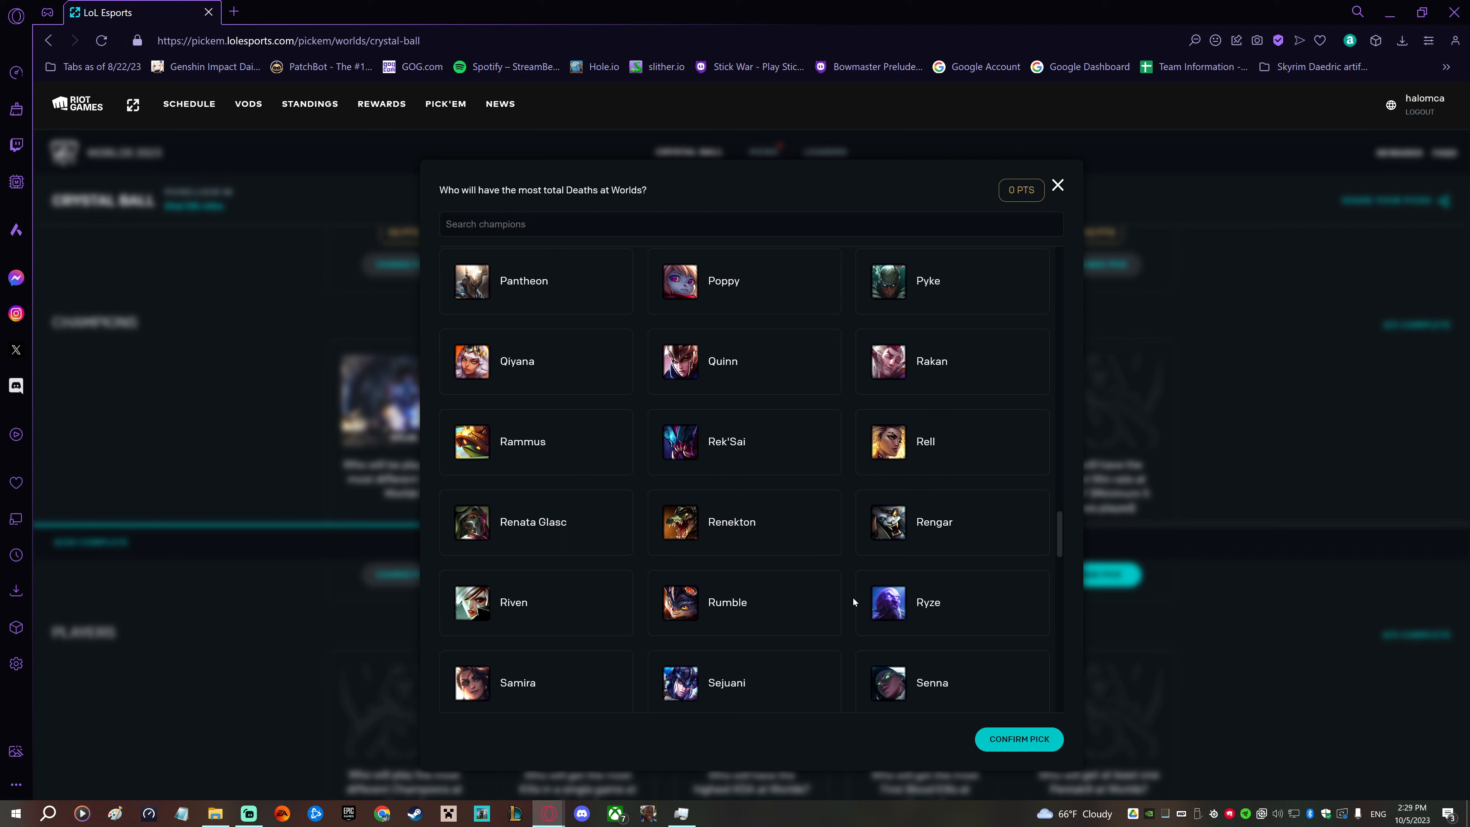
scroll(down, 3)
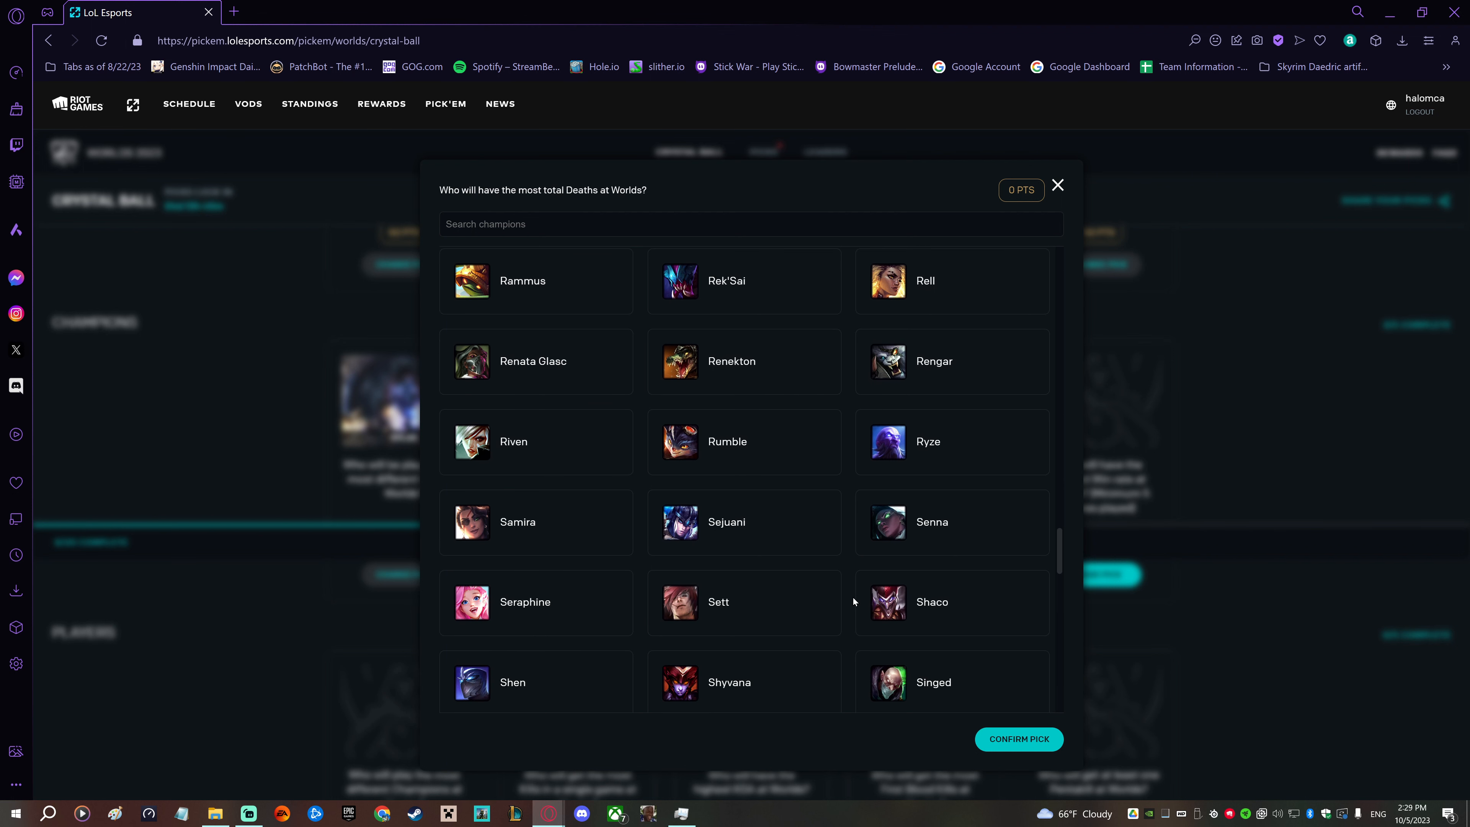
scroll(down, 3)
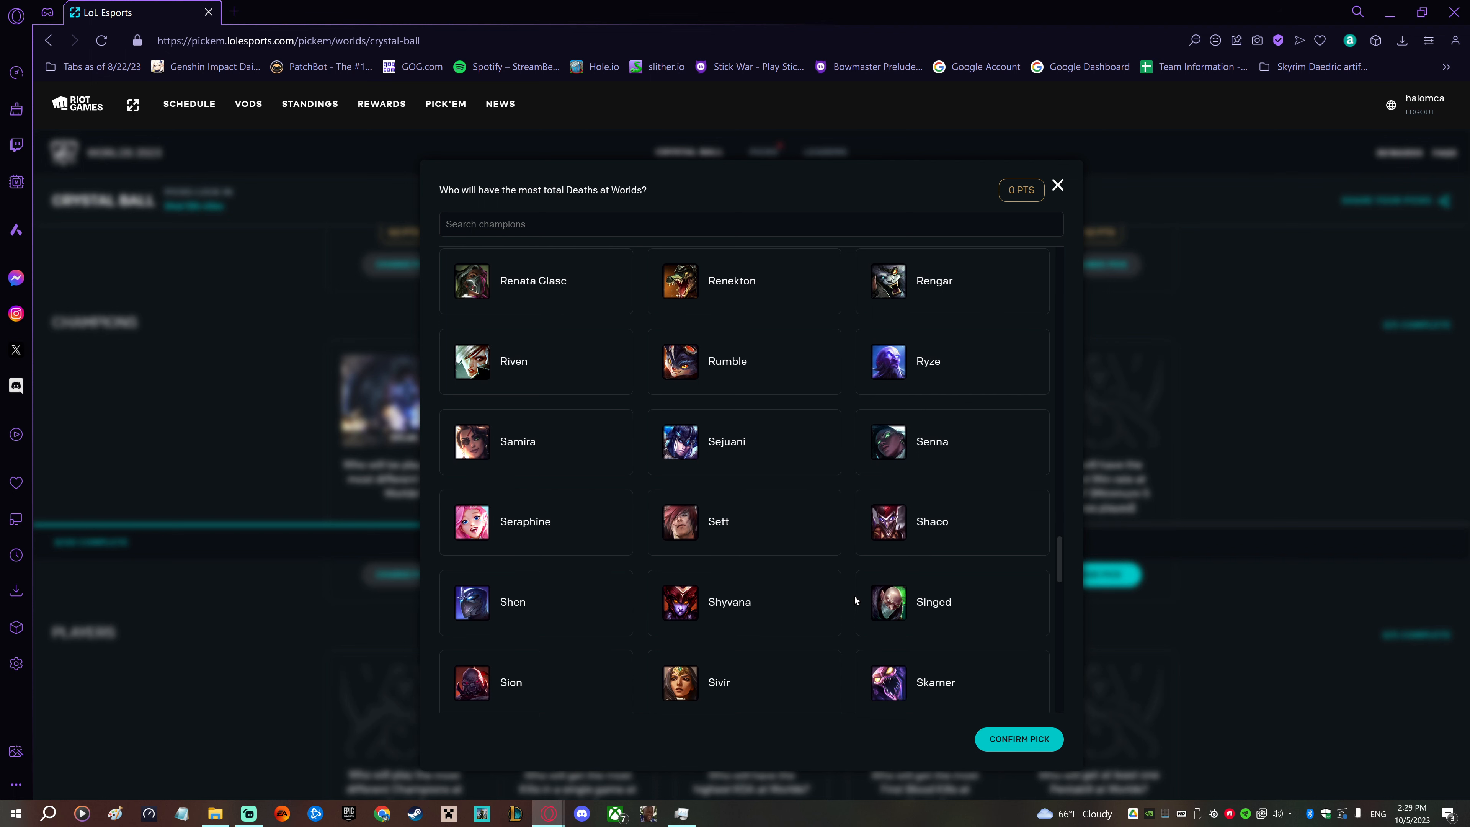
scroll(down, 3)
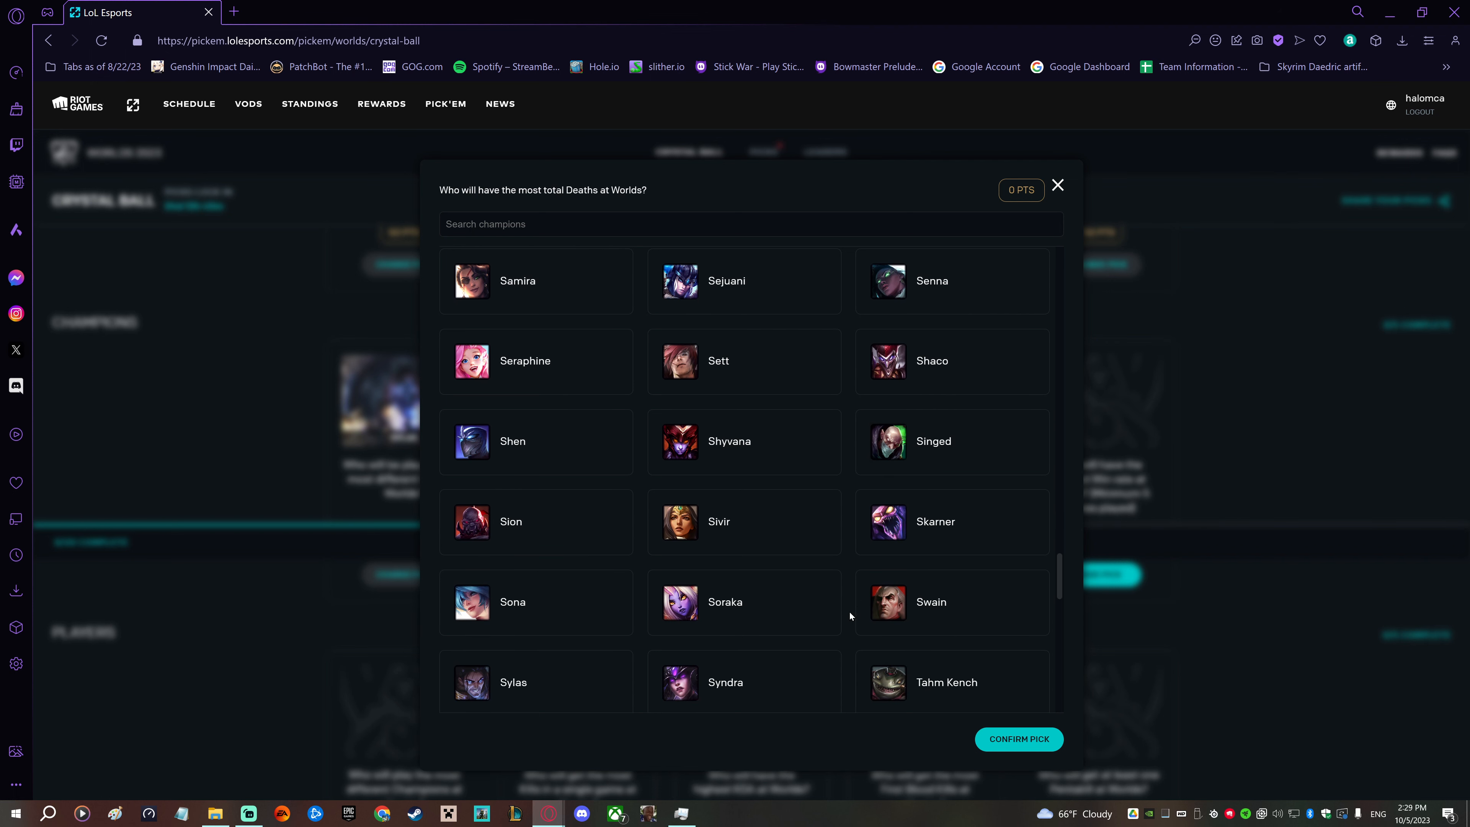
scroll(down, 3)
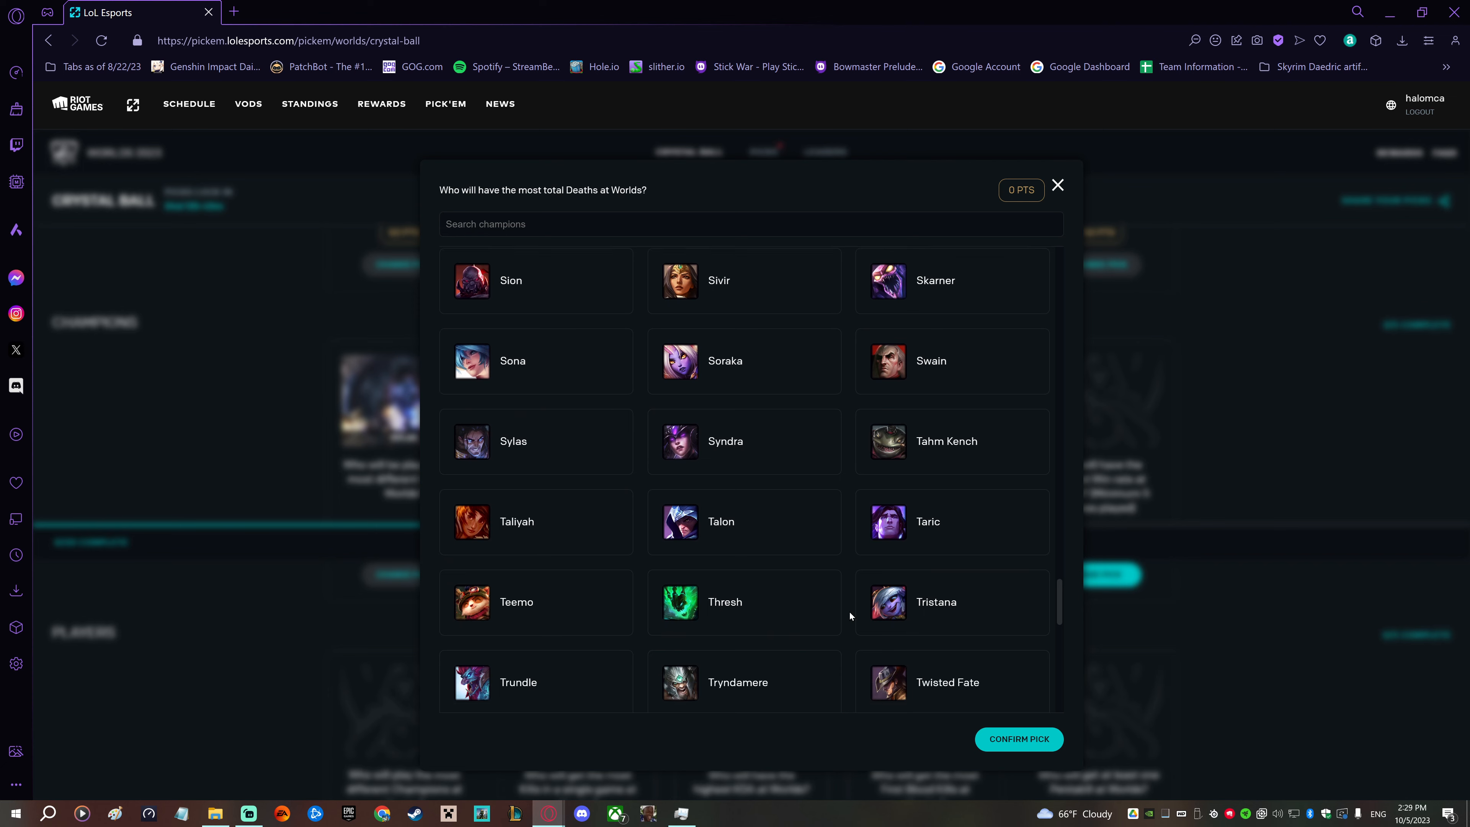
scroll(down, 3)
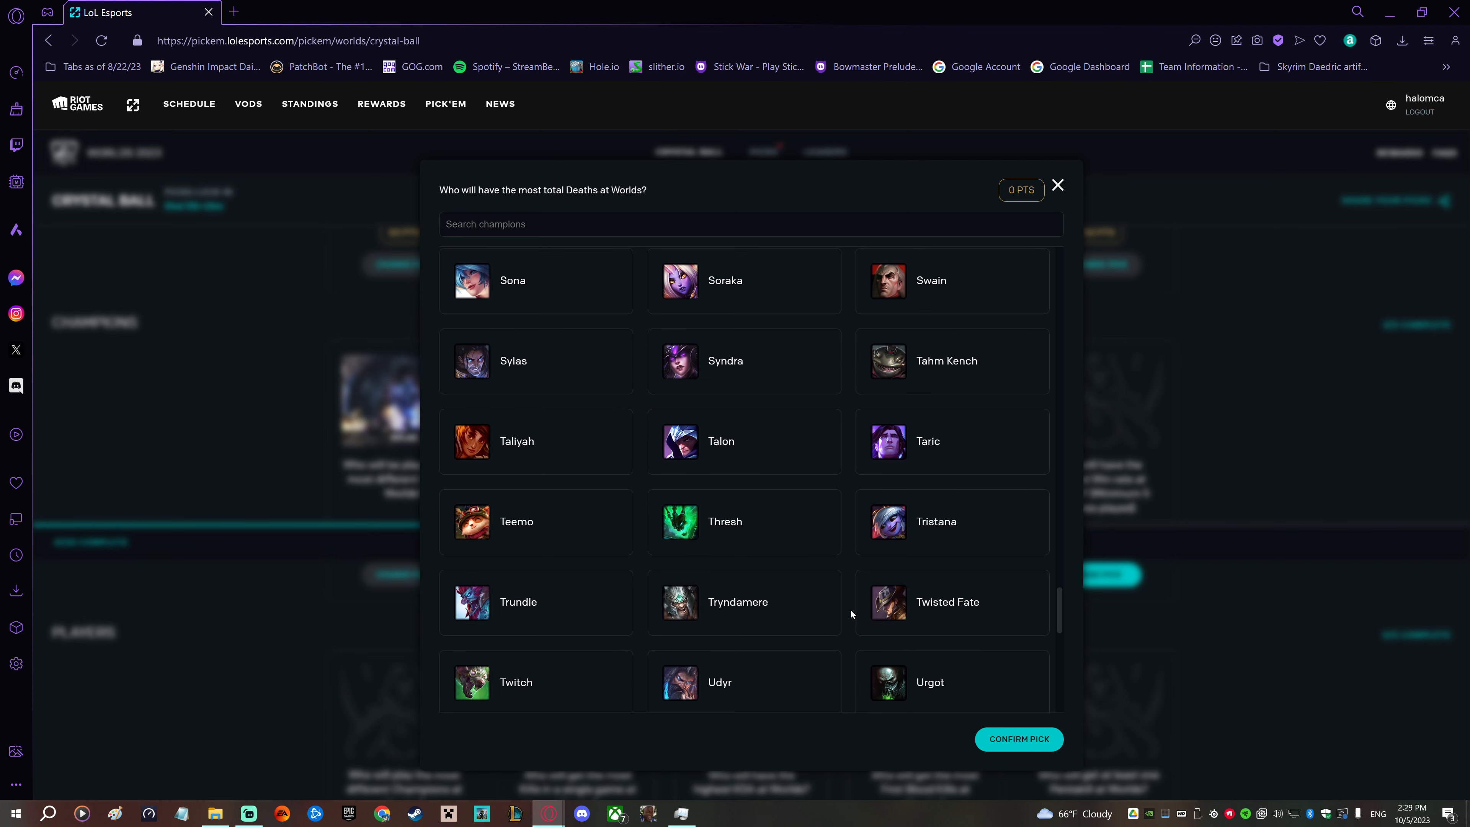
scroll(down, 3)
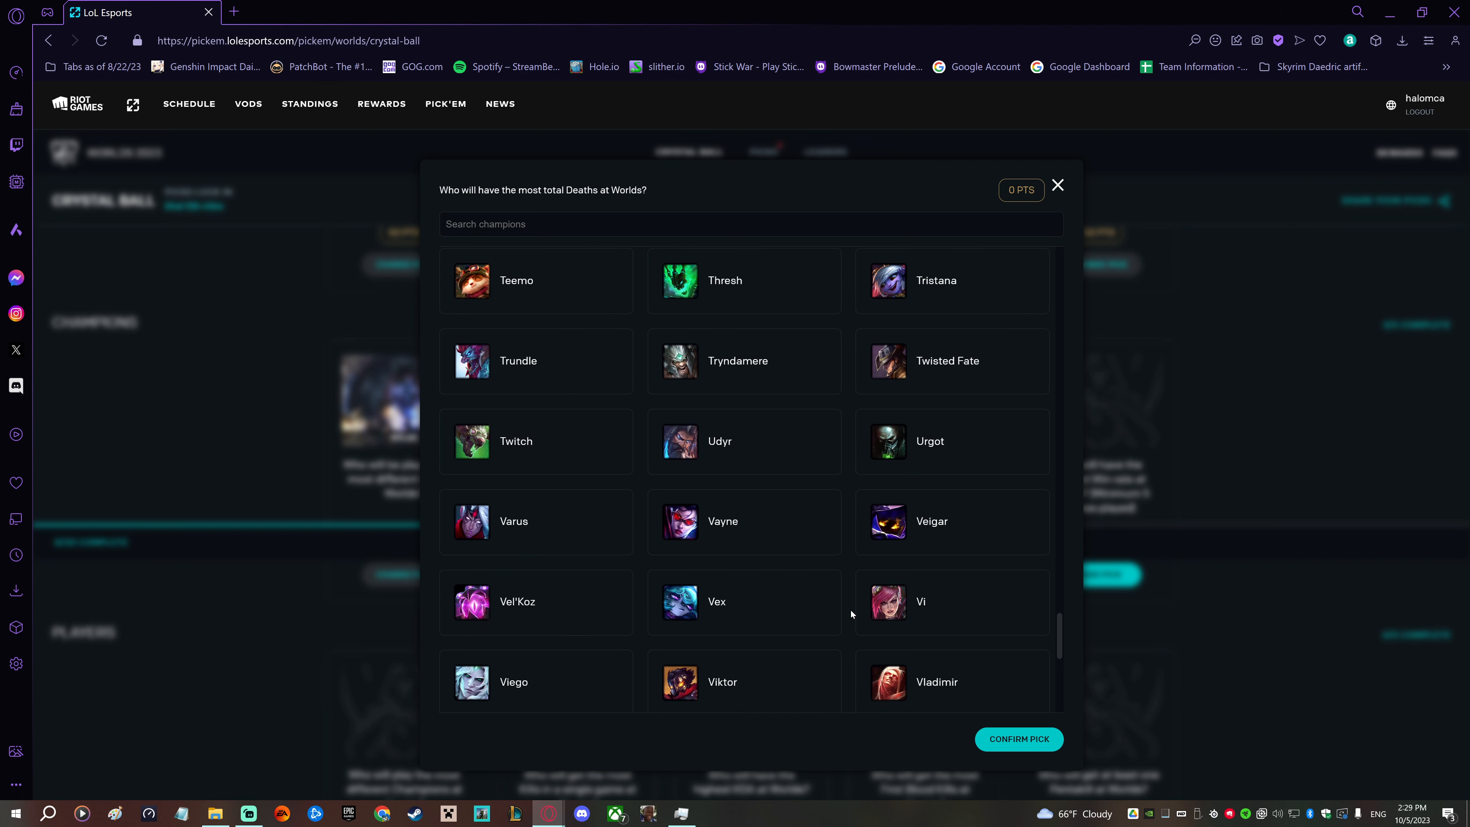
scroll(down, 3)
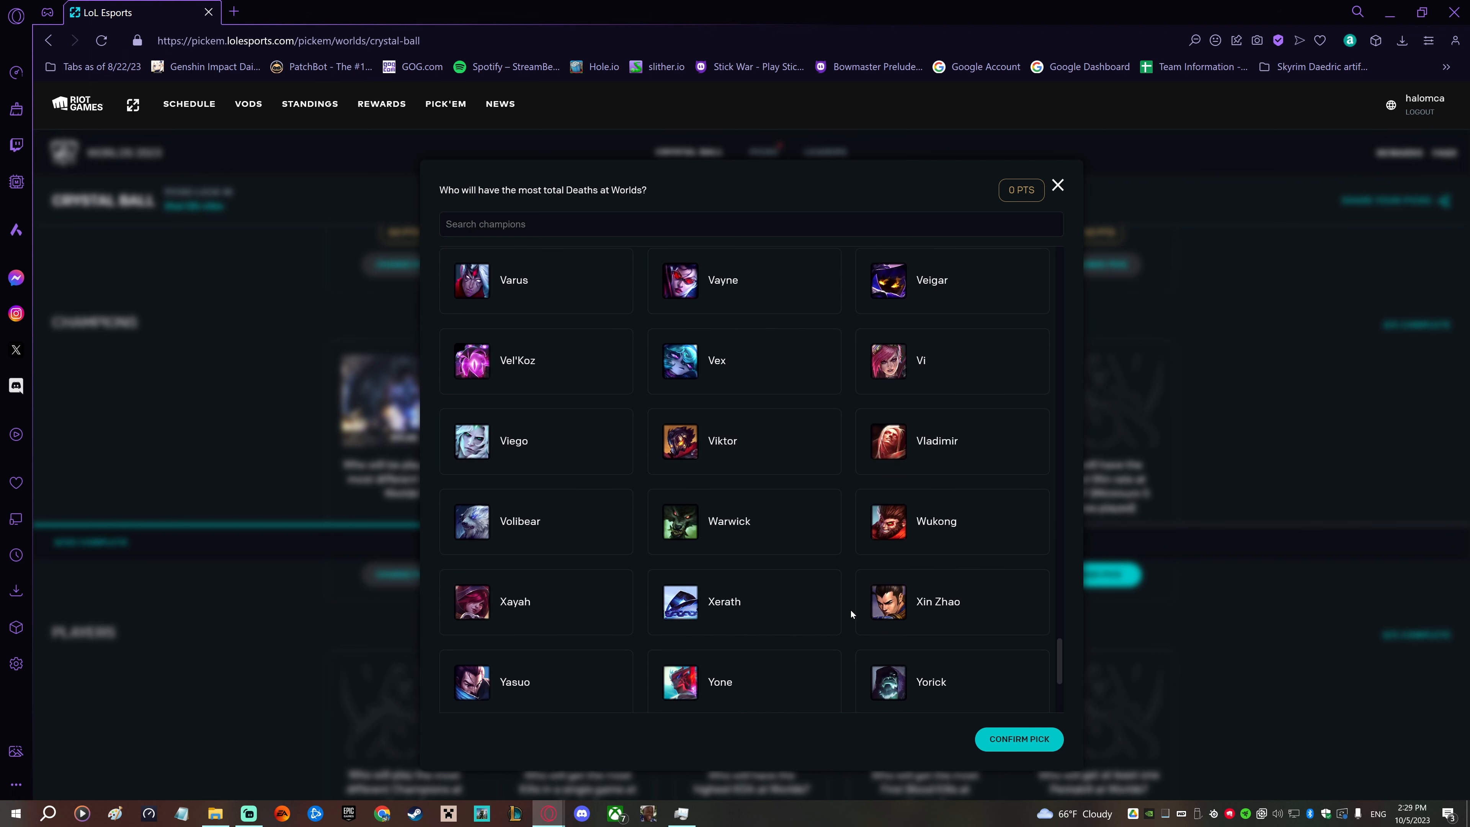
scroll(down, 3)
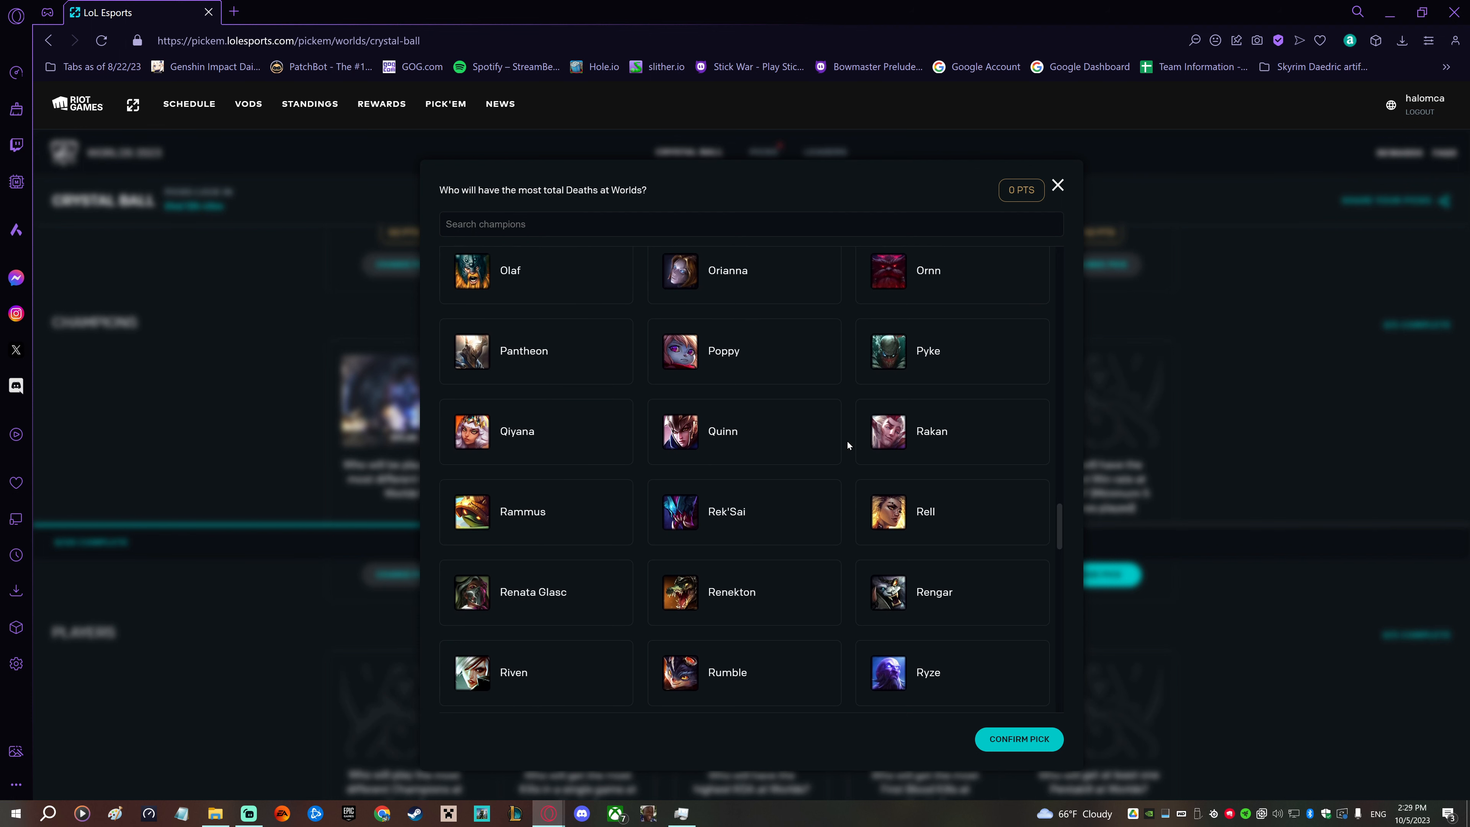
scroll(up, 3)
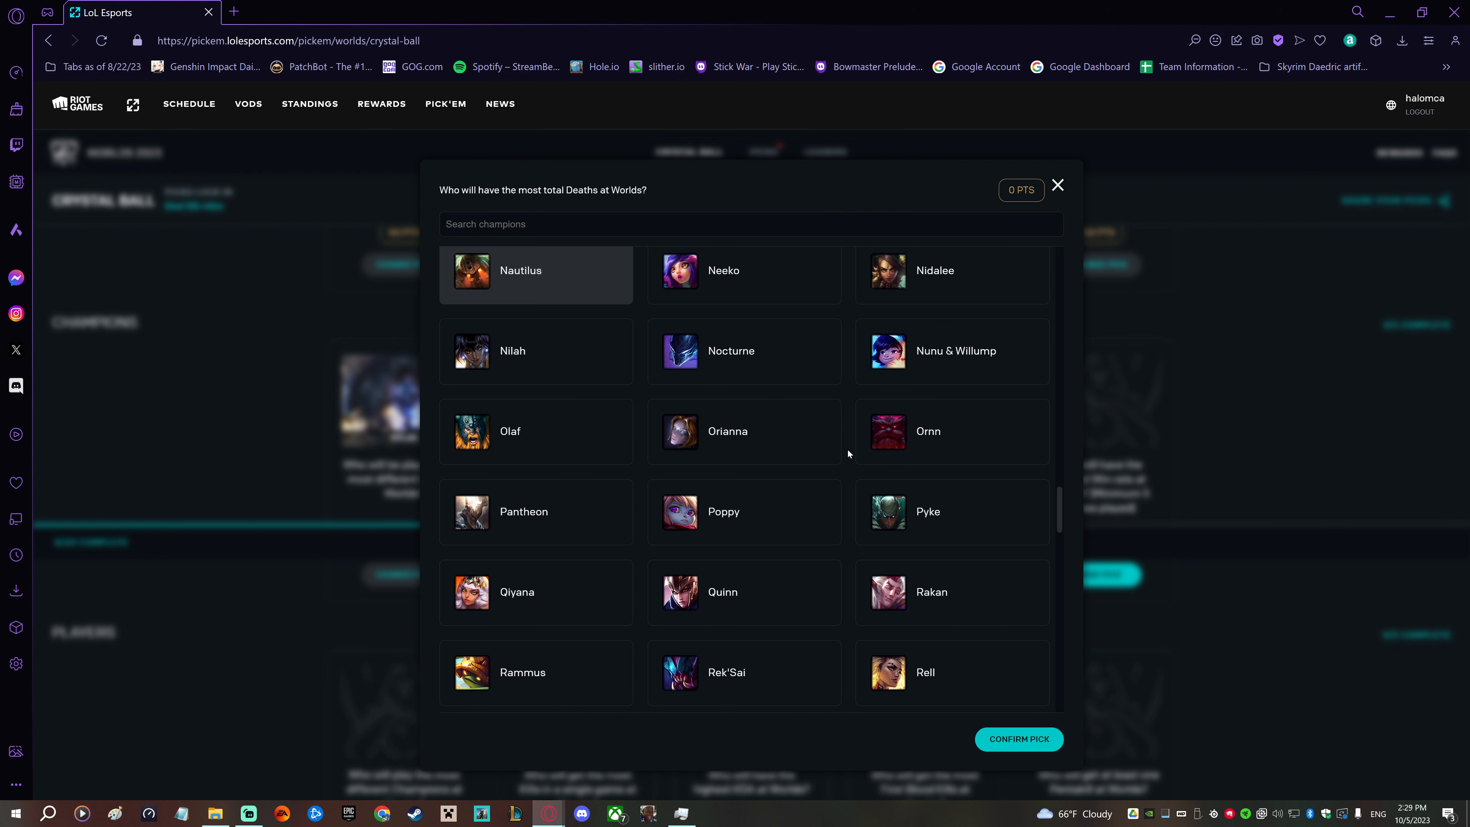
scroll(down, 3)
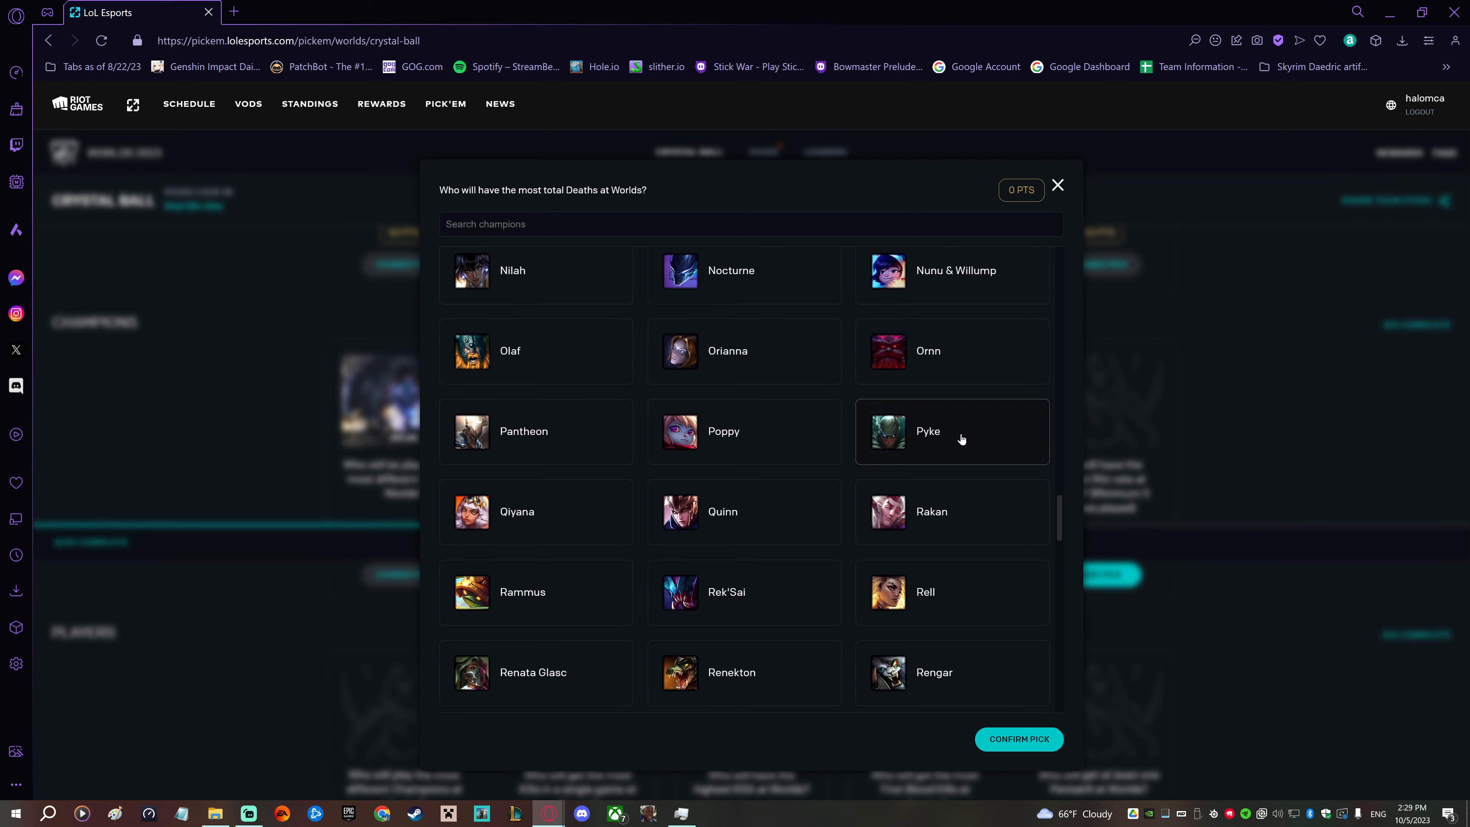
mouse_move(973, 493)
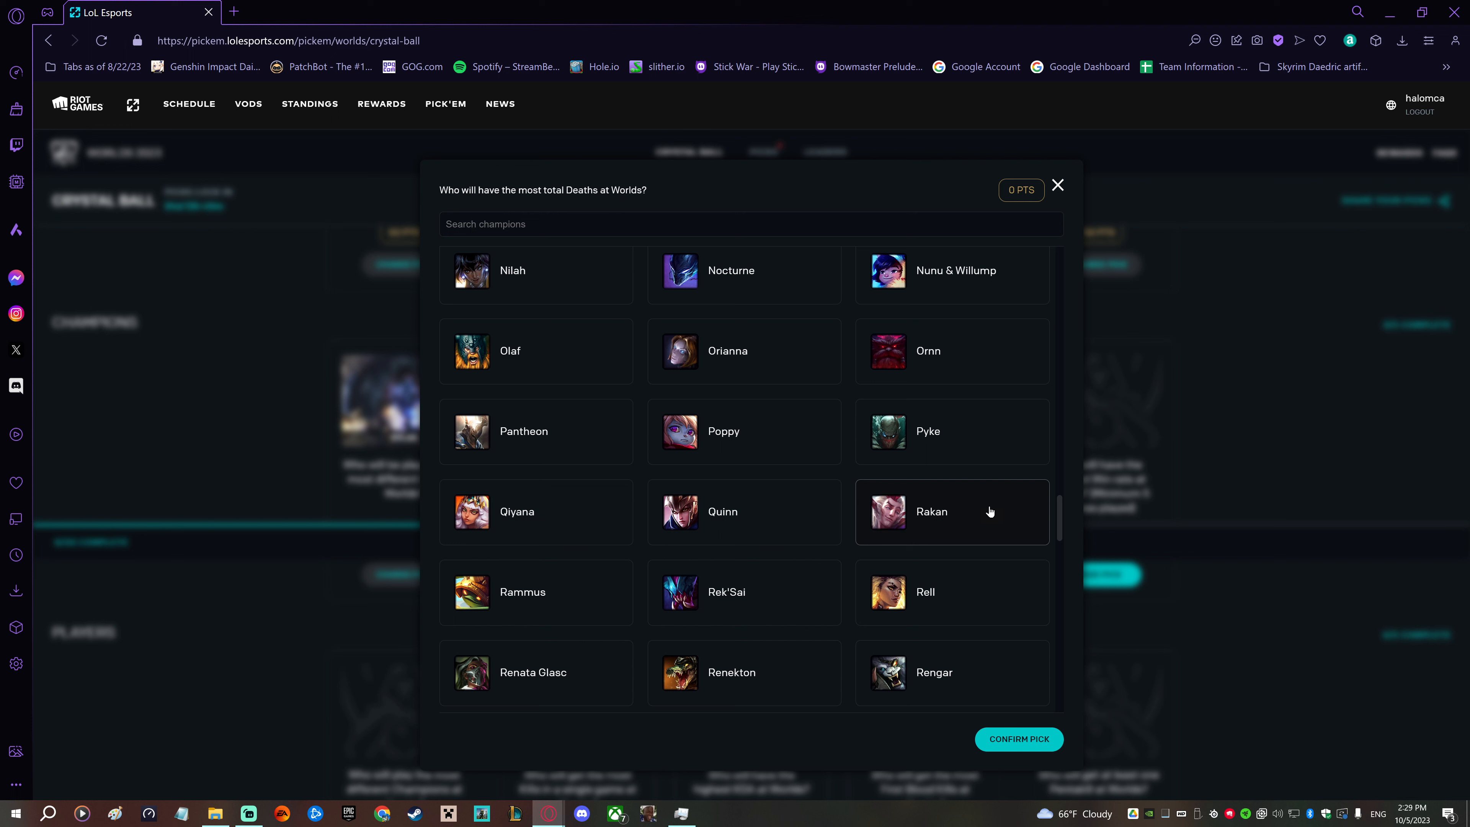
mouse_move(1014, 430)
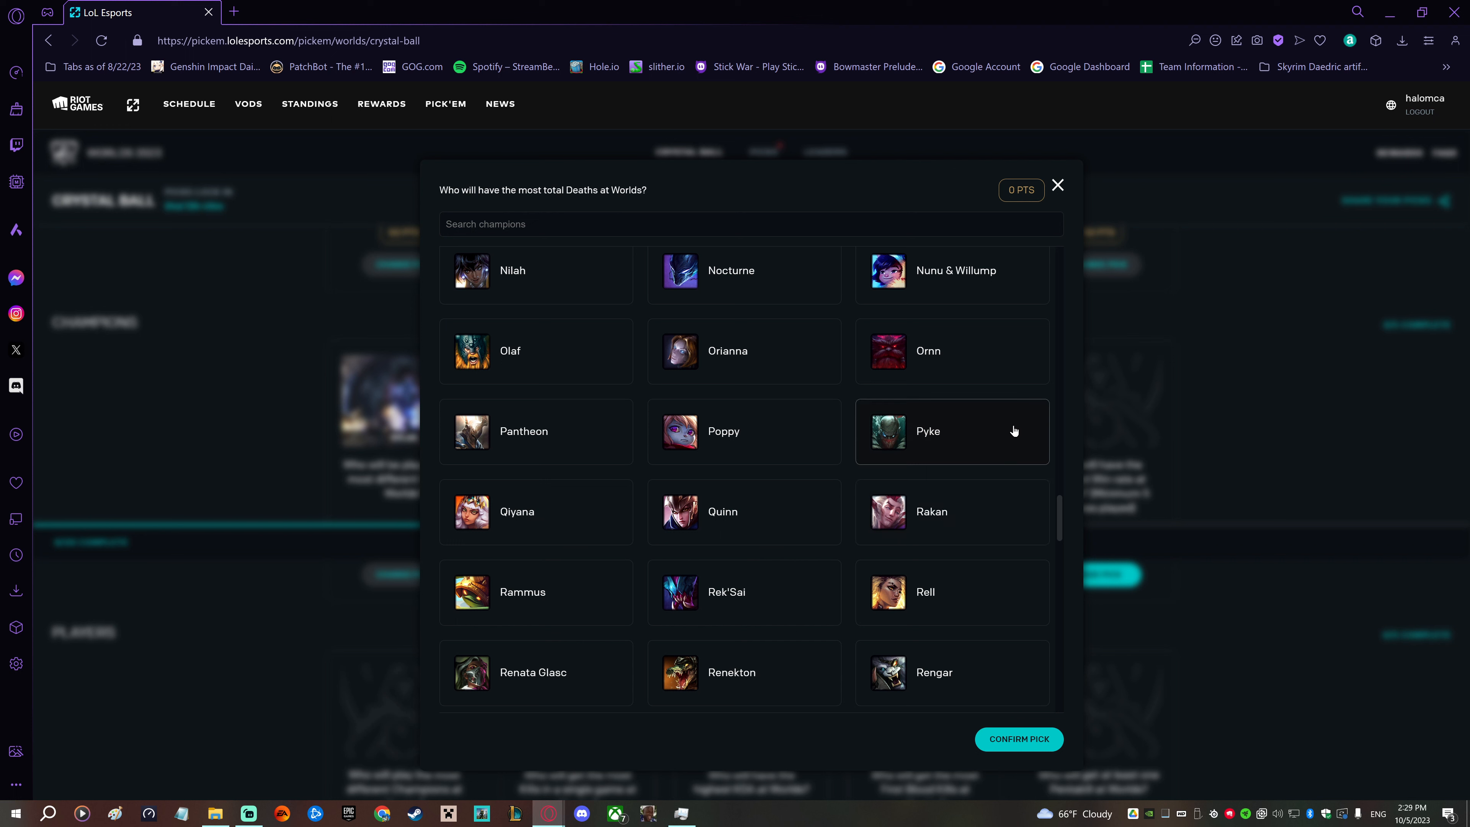
mouse_move(803, 672)
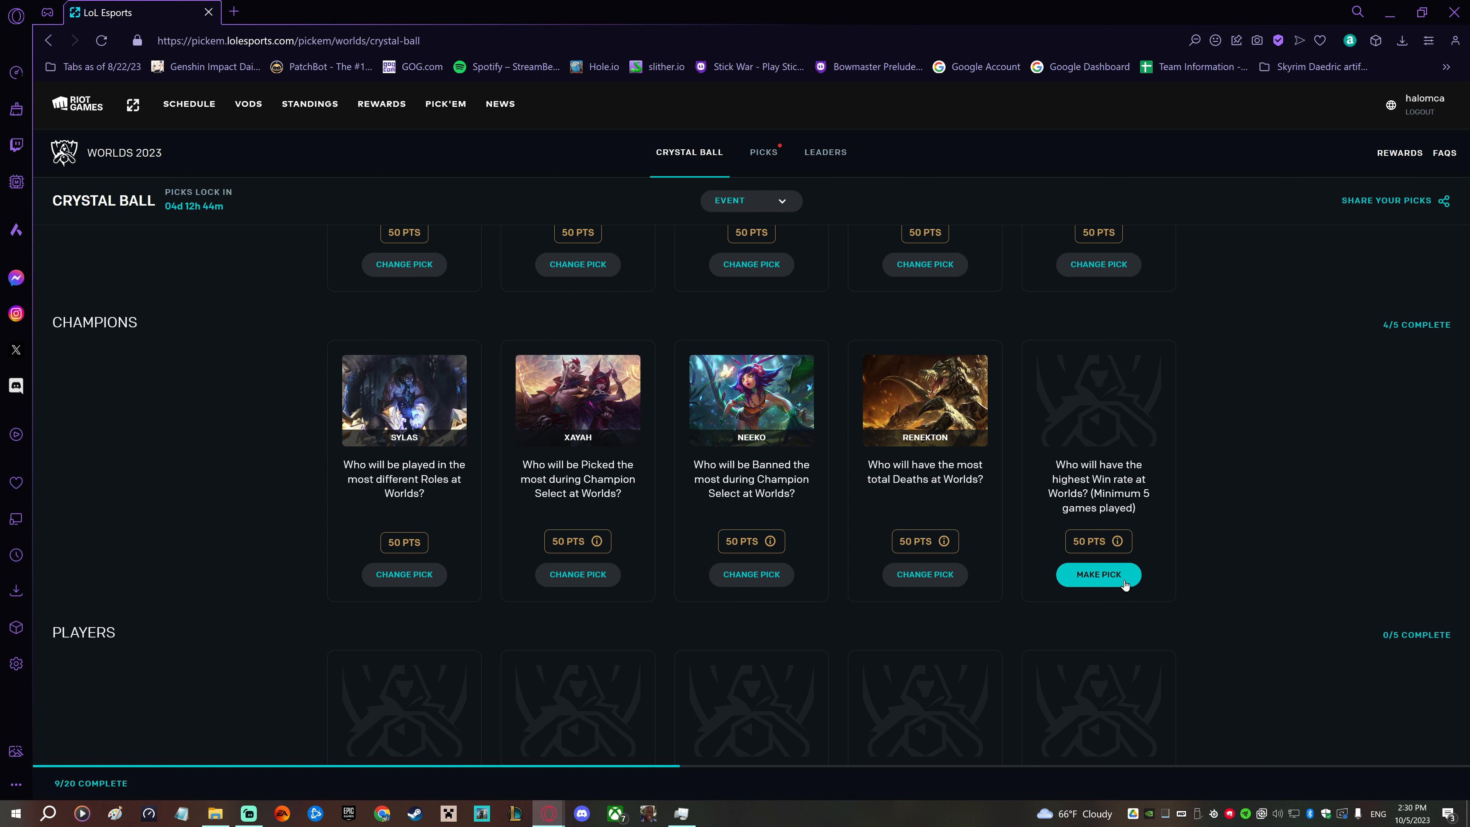
- Select Jax as the highest win rate champion and confirm, completing Champions 5/5
click(1097, 573)
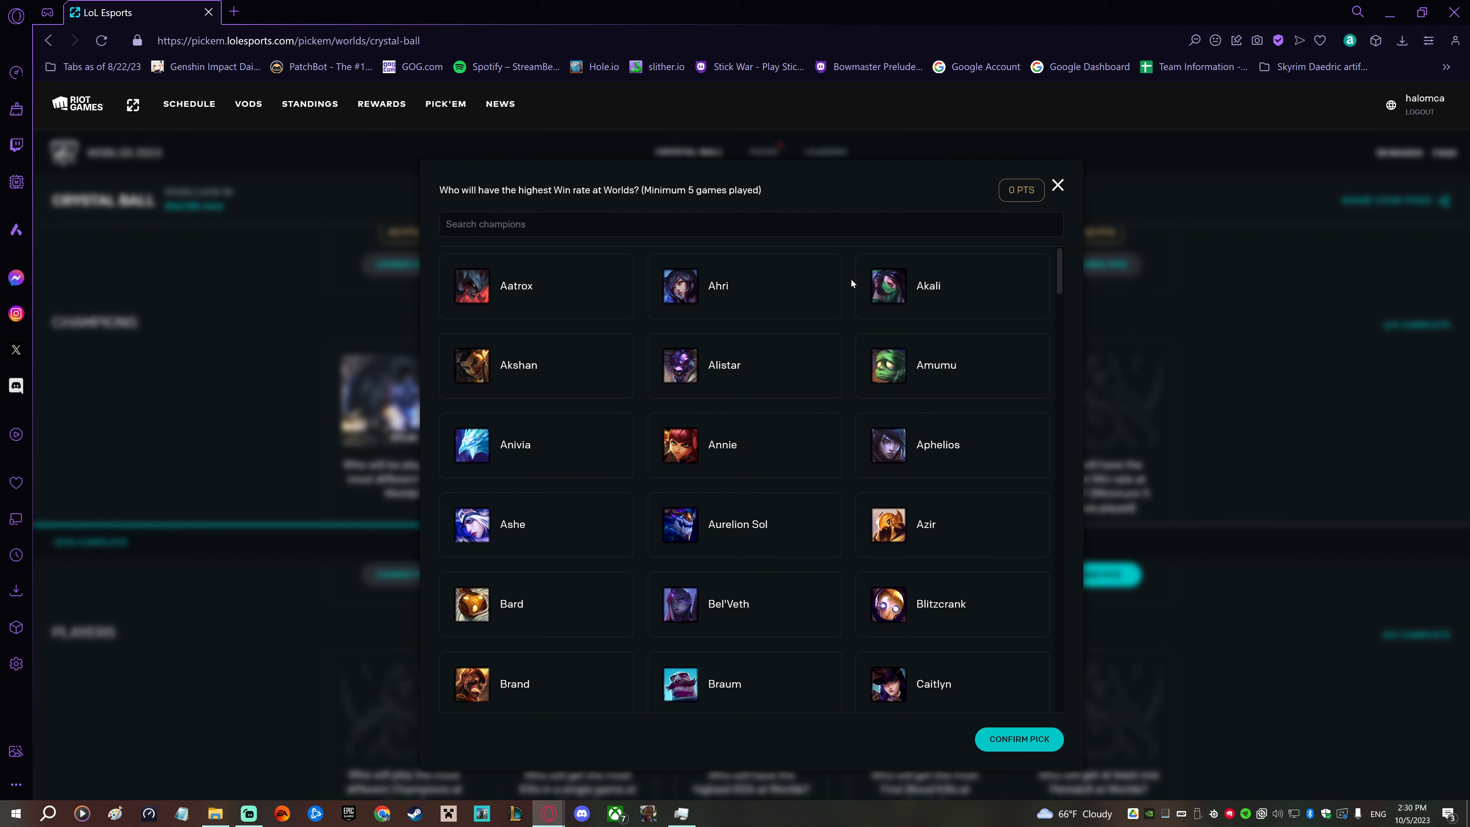
scroll(down, 3)
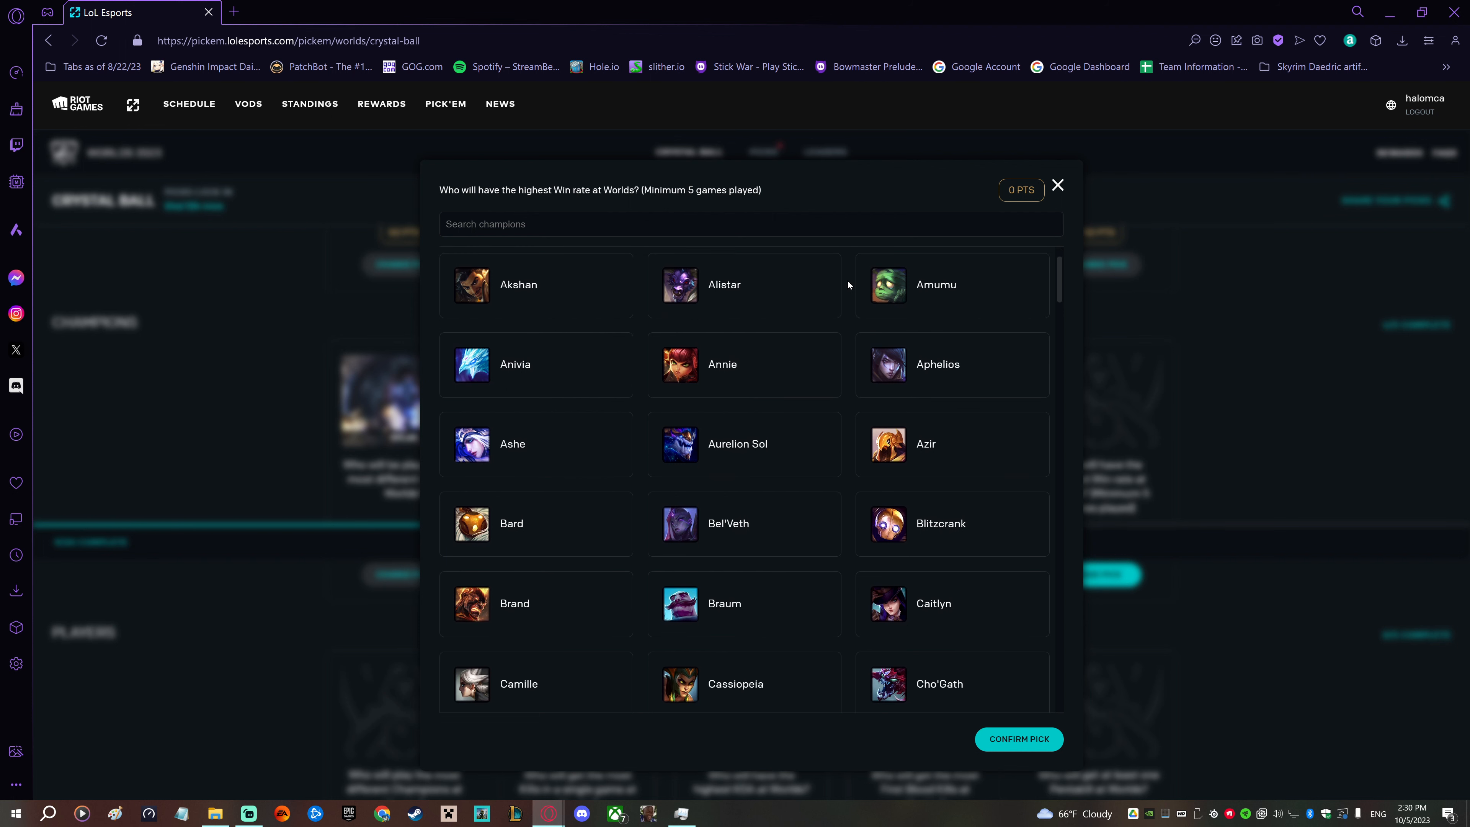
scroll(down, 3)
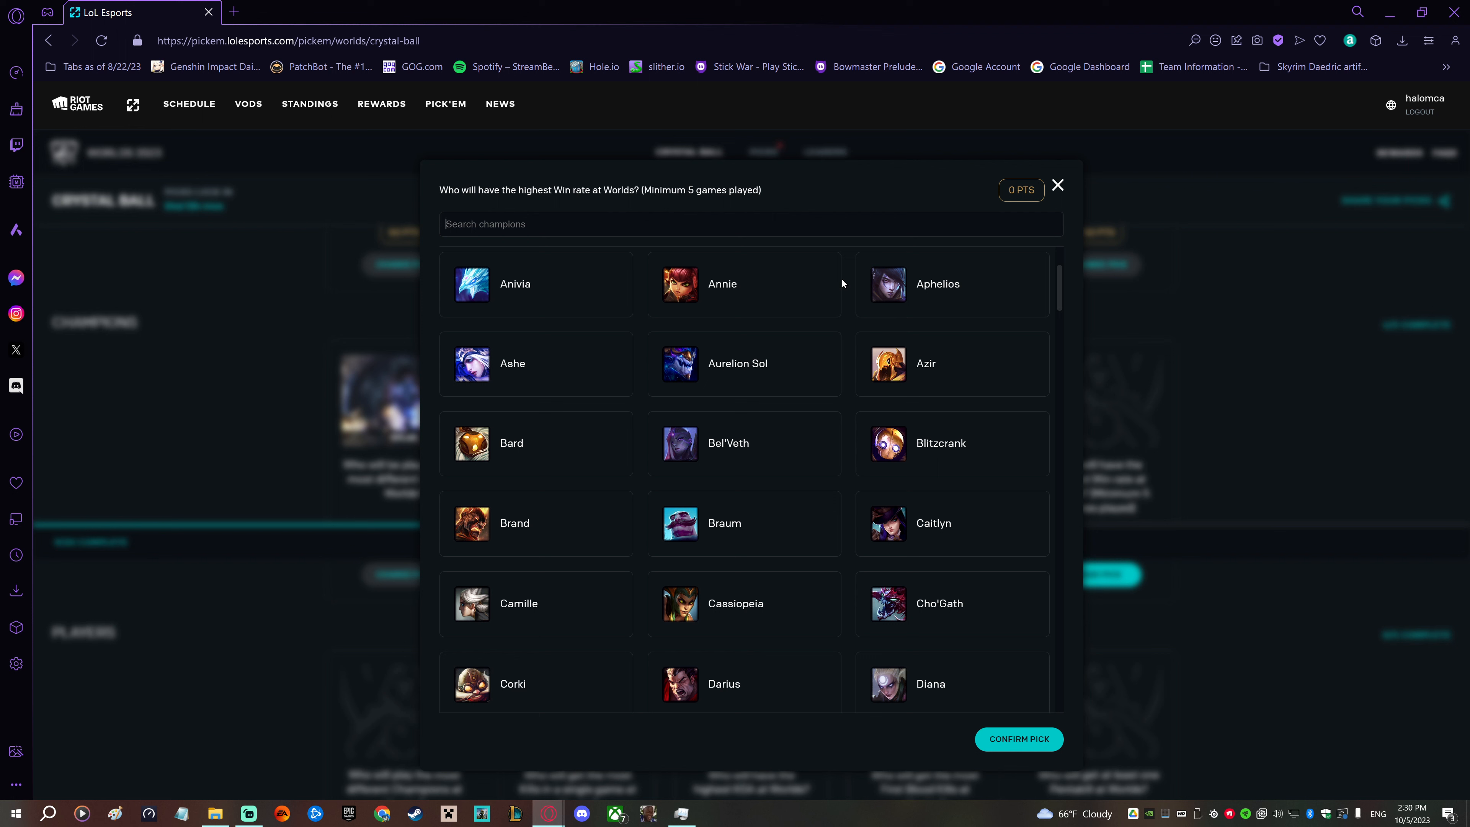
scroll(down, 3)
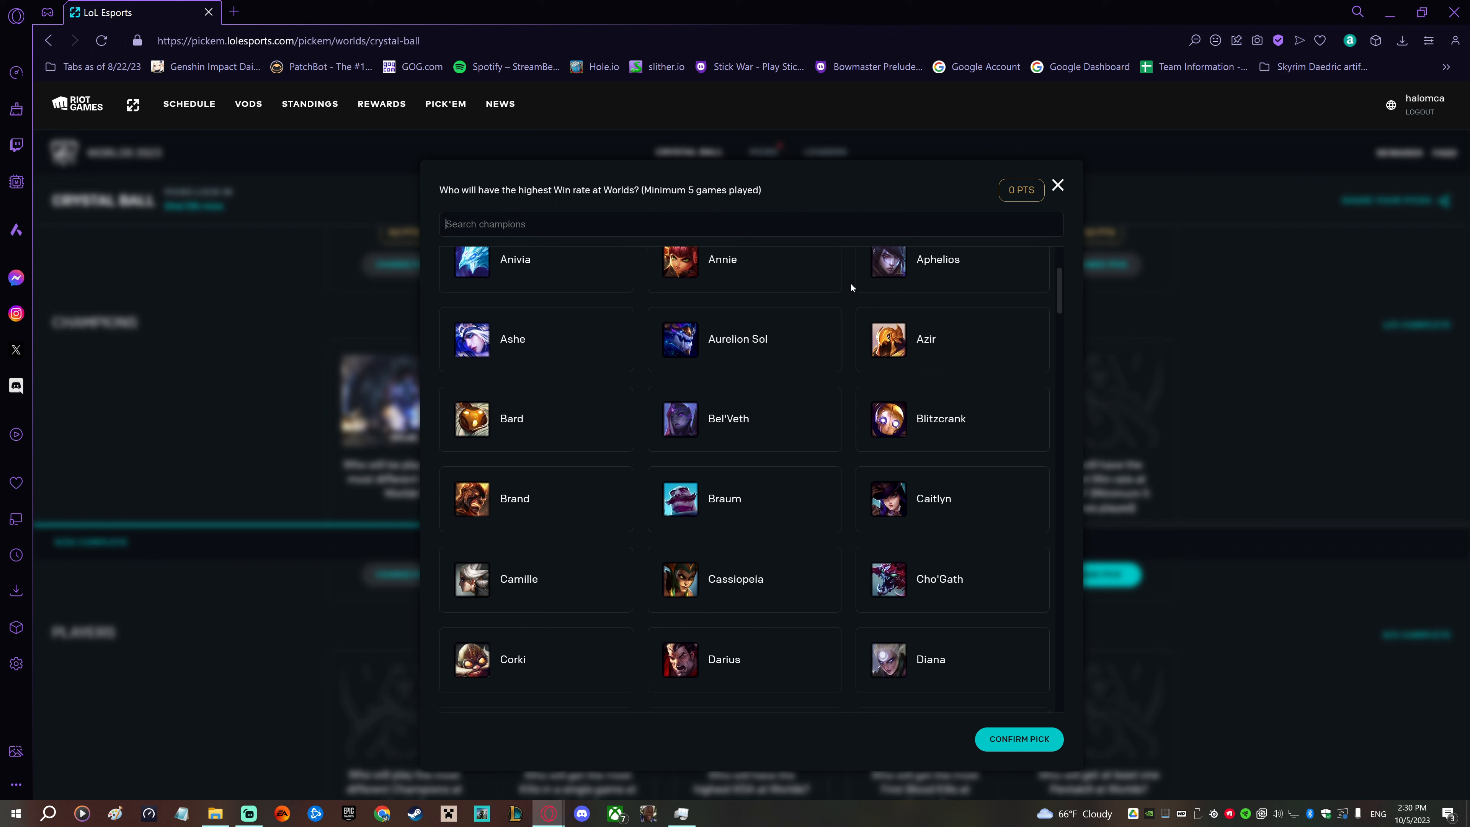
scroll(down, 3)
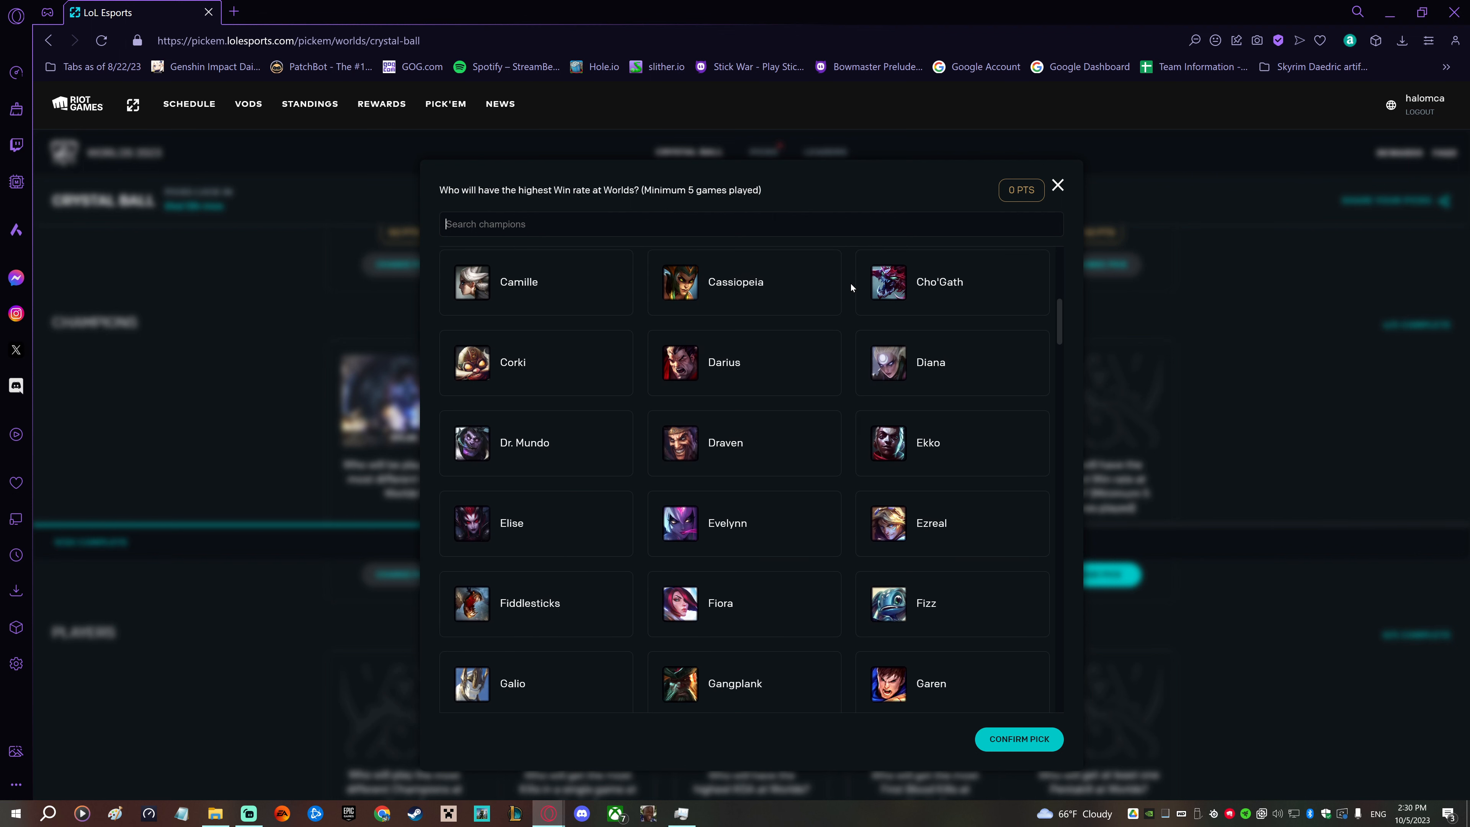
scroll(down, 3)
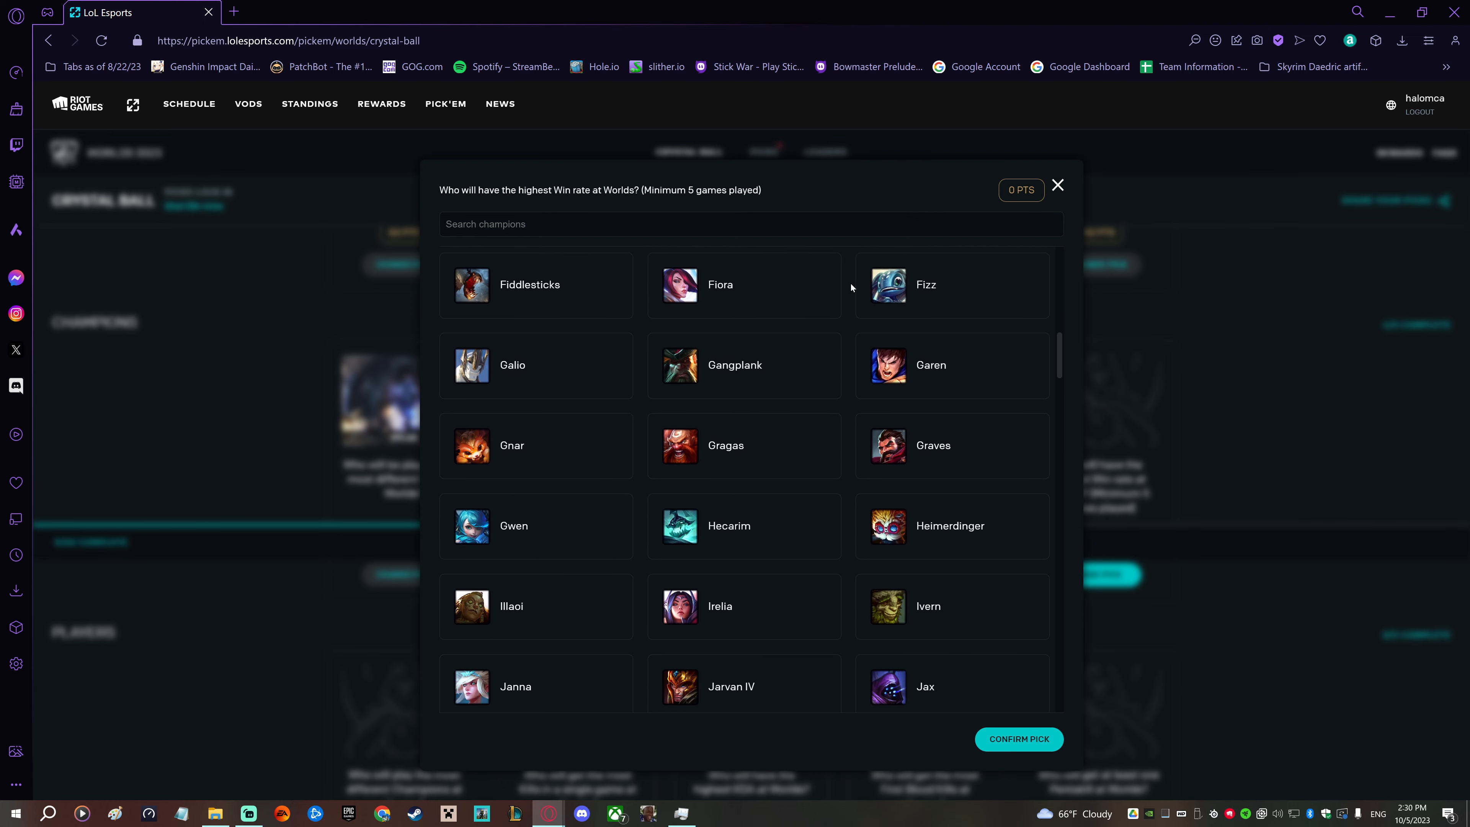
scroll(down, 3)
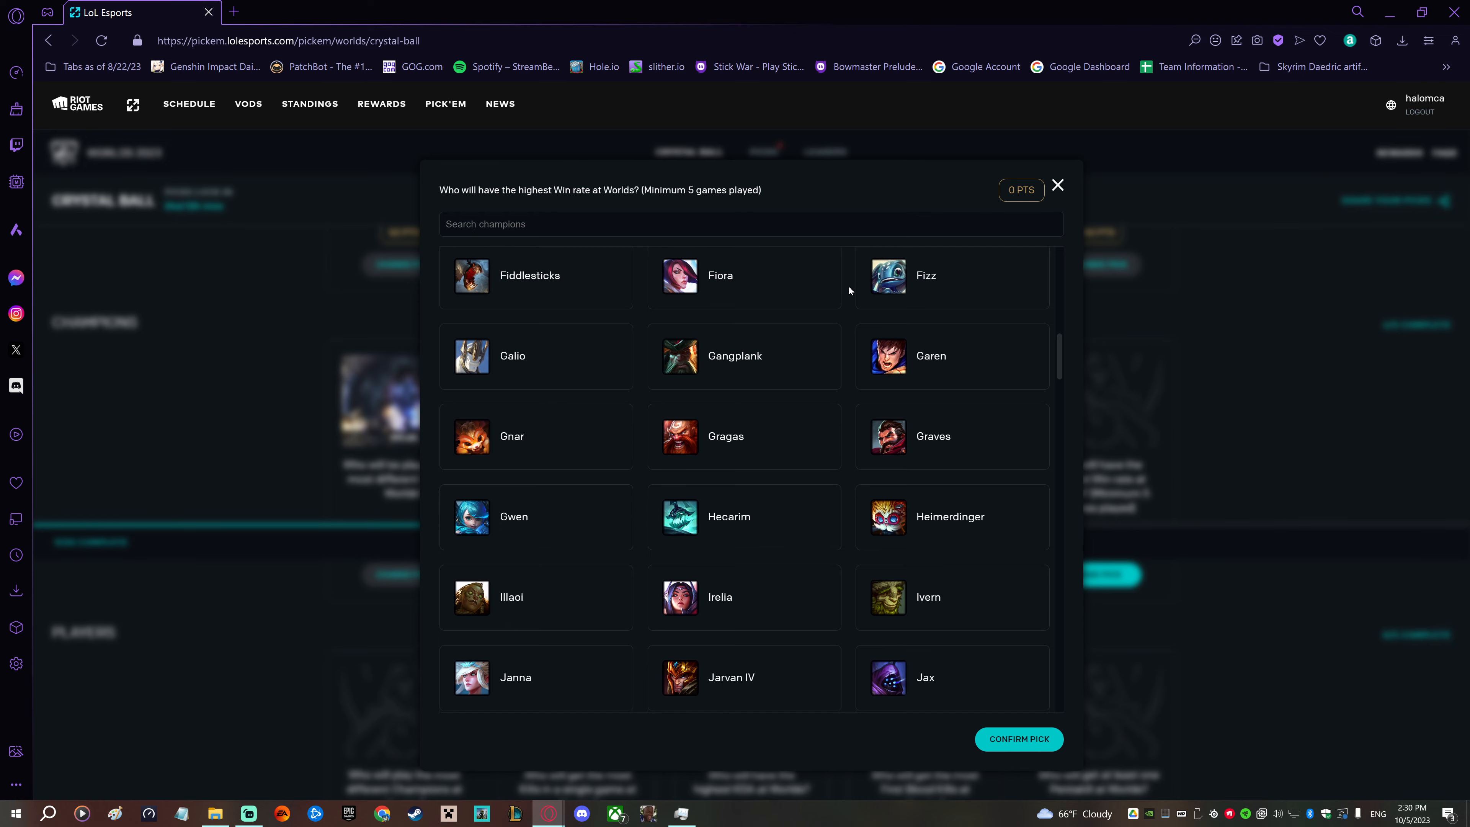
scroll(down, 3)
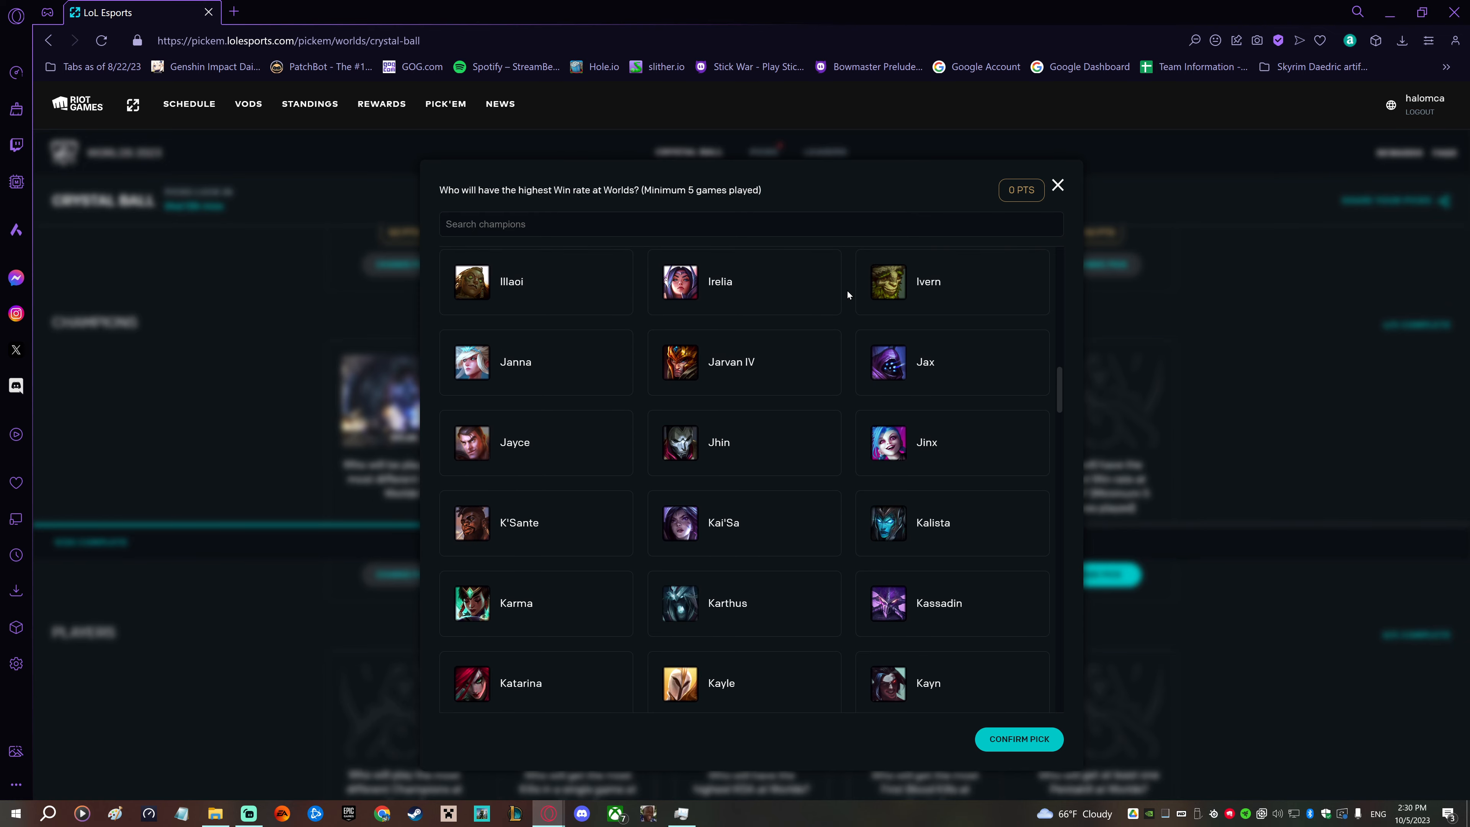
scroll(down, 3)
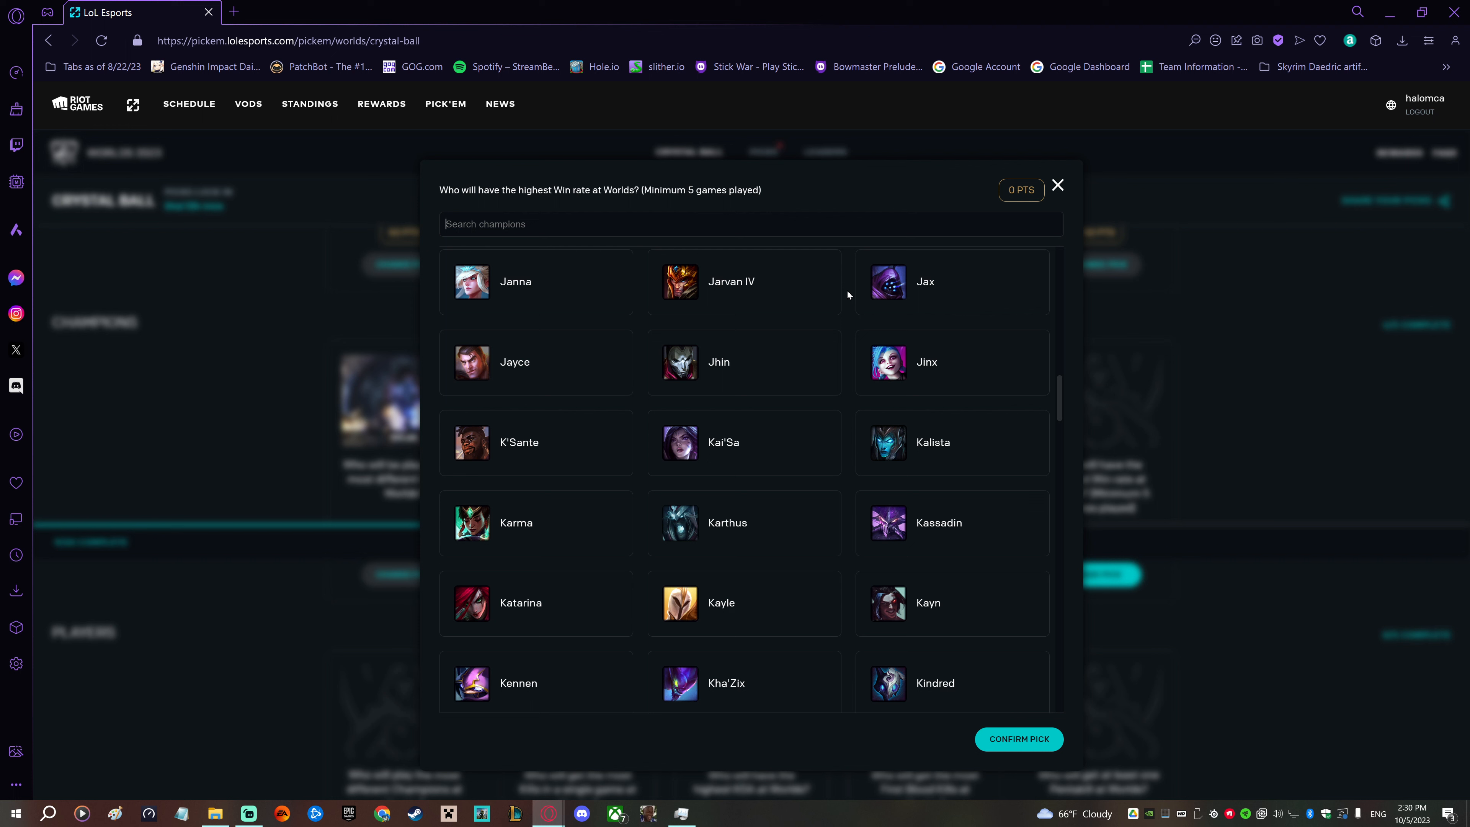
mouse_move(900, 293)
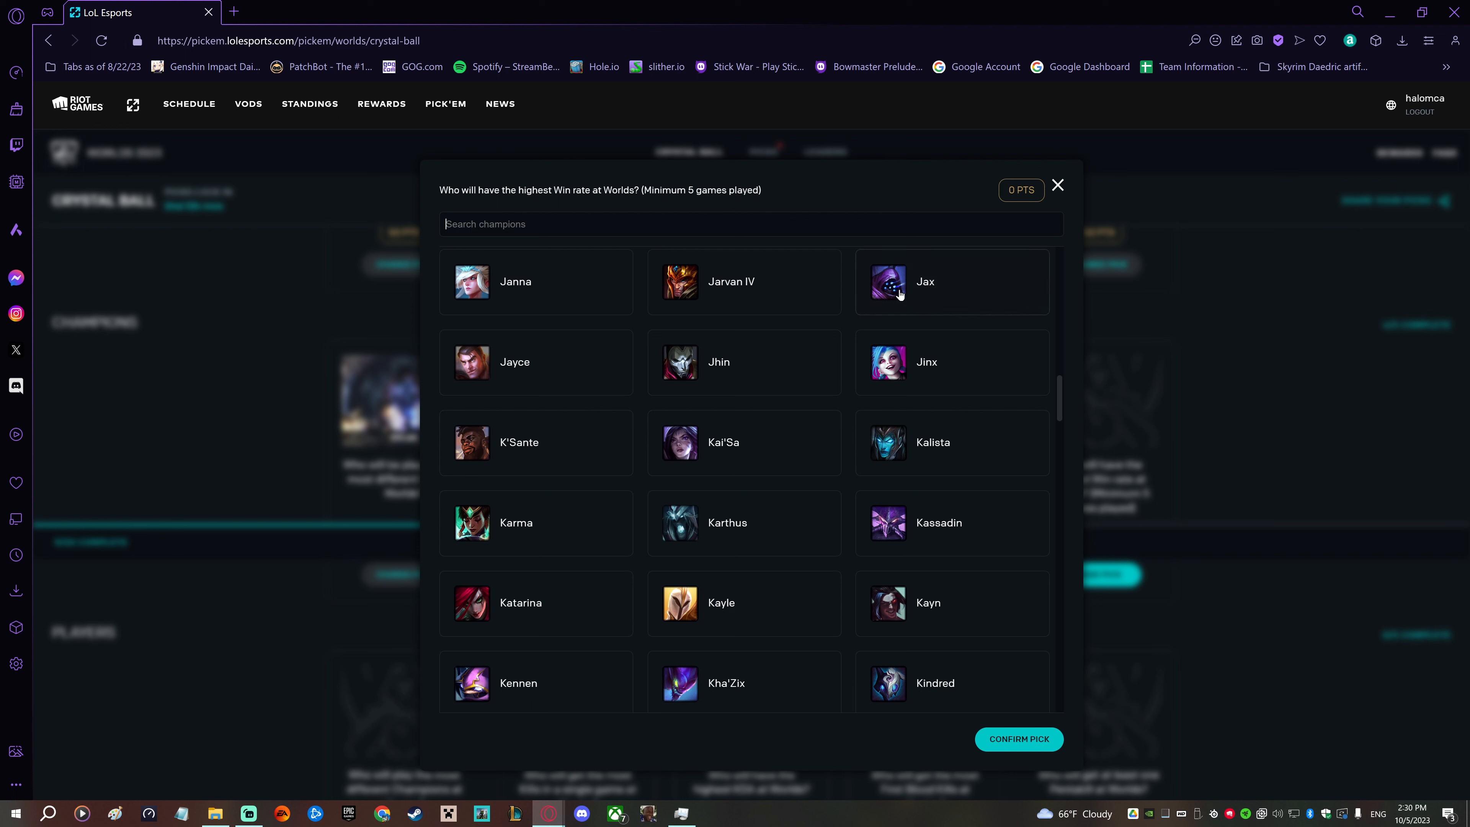
mouse_move(839, 288)
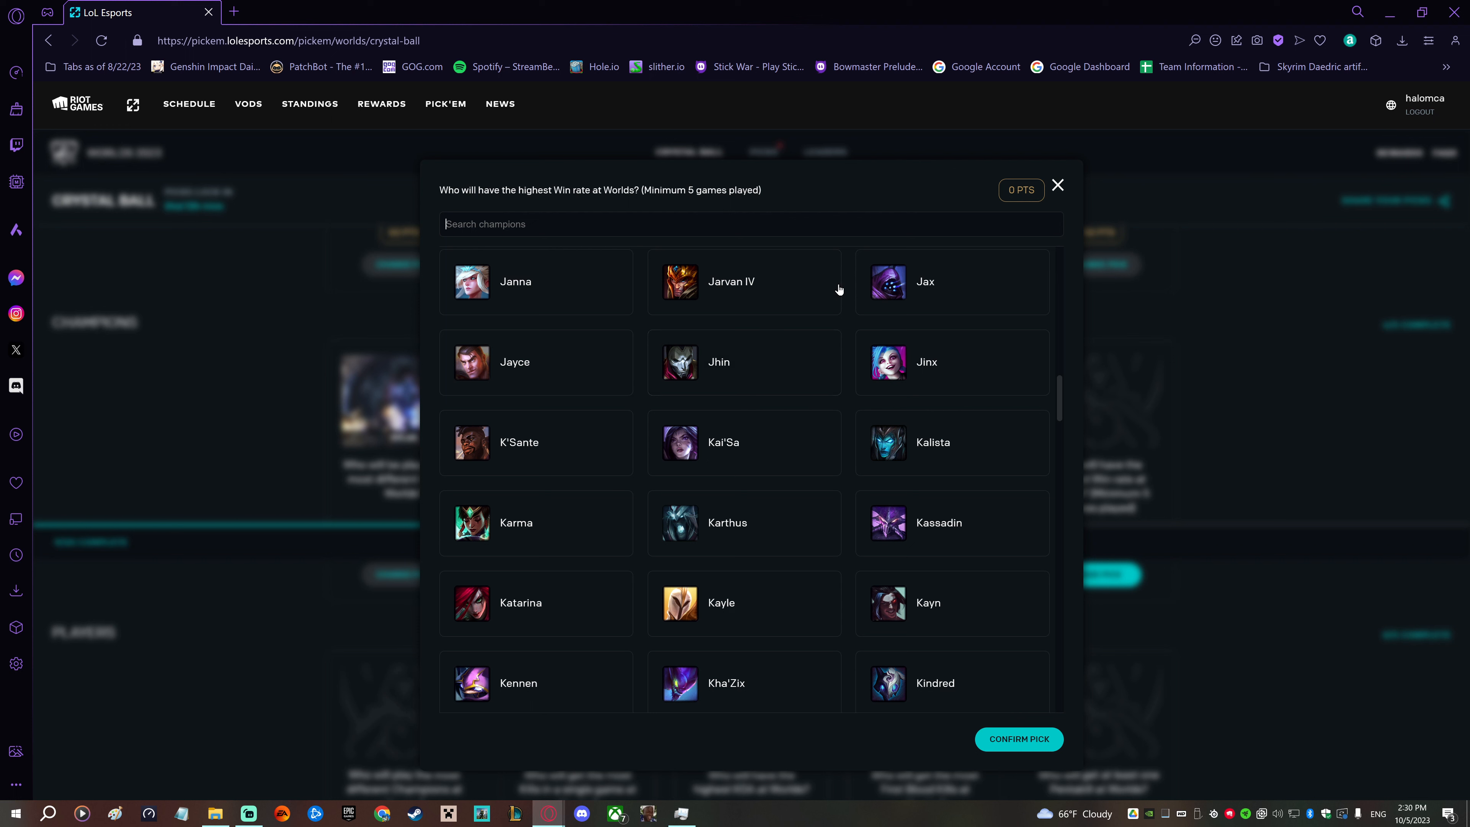
mouse_move(835, 309)
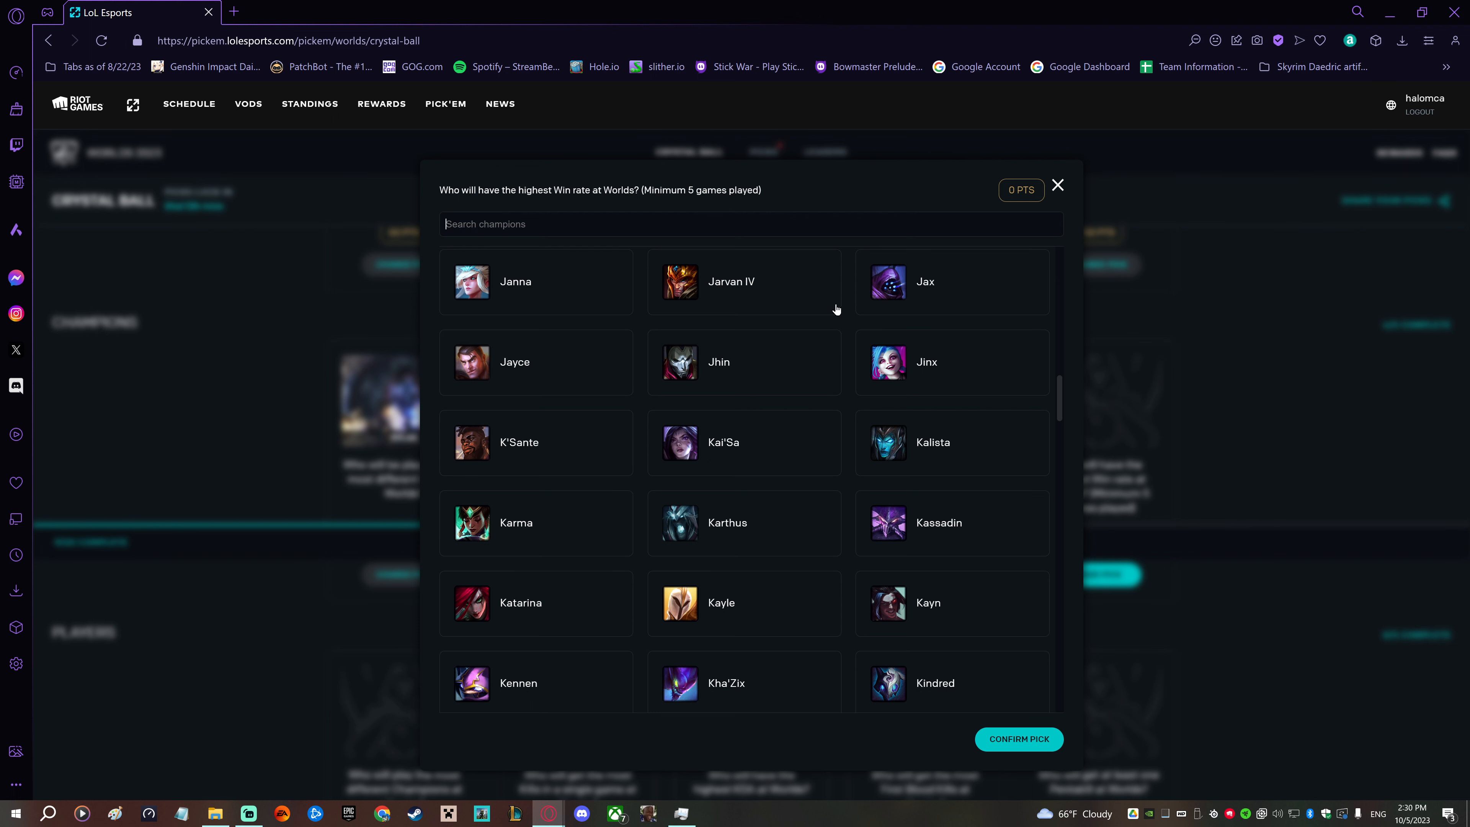
click(951, 281)
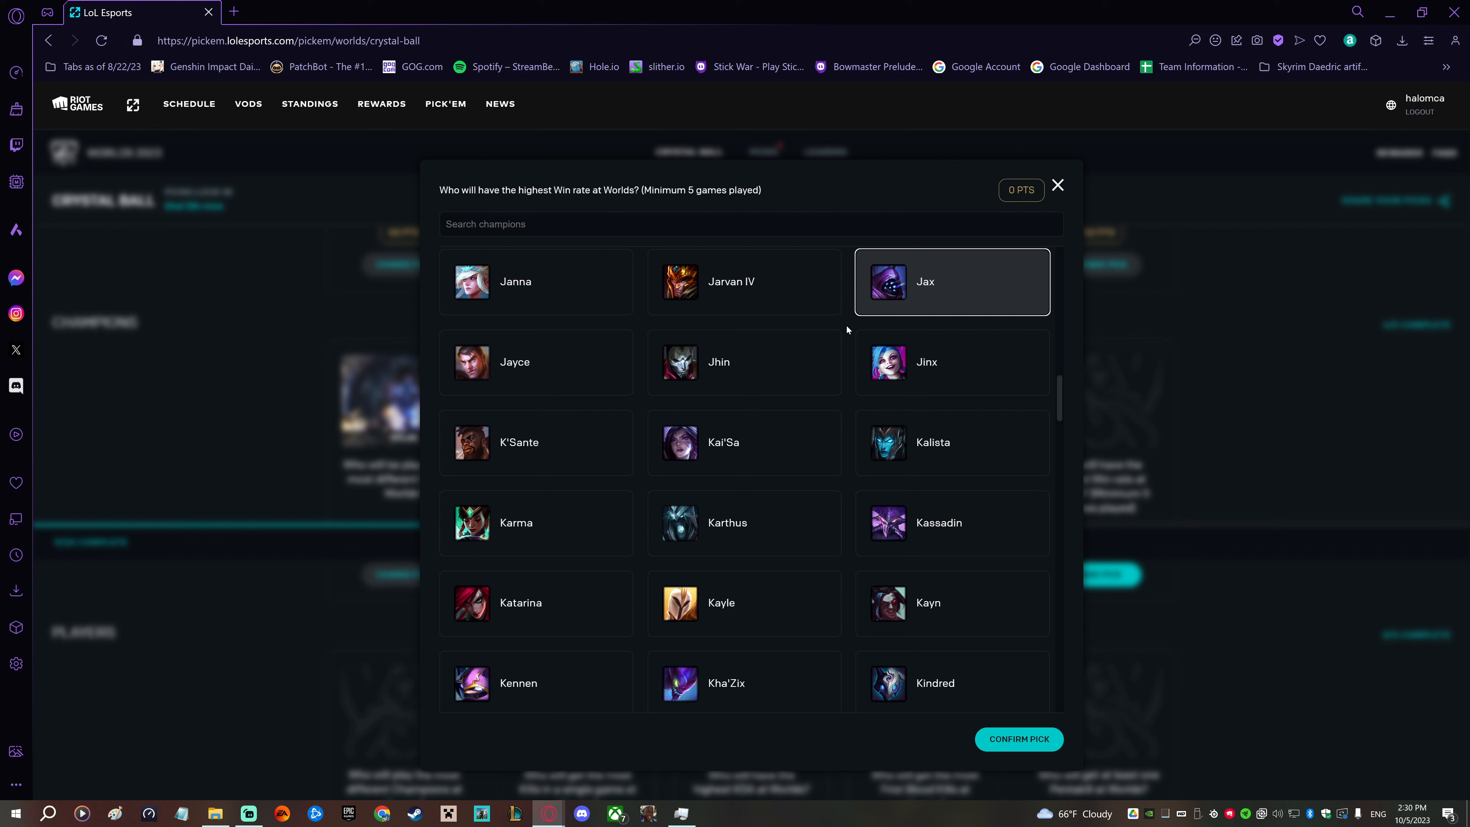
scroll(down, 3)
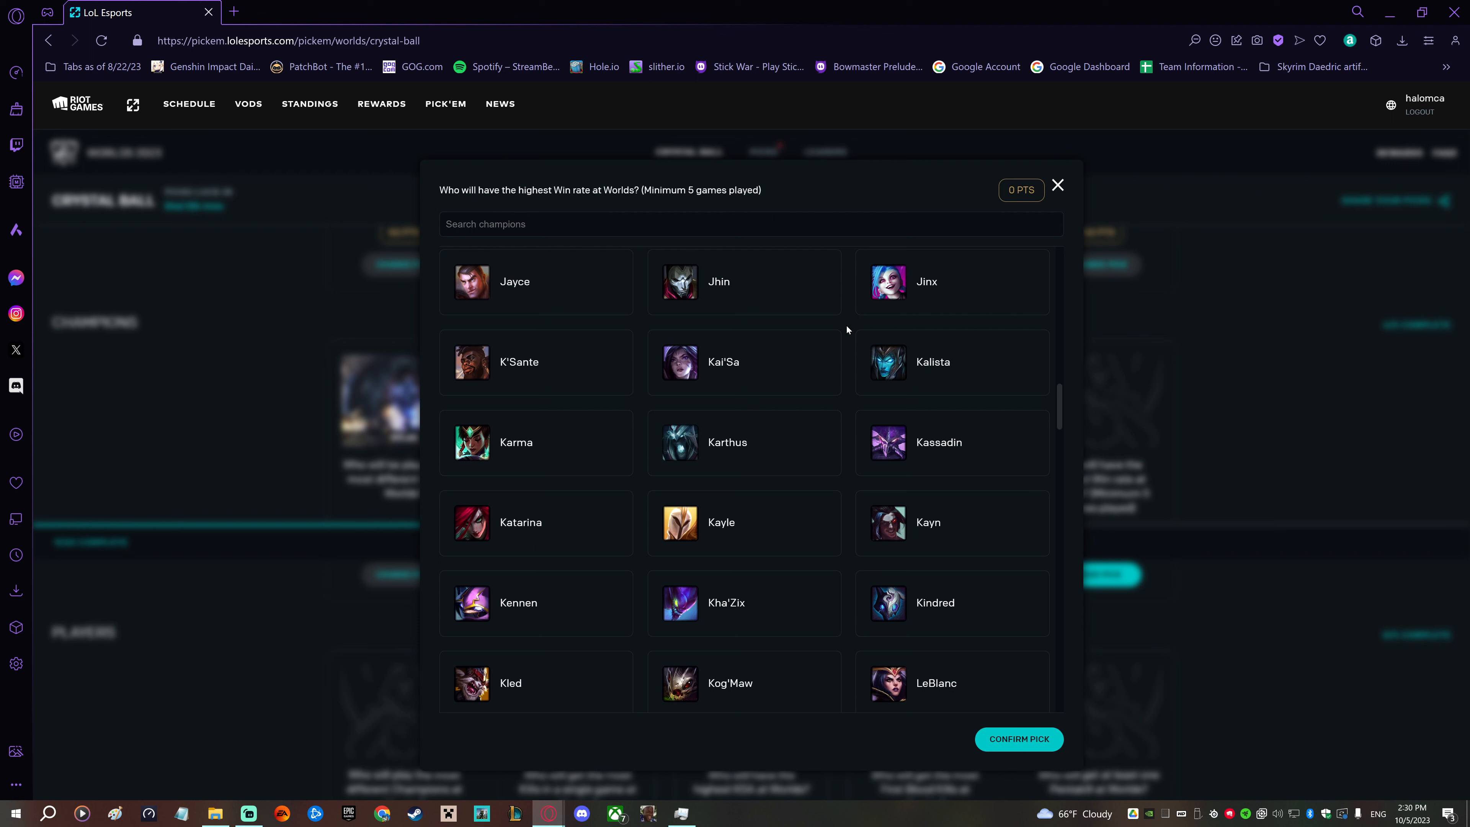
scroll(down, 3)
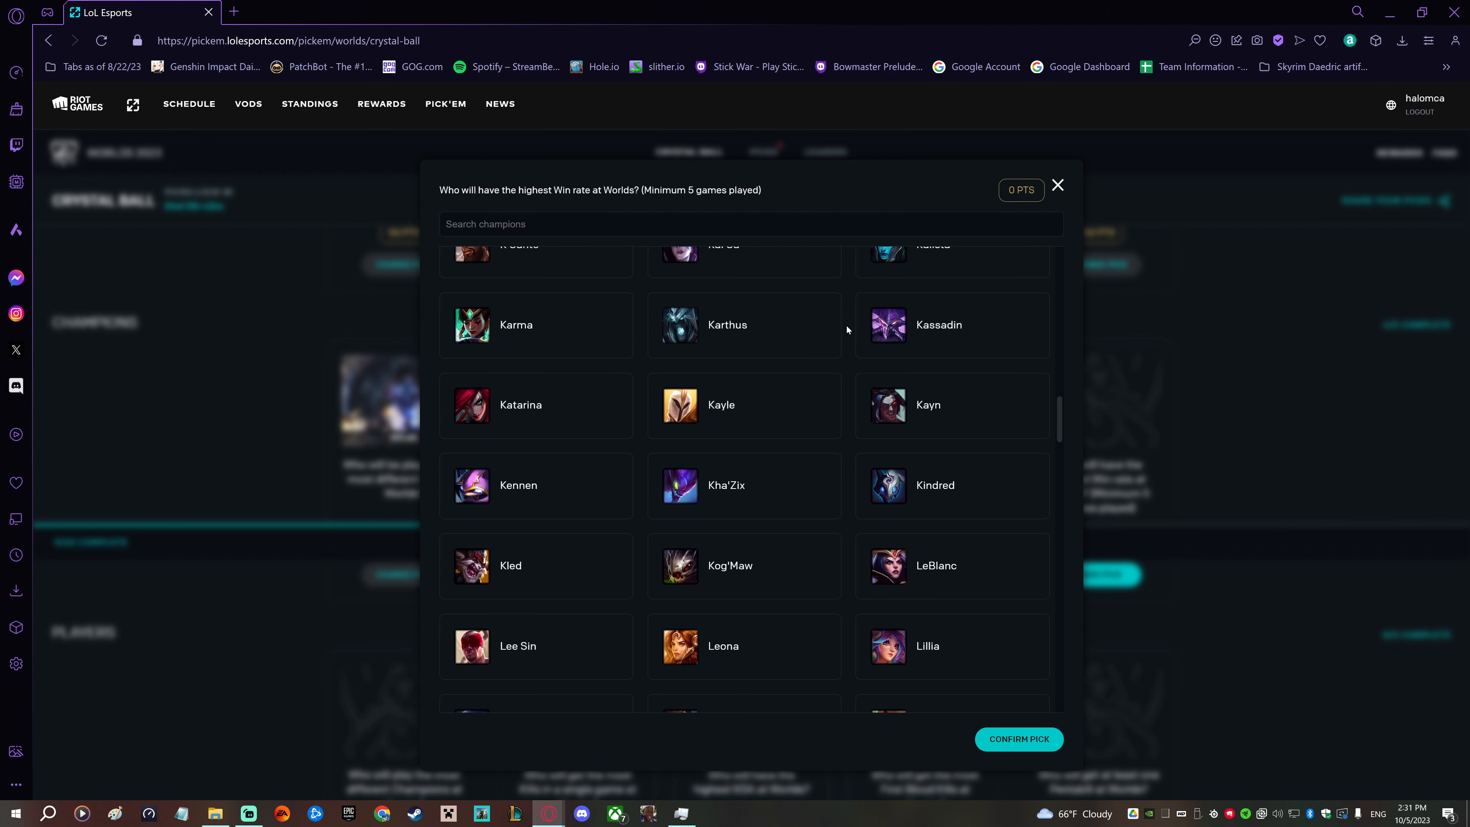
scroll(down, 3)
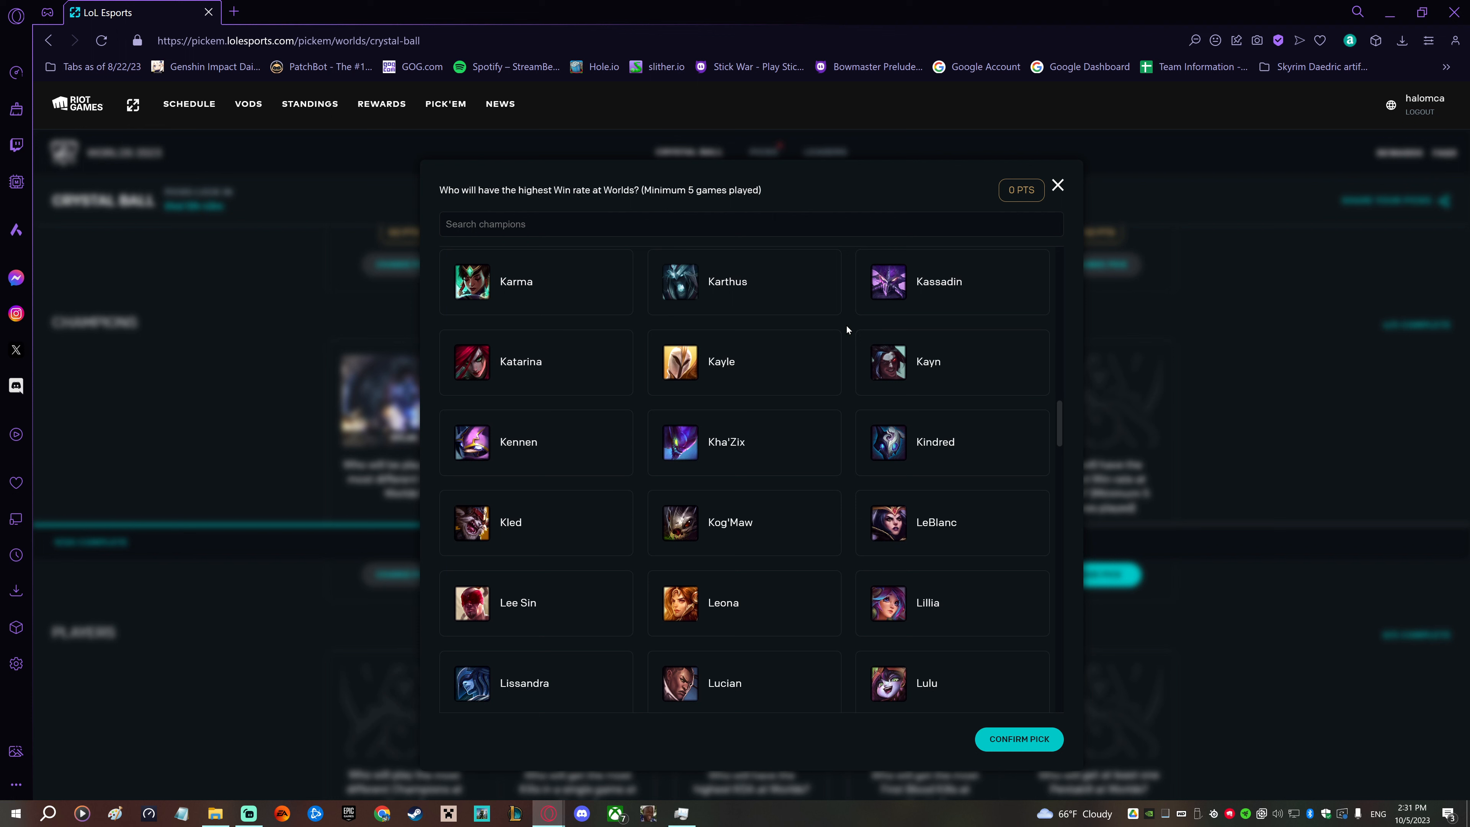
scroll(down, 3)
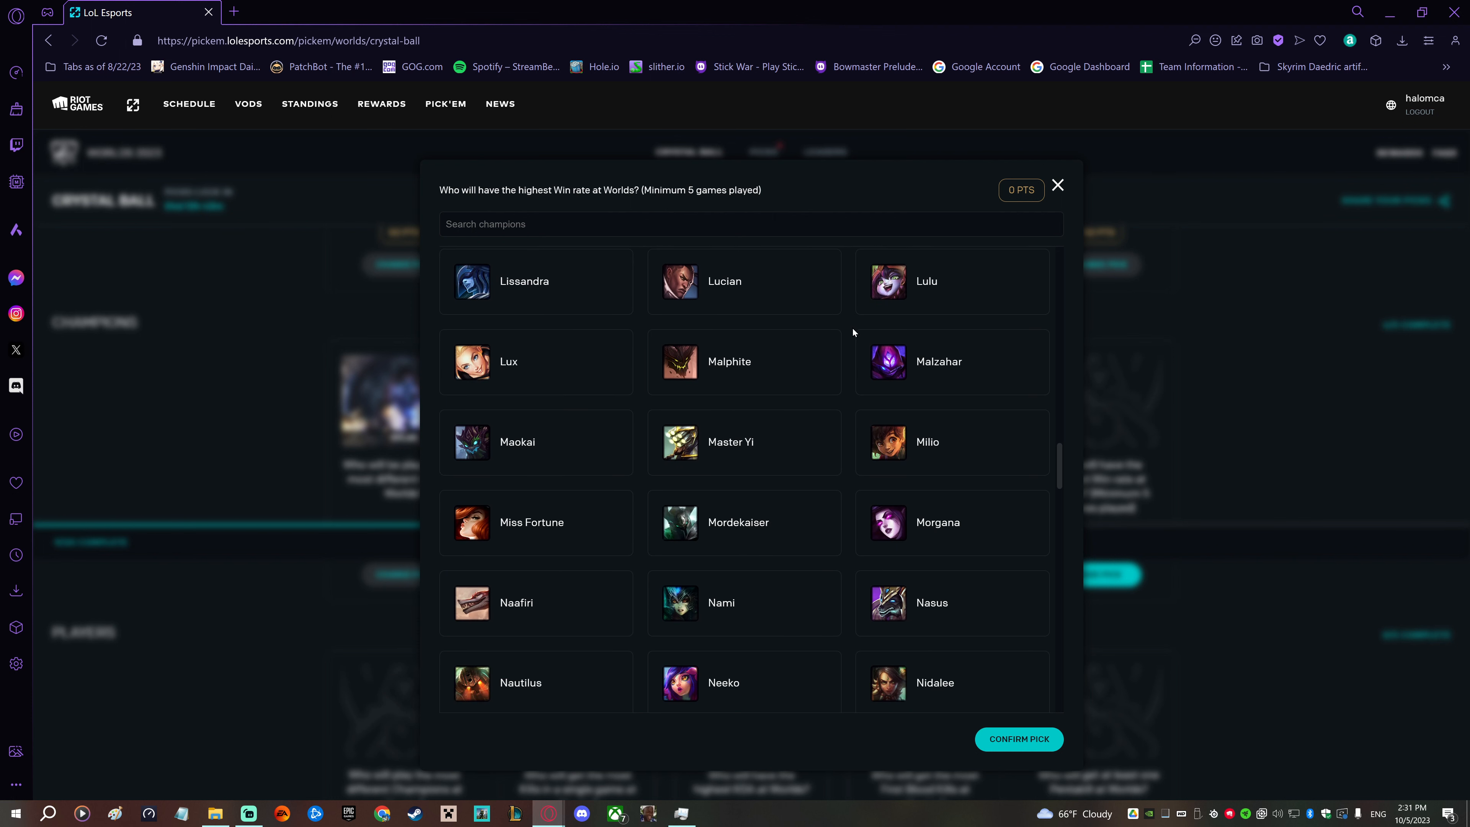
mouse_move(848, 339)
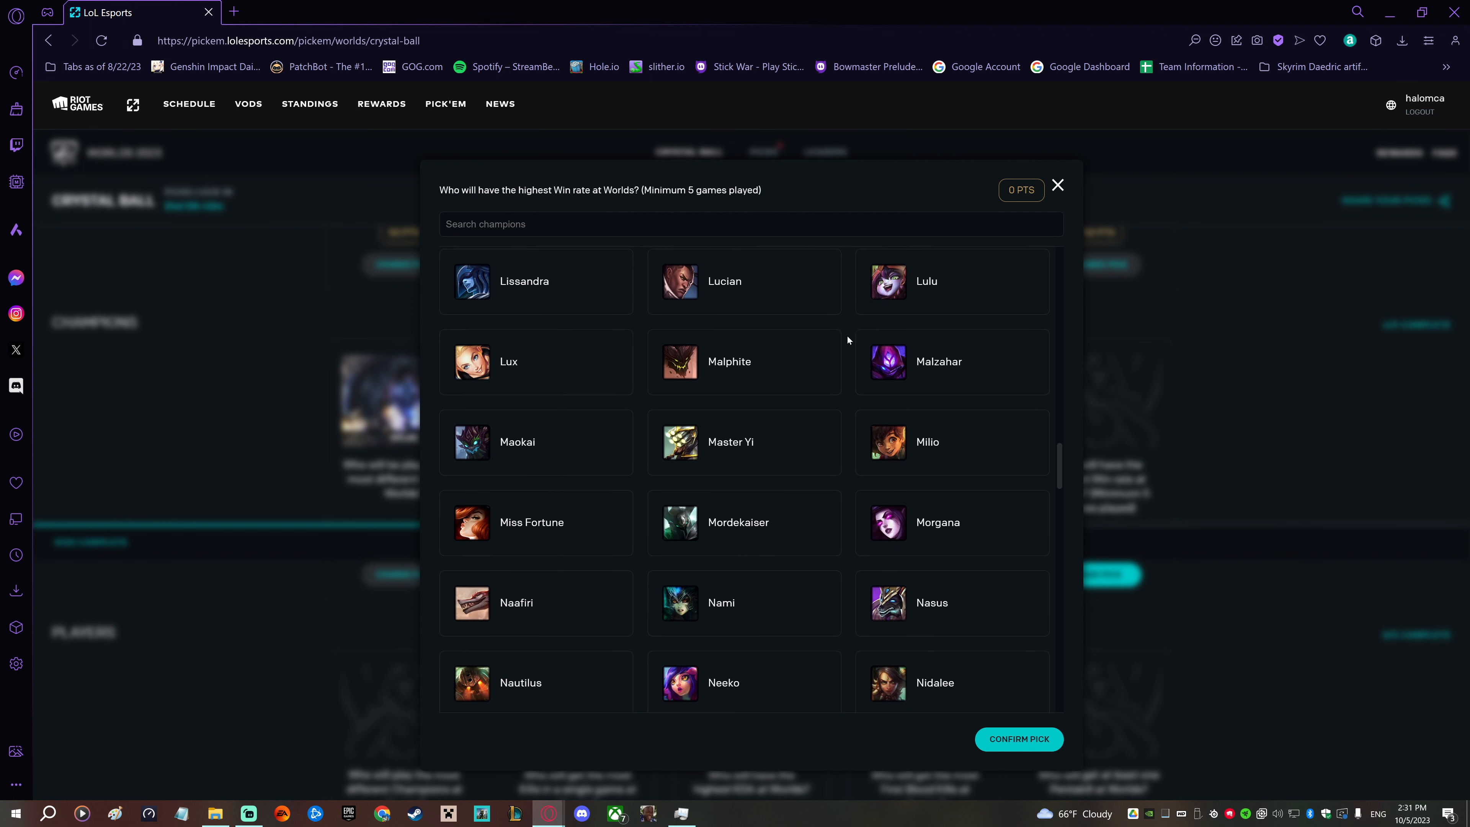
click(1057, 184)
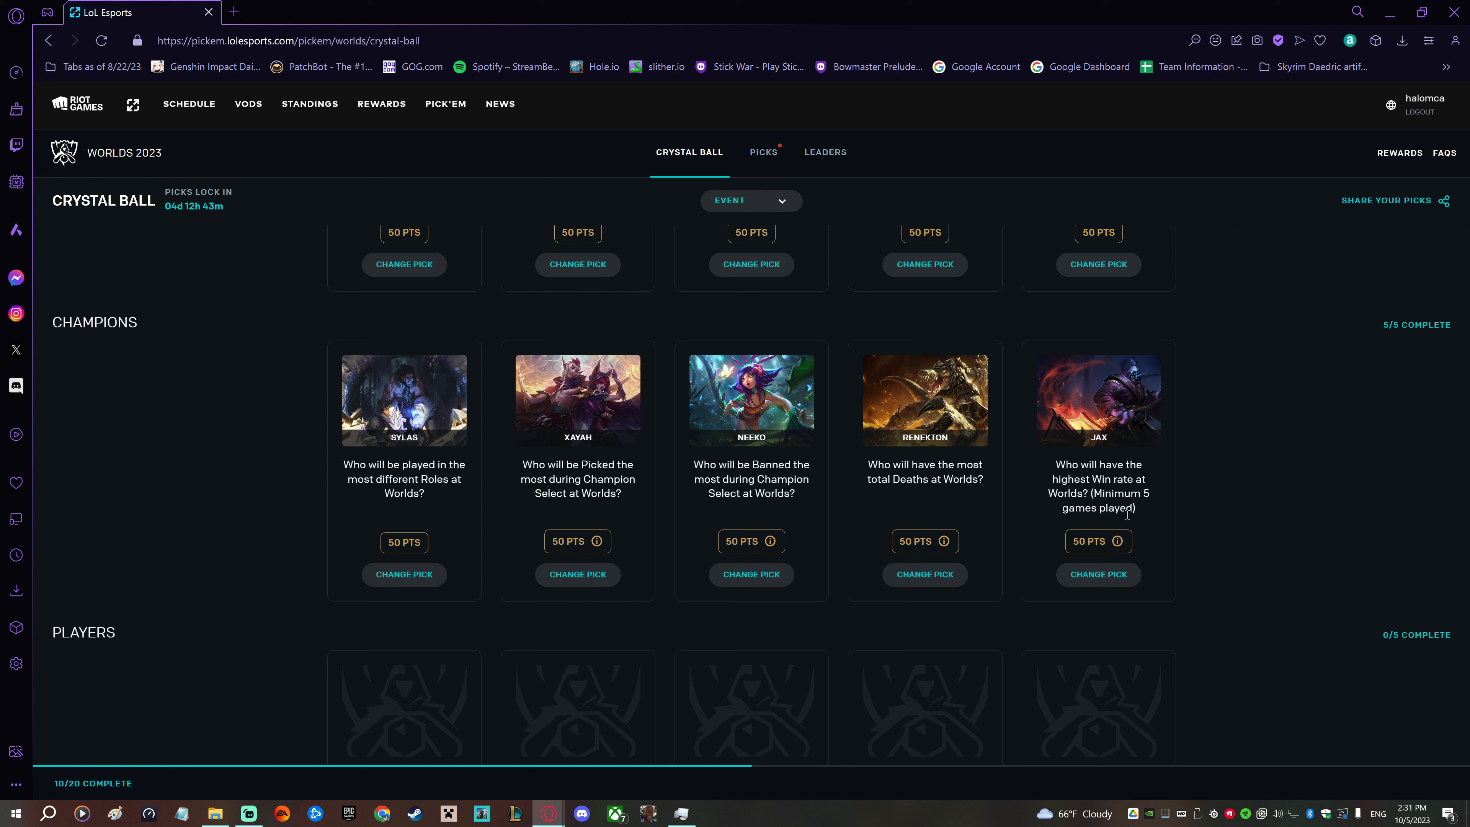
mouse_move(660, 623)
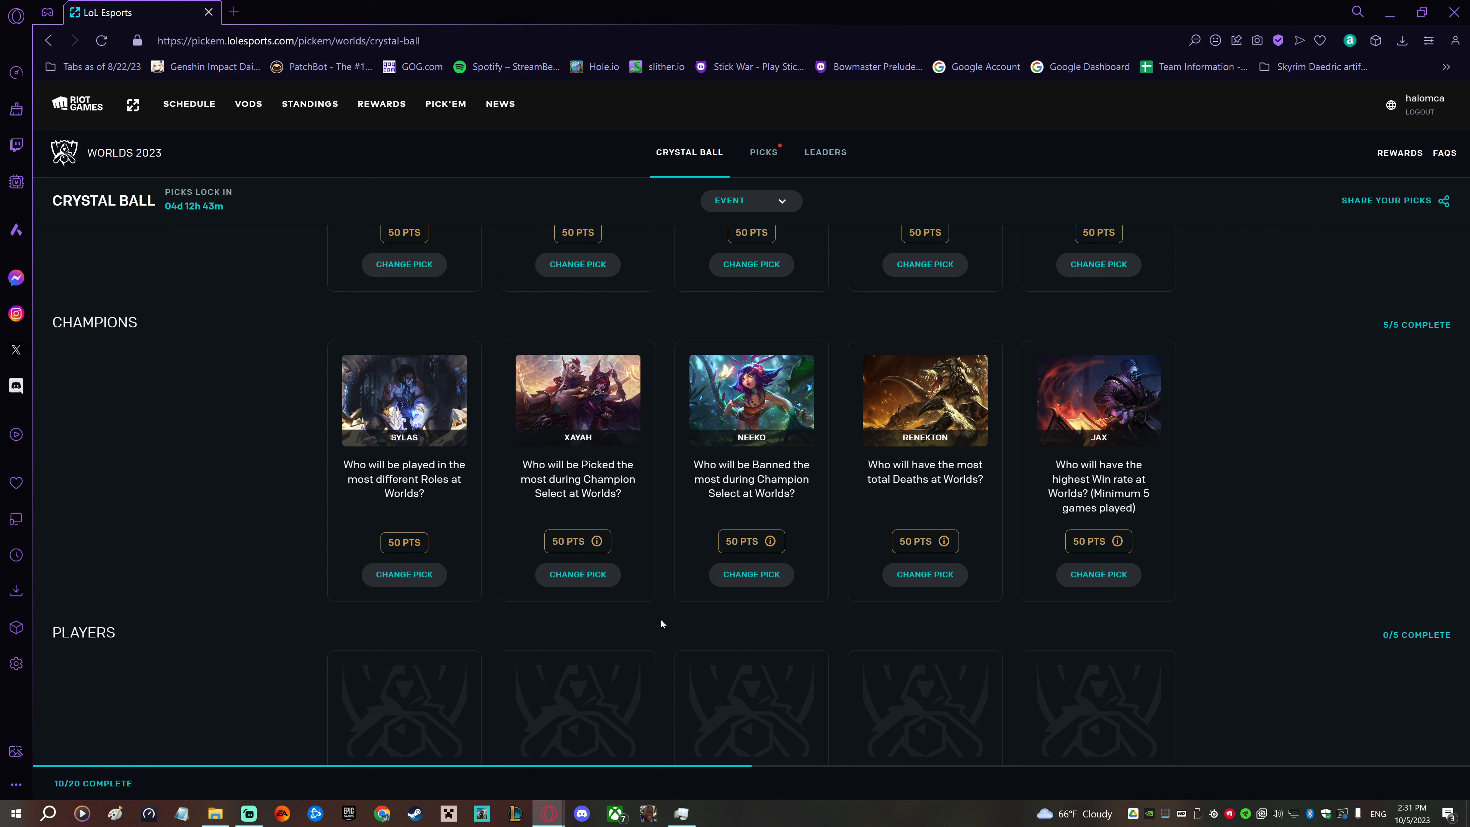
mouse_move(665, 623)
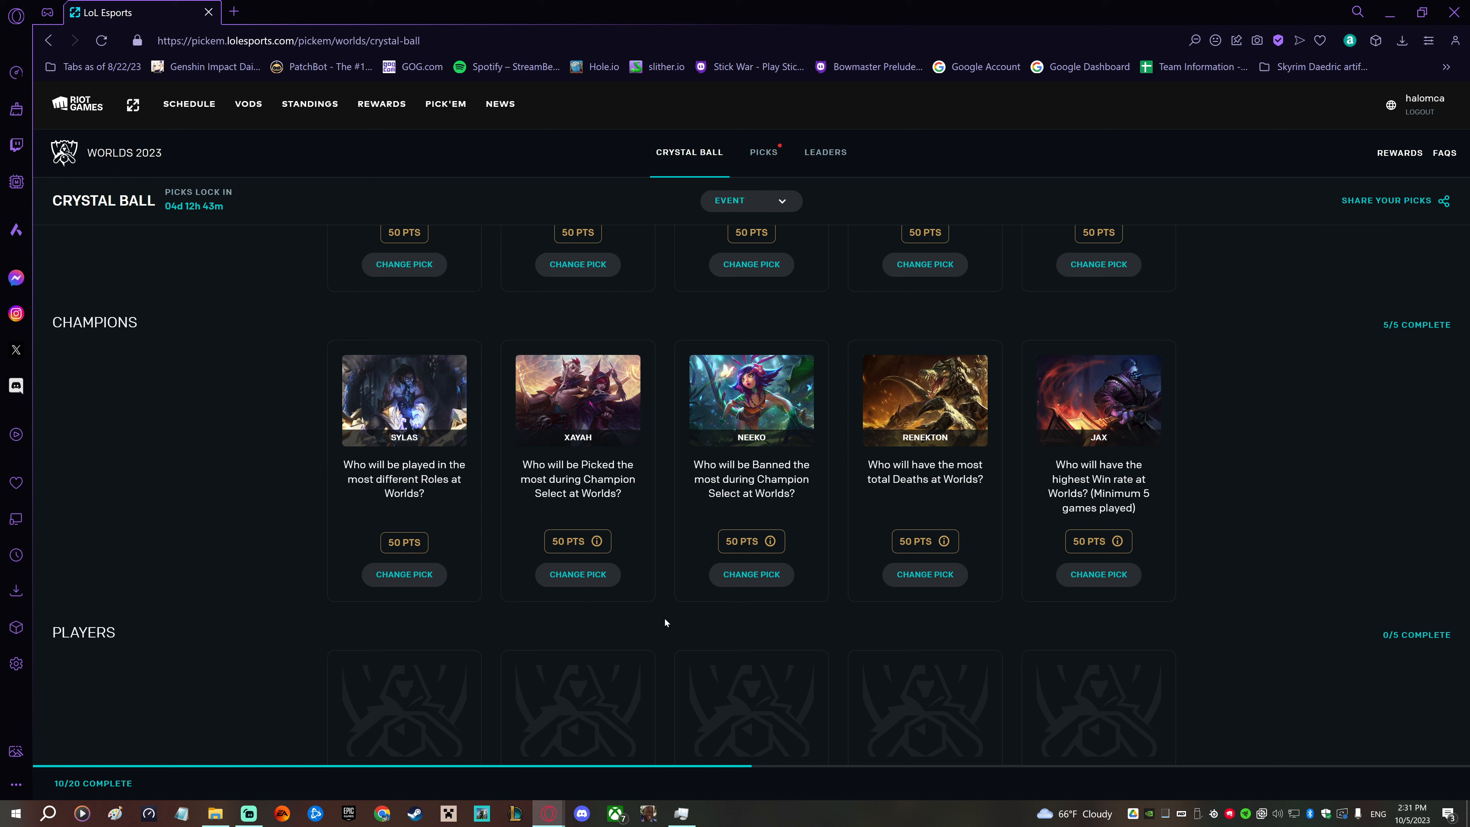
mouse_move(1140, 489)
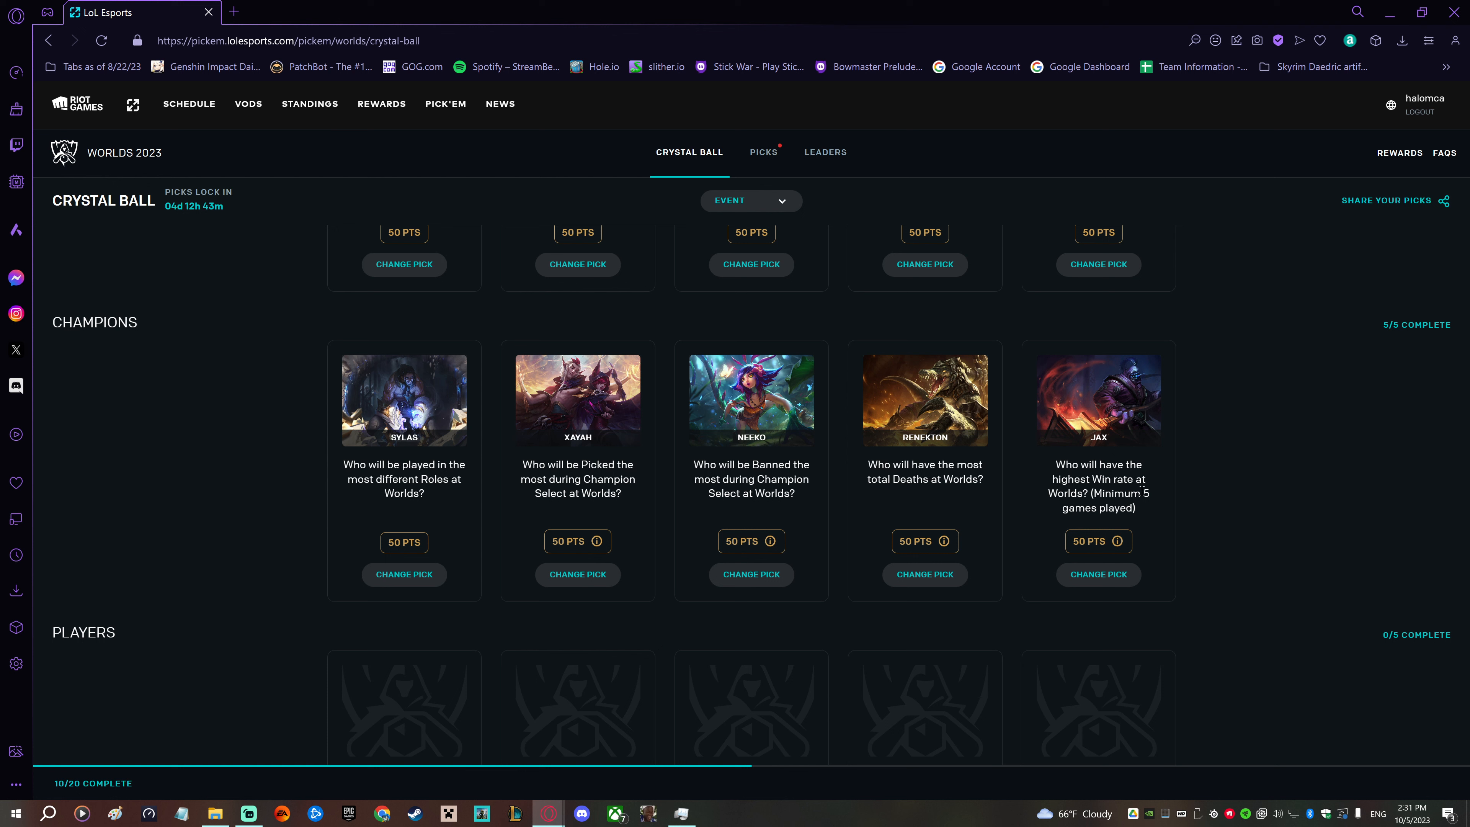
drag(1093, 493, 1134, 509)
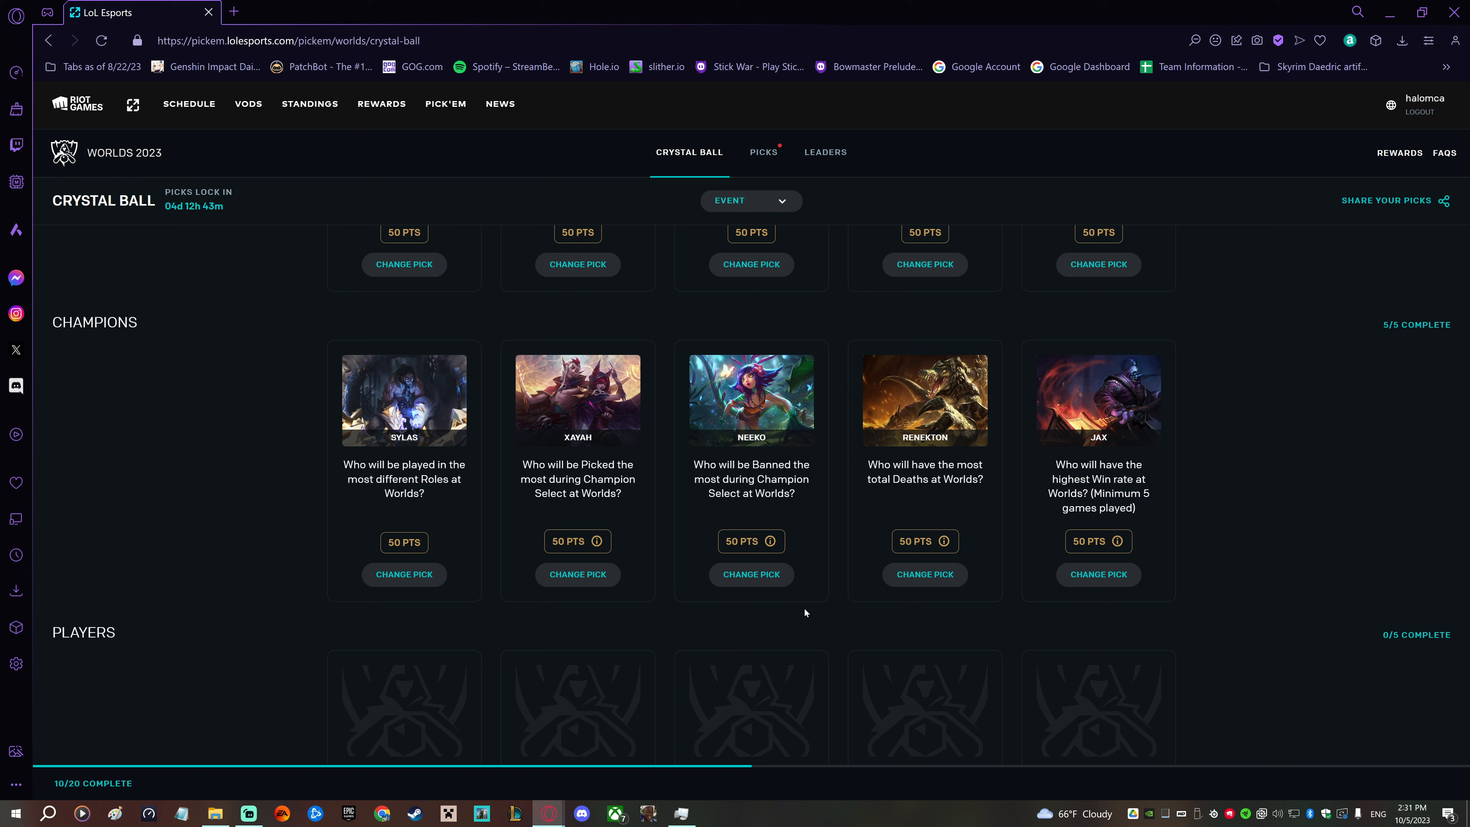
mouse_move(667, 622)
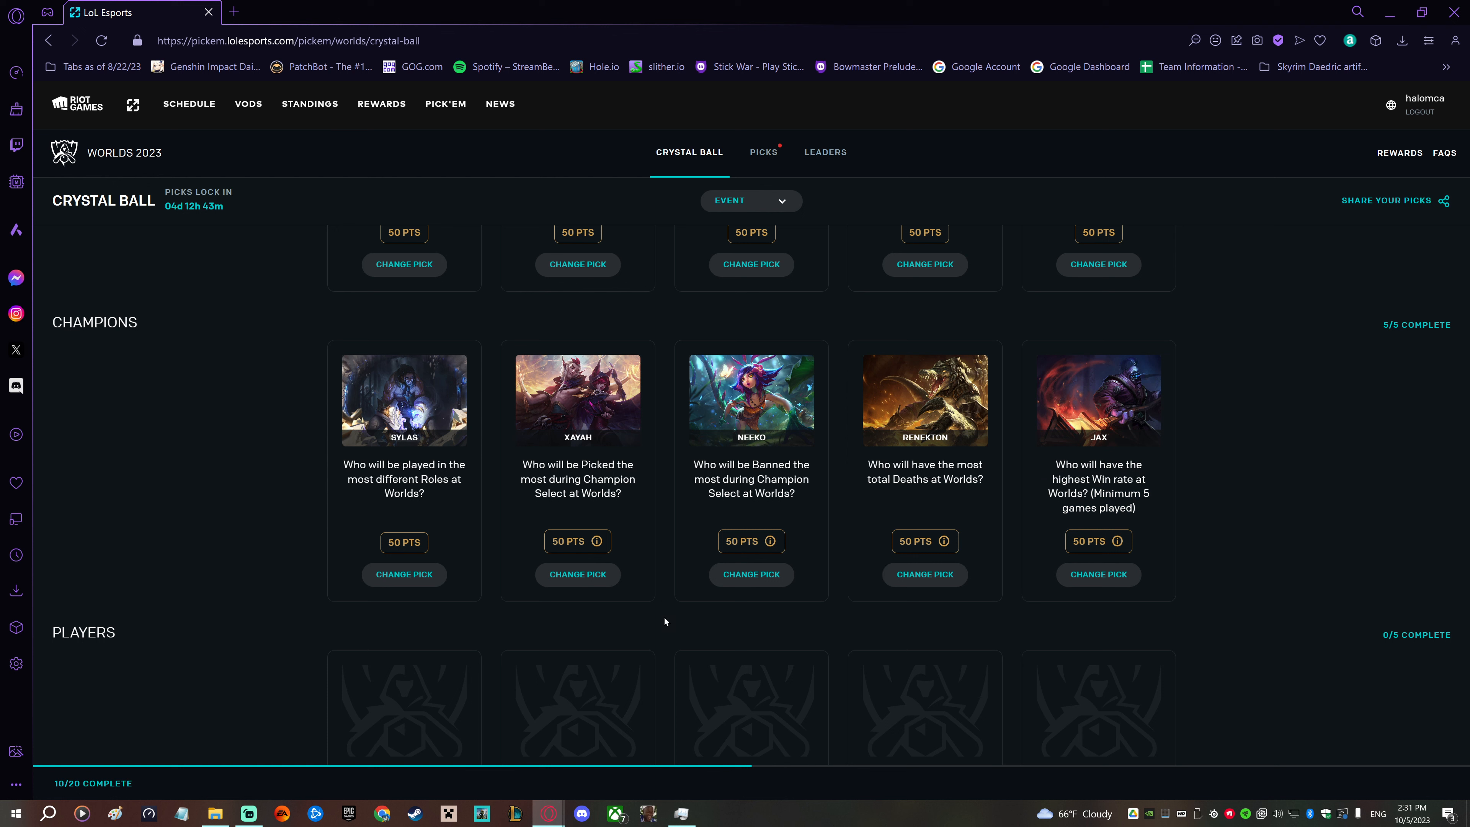
scroll(down, 3)
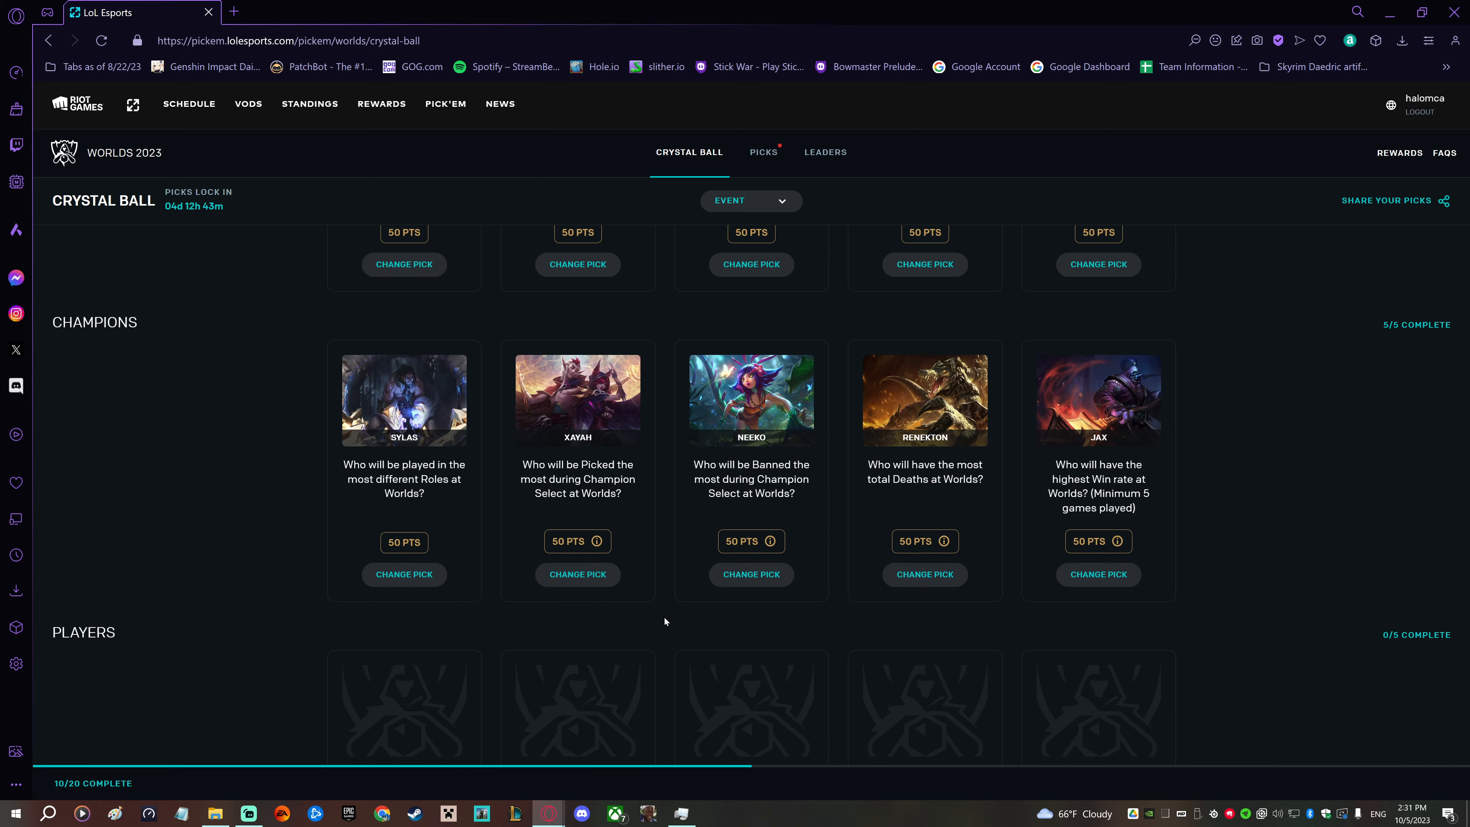
scroll(down, 3)
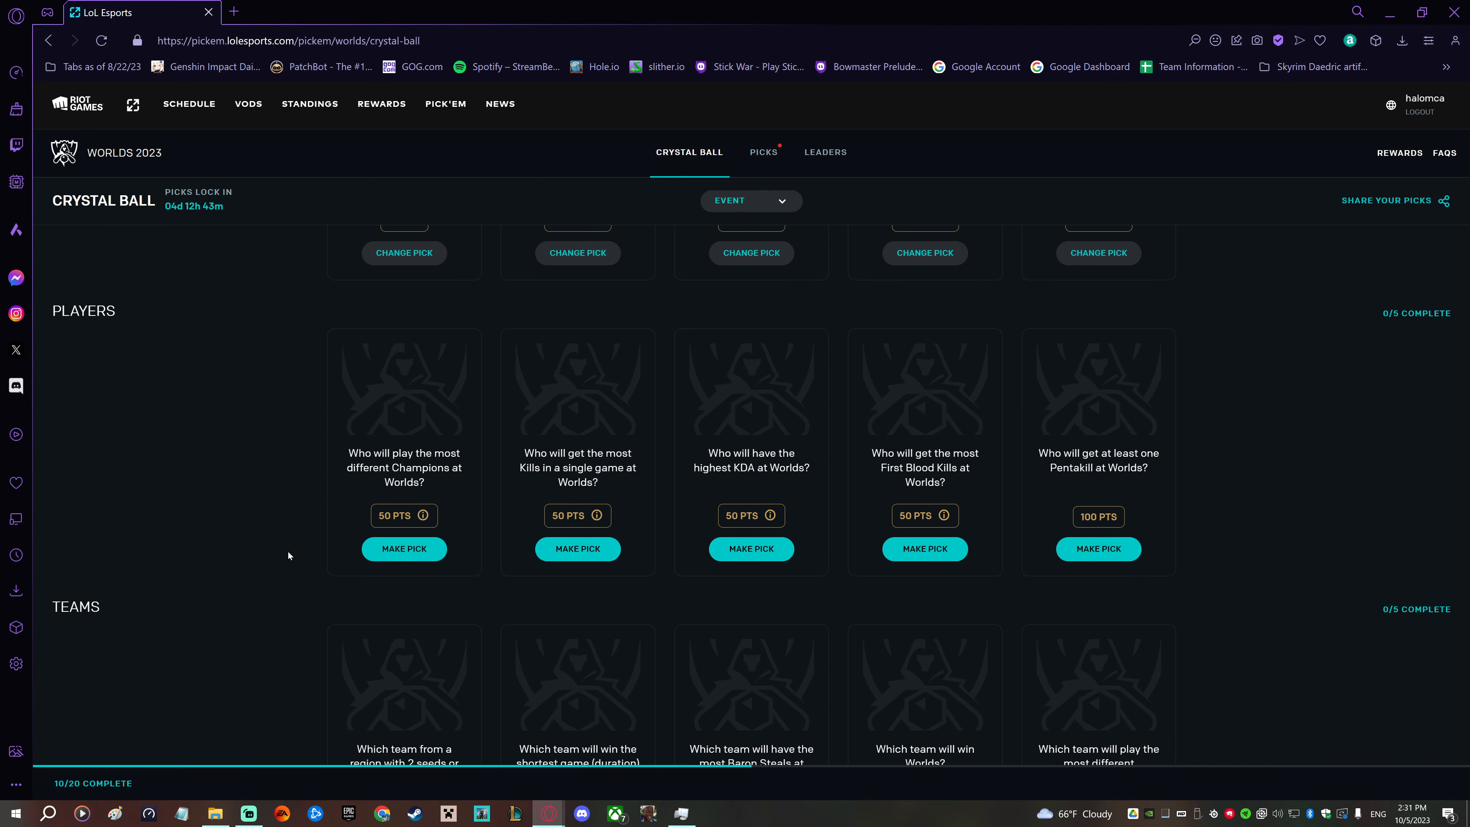
click(404, 548)
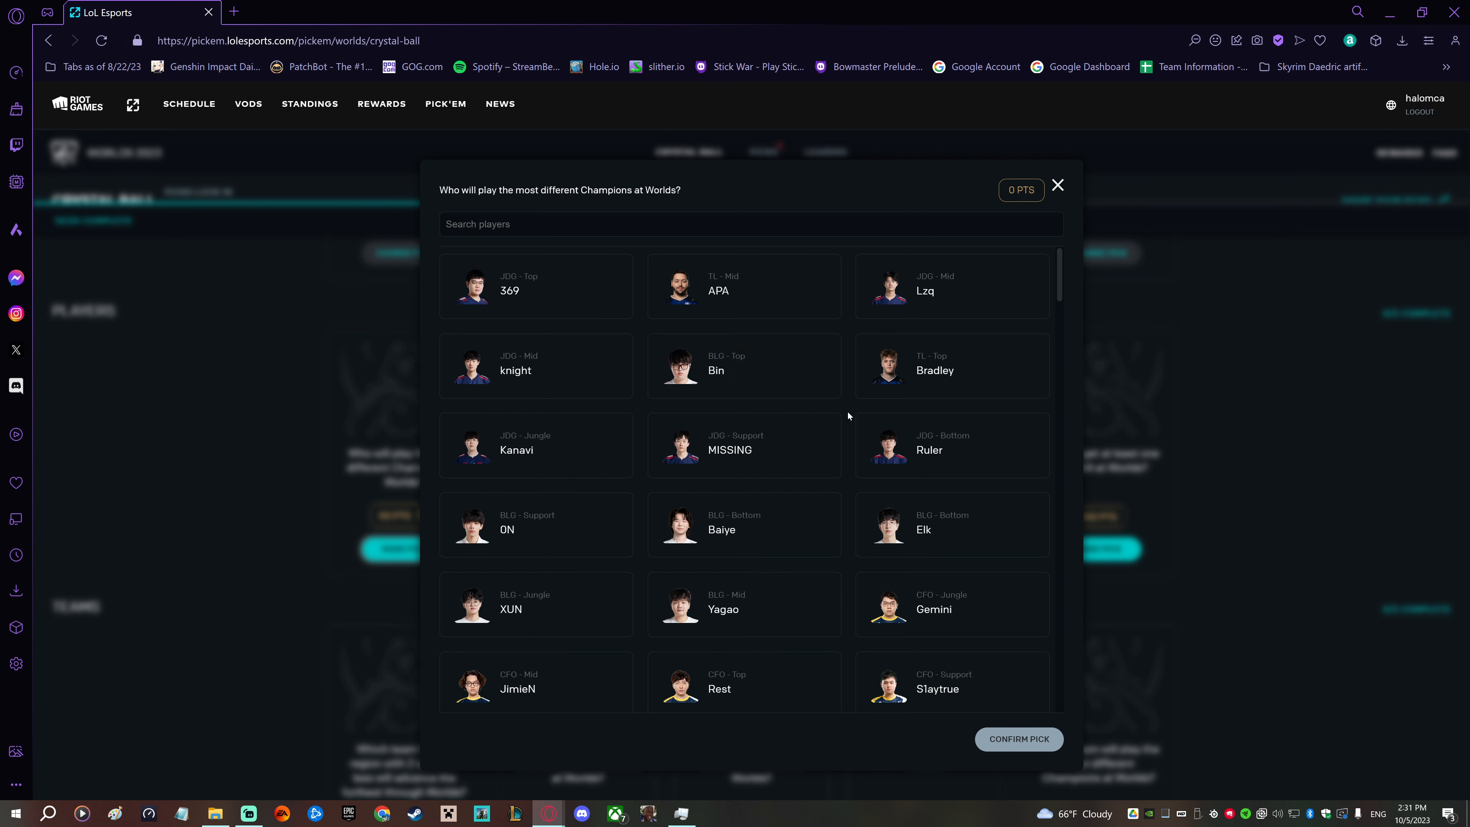
mouse_move(852, 416)
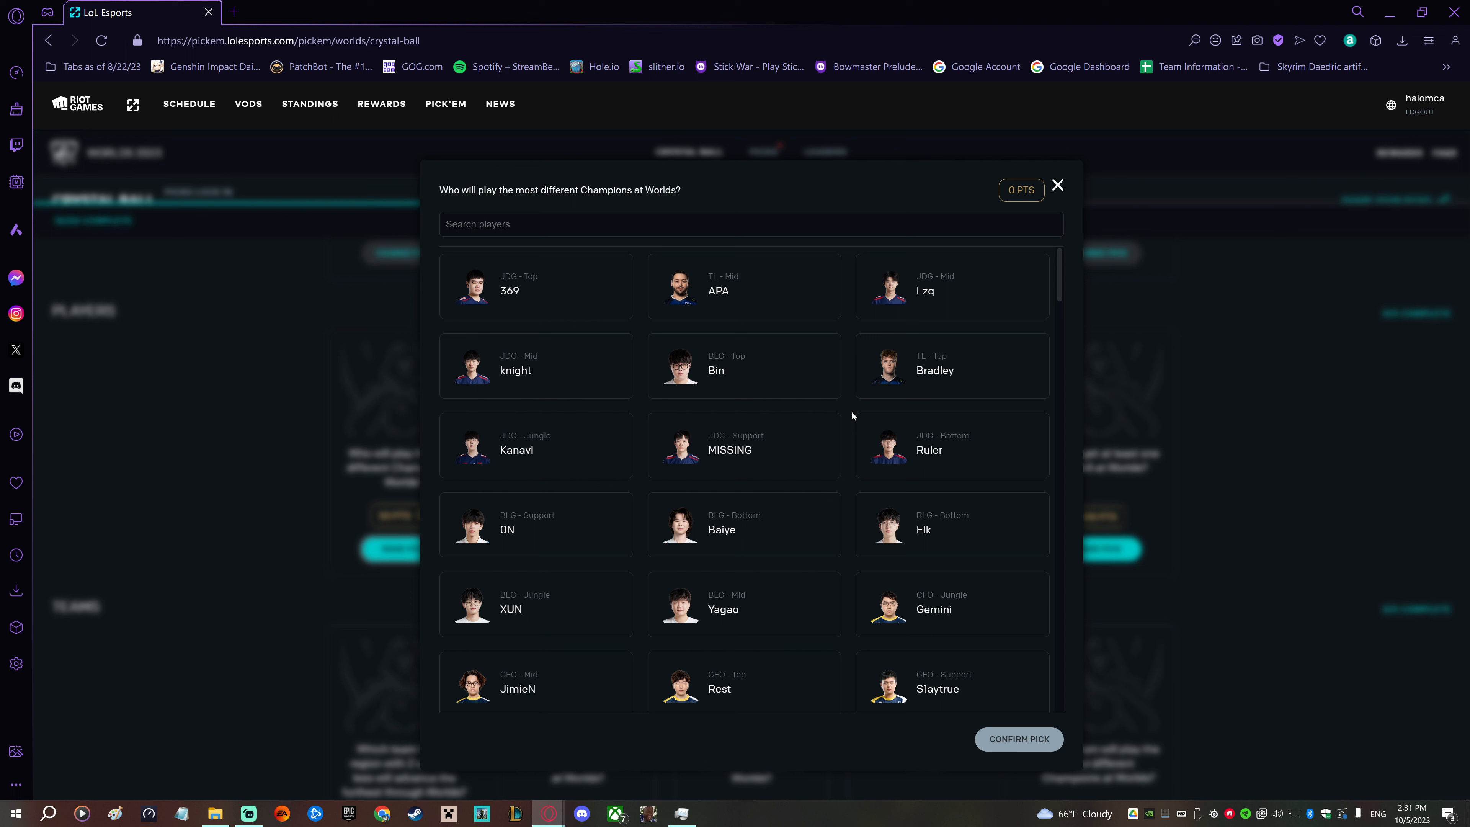
mouse_move(852, 416)
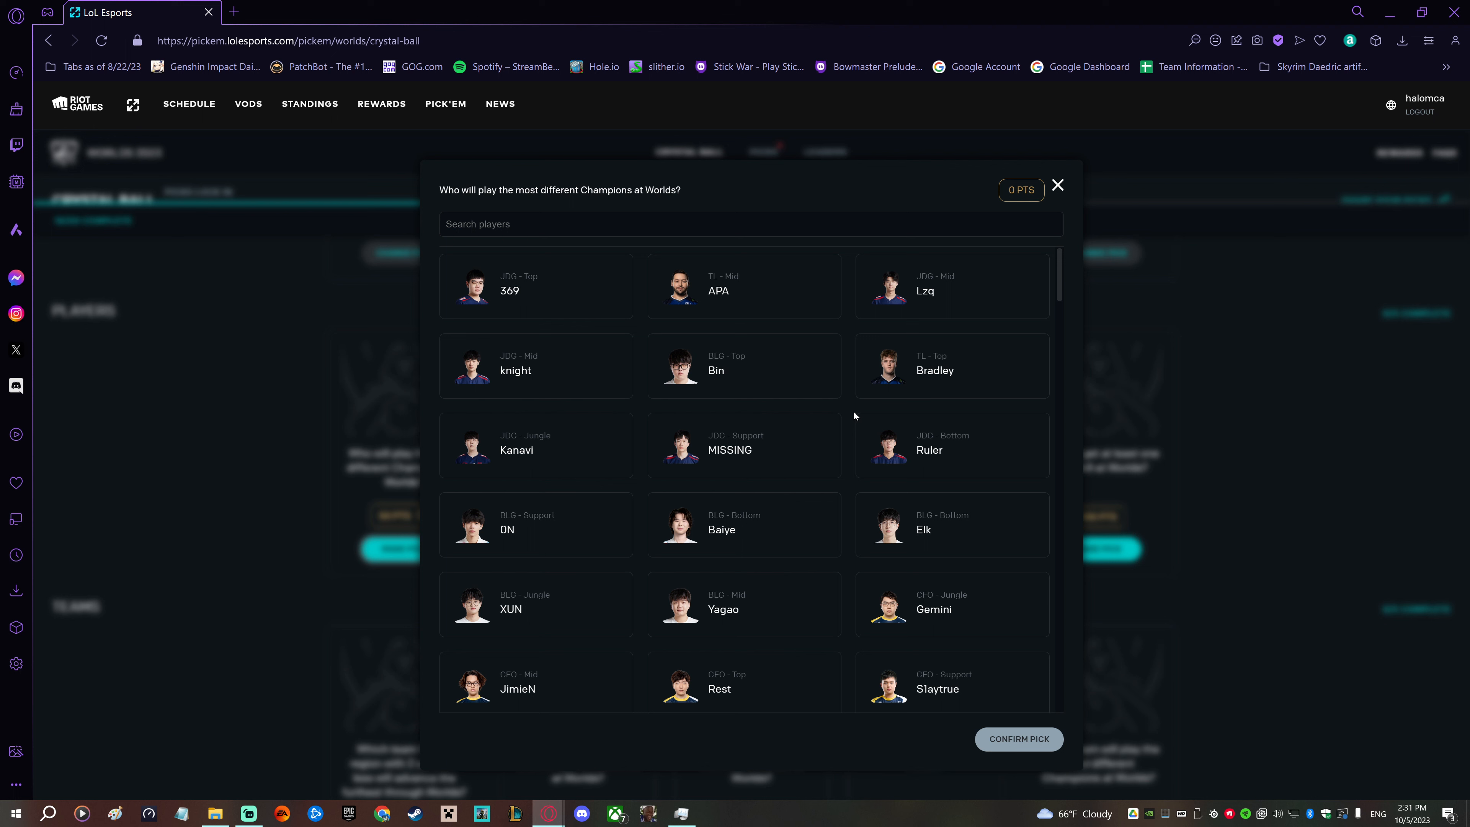
mouse_move(848, 408)
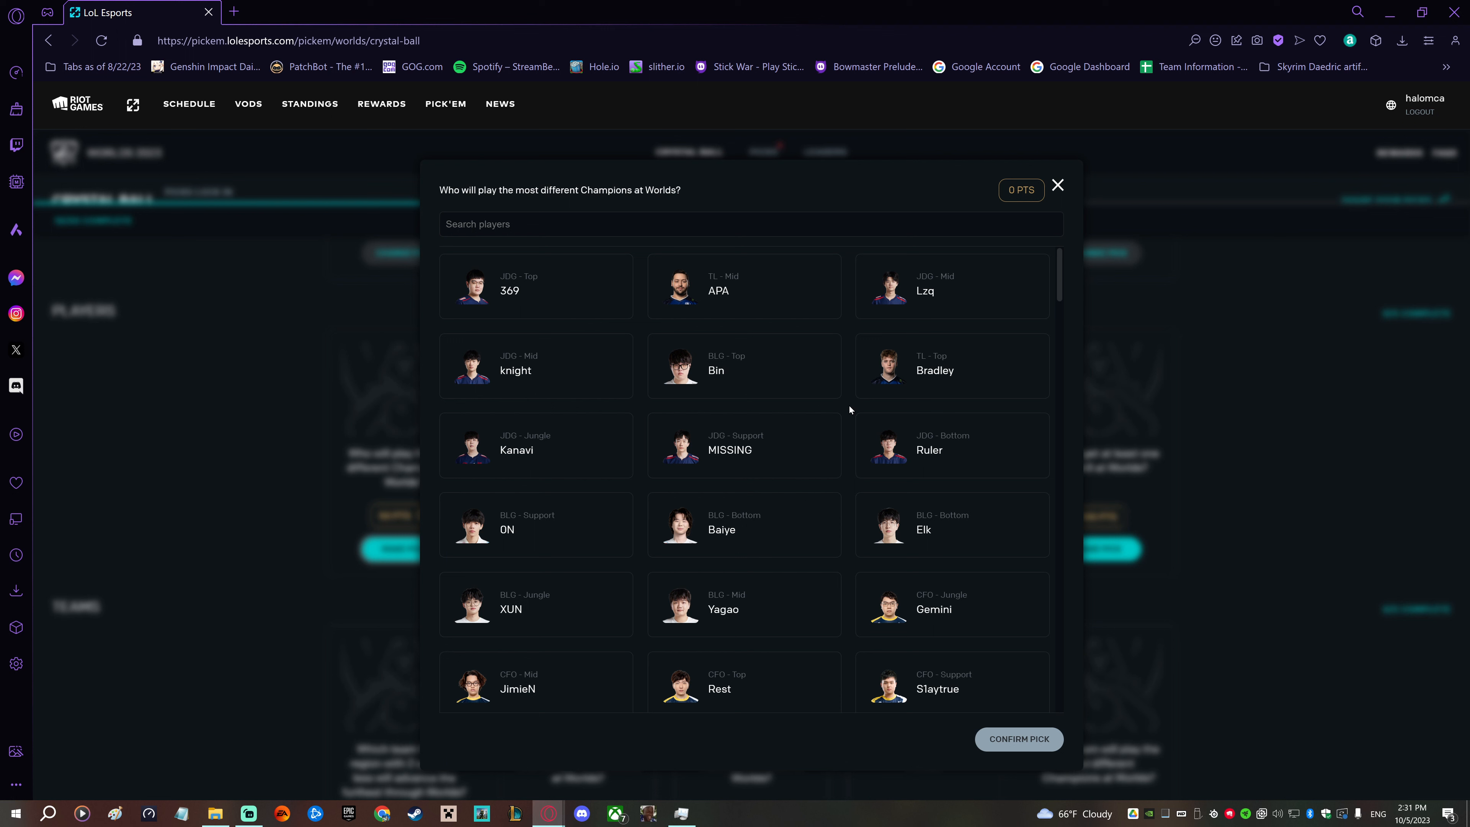
scroll(down, 3)
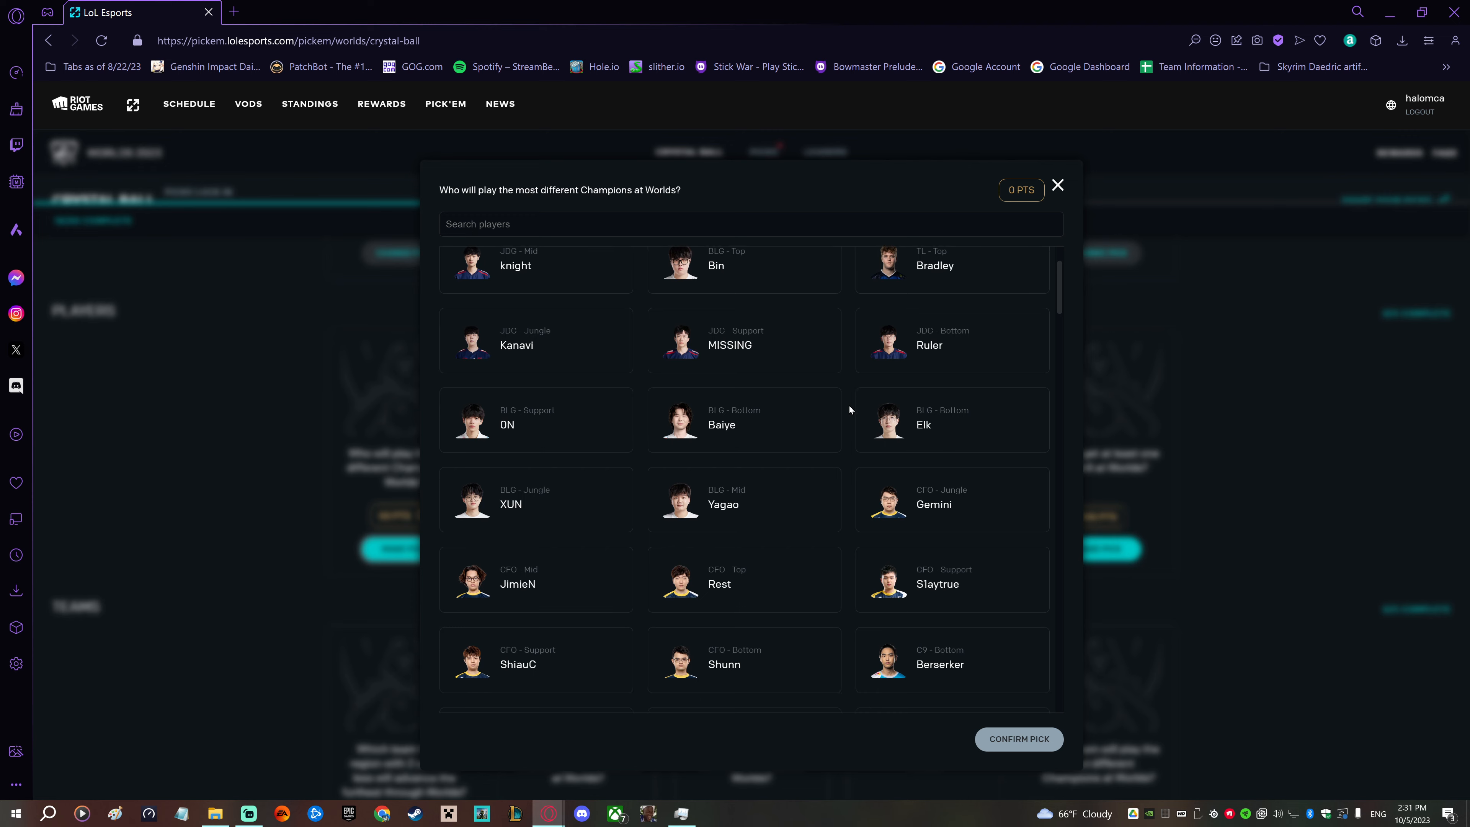
scroll(down, 3)
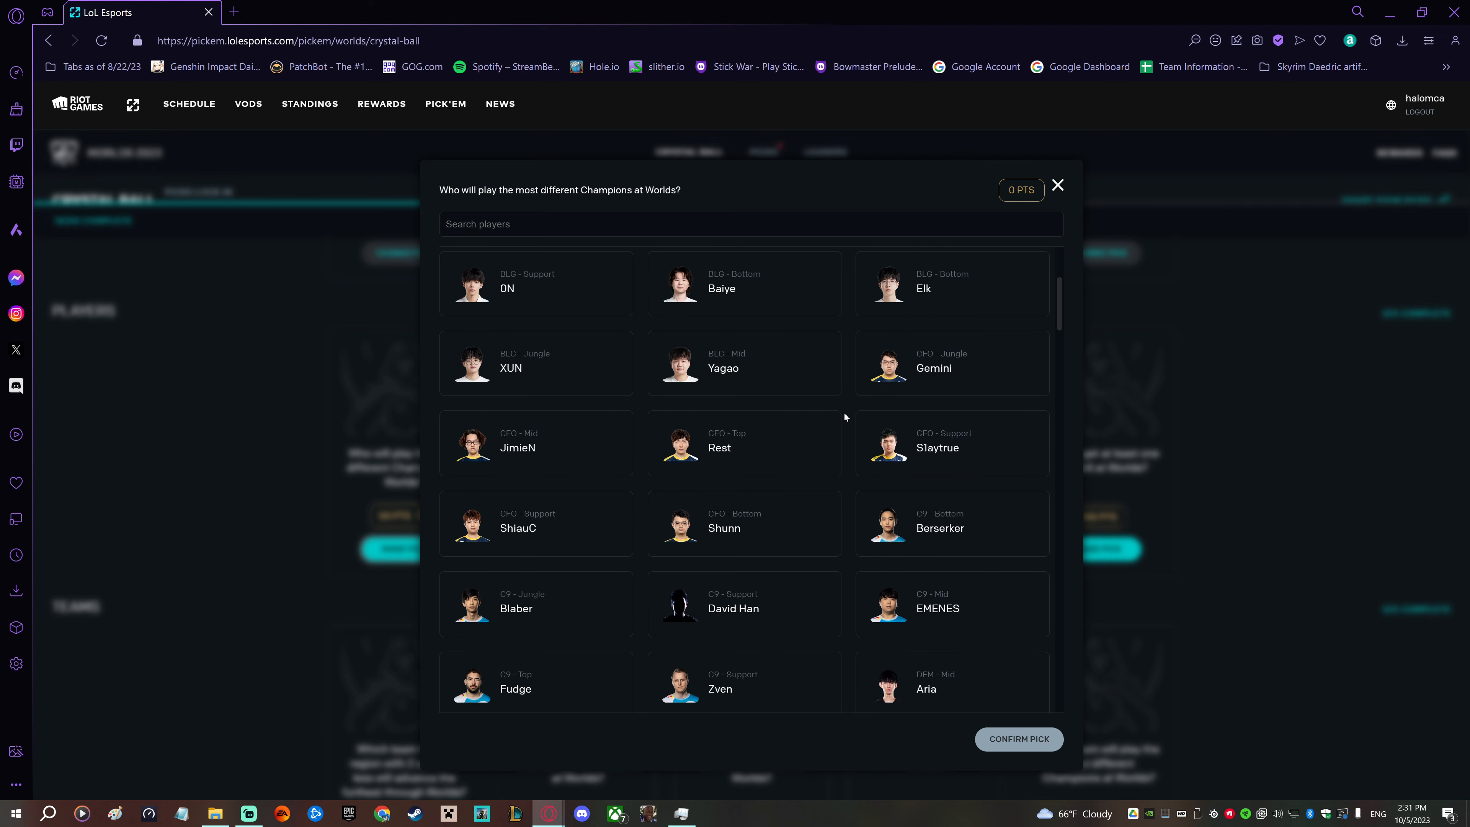
scroll(down, 3)
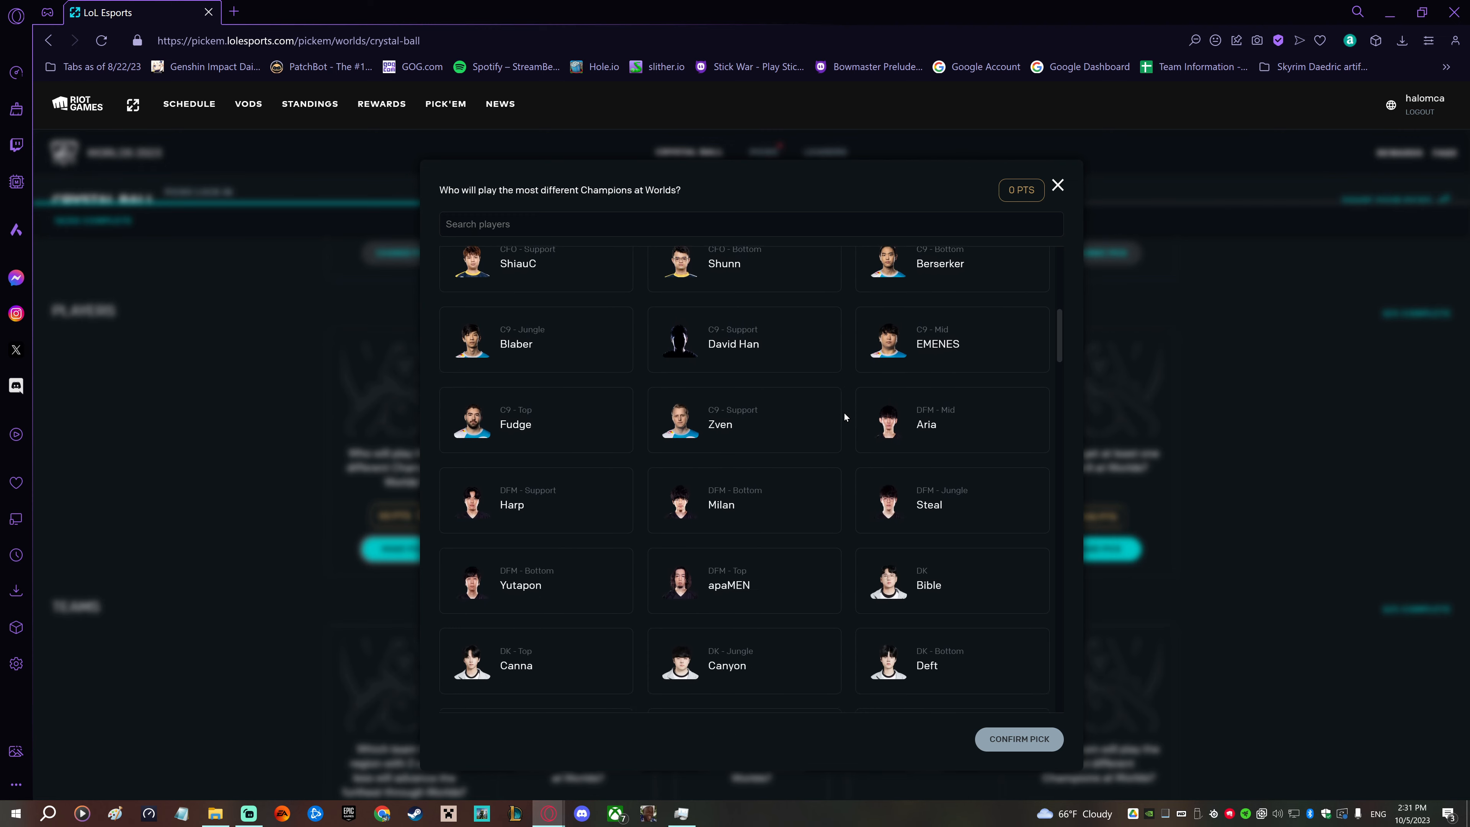
scroll(down, 3)
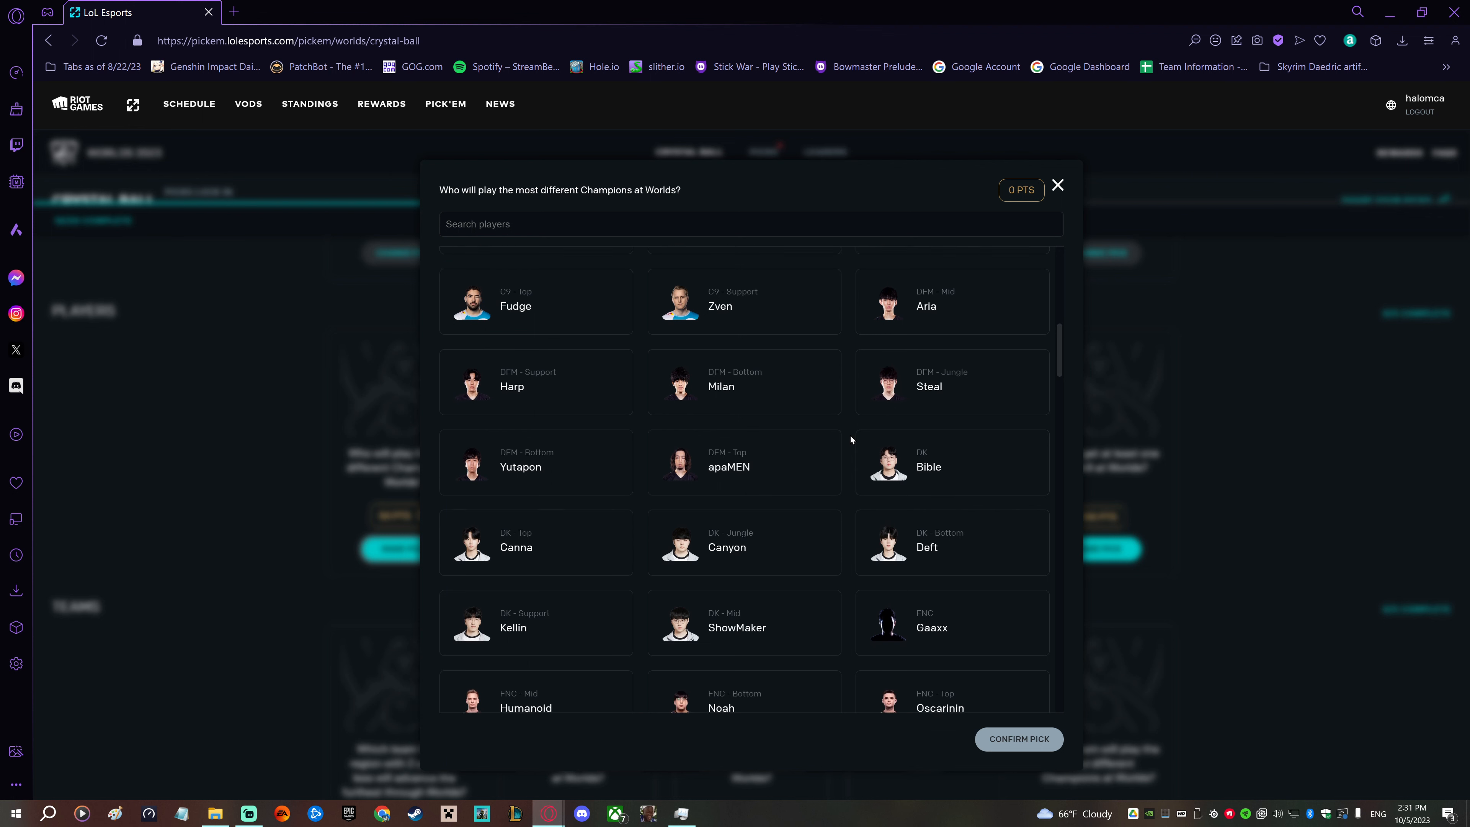
scroll(down, 3)
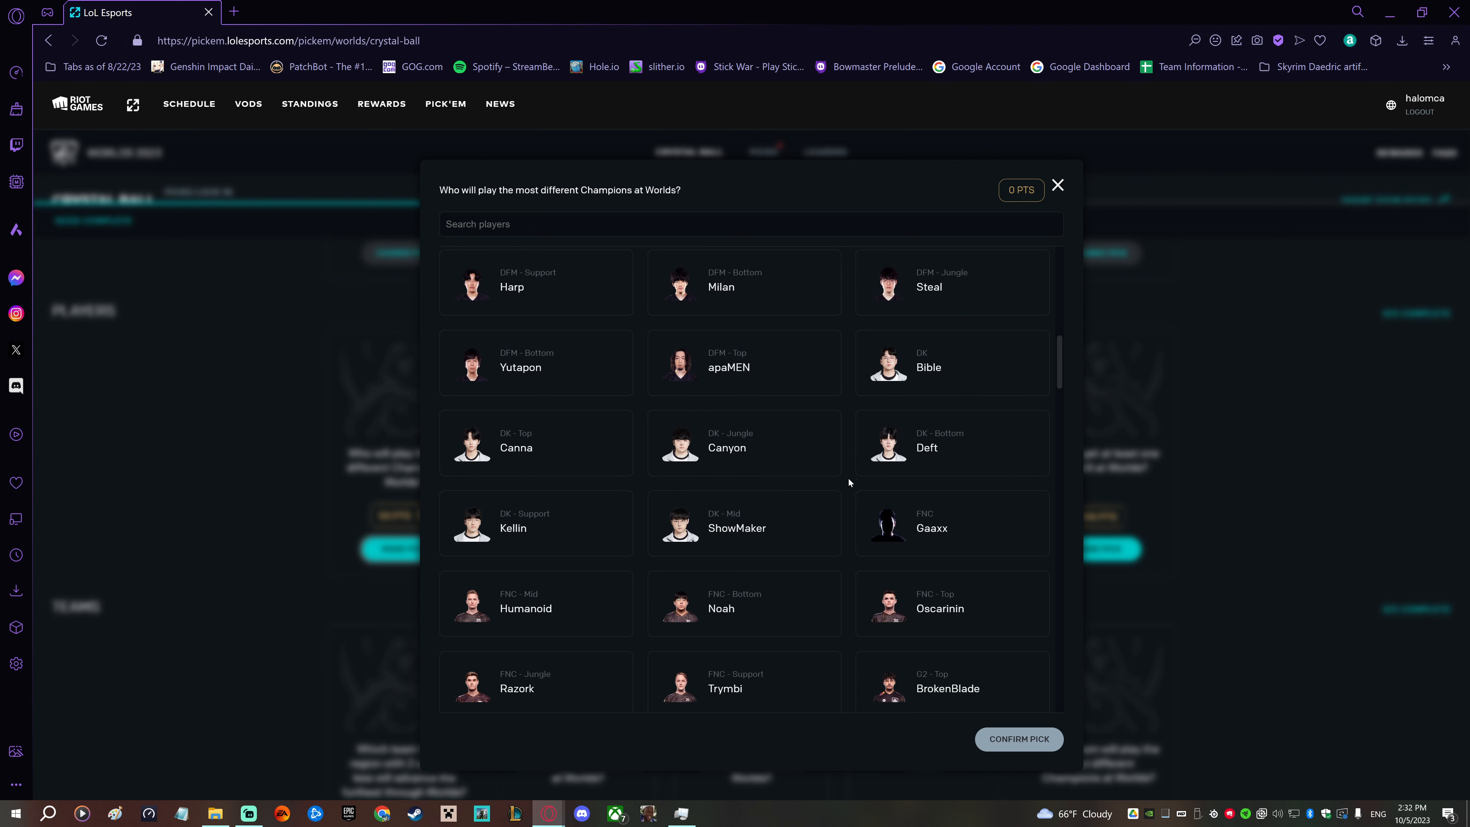
scroll(down, 3)
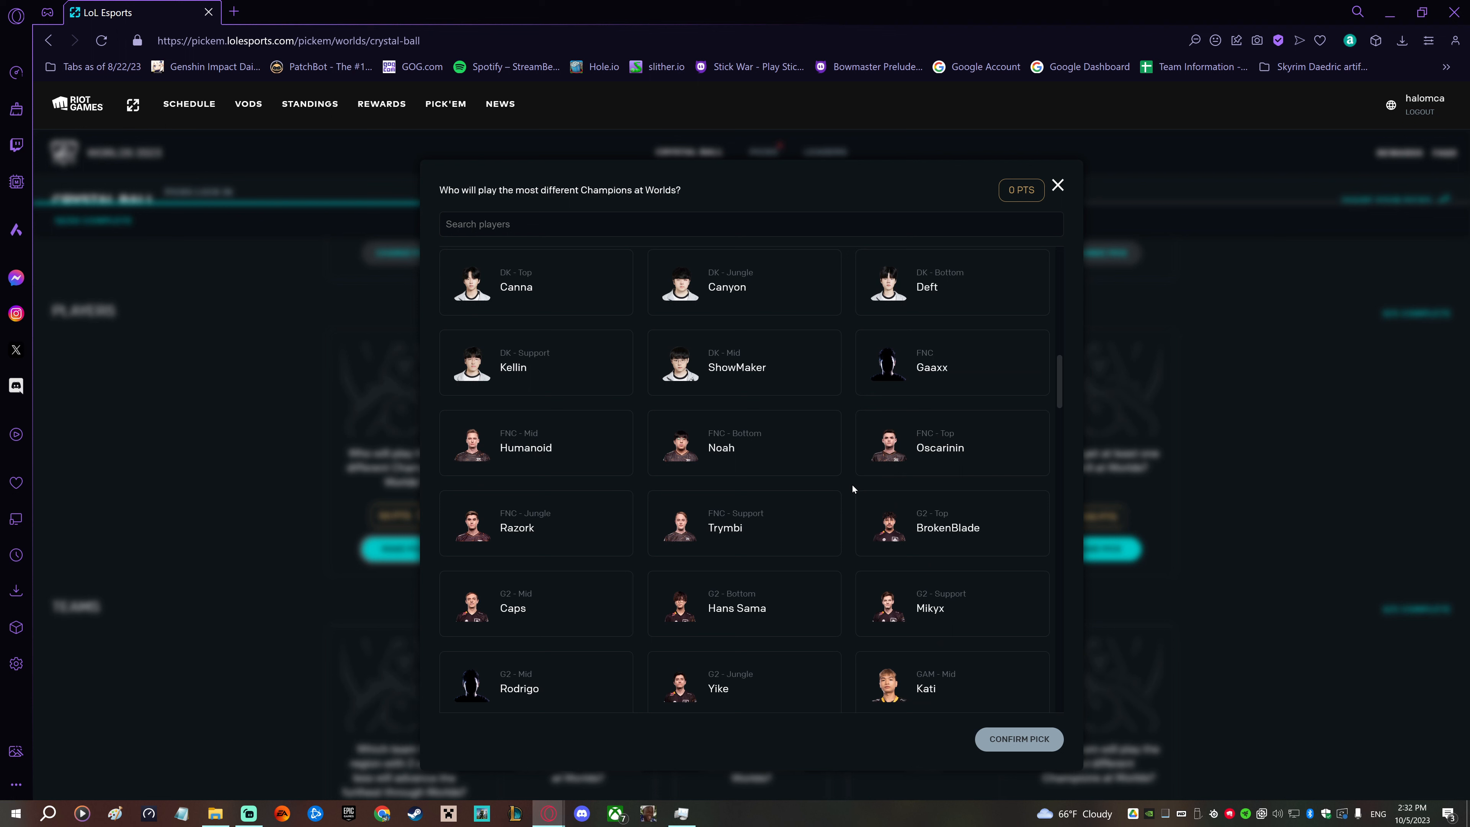
scroll(down, 3)
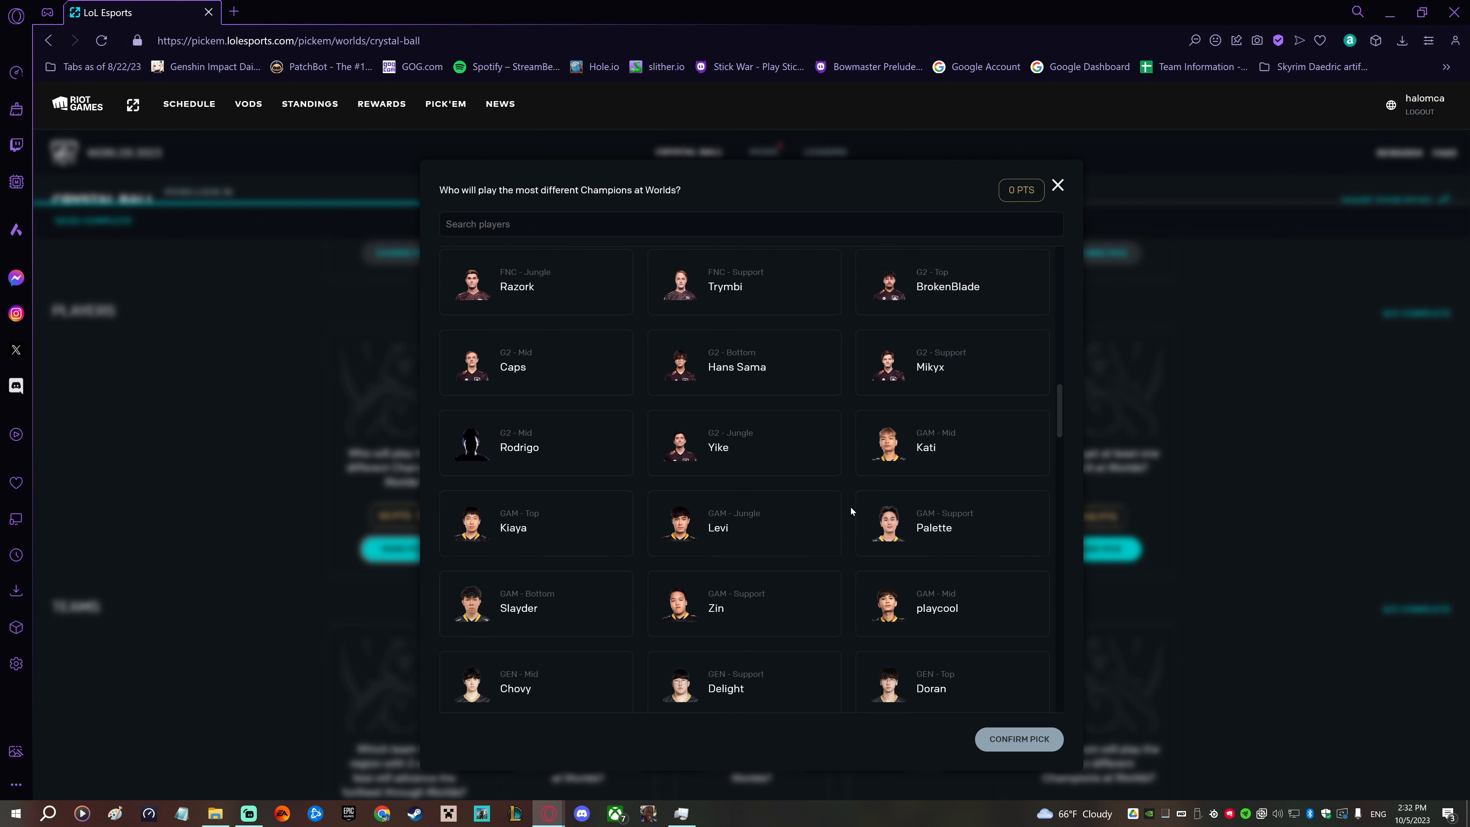
scroll(down, 3)
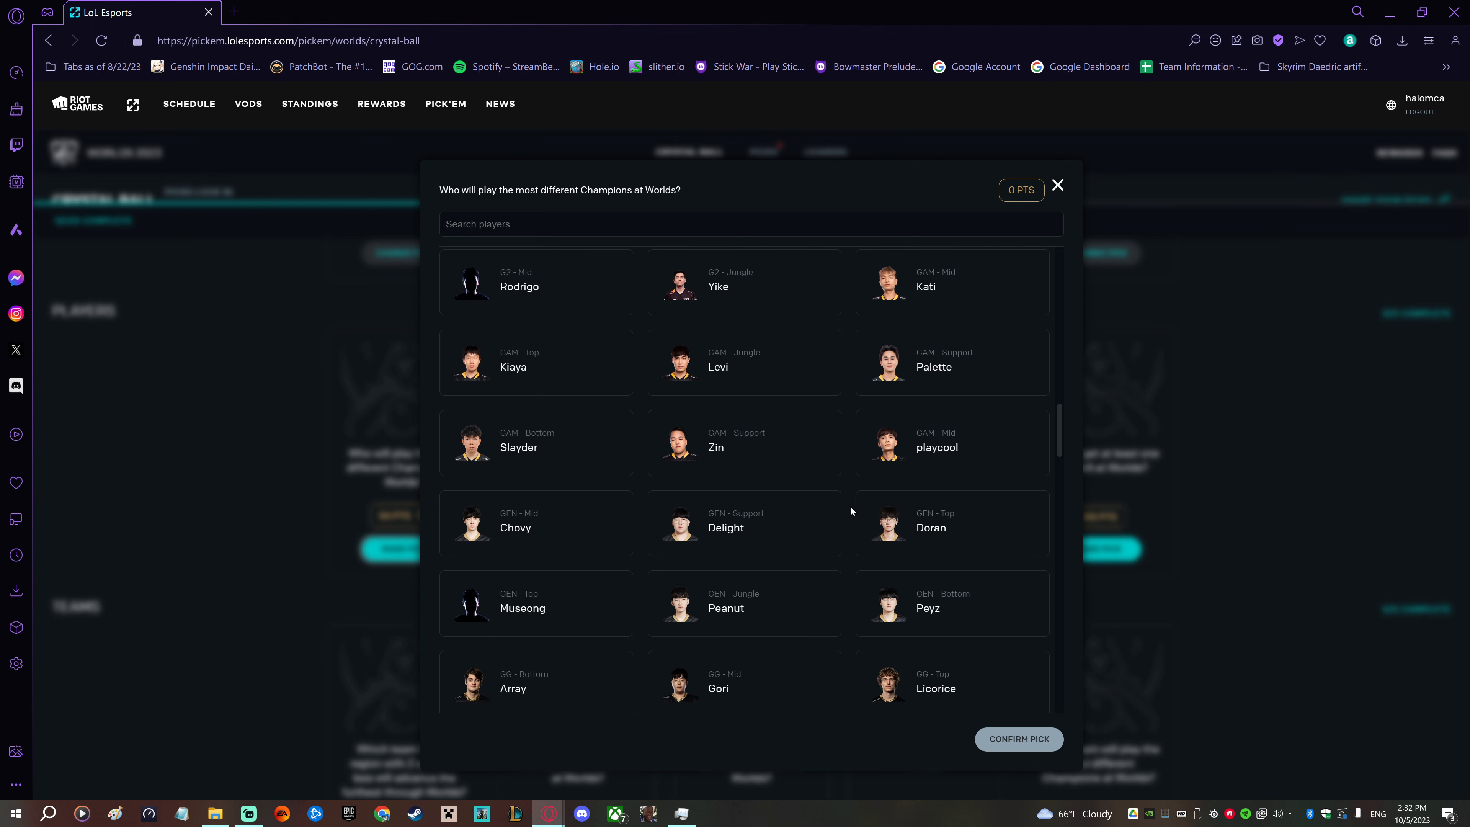
scroll(down, 3)
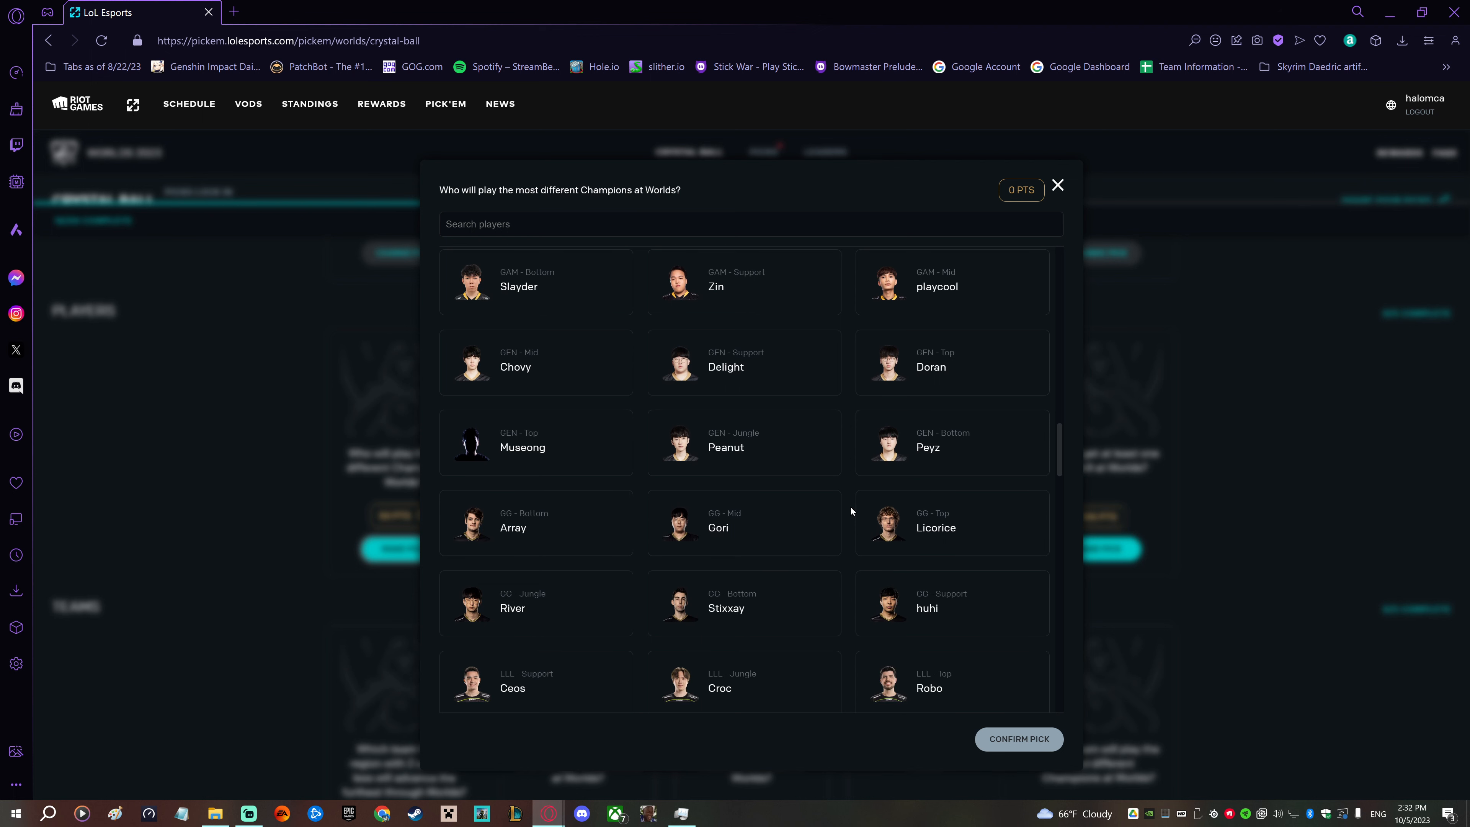
scroll(down, 3)
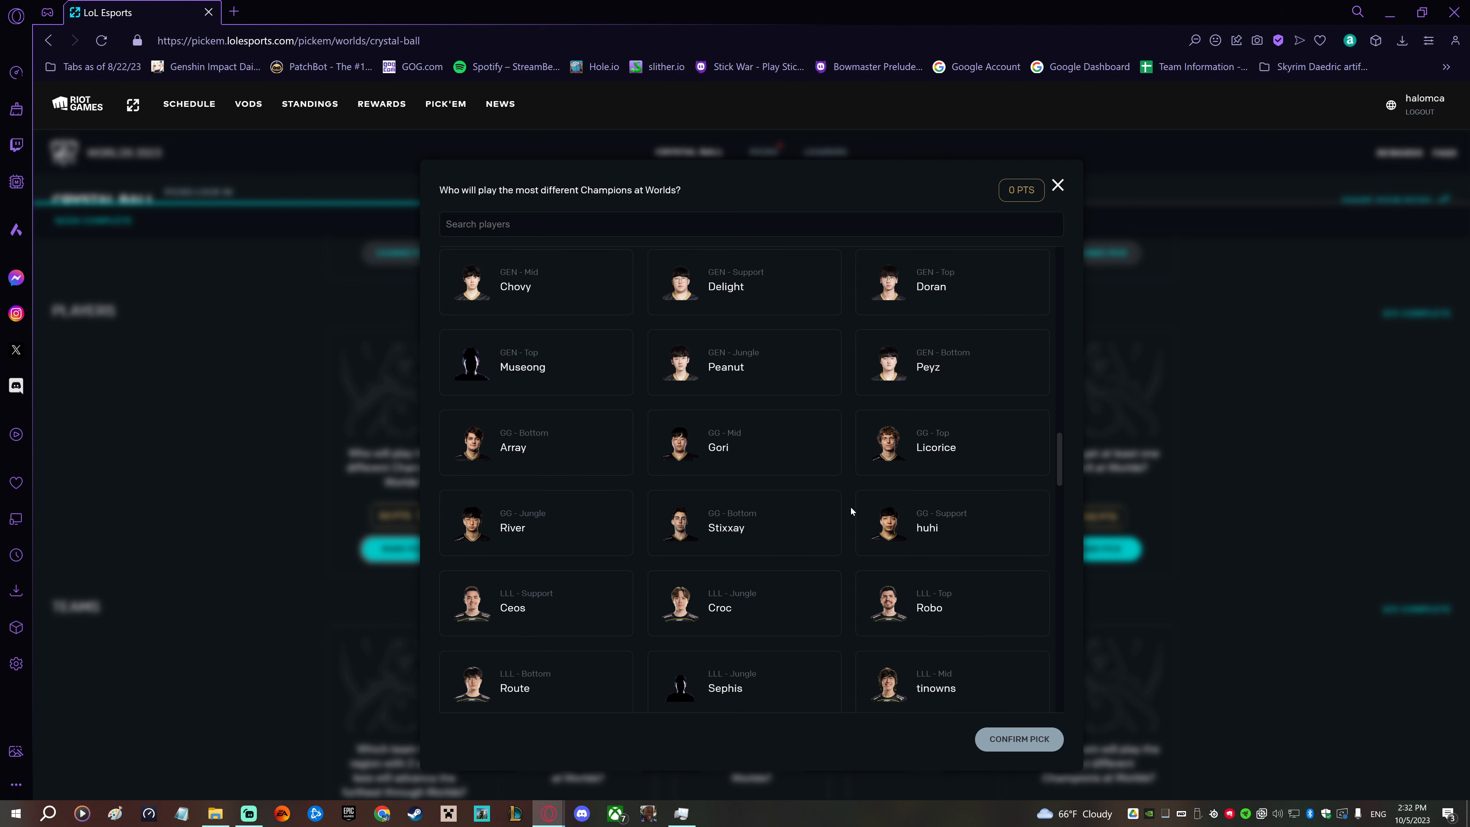
scroll(down, 3)
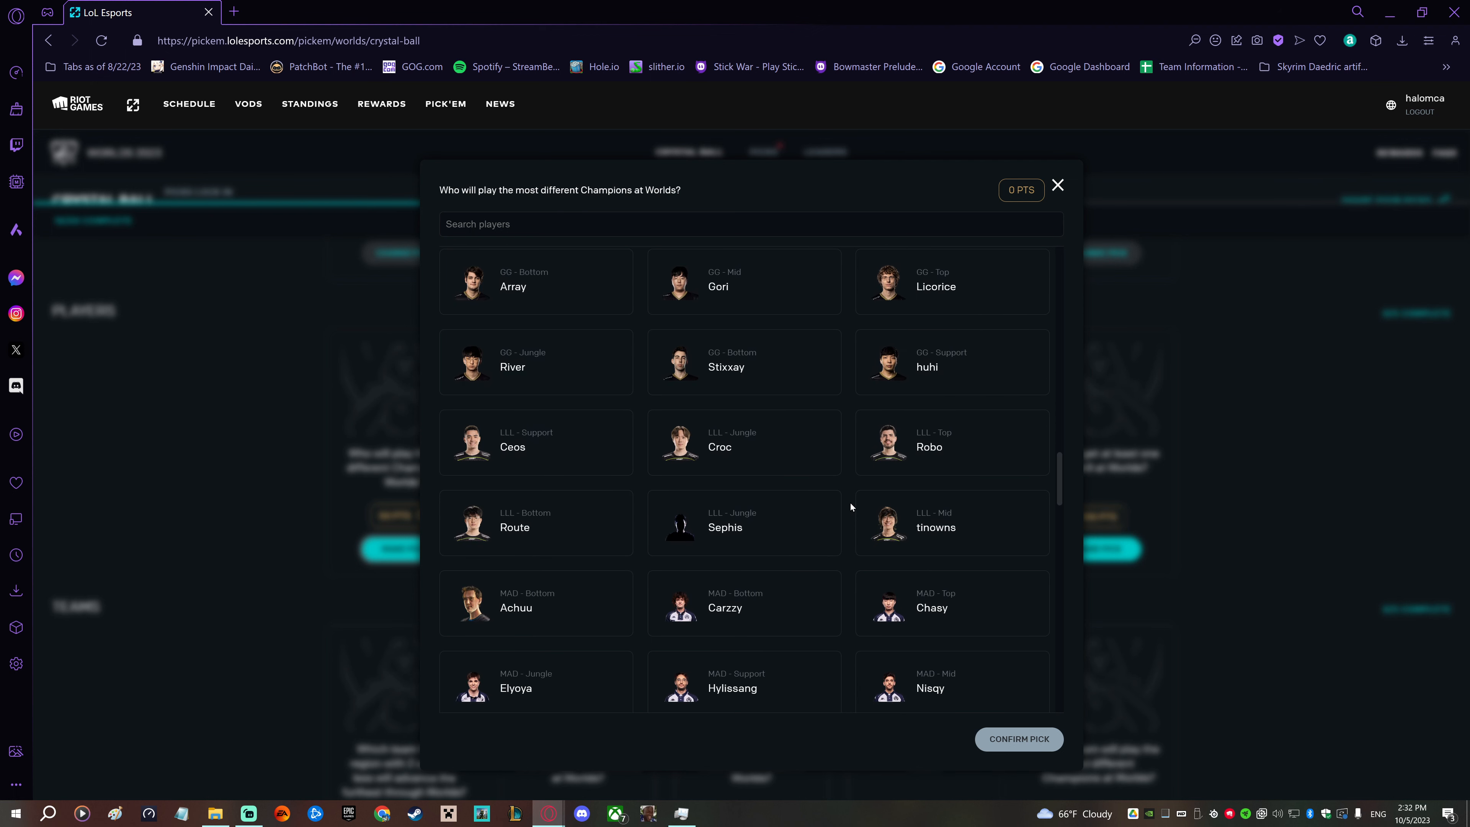
scroll(down, 3)
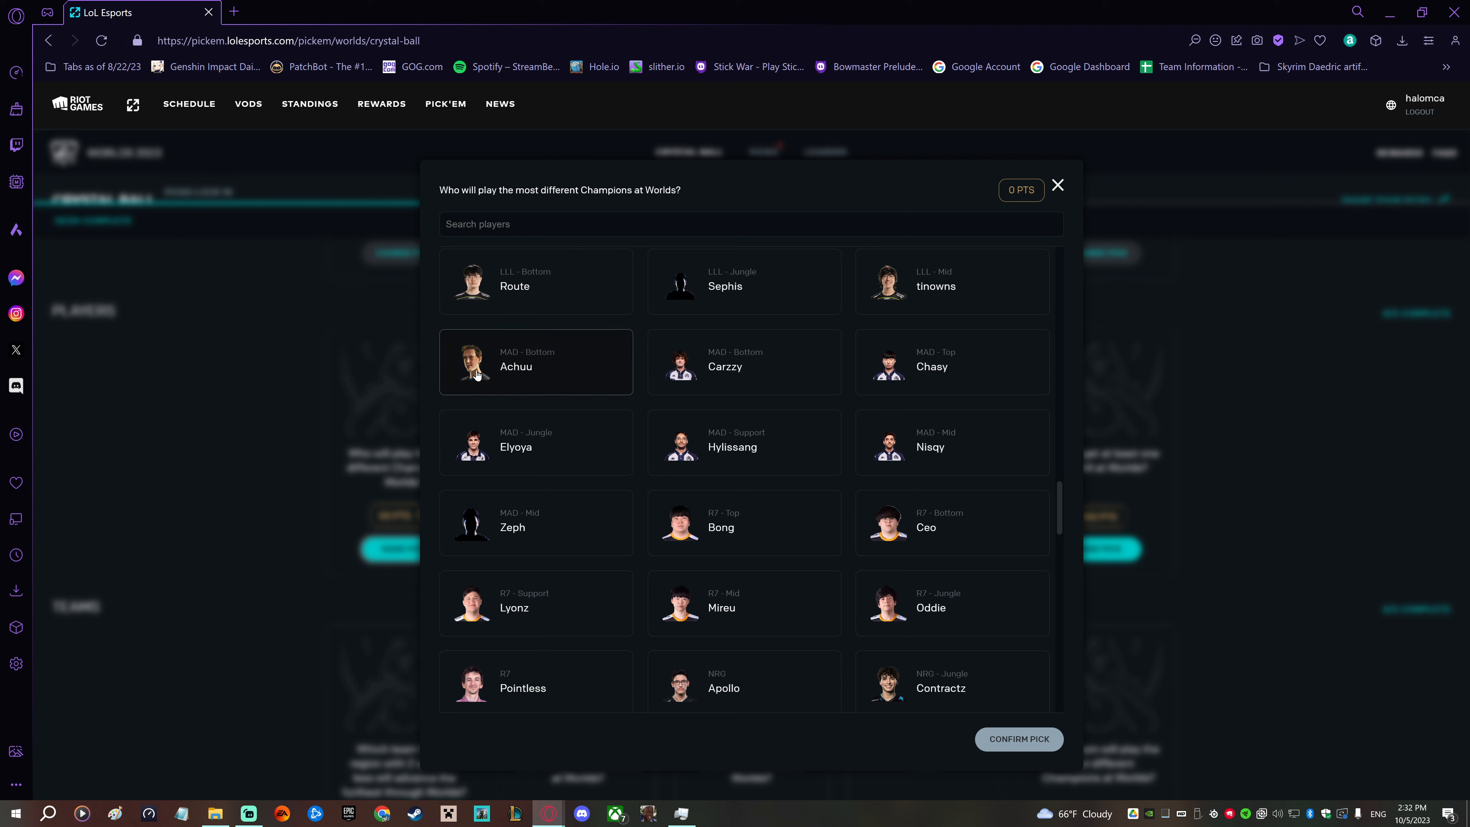
right_click(476, 373)
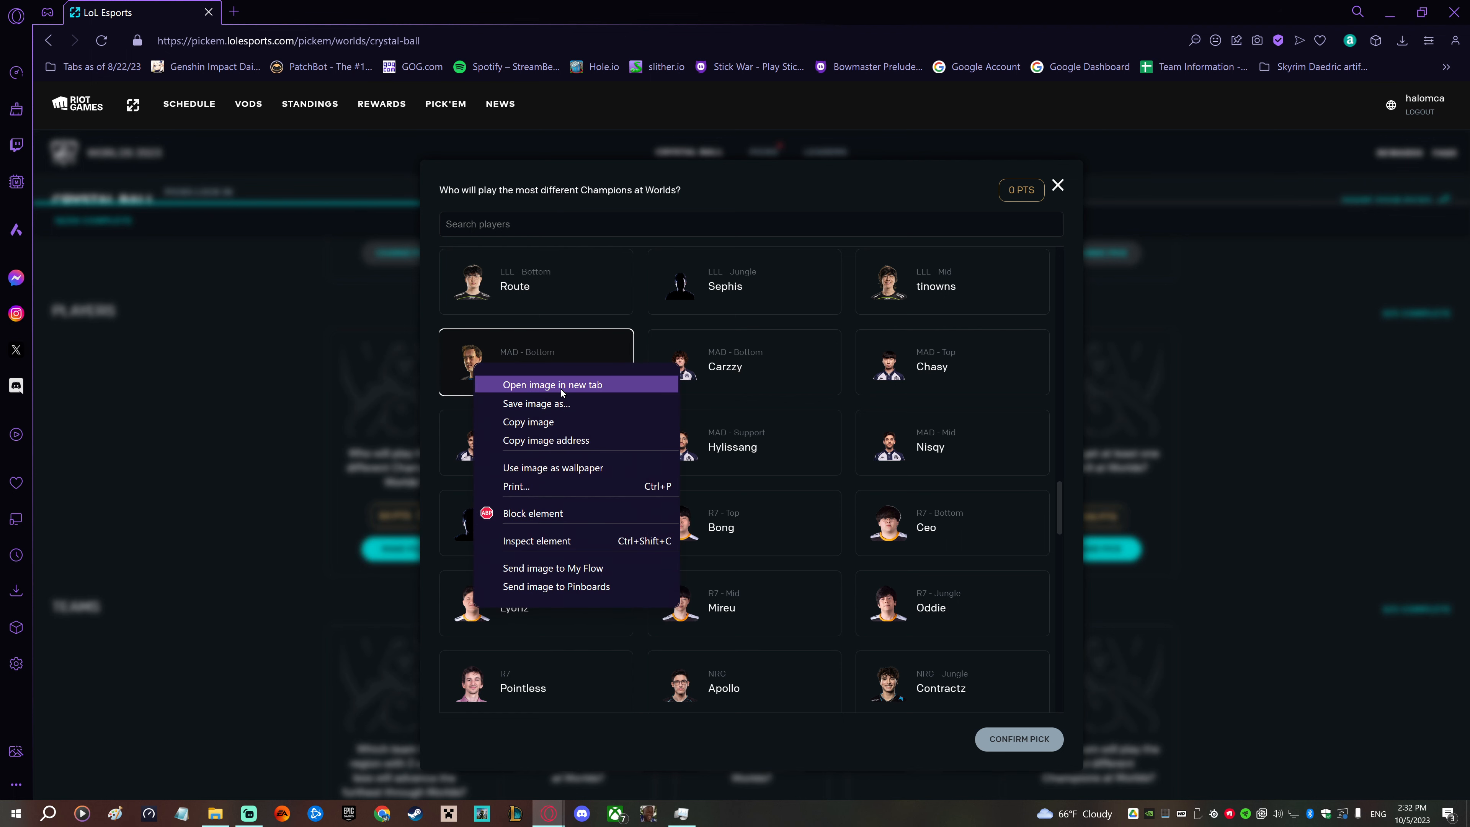
click(551, 384)
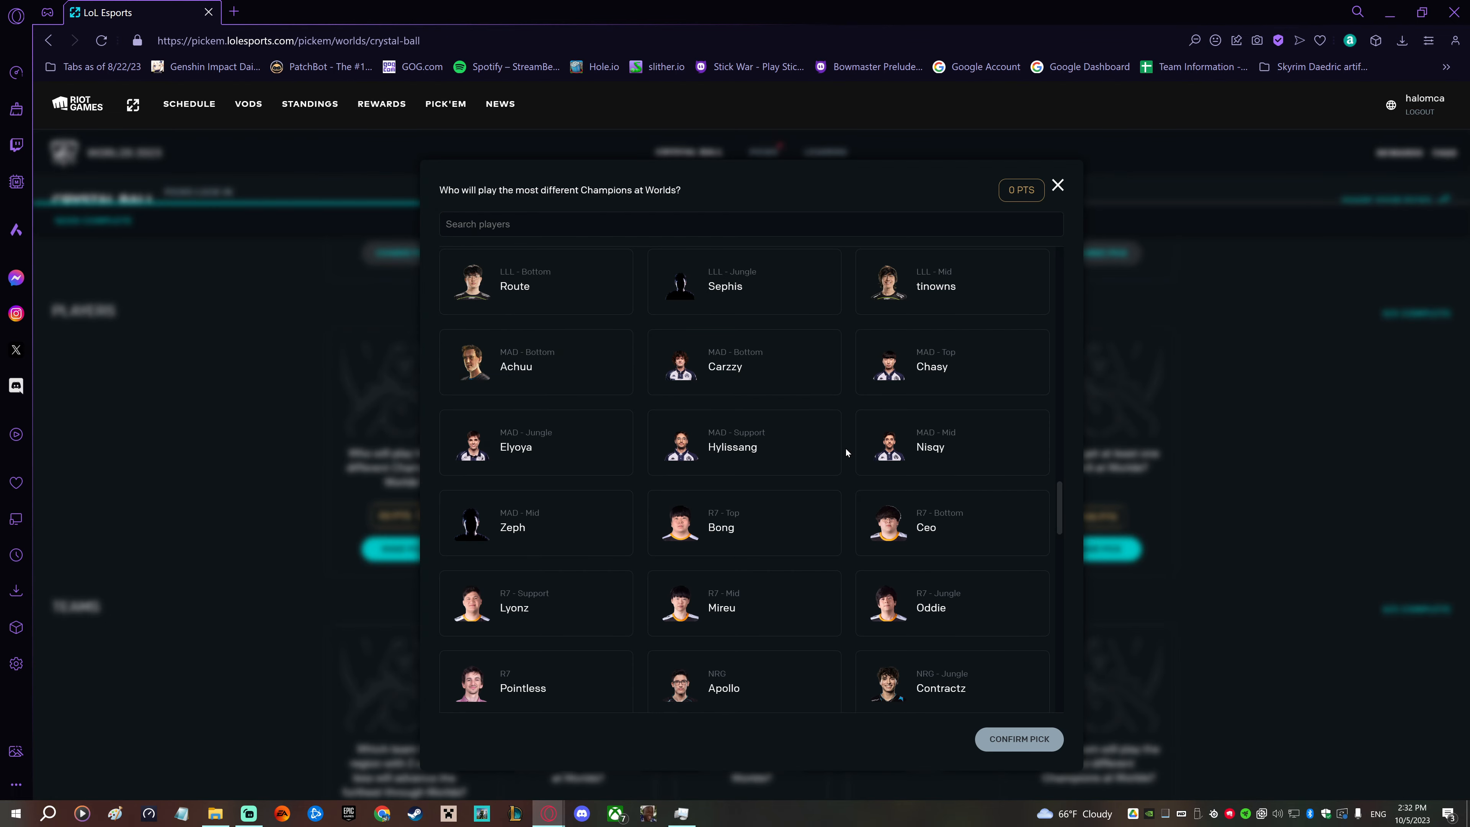
mouse_move(848, 452)
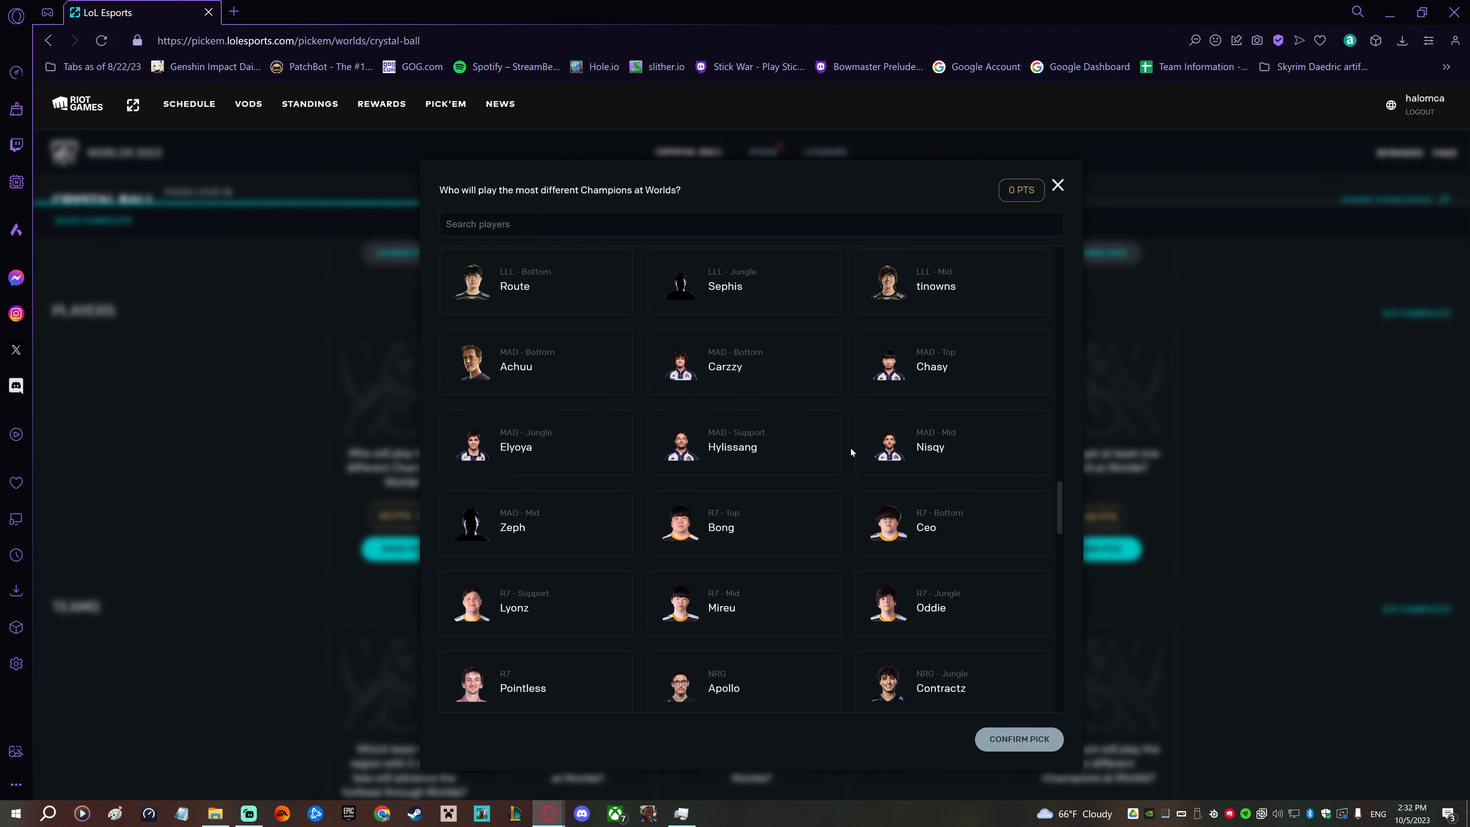
mouse_move(852, 452)
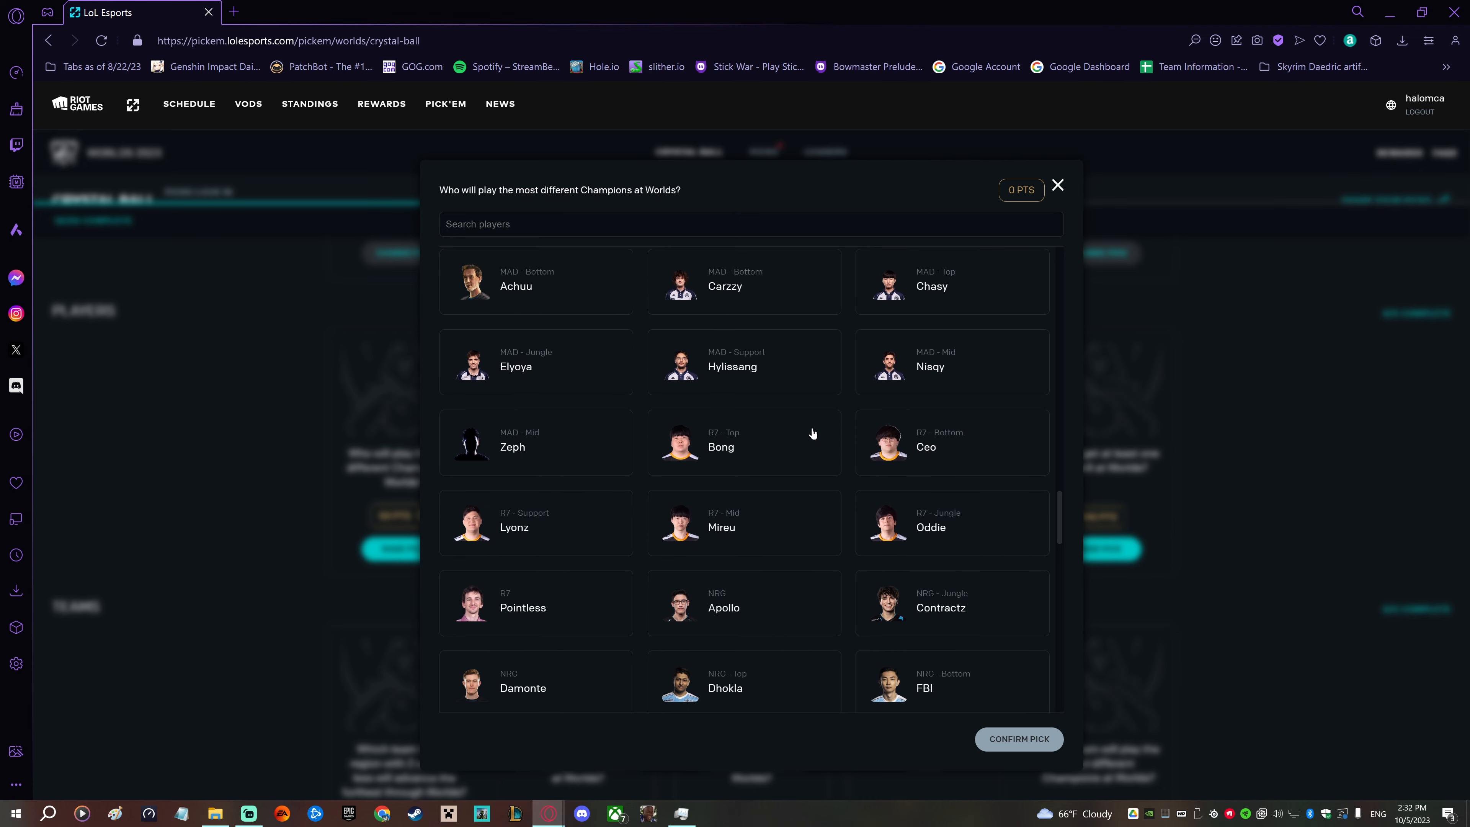
- Browse the player list past Keria and lock in Zeus for most different Champions
scroll(down, 3)
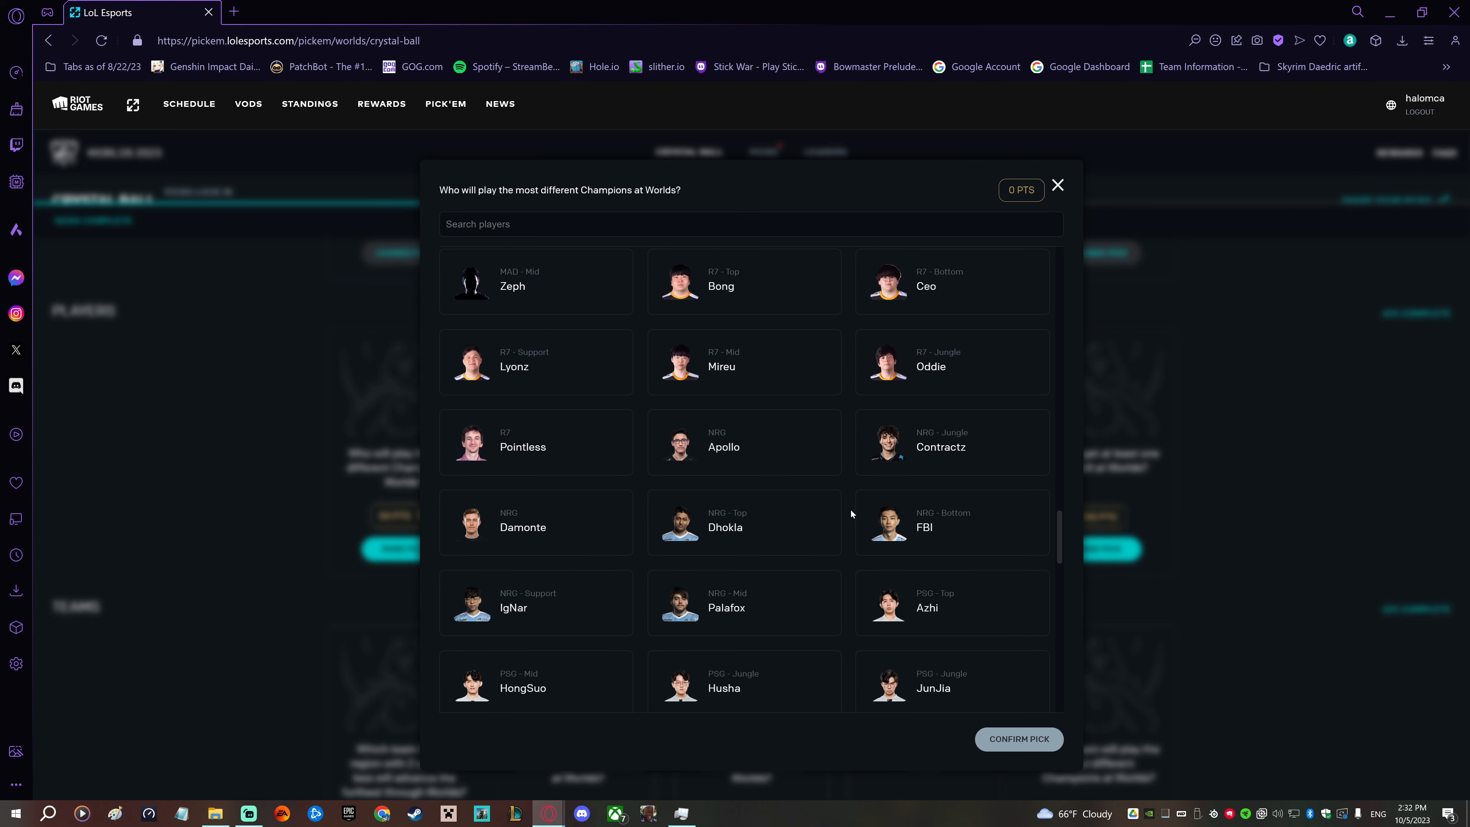
scroll(down, 3)
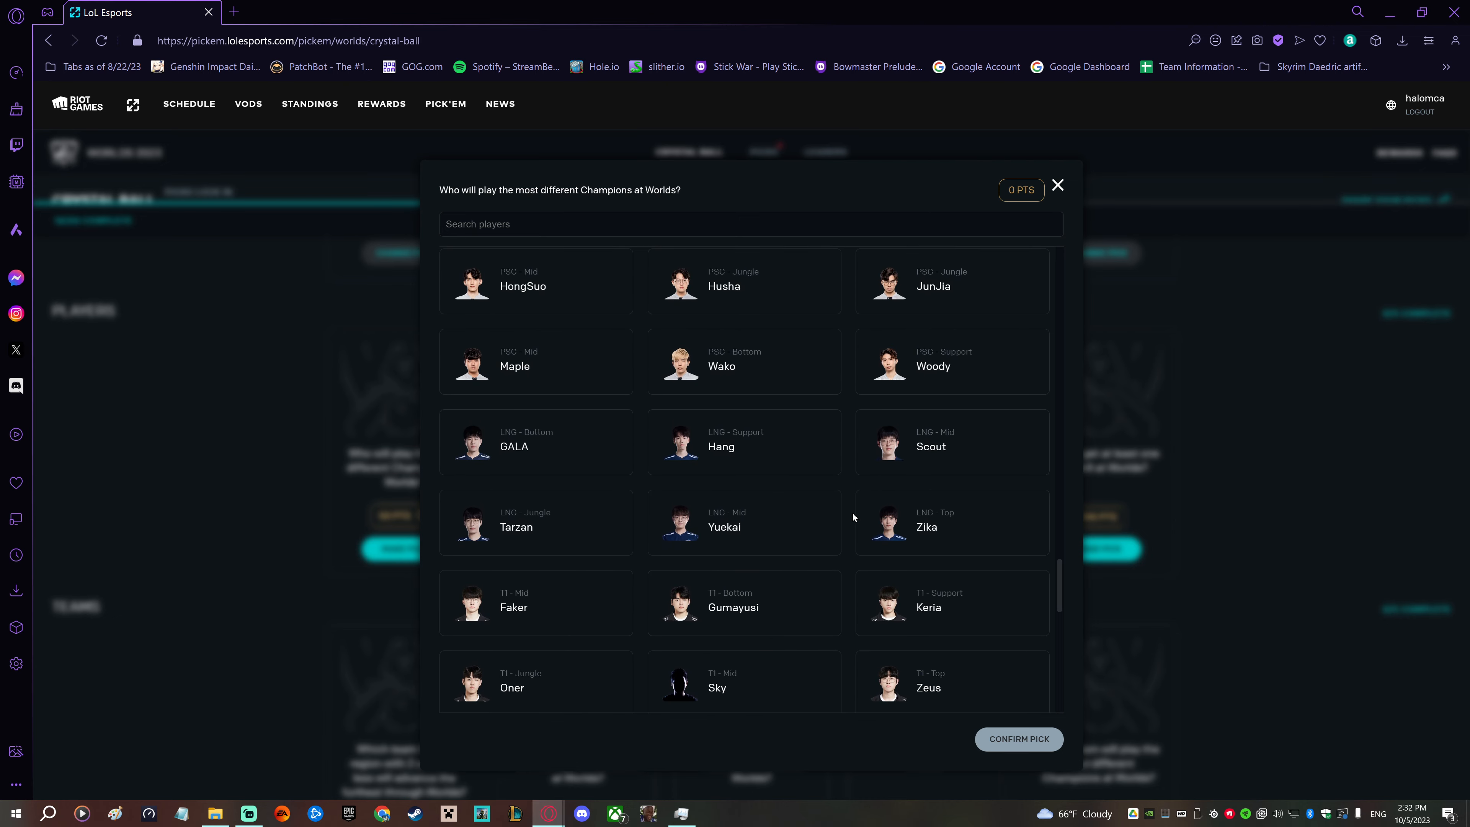
mouse_move(852, 519)
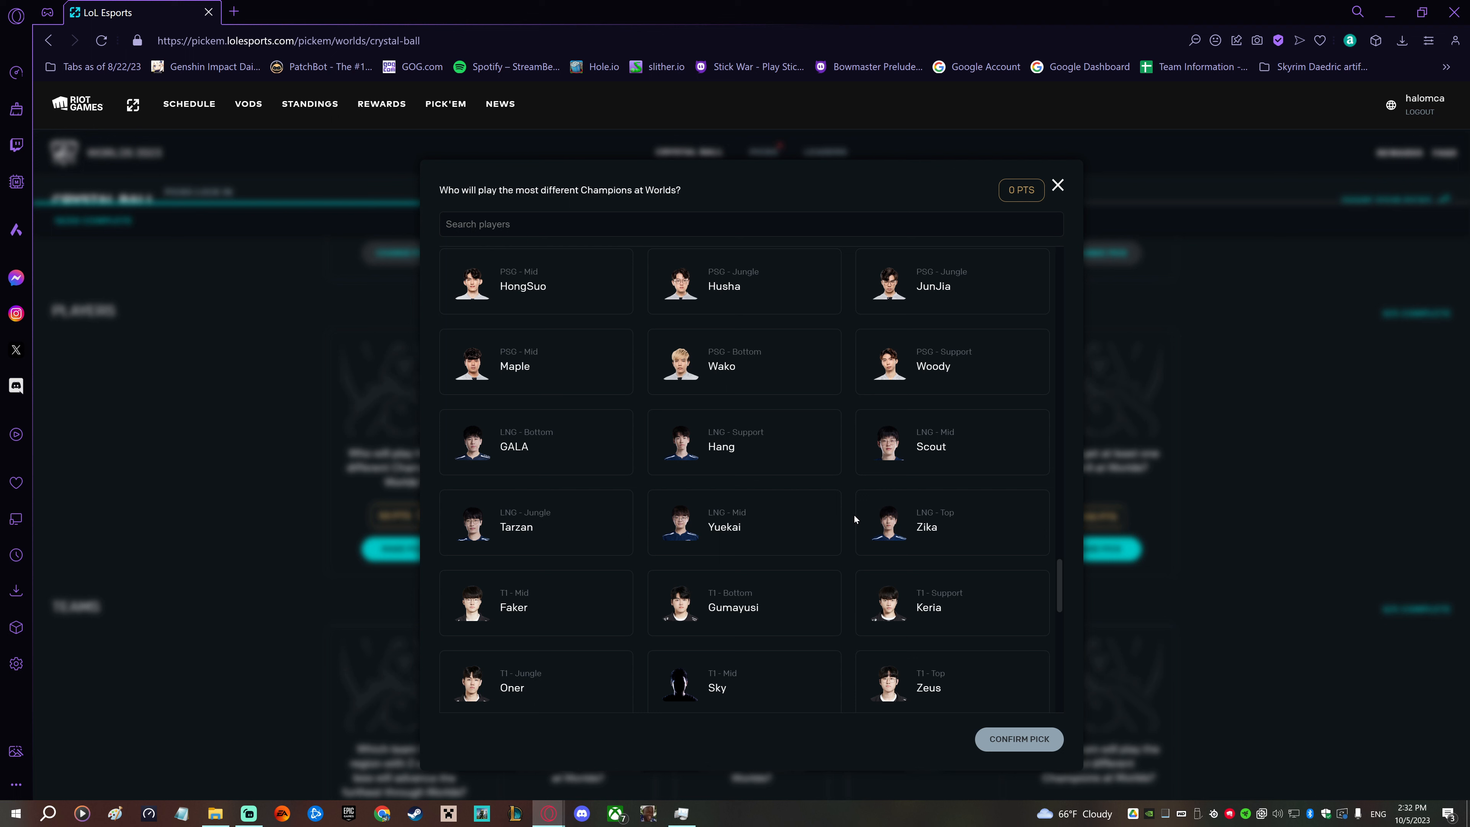
mouse_move(851, 541)
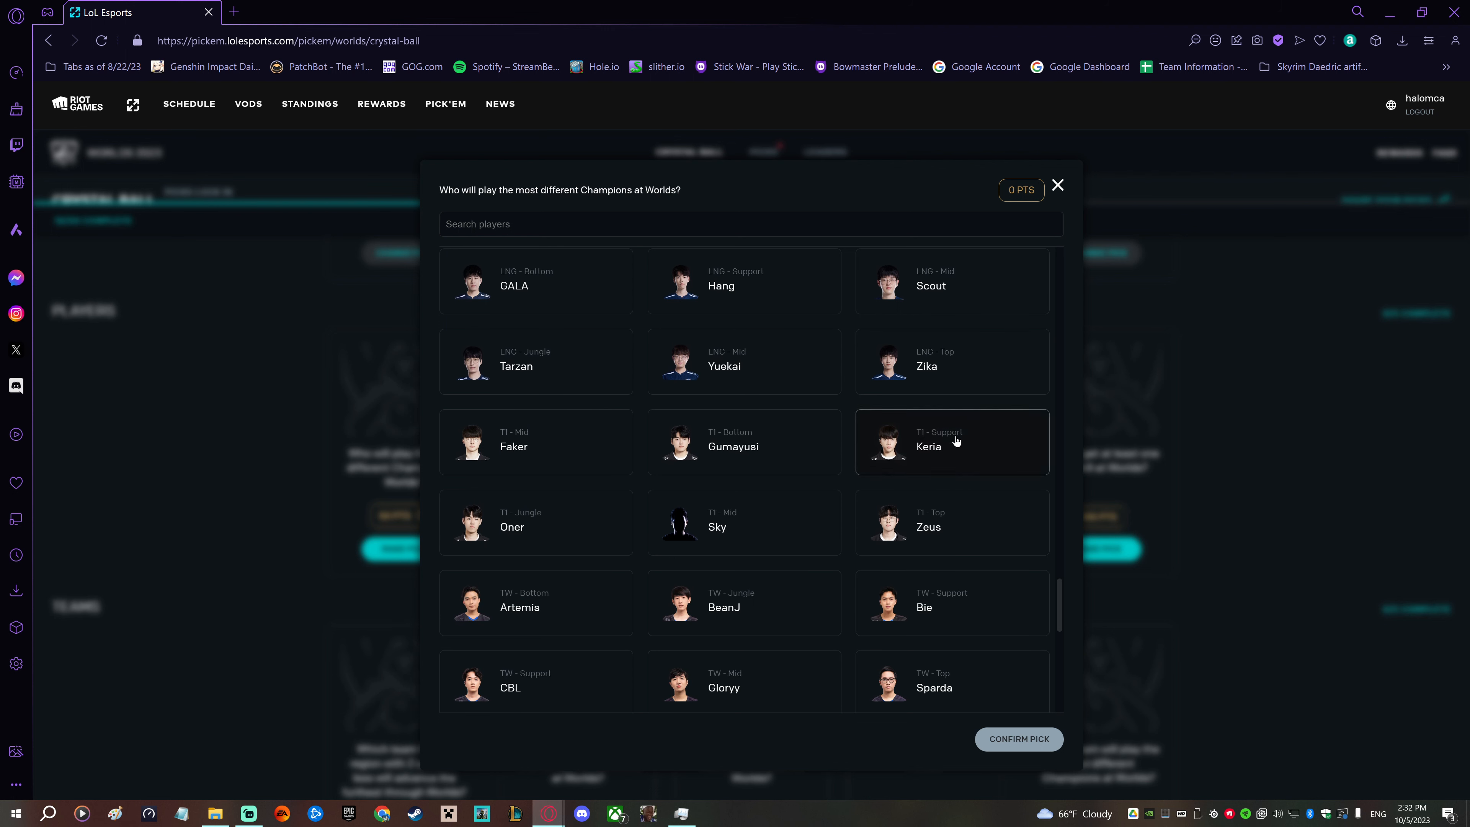
click(950, 442)
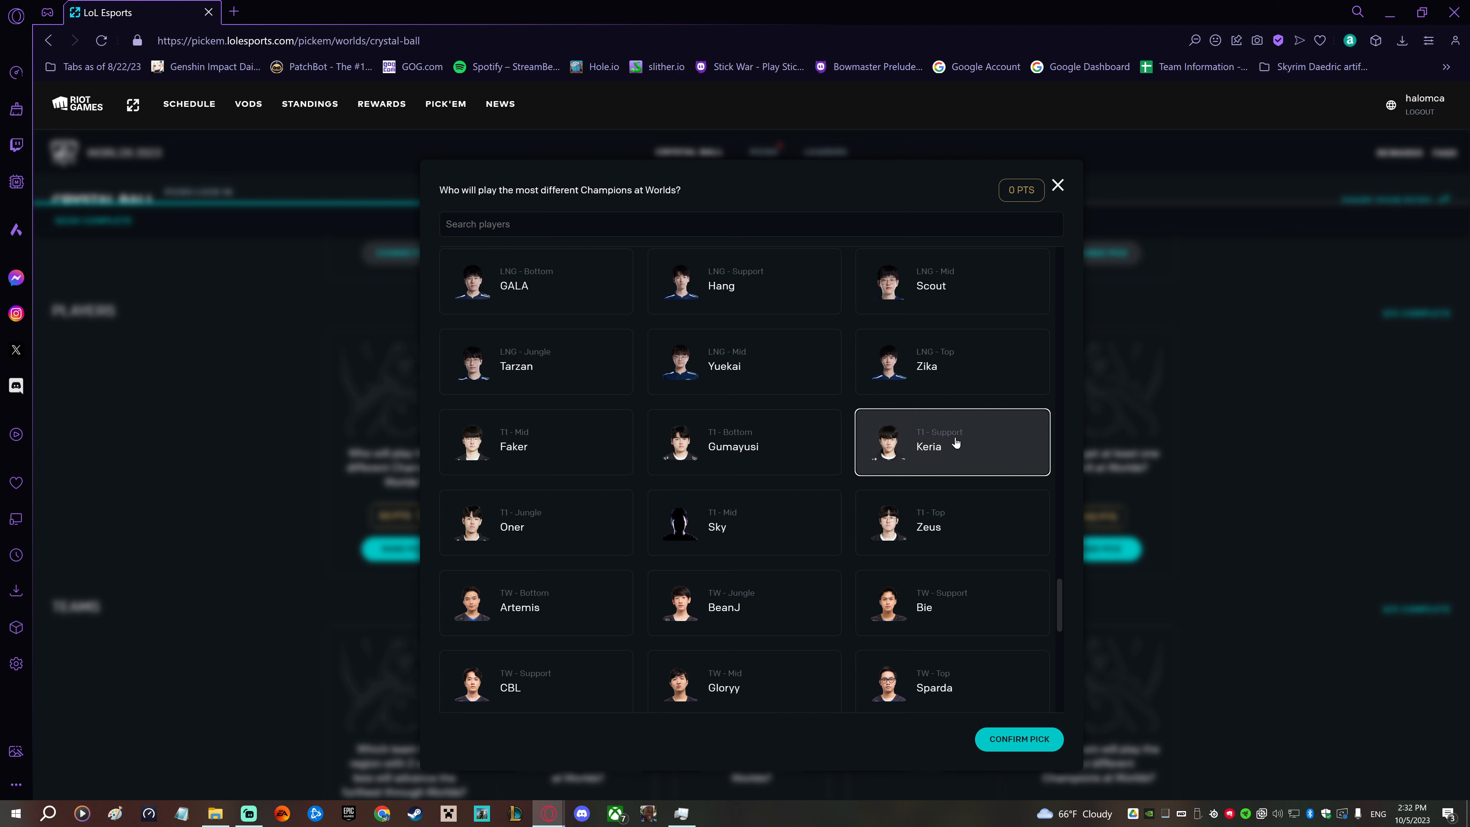
mouse_move(849, 539)
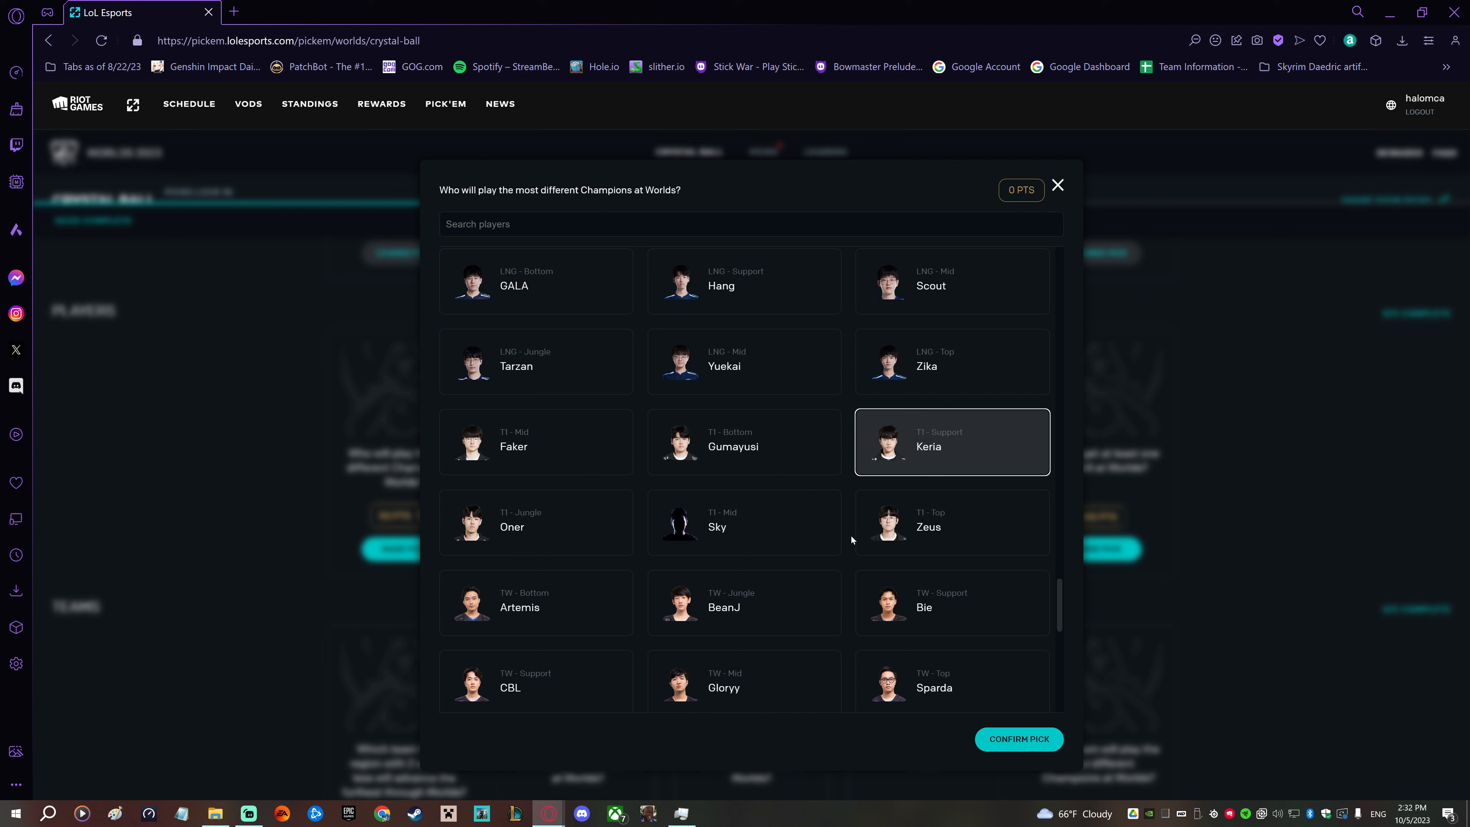
scroll(down, 3)
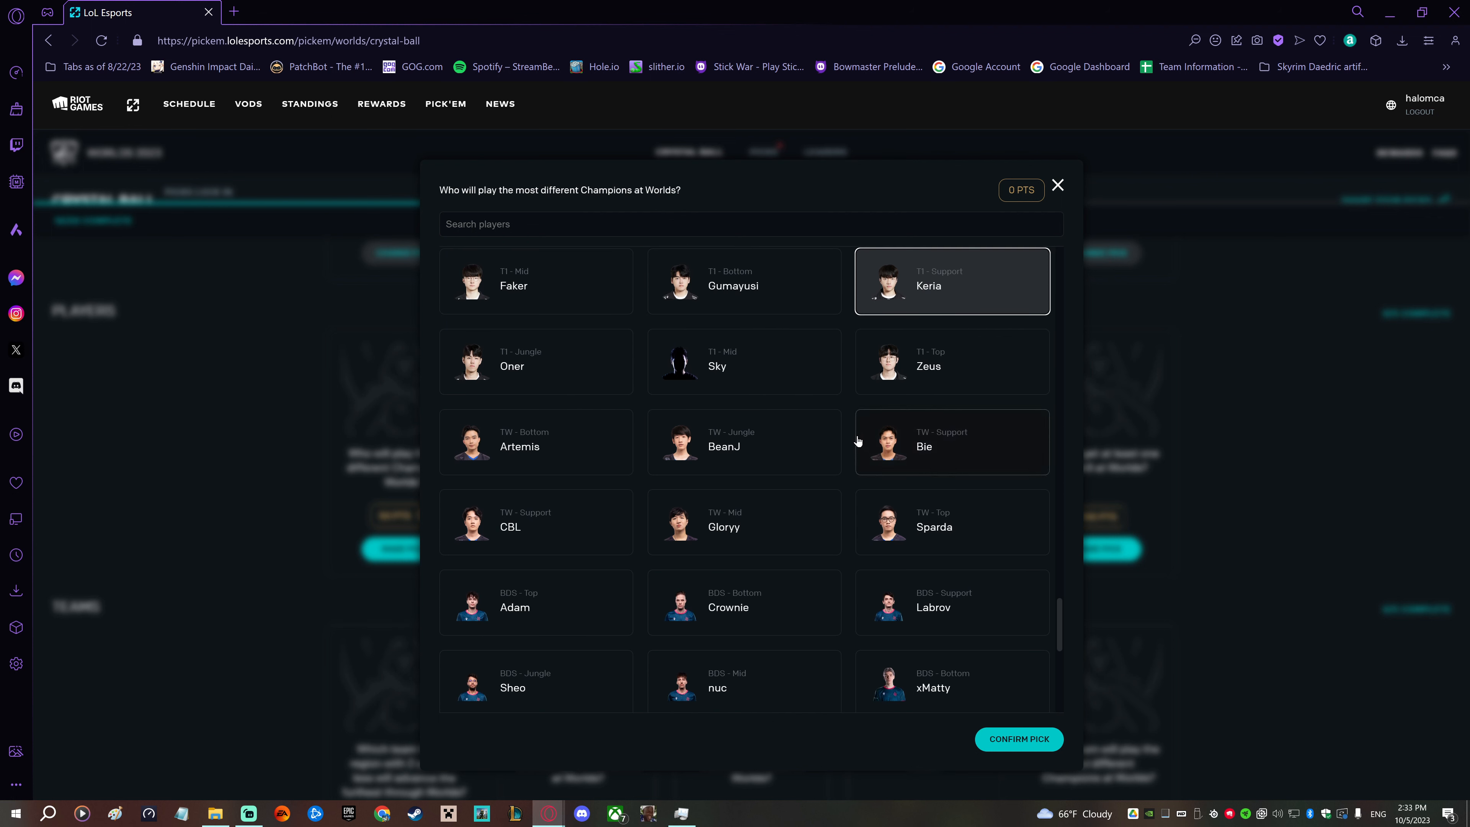
scroll(down, 3)
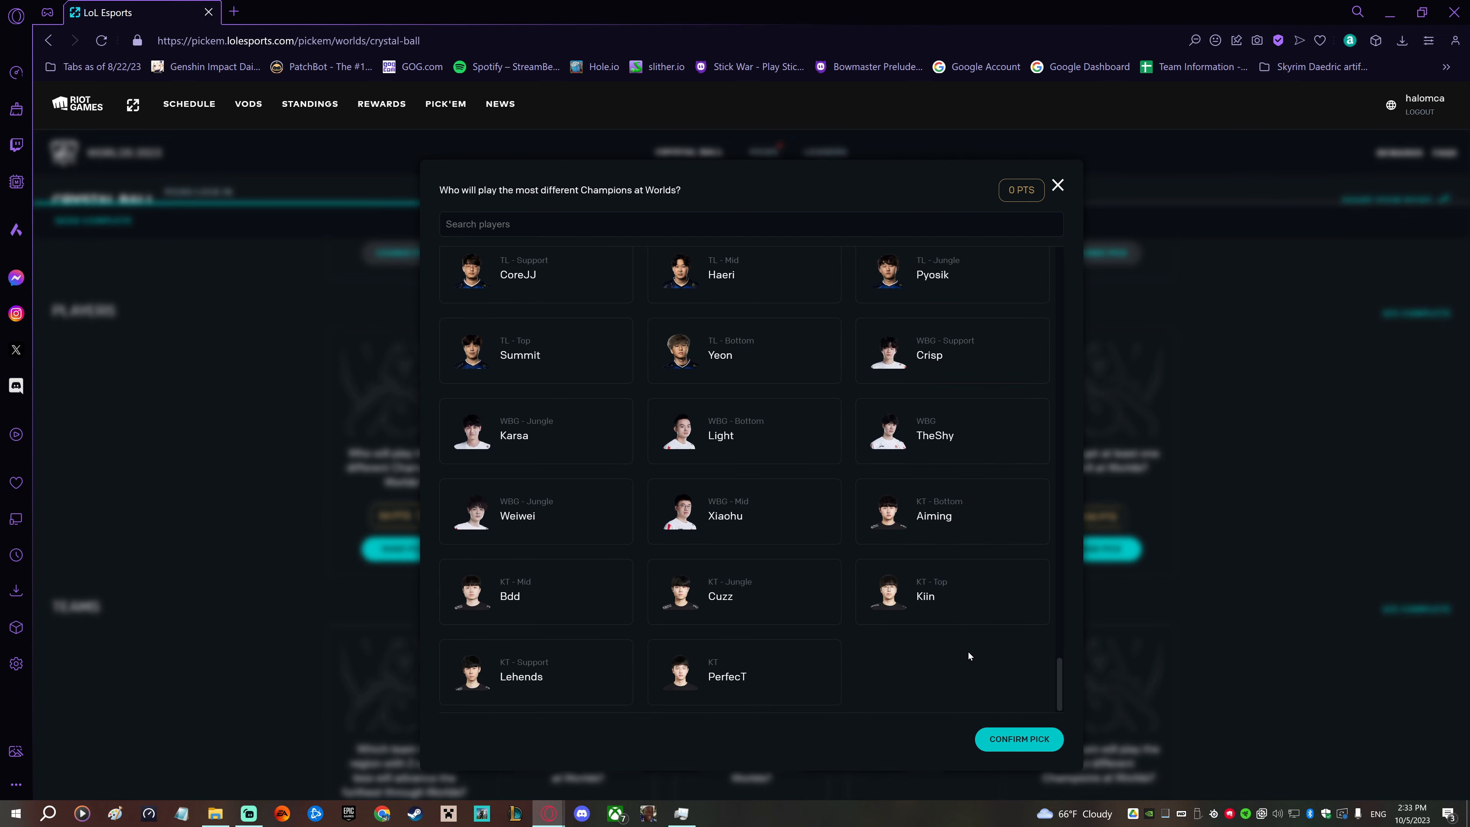
mouse_move(1020, 652)
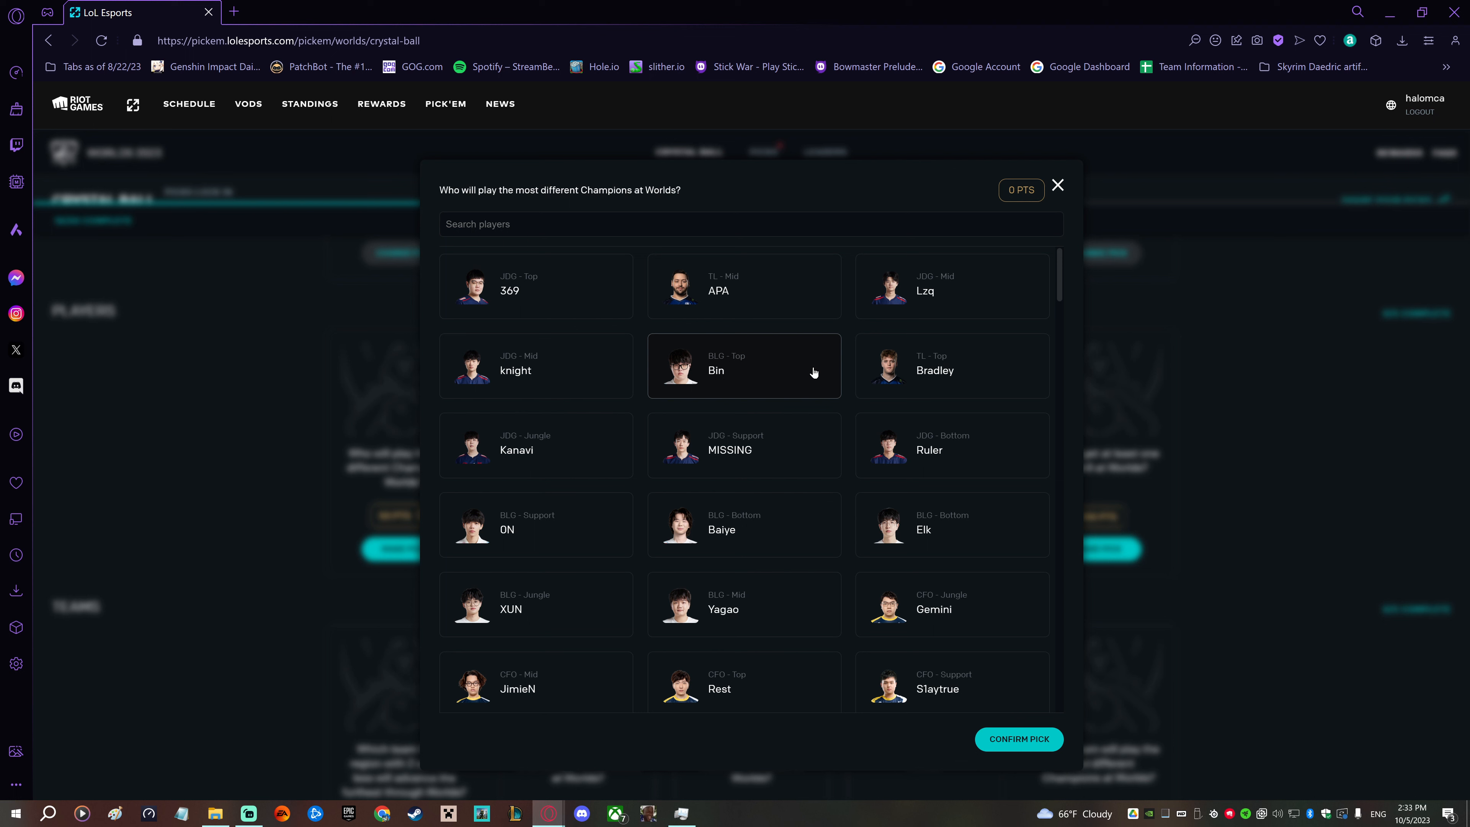
mouse_move(1019, 743)
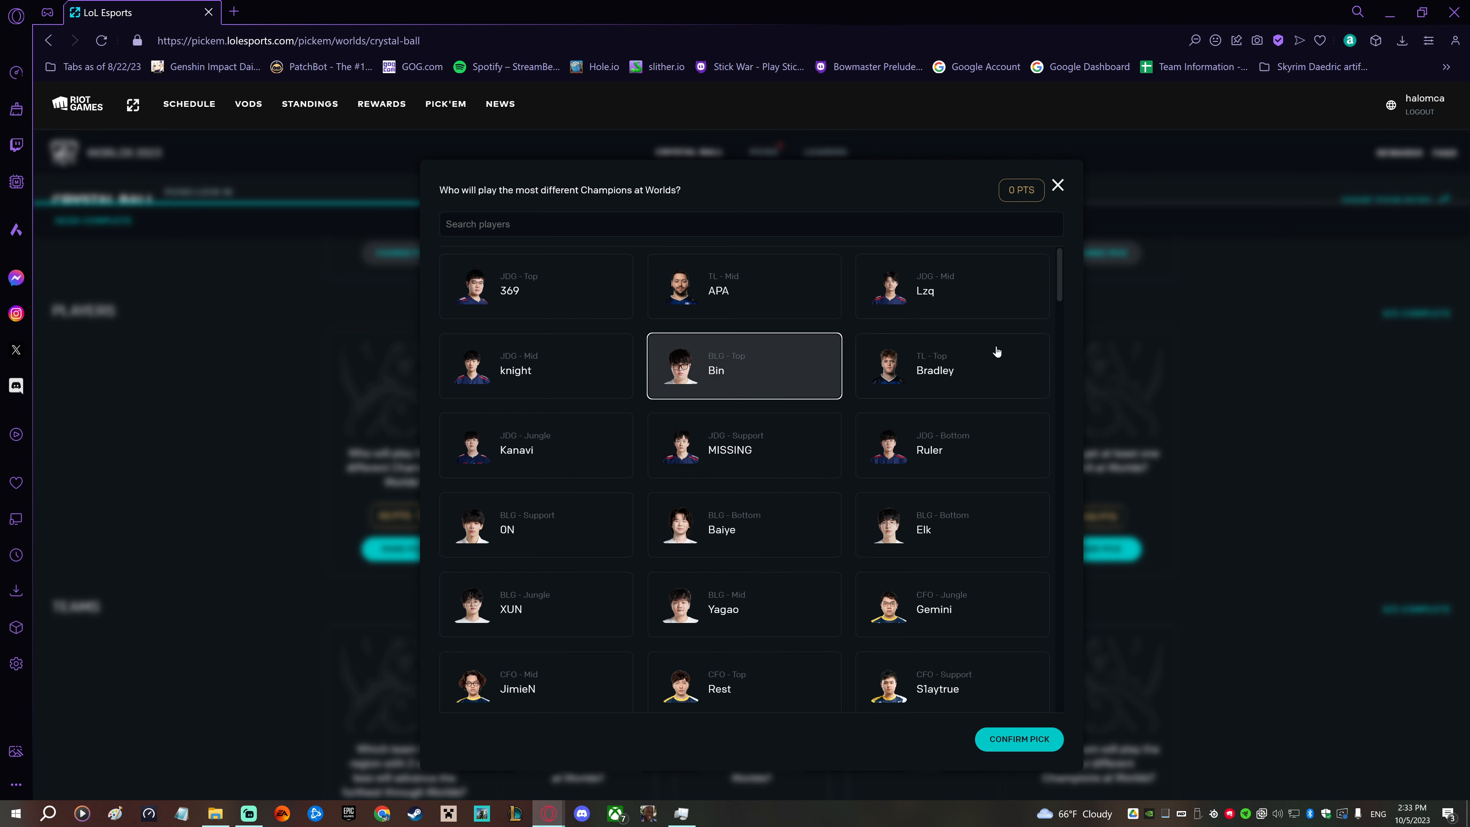
mouse_move(1060, 301)
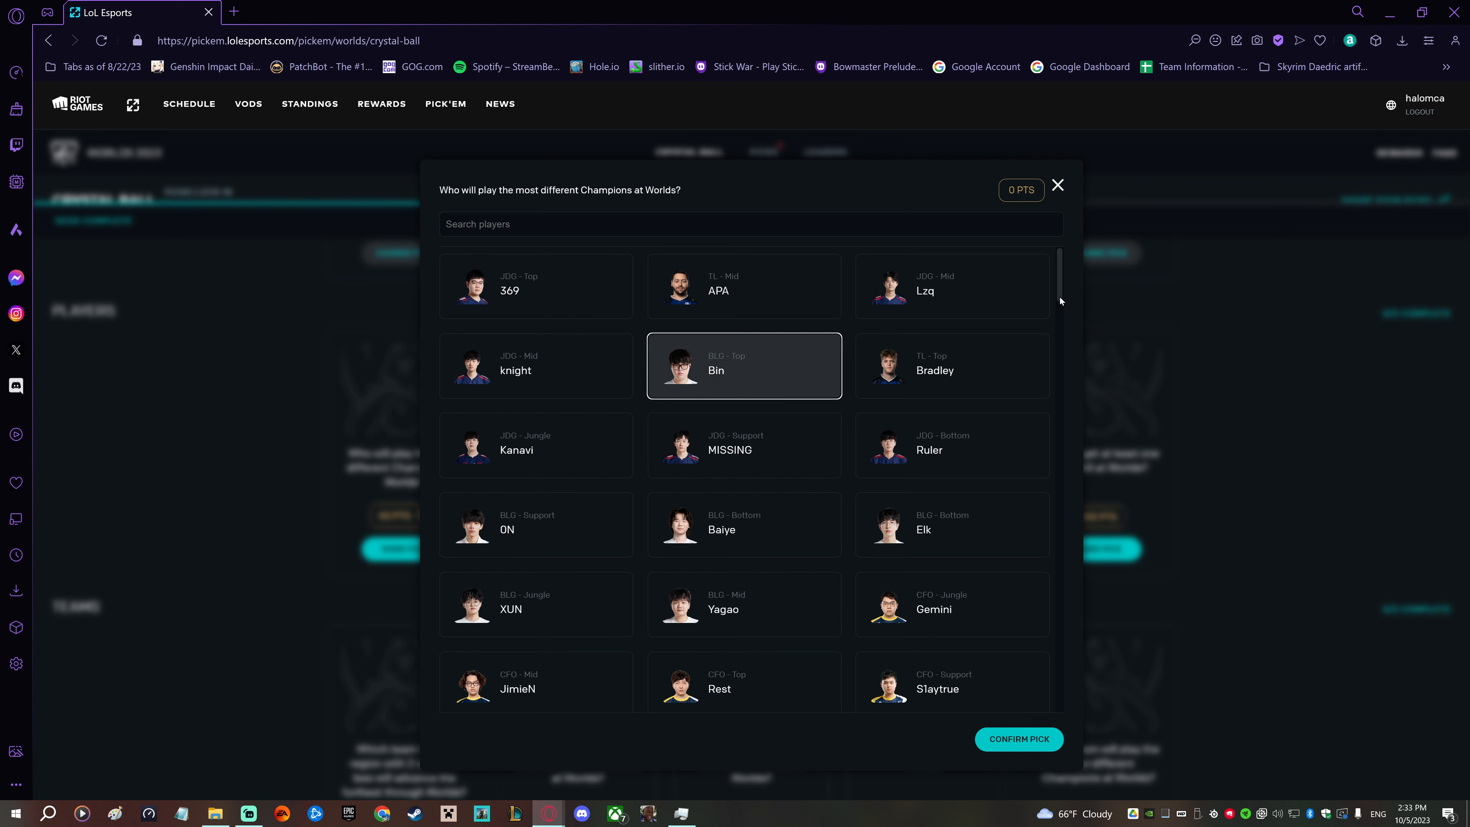
mouse_move(1060, 291)
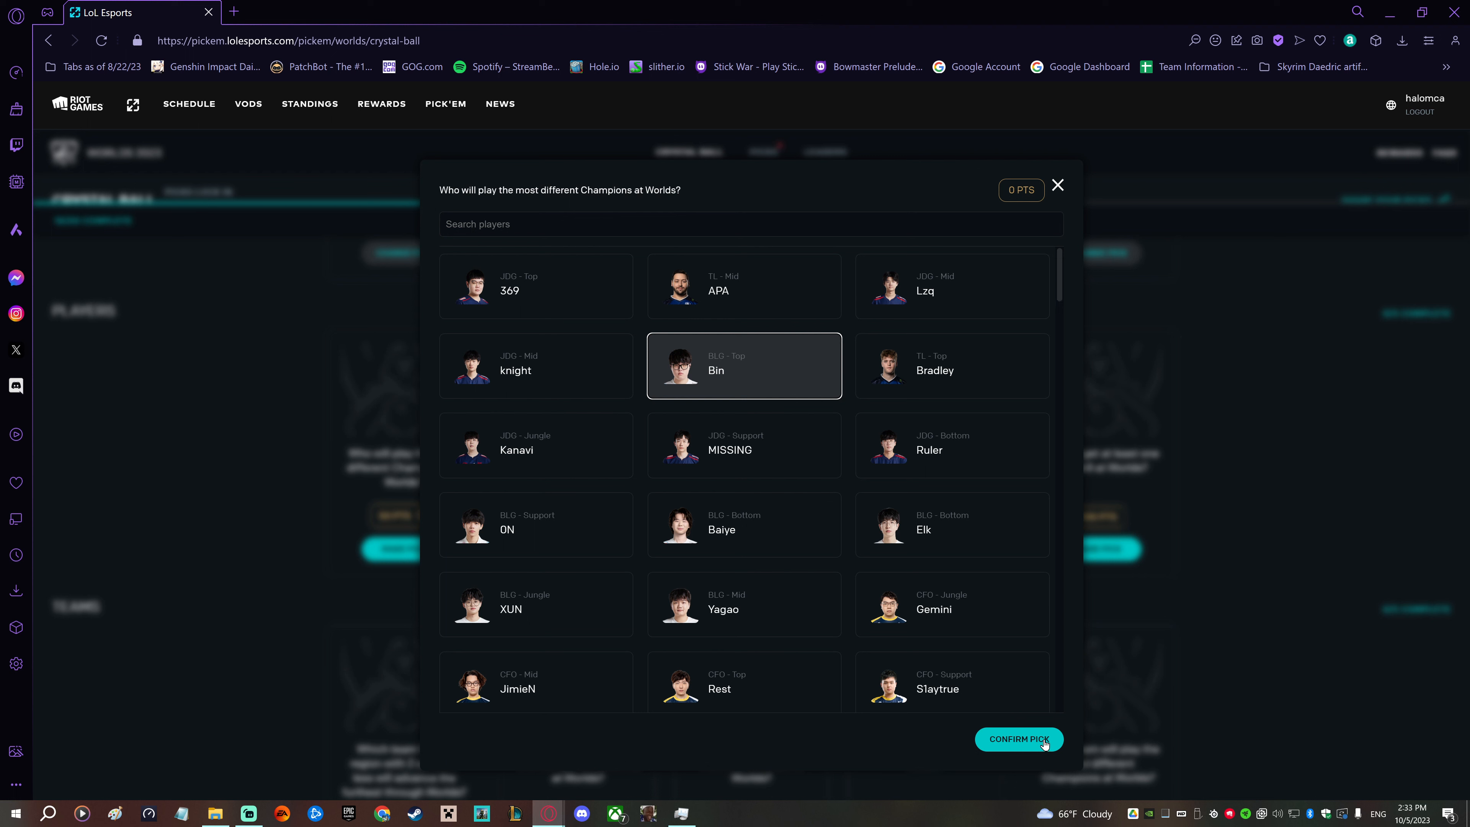
scroll(down, 3)
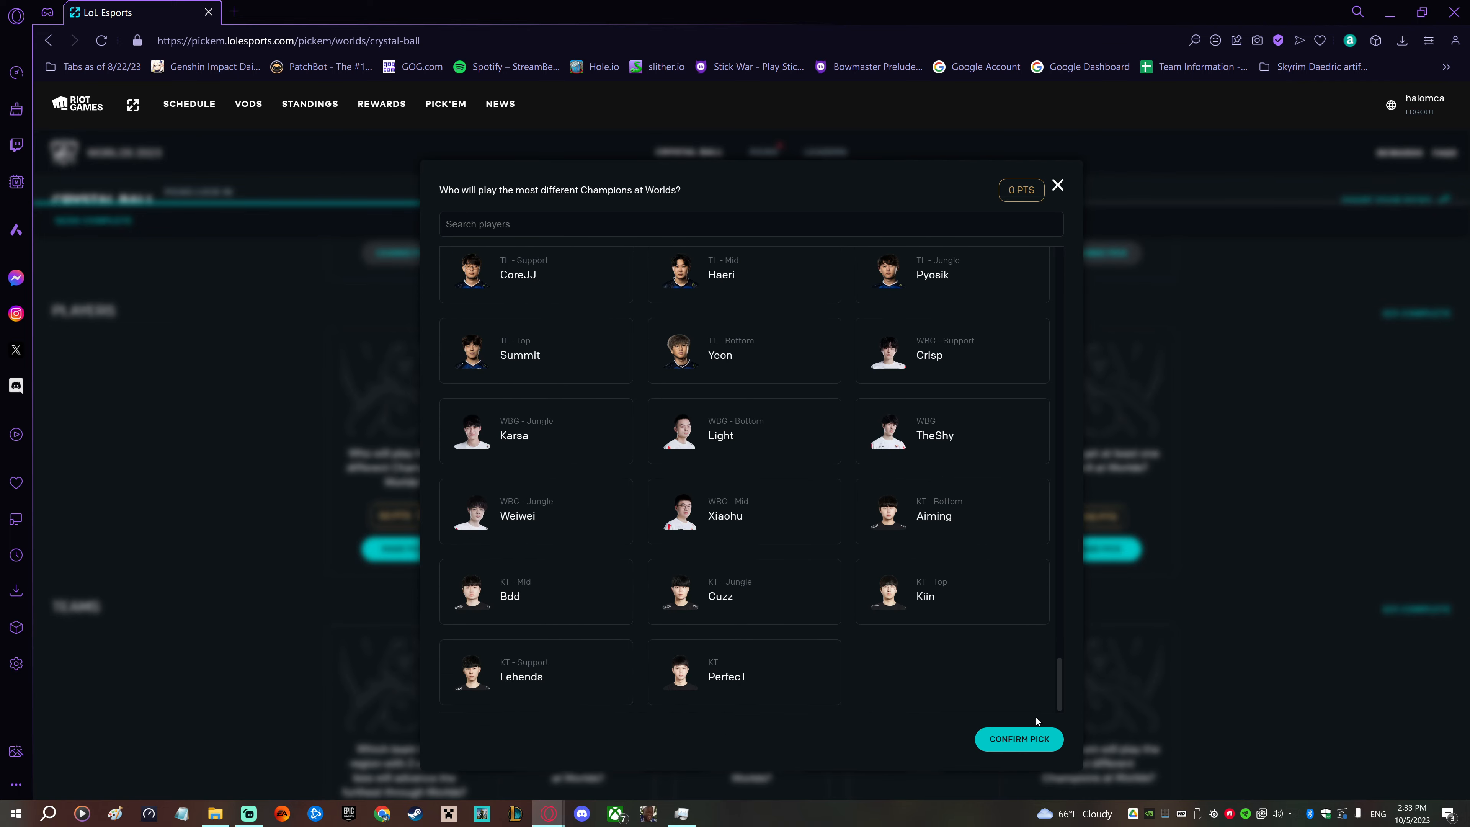
scroll(down, 3)
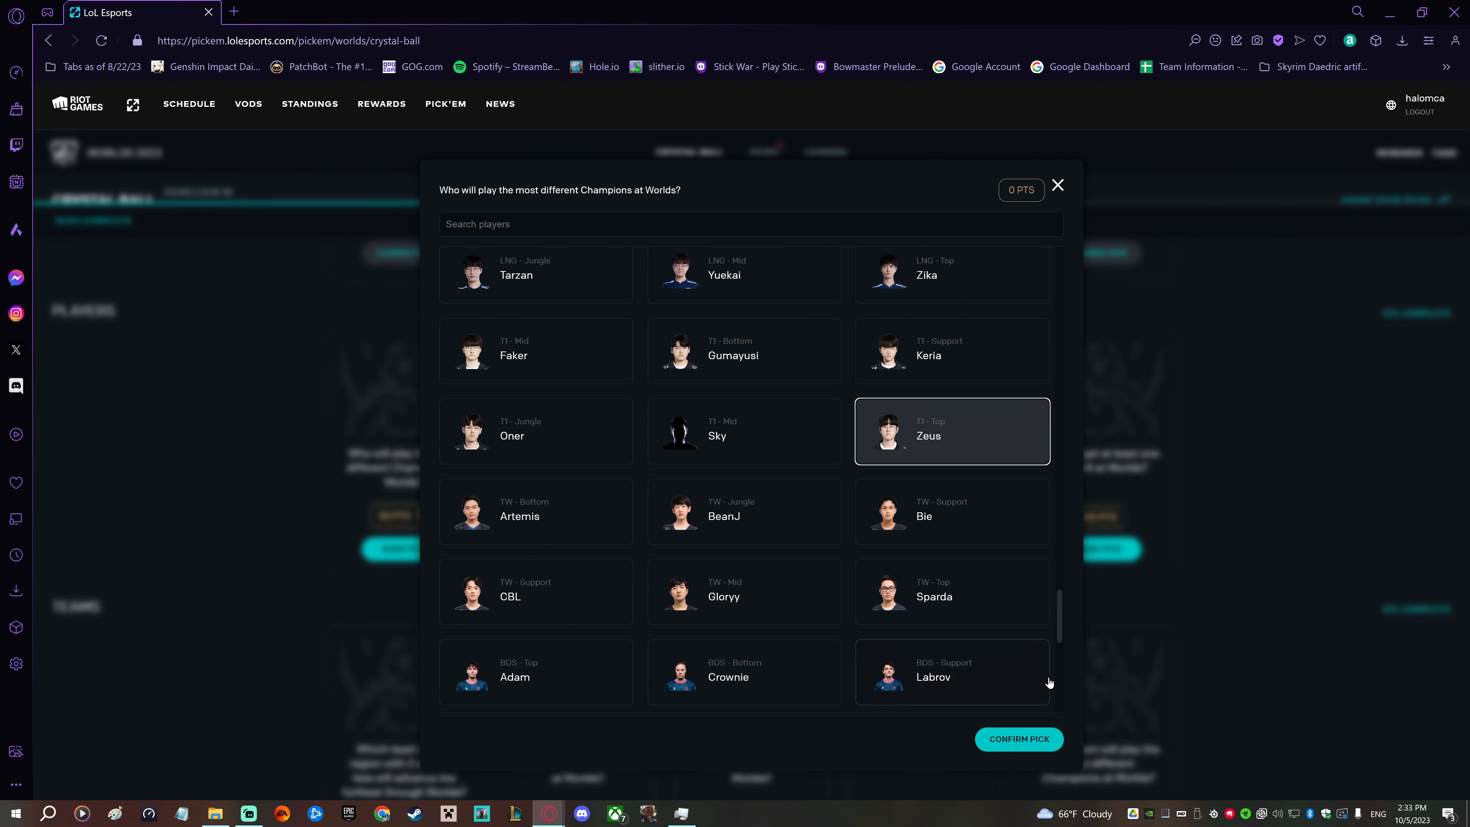
click(1018, 739)
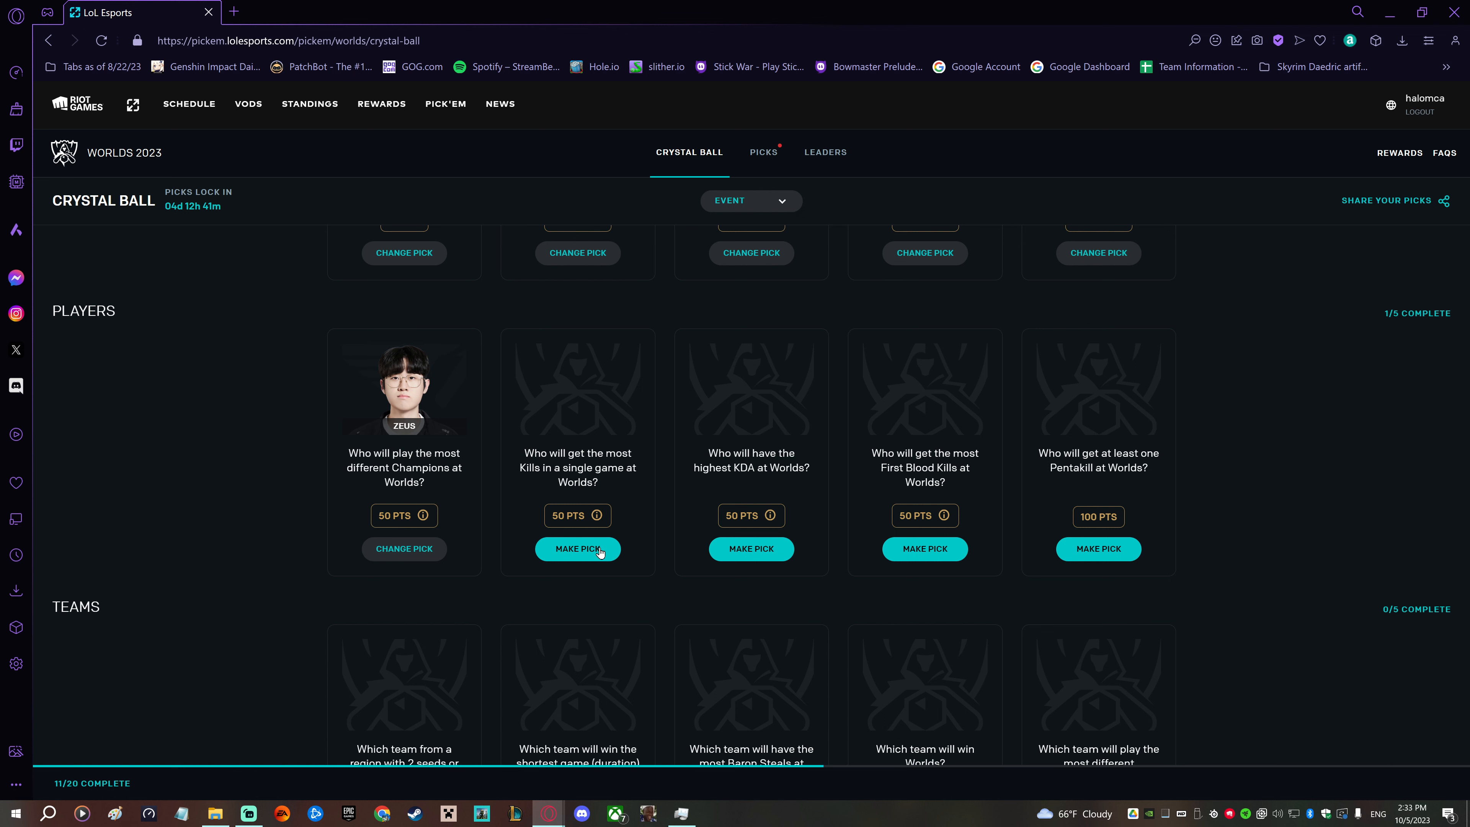
- Pick Ruler for most kills in a single game, then filter the highest-KDA list with 'v'
click(577, 548)
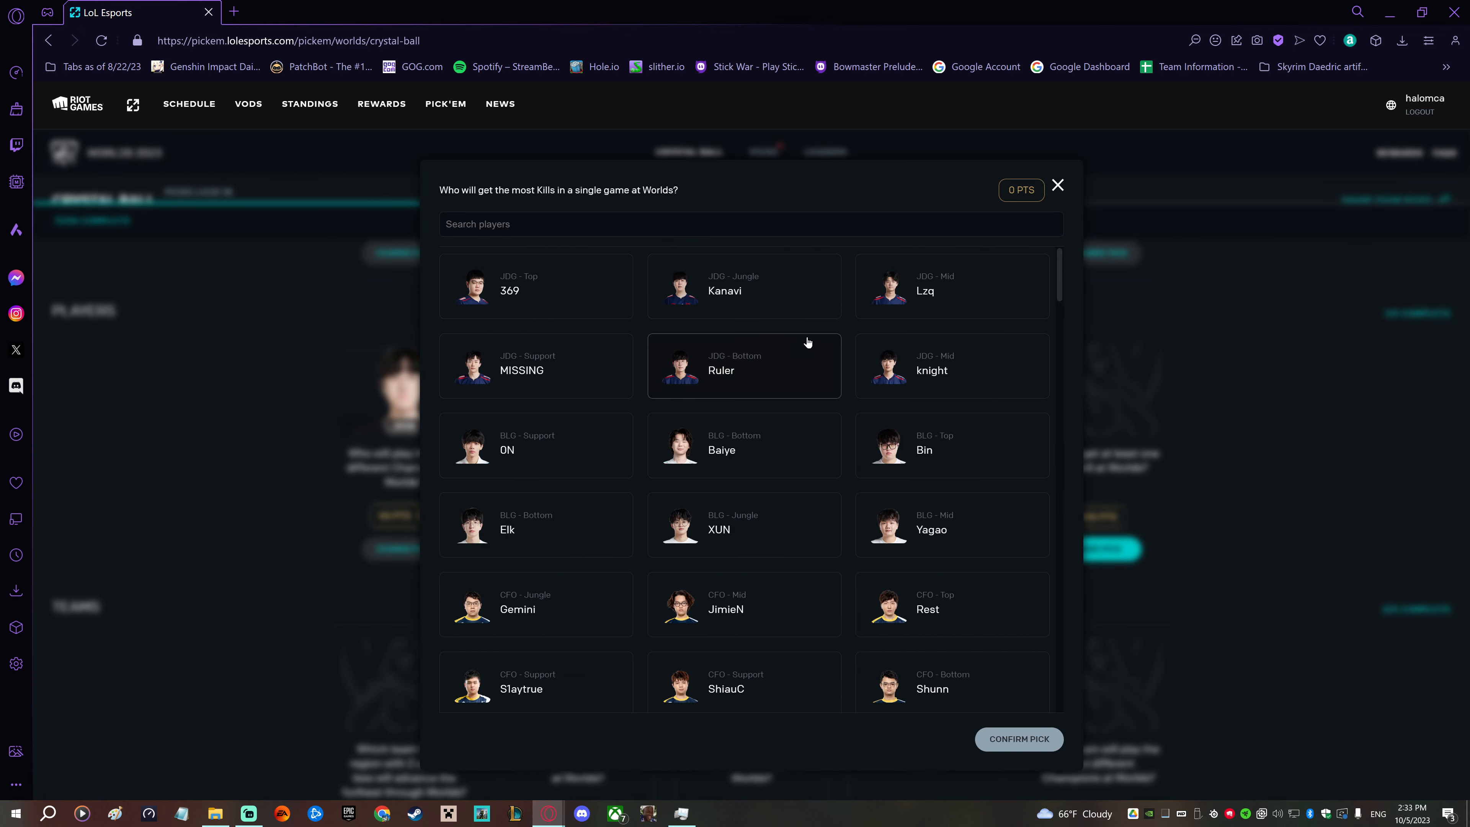
text(ru)
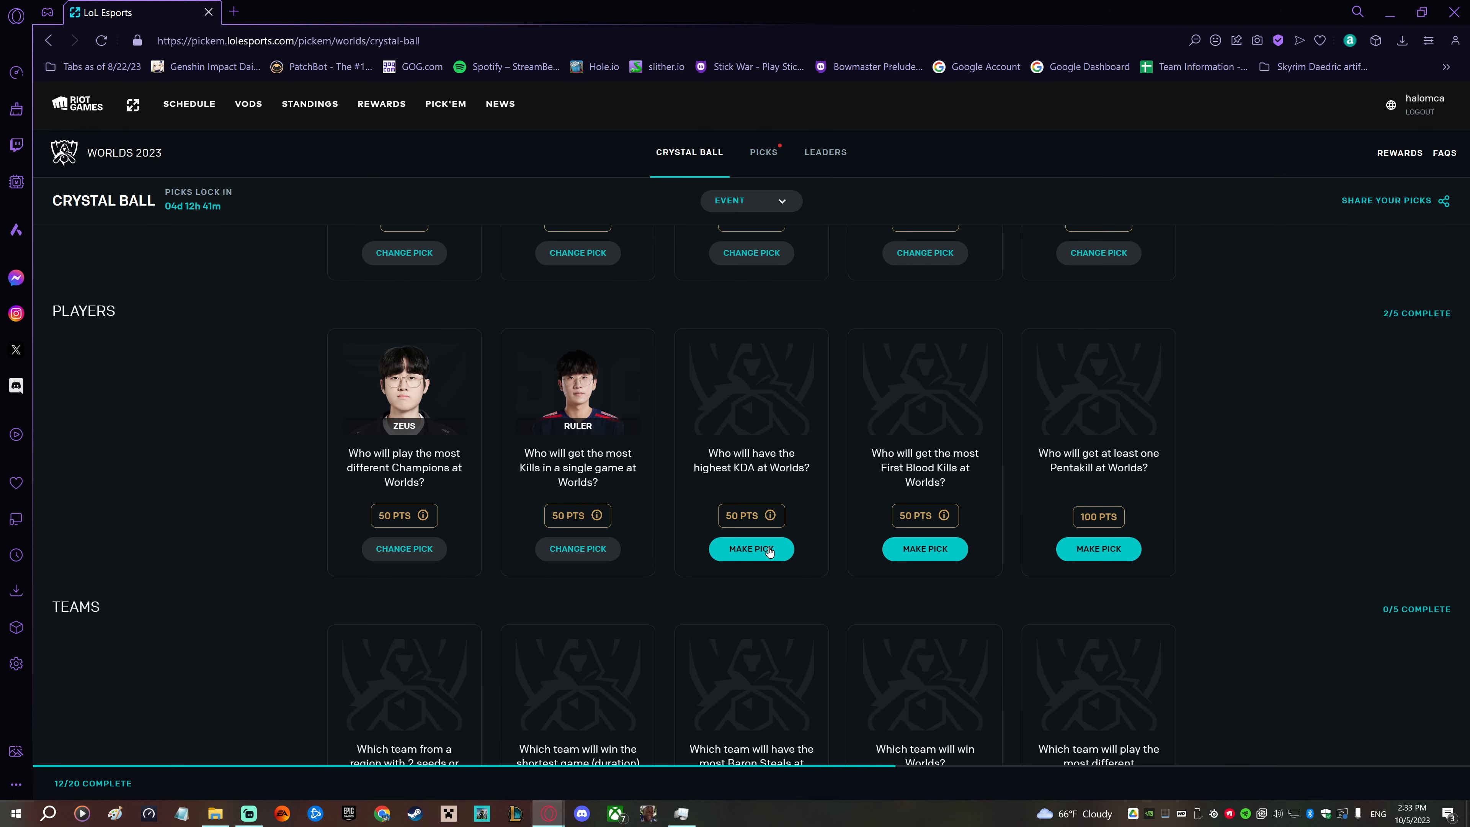
click(750, 548)
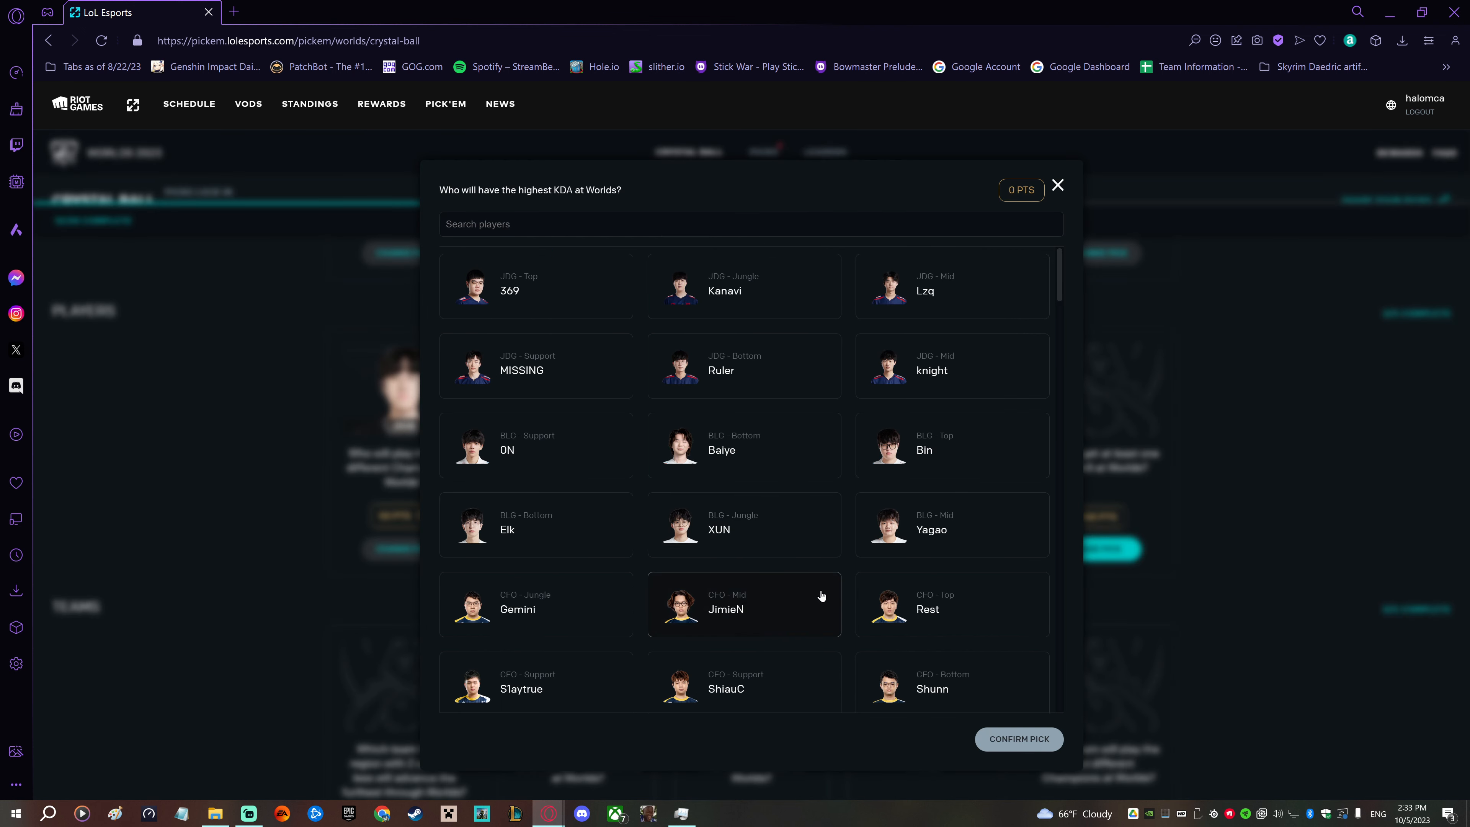
text(v)
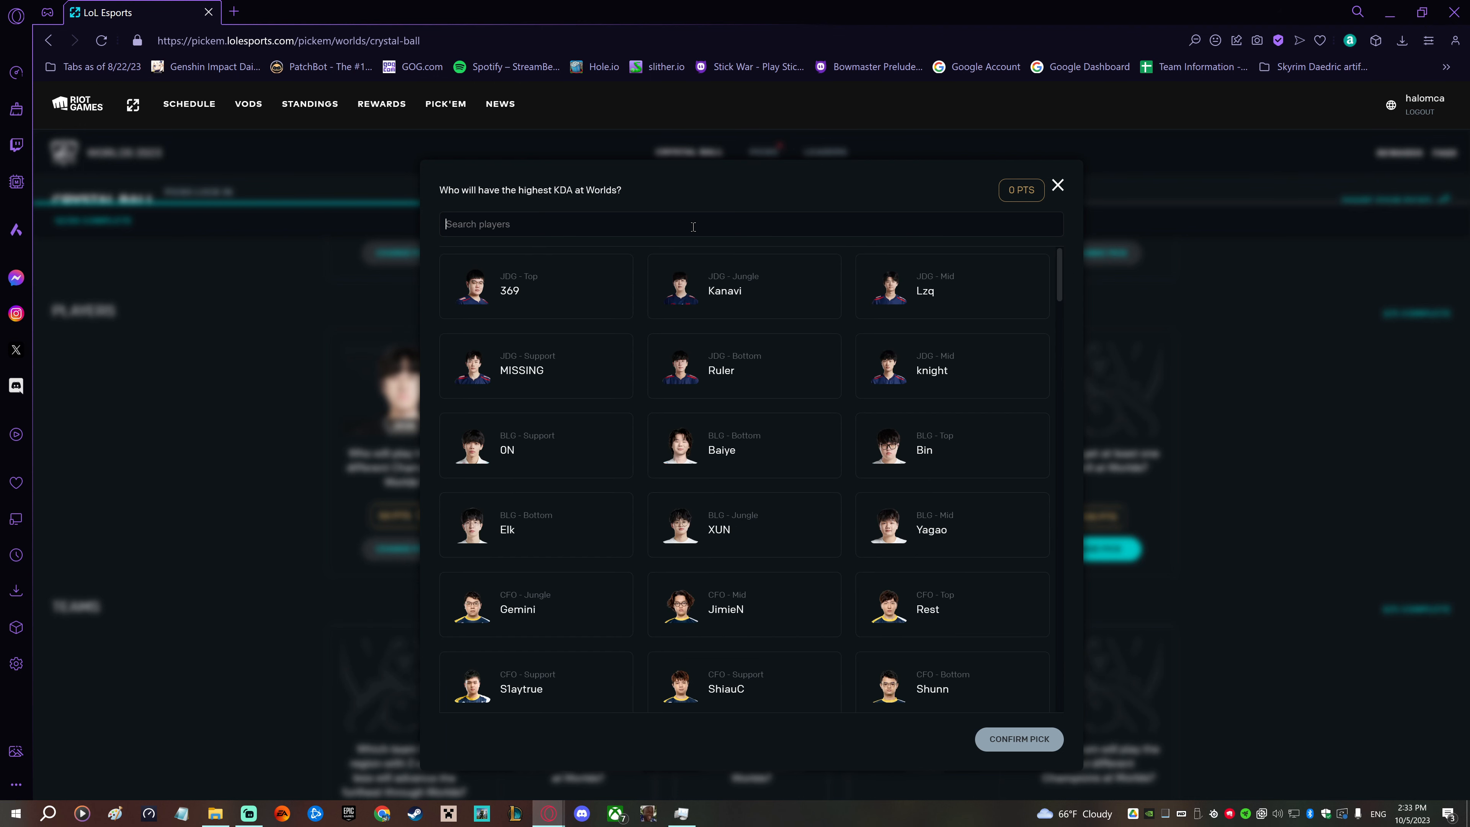
mouse_move(641, 276)
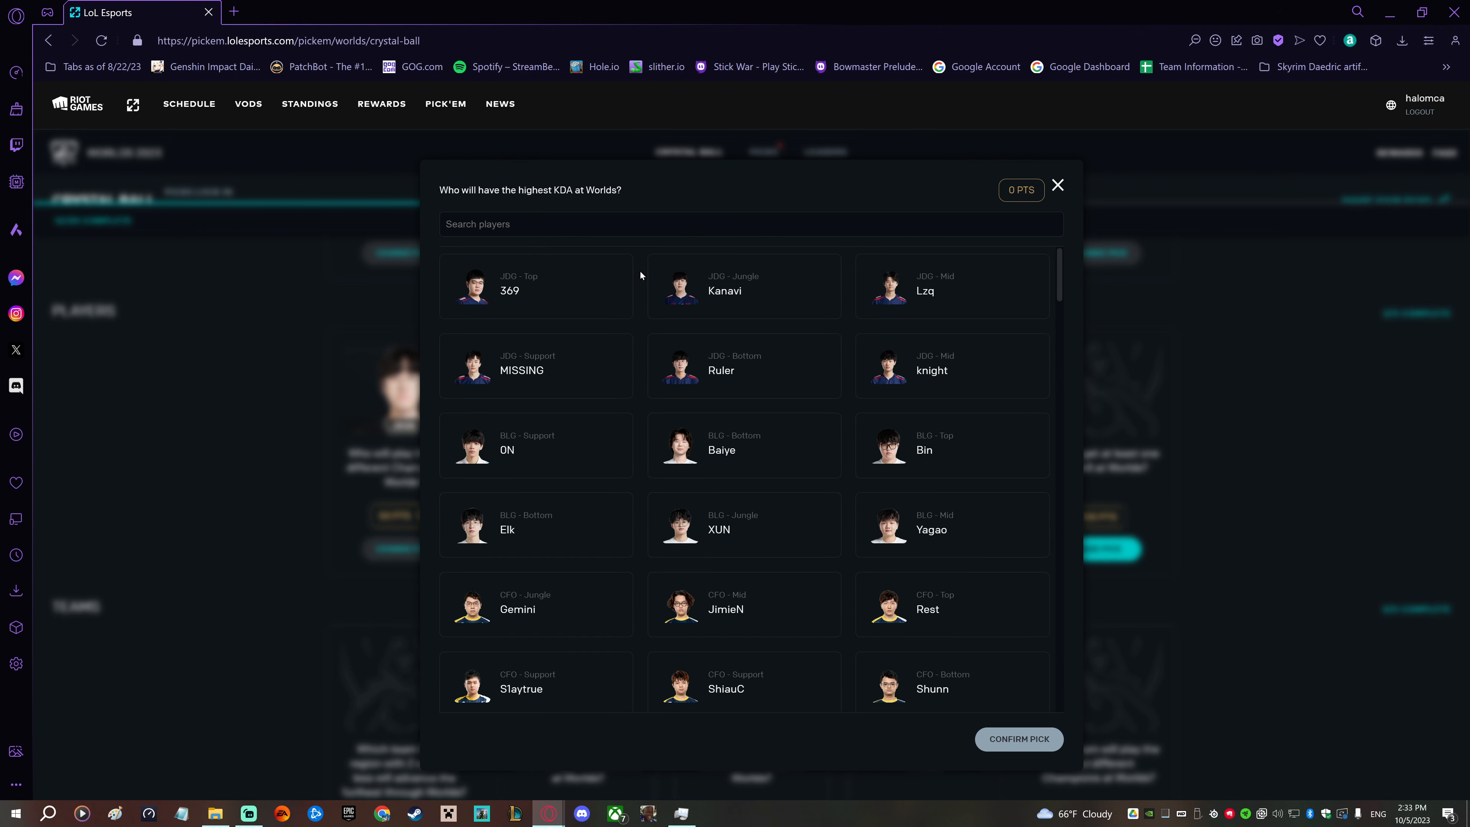
click(743, 366)
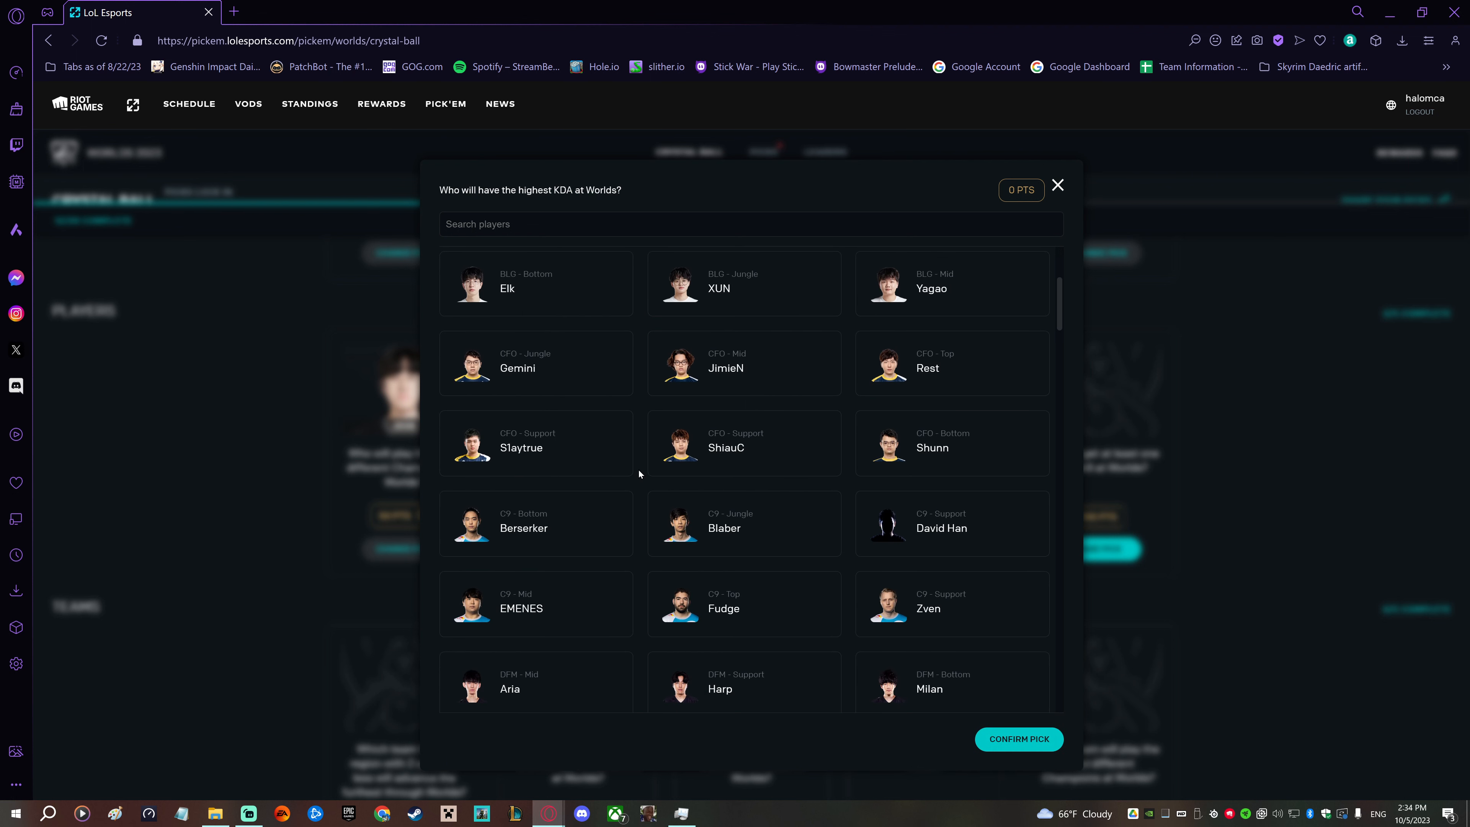
- Select Chovy as the highest-KDA player at Worlds and lock the pick in
scroll(down, 3)
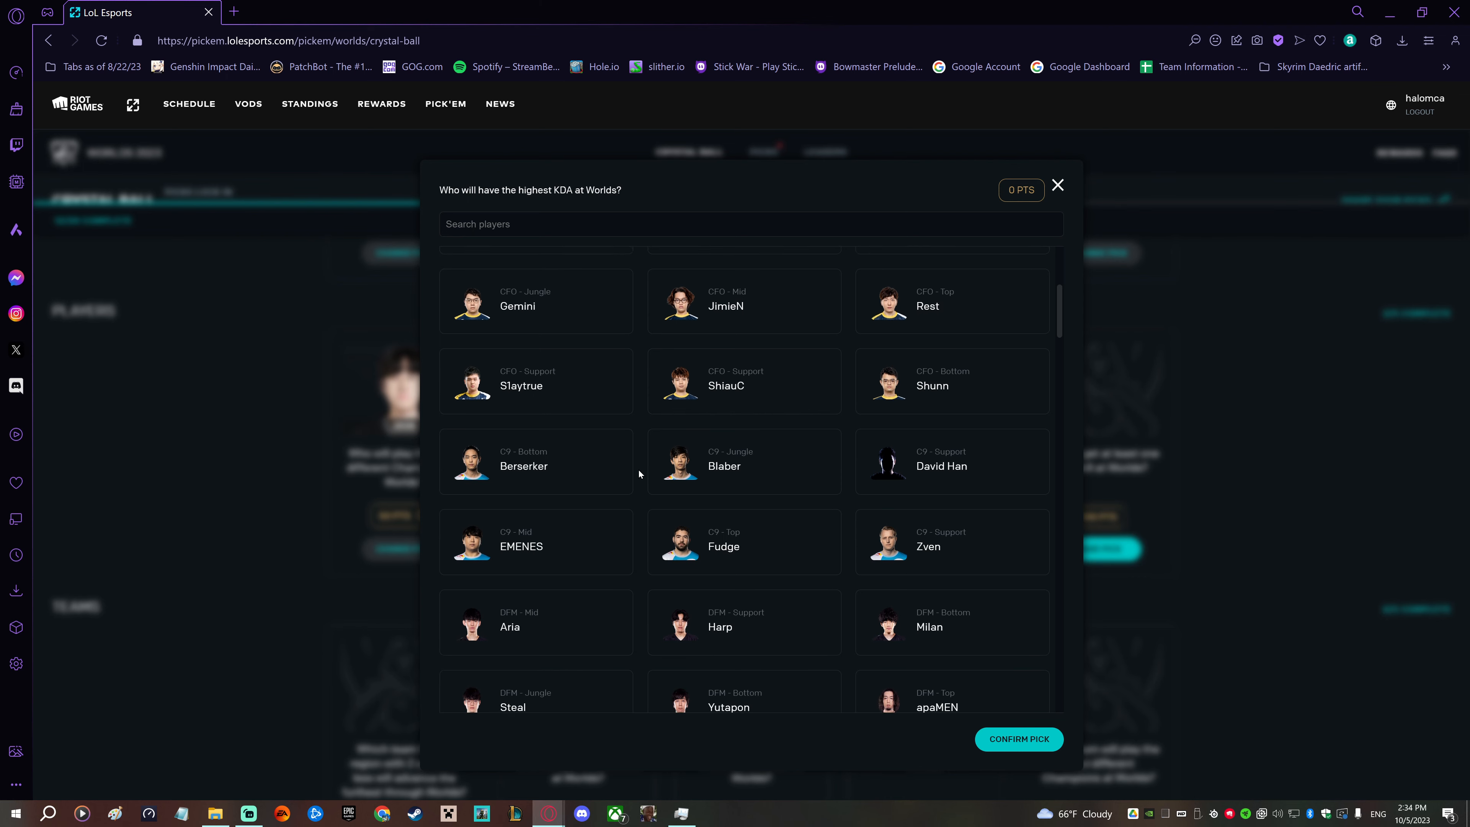
scroll(down, 3)
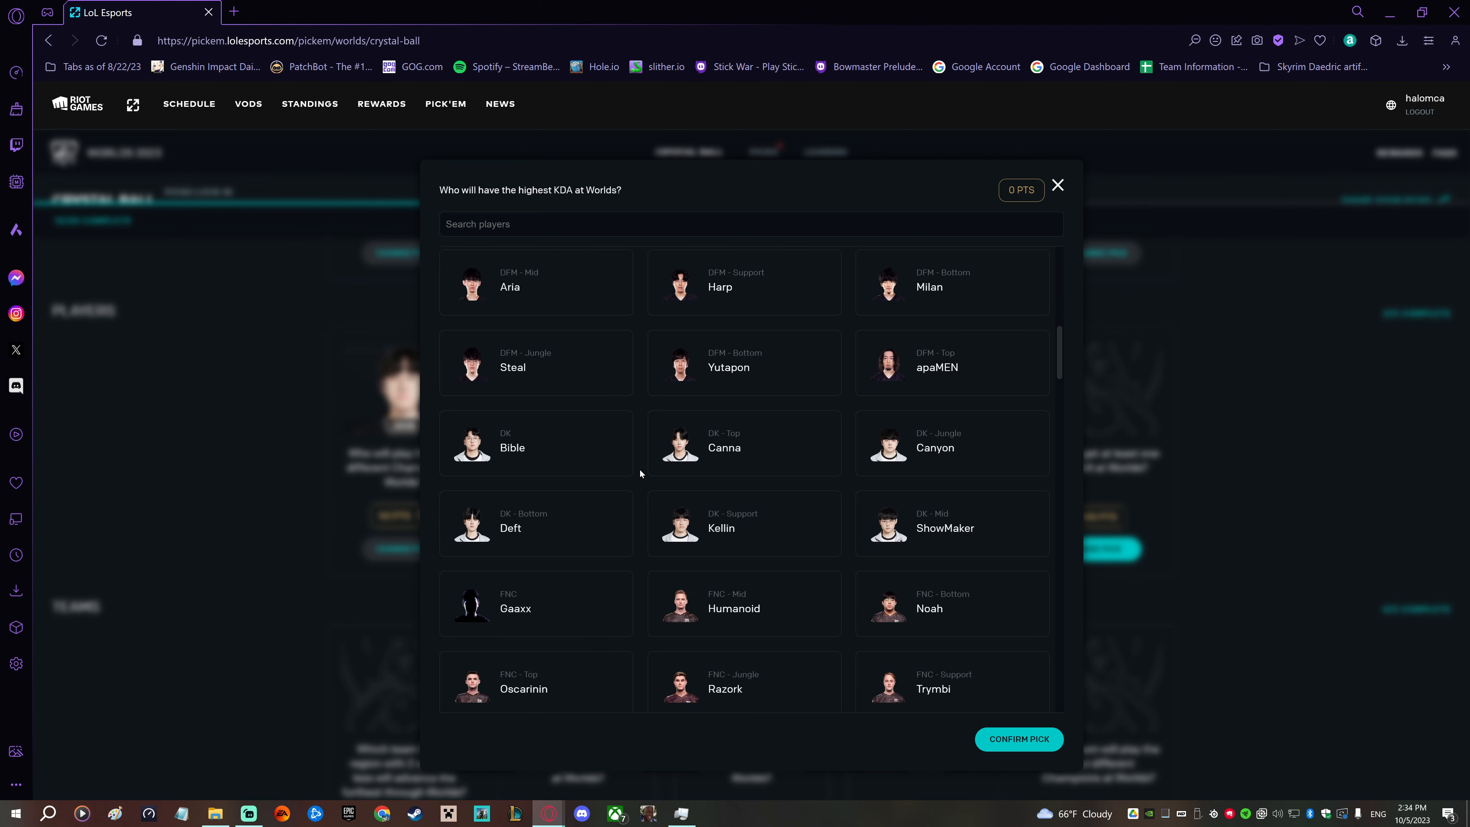
scroll(down, 3)
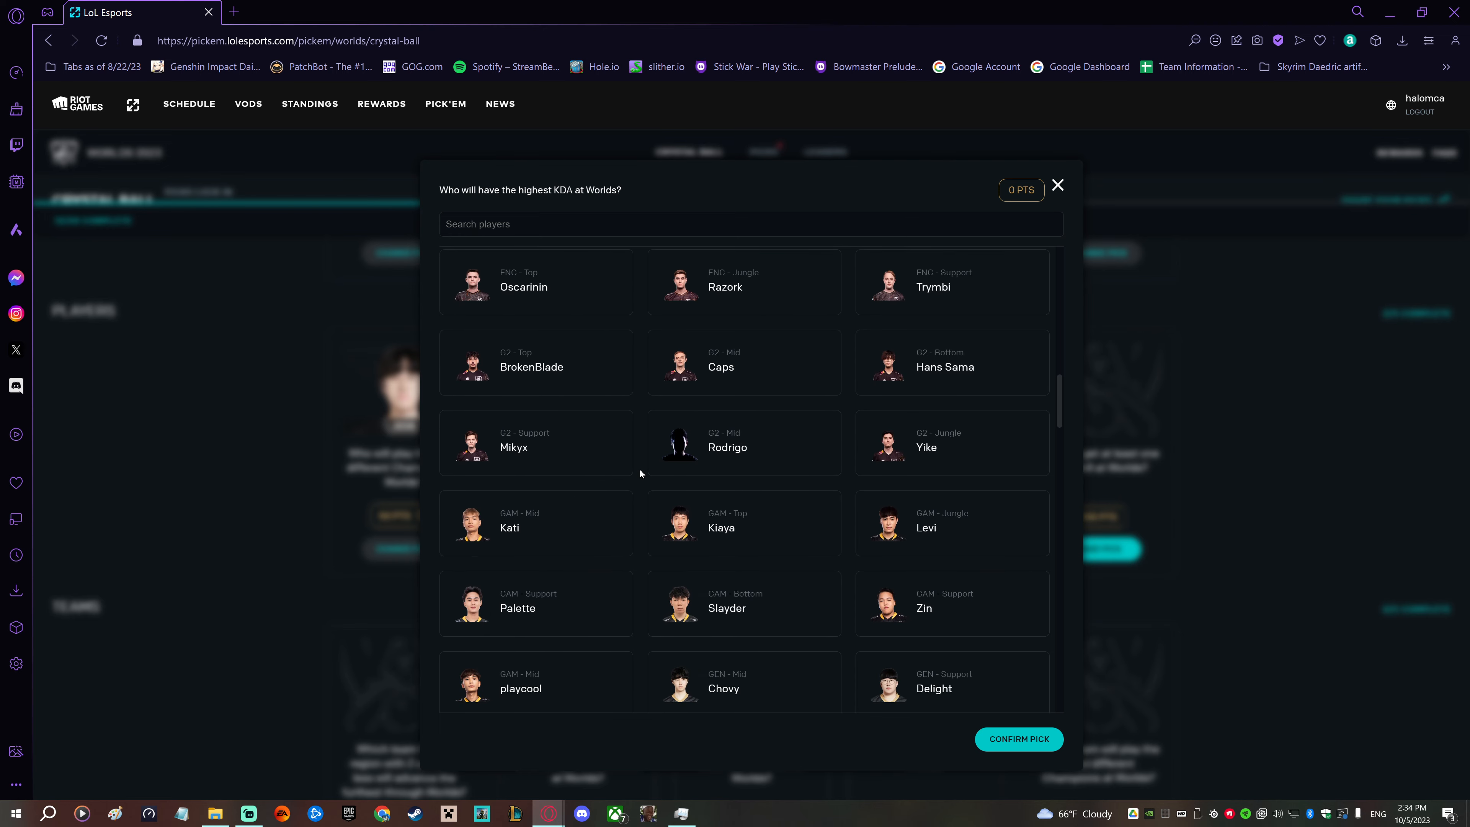
scroll(down, 3)
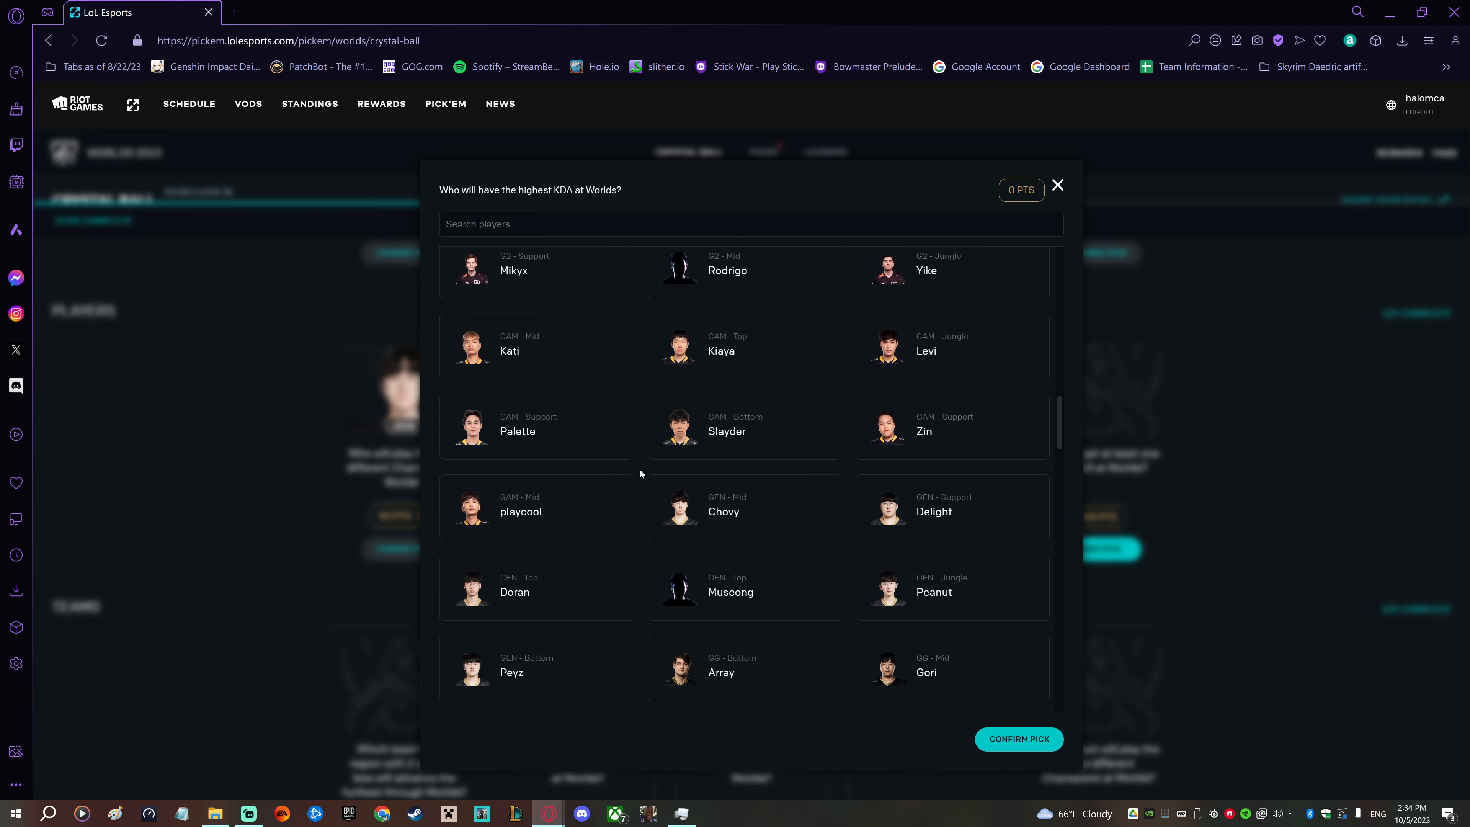
scroll(down, 3)
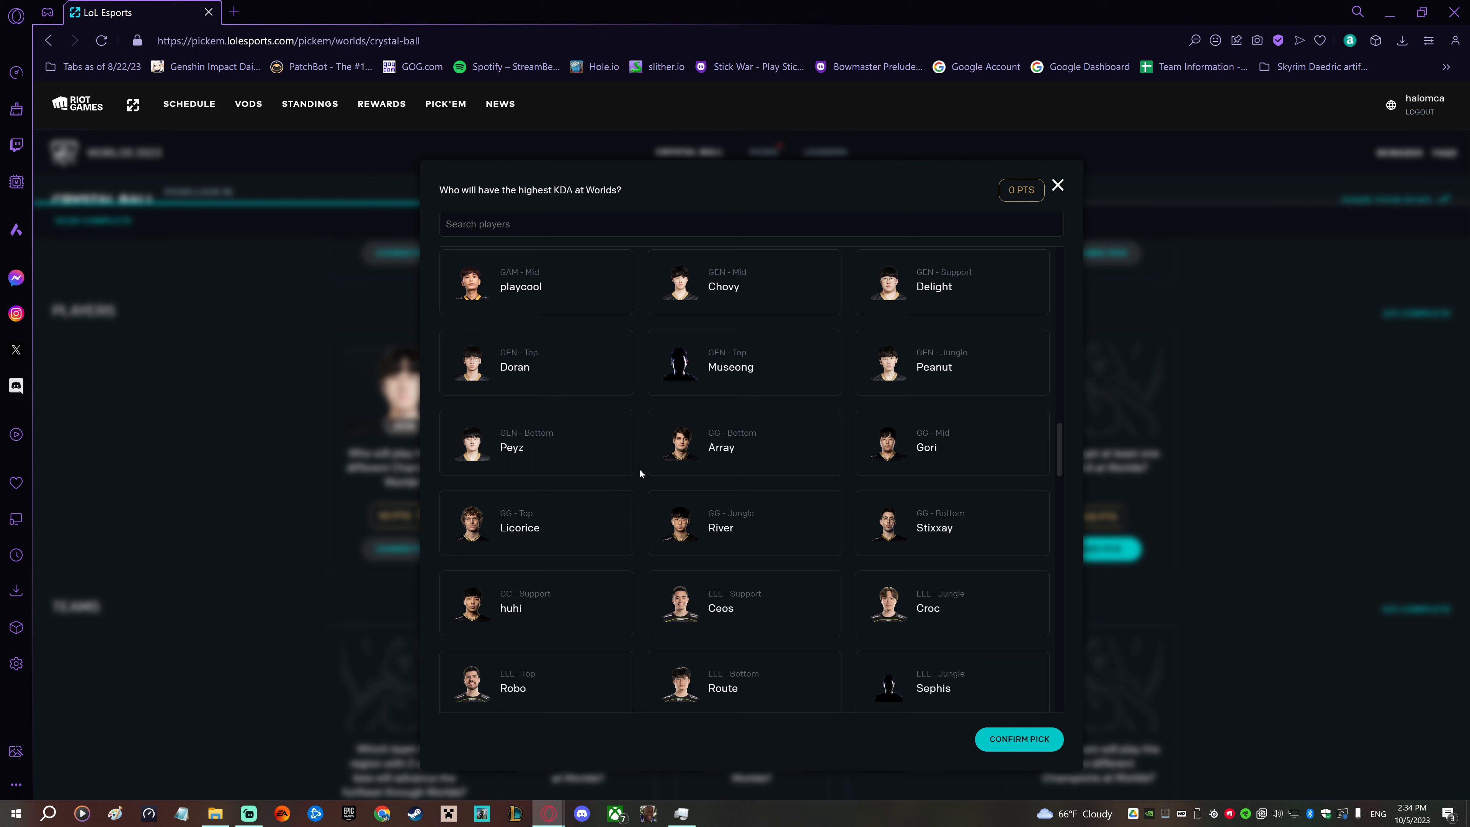
mouse_move(646, 403)
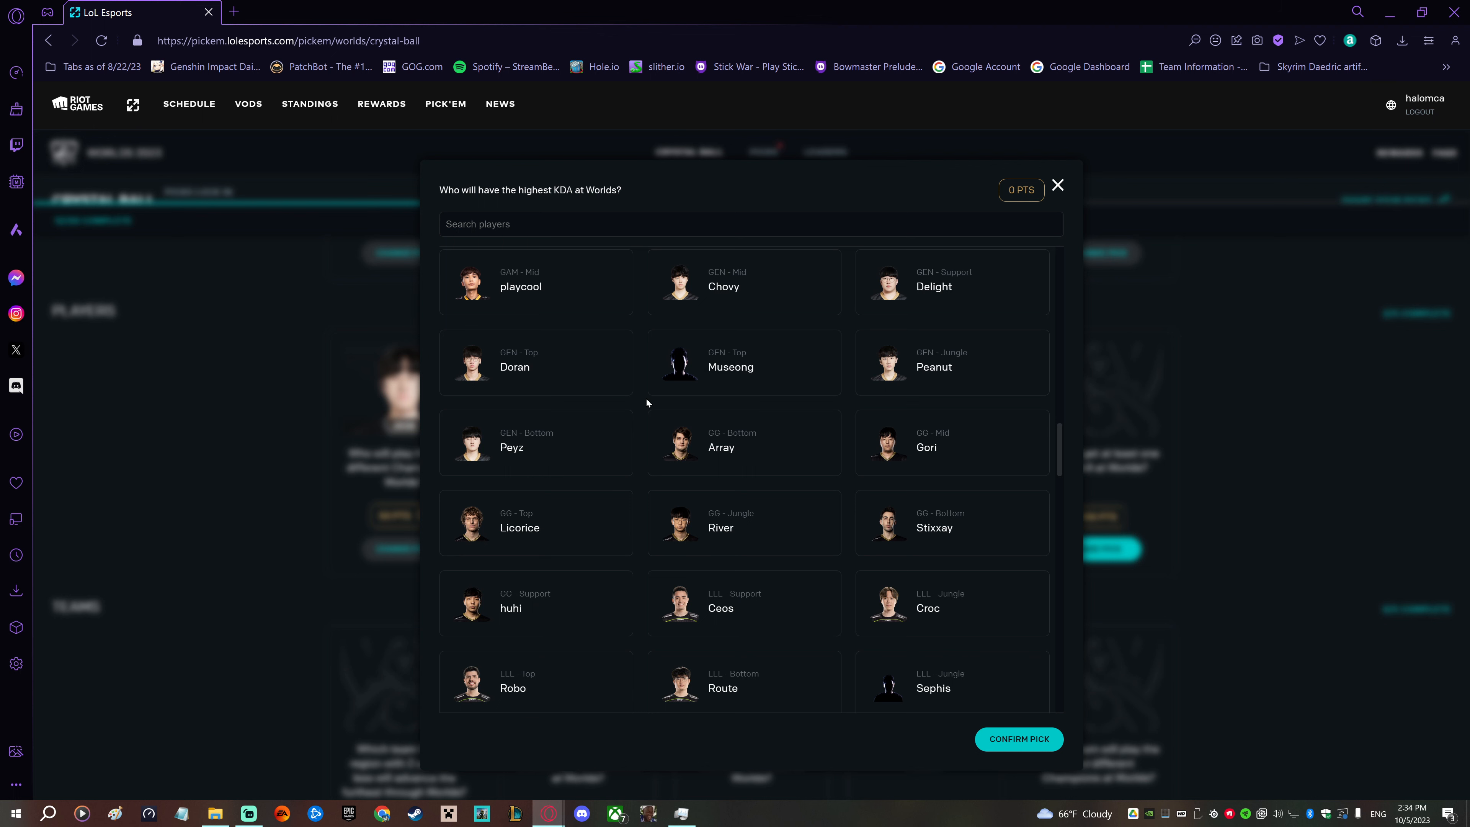
click(743, 282)
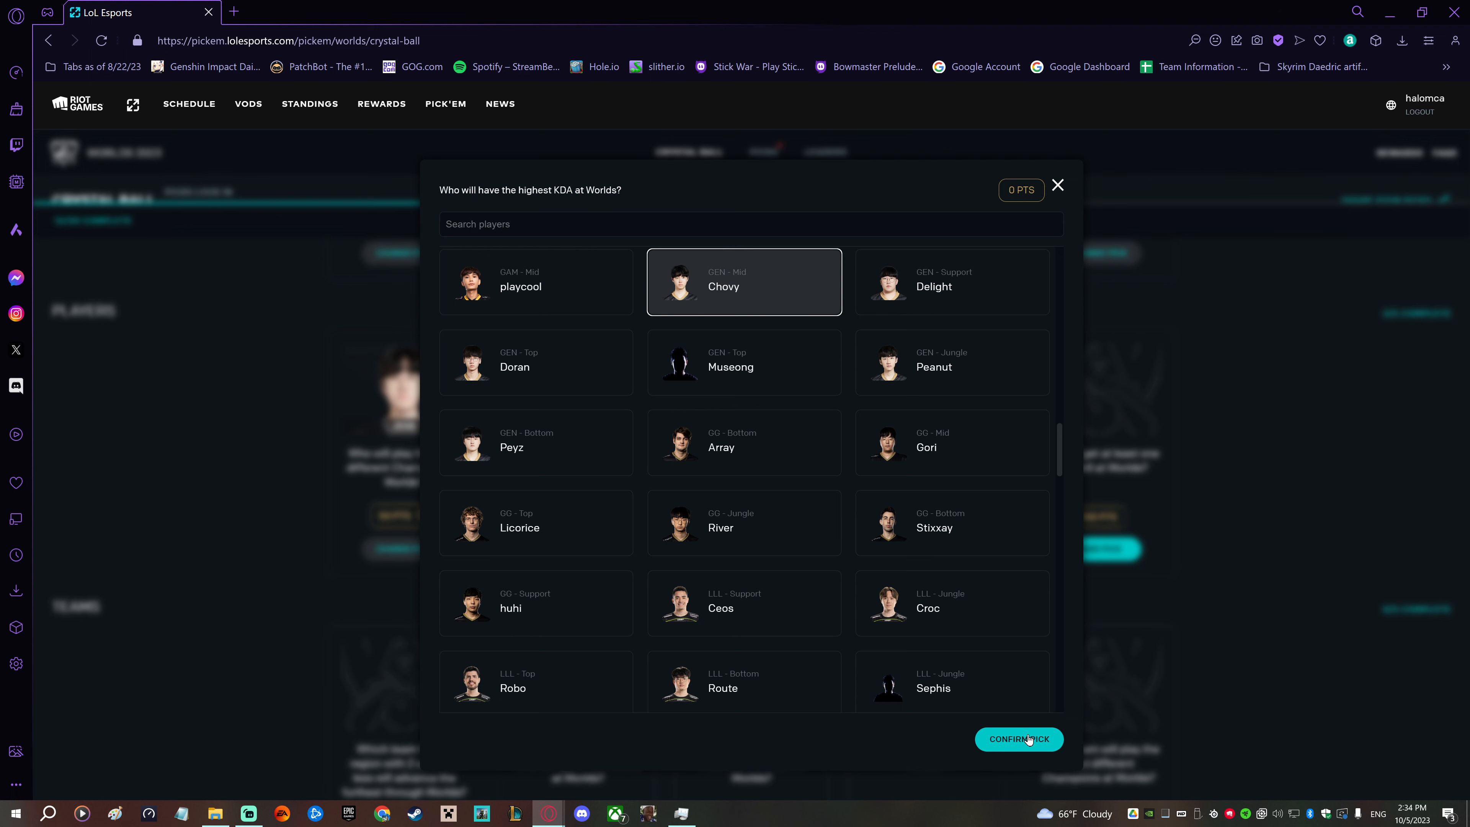
click(1018, 739)
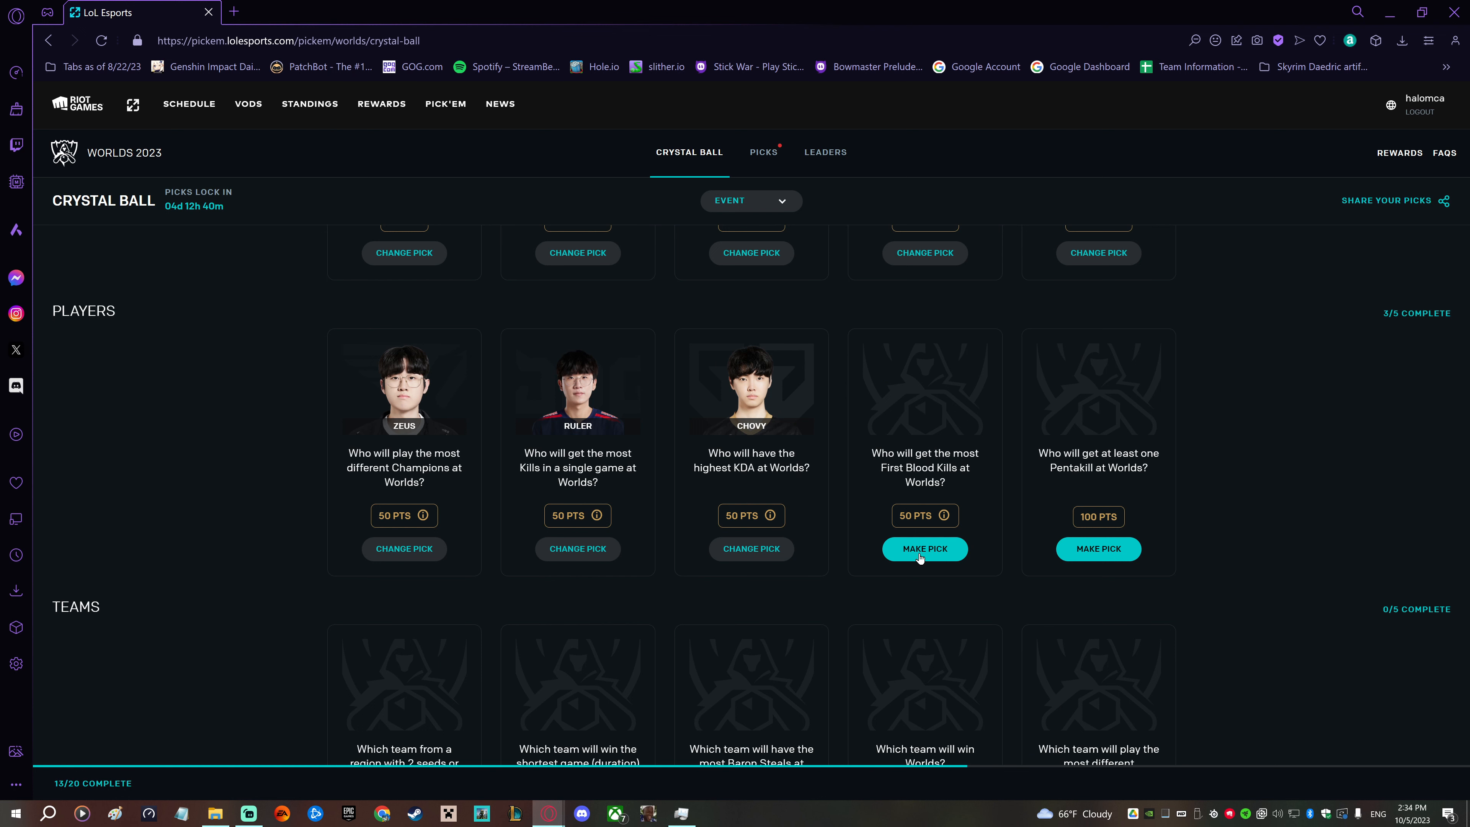
- Choose Kanavi for most First Blood Kills and browse the rest of the player grid
click(923, 548)
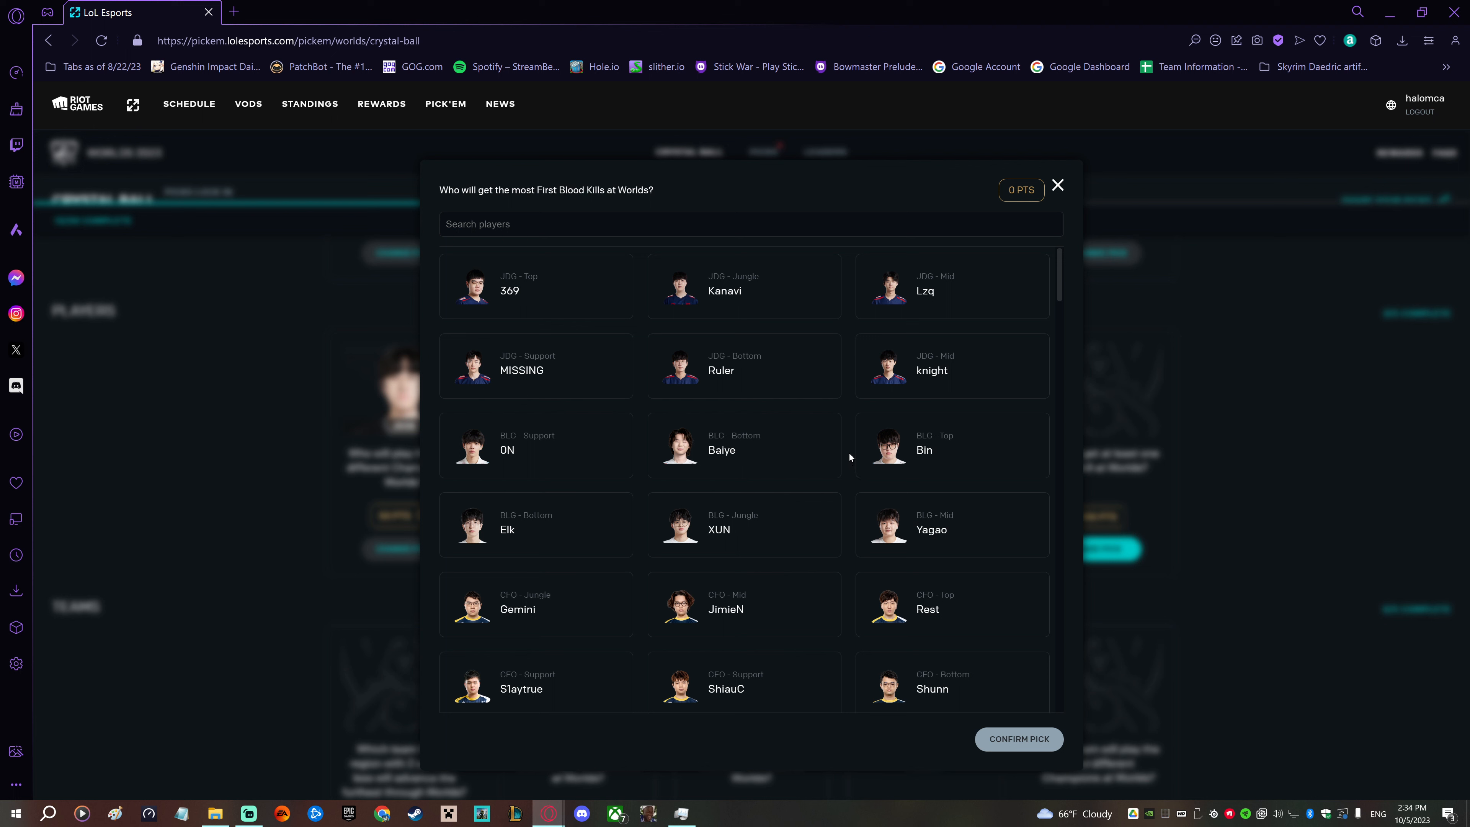
click(743, 286)
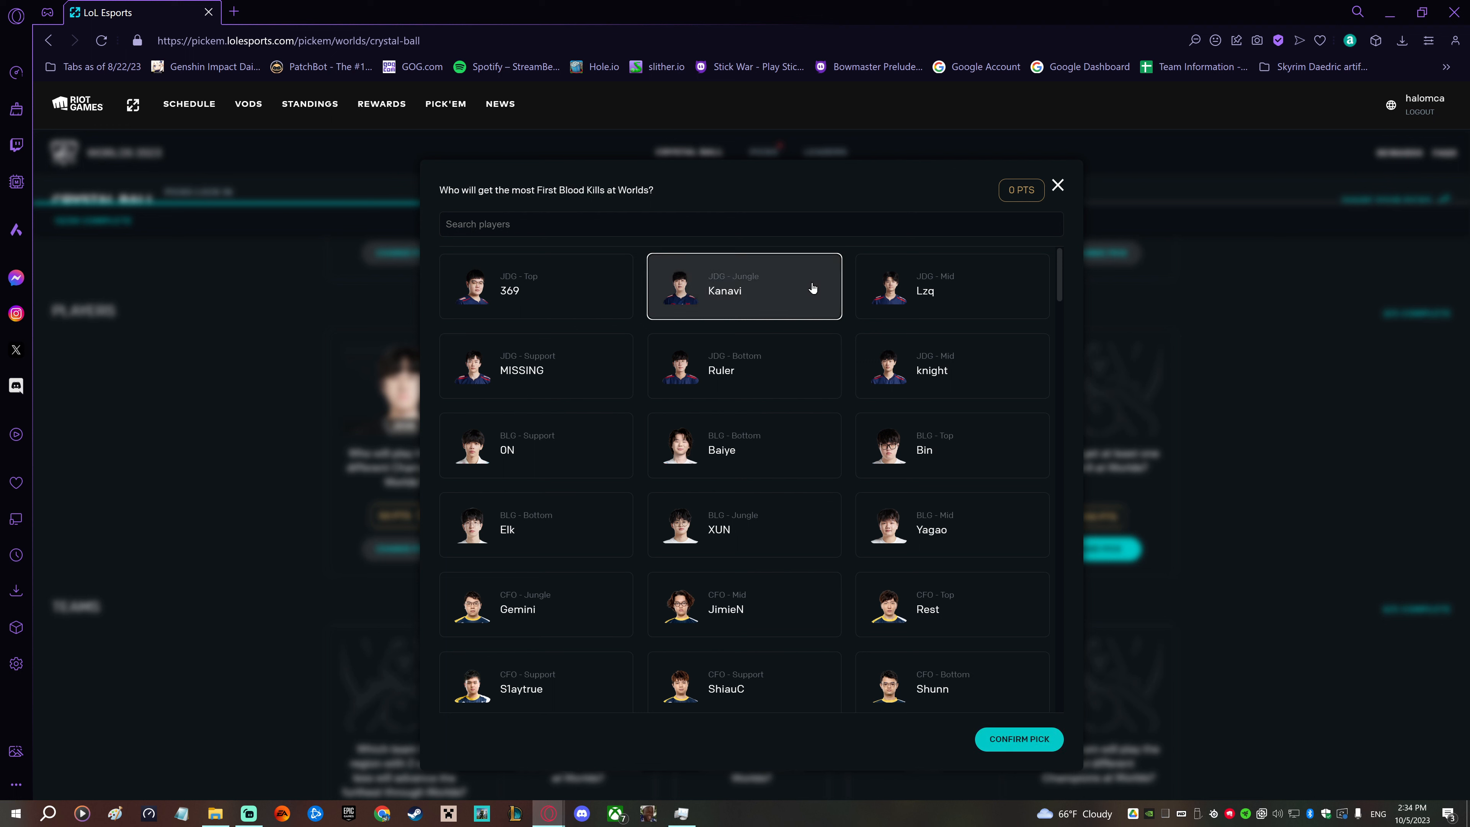
mouse_move(851, 413)
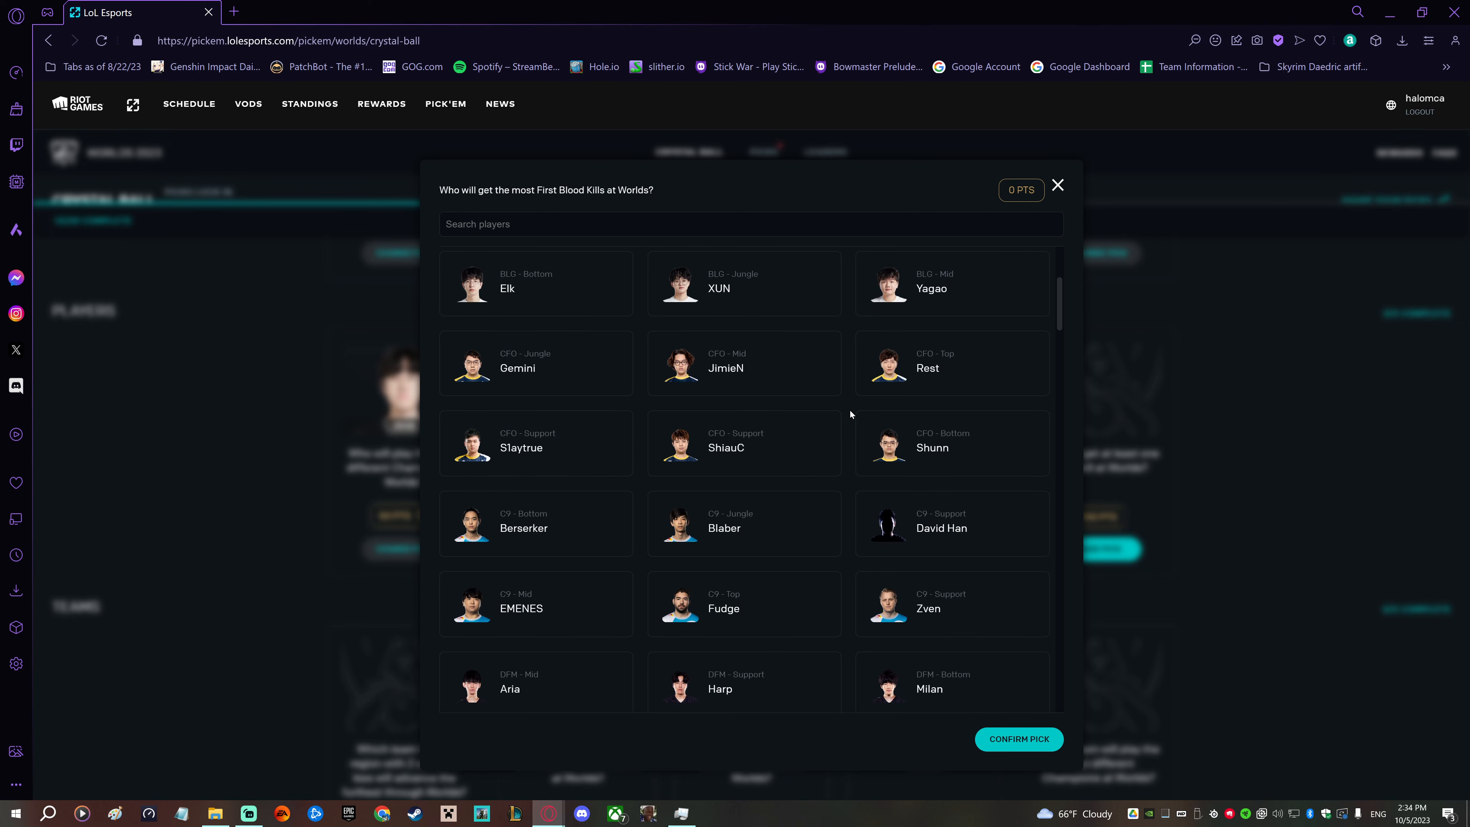
scroll(down, 3)
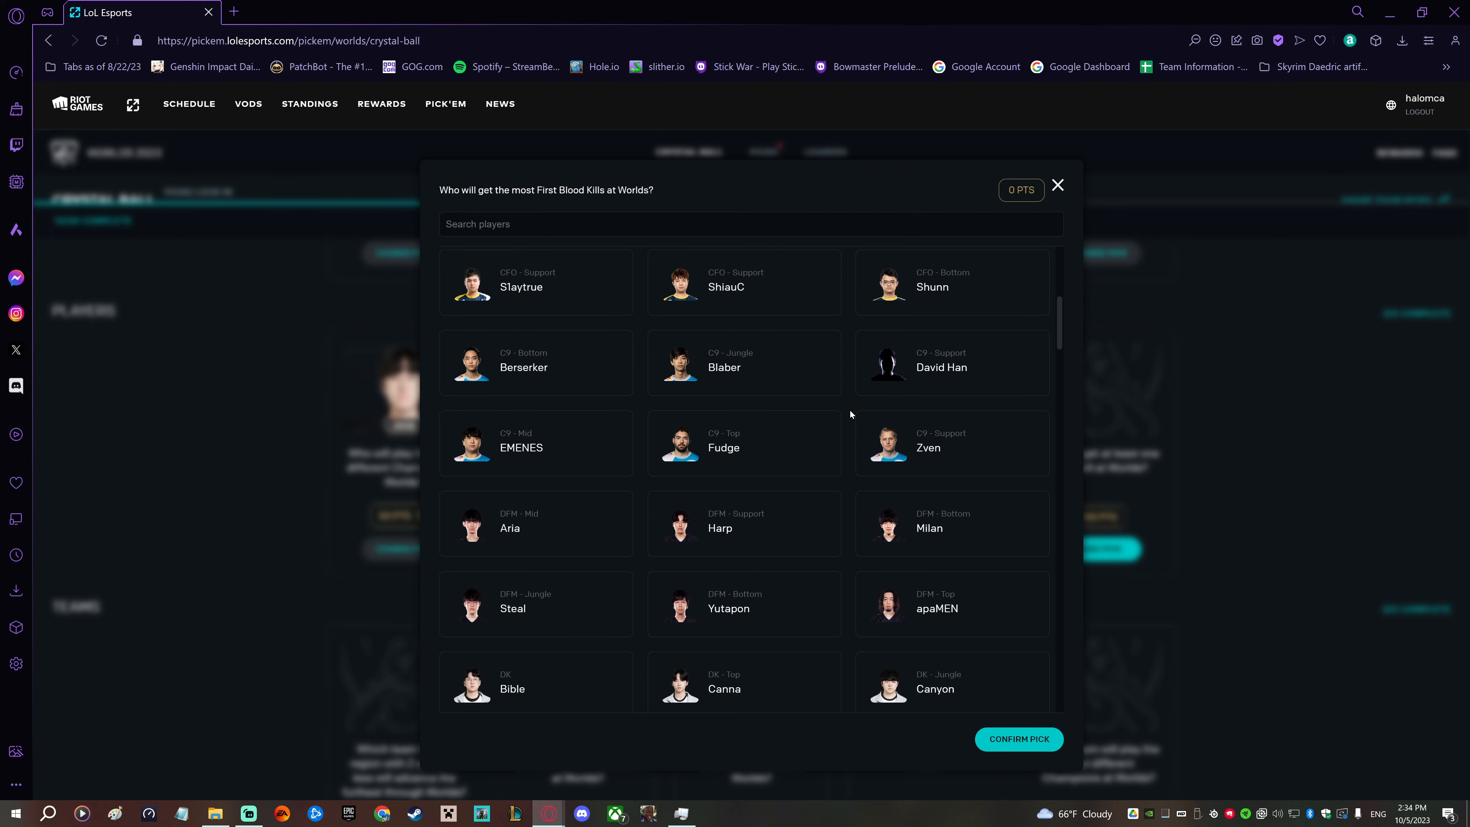
scroll(down, 3)
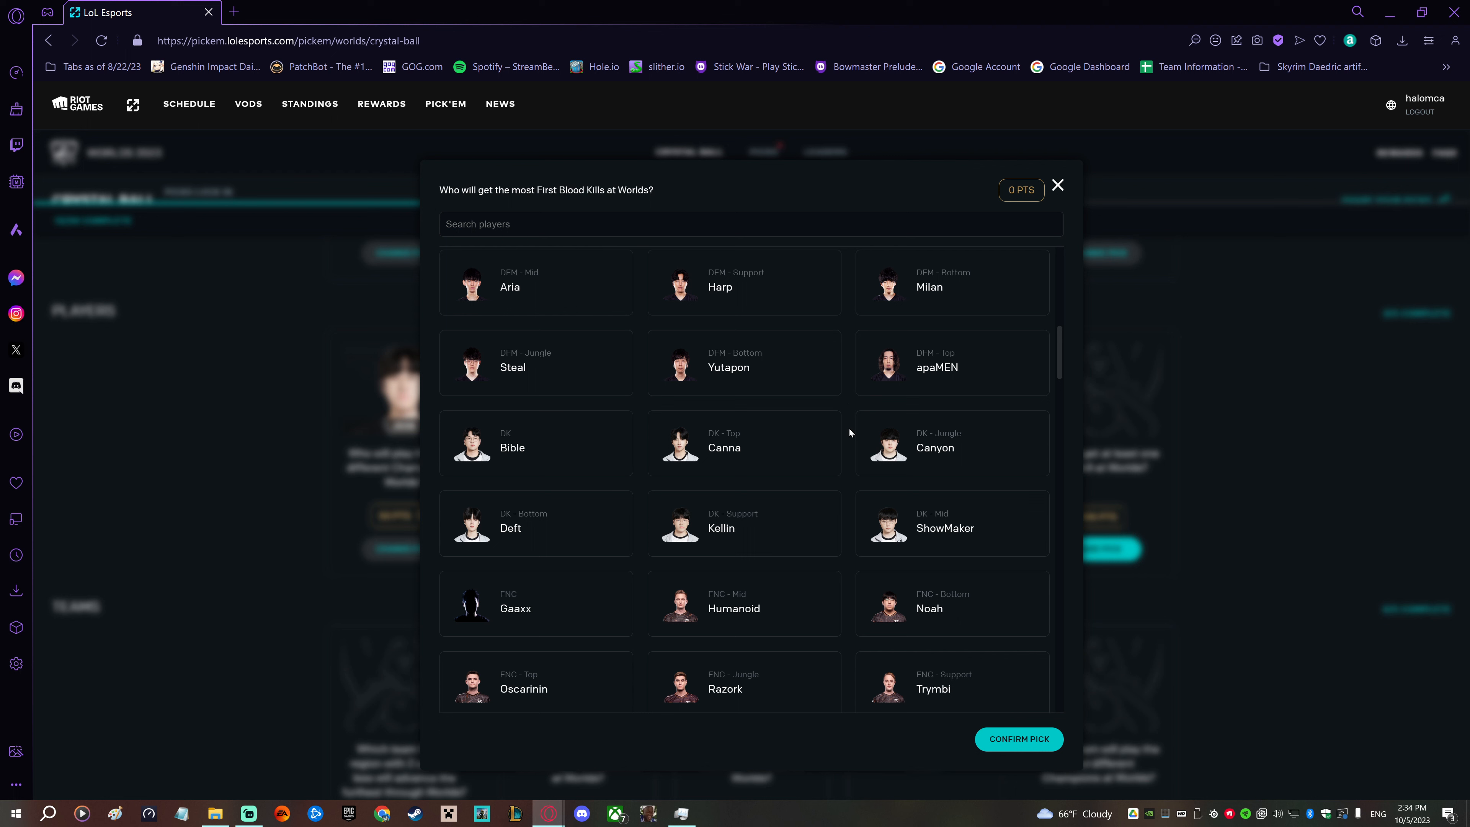
mouse_move(848, 441)
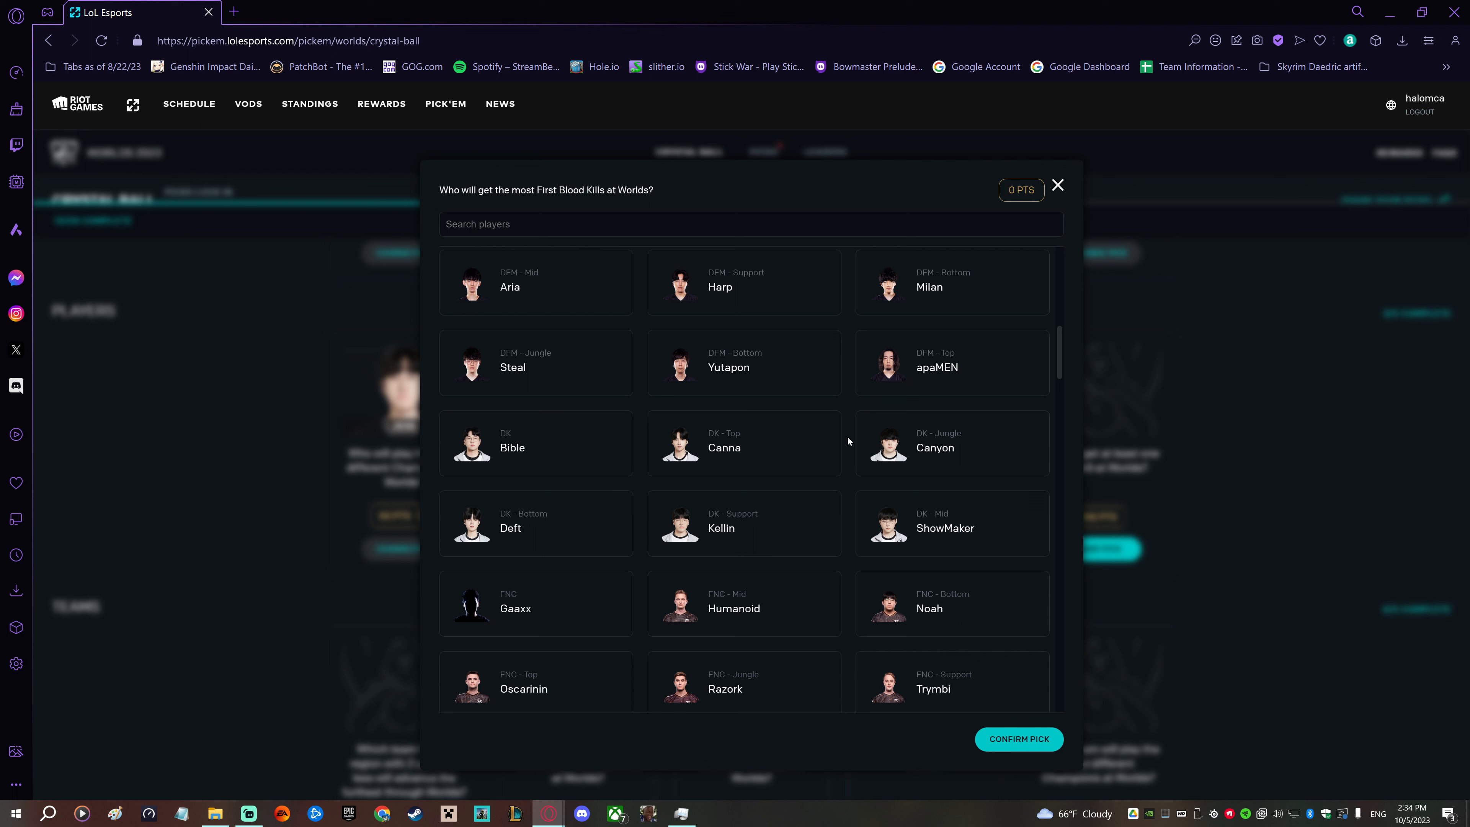
scroll(down, 3)
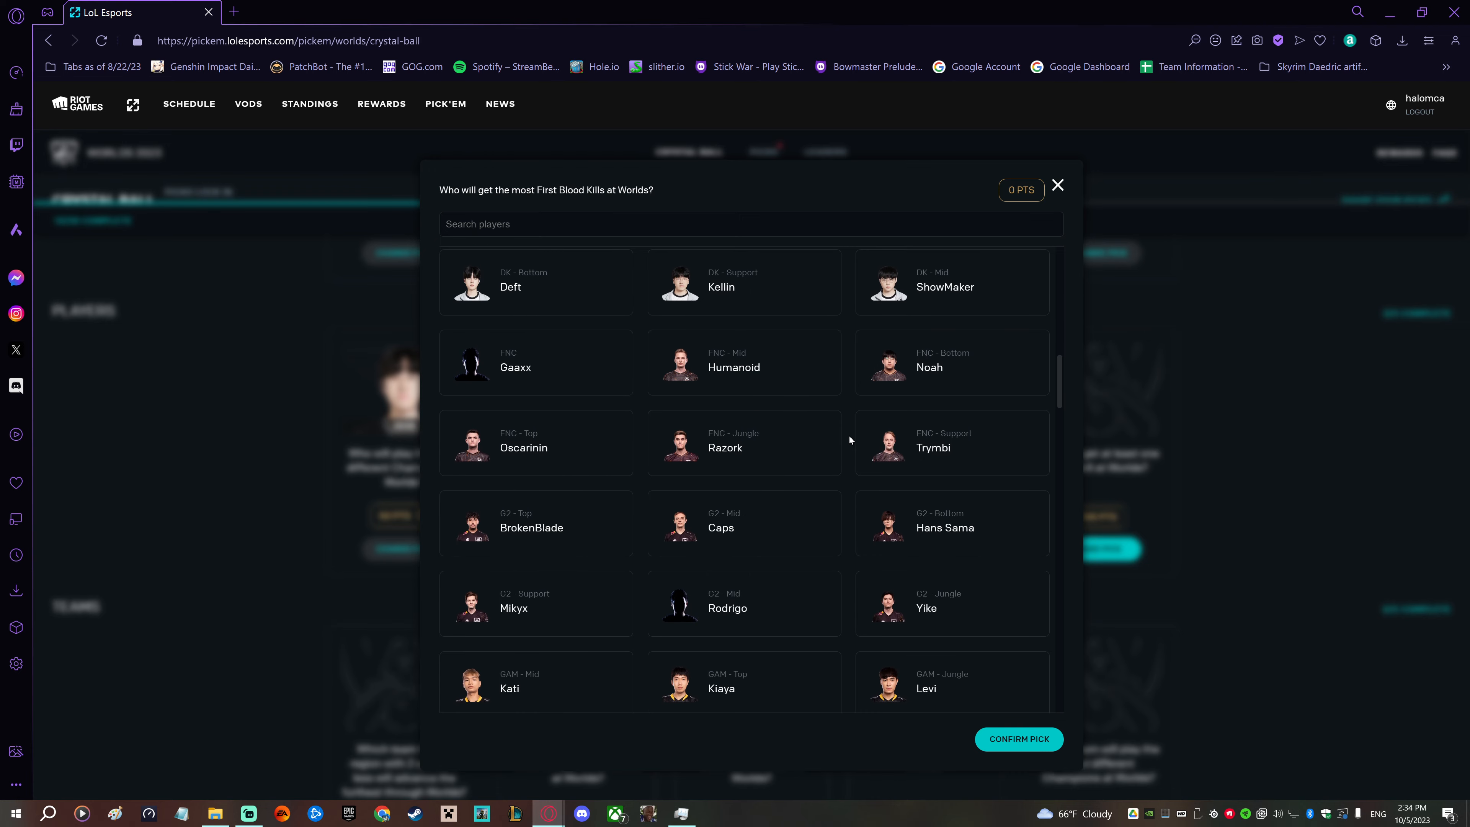
scroll(down, 3)
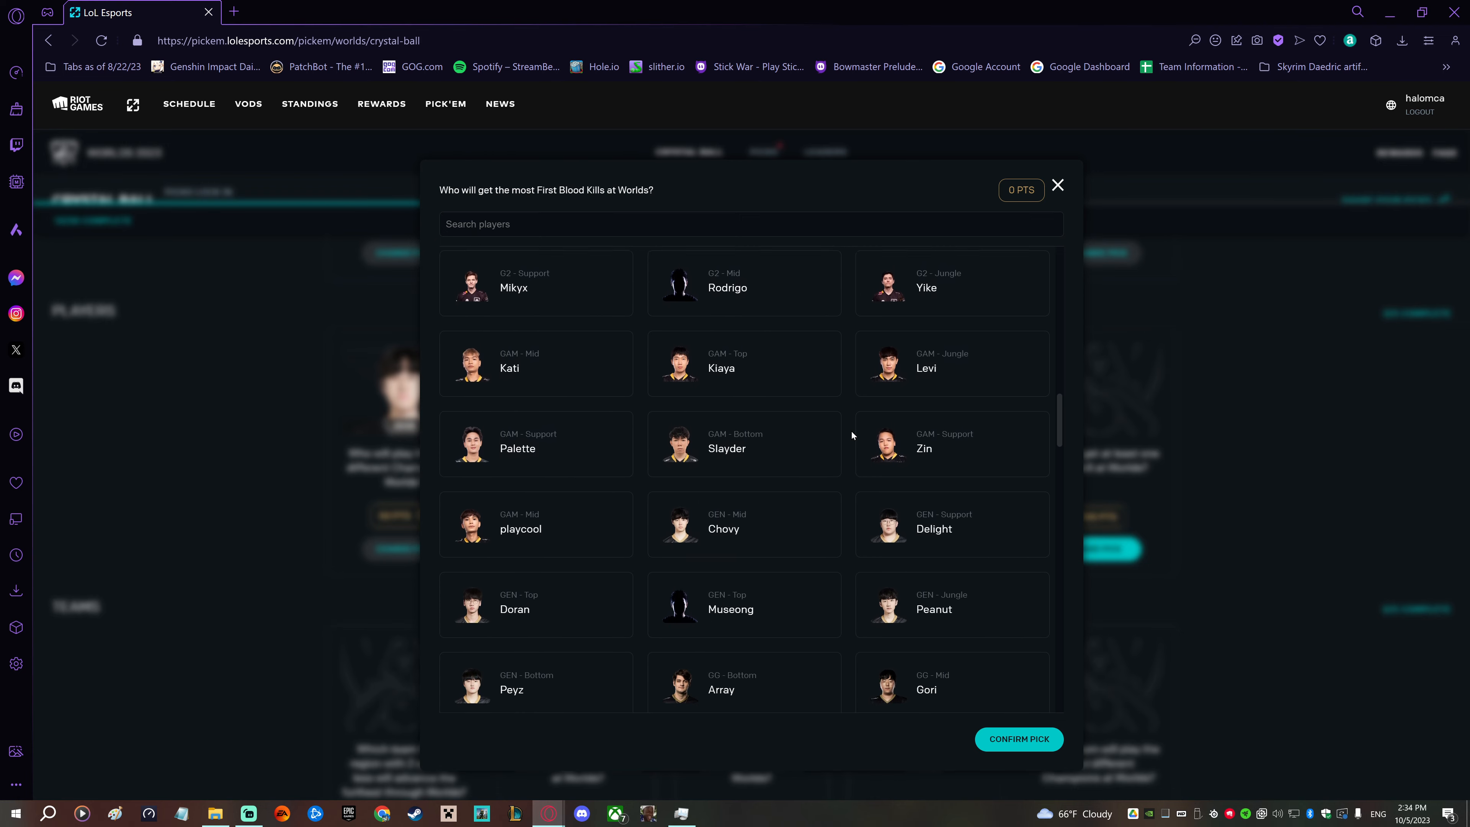
scroll(down, 3)
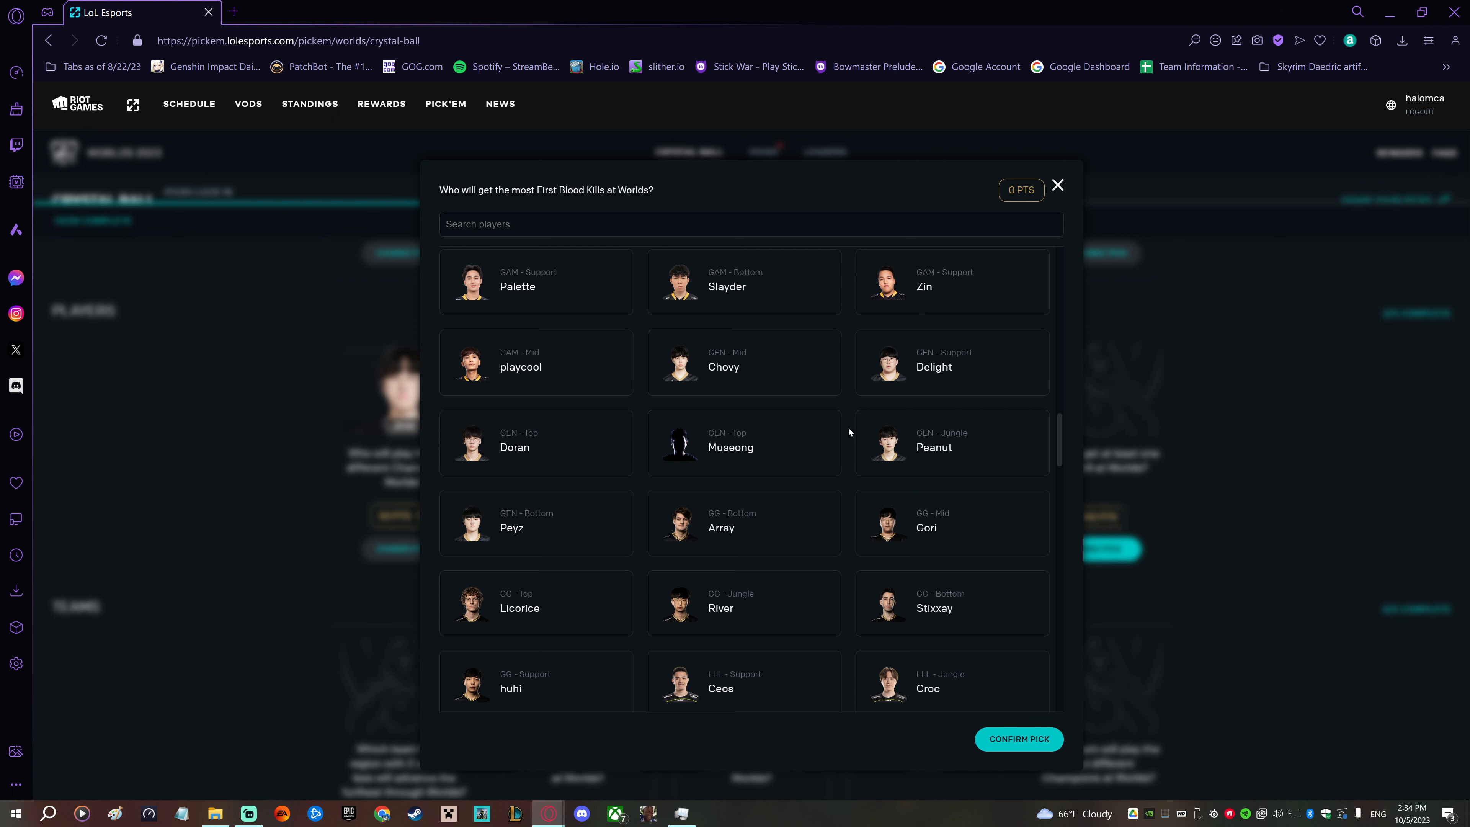
scroll(down, 3)
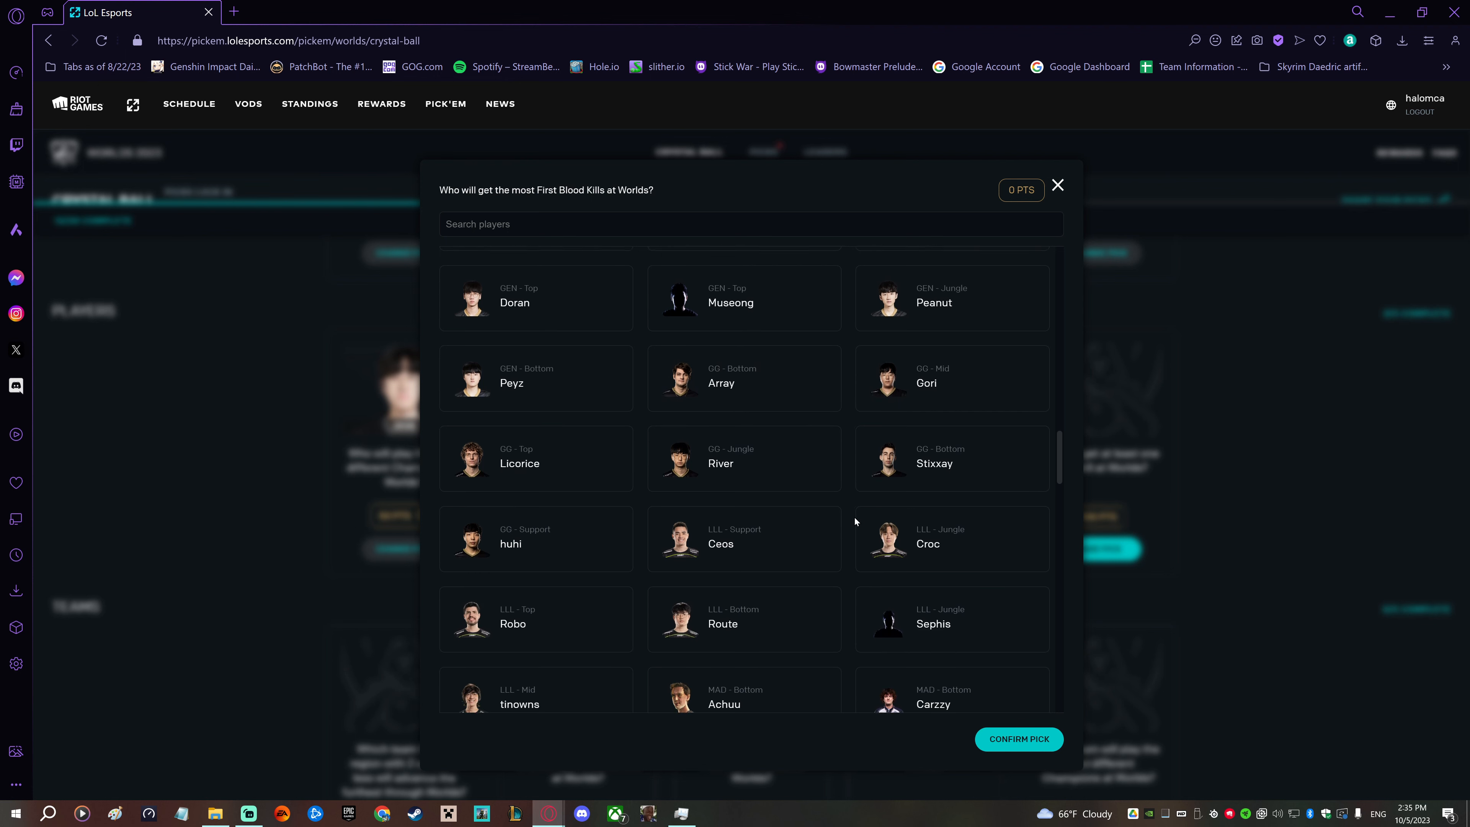
scroll(down, 3)
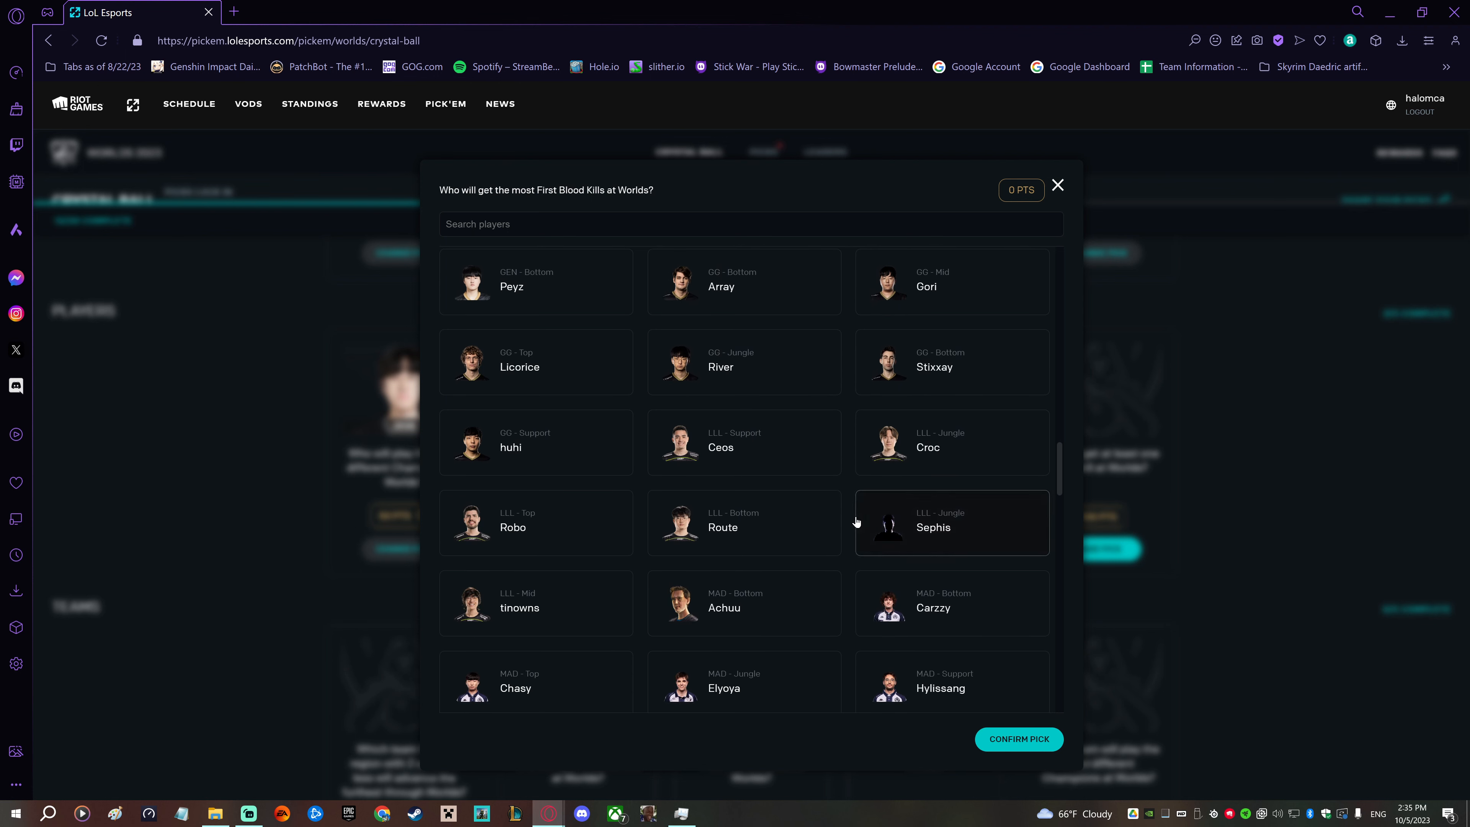
scroll(down, 3)
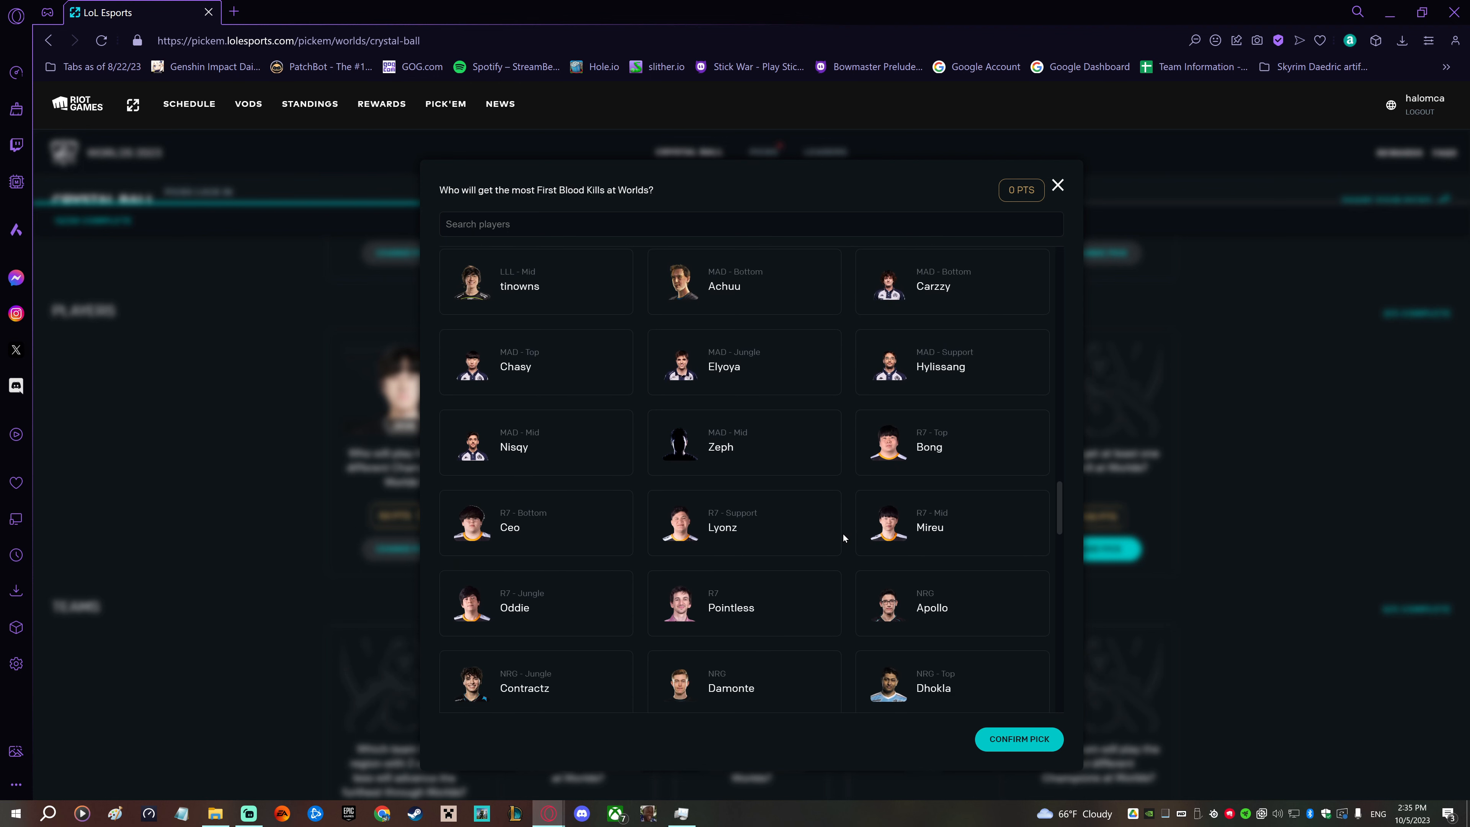
scroll(down, 3)
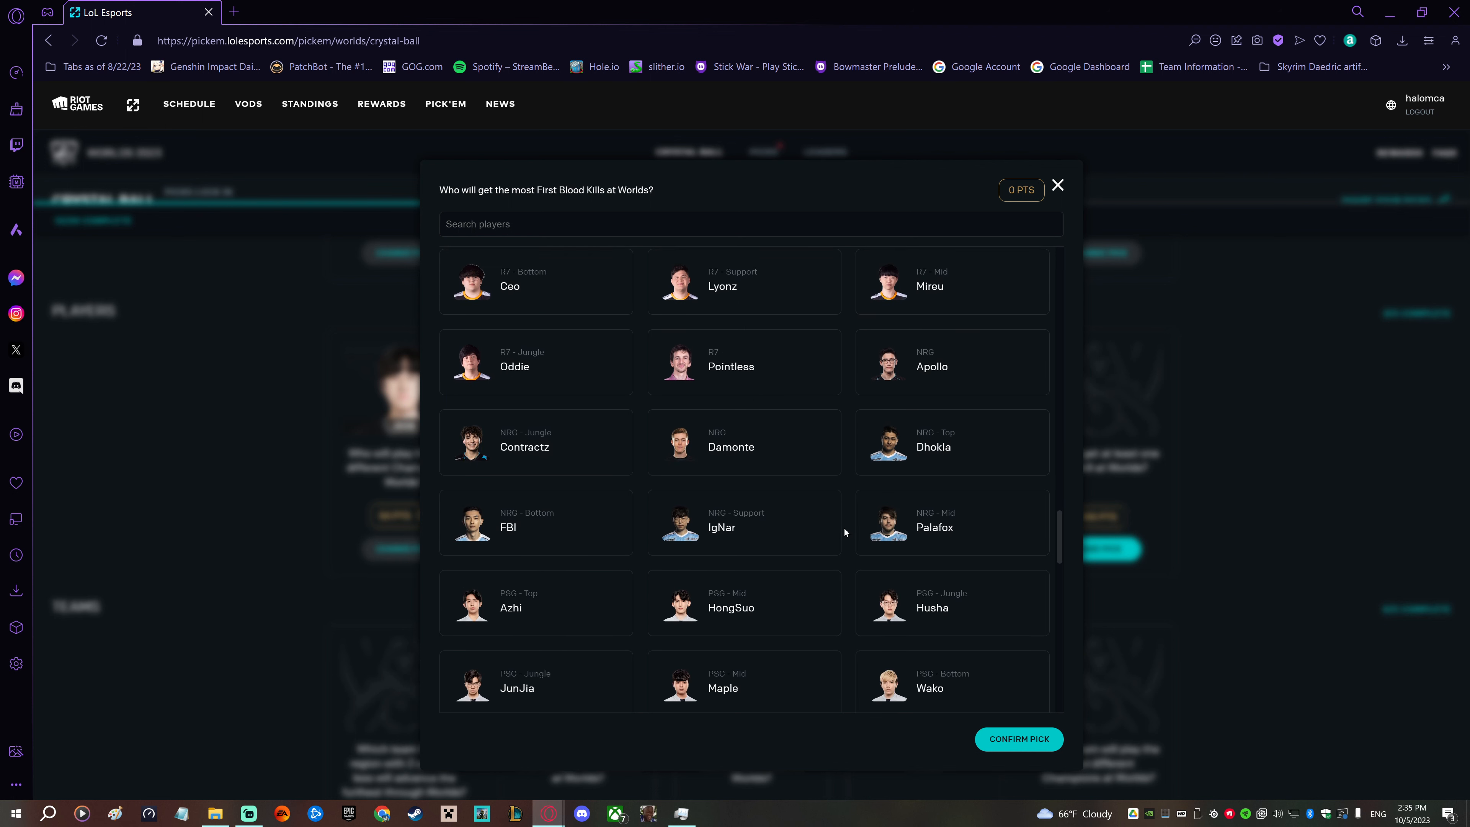
scroll(down, 3)
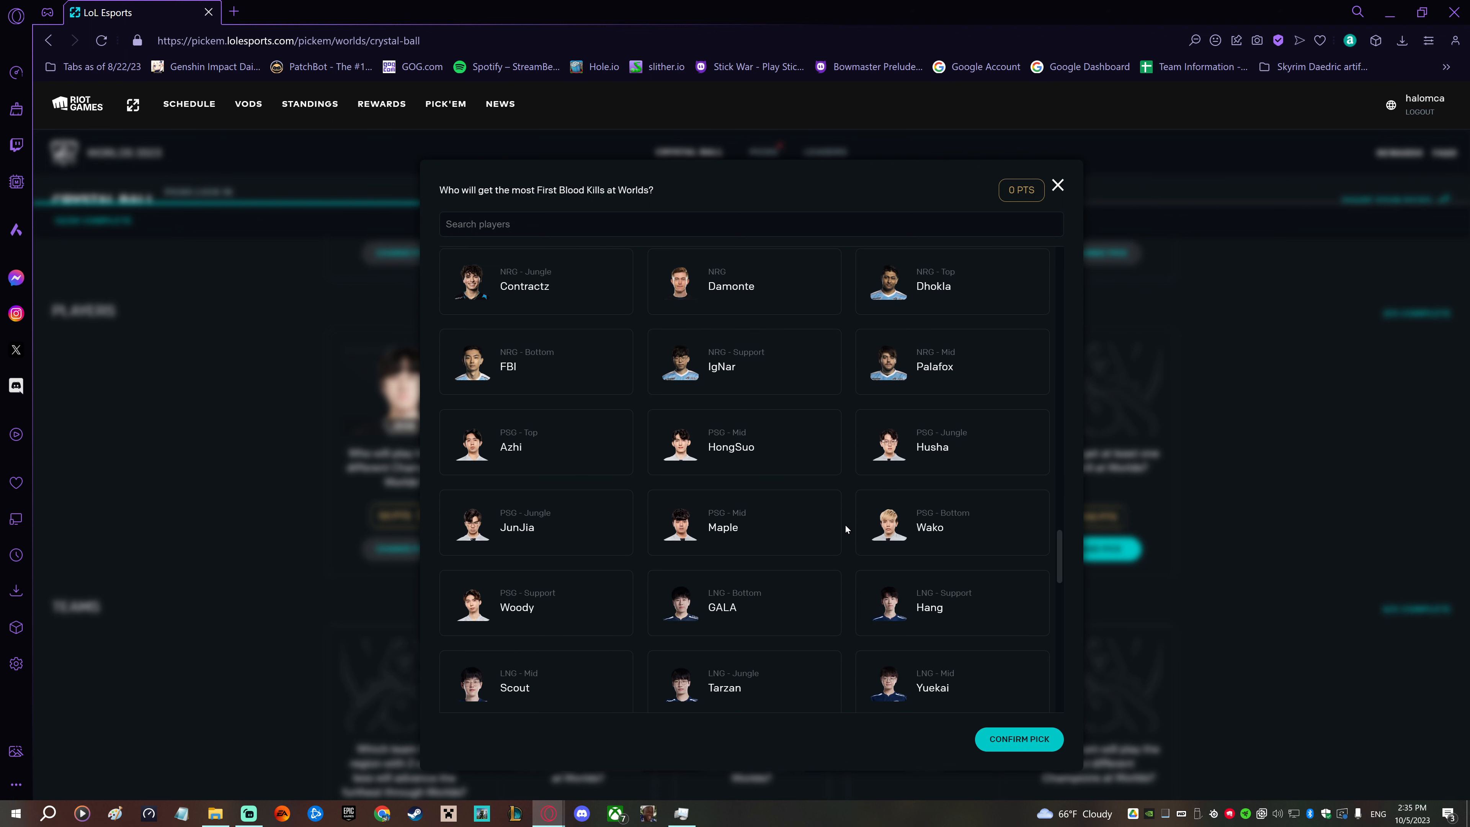
mouse_move(849, 530)
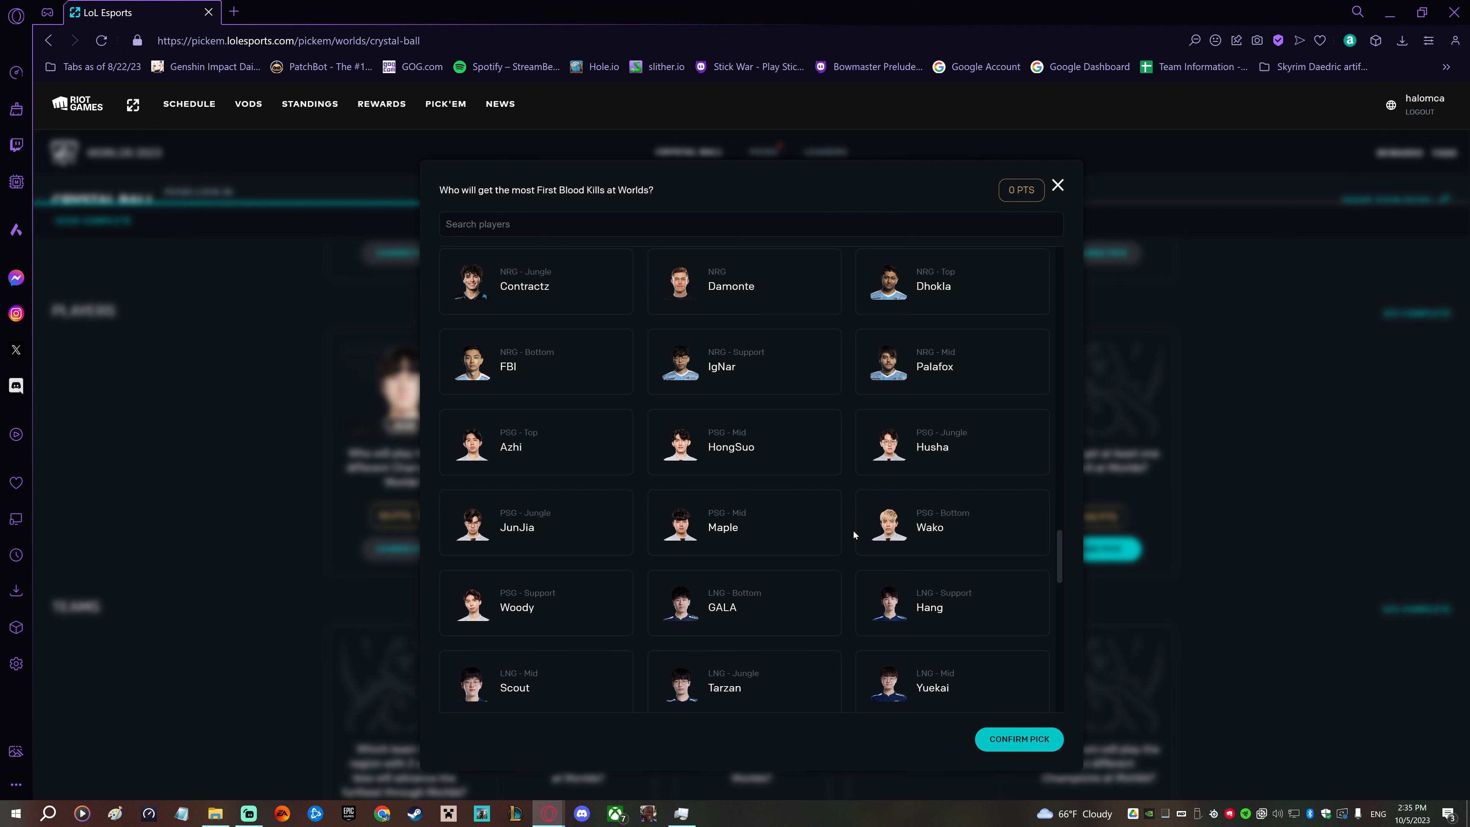
scroll(down, 3)
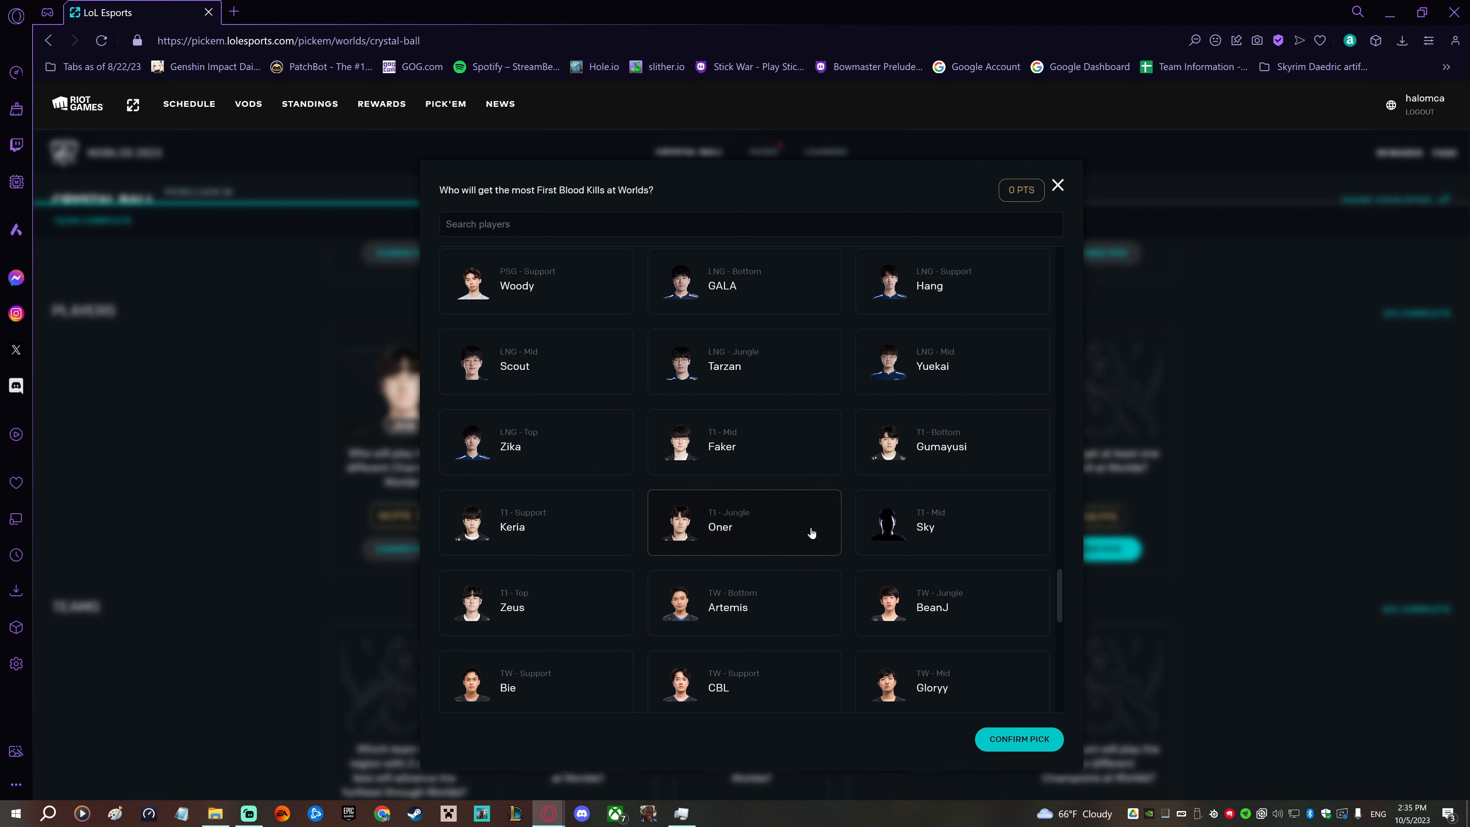
mouse_move(1018, 739)
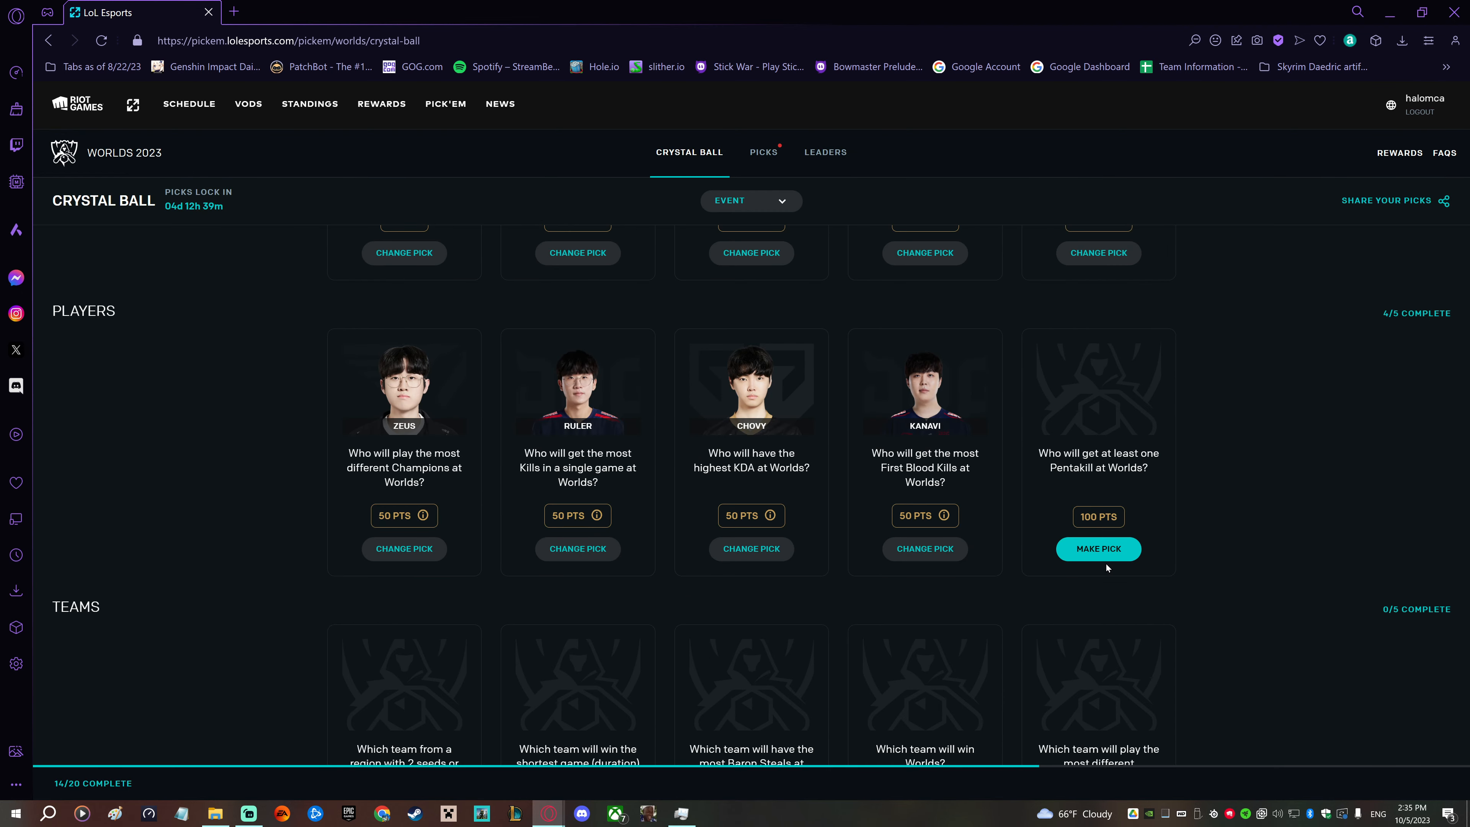
- Pick Ruler for the Pentakill question, then choose GAM Esports as furthest-advancing small-region team
click(1097, 548)
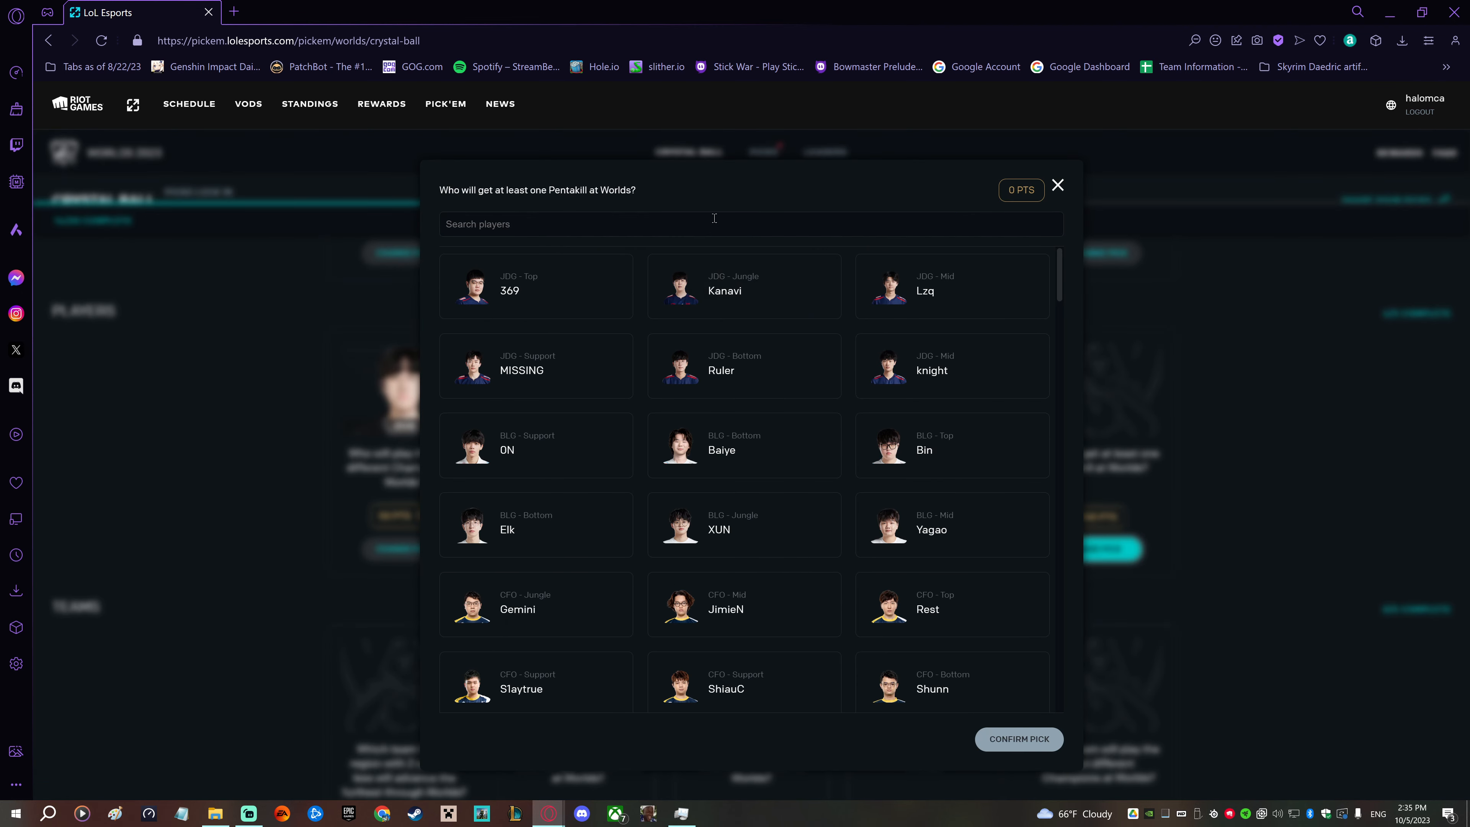
text(rule)
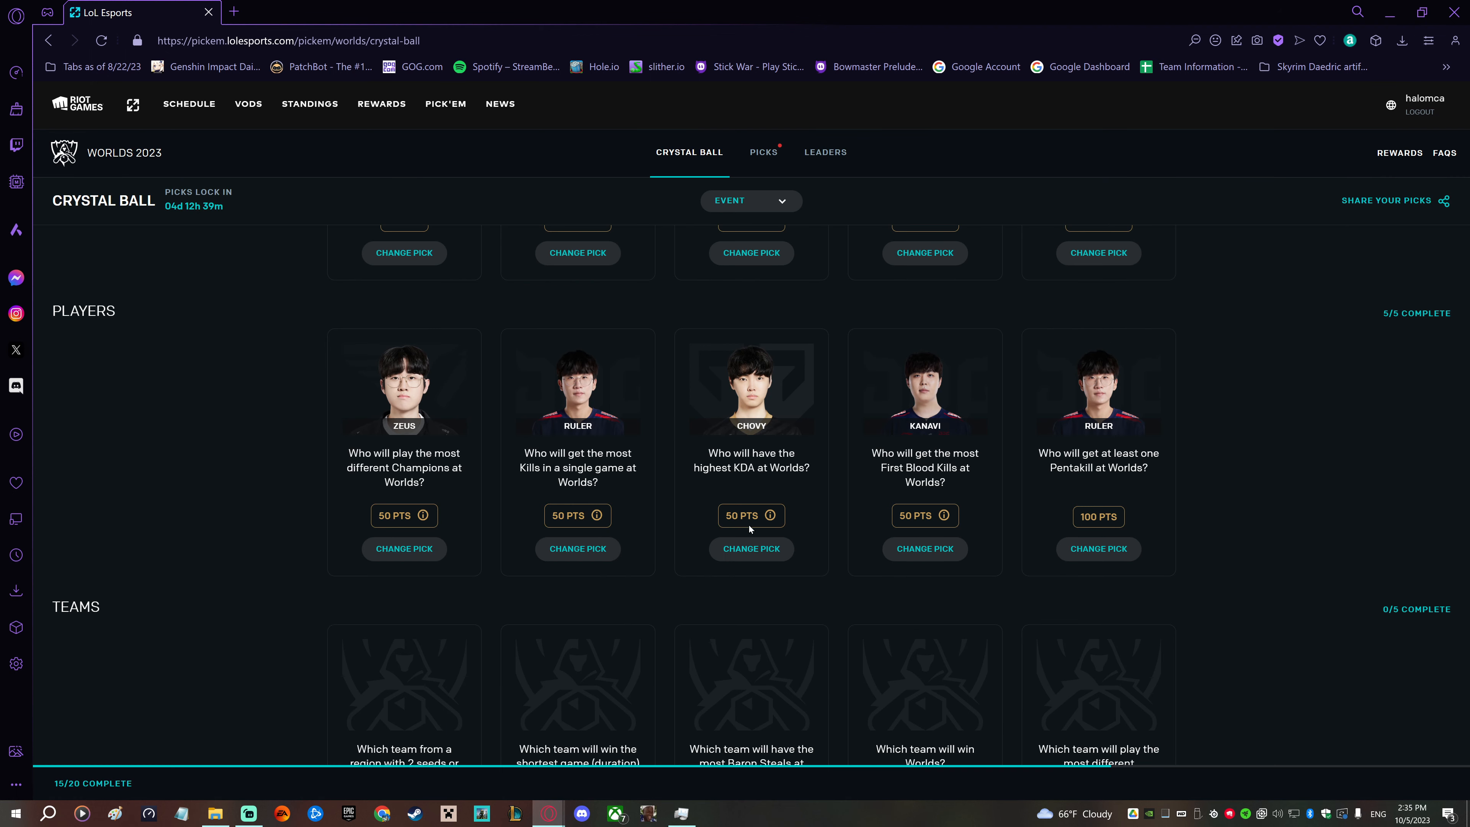
mouse_move(274, 487)
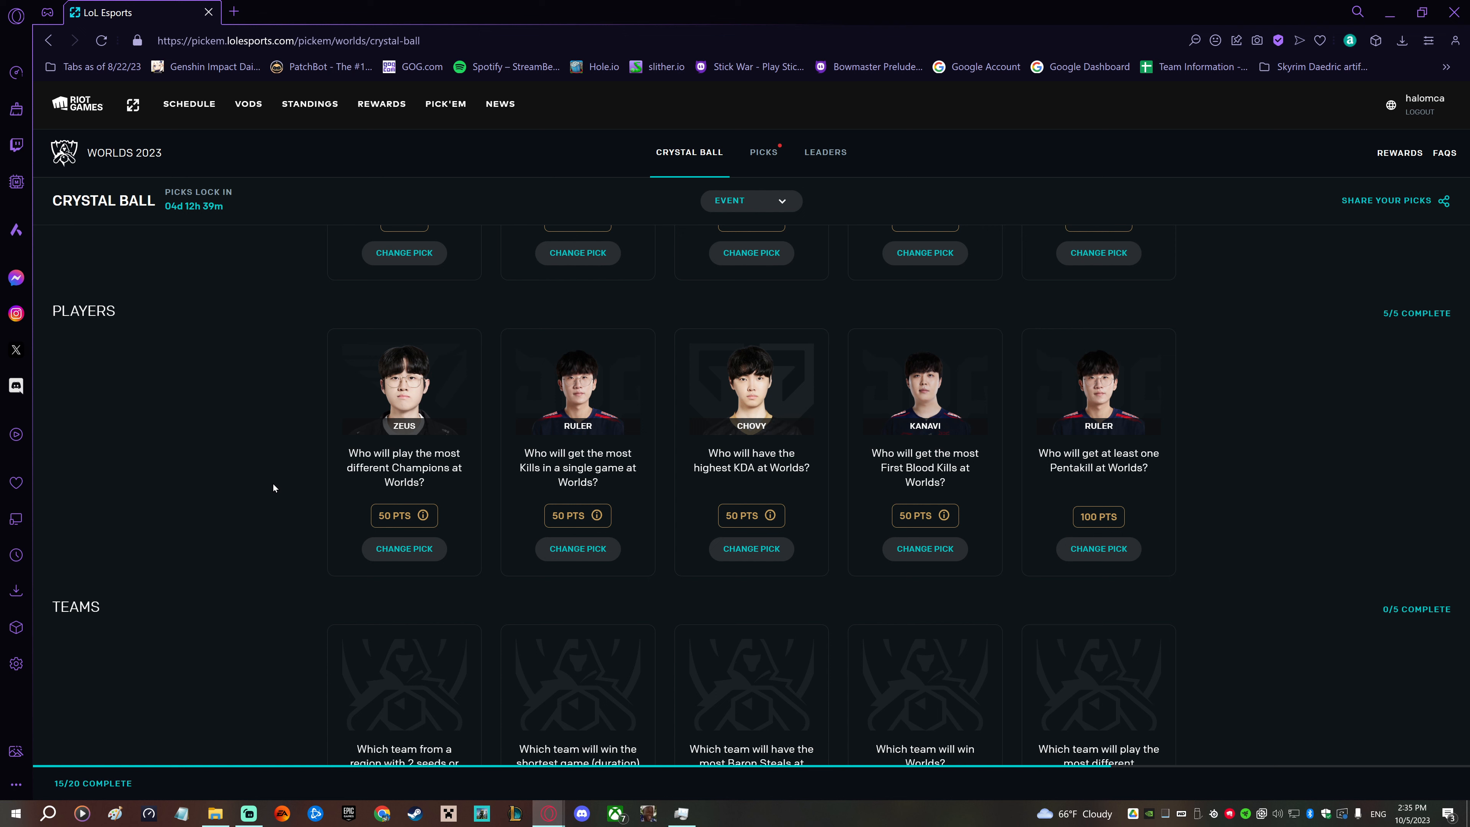
scroll(down, 3)
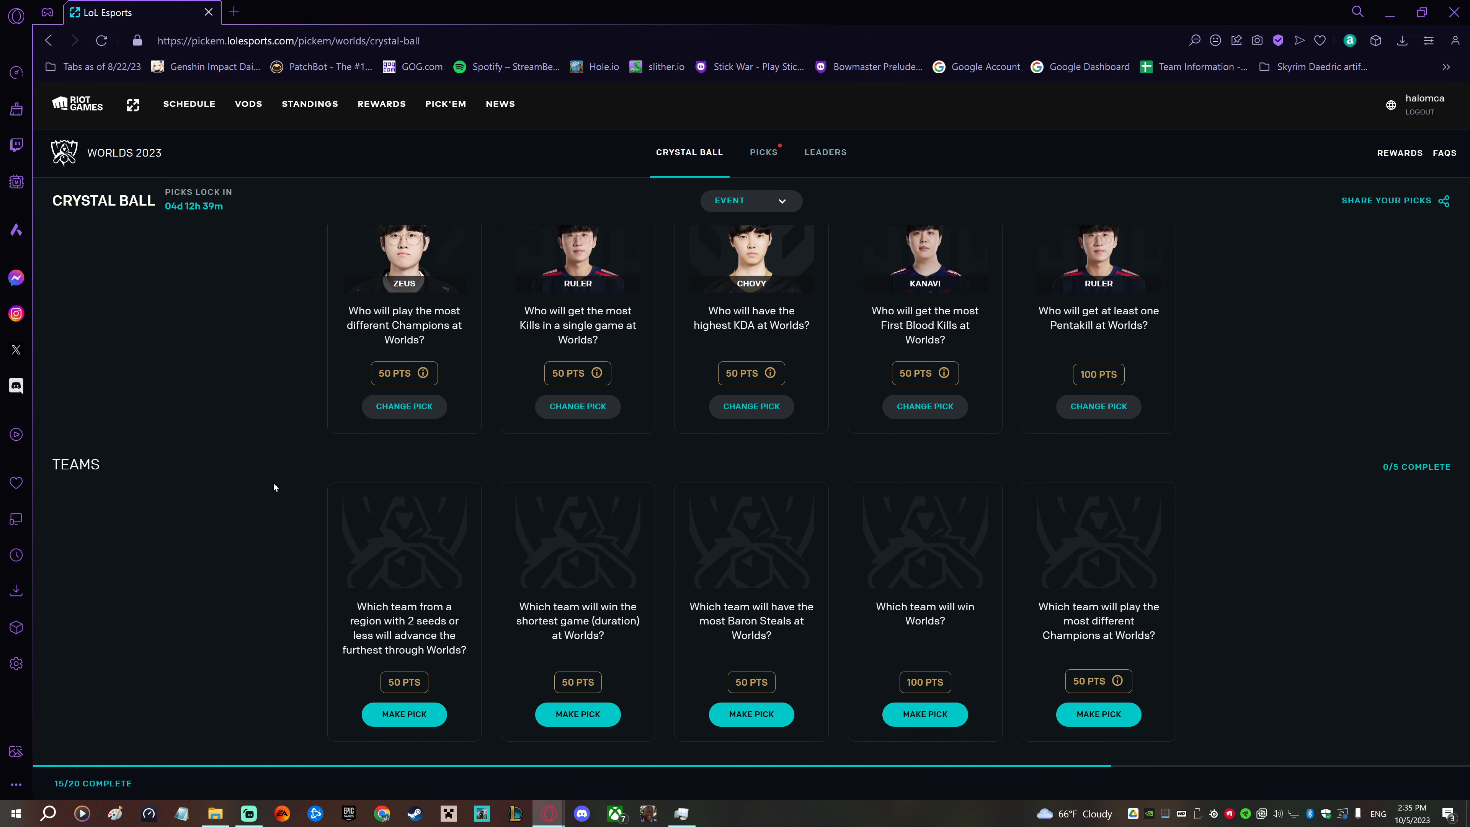
scroll(down, 3)
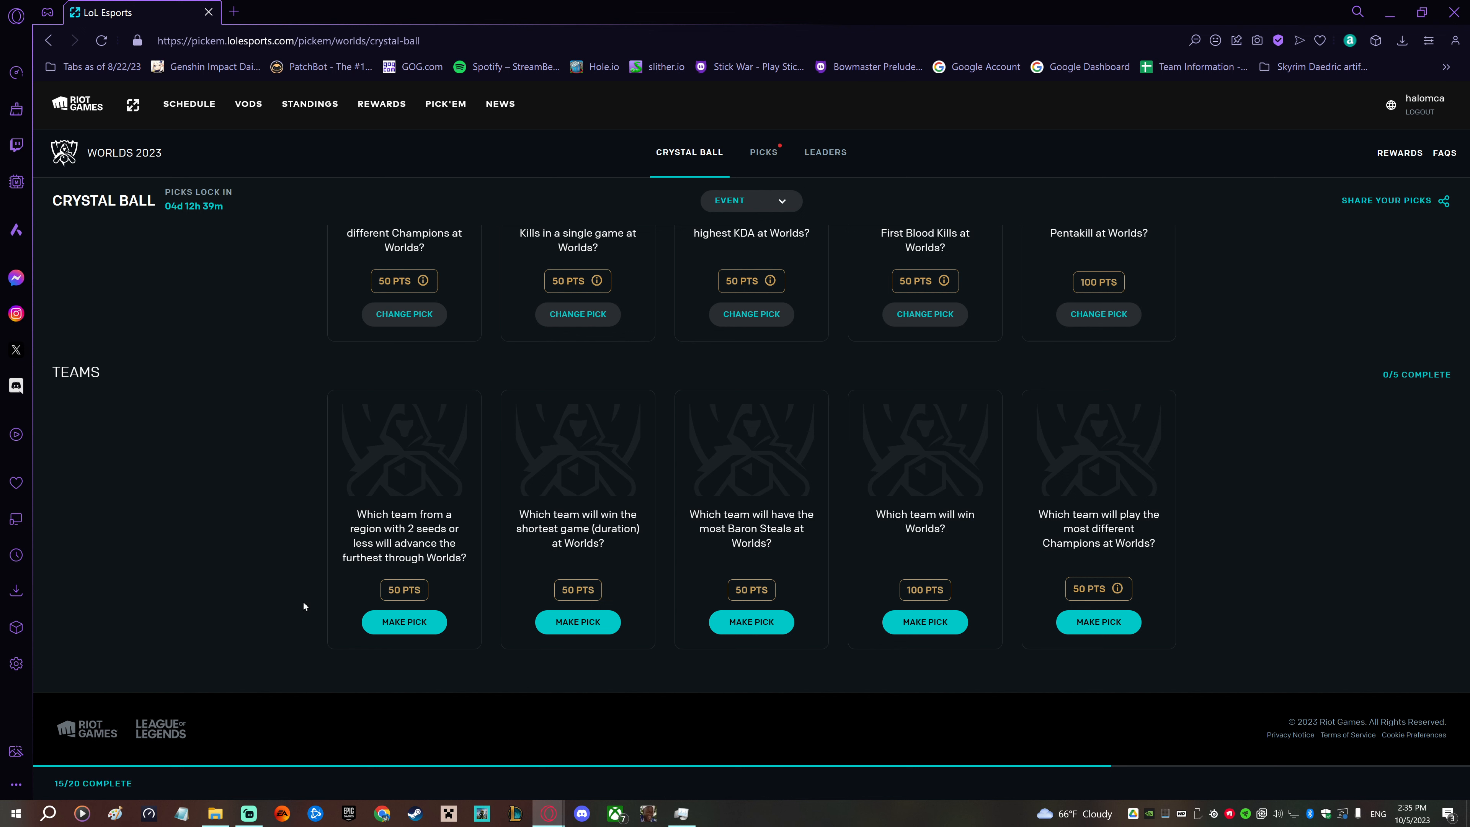
click(404, 622)
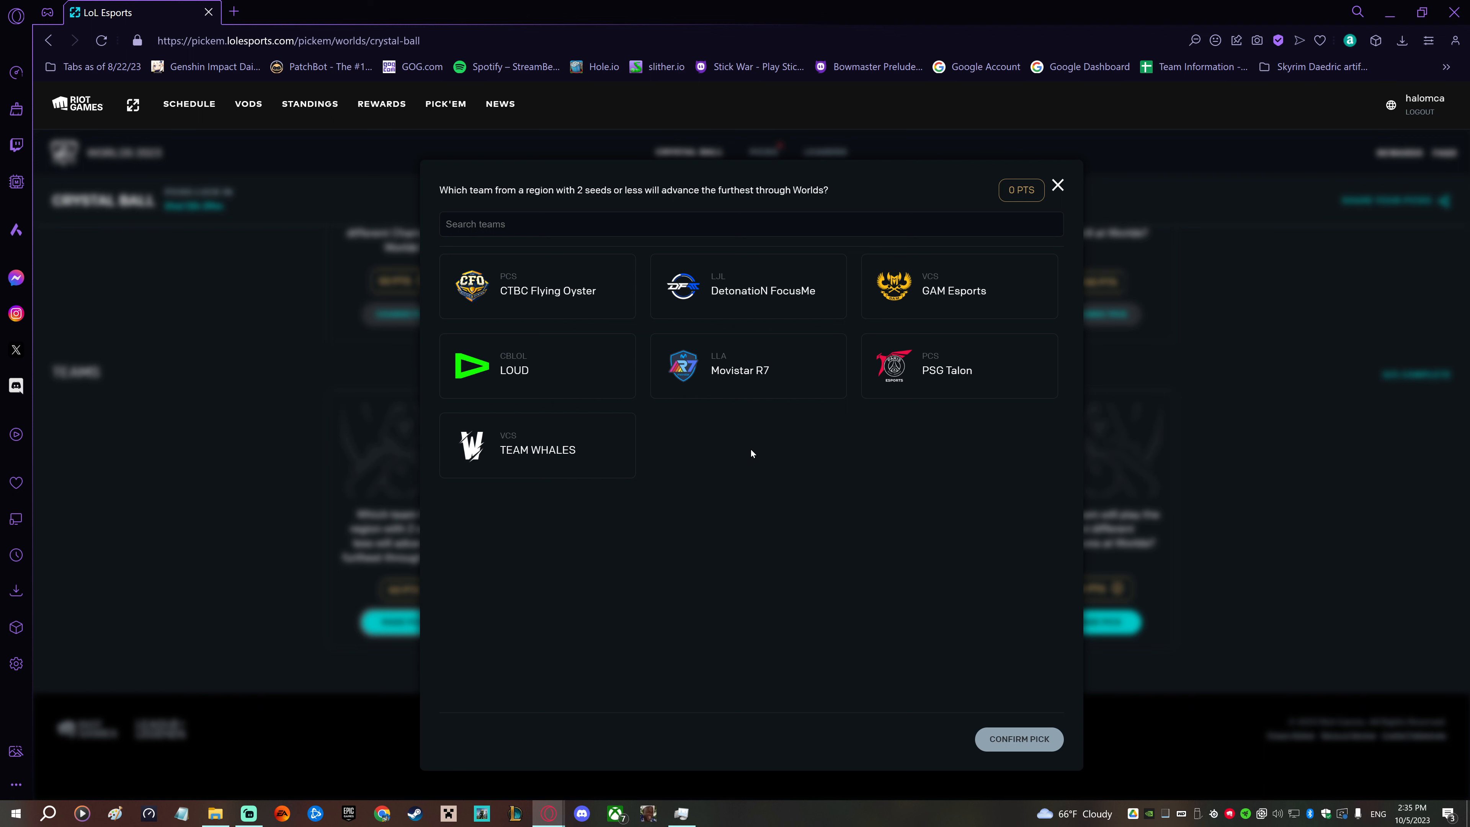
mouse_move(757, 455)
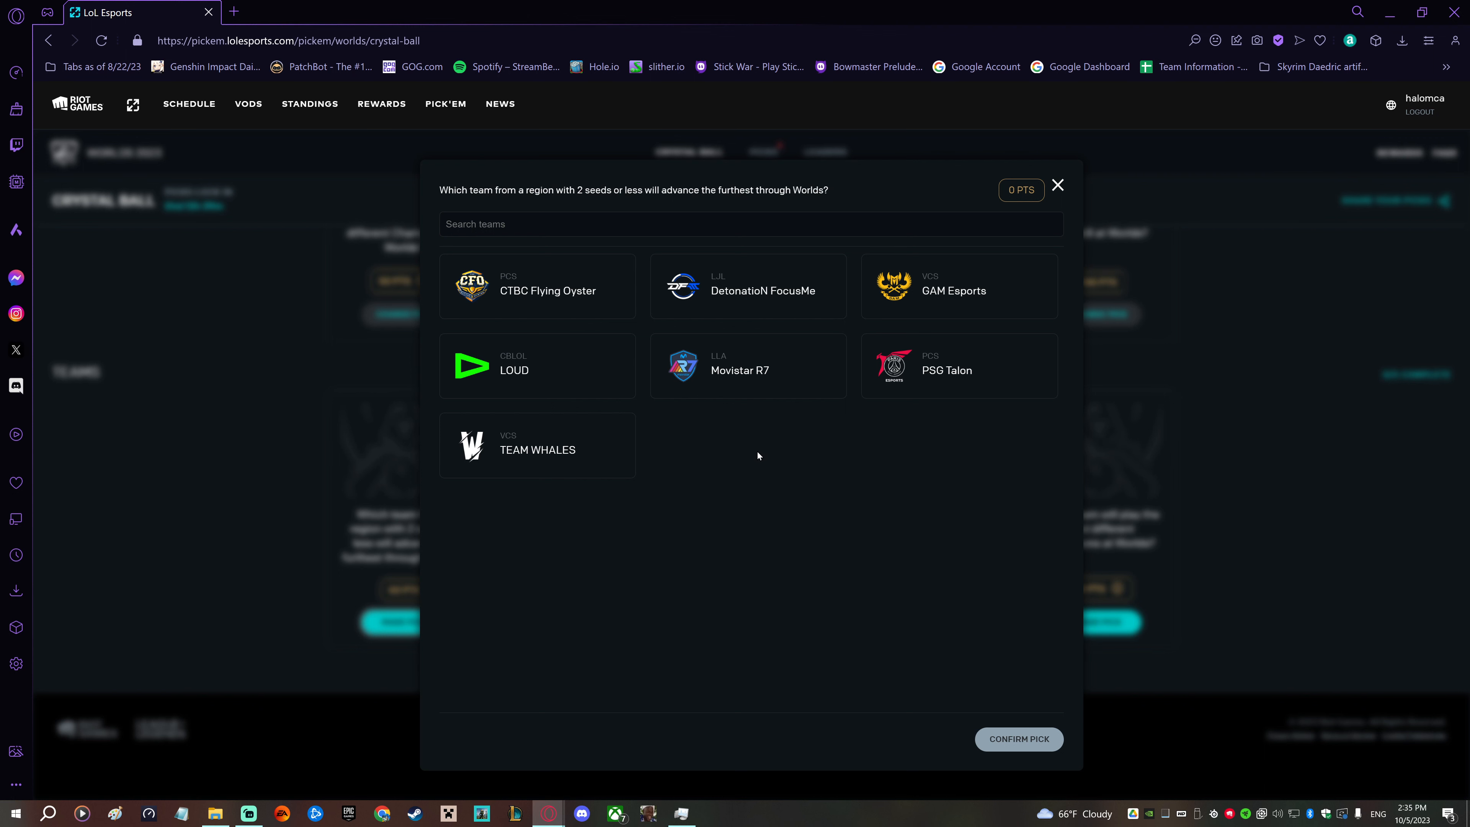
mouse_move(730, 437)
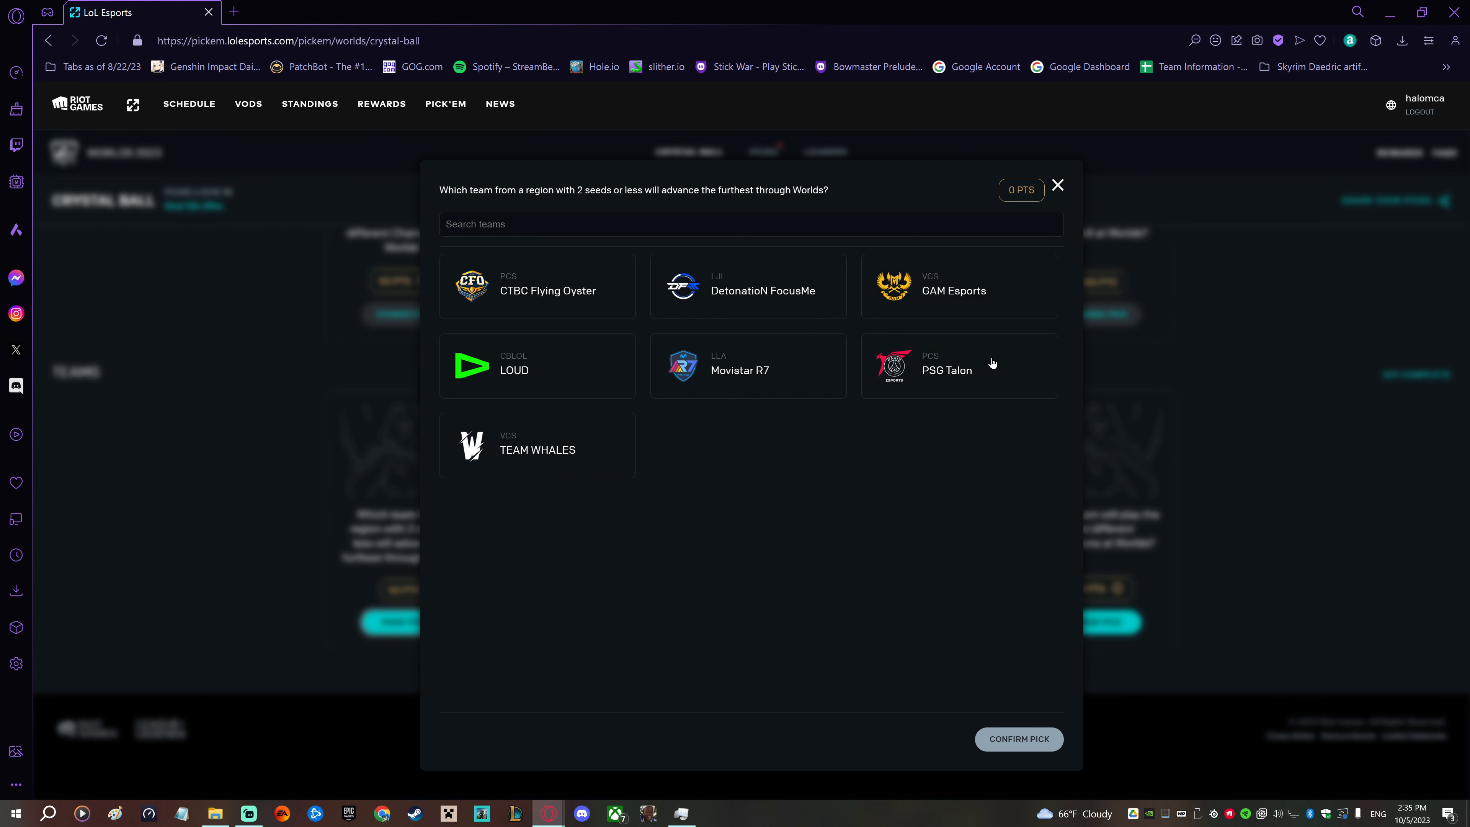
mouse_move(986, 283)
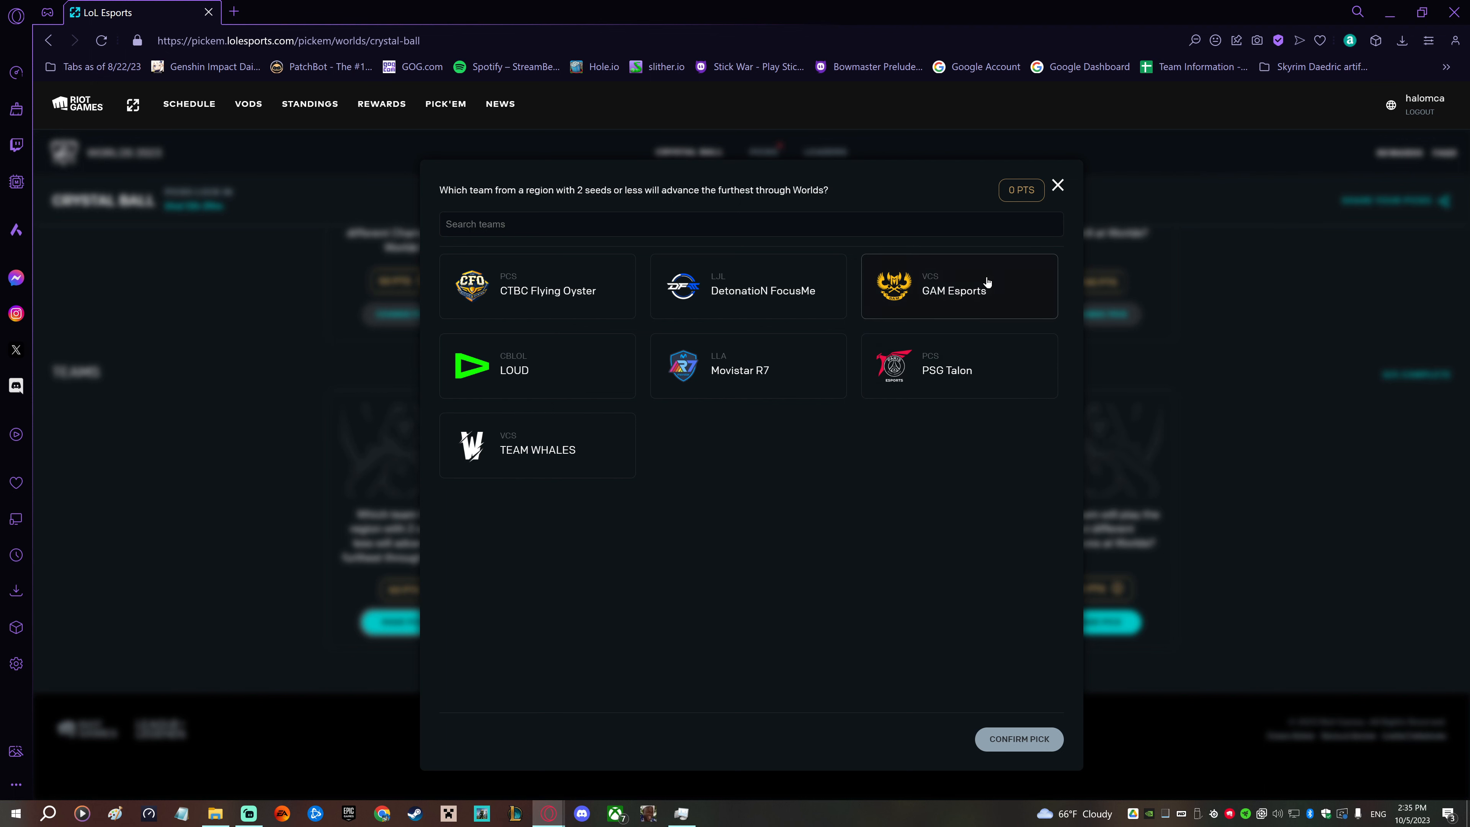
click(958, 286)
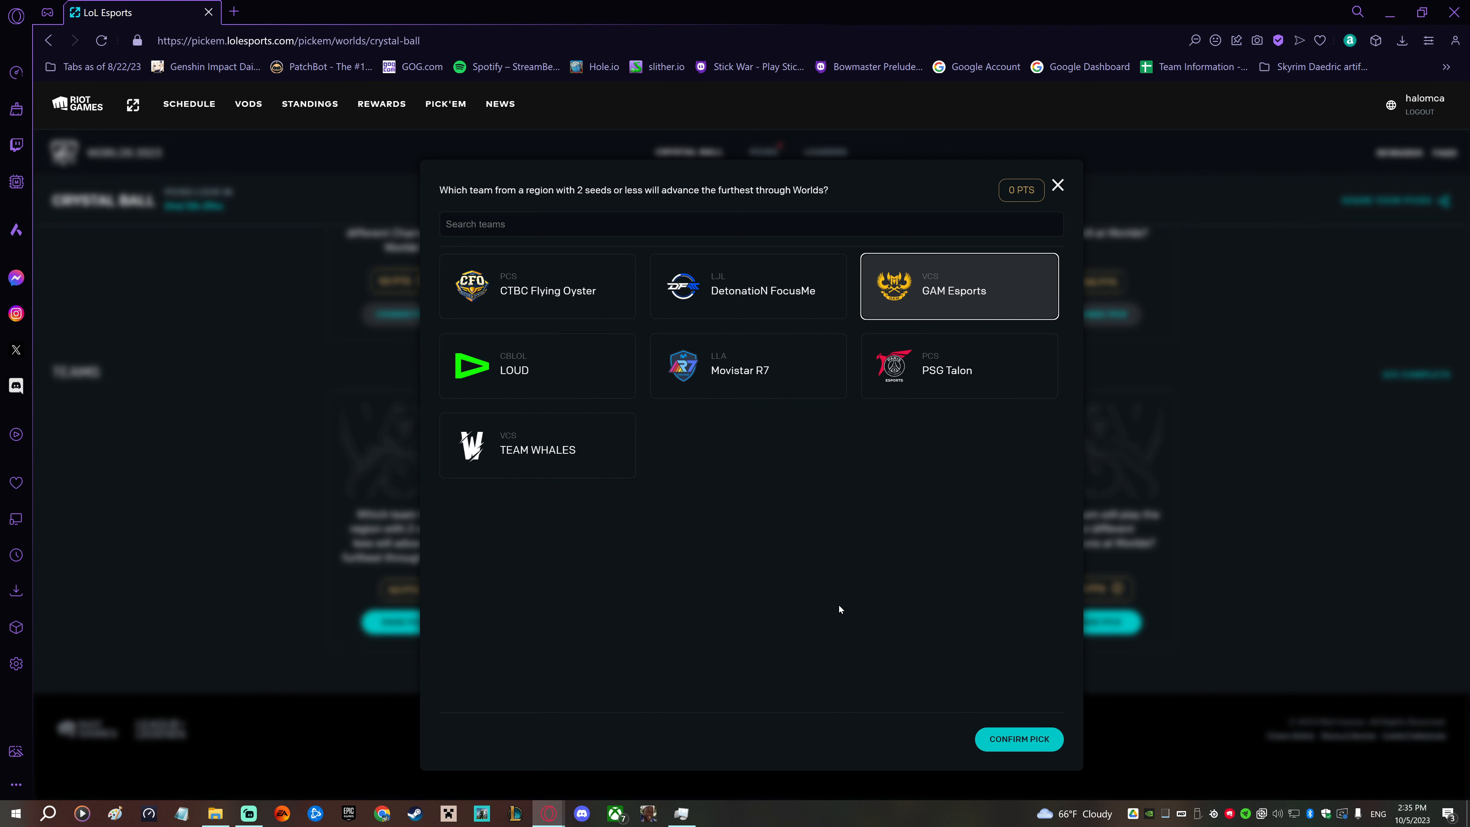
mouse_move(828, 700)
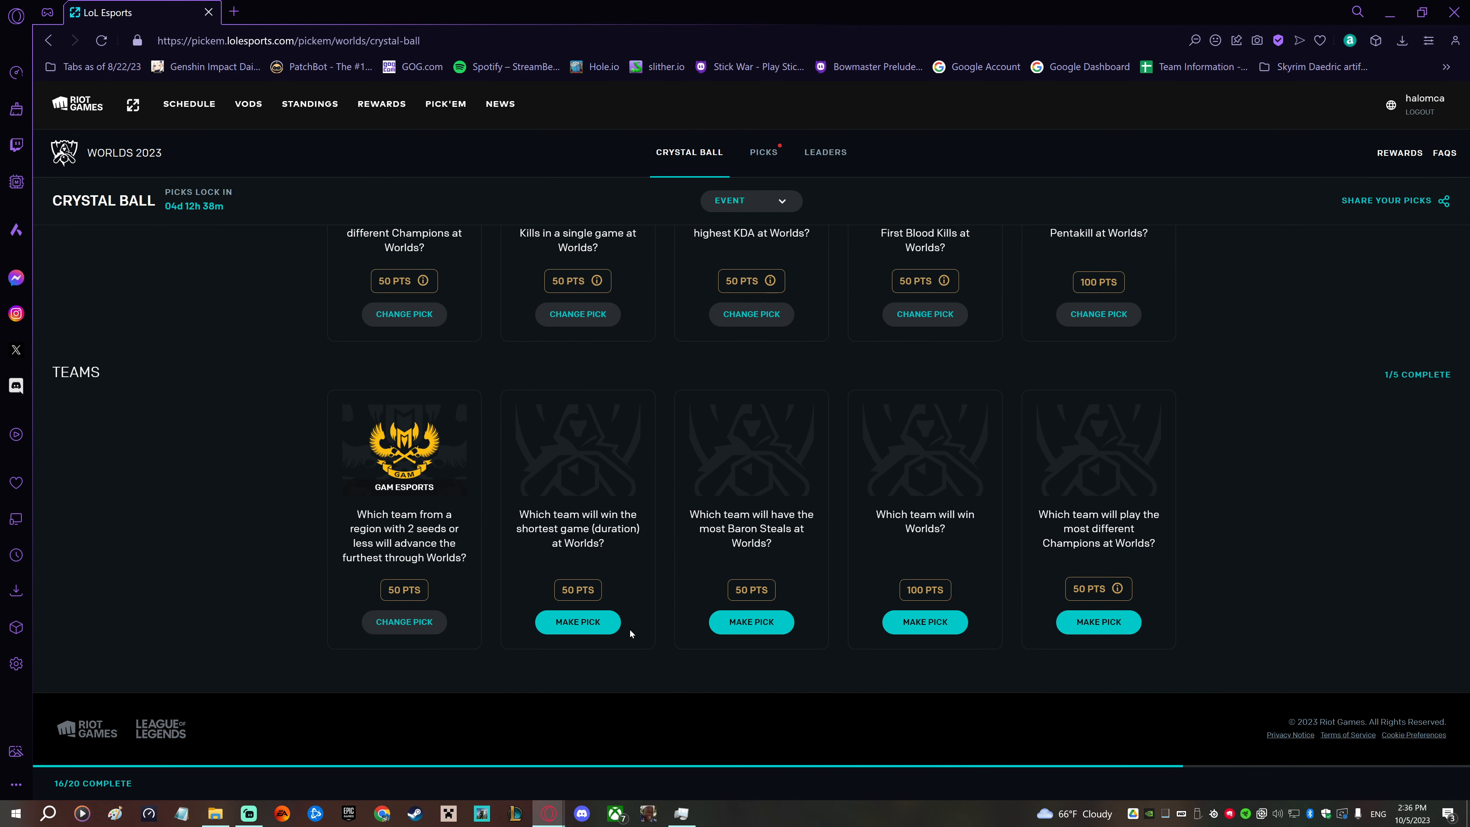
mouse_move(602, 627)
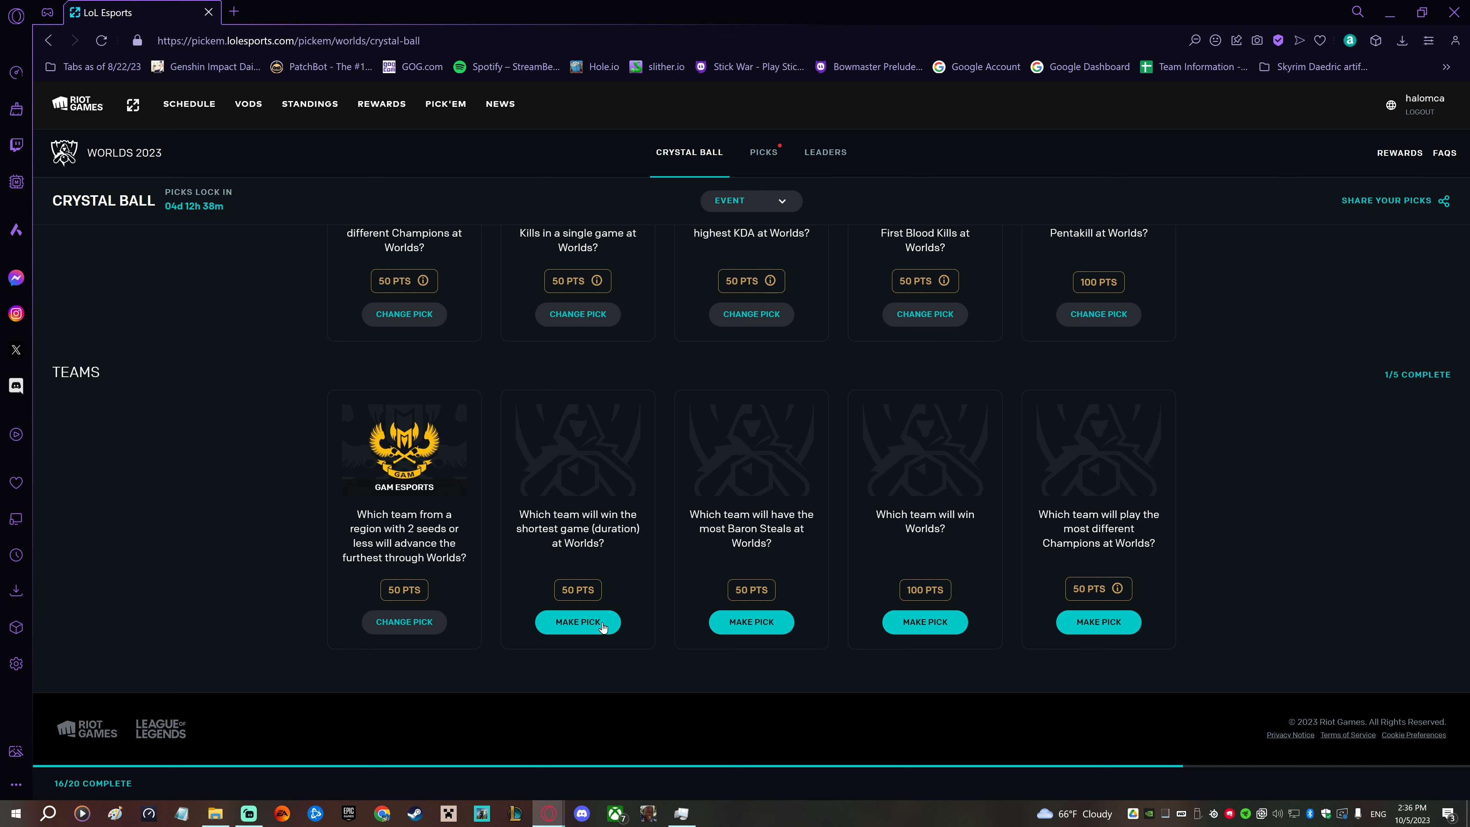
- Lock in Beijing JDG Intel Esports Club to win the shortest game at Worlds
click(577, 622)
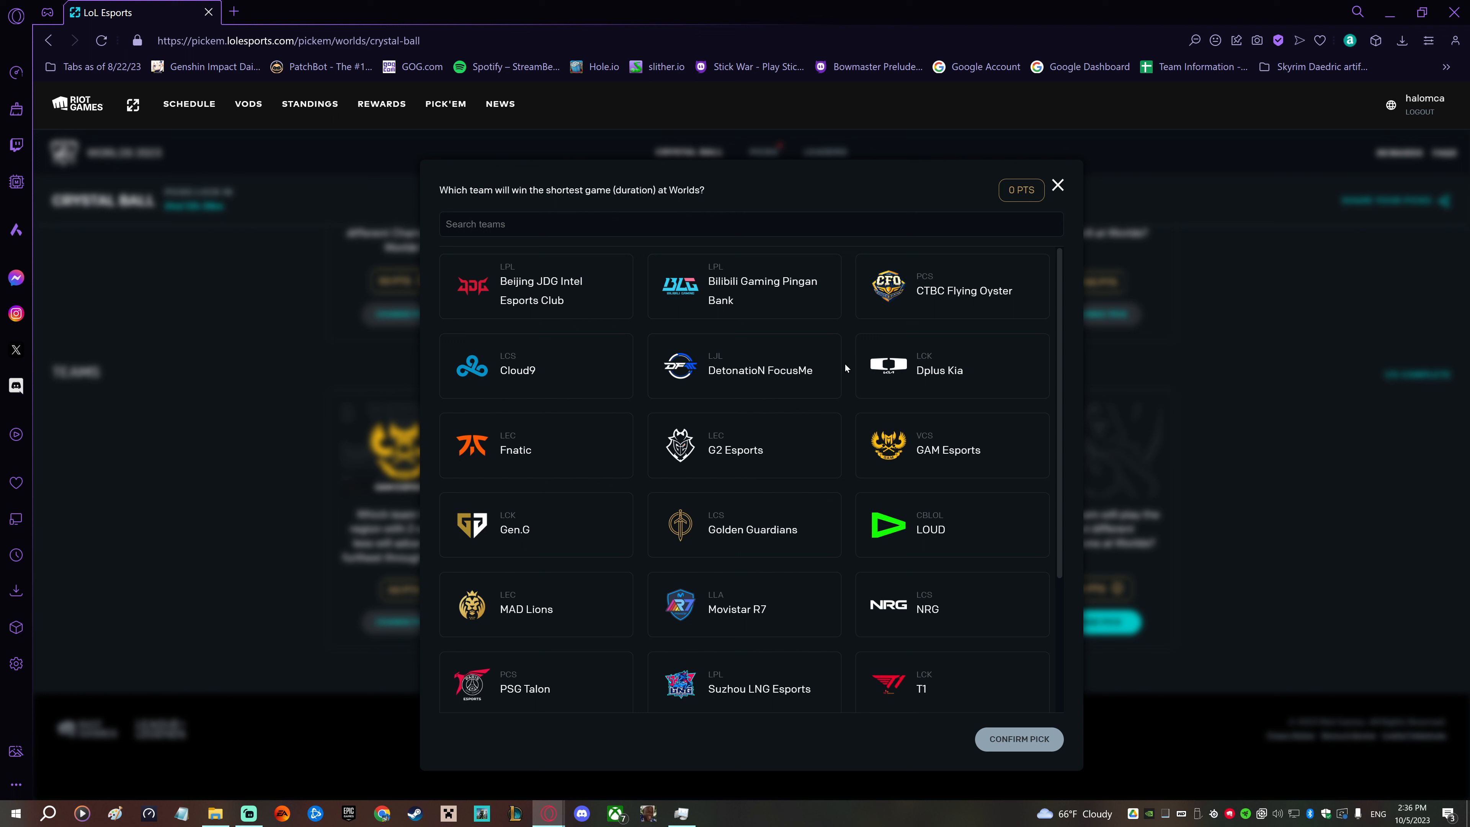
click(535, 285)
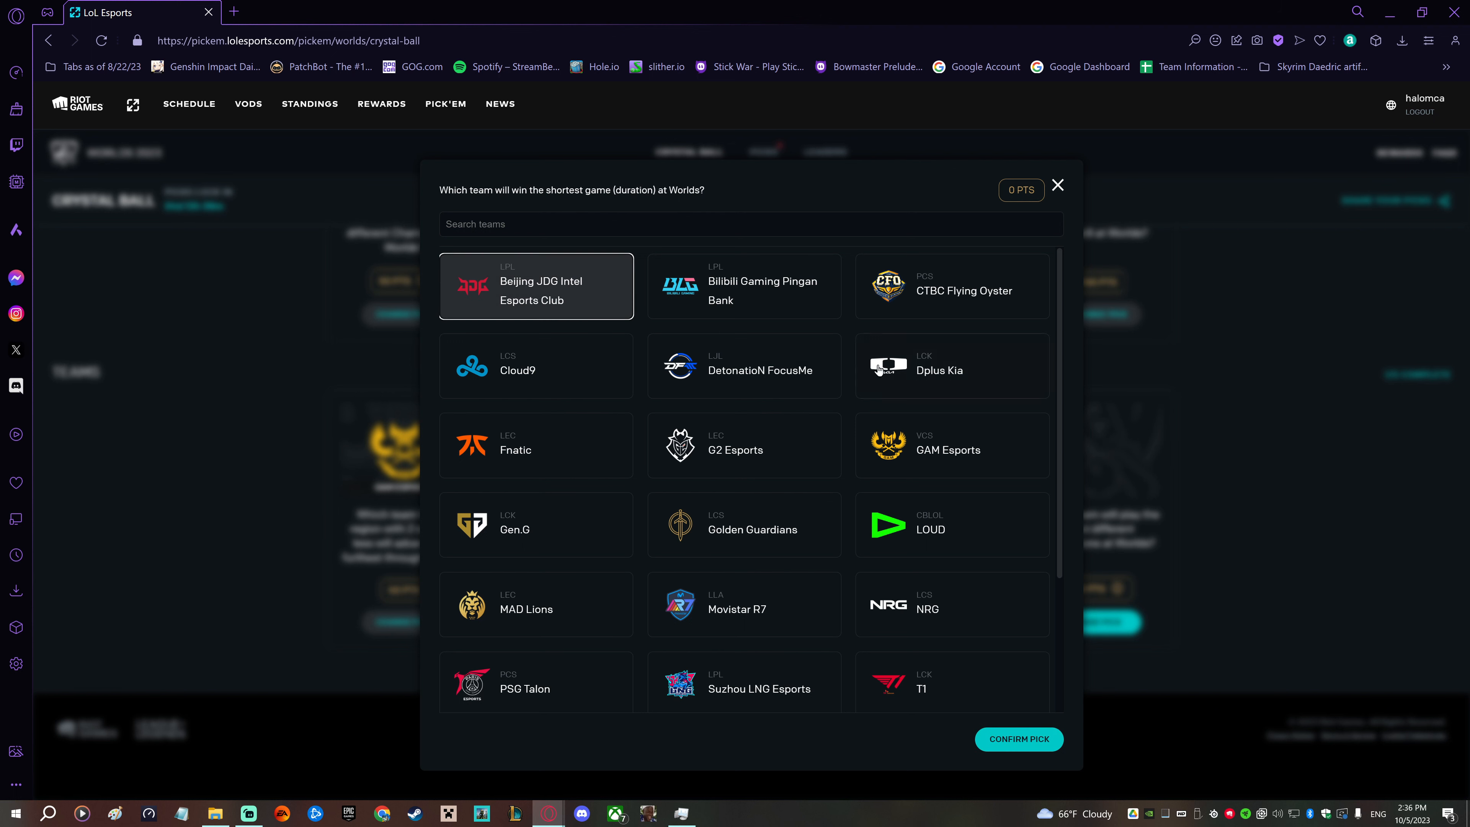
mouse_move(834, 368)
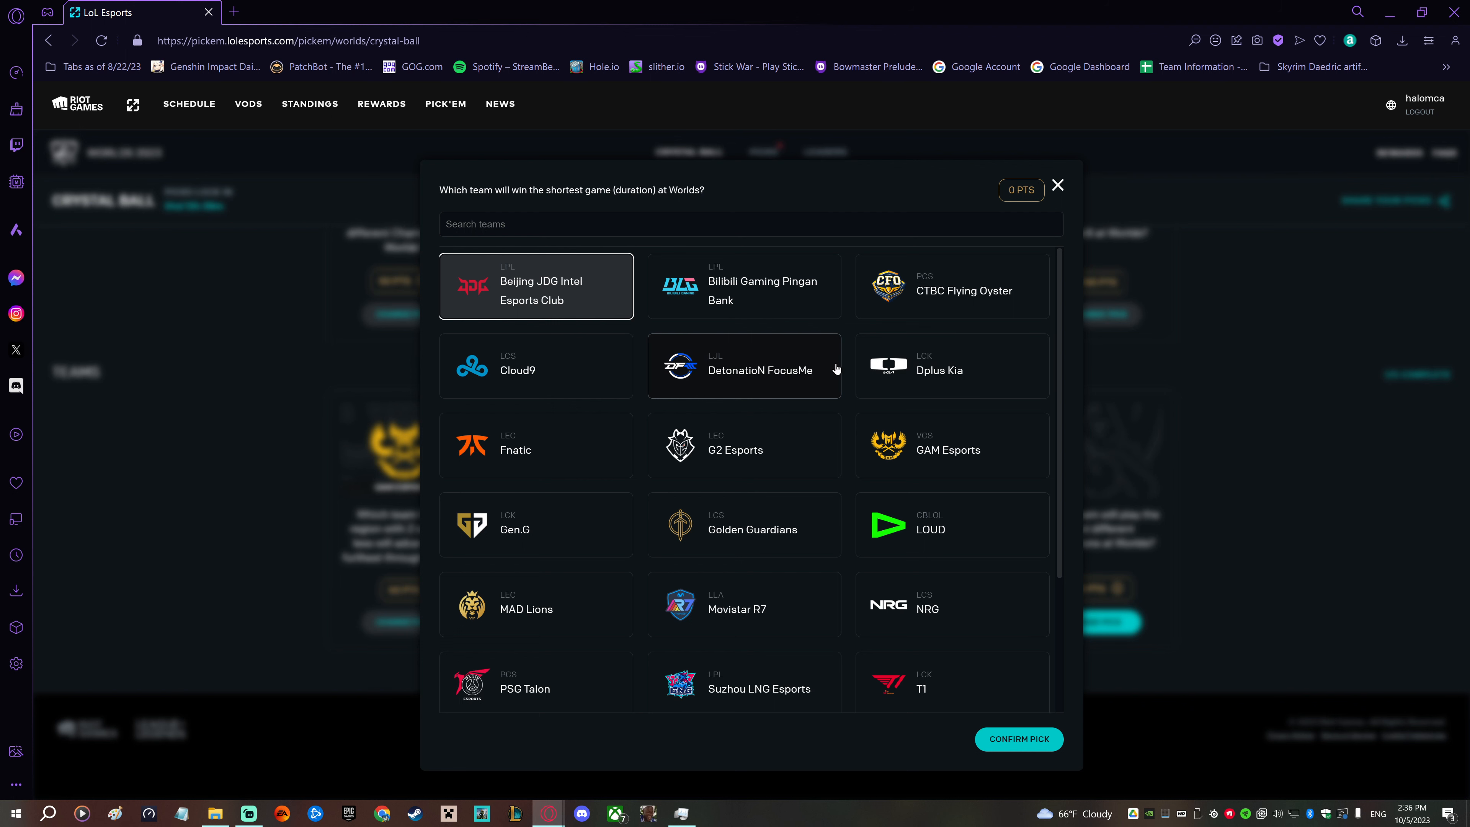
mouse_move(849, 364)
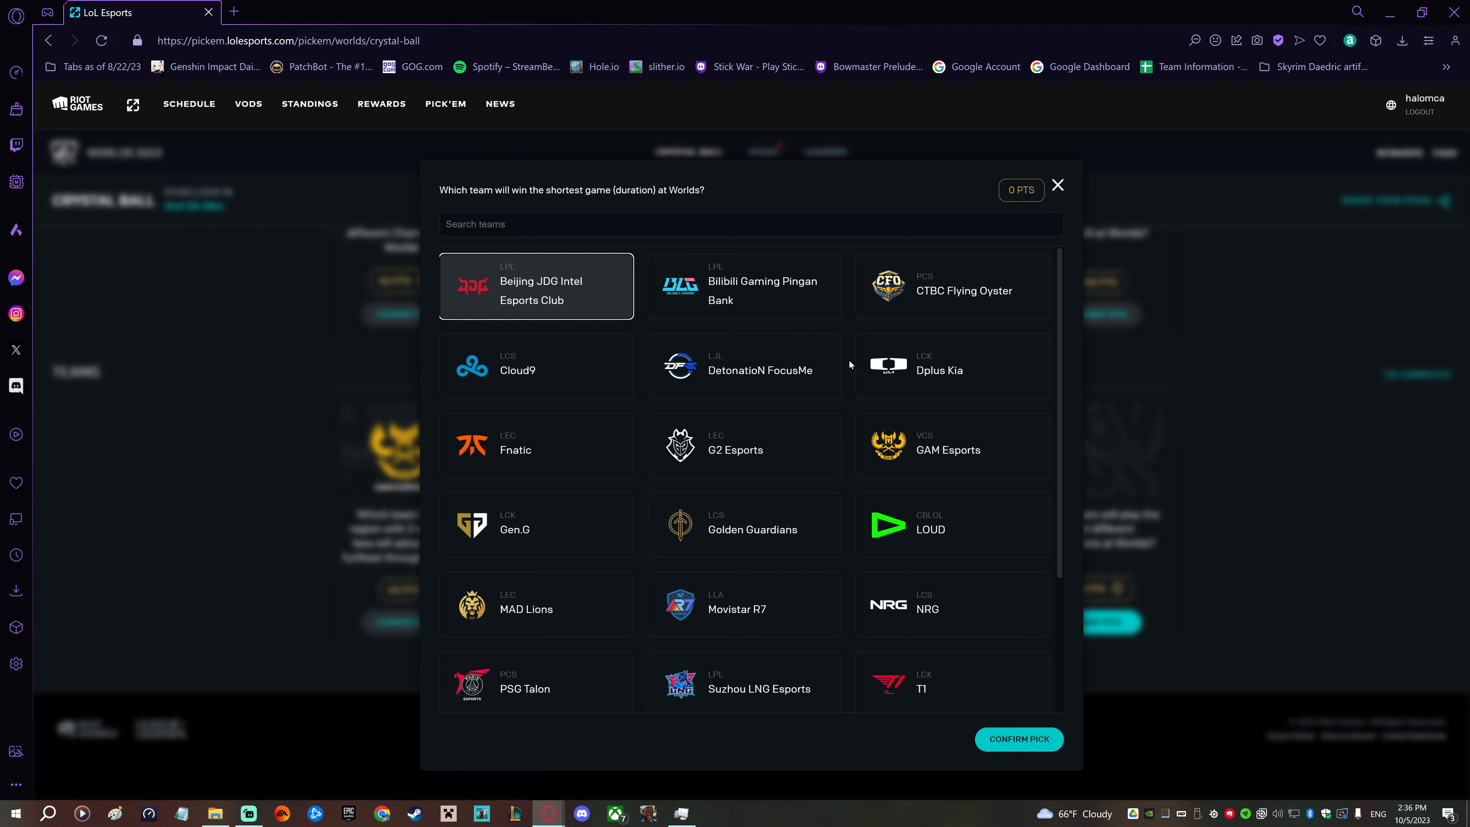
scroll(down, 3)
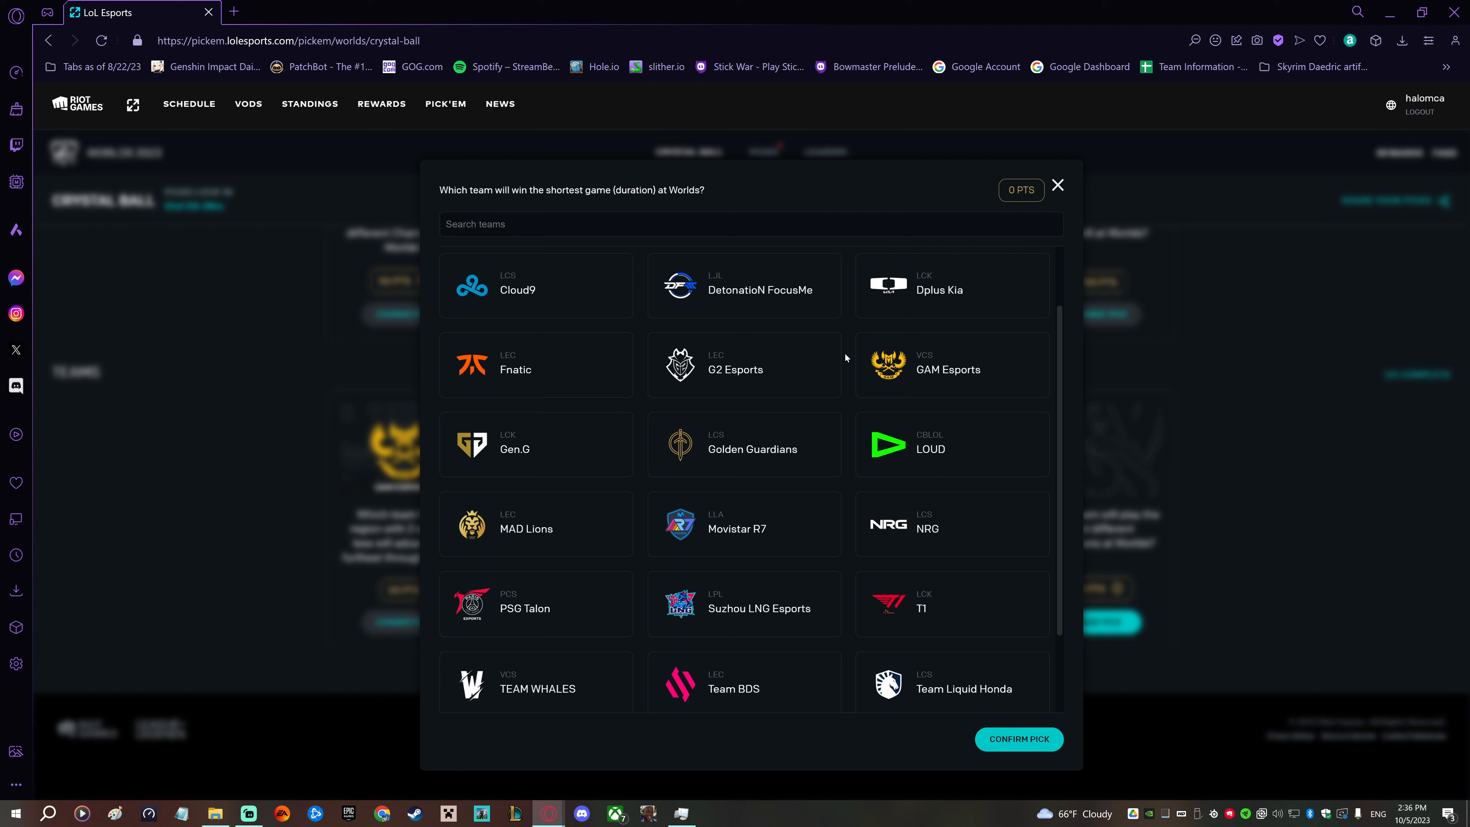
scroll(down, 3)
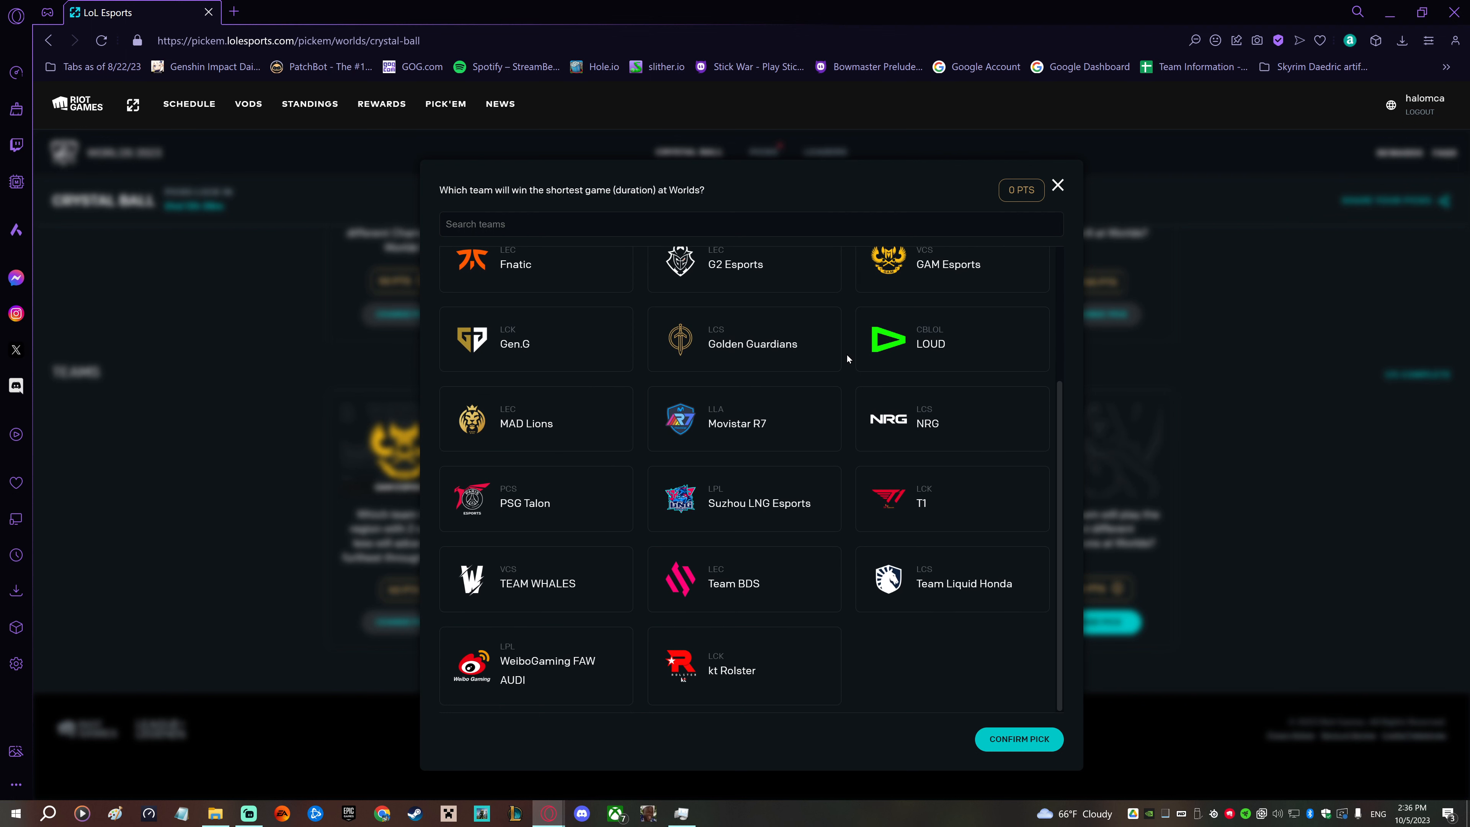
mouse_move(851, 375)
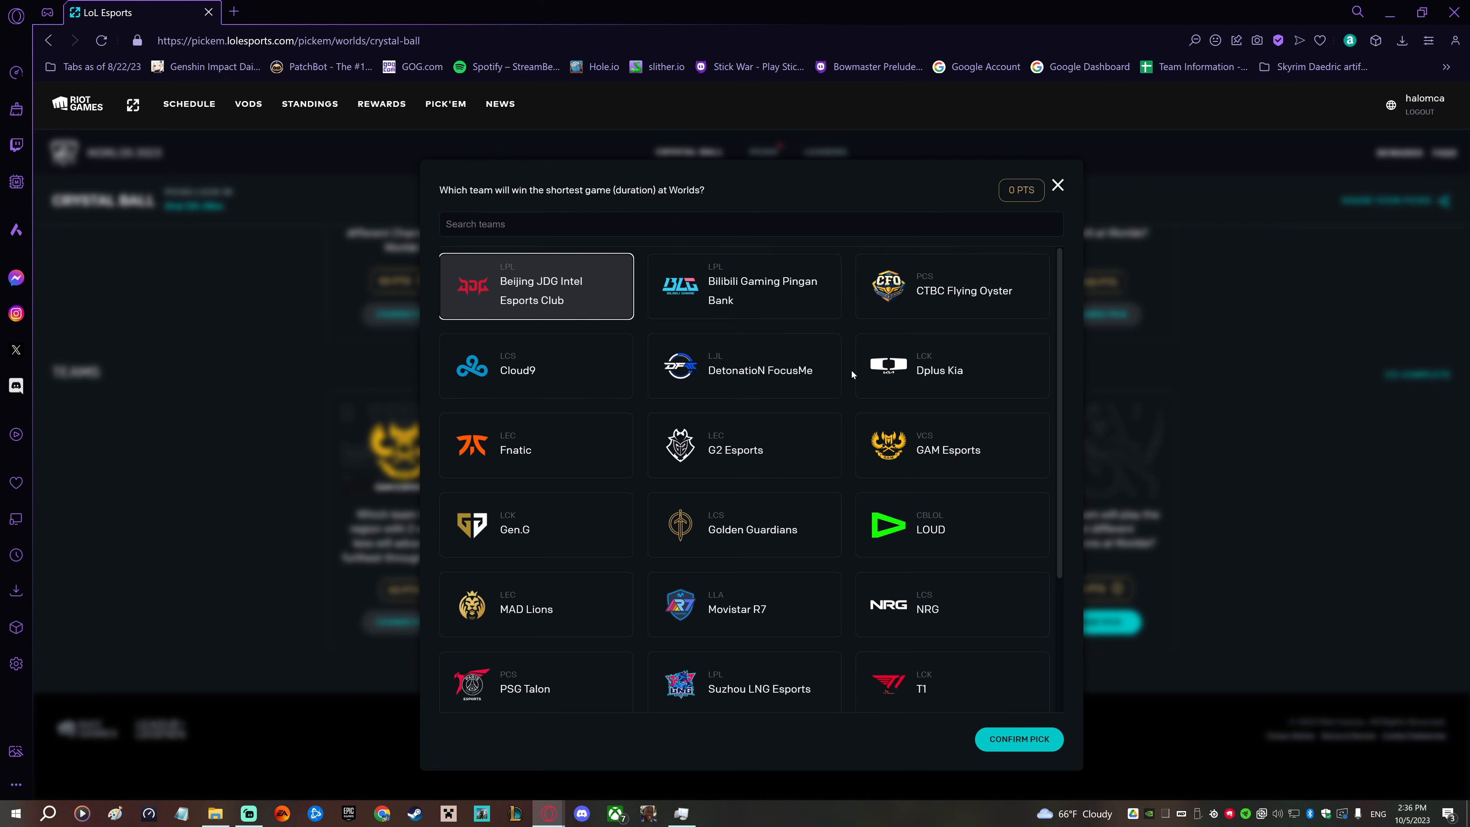
scroll(down, 3)
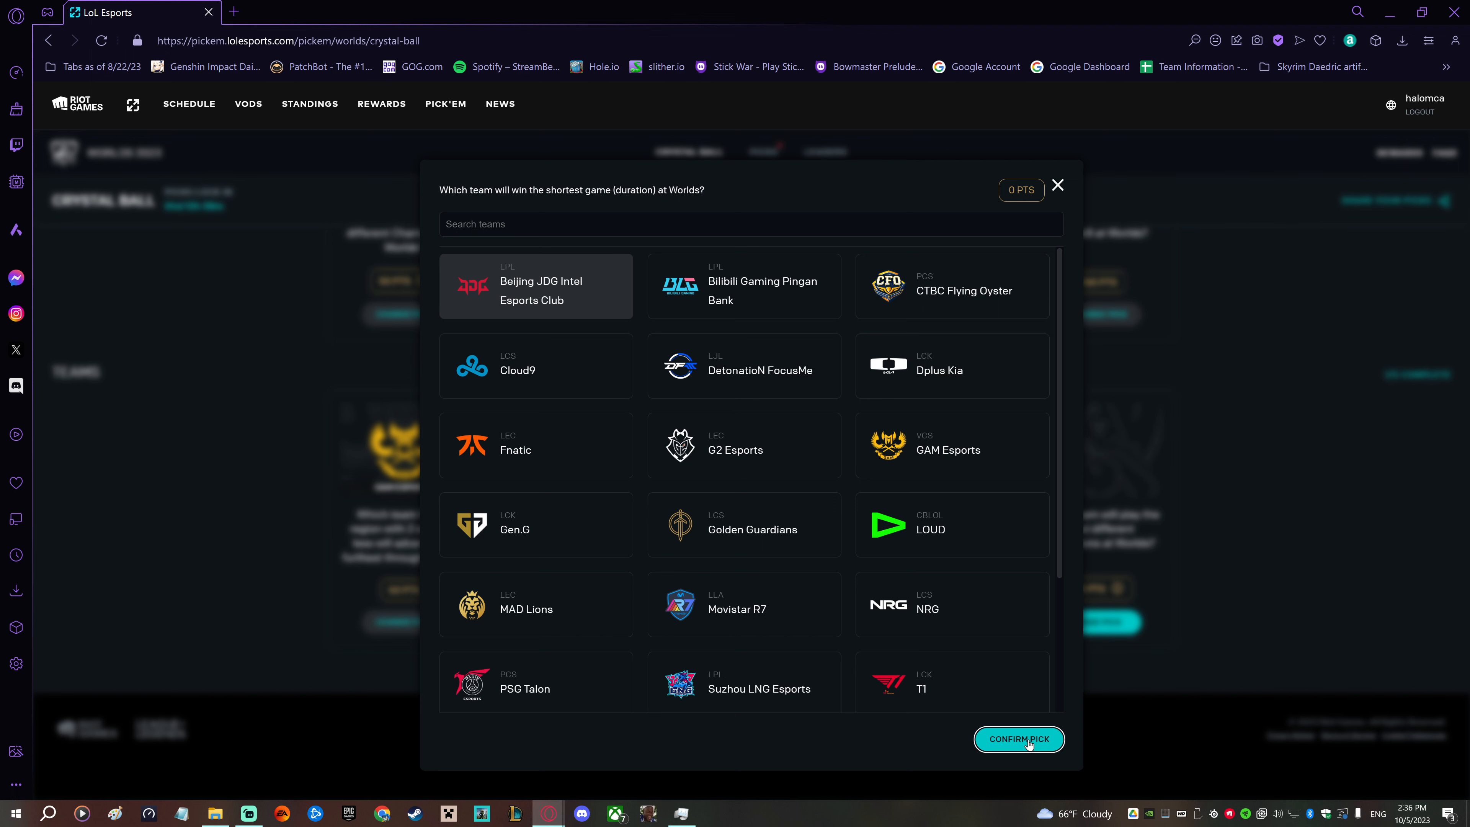
click(1018, 739)
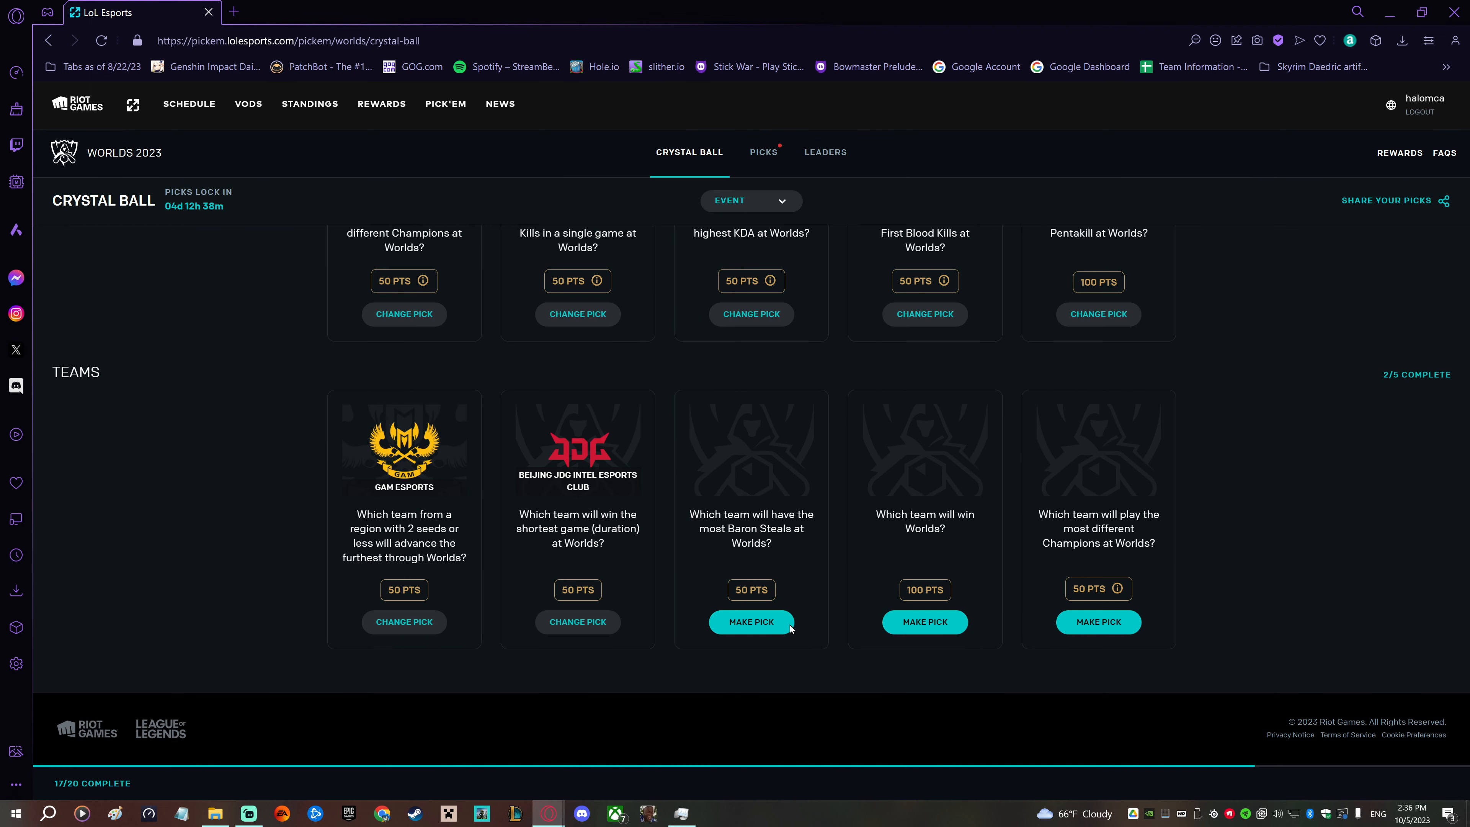
- Choose Bilibili Gaming Pingan Bank as the team with the most Baron Steals
click(750, 621)
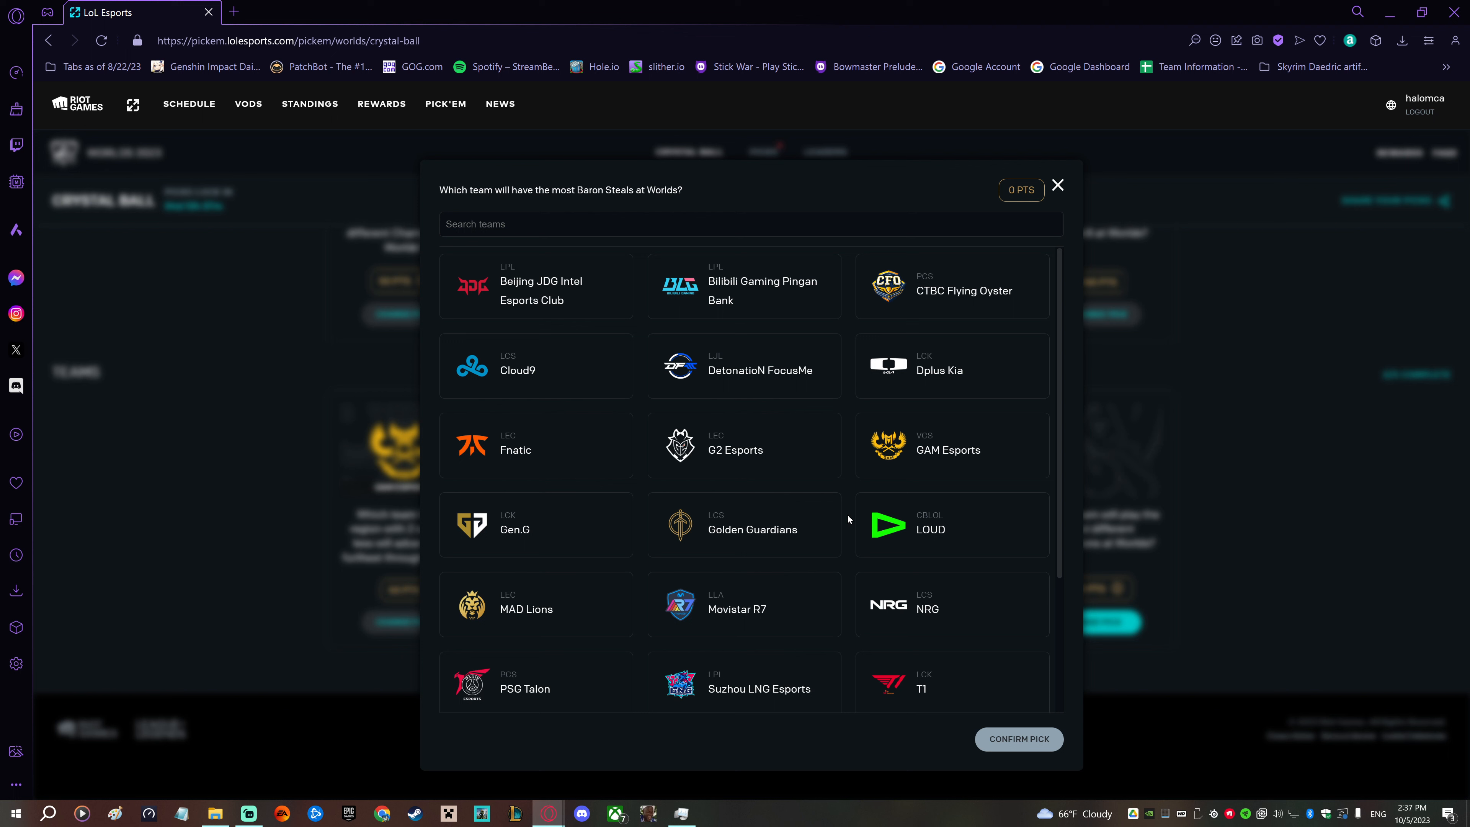
mouse_move(847, 523)
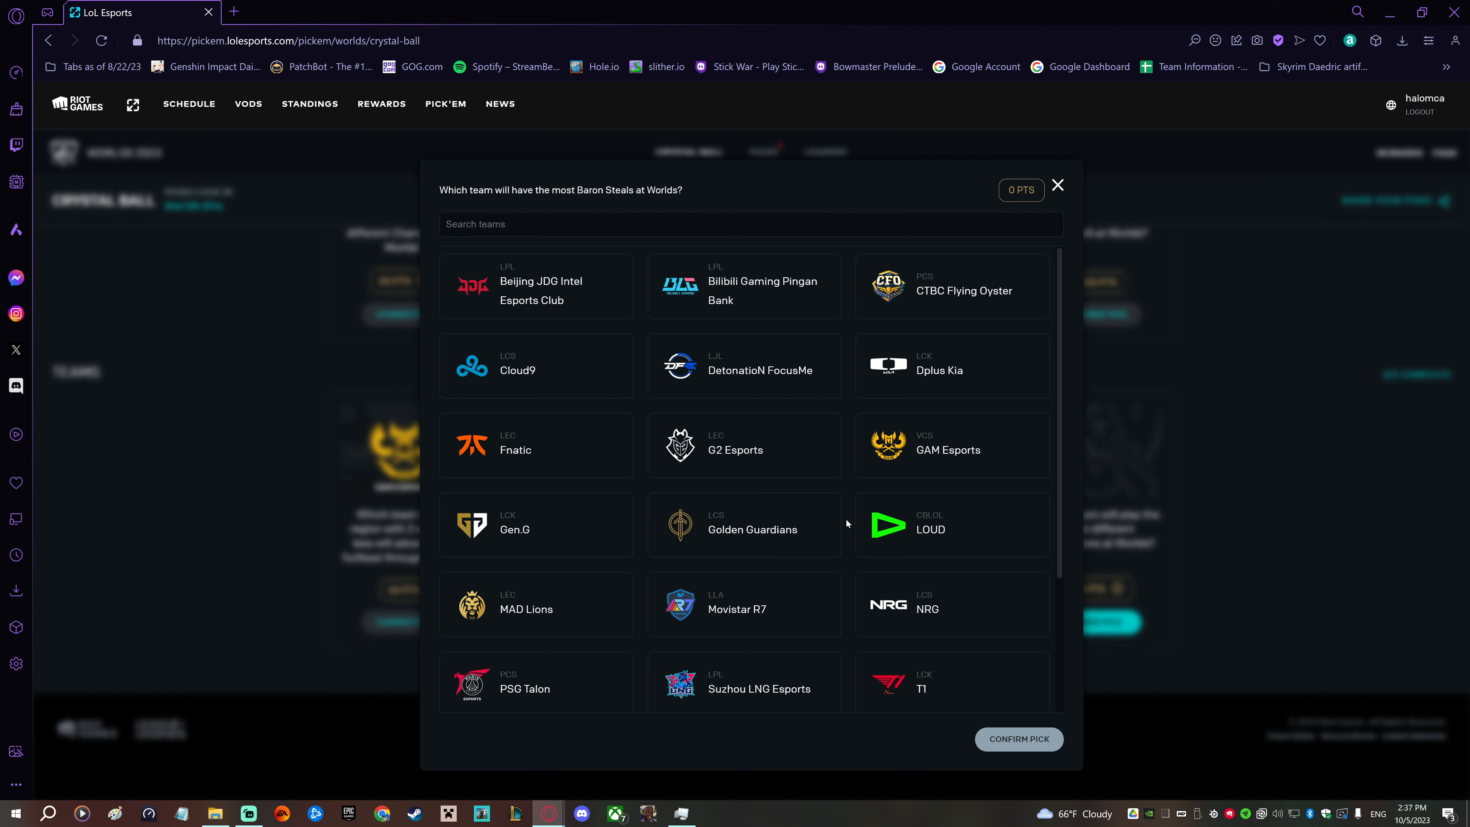
scroll(down, 3)
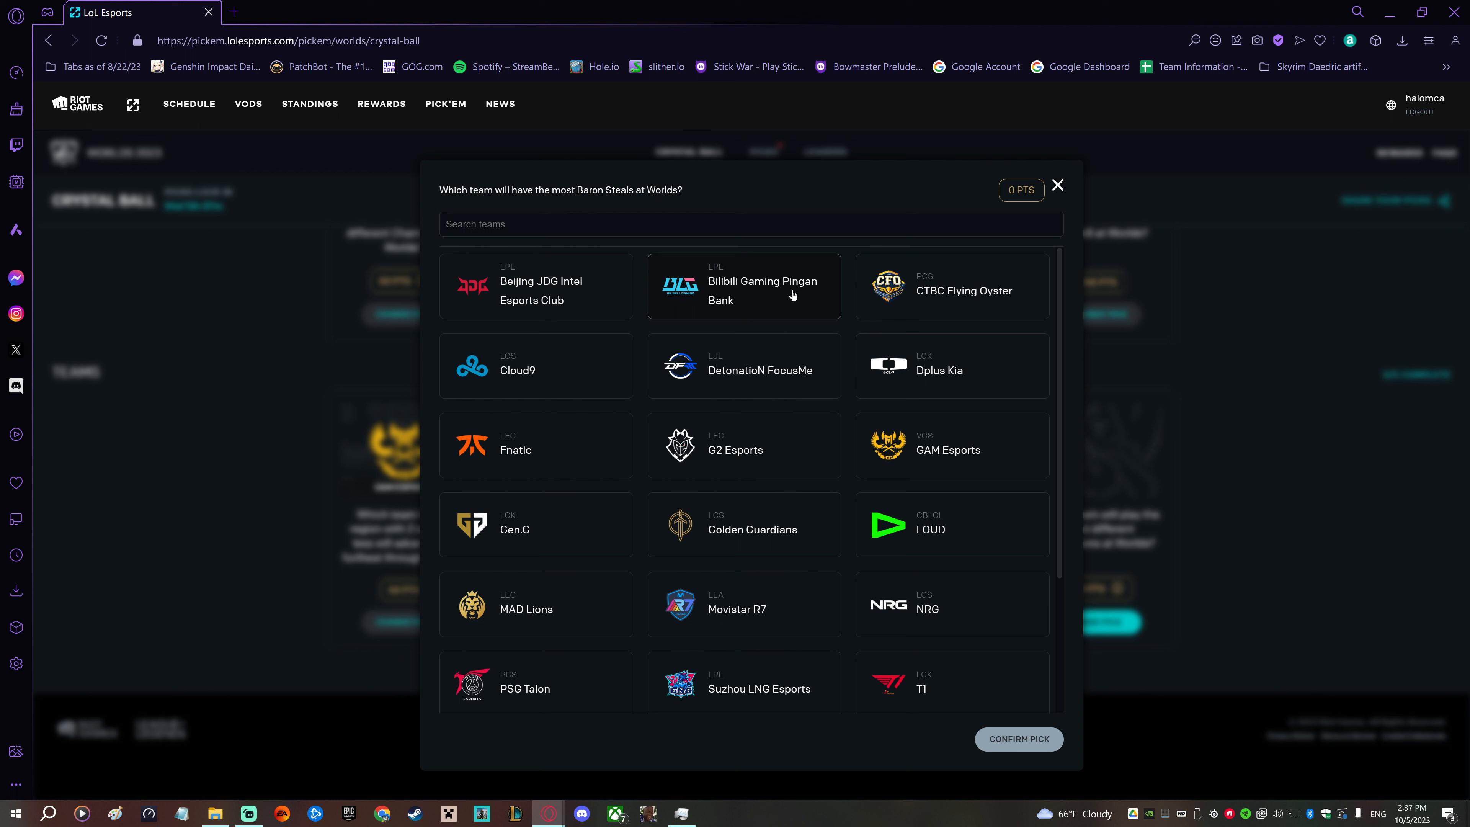
mouse_move(928, 694)
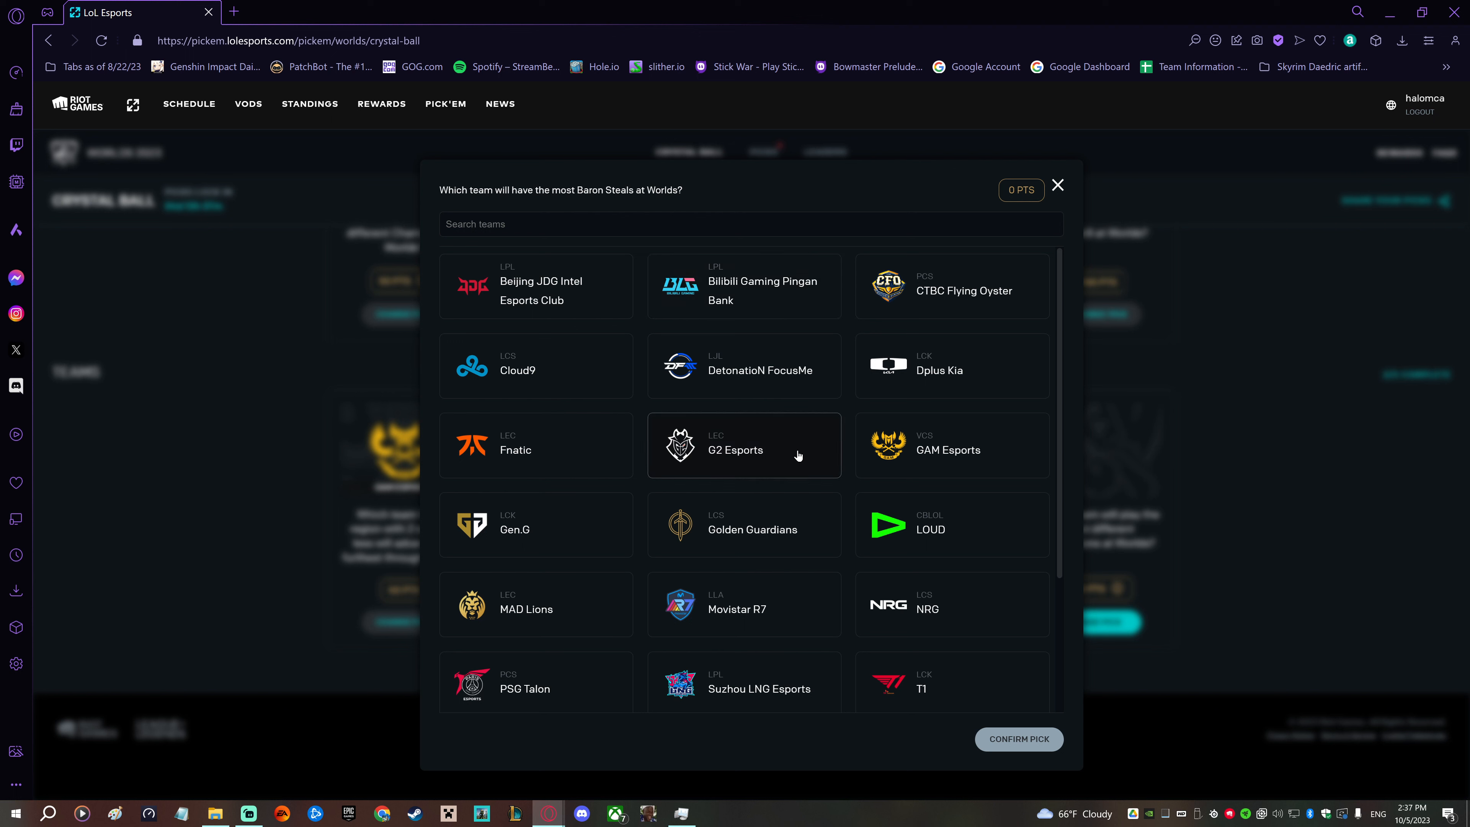
mouse_move(811, 446)
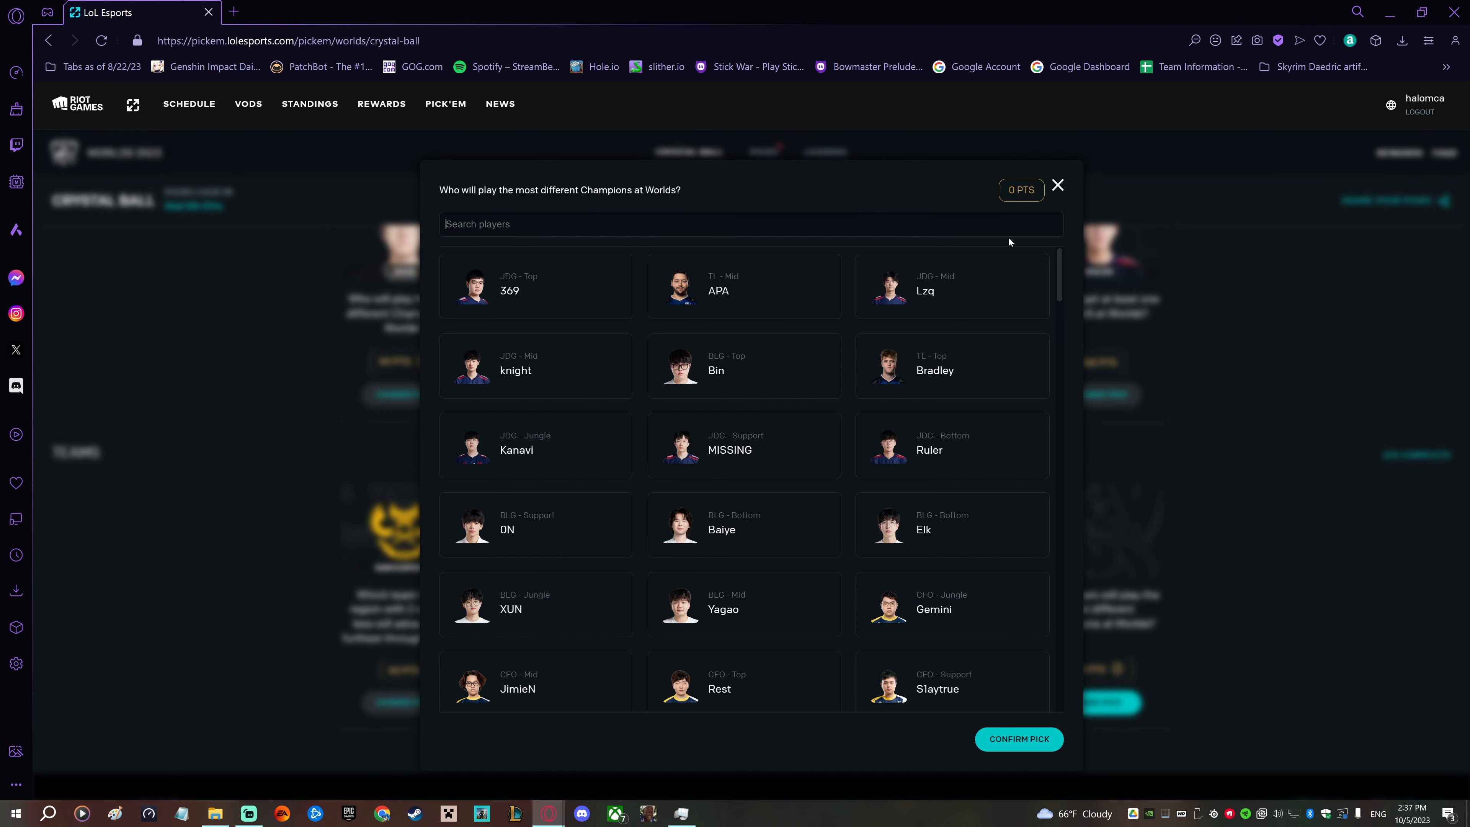
scroll(down, 3)
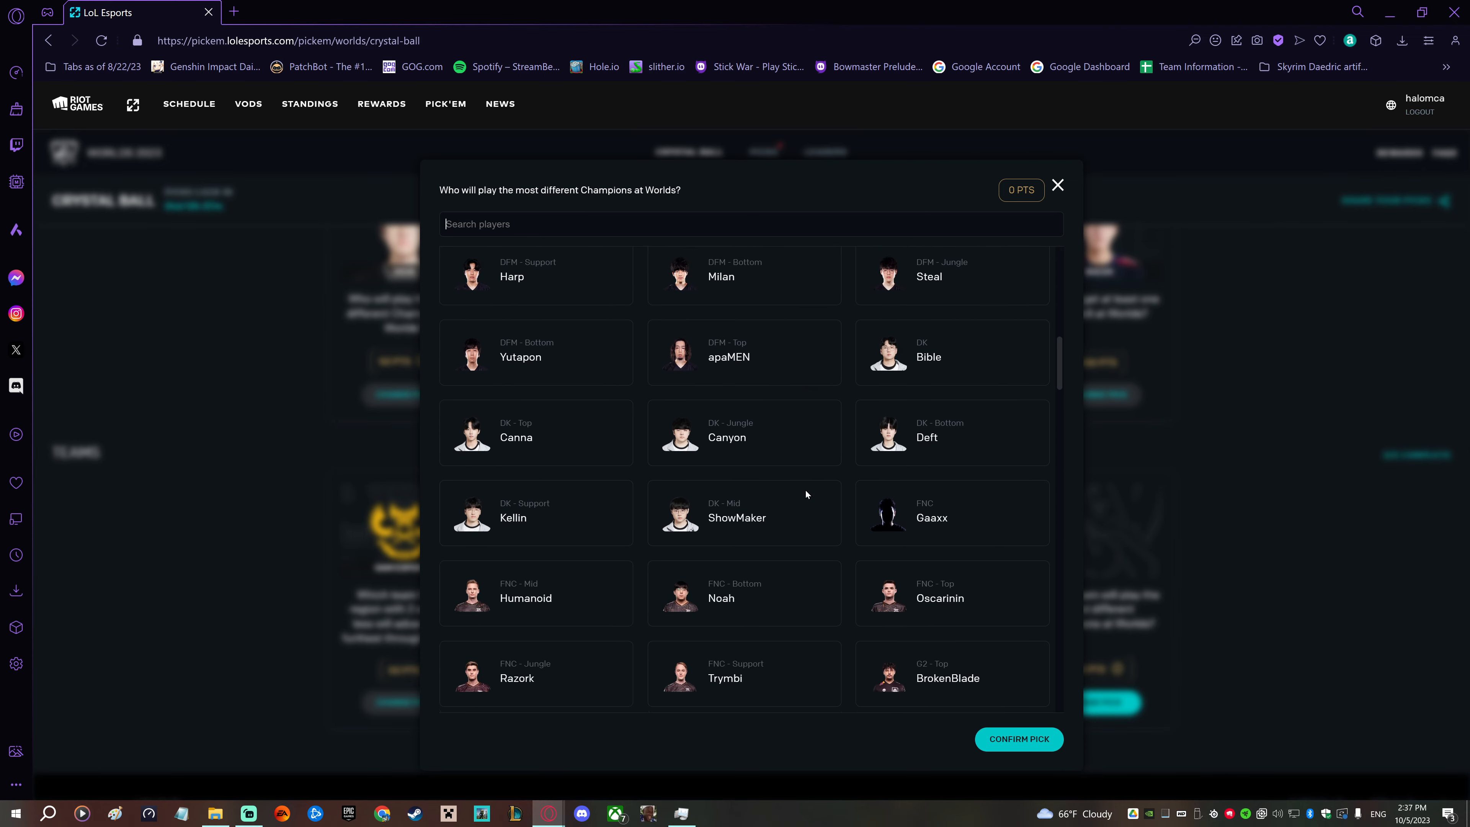
scroll(down, 3)
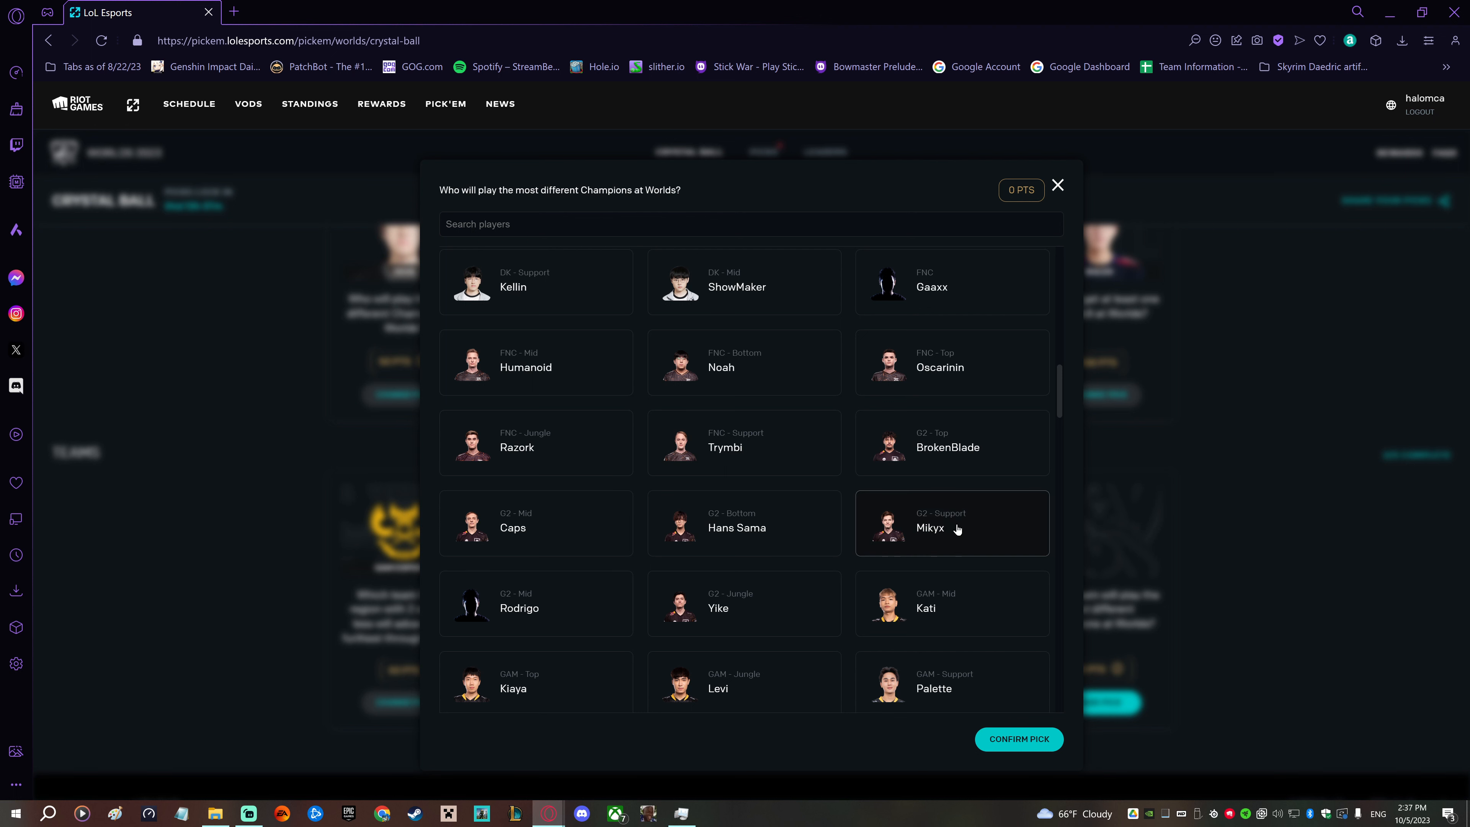
mouse_move(1122, 327)
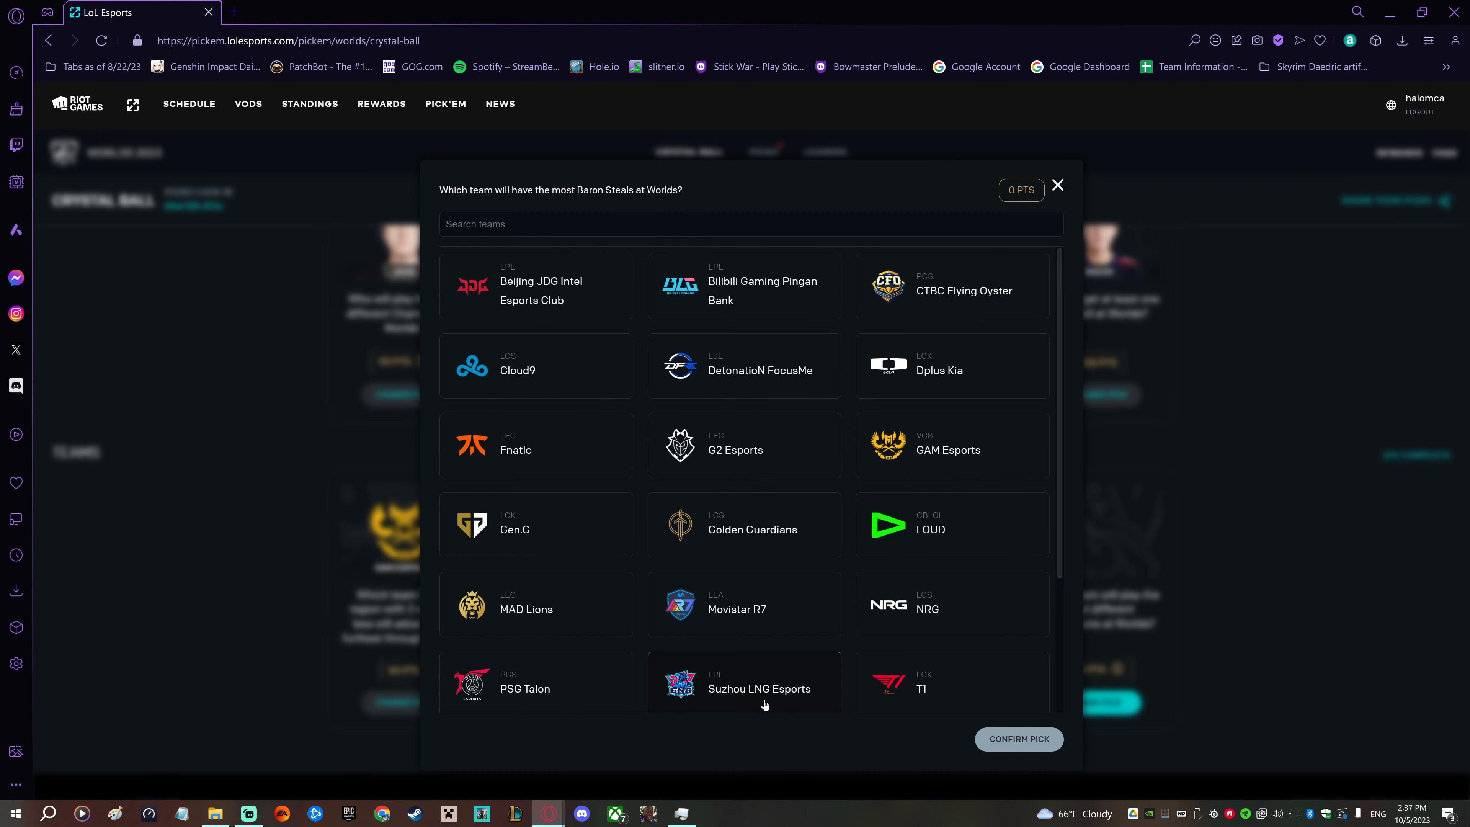
mouse_move(764, 310)
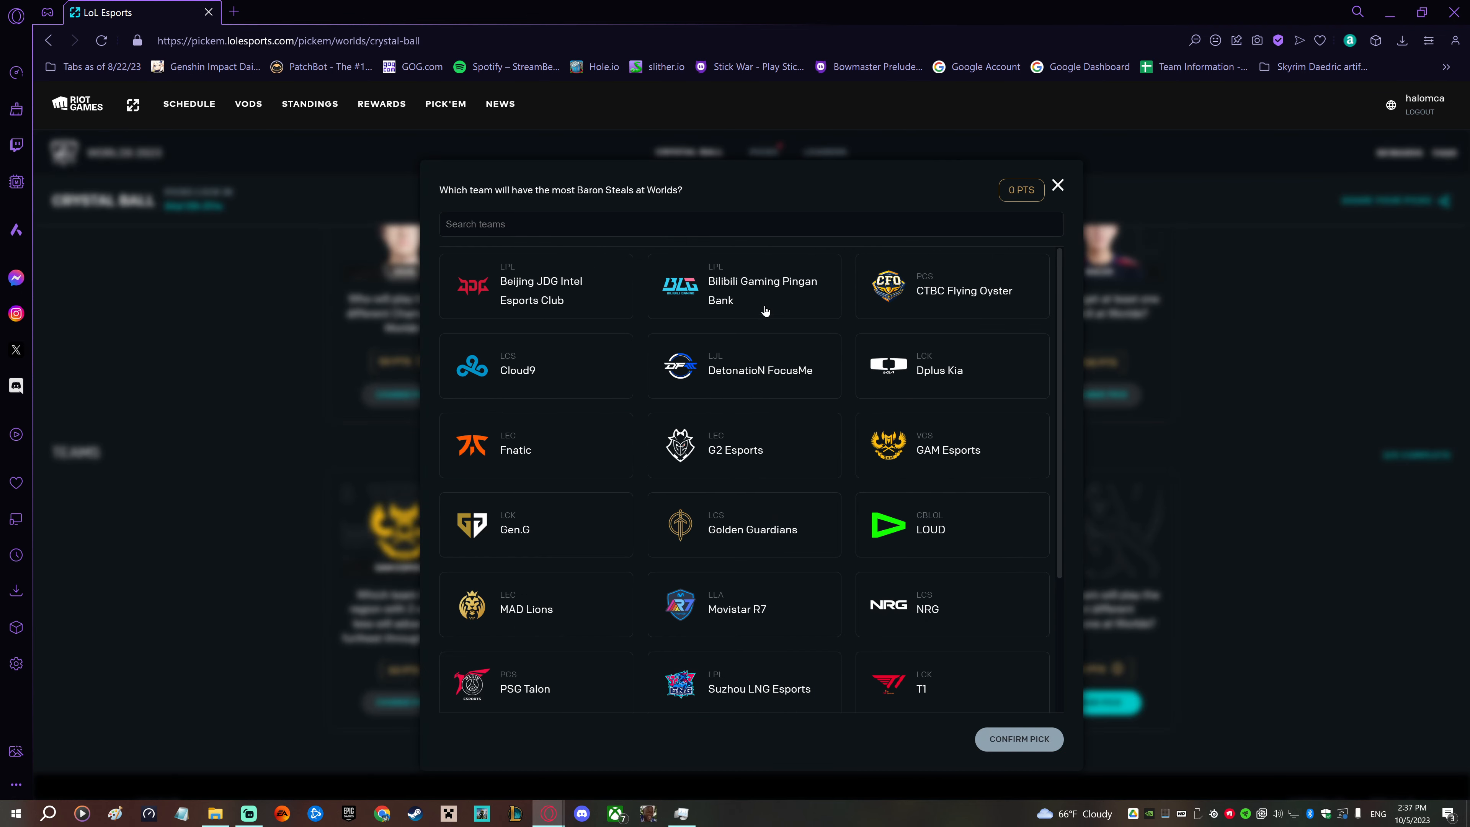
click(743, 285)
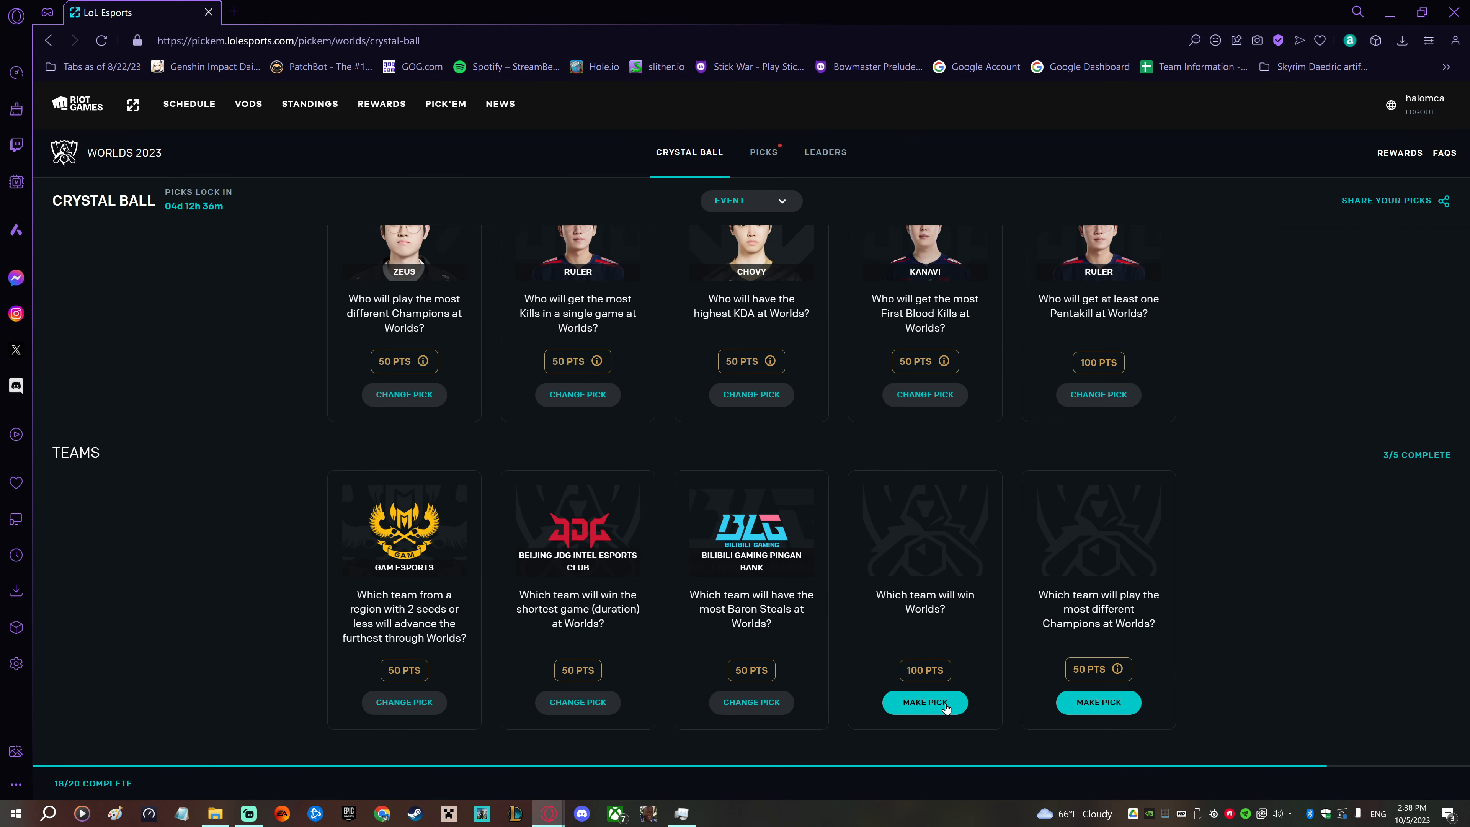
- Start the 'Which team will win Worlds?' pick for Beijing JDG Intel Esports Club
click(923, 702)
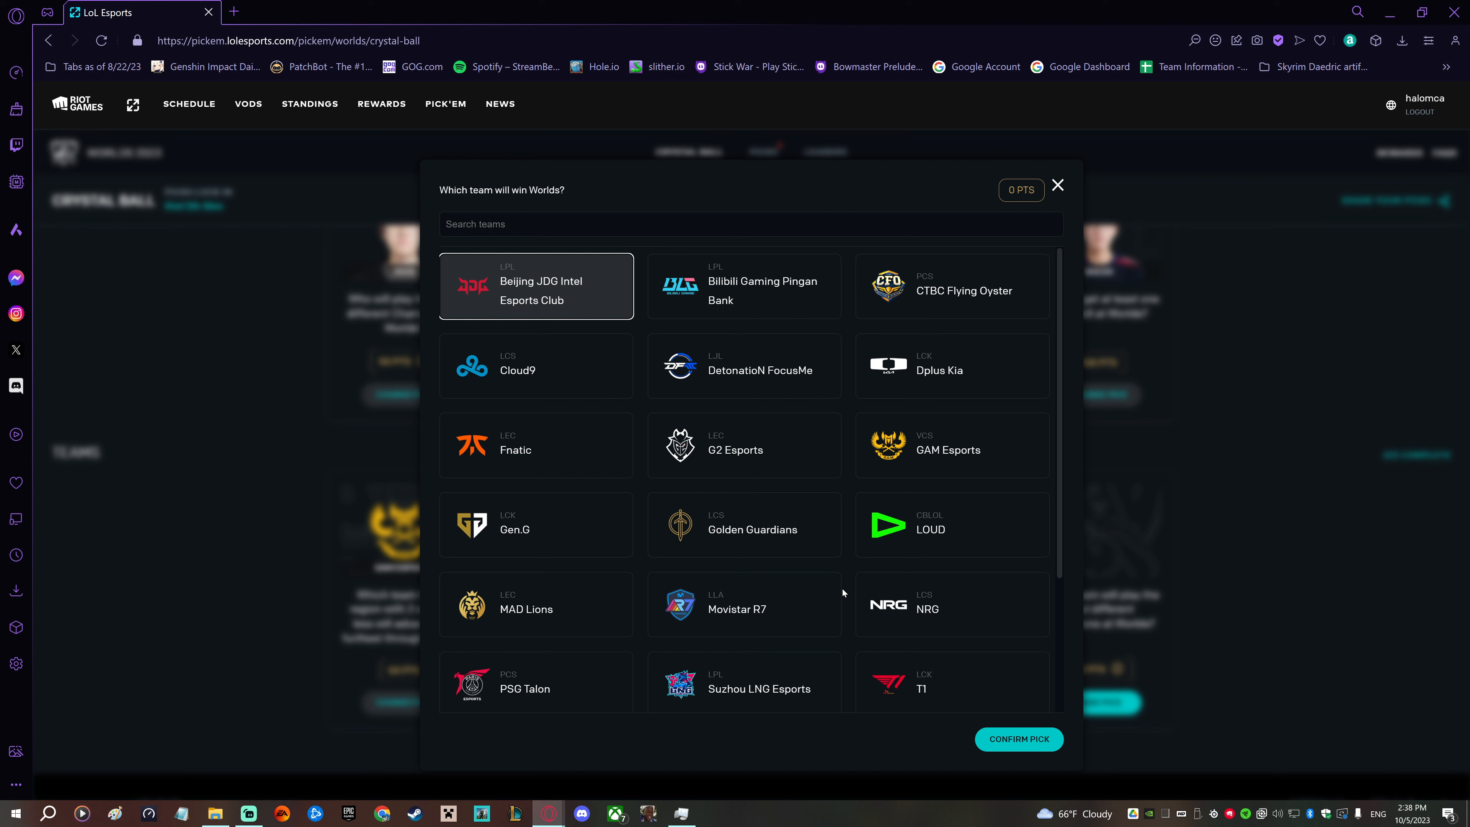
mouse_move(843, 663)
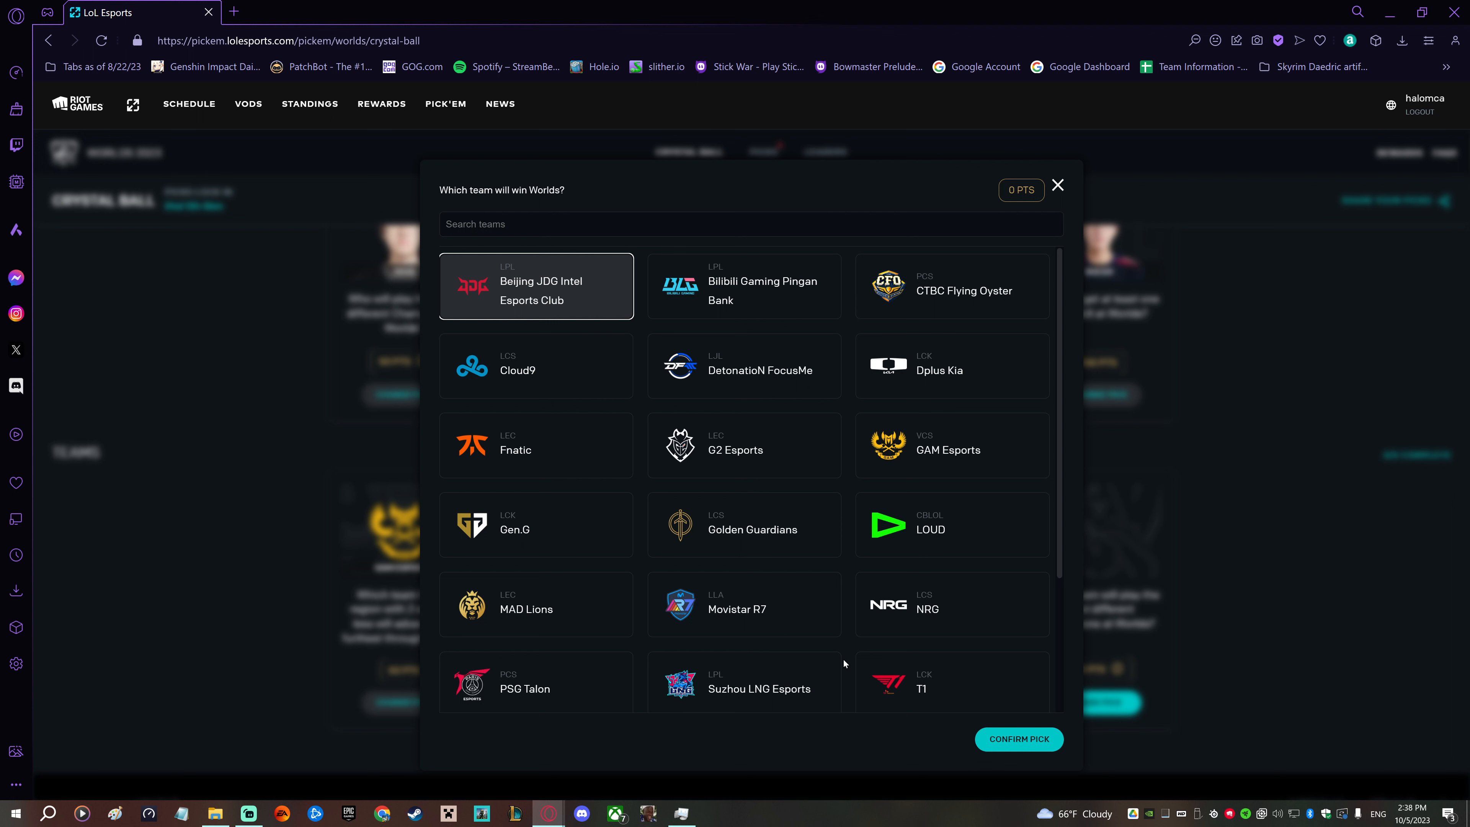
scroll(down, 3)
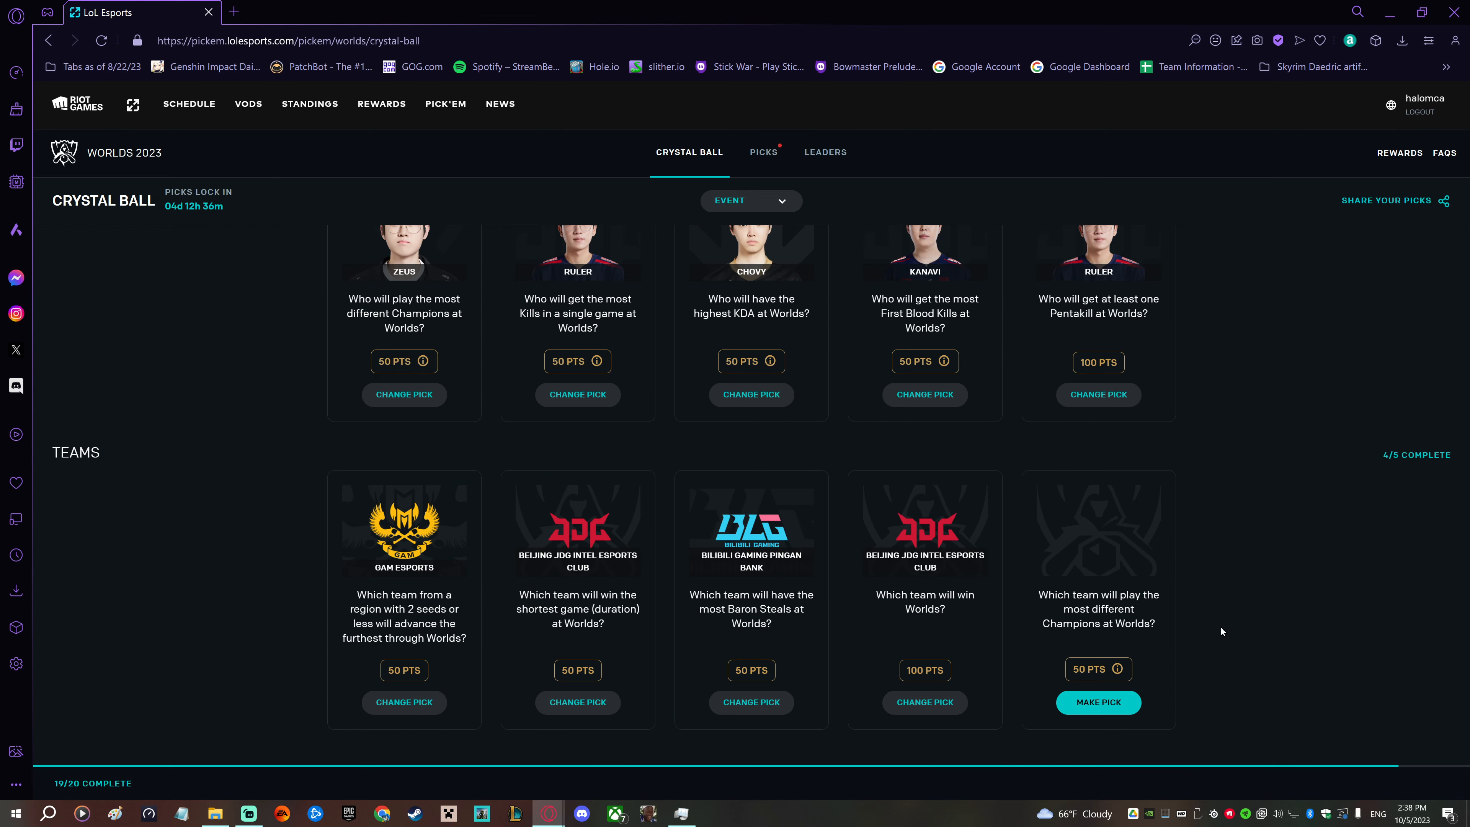
mouse_move(1224, 669)
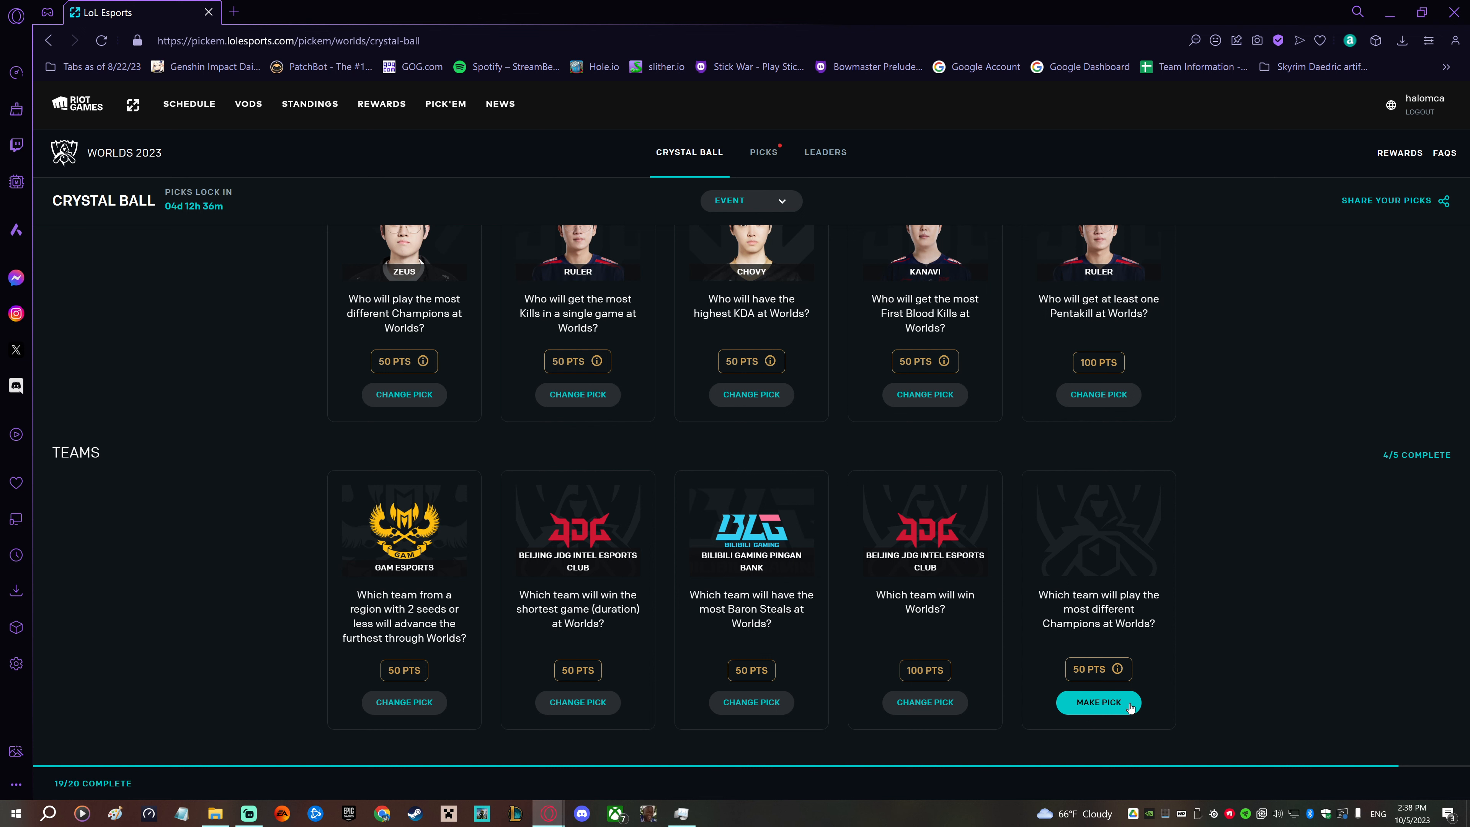
- Switch from Gen.G to Bilibili Gaming Pingan Bank for most different Champions and confirm, reaching 20/20
click(1097, 702)
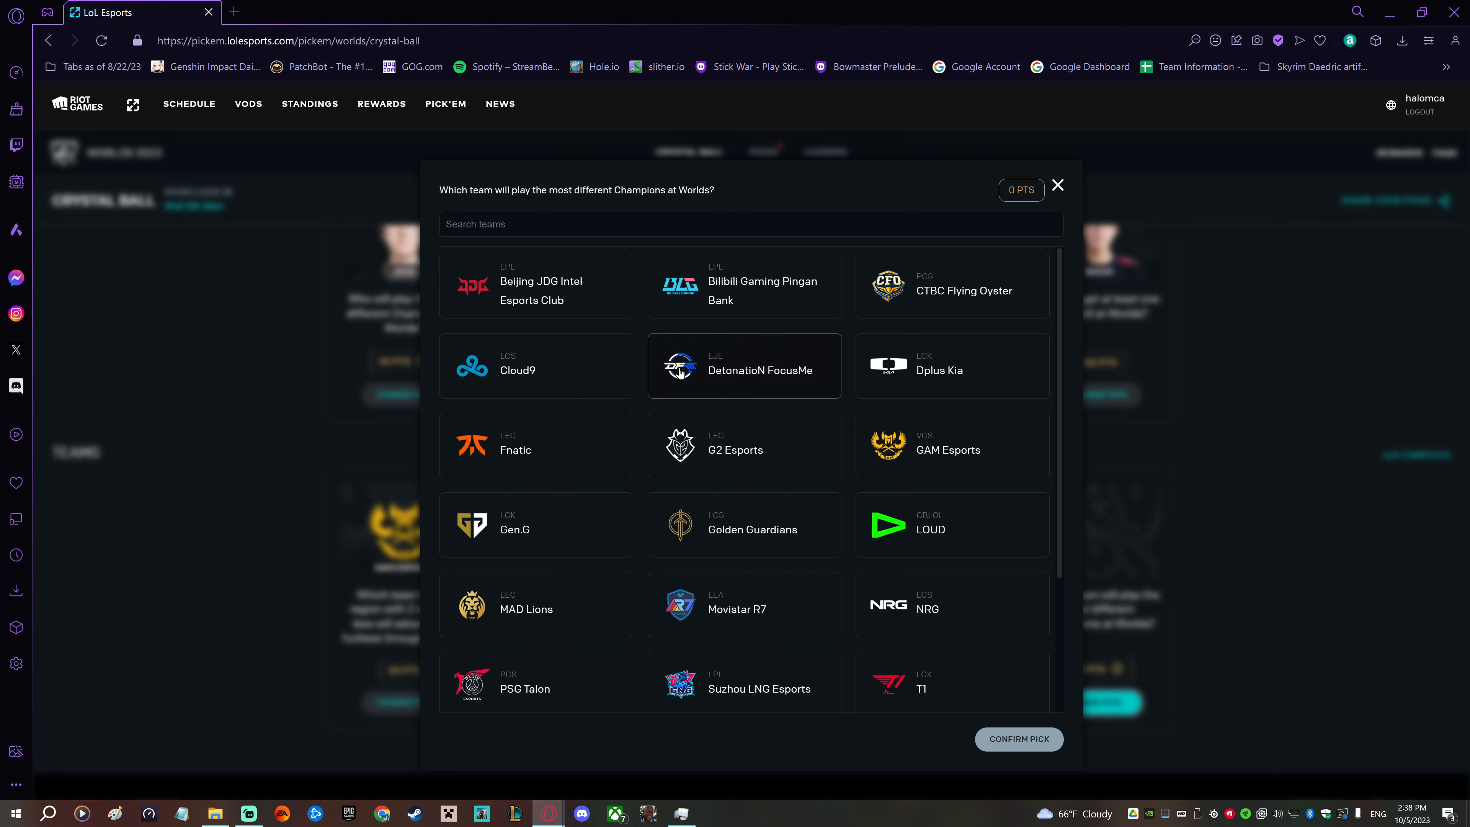
mouse_move(641, 352)
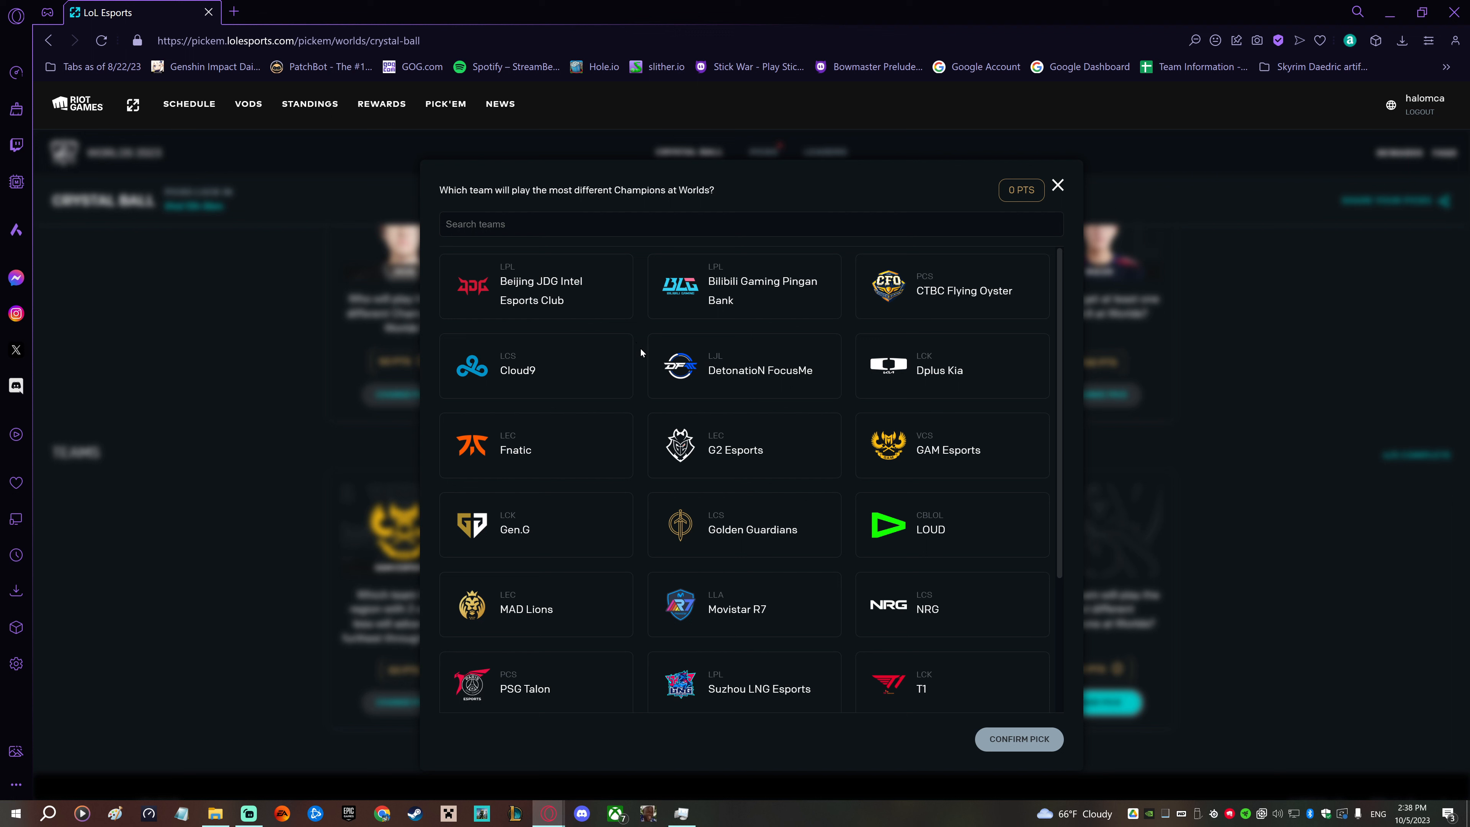
scroll(down, 3)
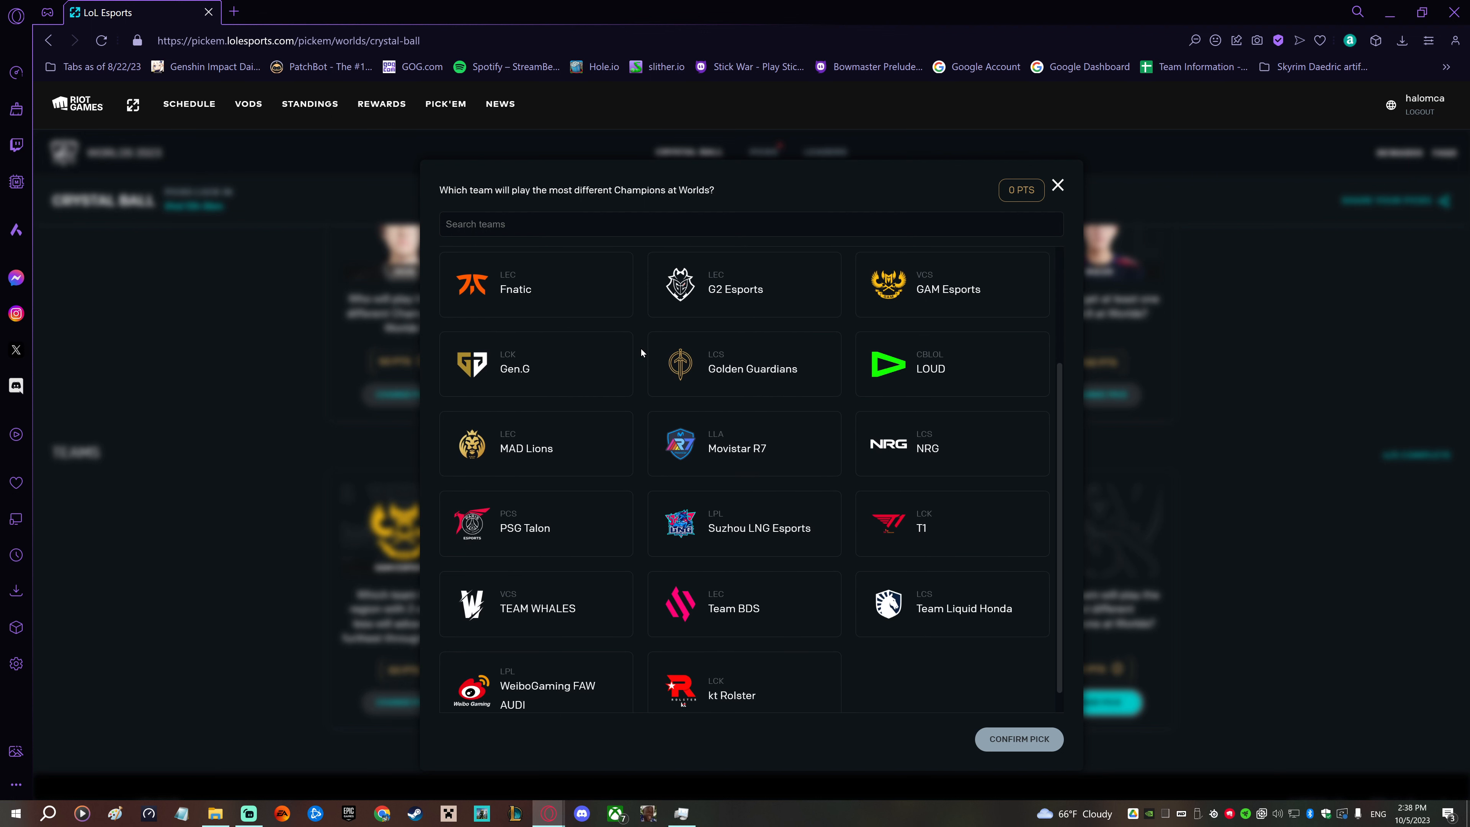
scroll(down, 3)
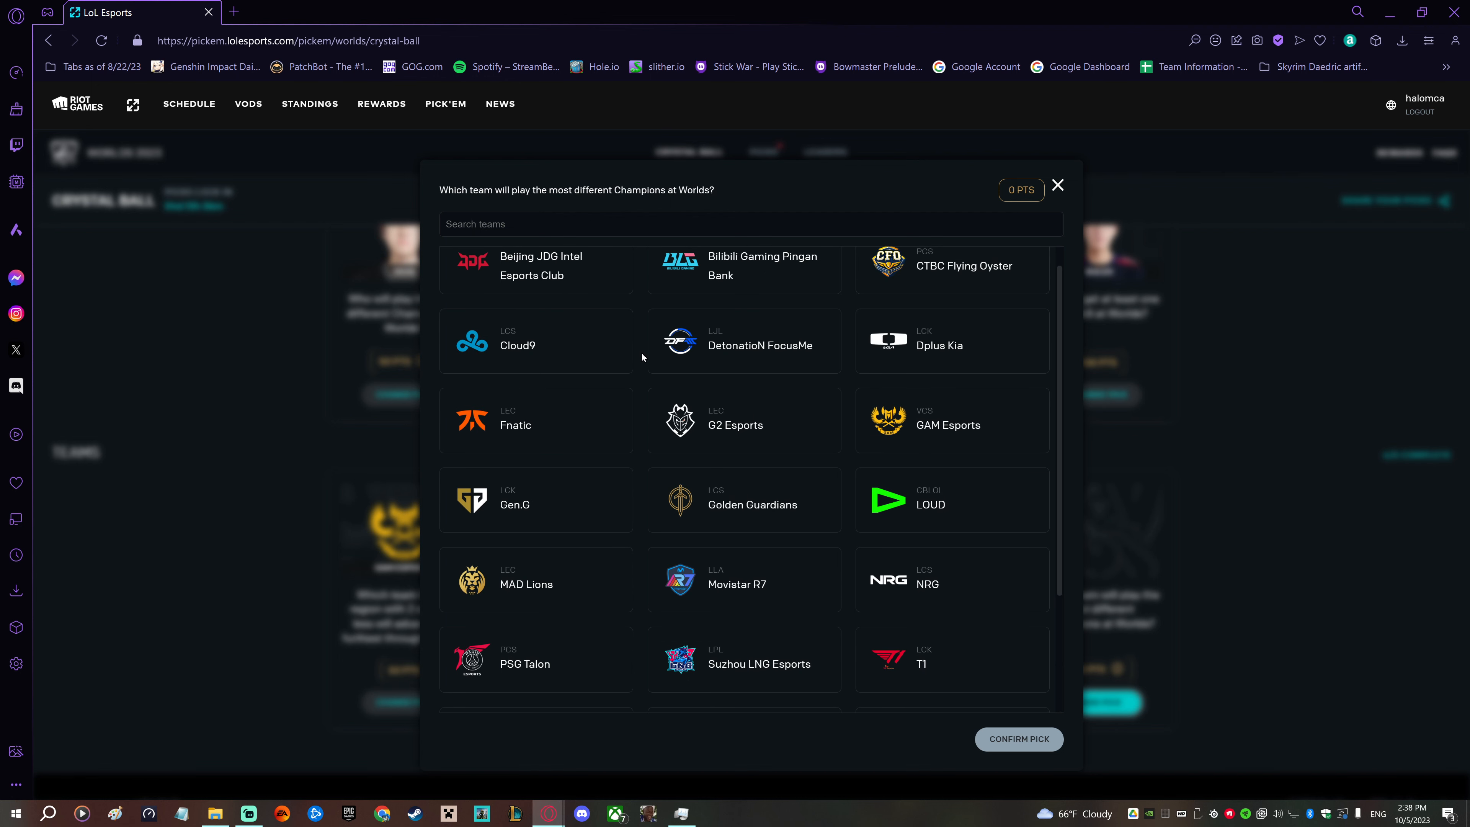
scroll(down, 3)
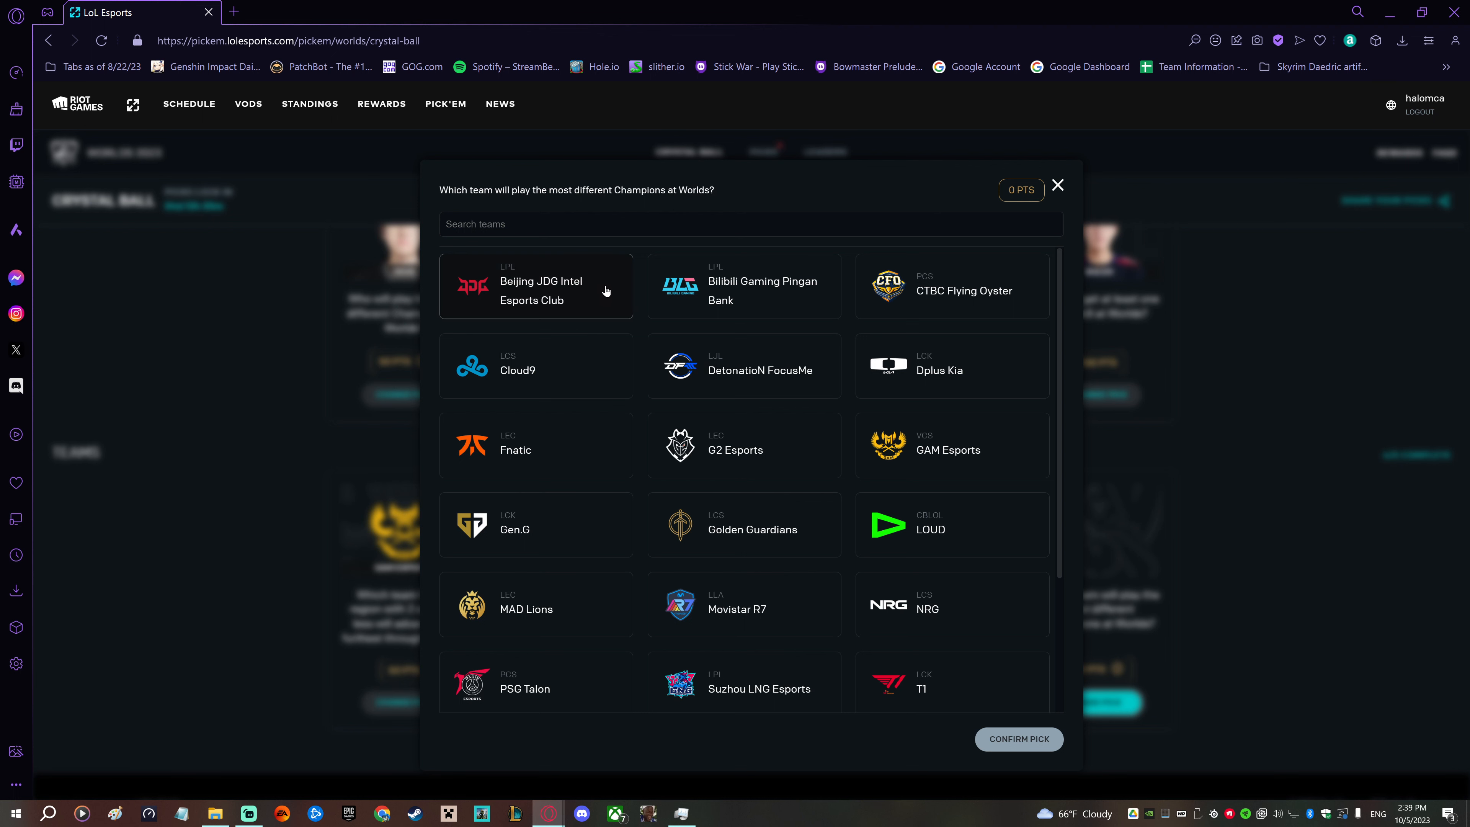
mouse_move(600, 295)
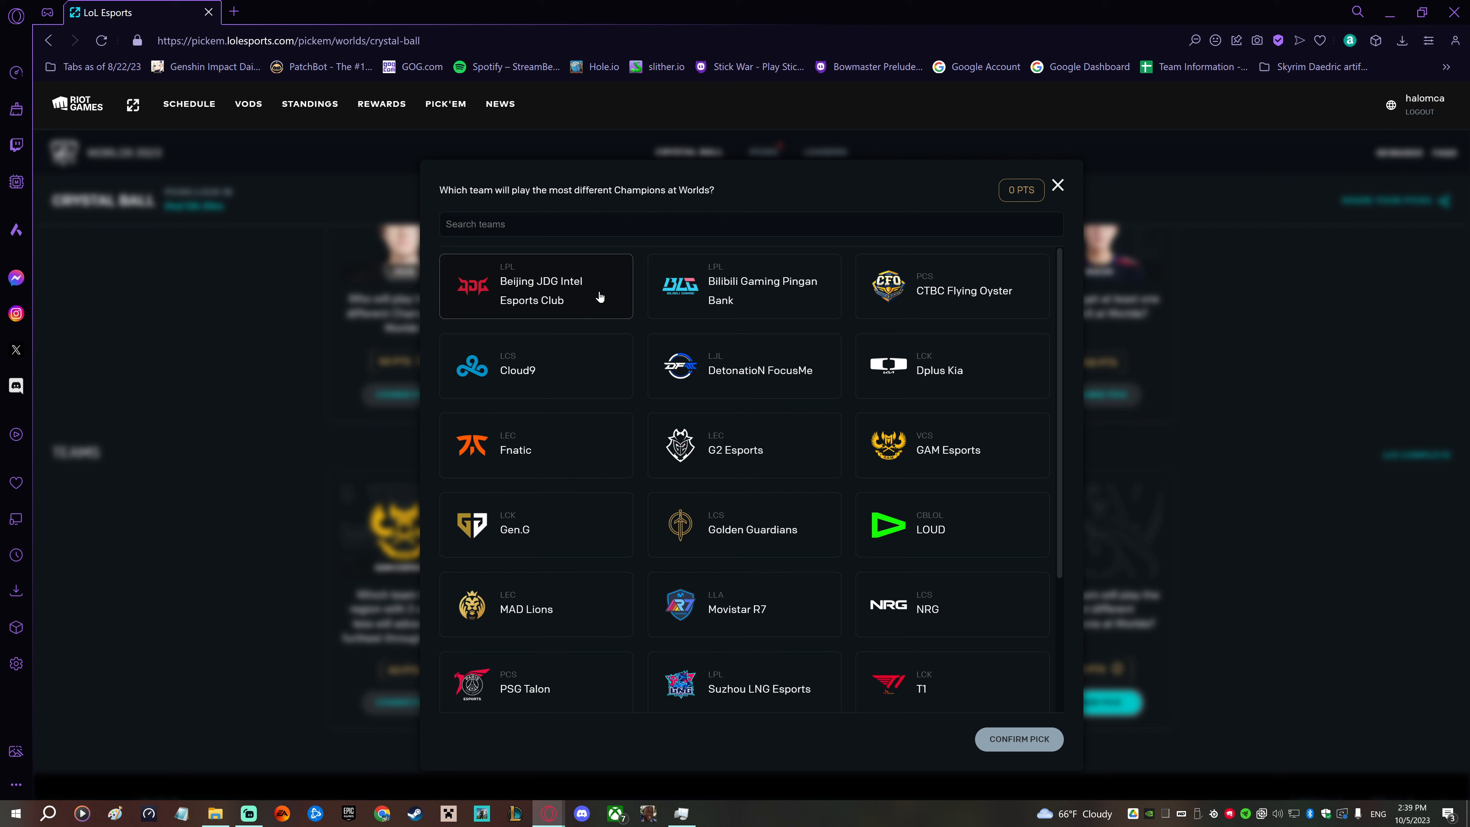
mouse_move(614, 539)
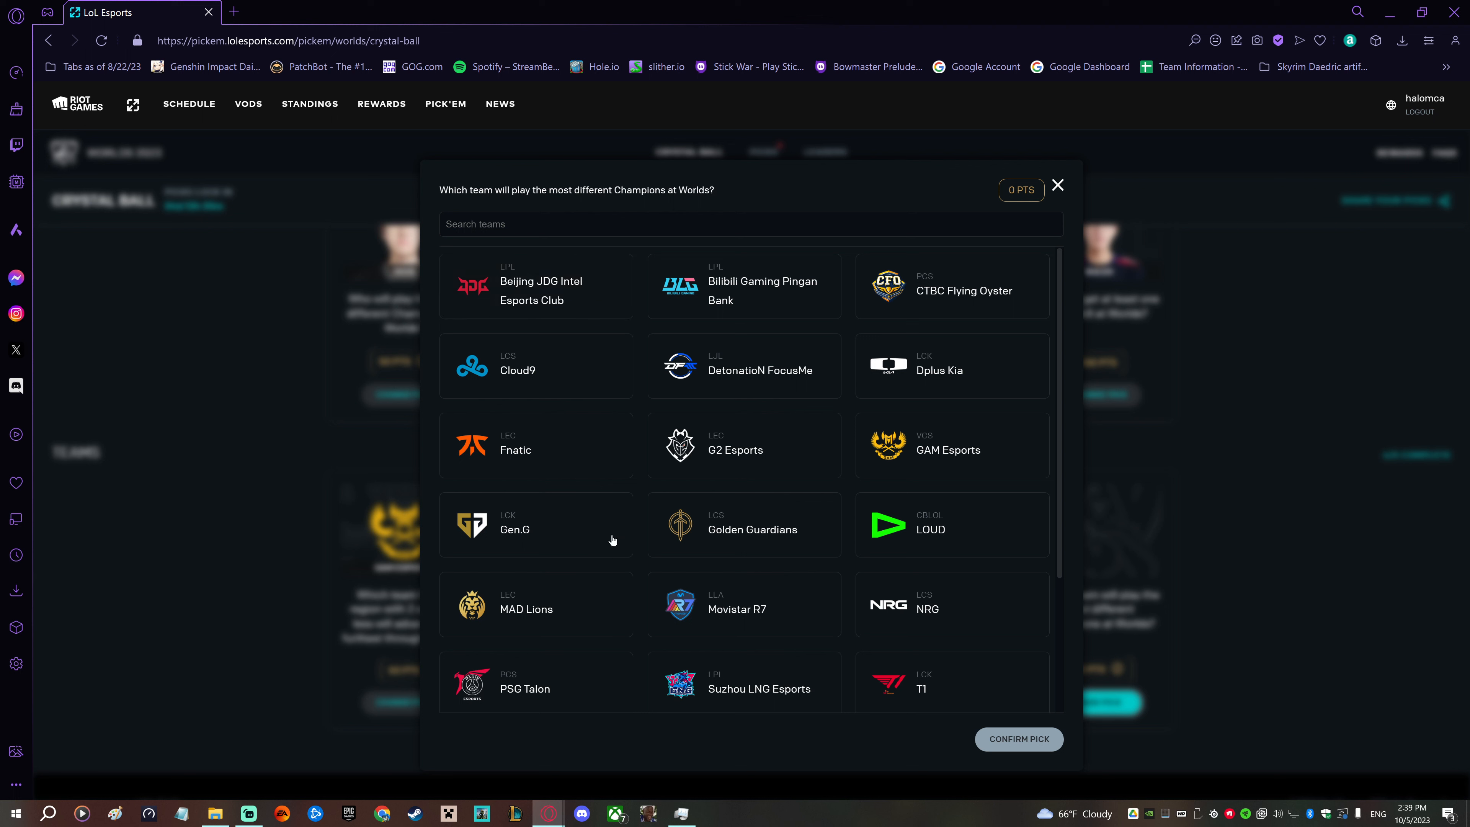
click(535, 524)
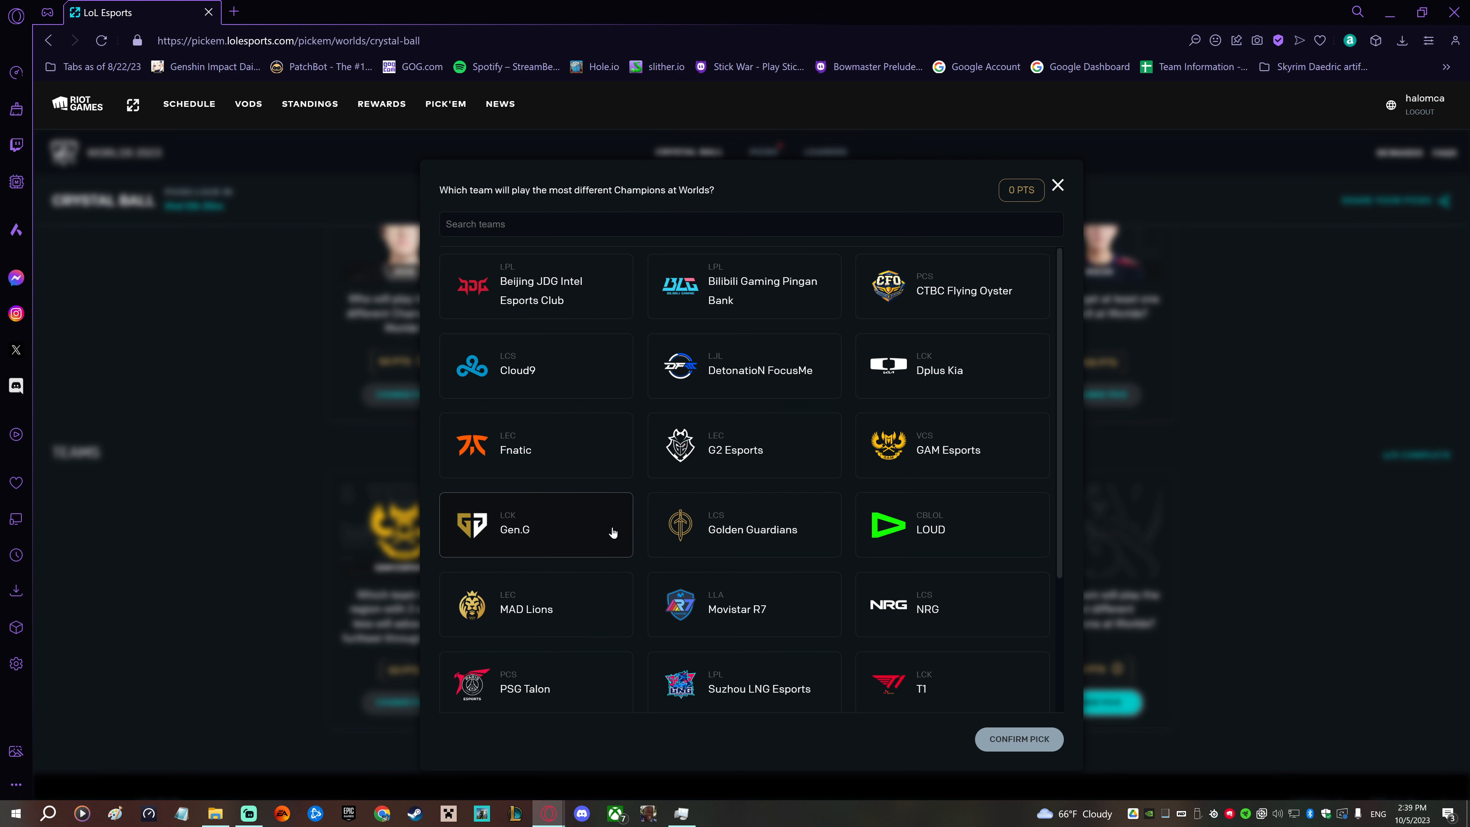
mouse_move(604, 516)
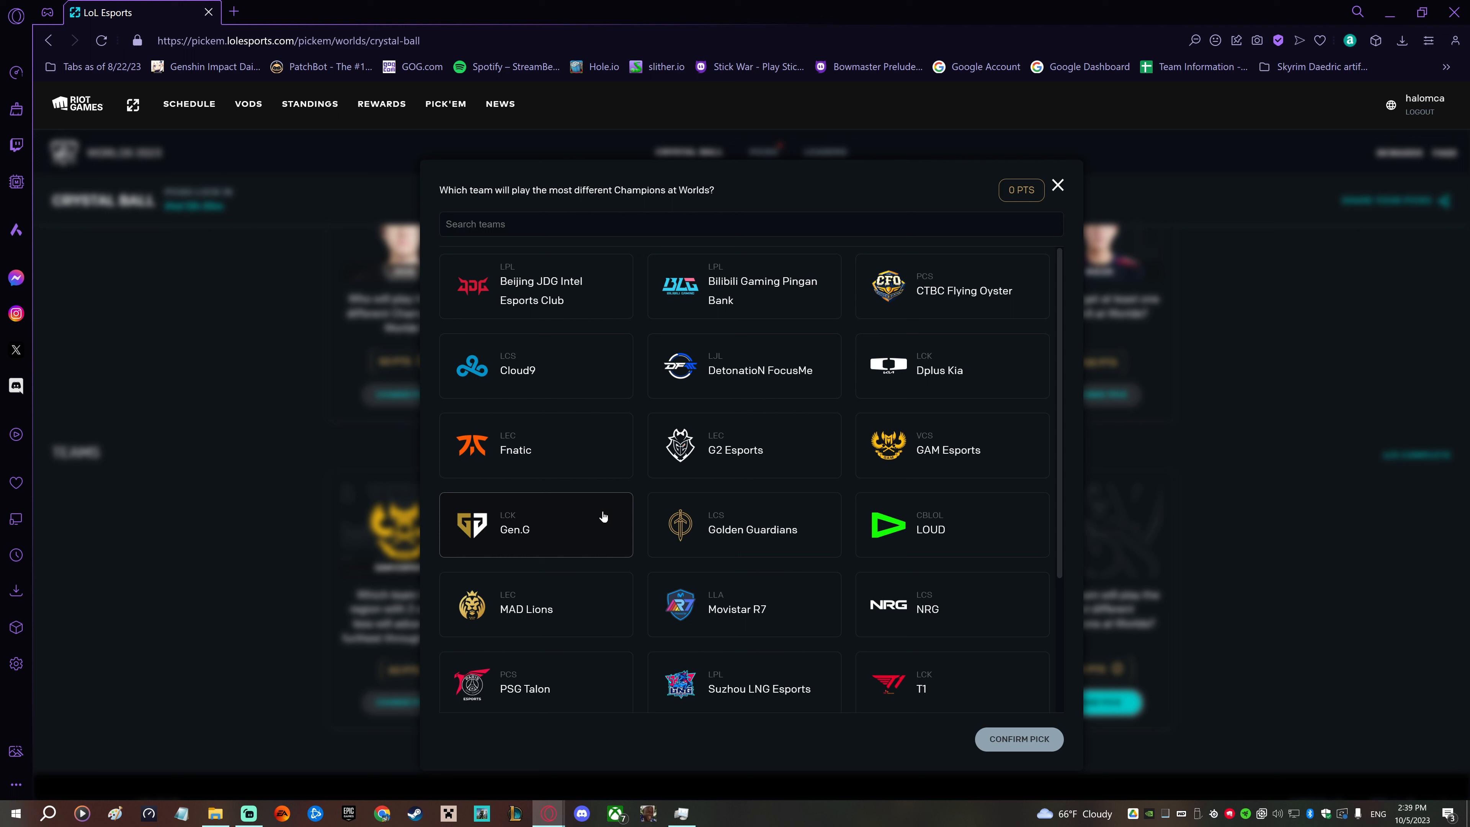
mouse_move(613, 531)
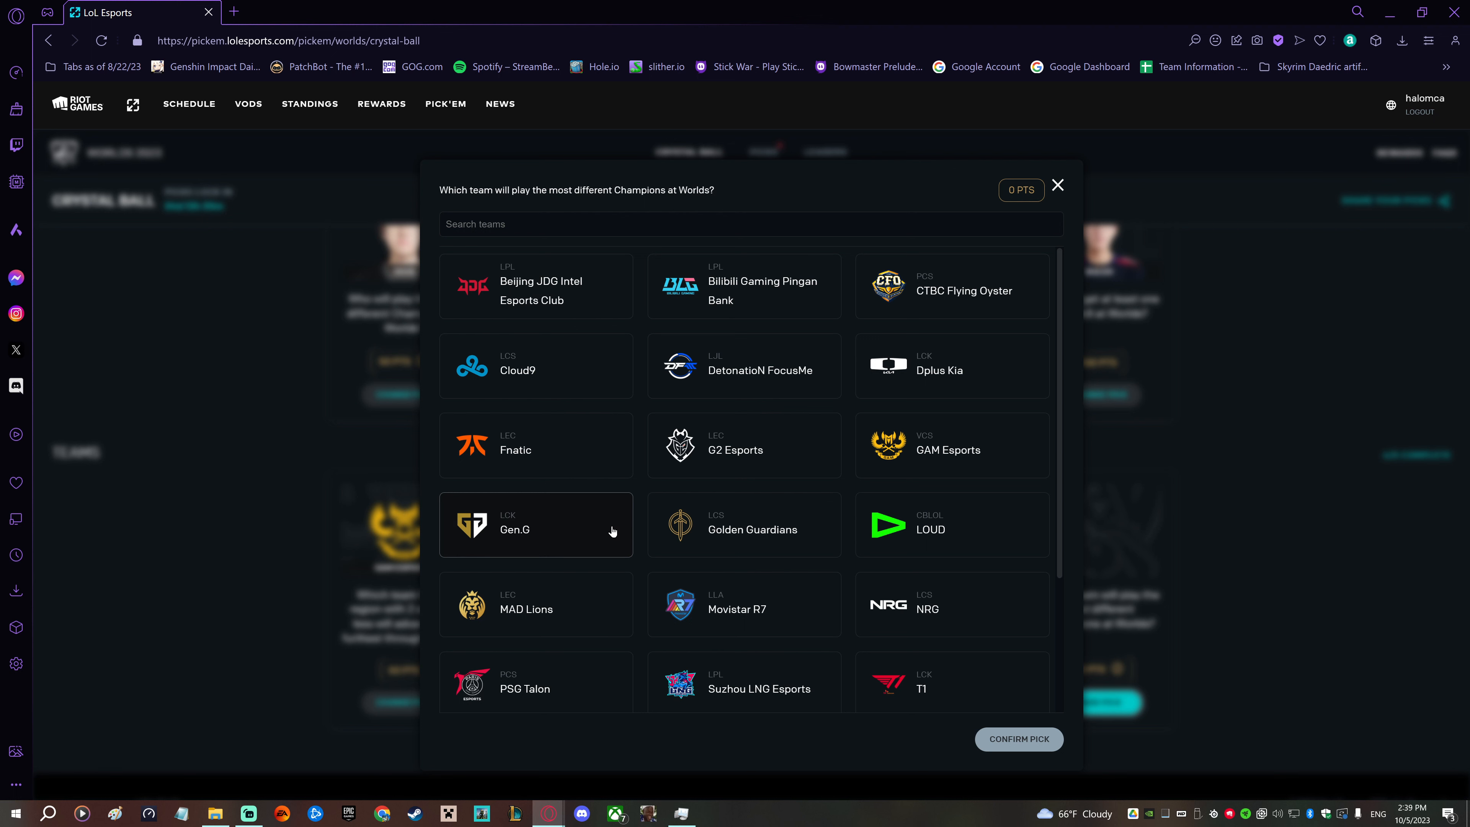
mouse_move(592, 535)
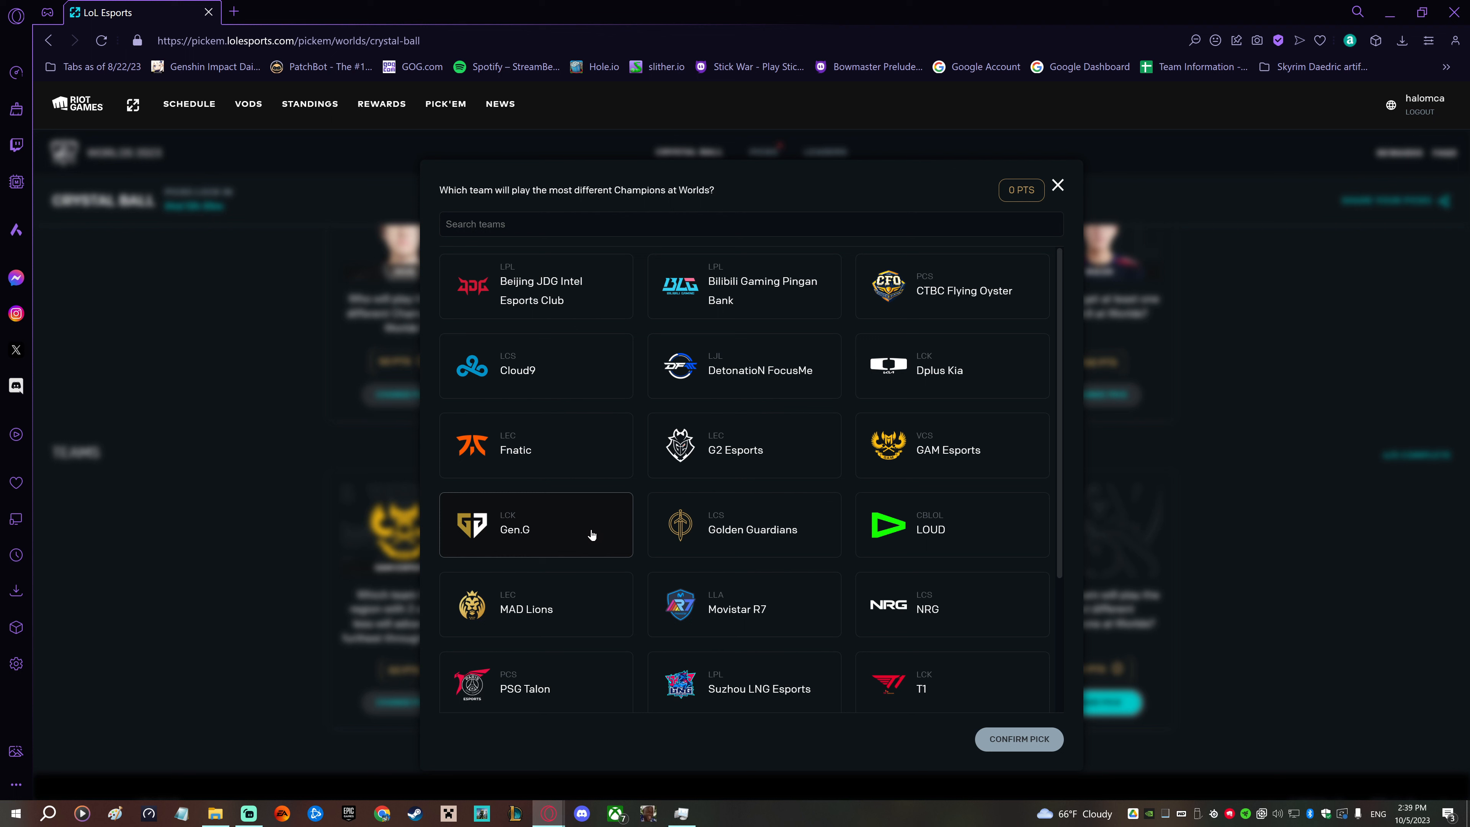
mouse_move(997, 363)
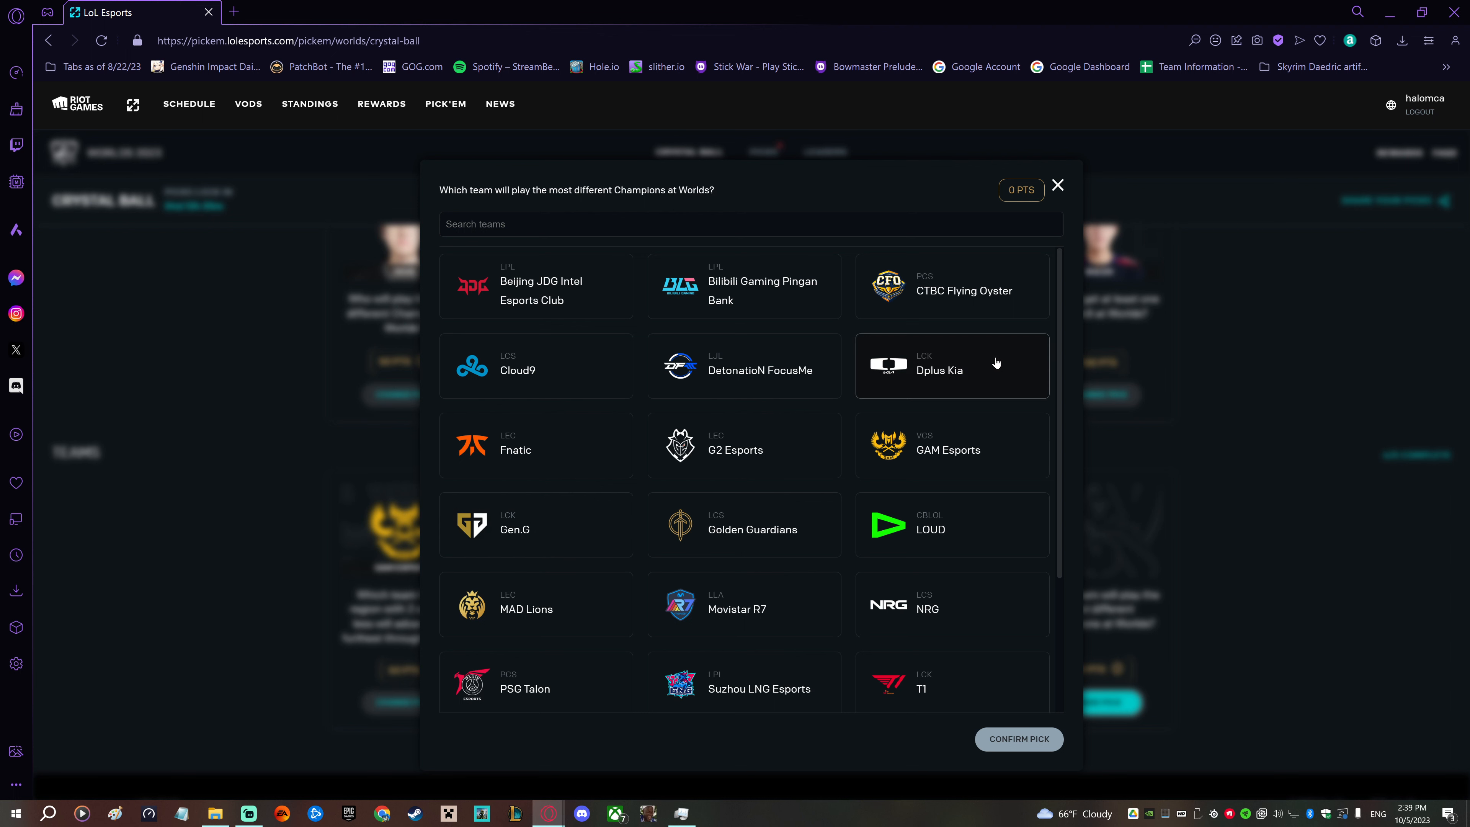
mouse_move(990, 375)
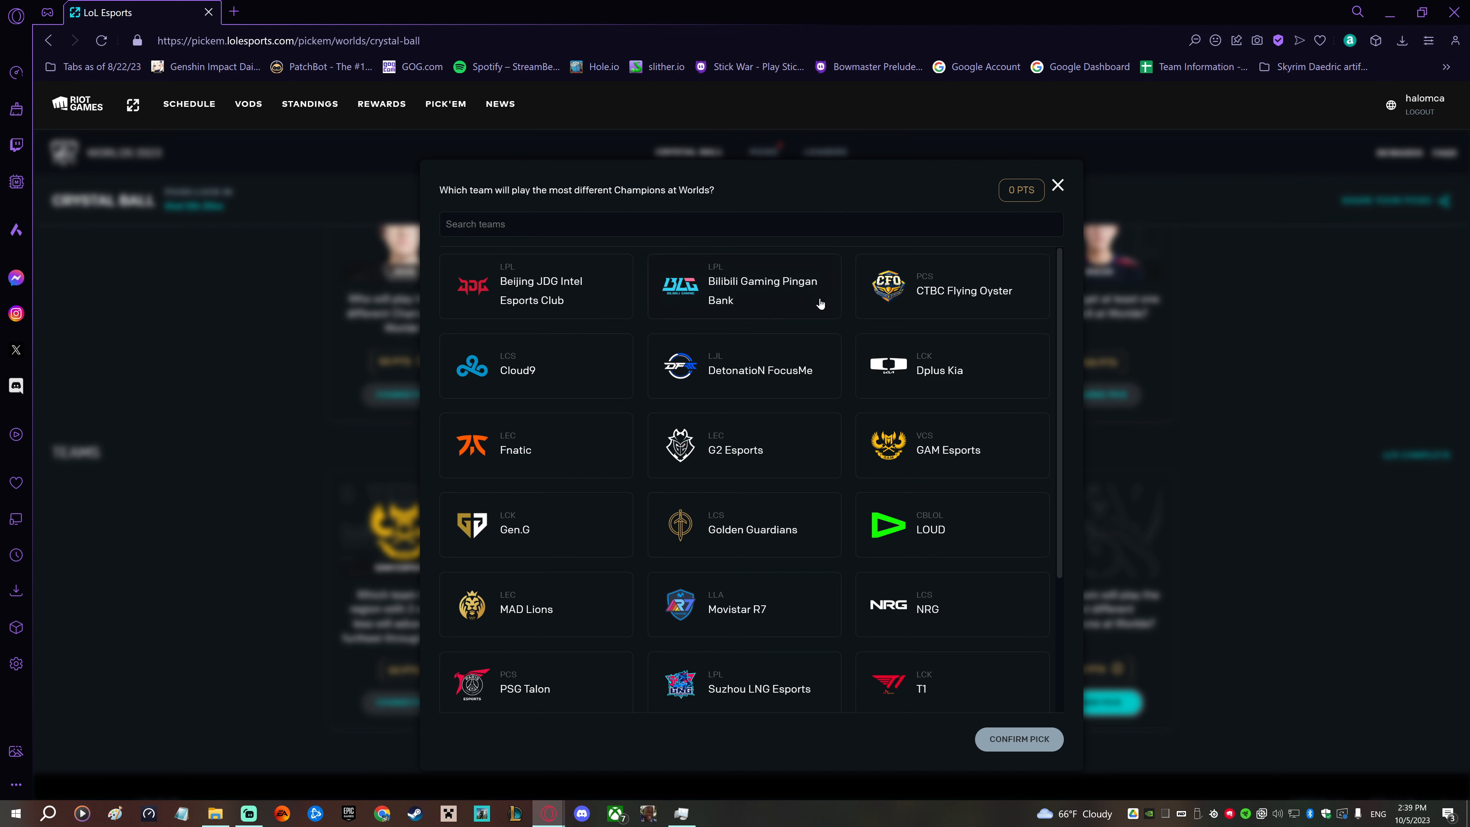
click(743, 286)
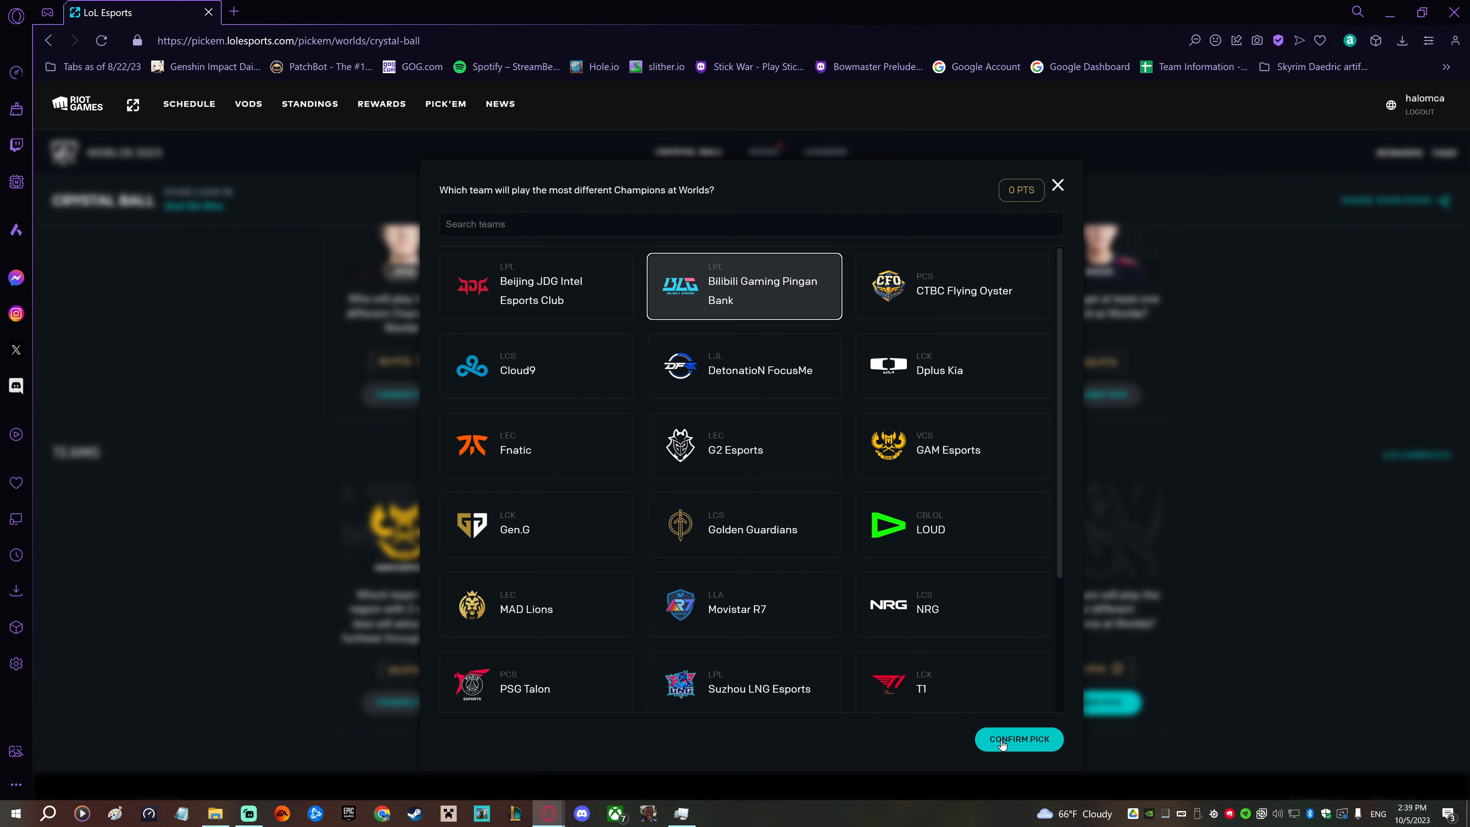
click(1018, 738)
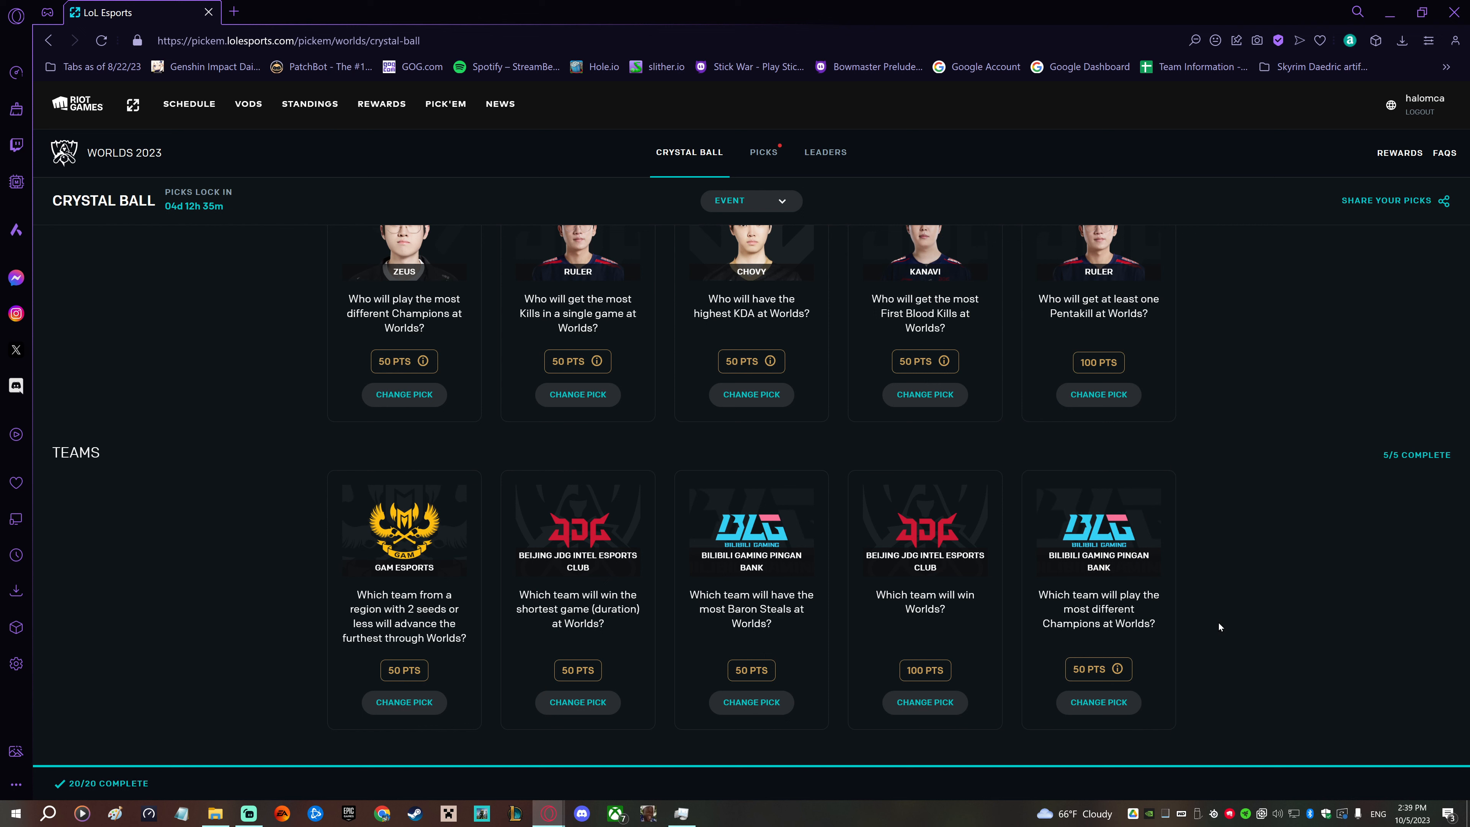
mouse_move(1296, 619)
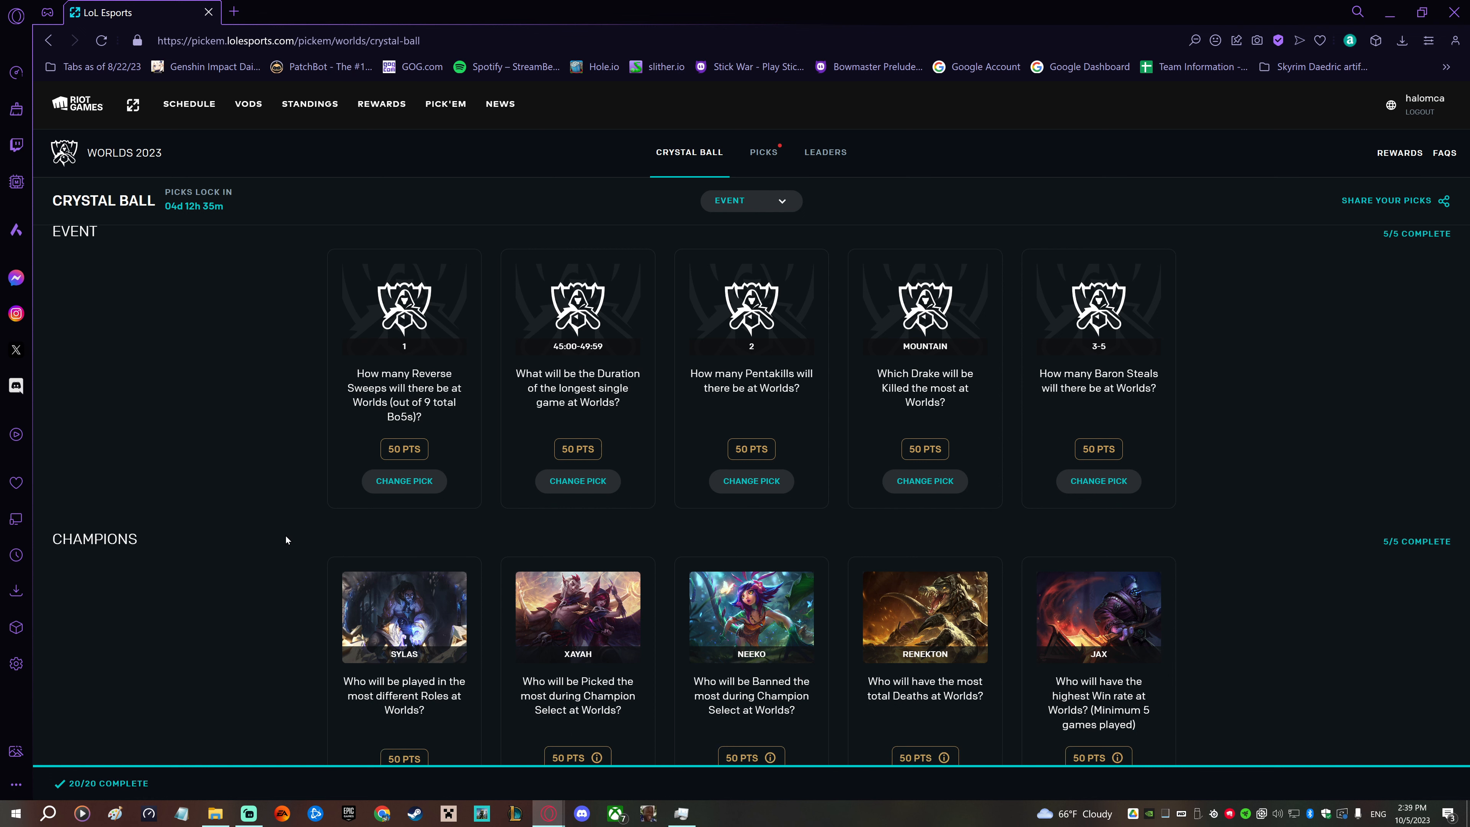
scroll(down, 3)
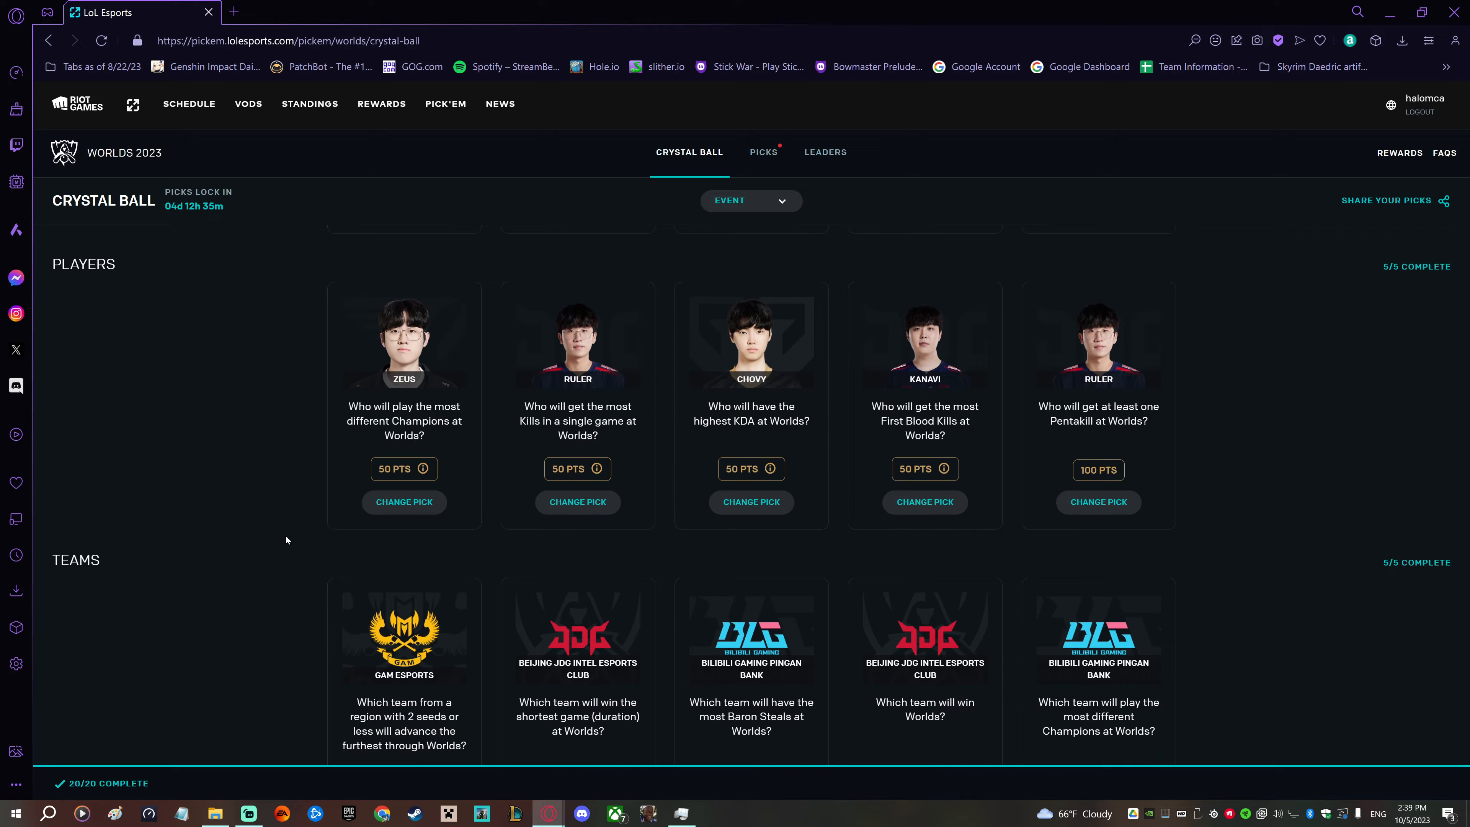
scroll(down, 3)
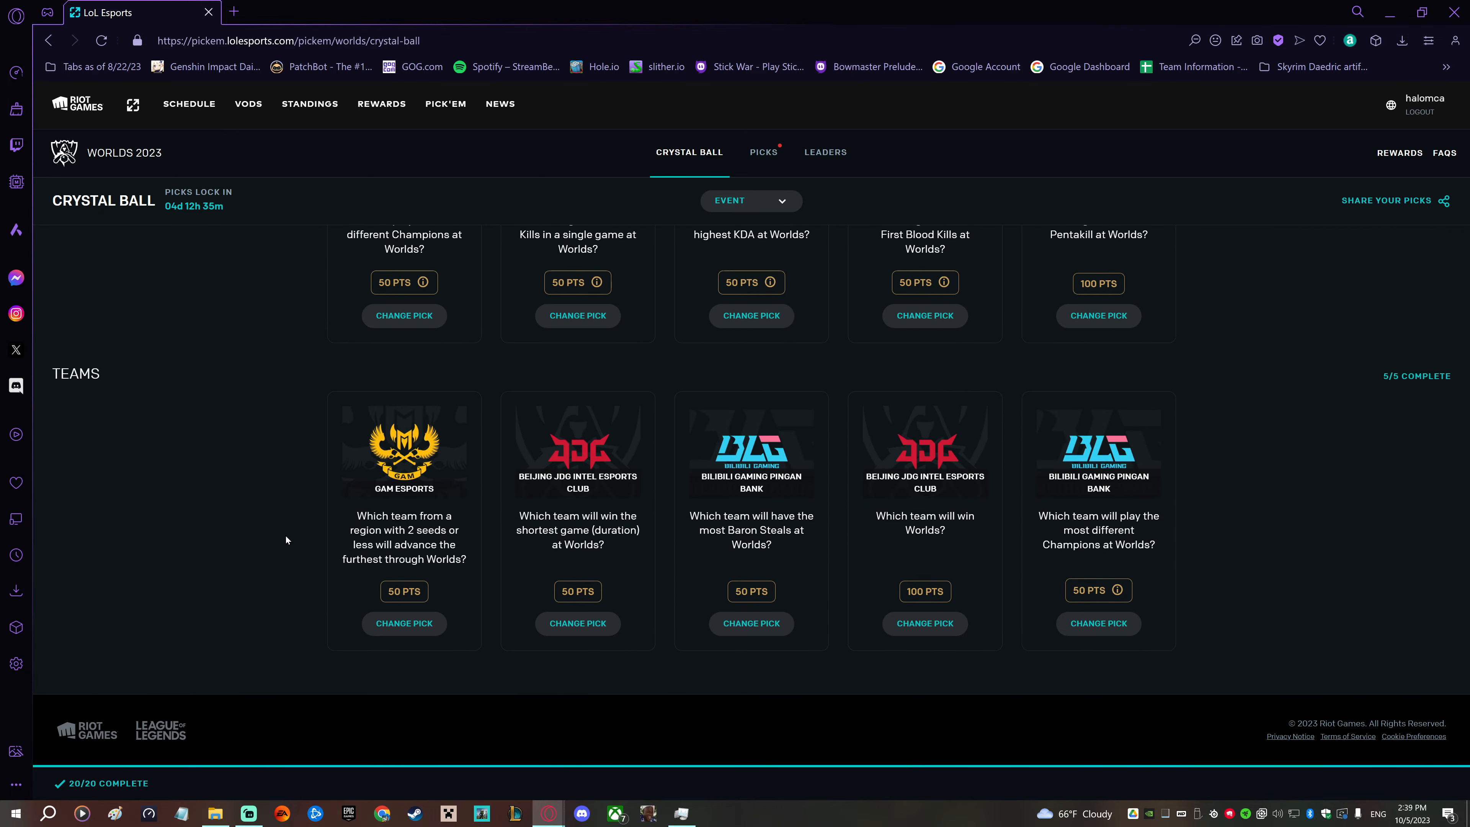
scroll(up, 3)
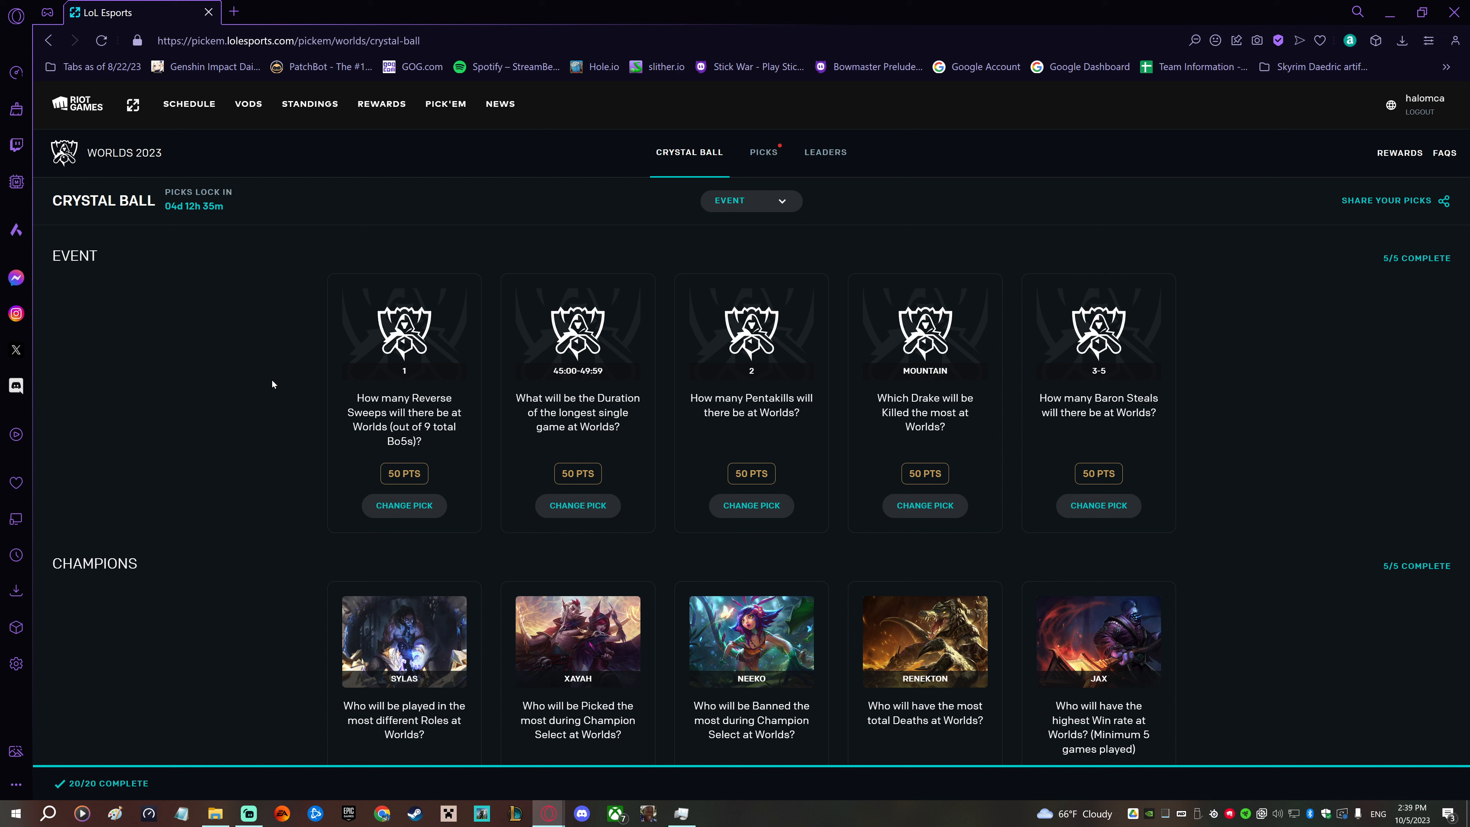
mouse_move(666, 212)
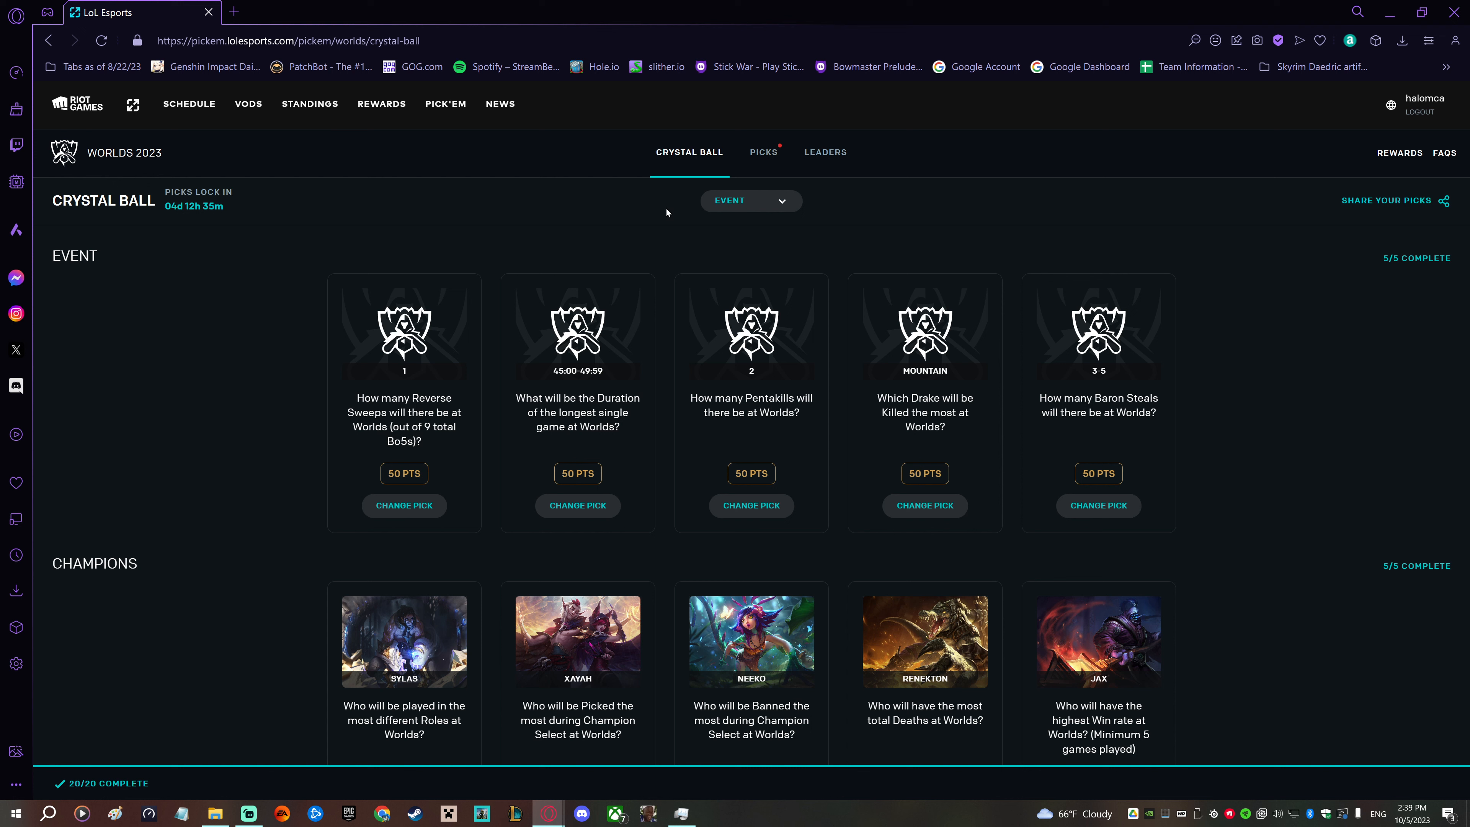
mouse_move(763, 152)
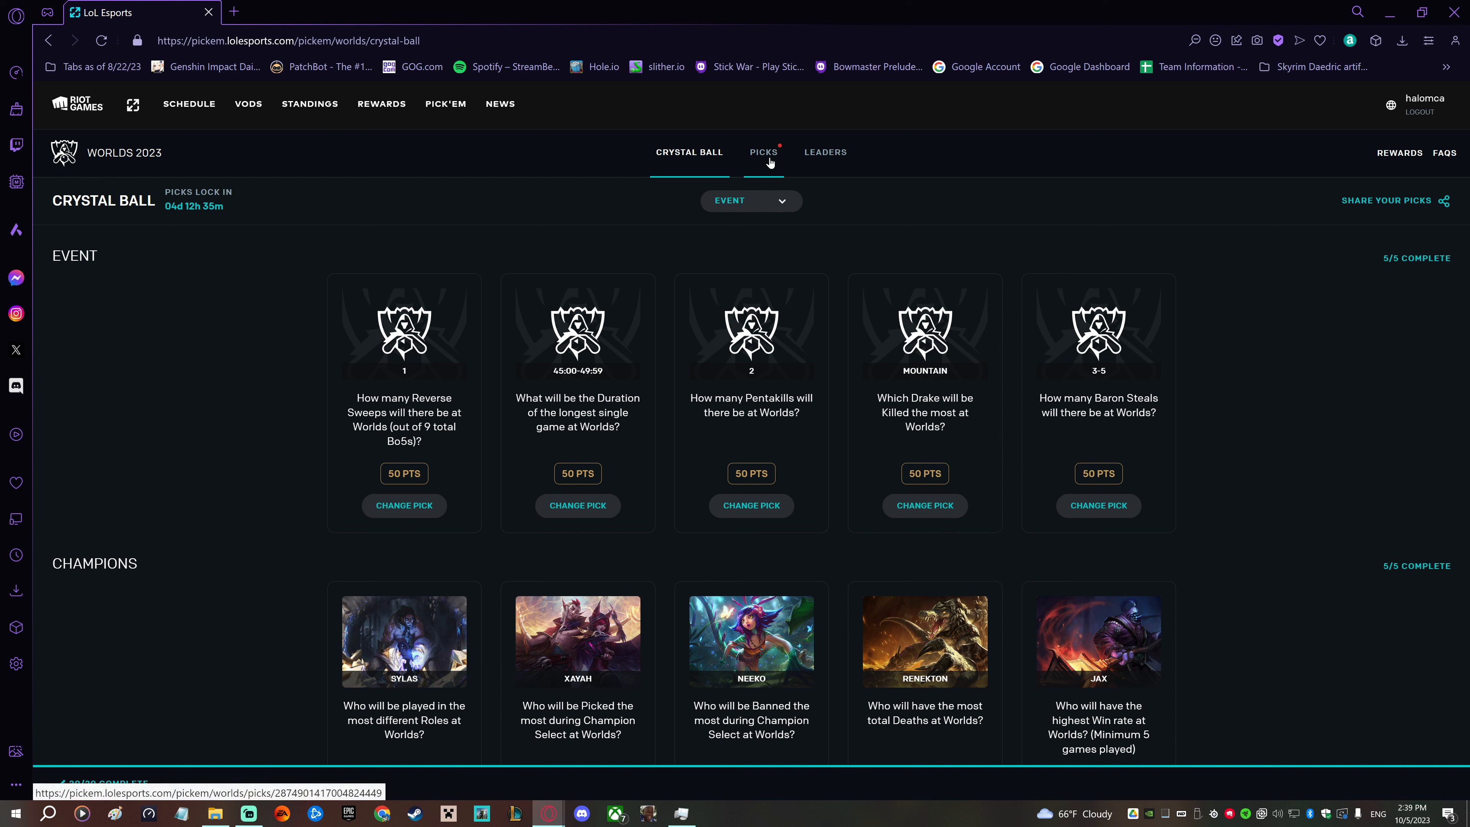
- Go to the Picks tab showing the Play-In Stage Picks introduction
click(750, 201)
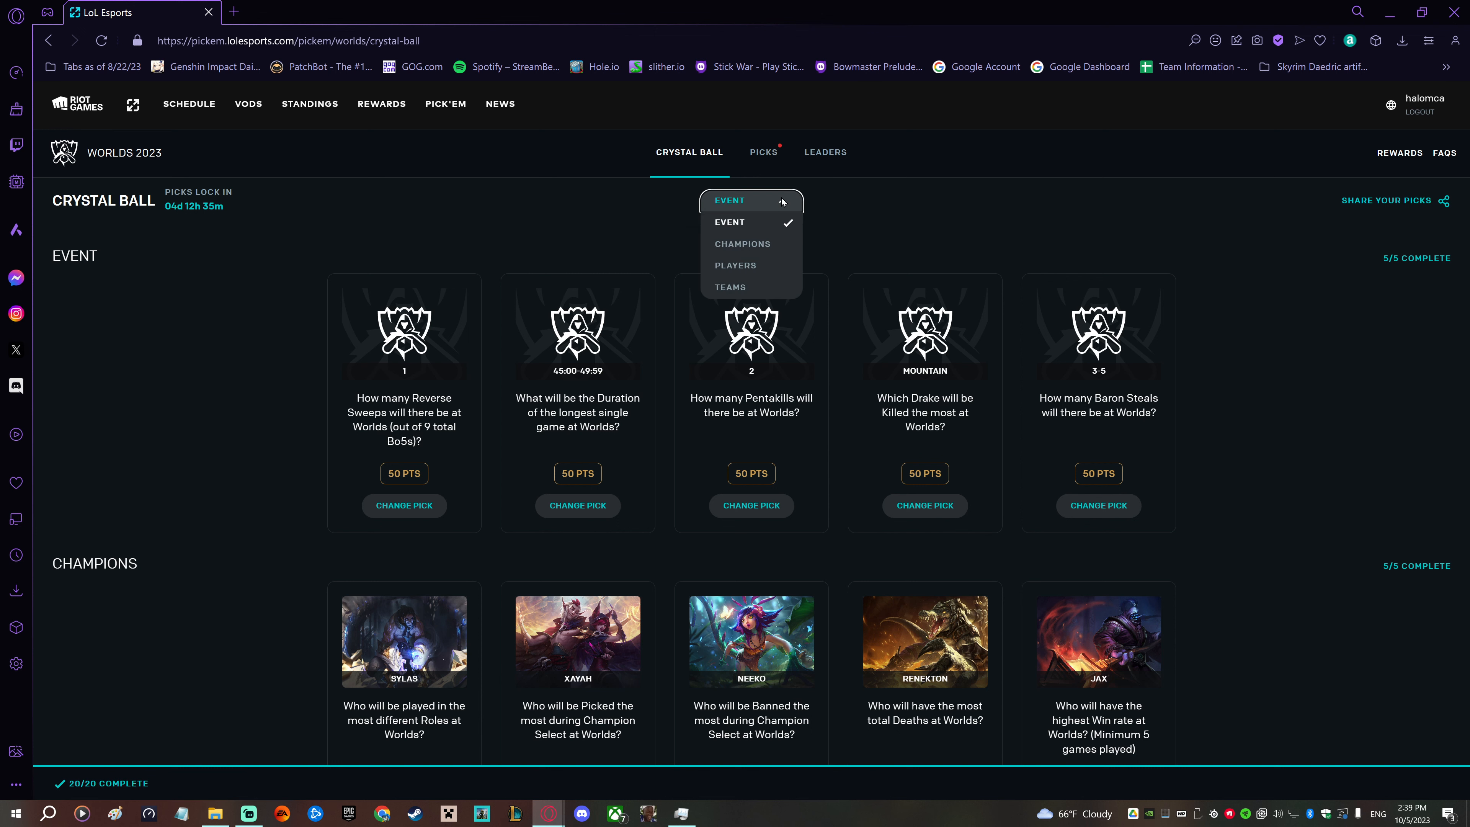
click(762, 151)
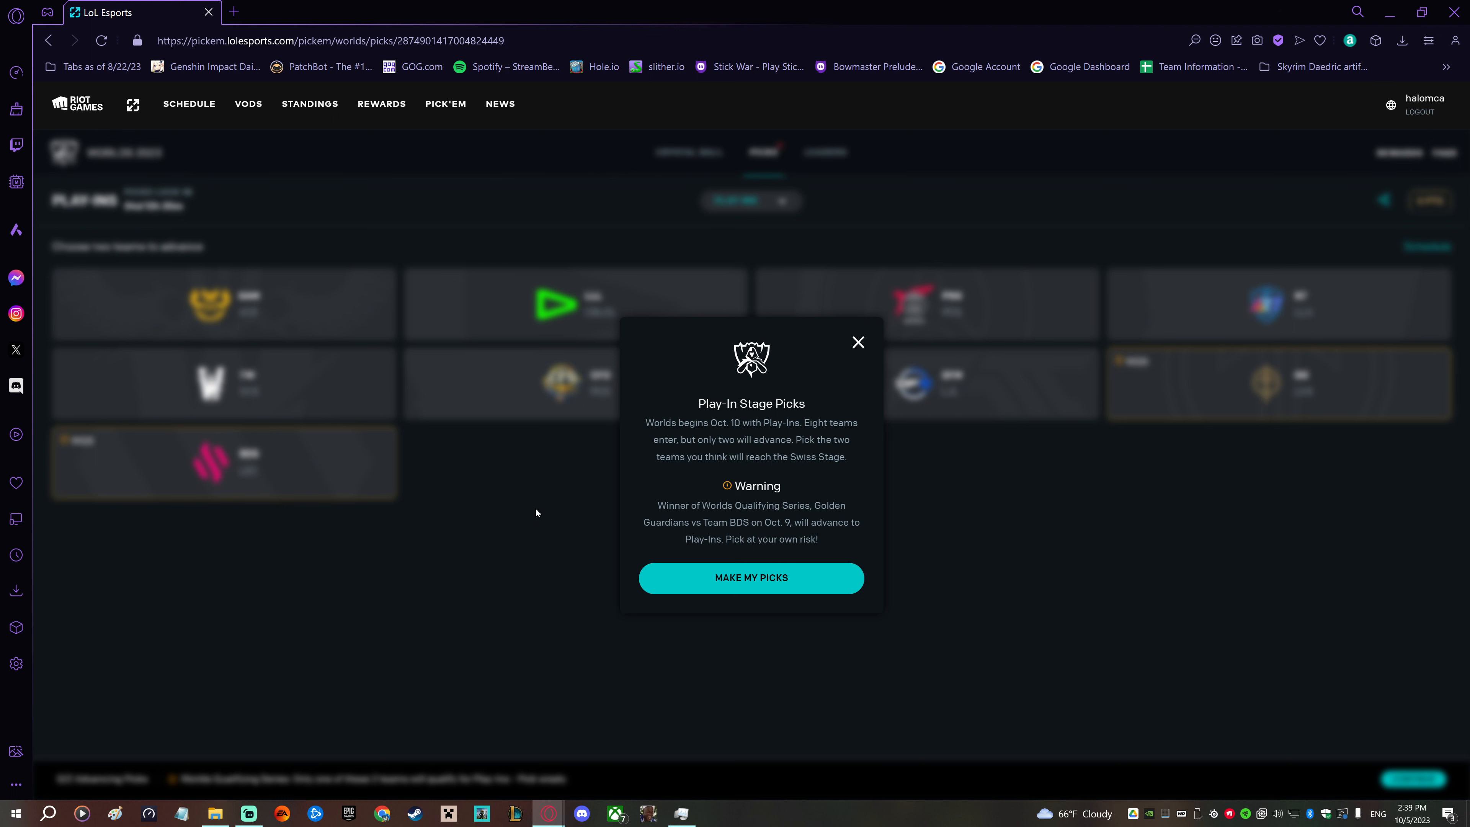
mouse_move(561, 500)
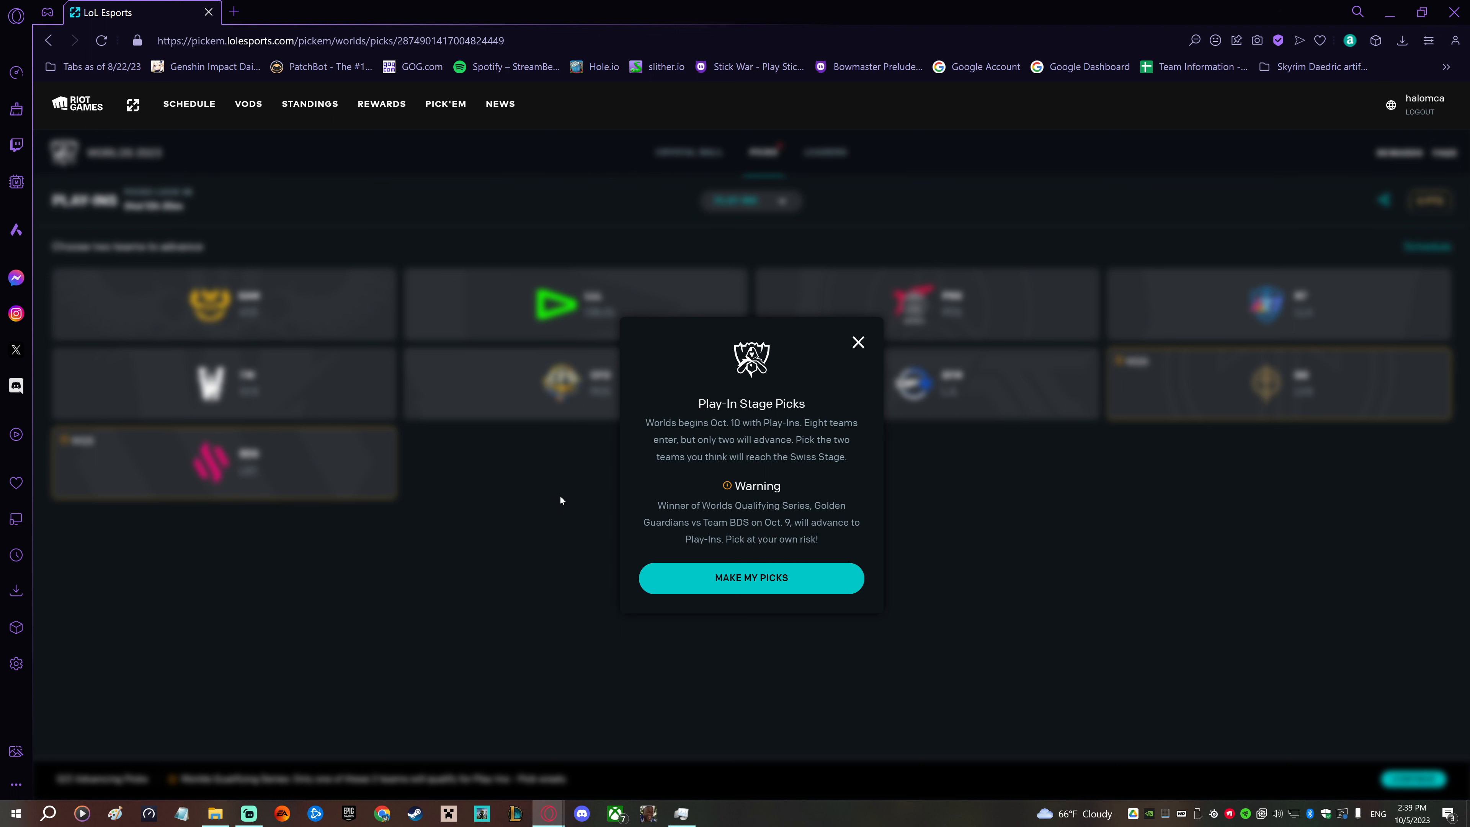
mouse_move(881, 434)
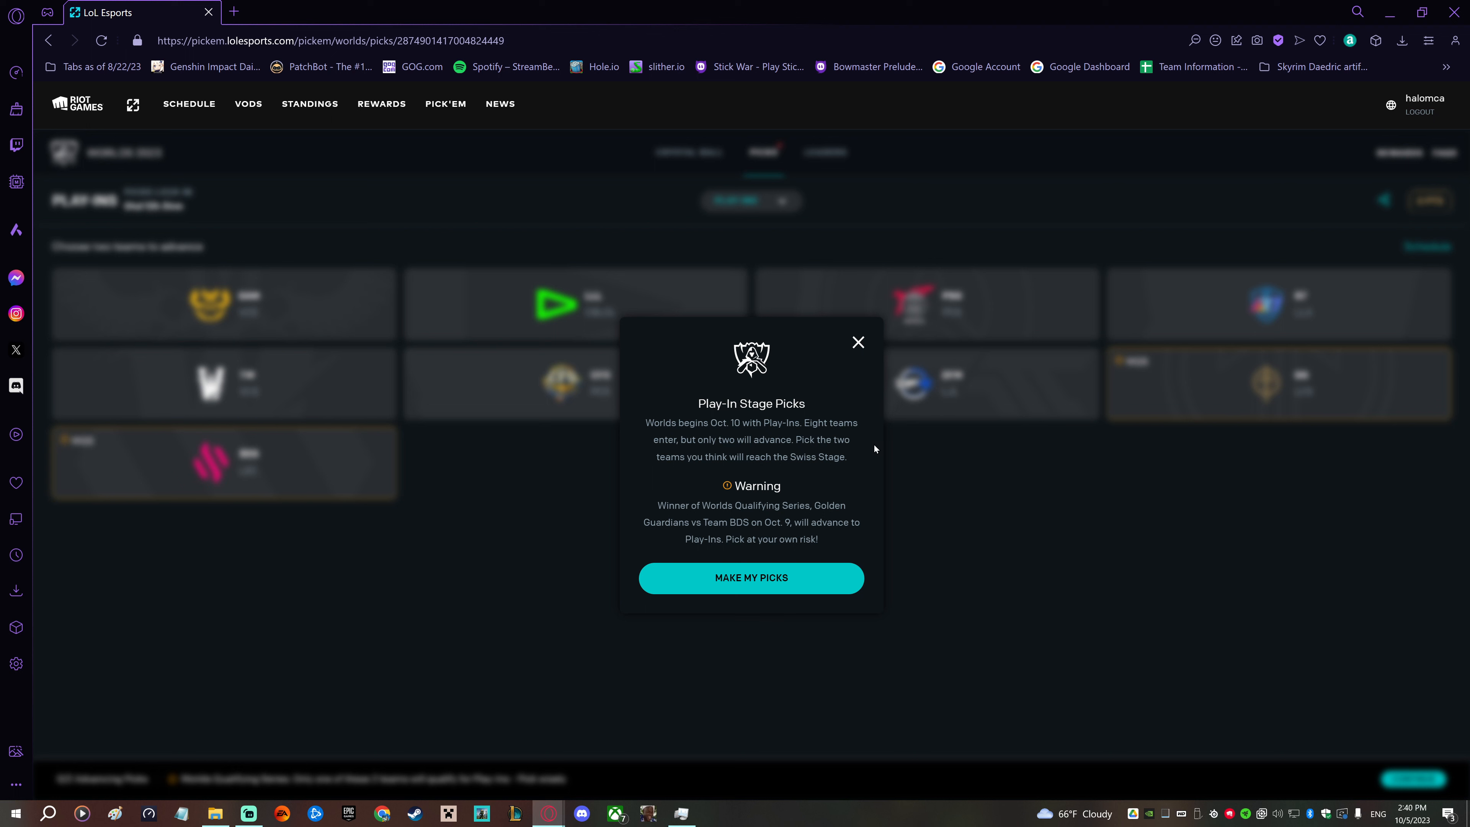
mouse_move(917, 389)
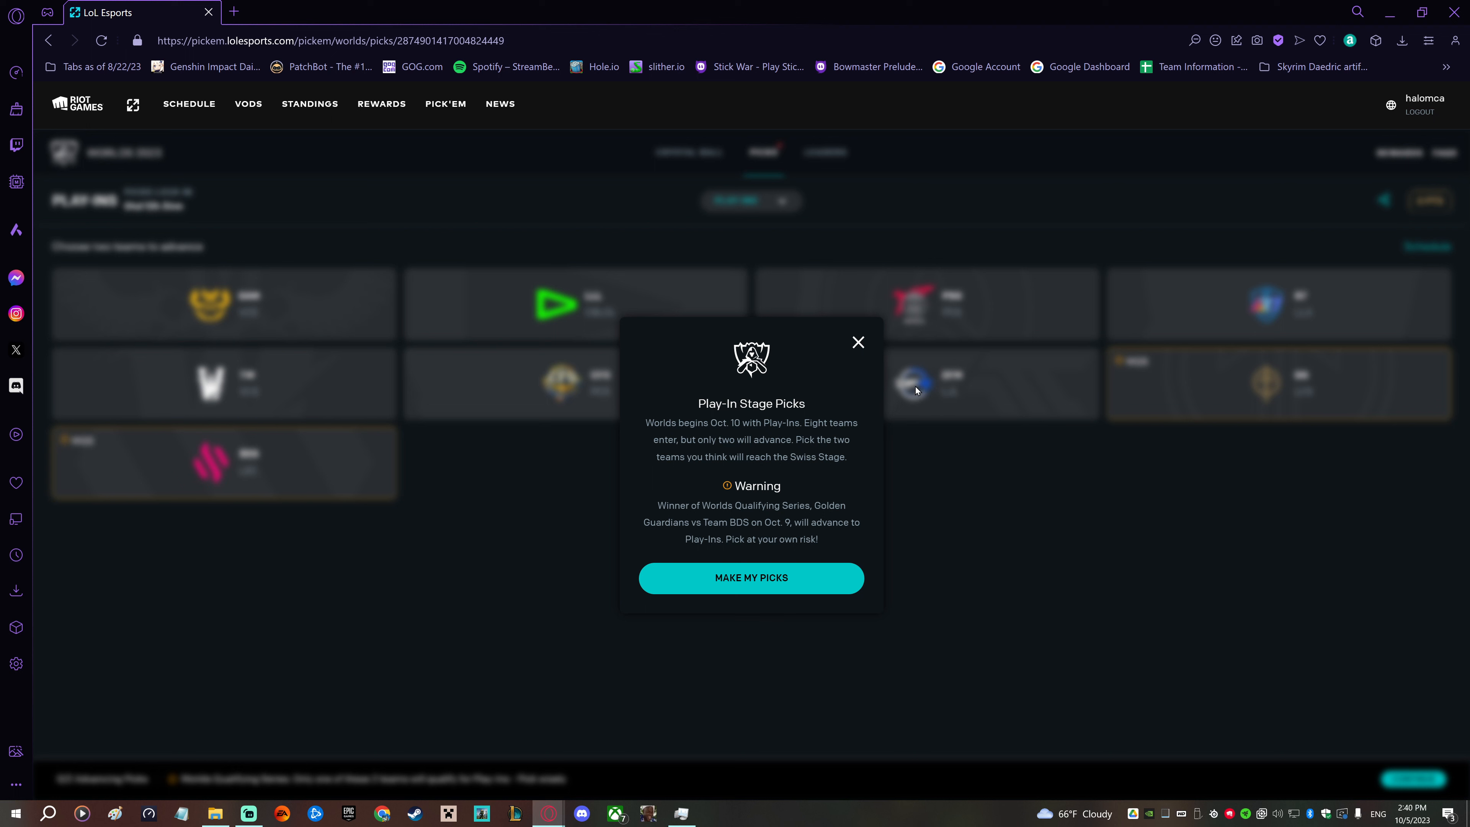
mouse_move(913, 374)
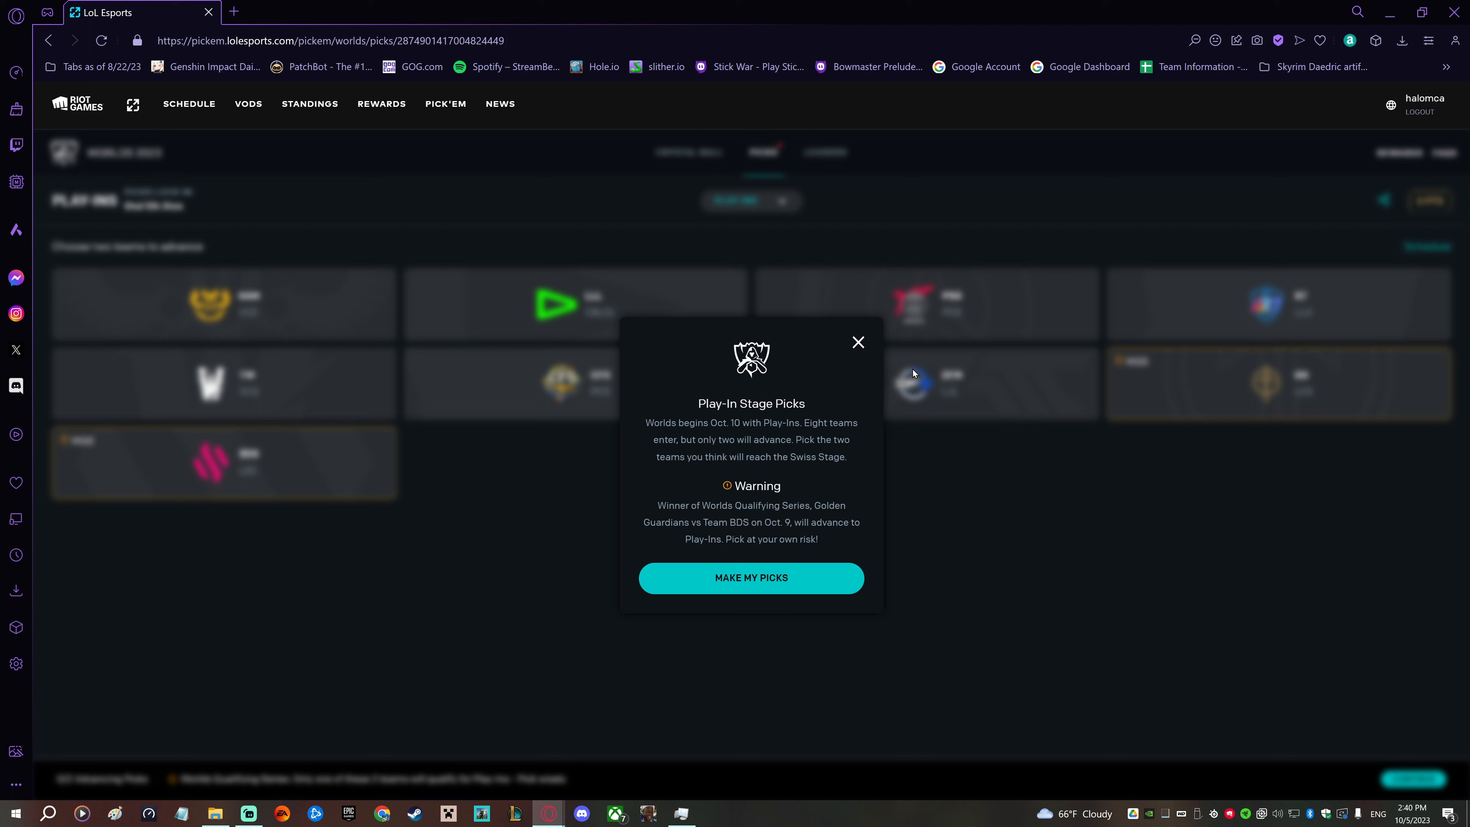
mouse_move(945, 500)
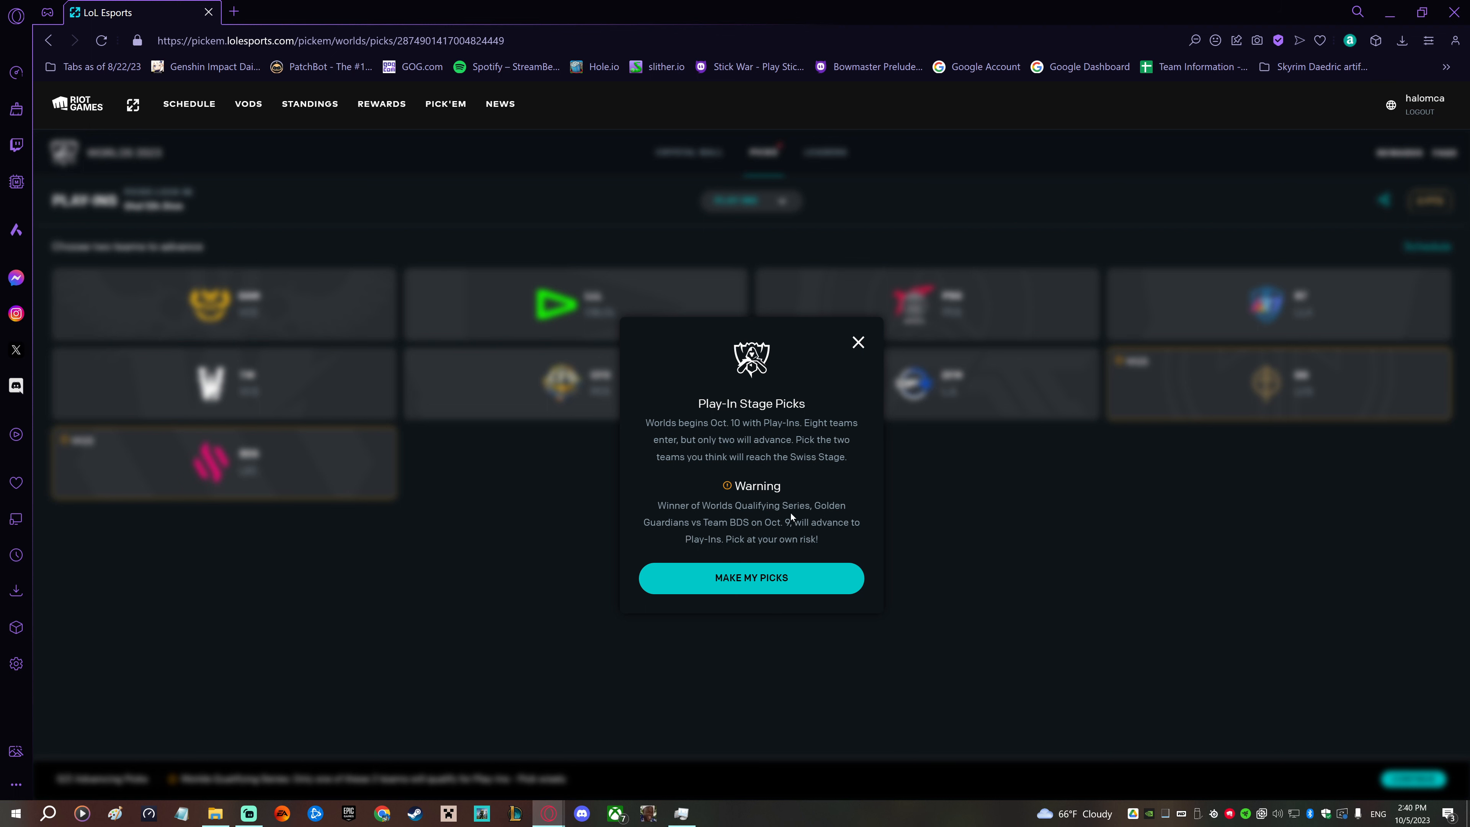
mouse_move(764, 526)
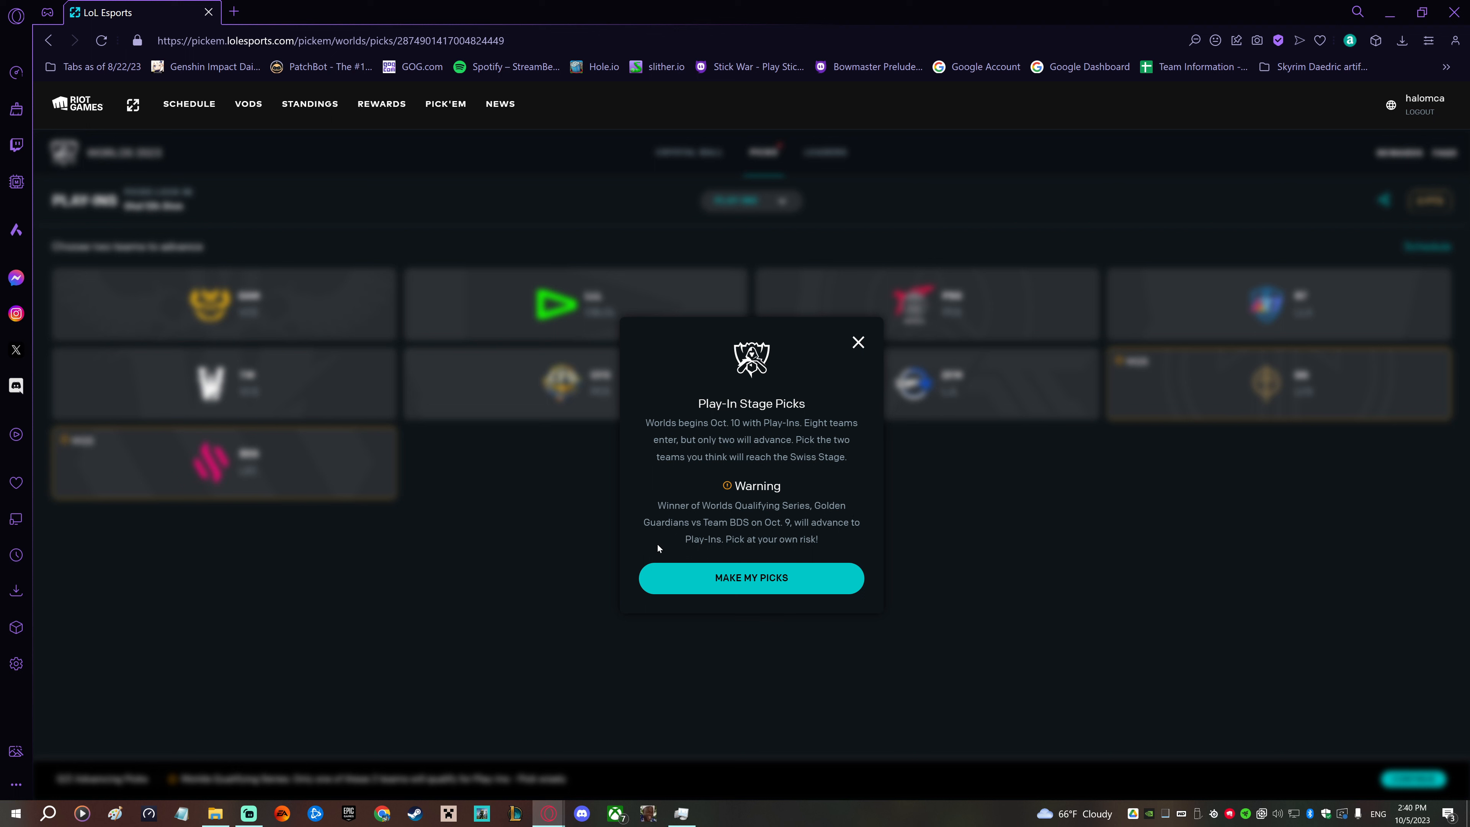
mouse_move(817, 590)
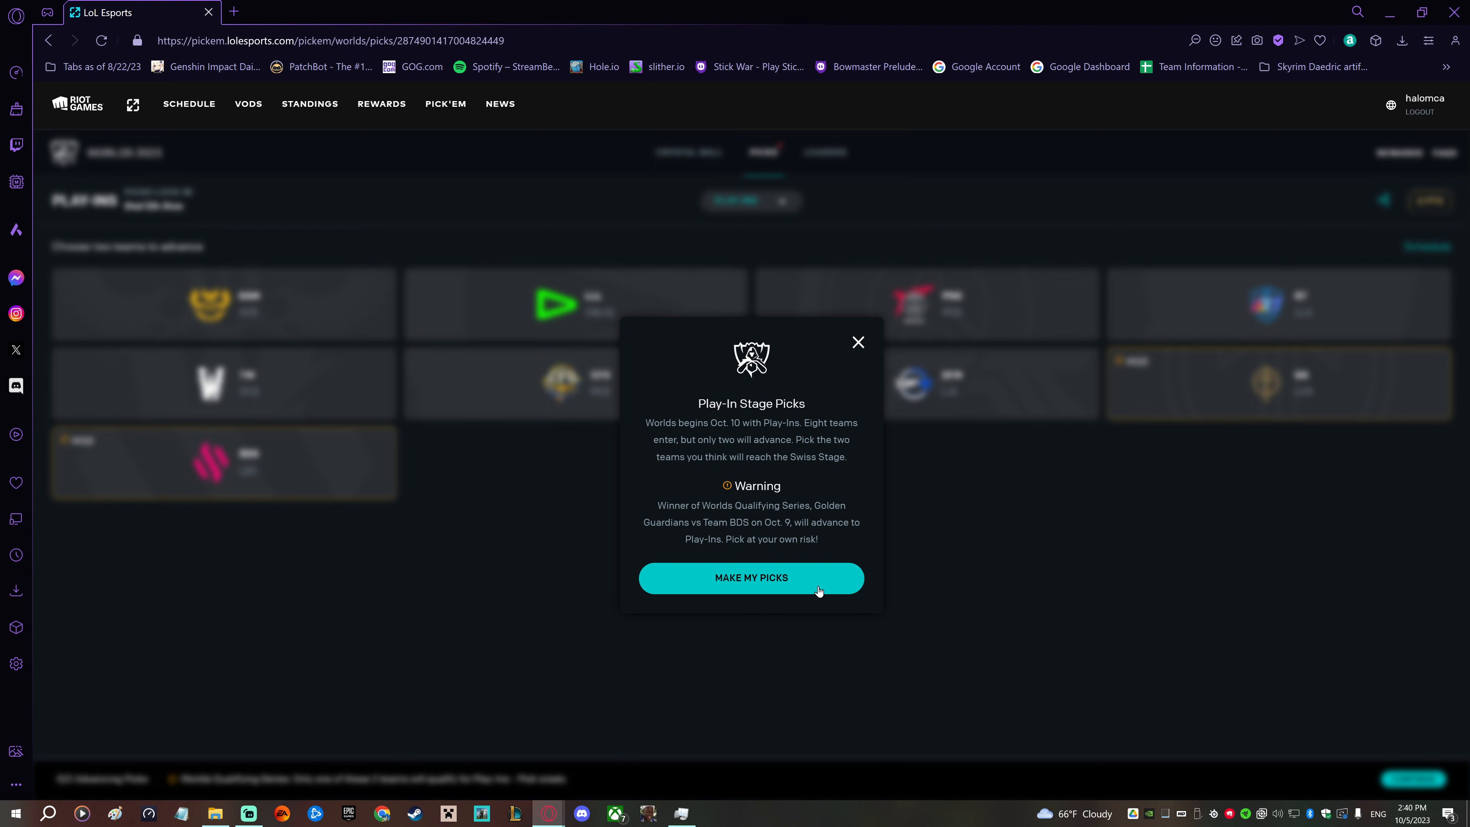
- Dismiss the Play-In intro and select GG and GAM as the two advancing teams (2/2)
click(750, 577)
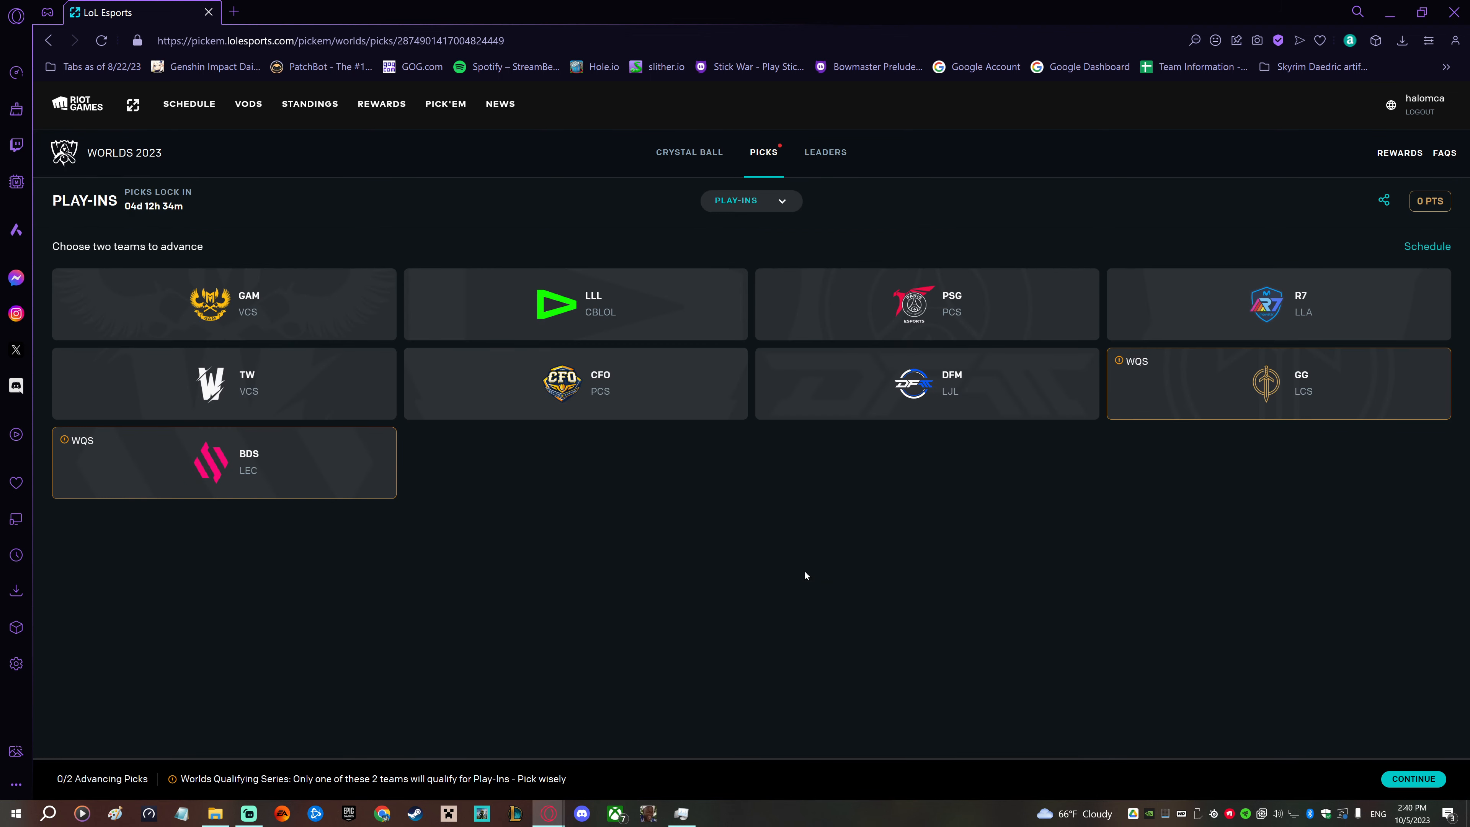
mouse_move(1287, 459)
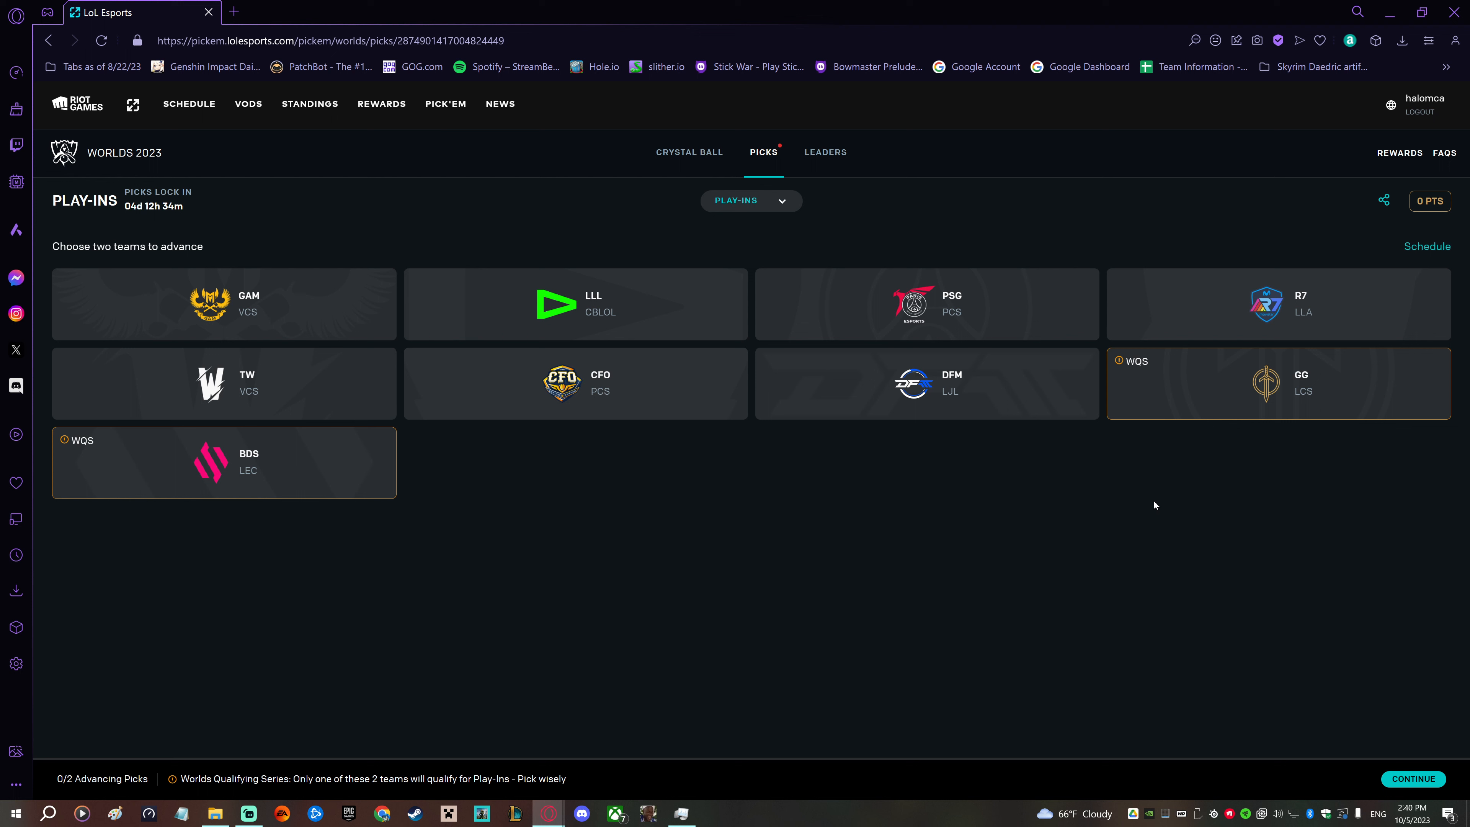
mouse_move(1043, 561)
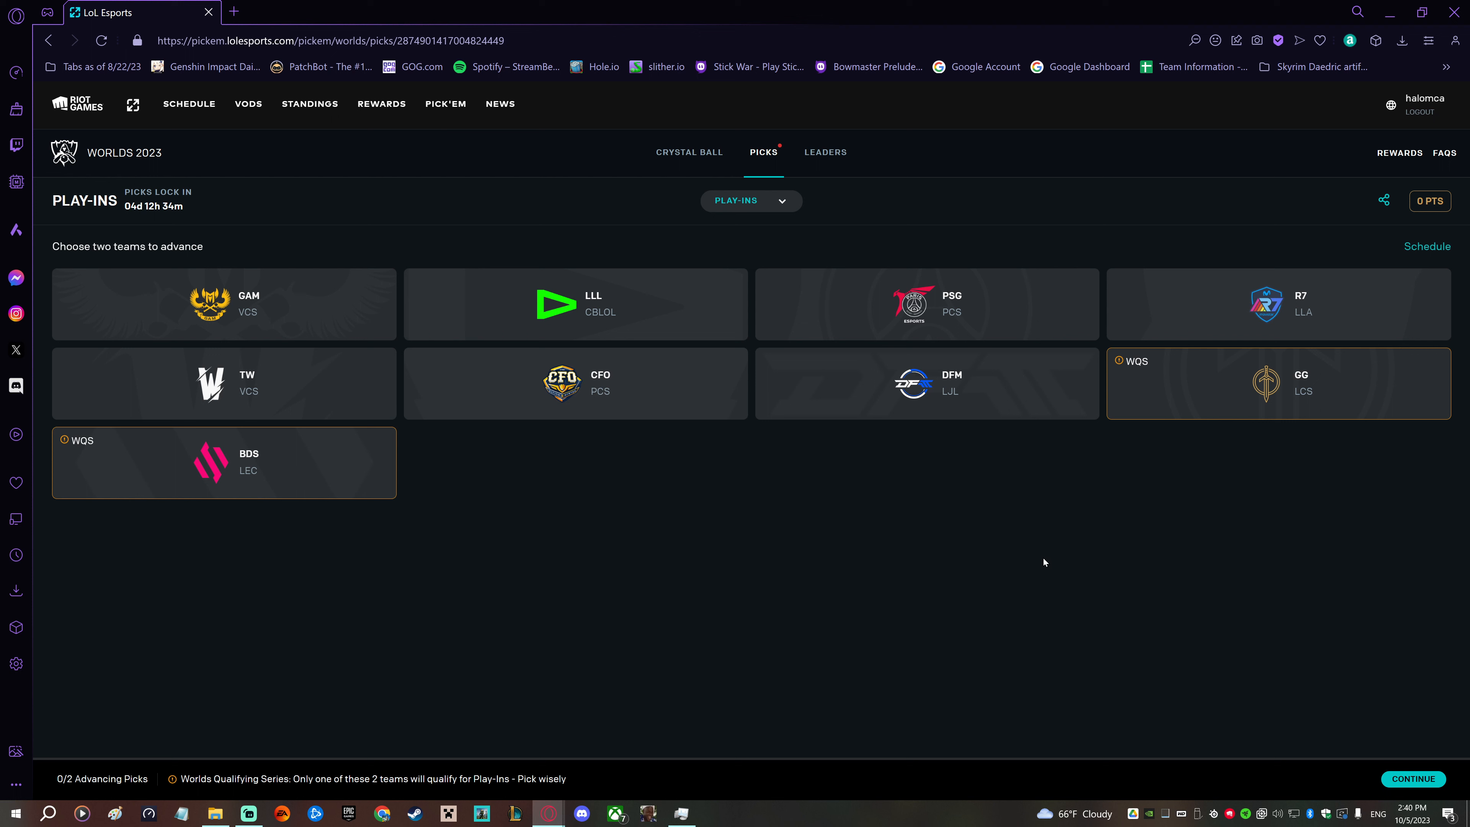
mouse_move(1203, 393)
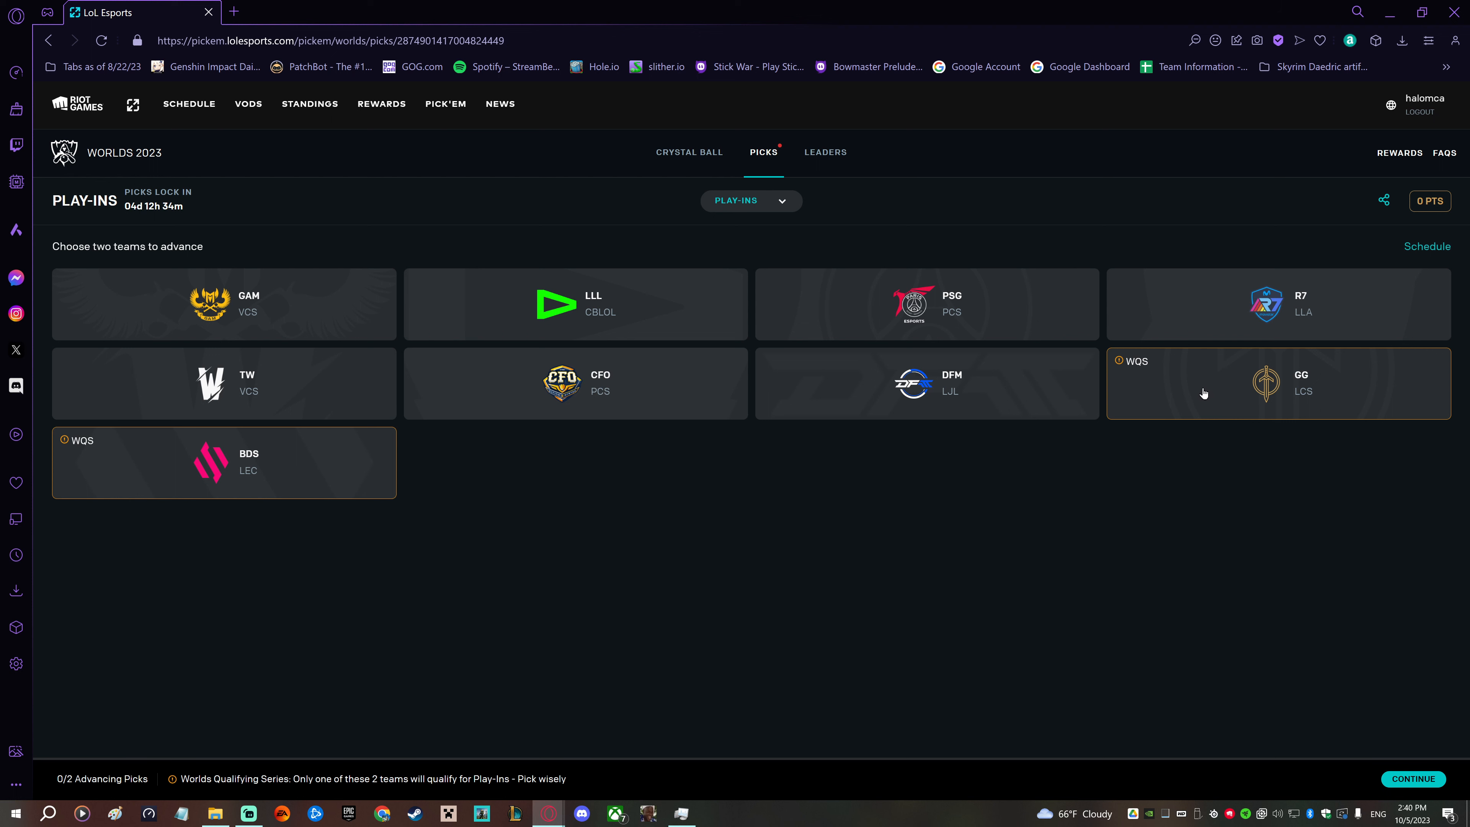
mouse_move(352, 526)
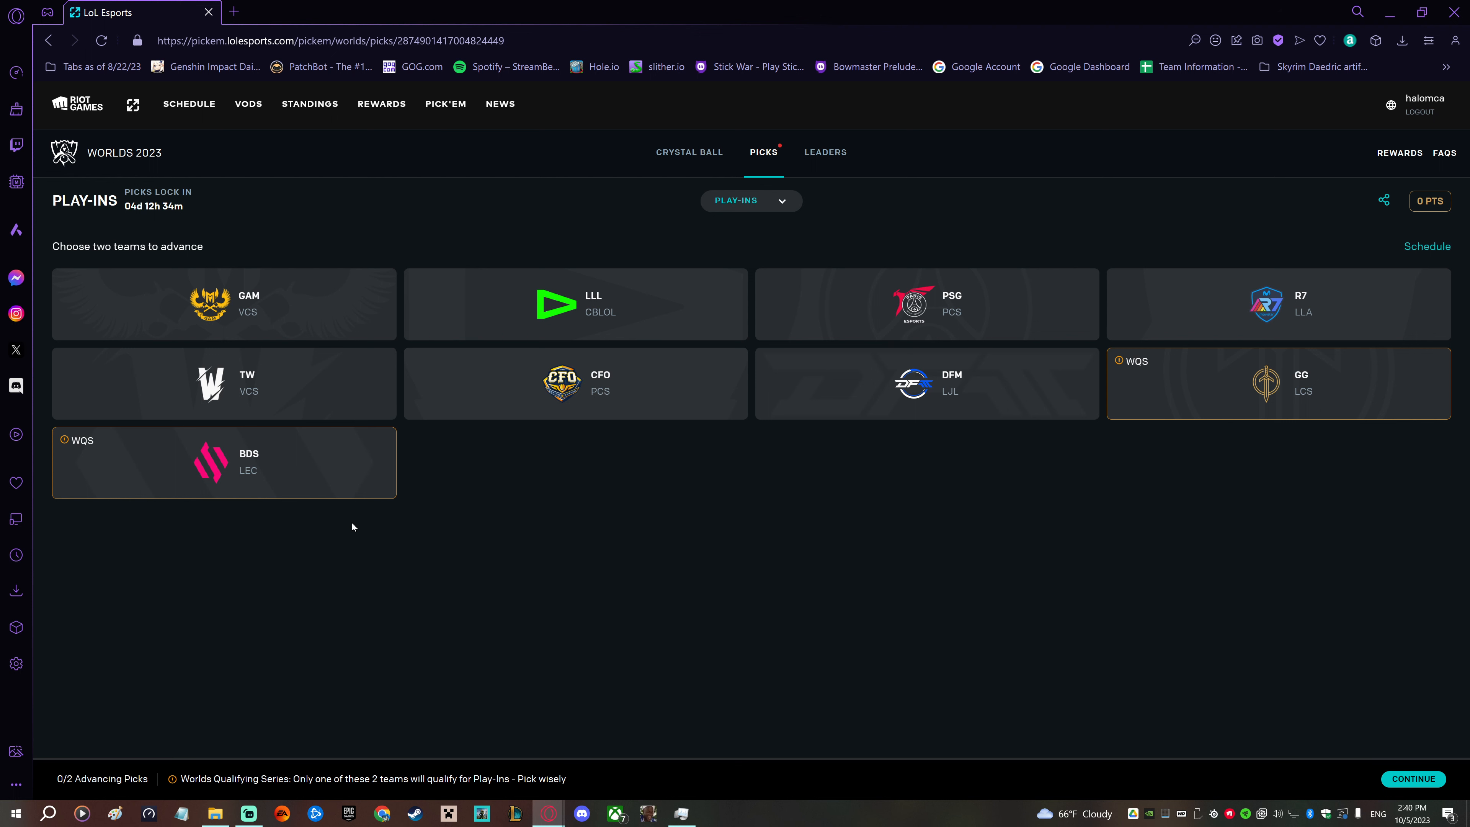
mouse_move(1283, 509)
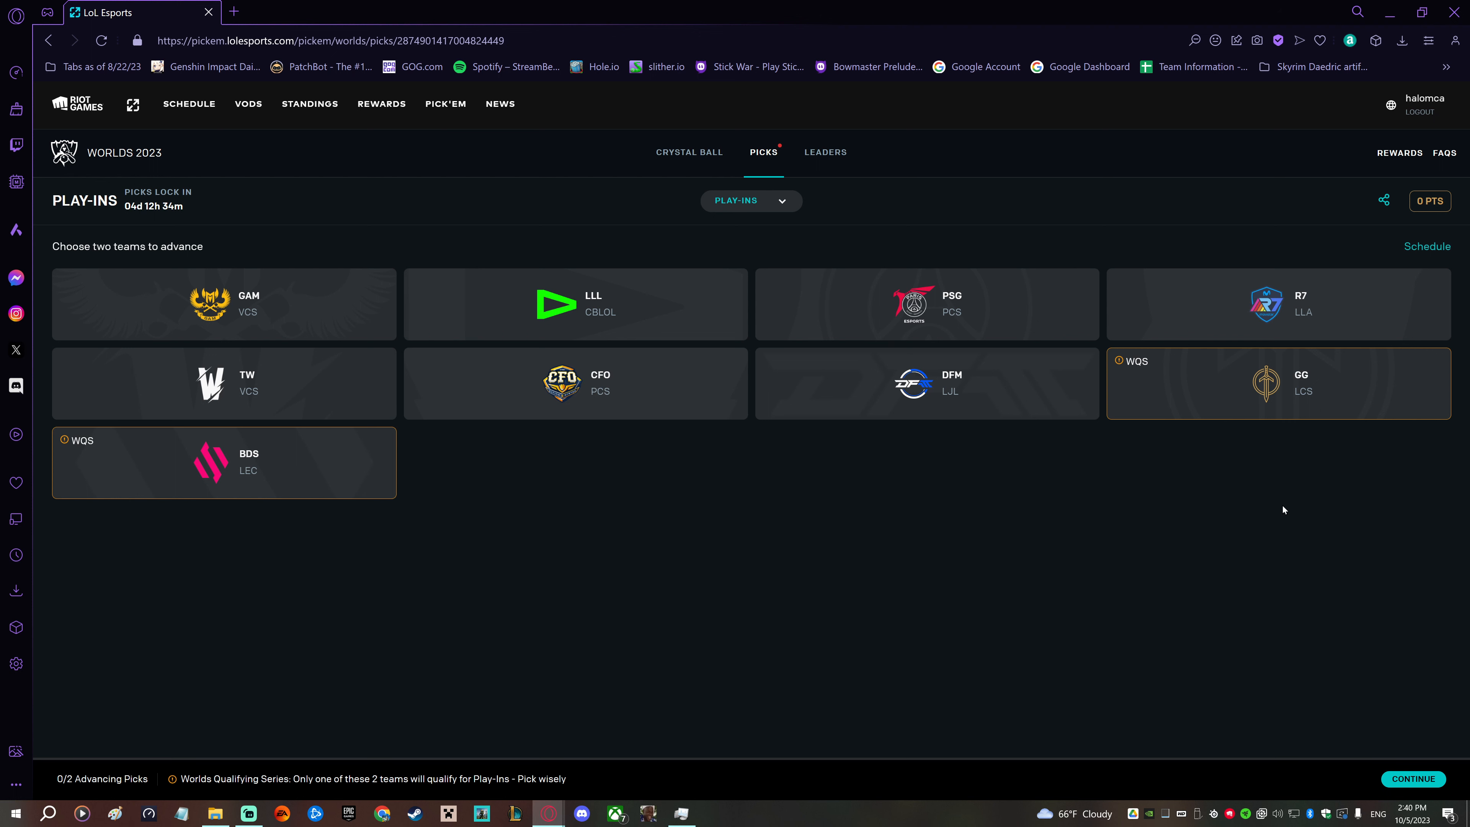
mouse_move(1214, 386)
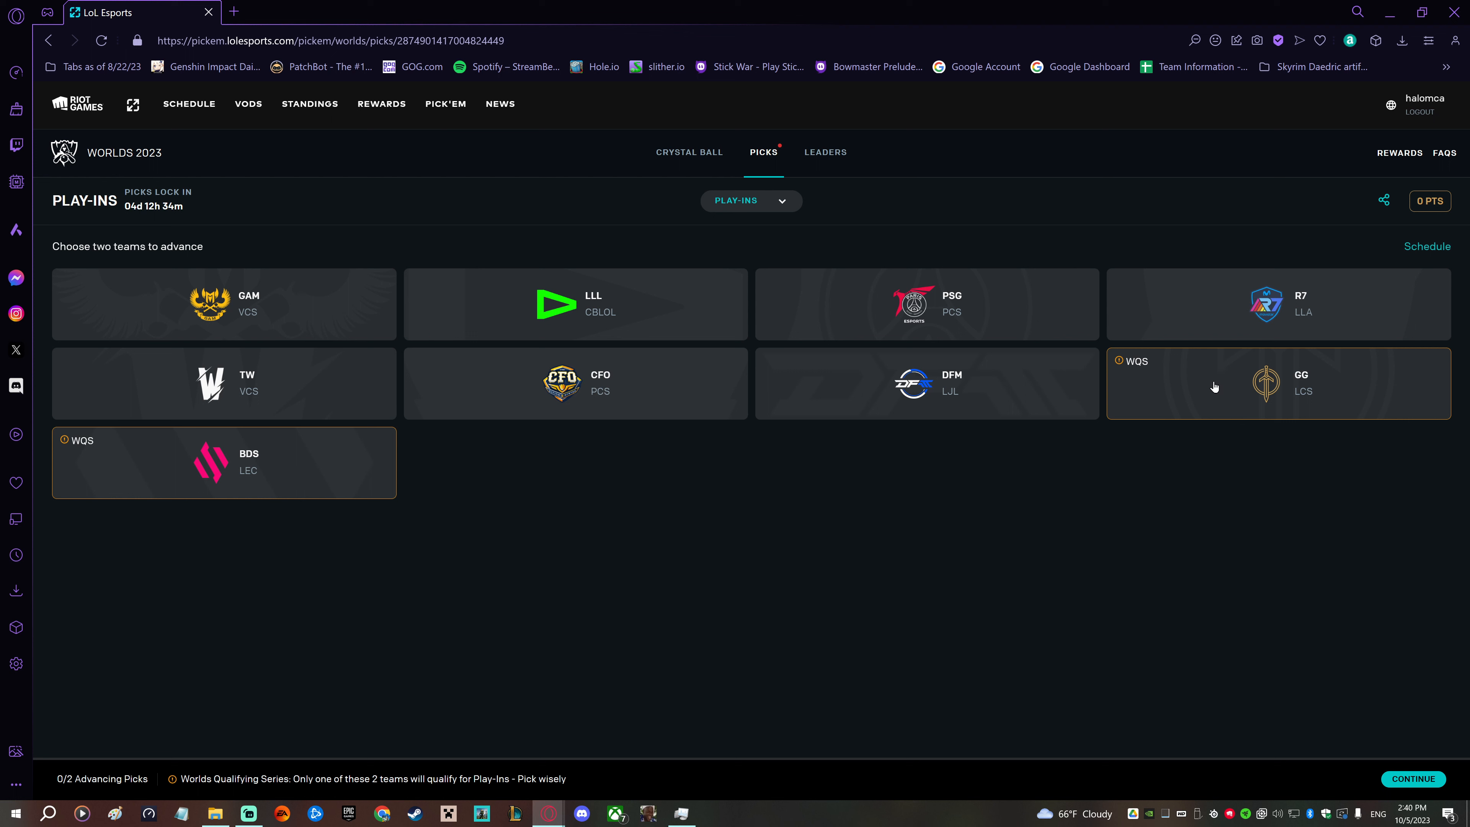
mouse_move(1203, 385)
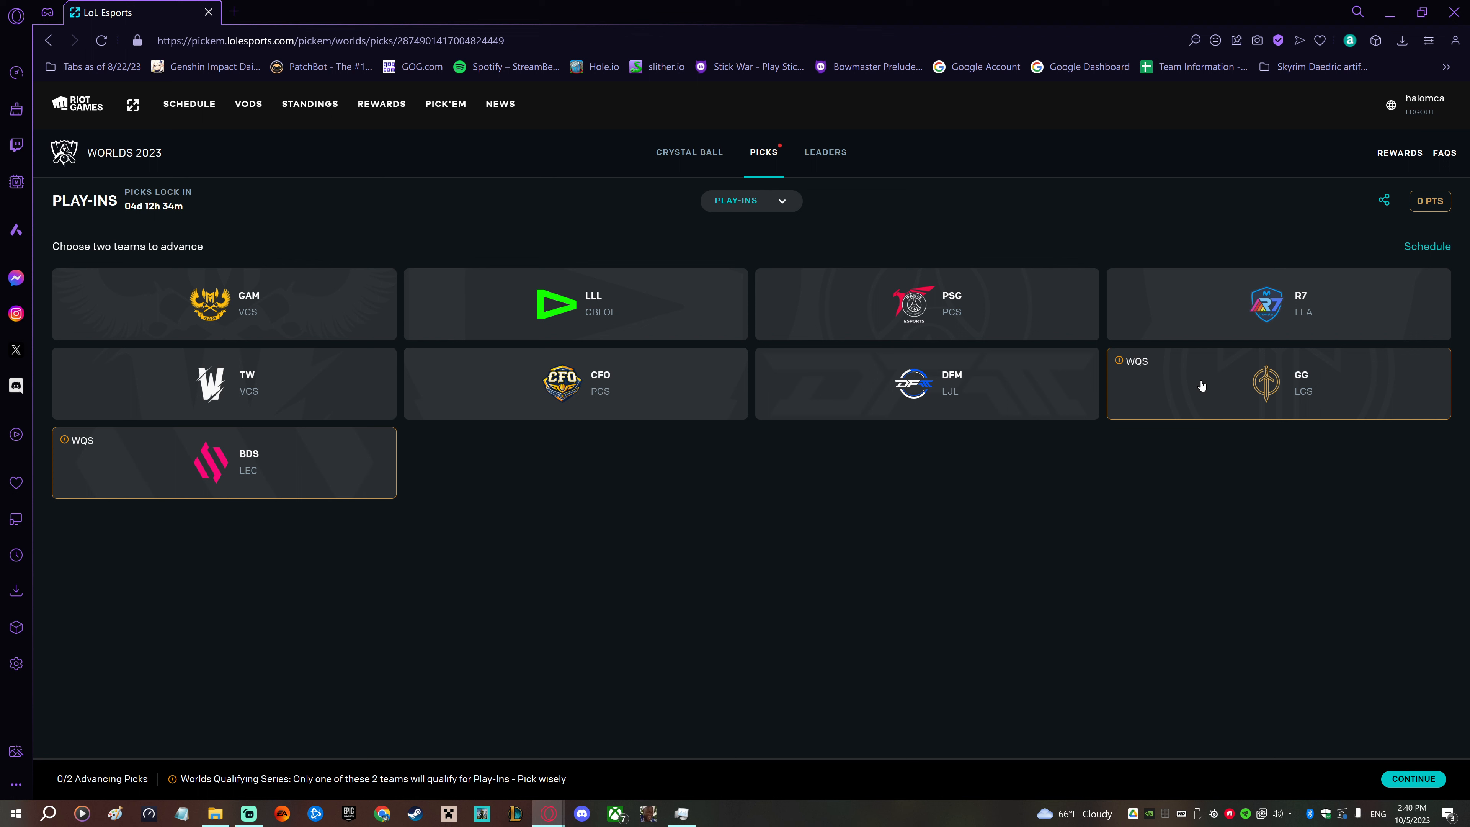
mouse_move(1208, 390)
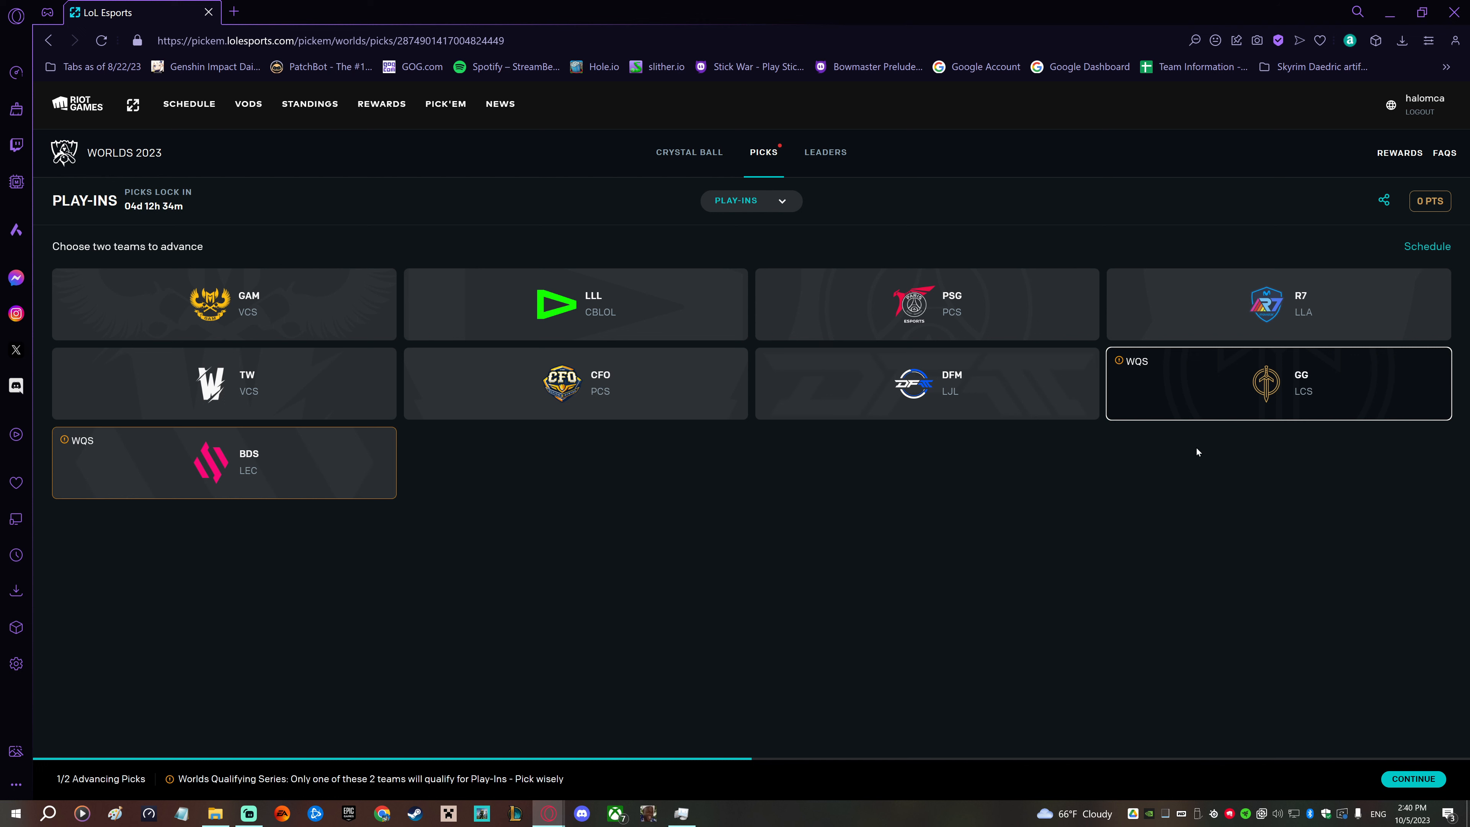
mouse_move(931, 538)
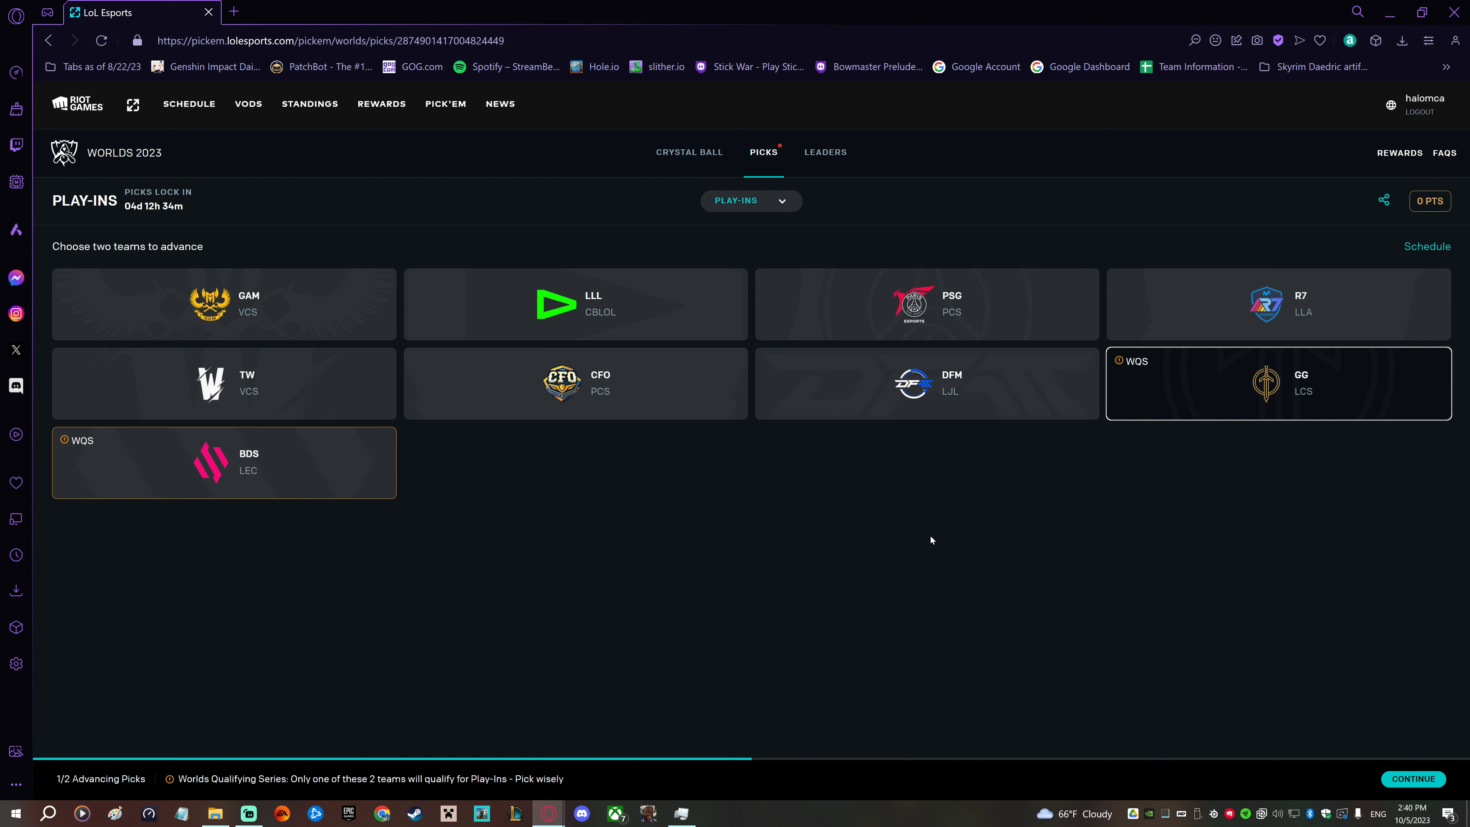
mouse_move(926, 536)
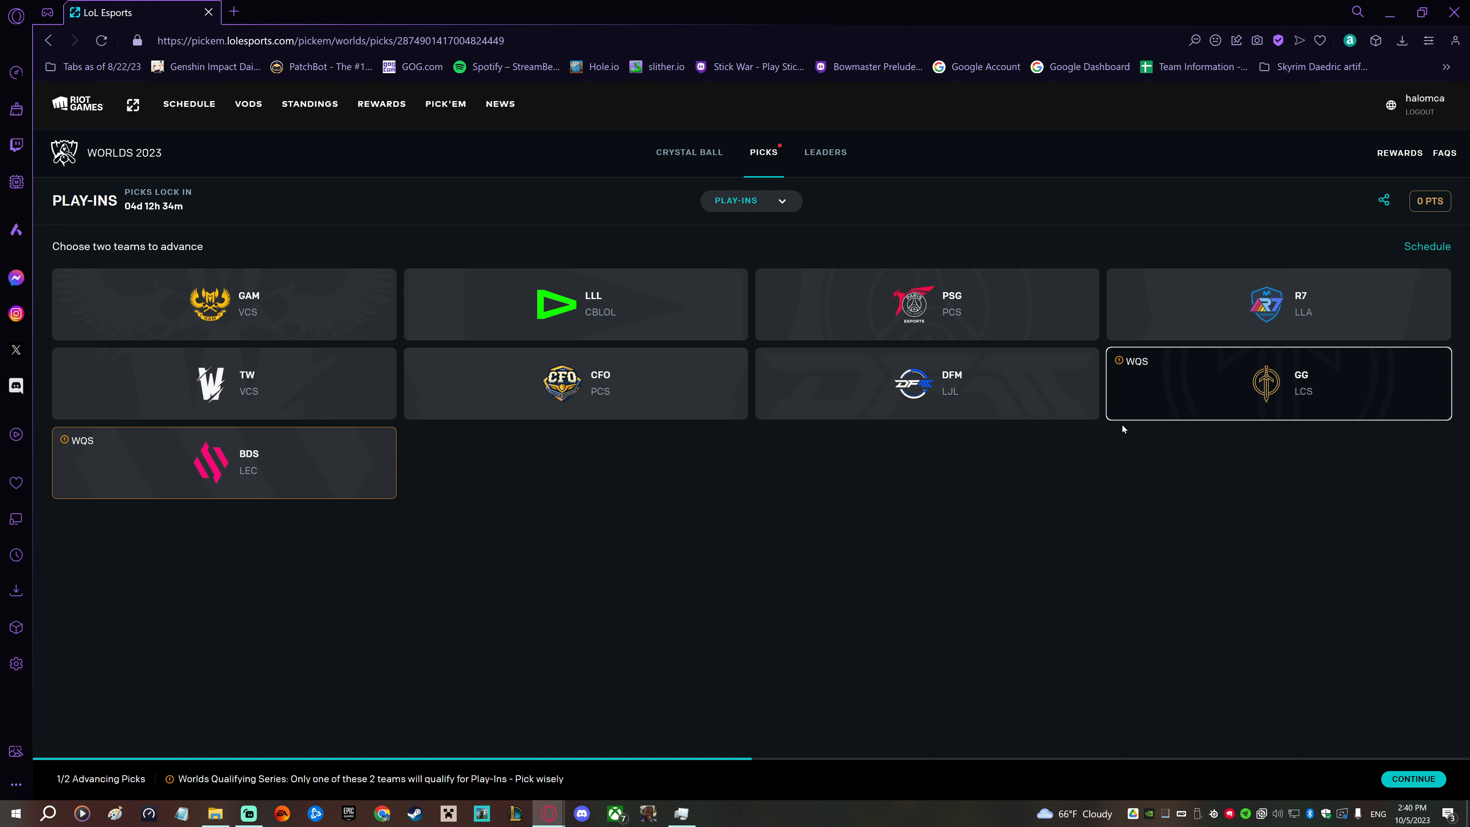
mouse_move(329, 516)
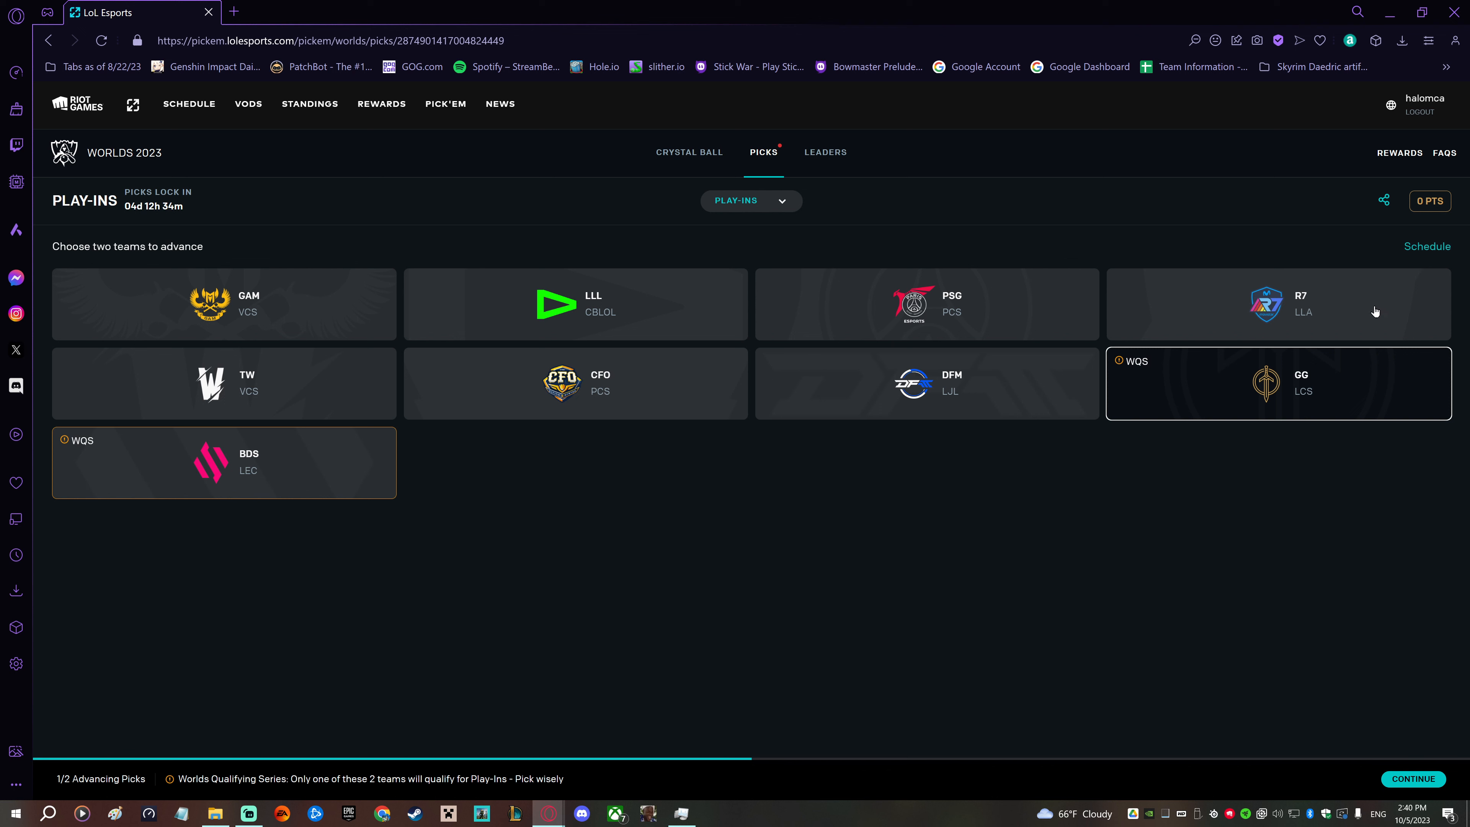
mouse_move(1285, 321)
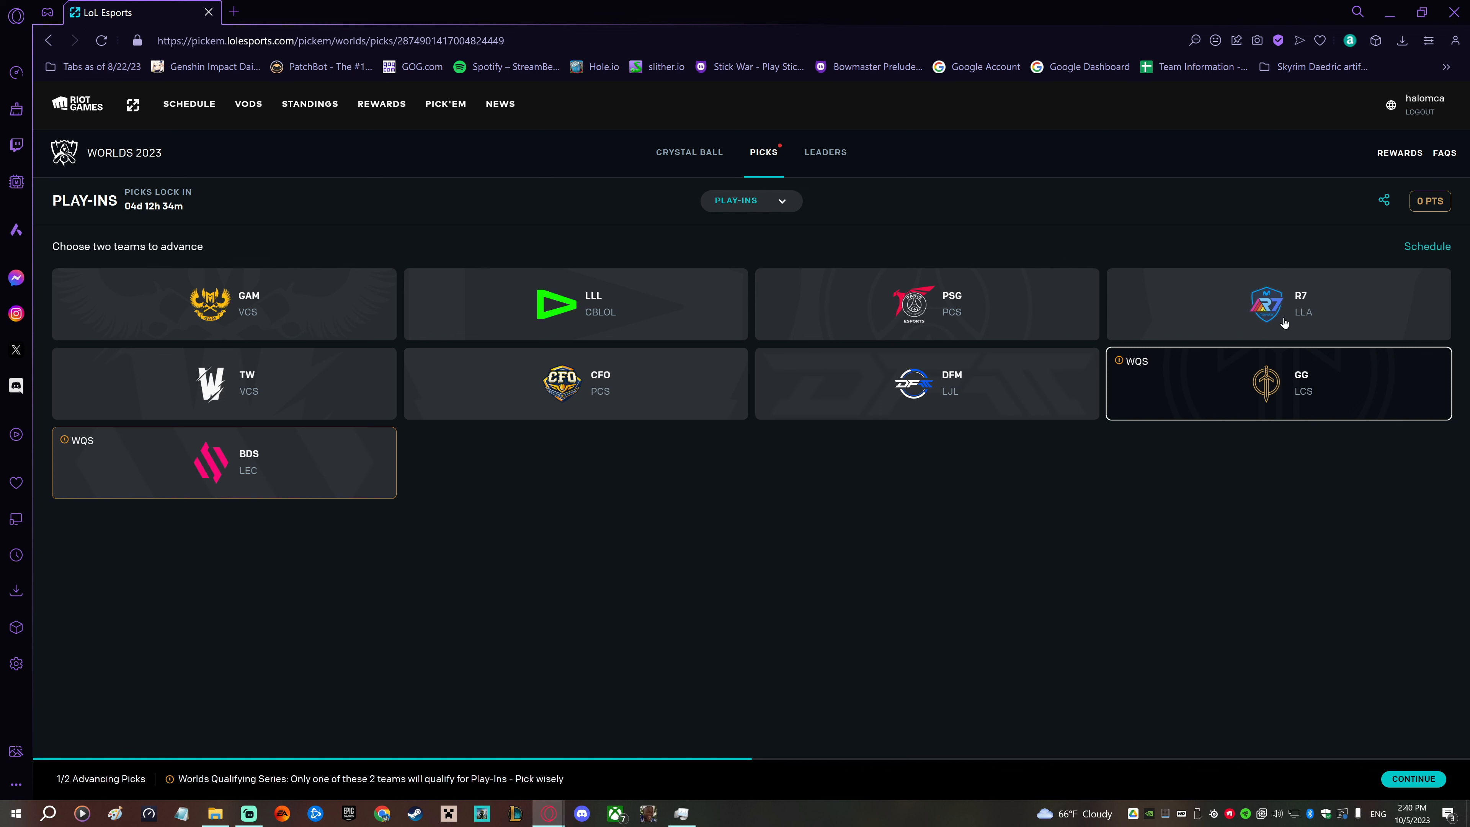
click(224, 303)
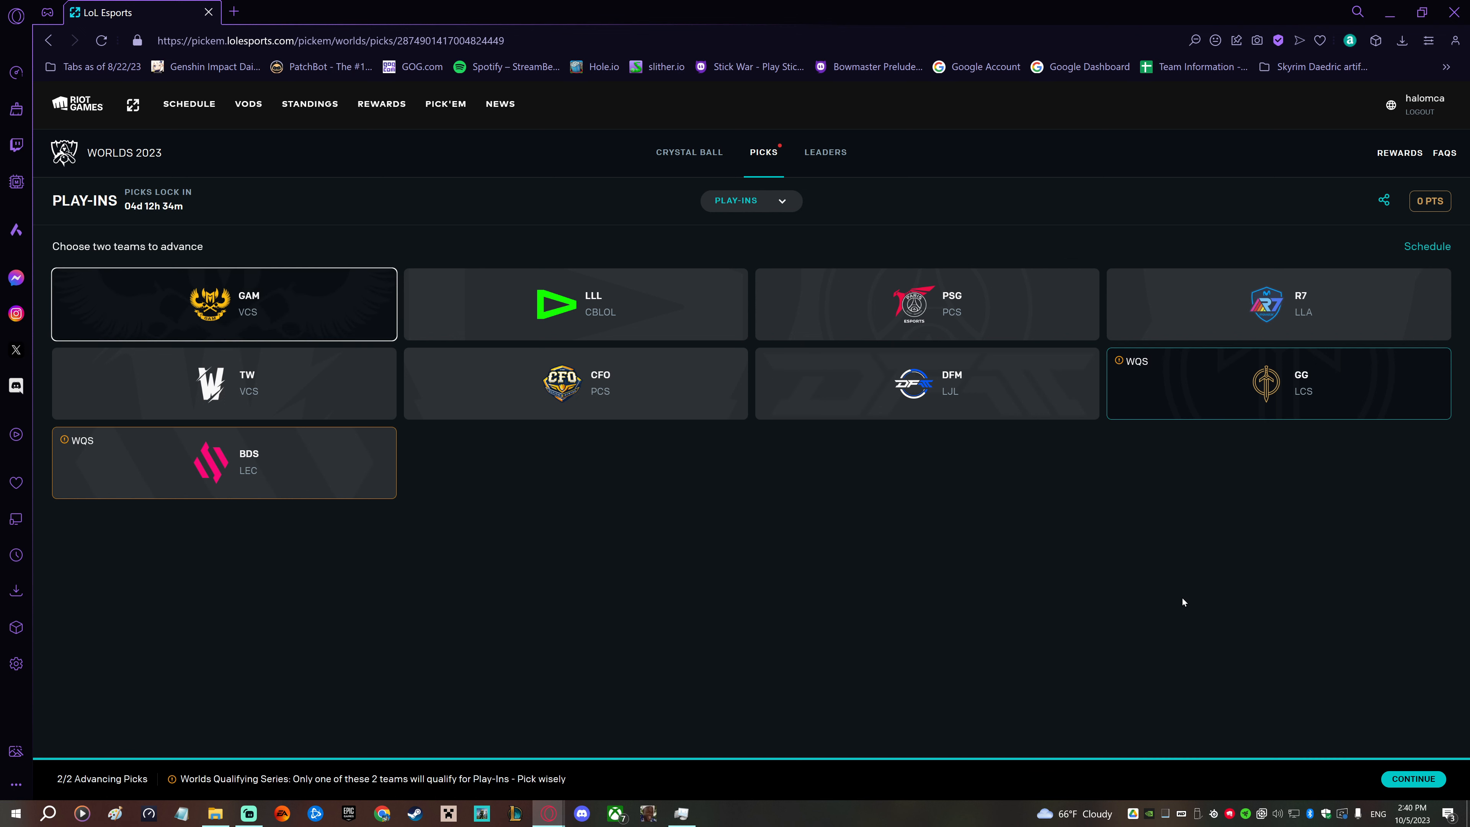
mouse_move(1023, 550)
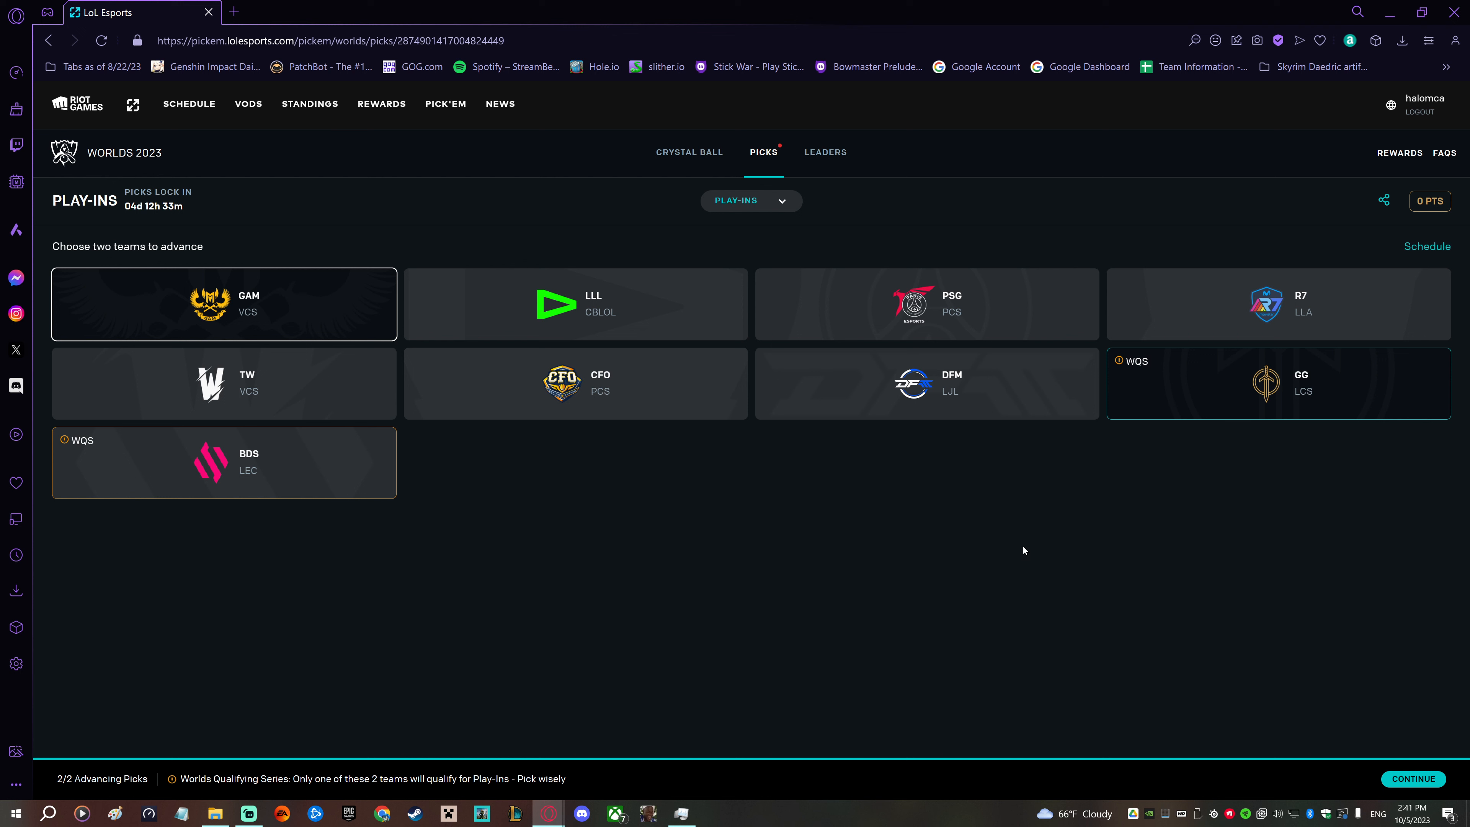
mouse_move(703, 294)
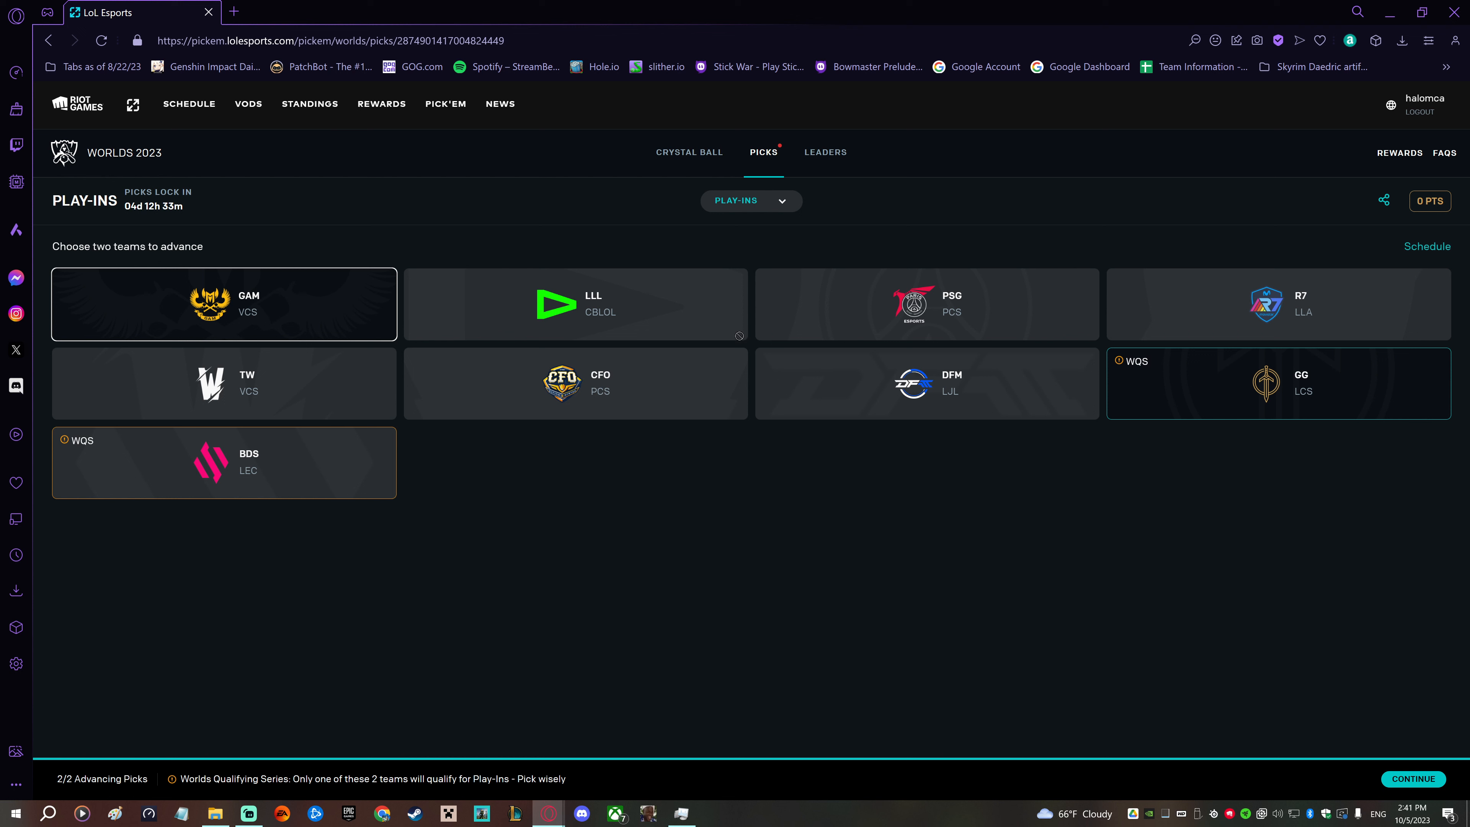
mouse_move(1338, 689)
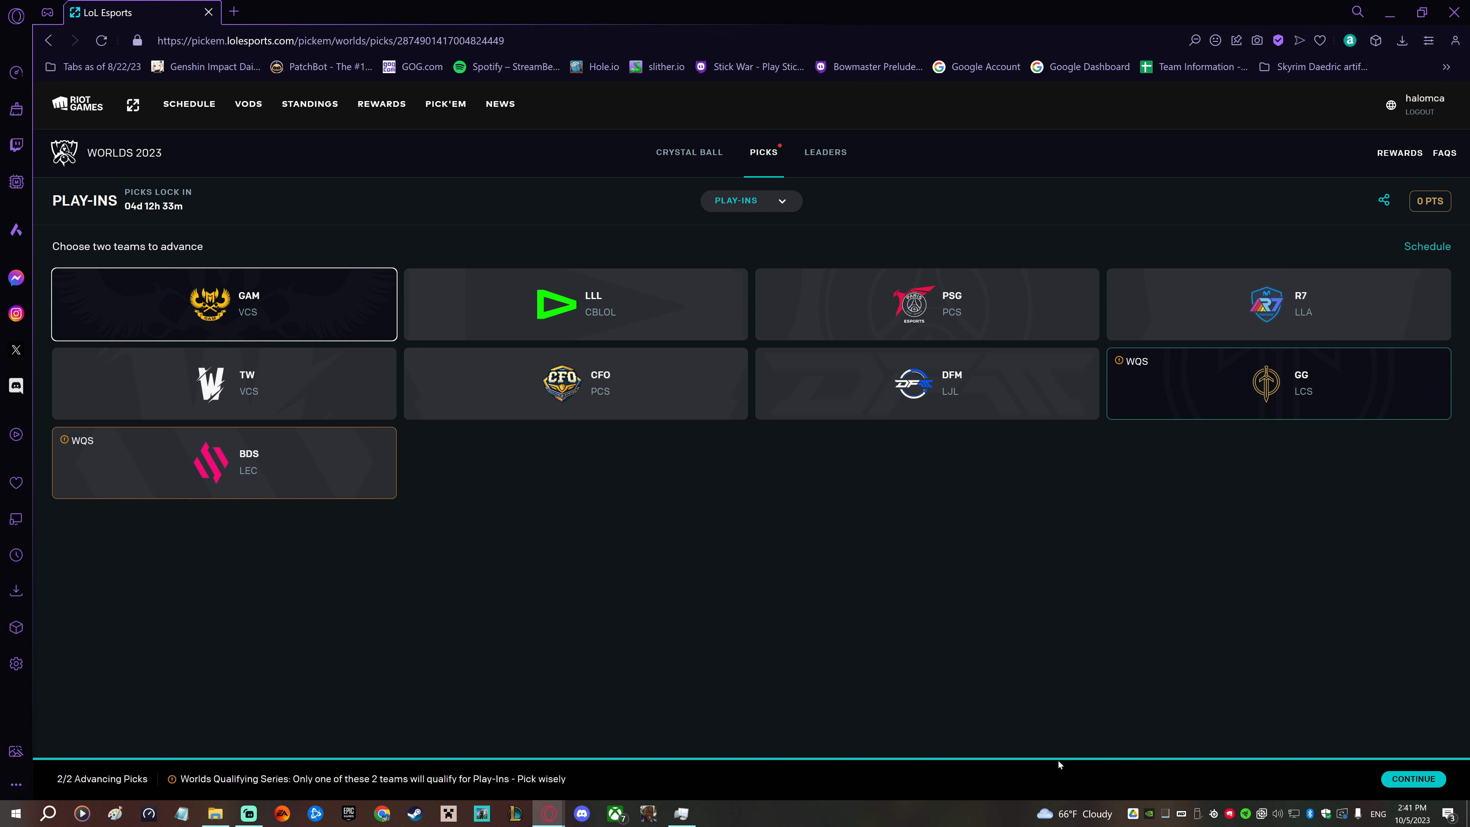
- Lock in the Play-Ins picks so GAM and GG advance to Swiss Stage
click(1412, 778)
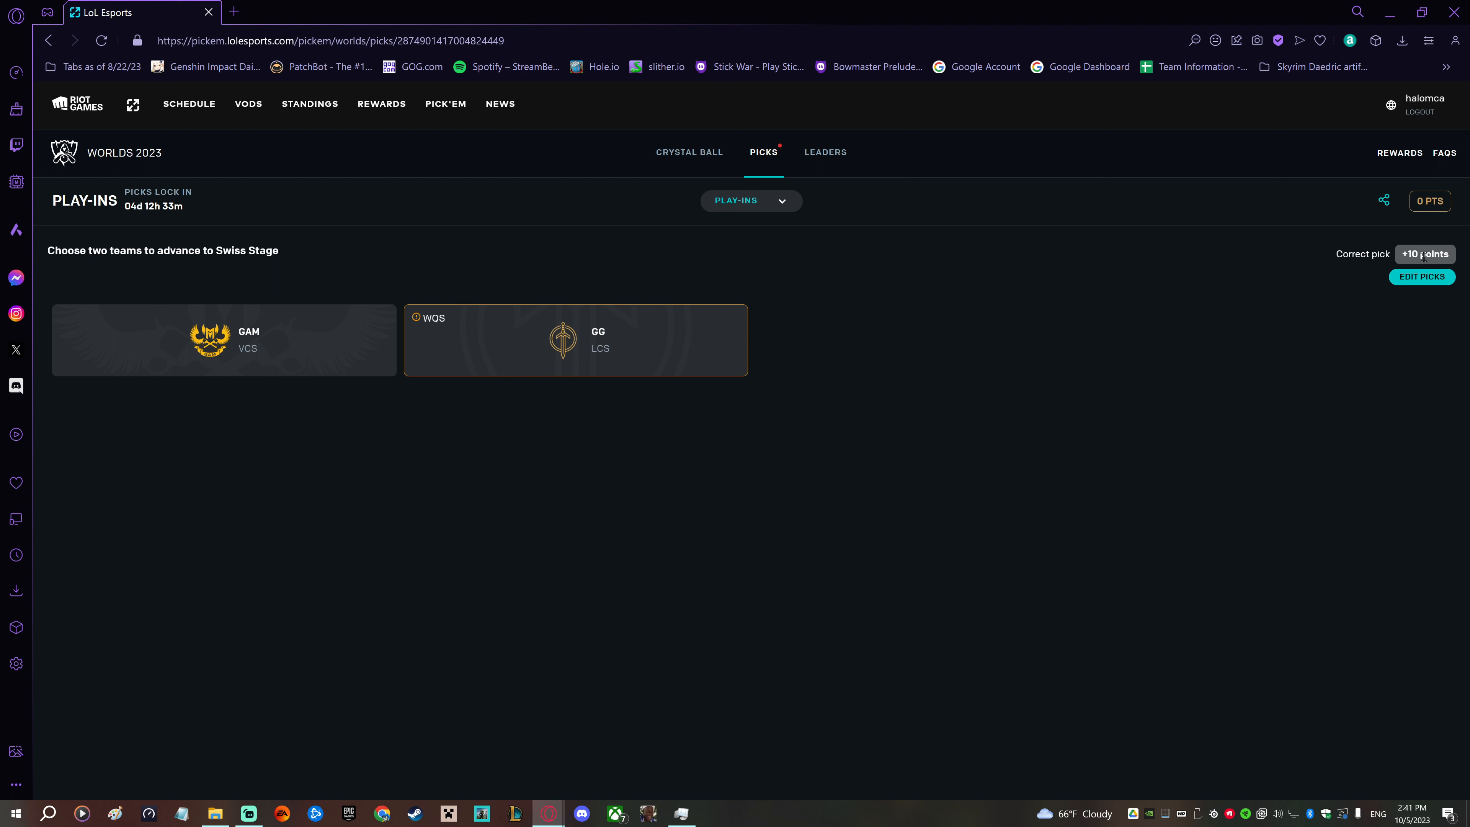
mouse_move(760, 376)
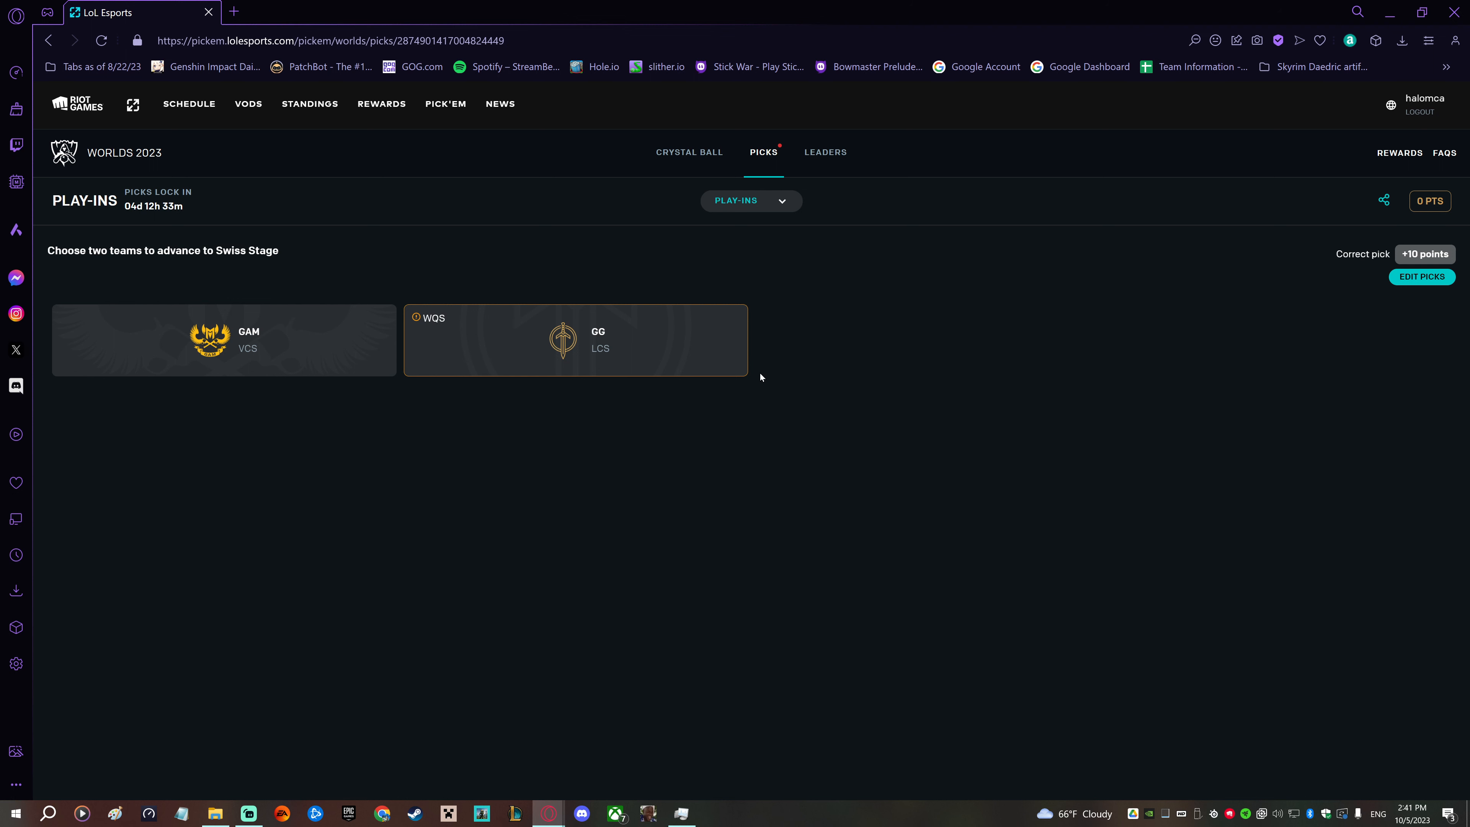
mouse_move(1002, 443)
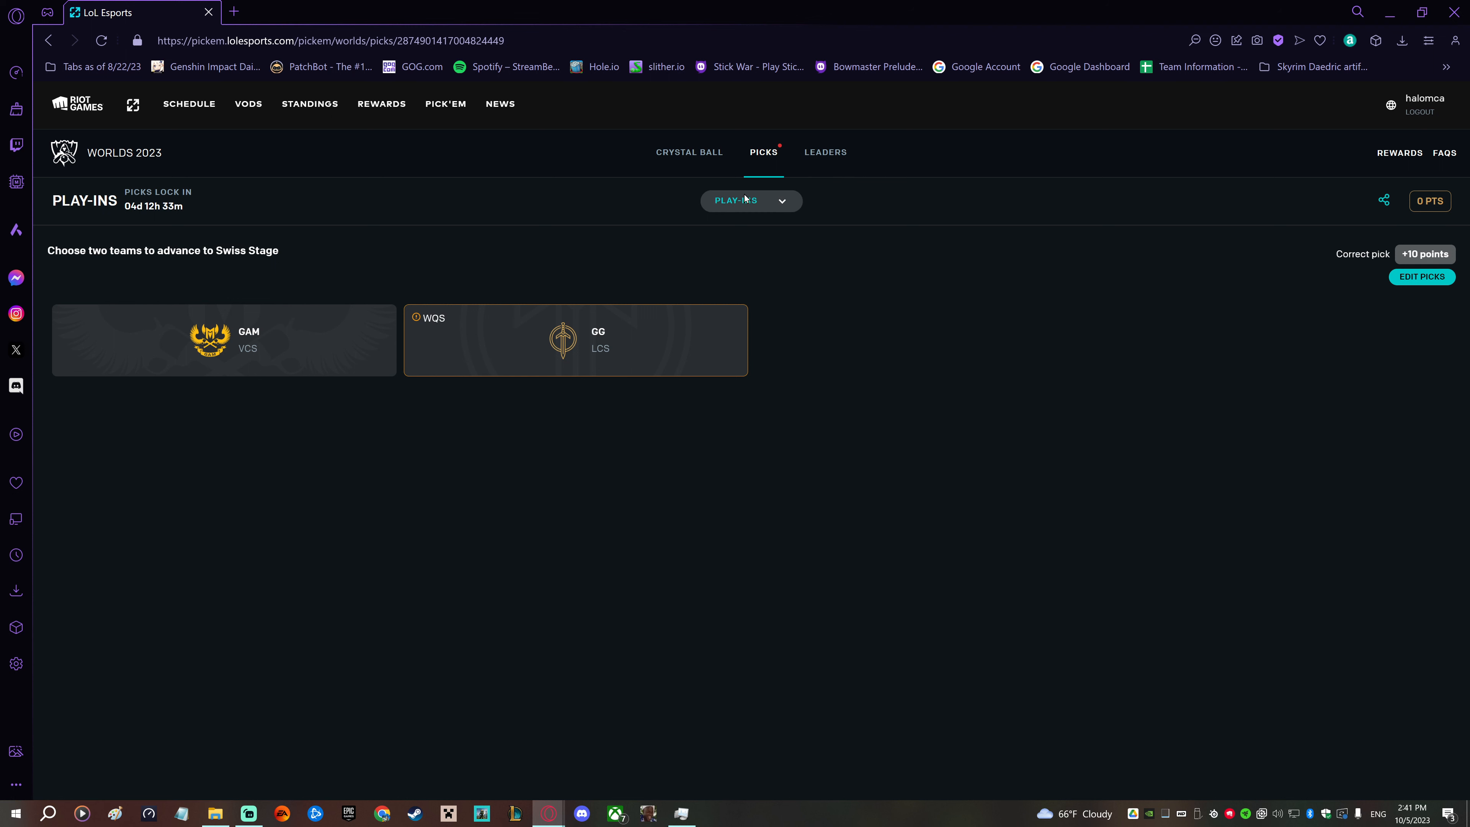
click(750, 200)
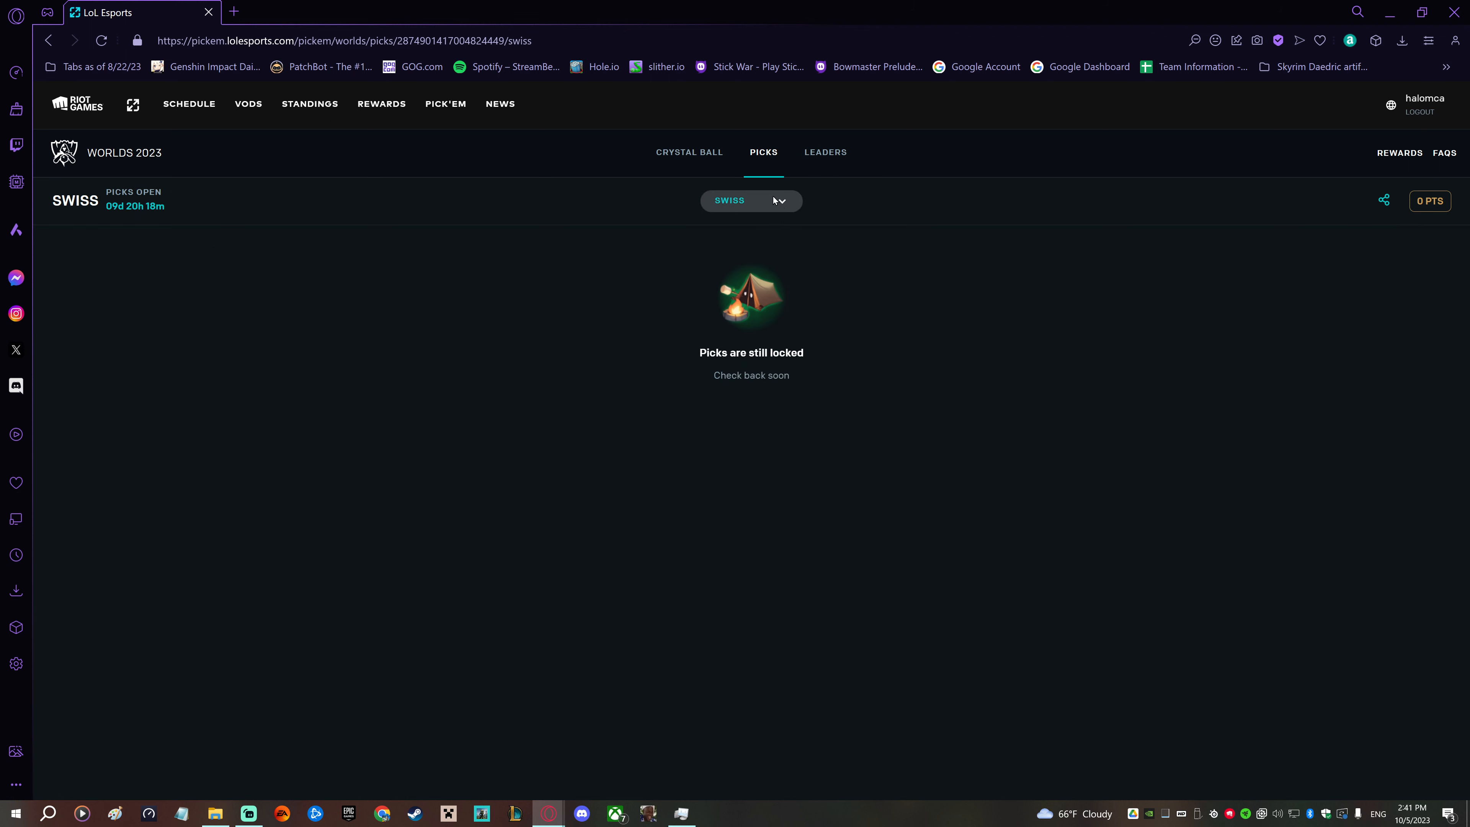
mouse_move(218, 209)
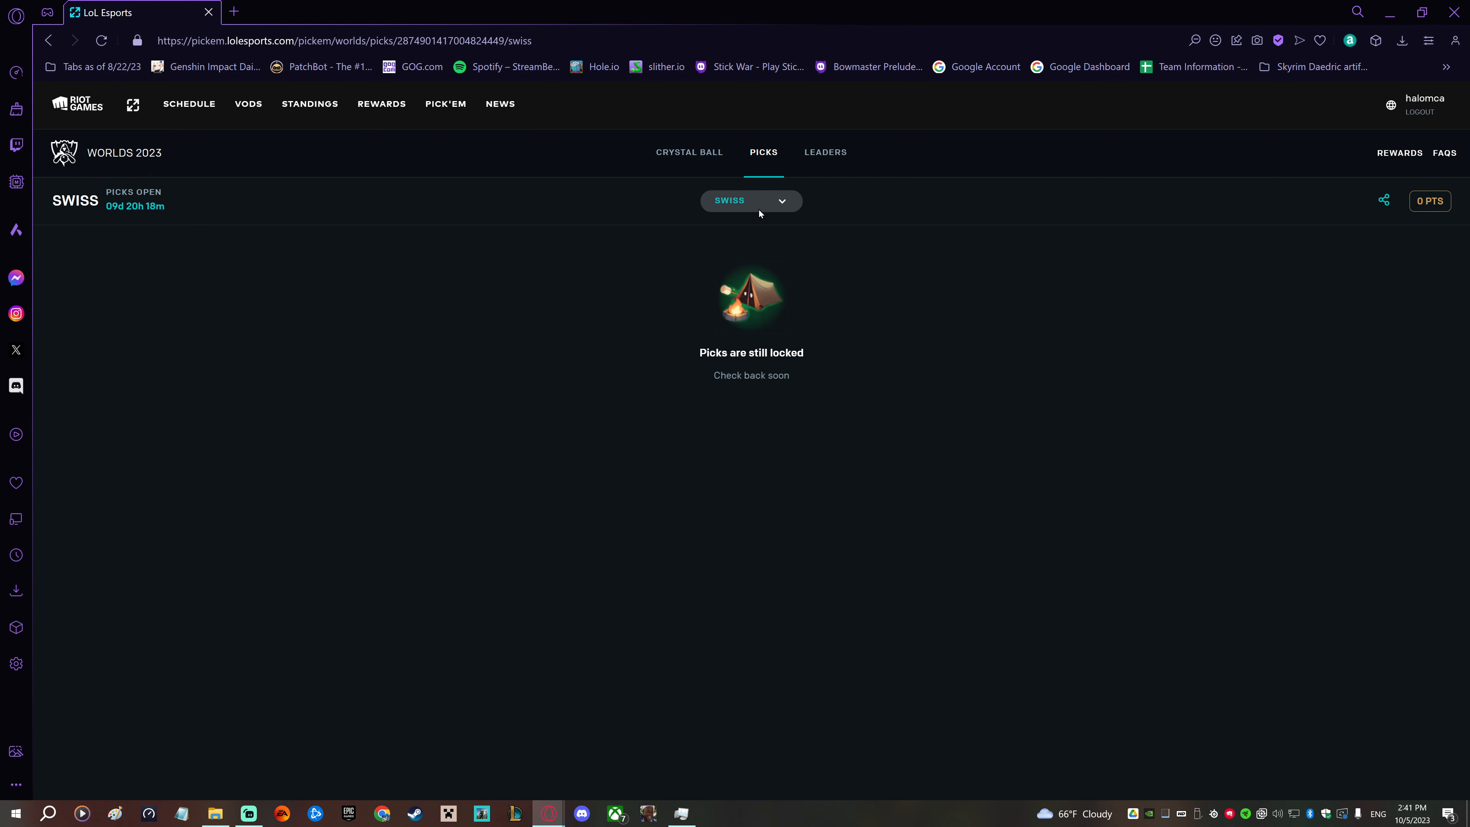
click(751, 200)
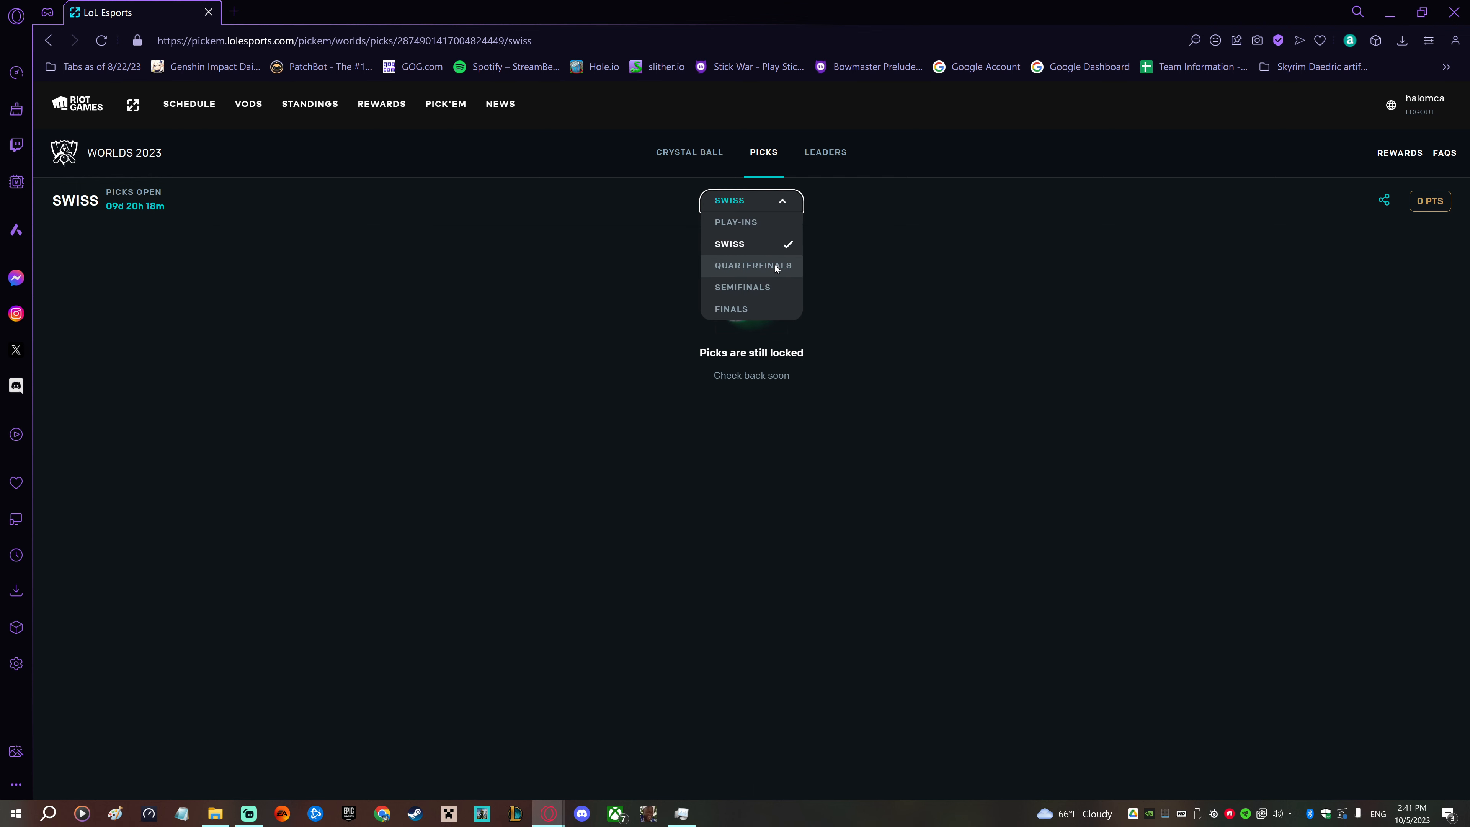
click(750, 266)
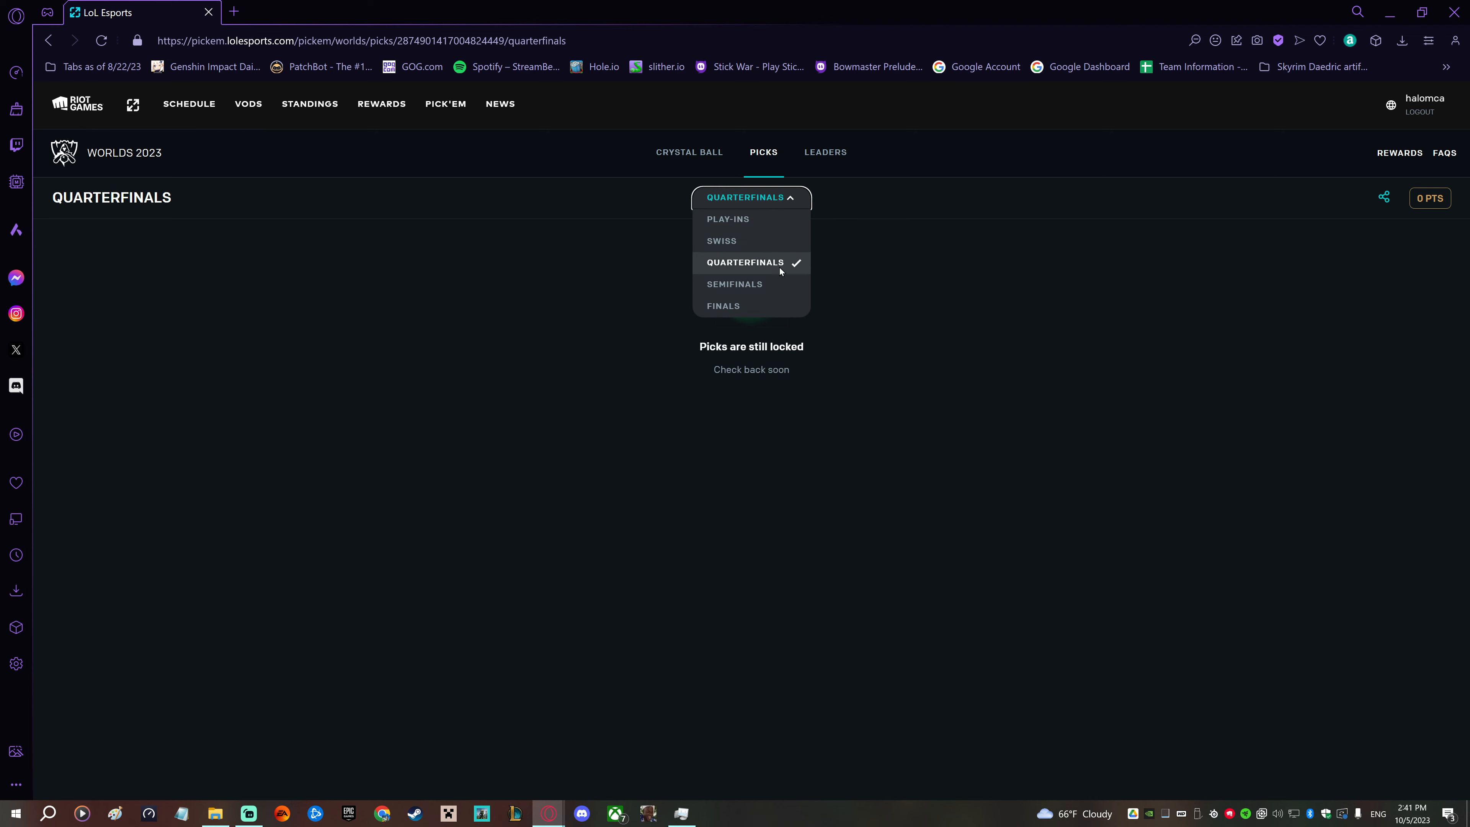
click(722, 305)
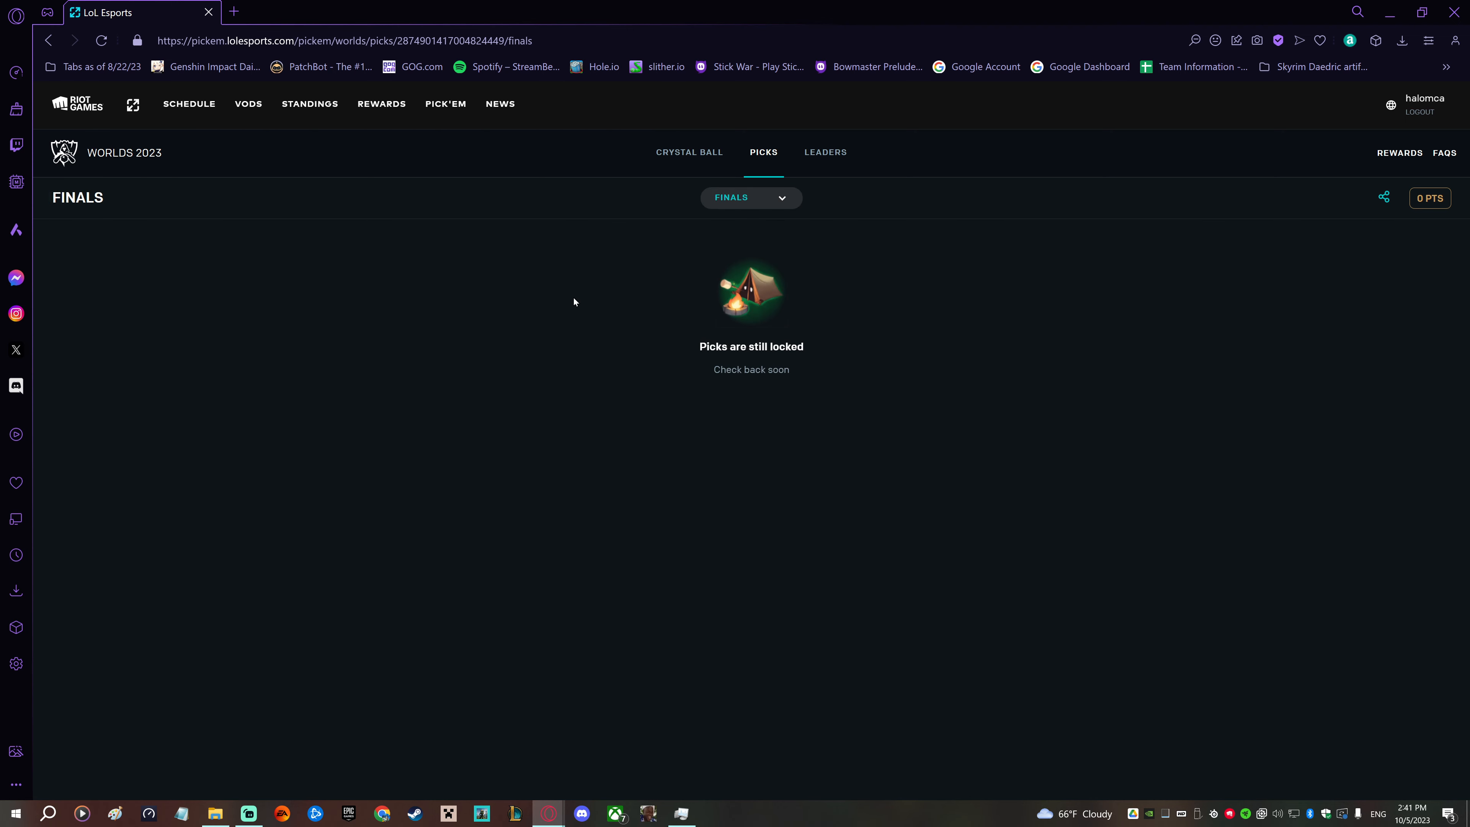
click(750, 198)
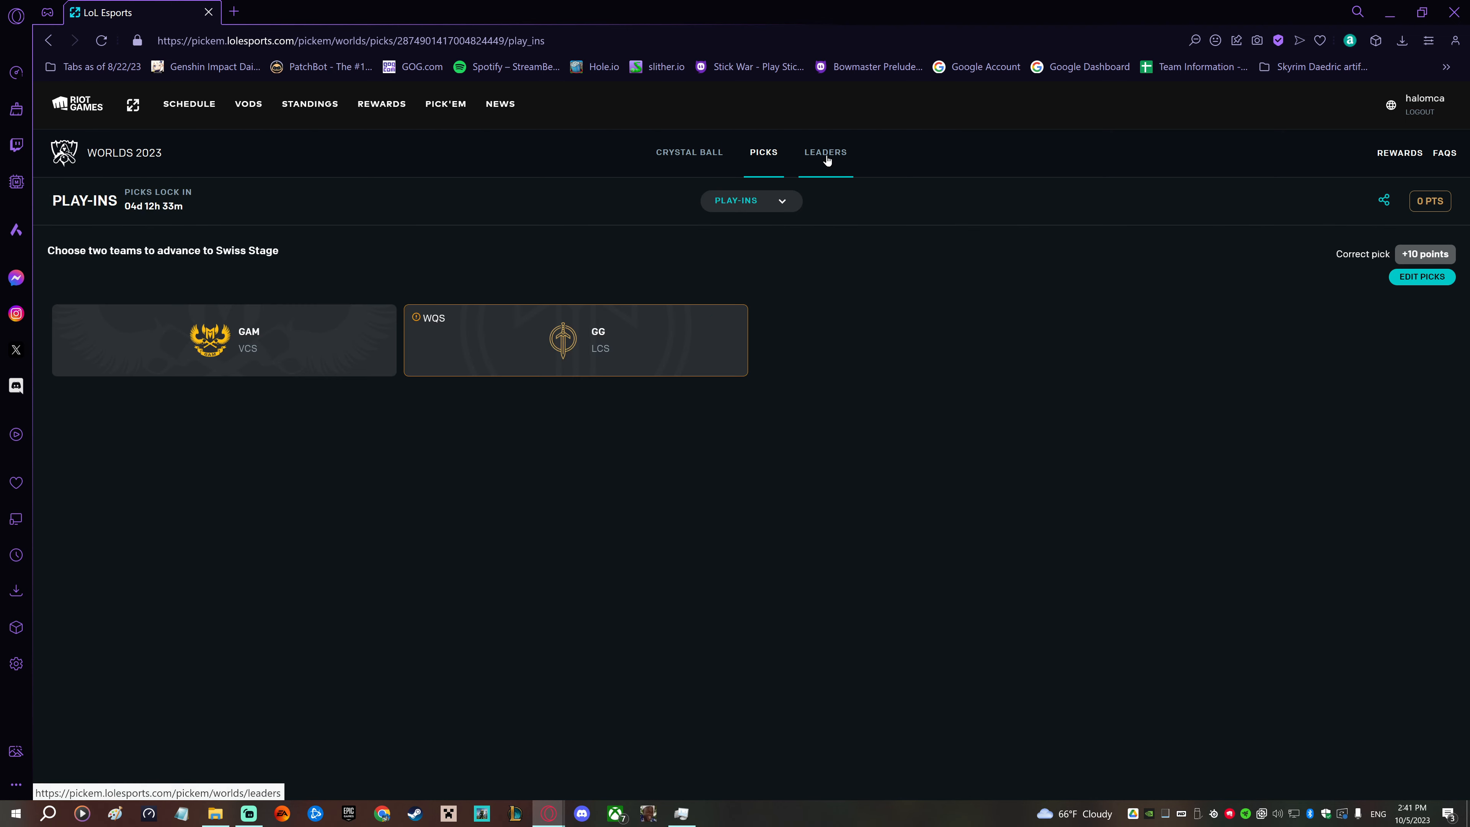
- View the Picks leaderboard, then return to Crystal Ball showing 20/20 predictions complete
click(824, 151)
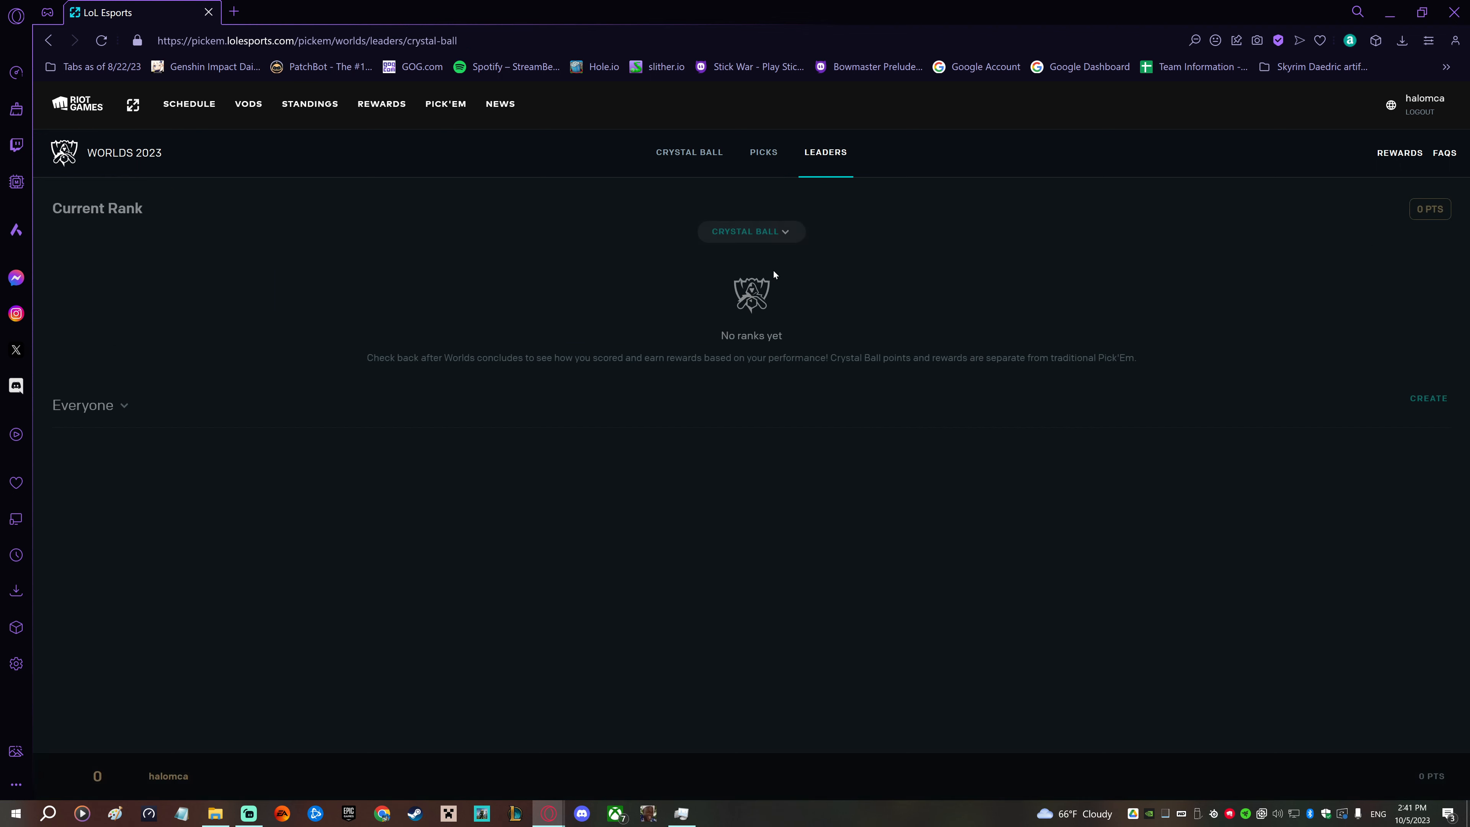
click(750, 231)
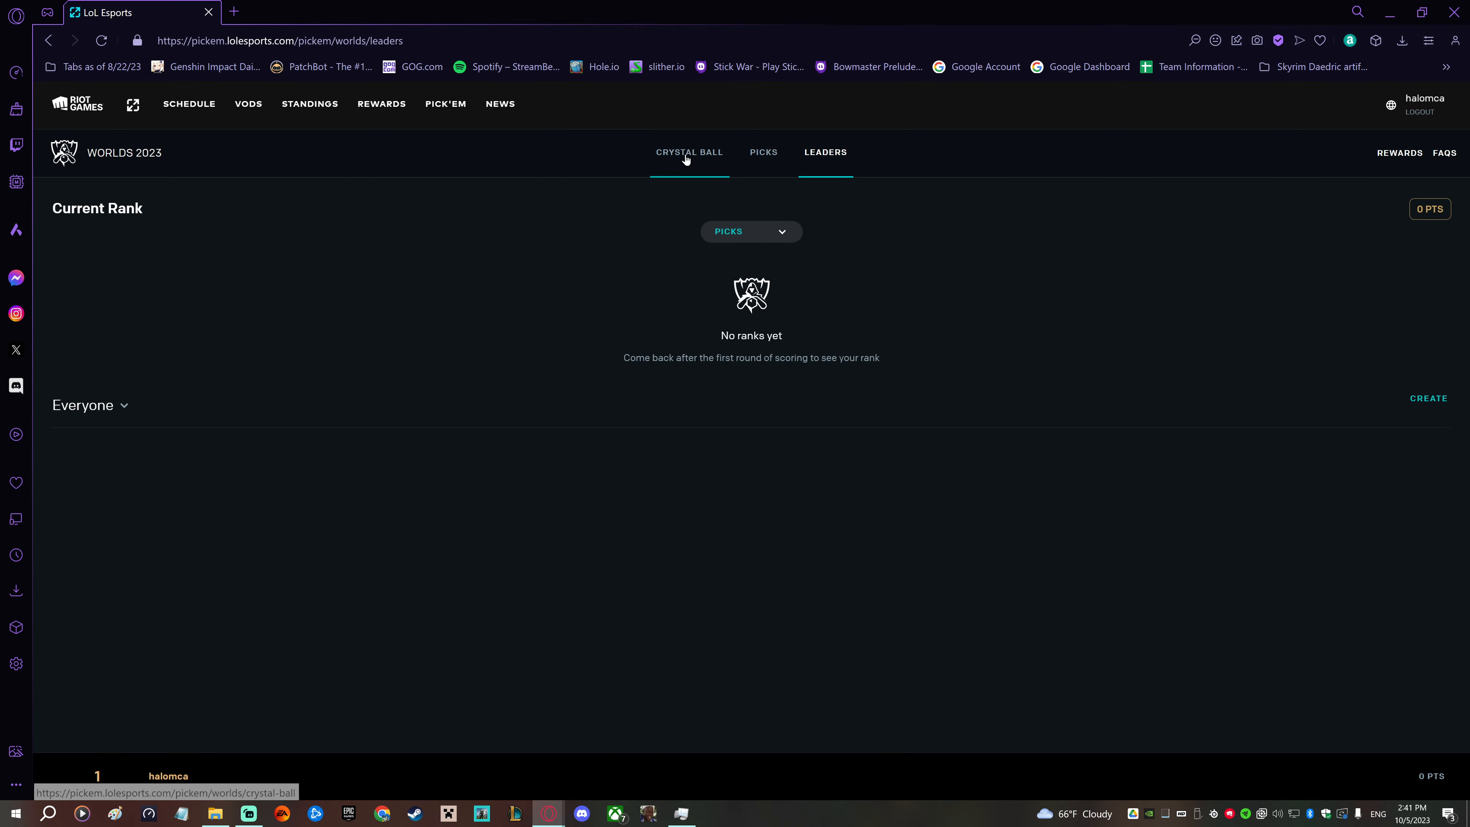
click(688, 152)
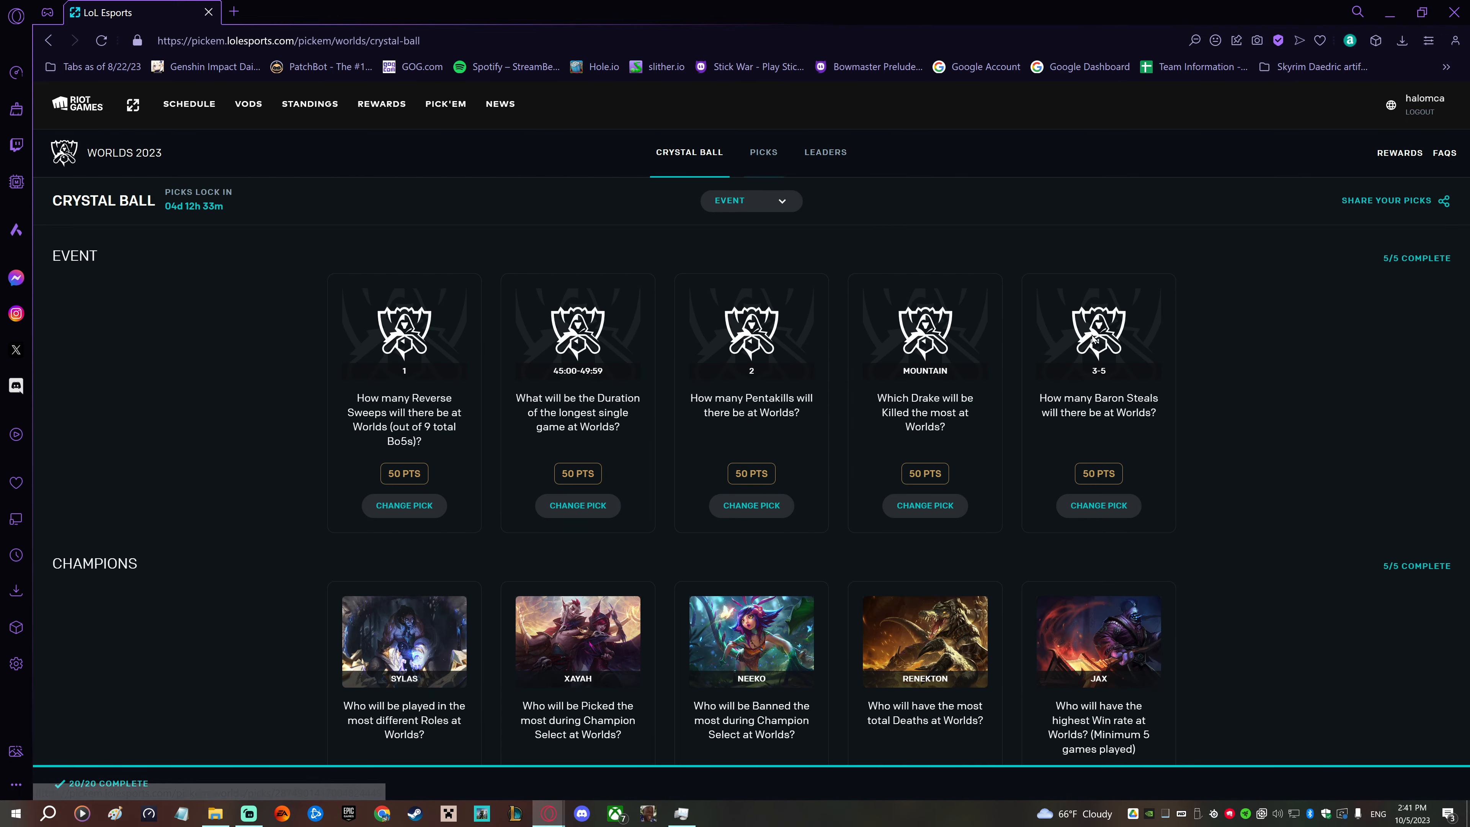